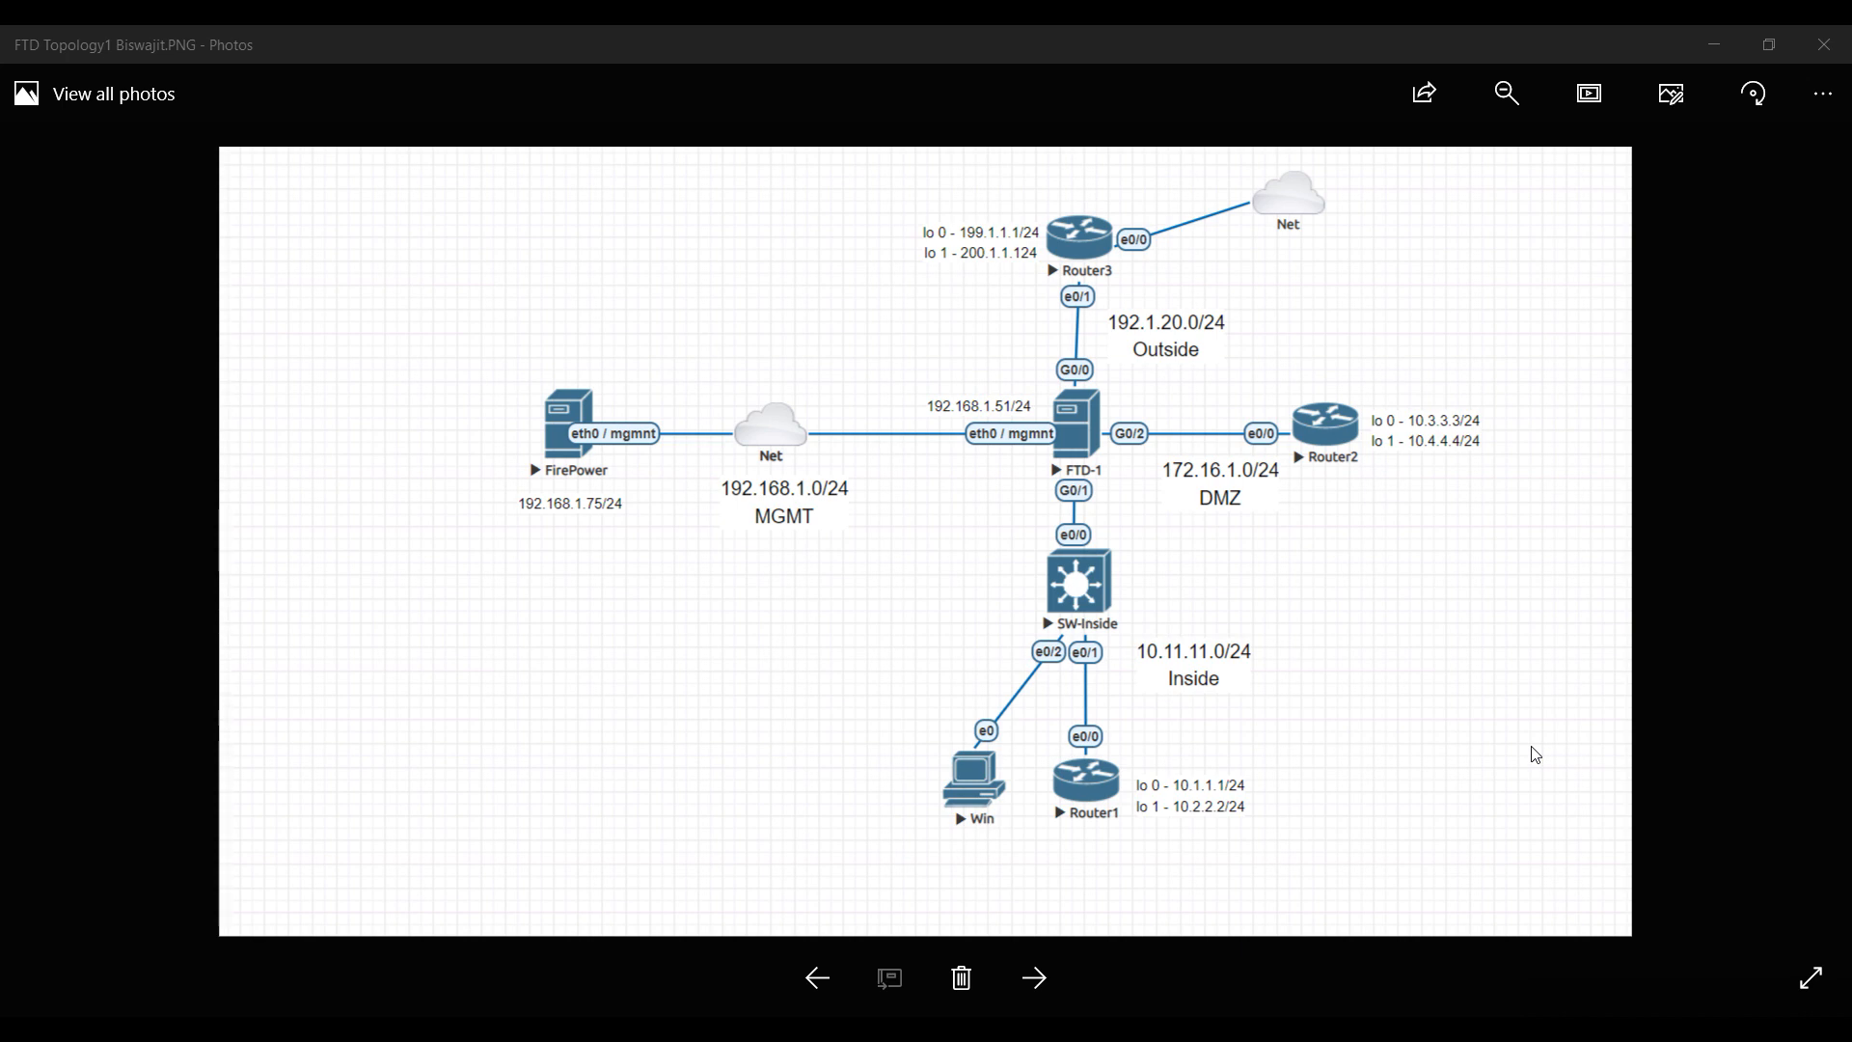
mouse_move(660, 638)
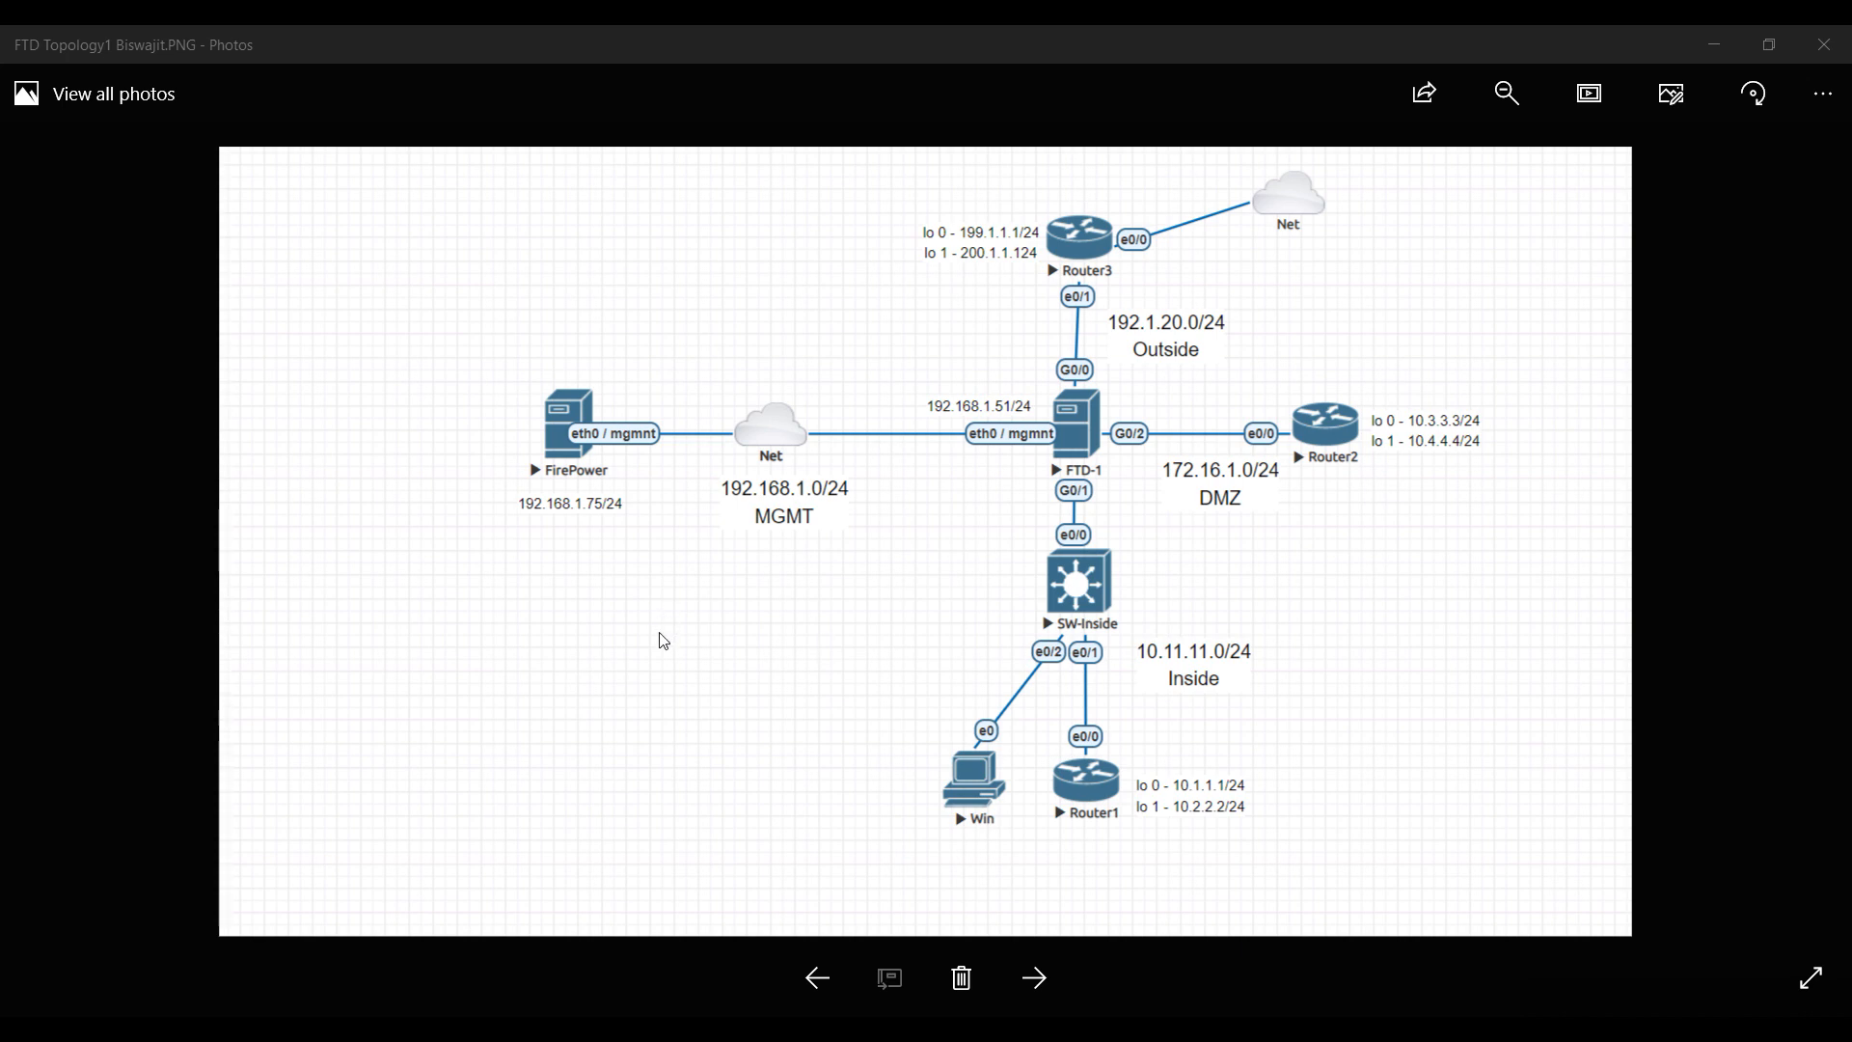
mouse_move(1044, 496)
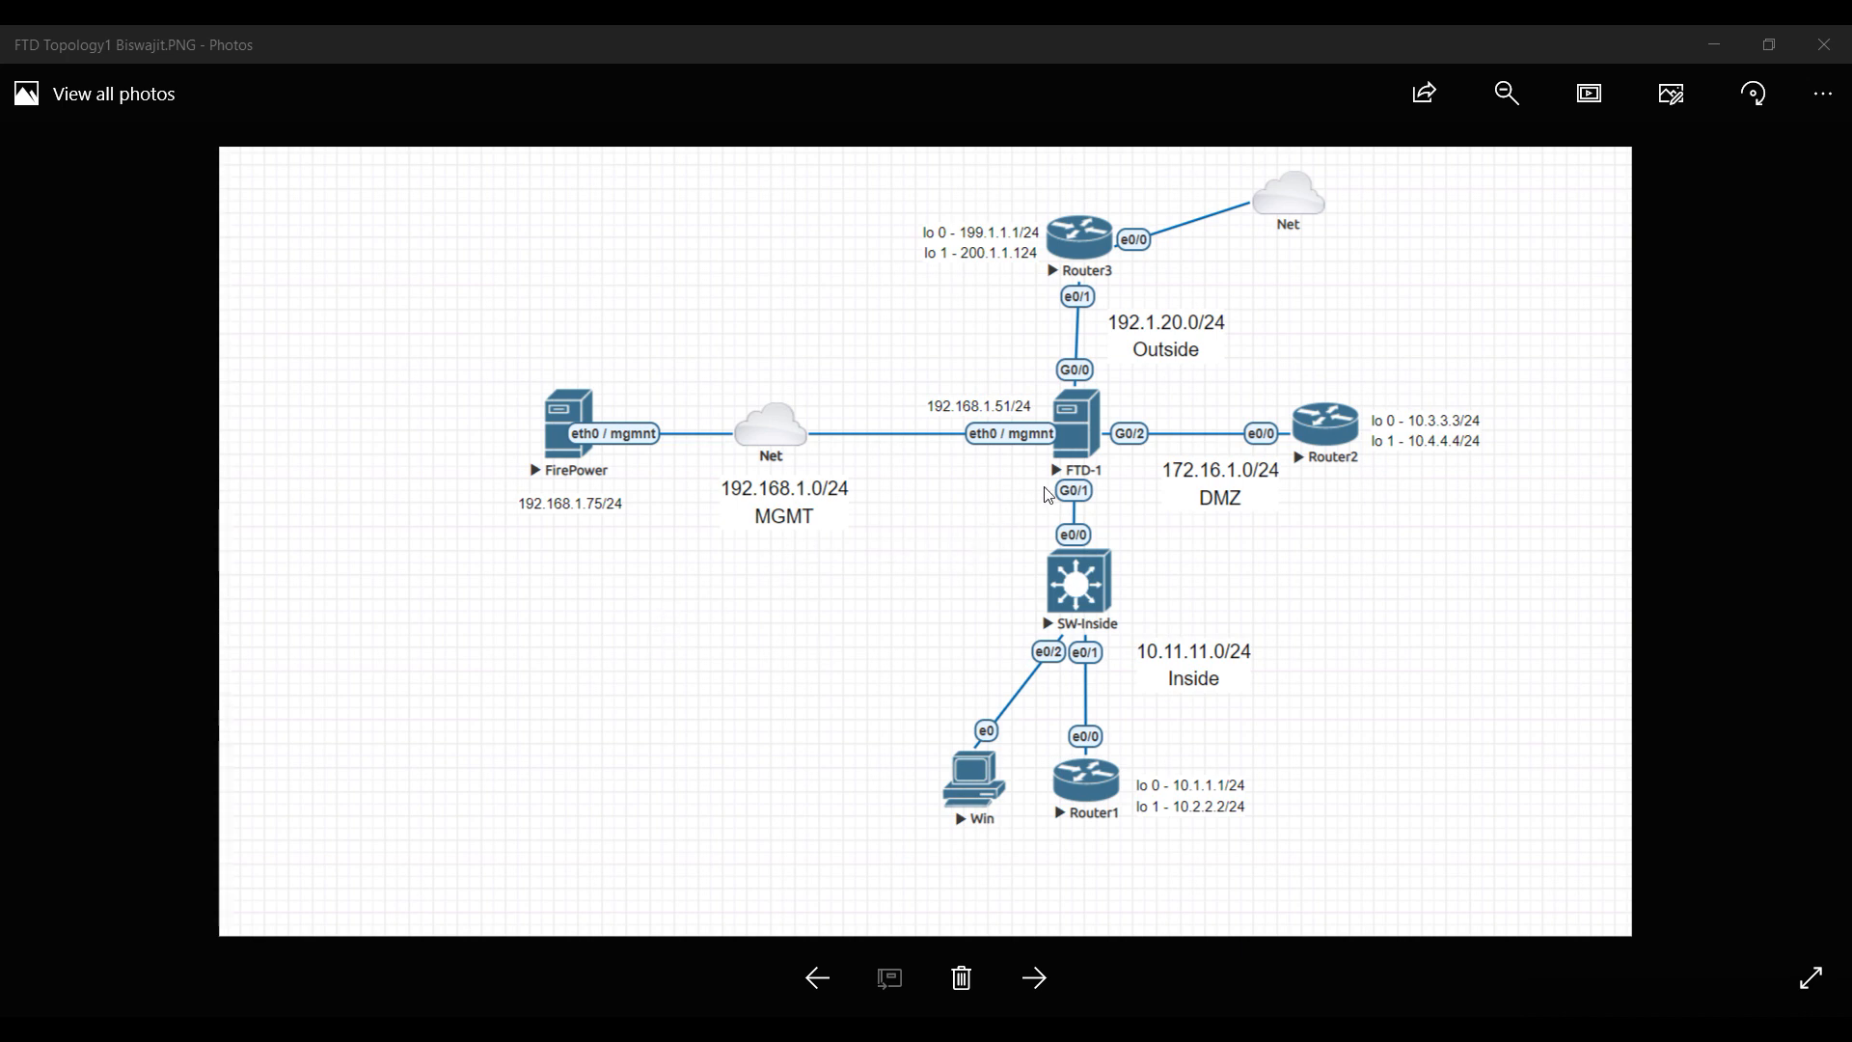
mouse_move(1104, 416)
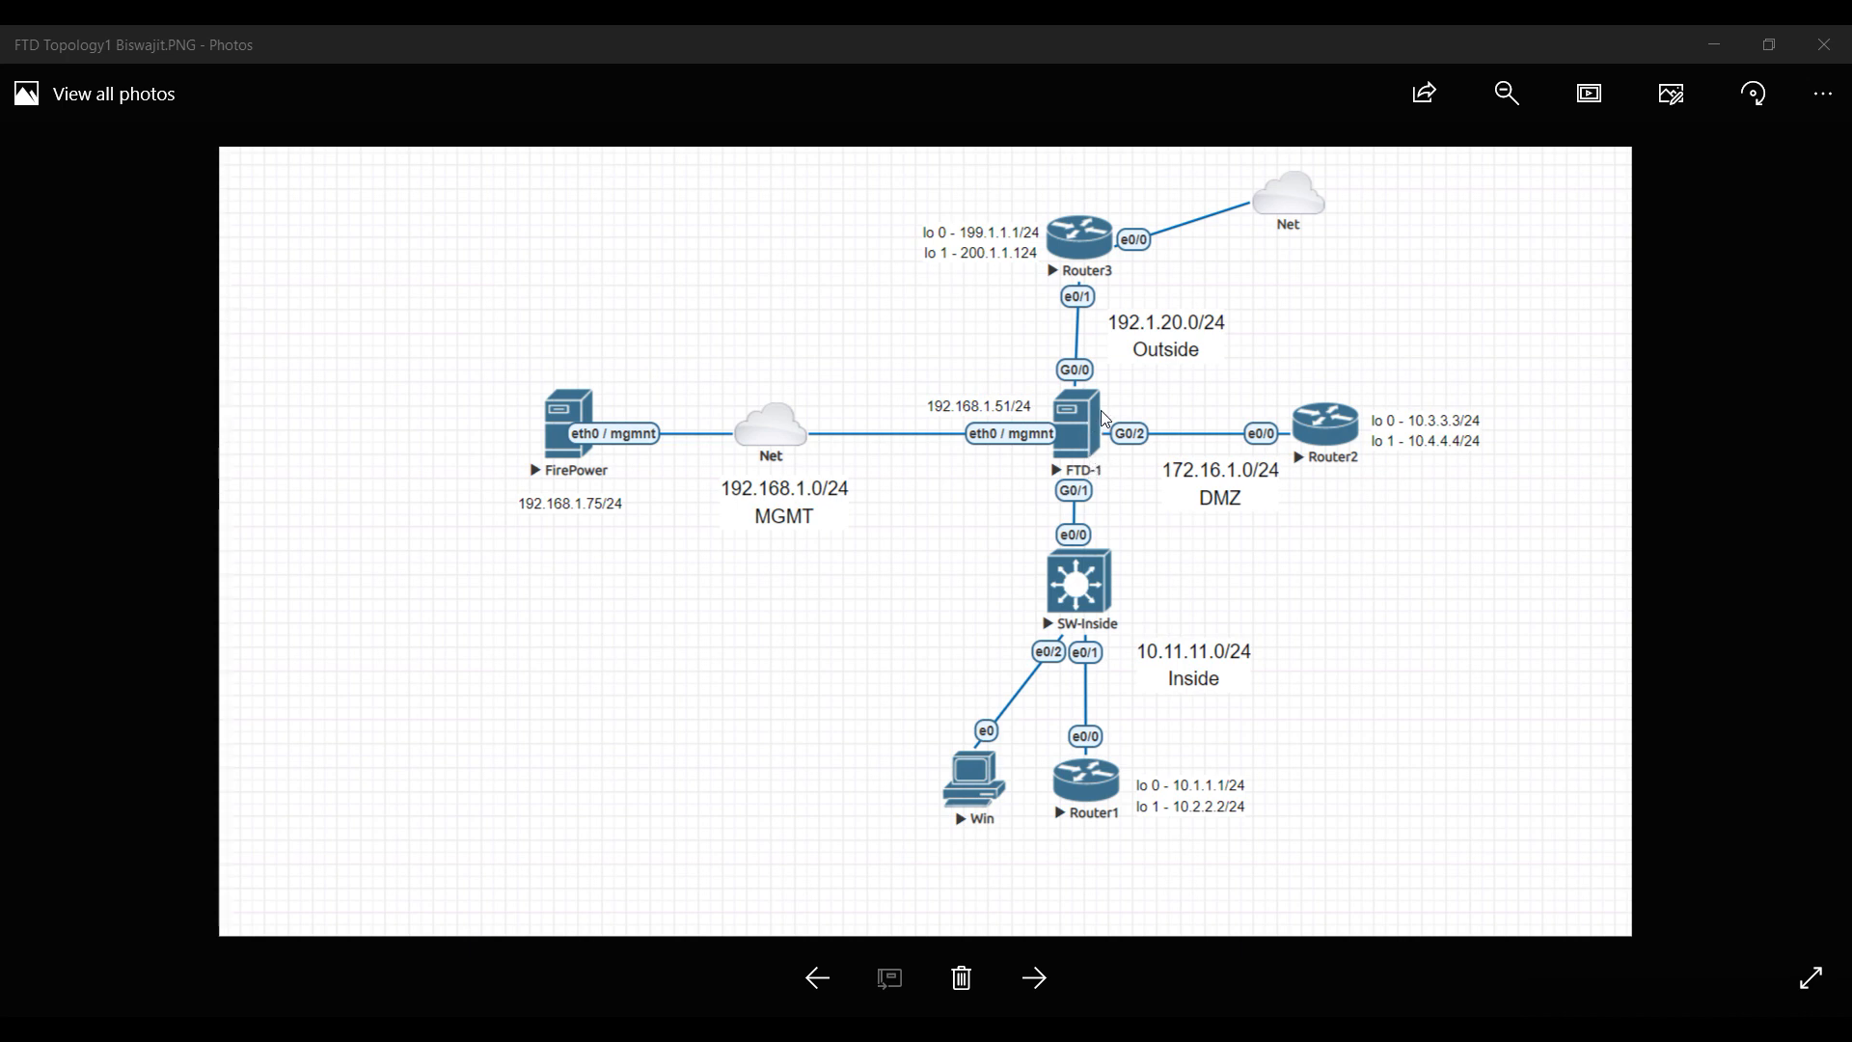
mouse_move(1091, 434)
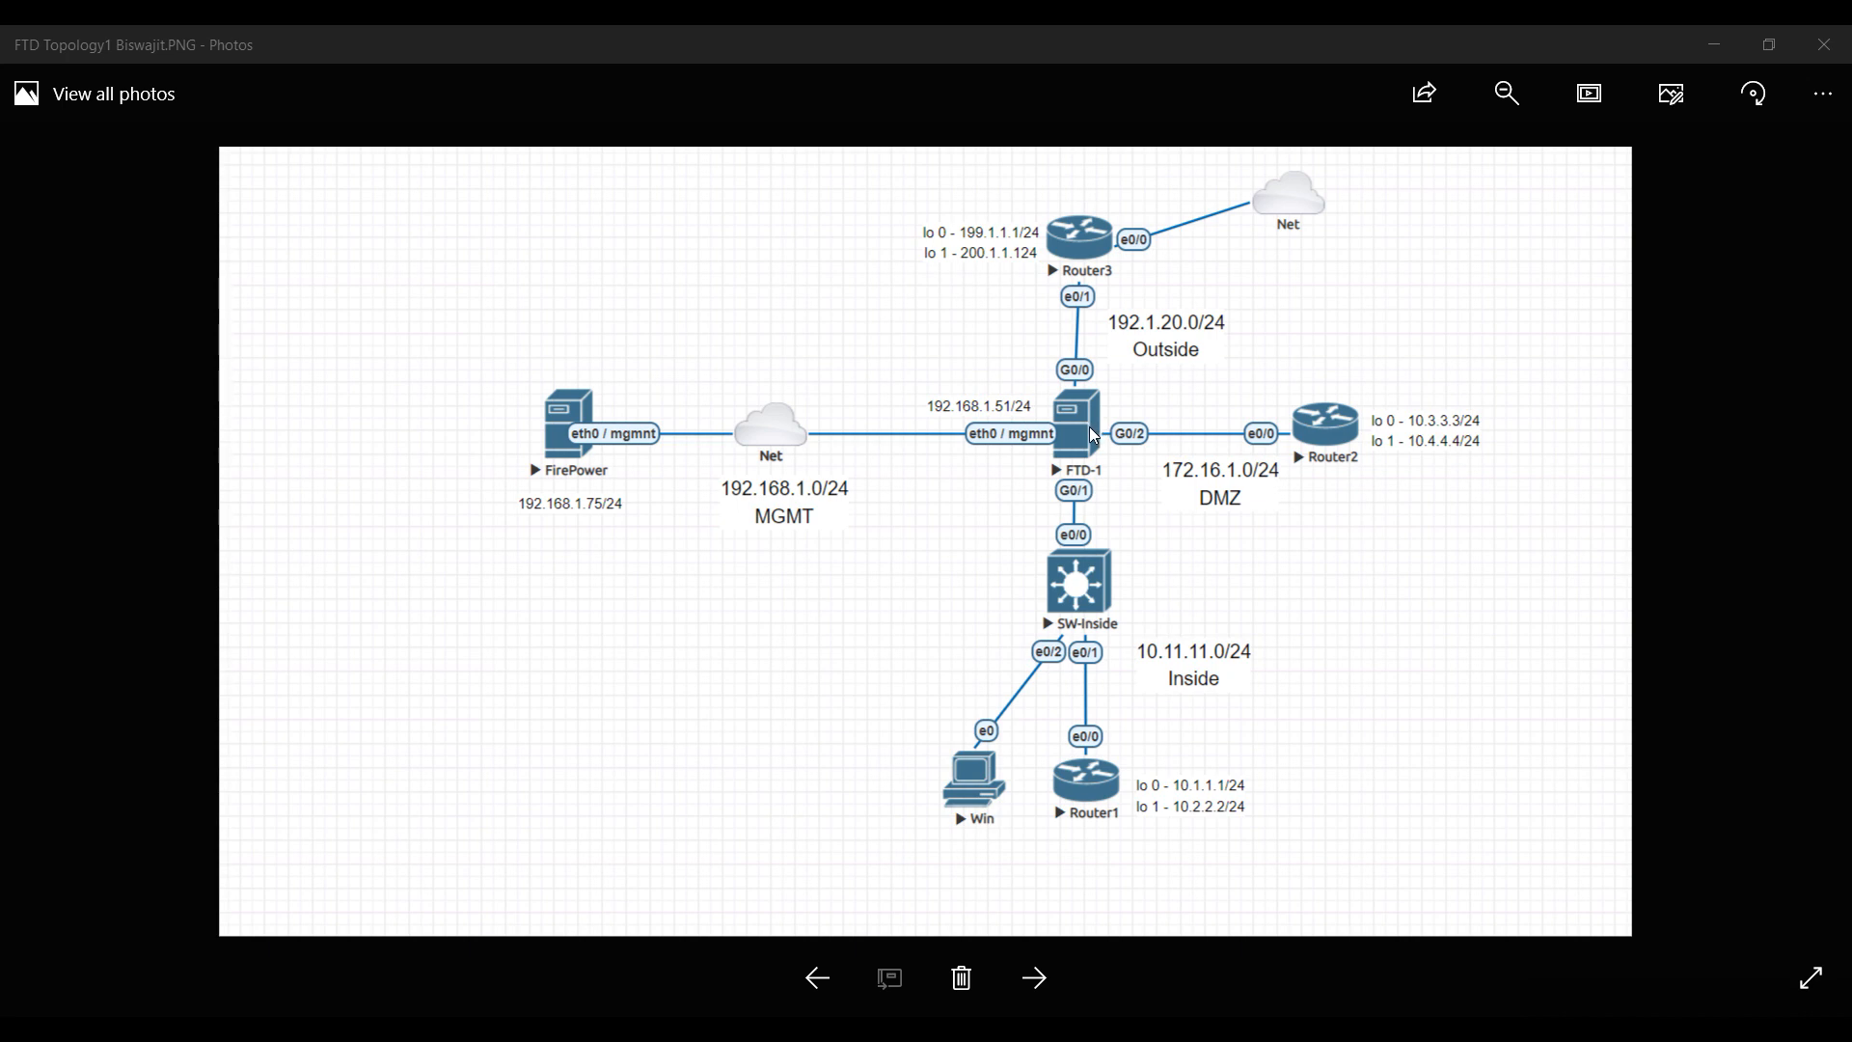
mouse_move(730, 492)
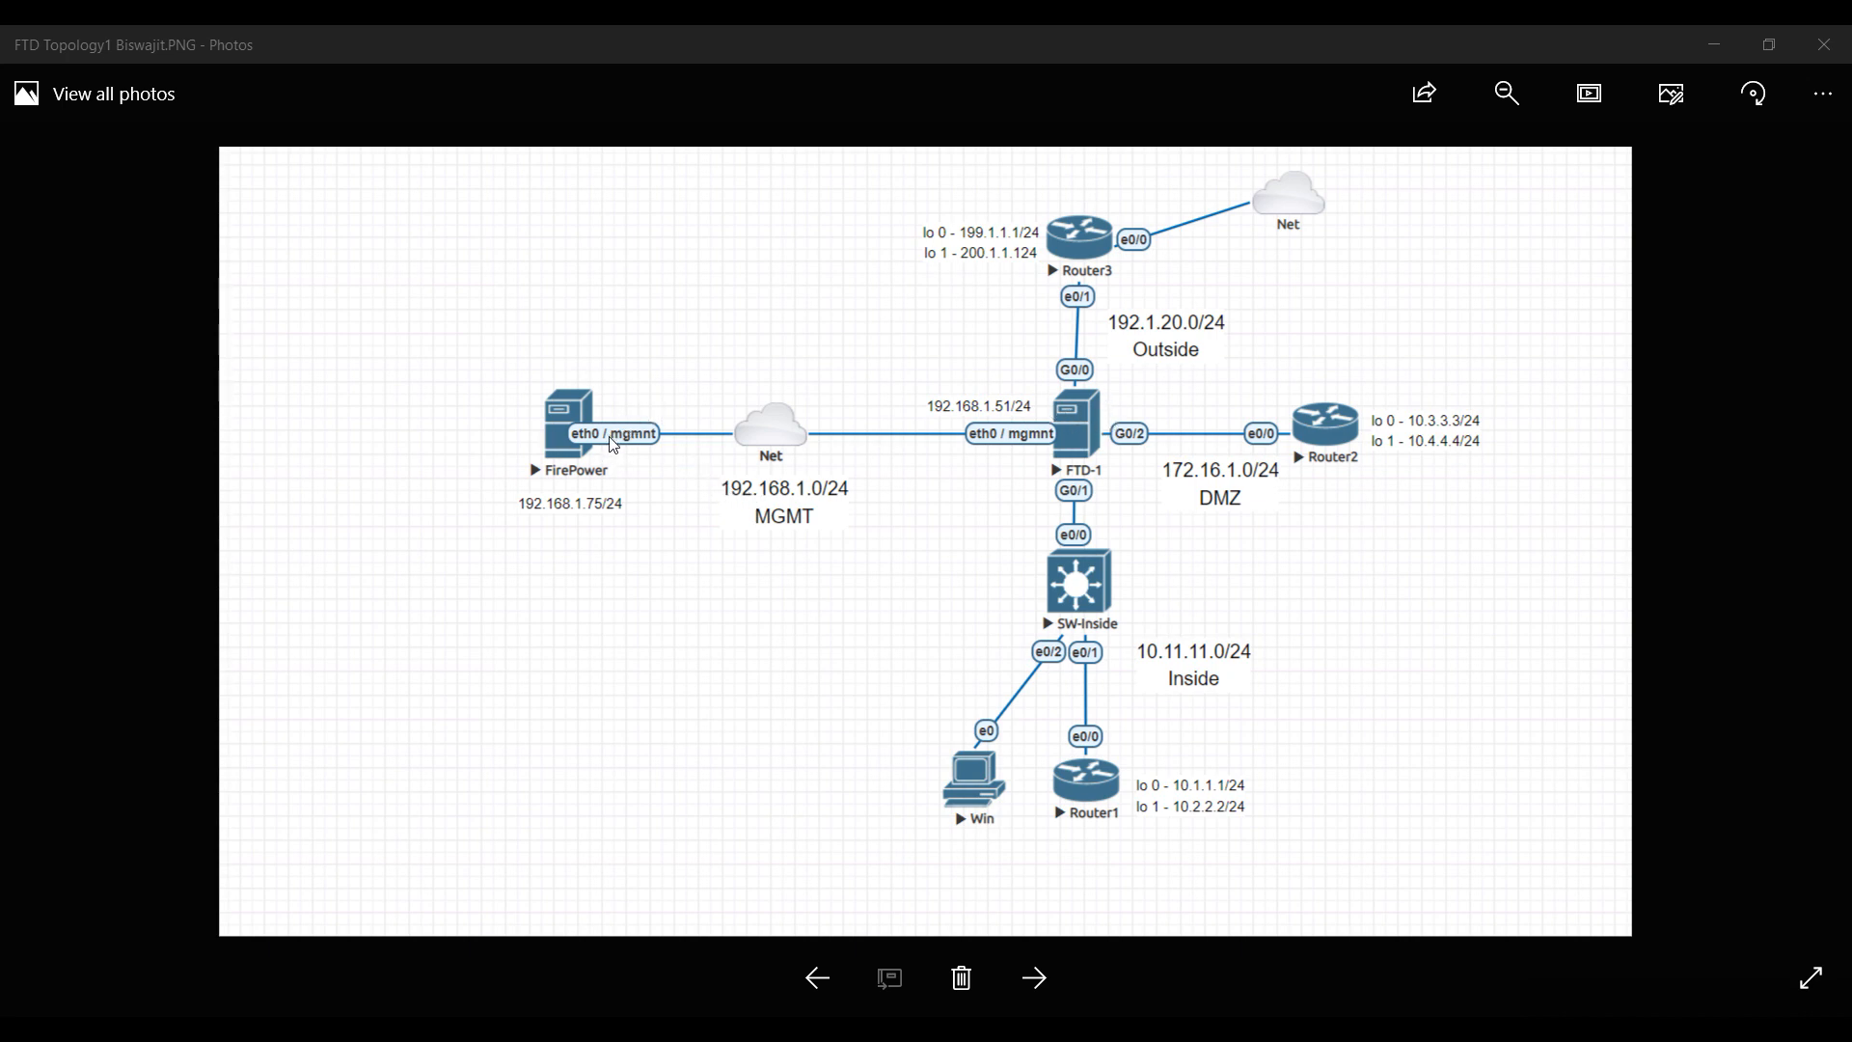
mouse_move(922, 442)
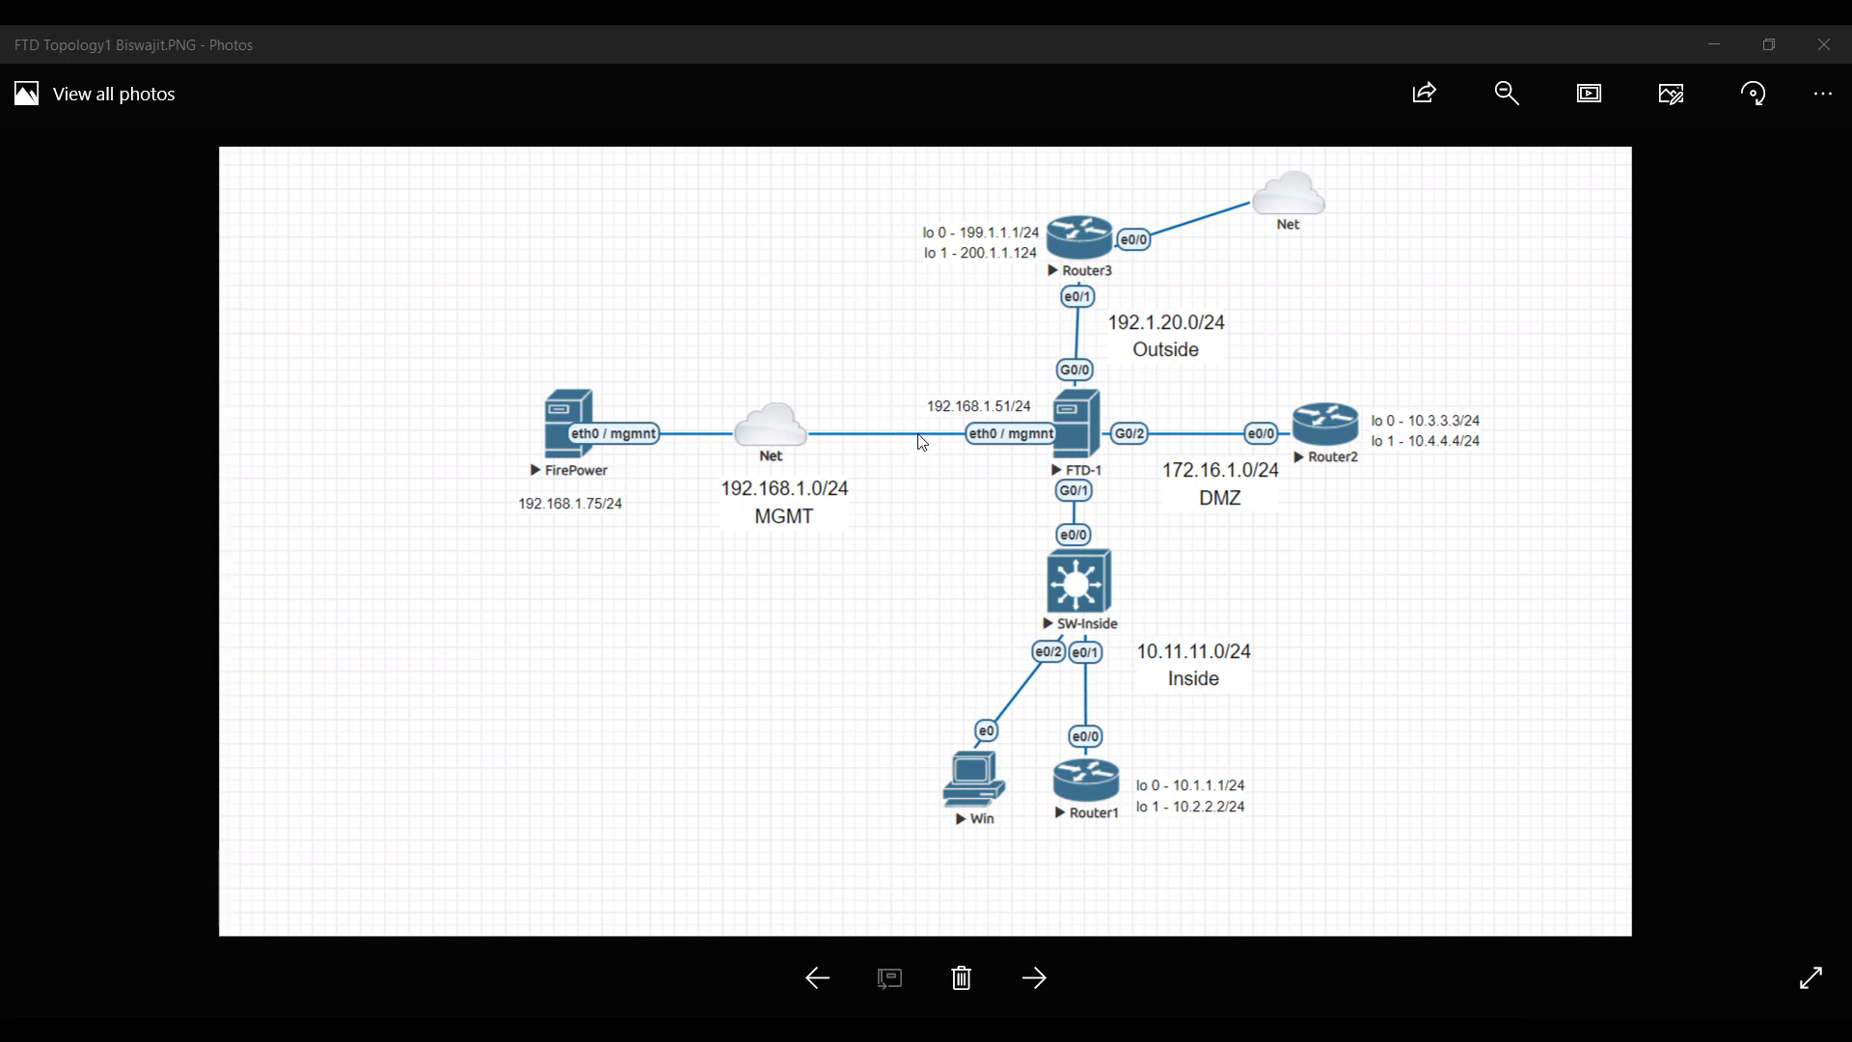
mouse_move(911, 465)
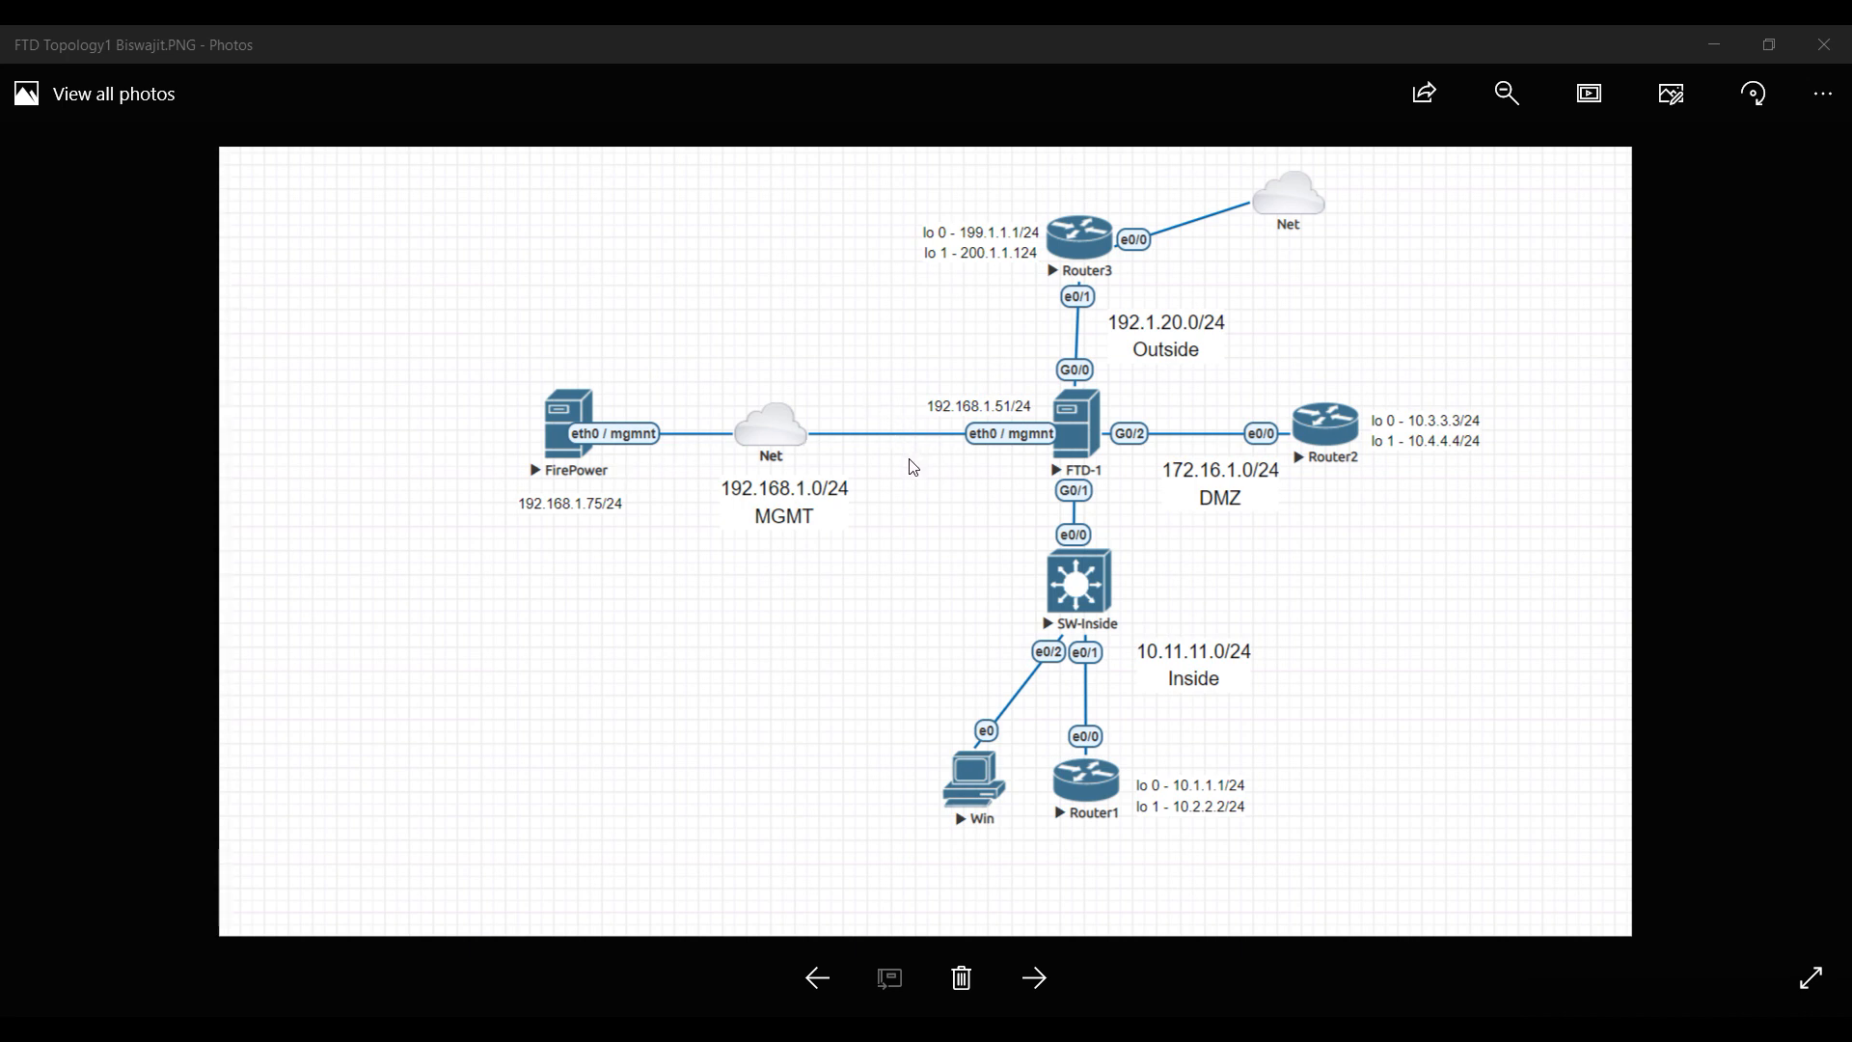
mouse_move(903, 472)
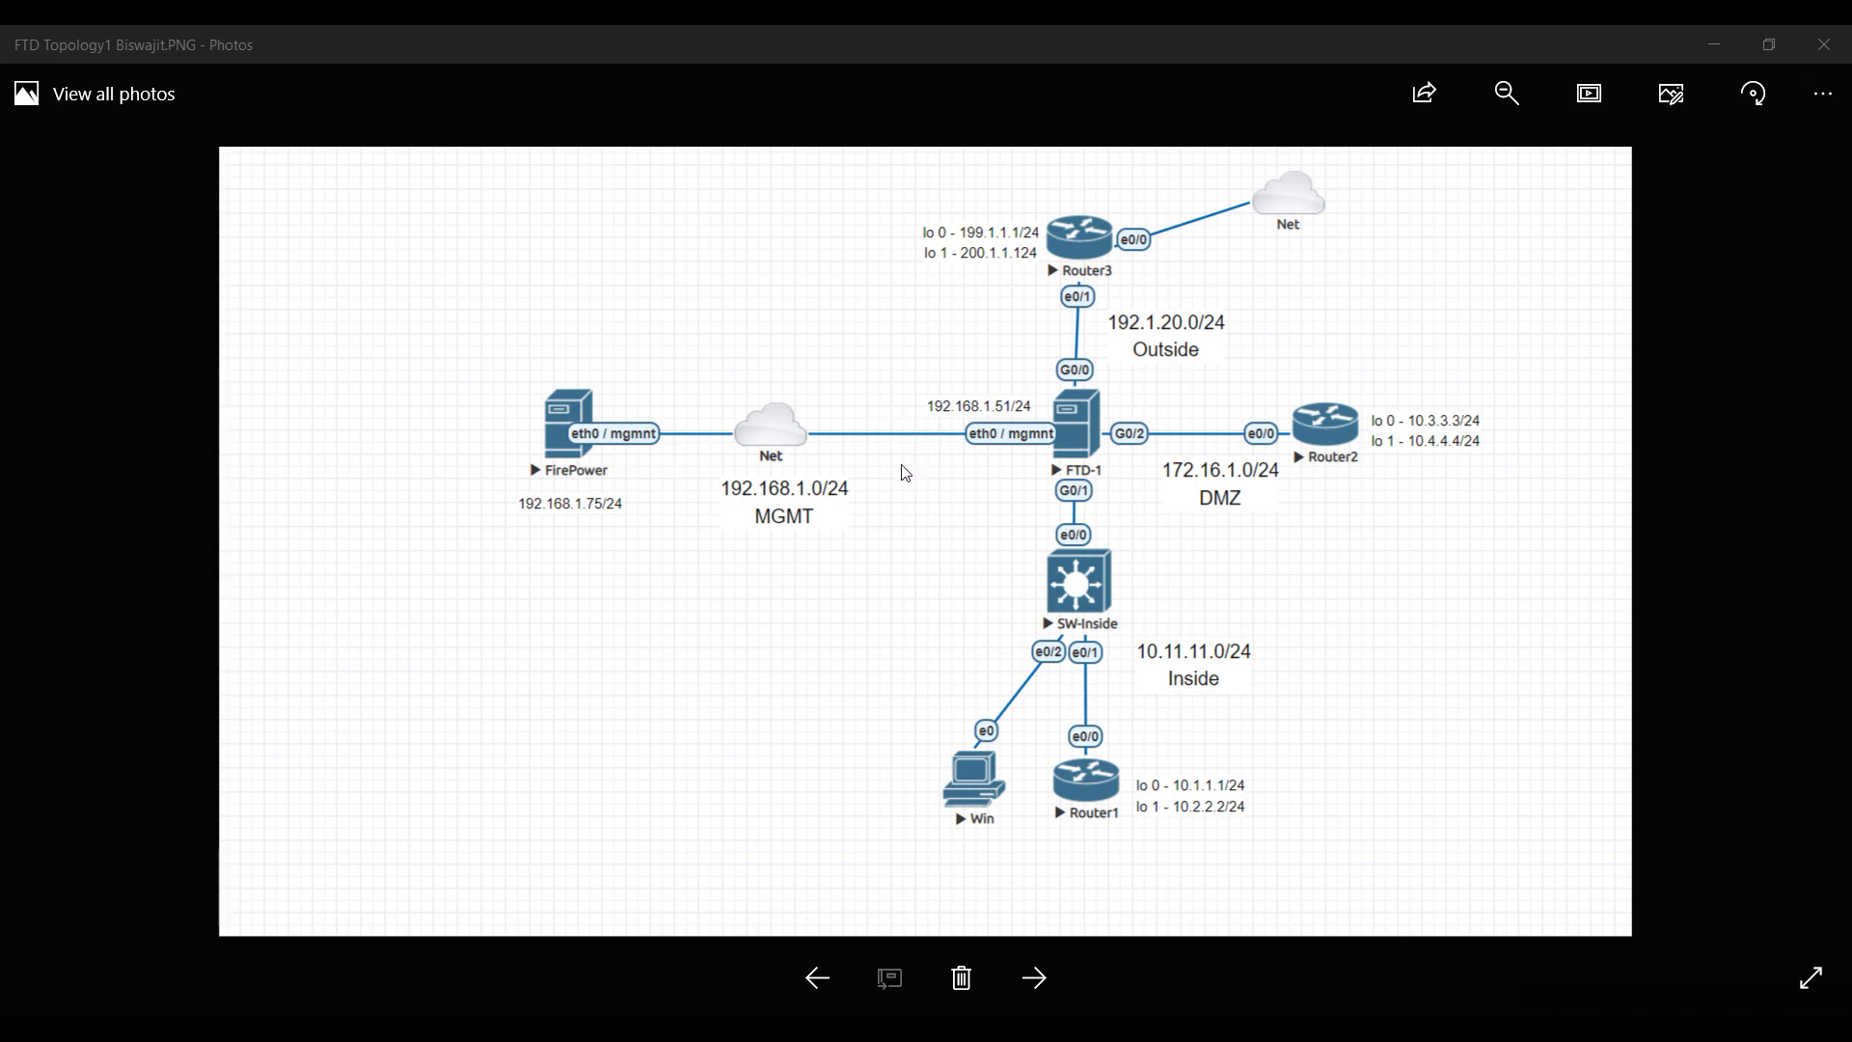
mouse_move(891, 482)
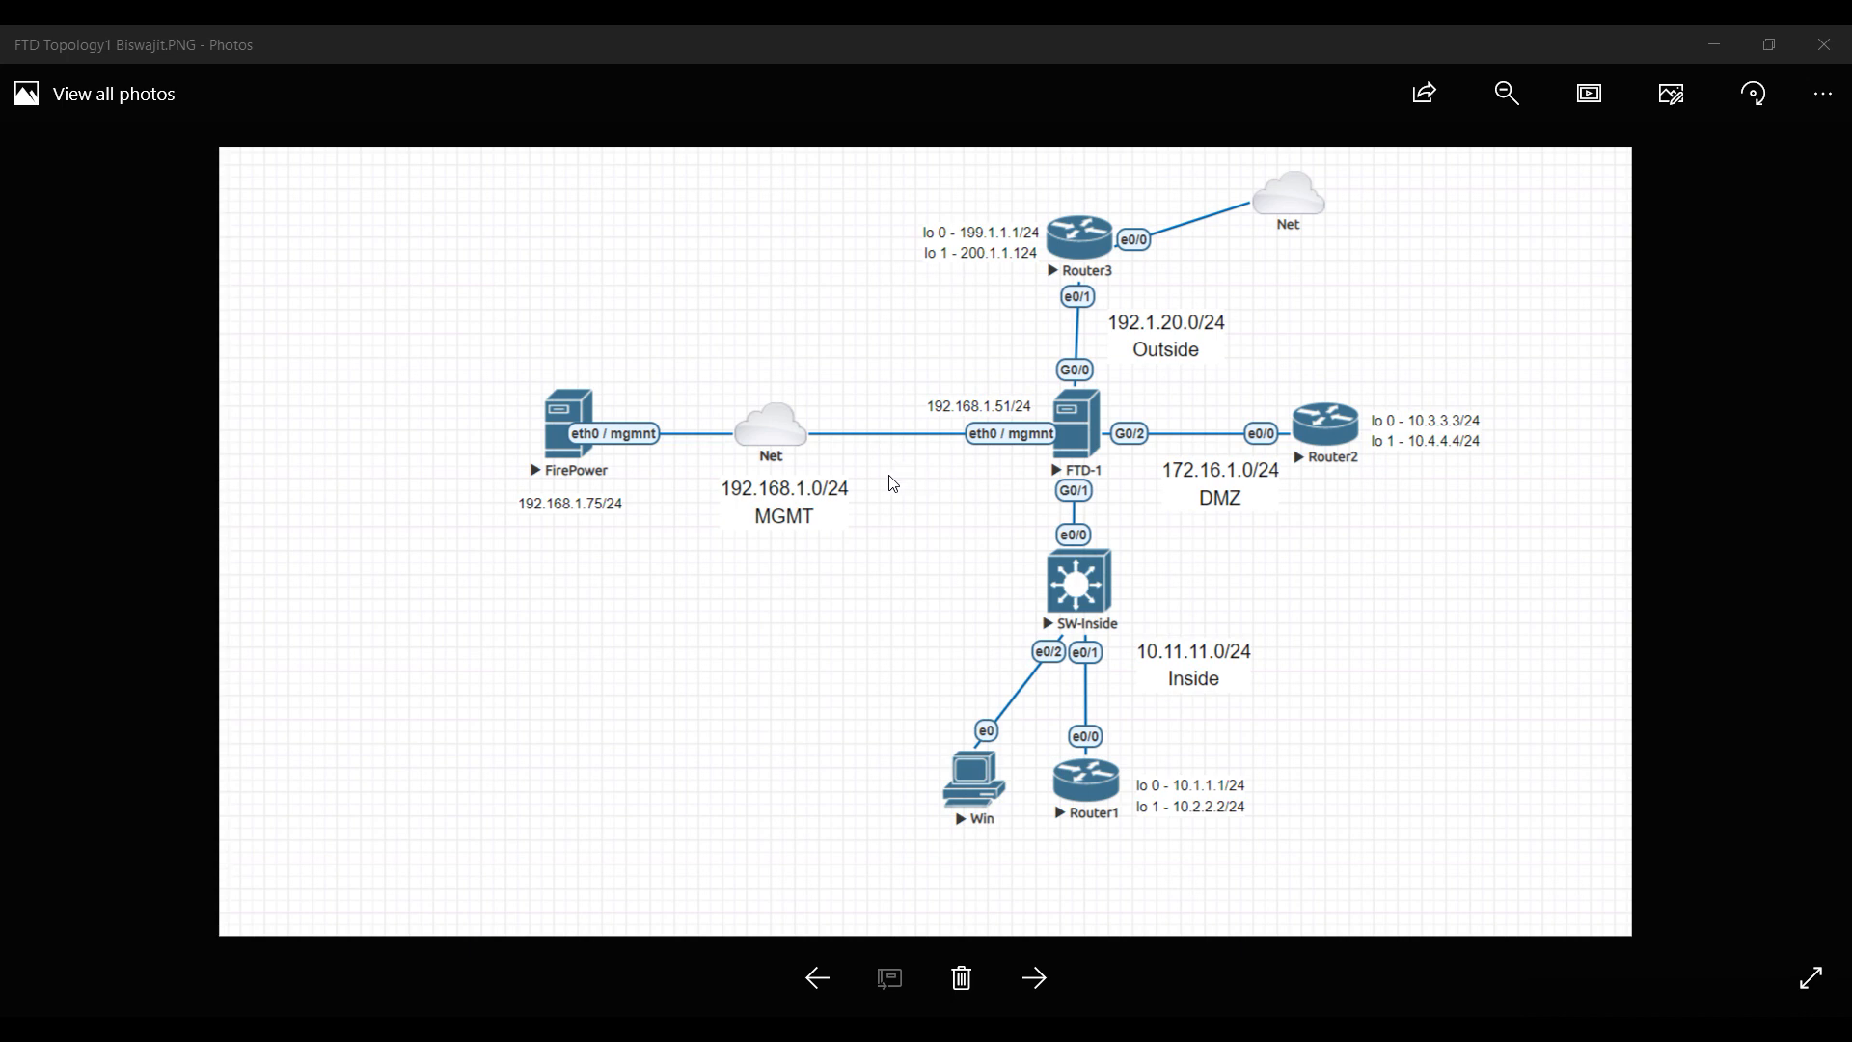
mouse_move(949, 500)
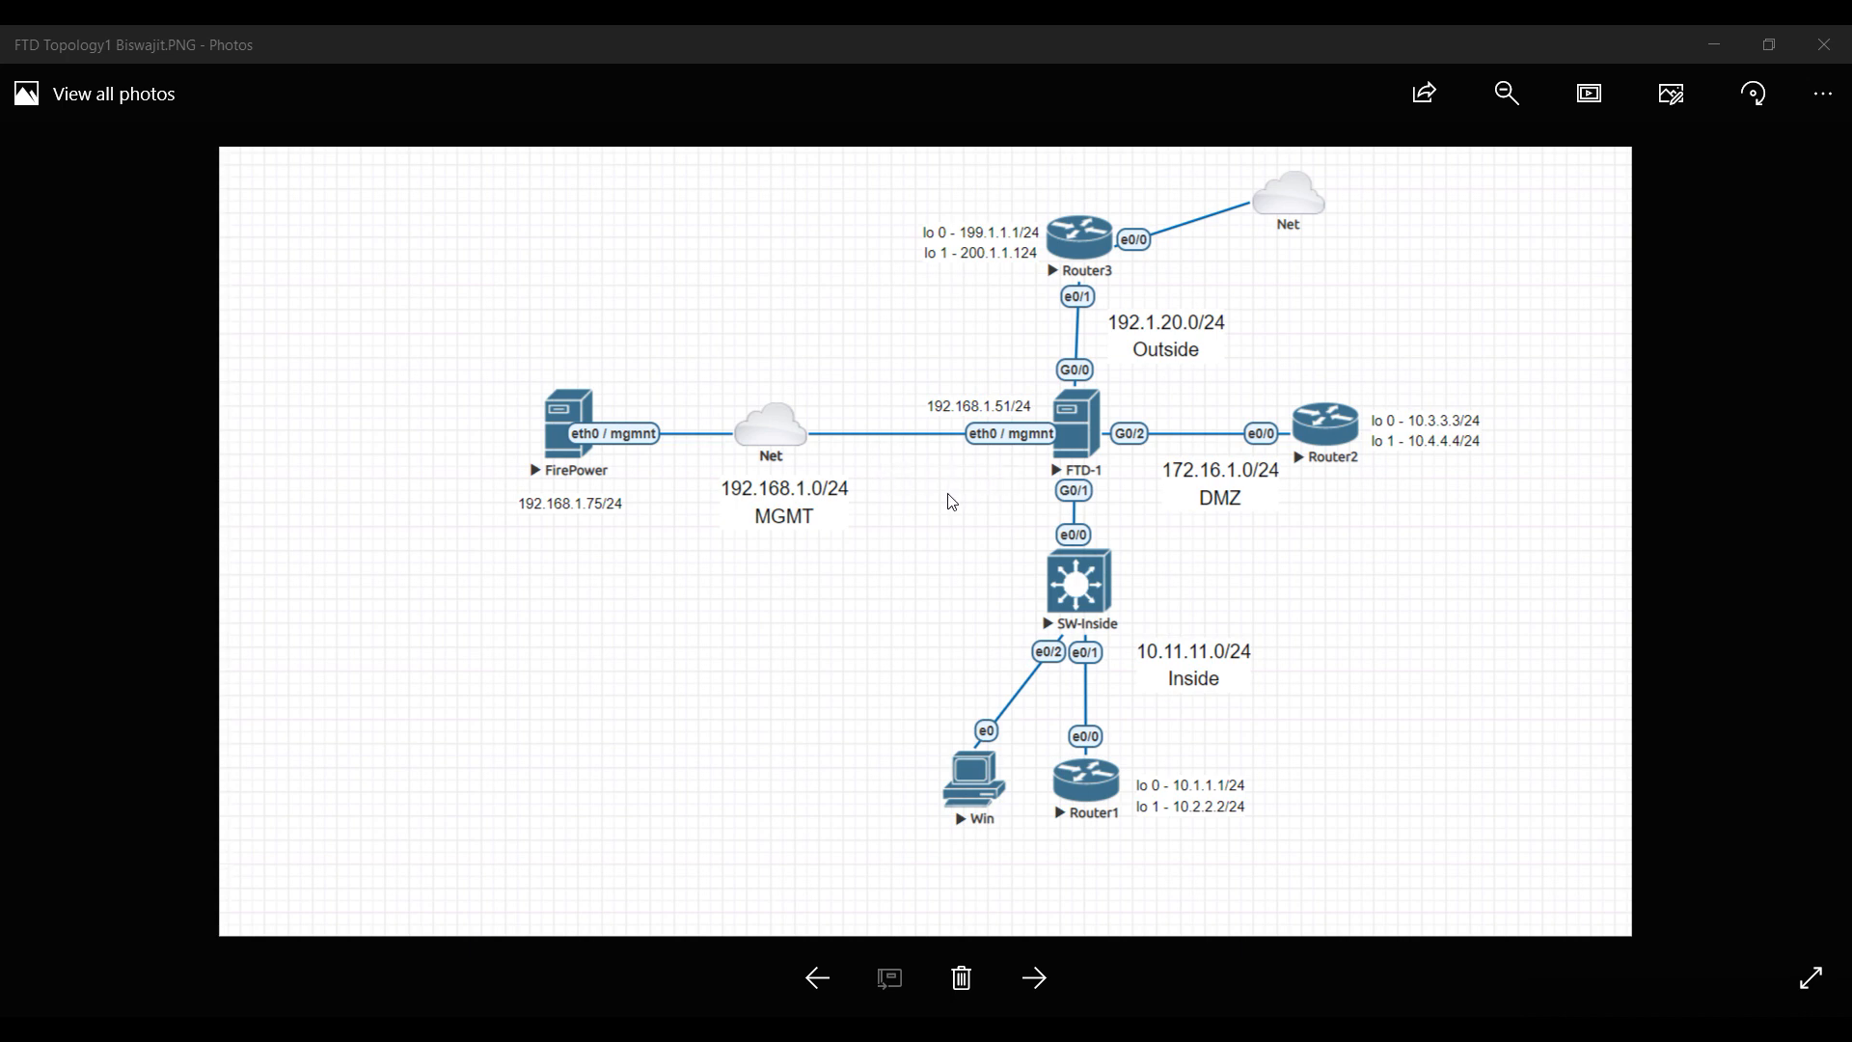
mouse_move(946, 521)
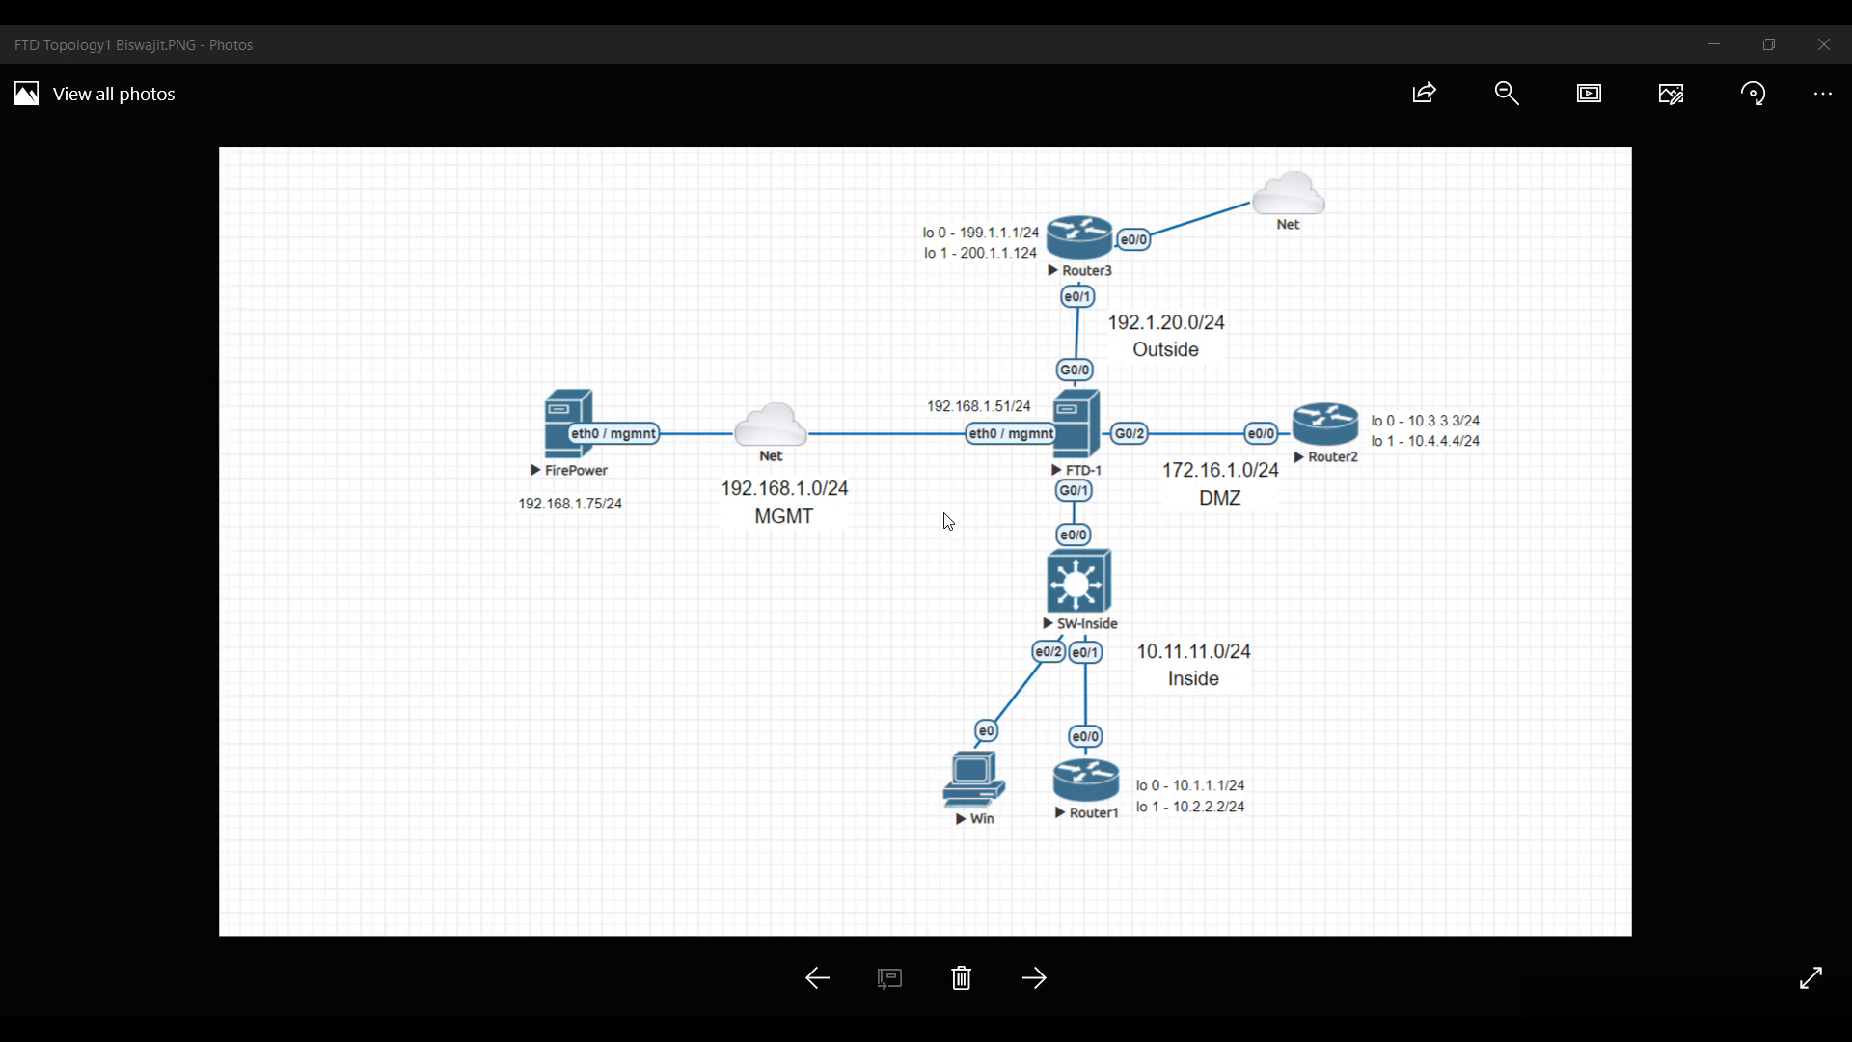
mouse_move(949, 502)
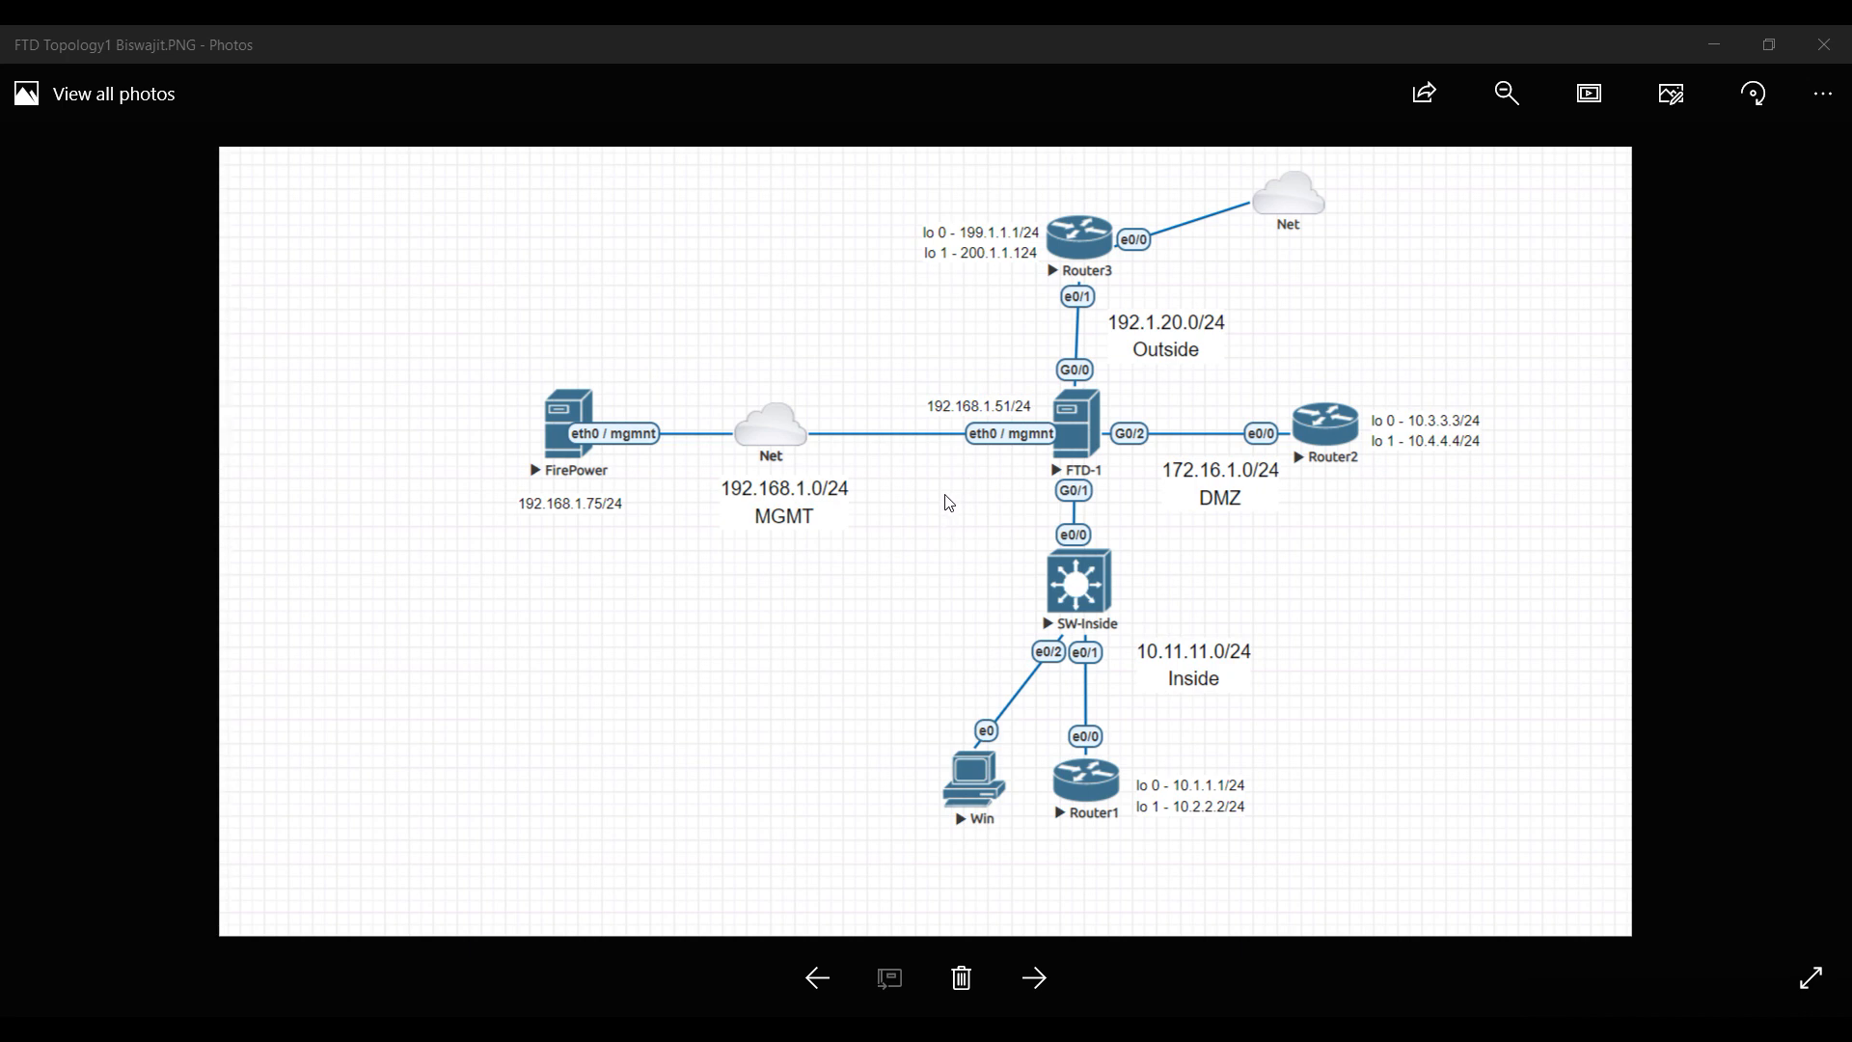
mouse_move(1052, 408)
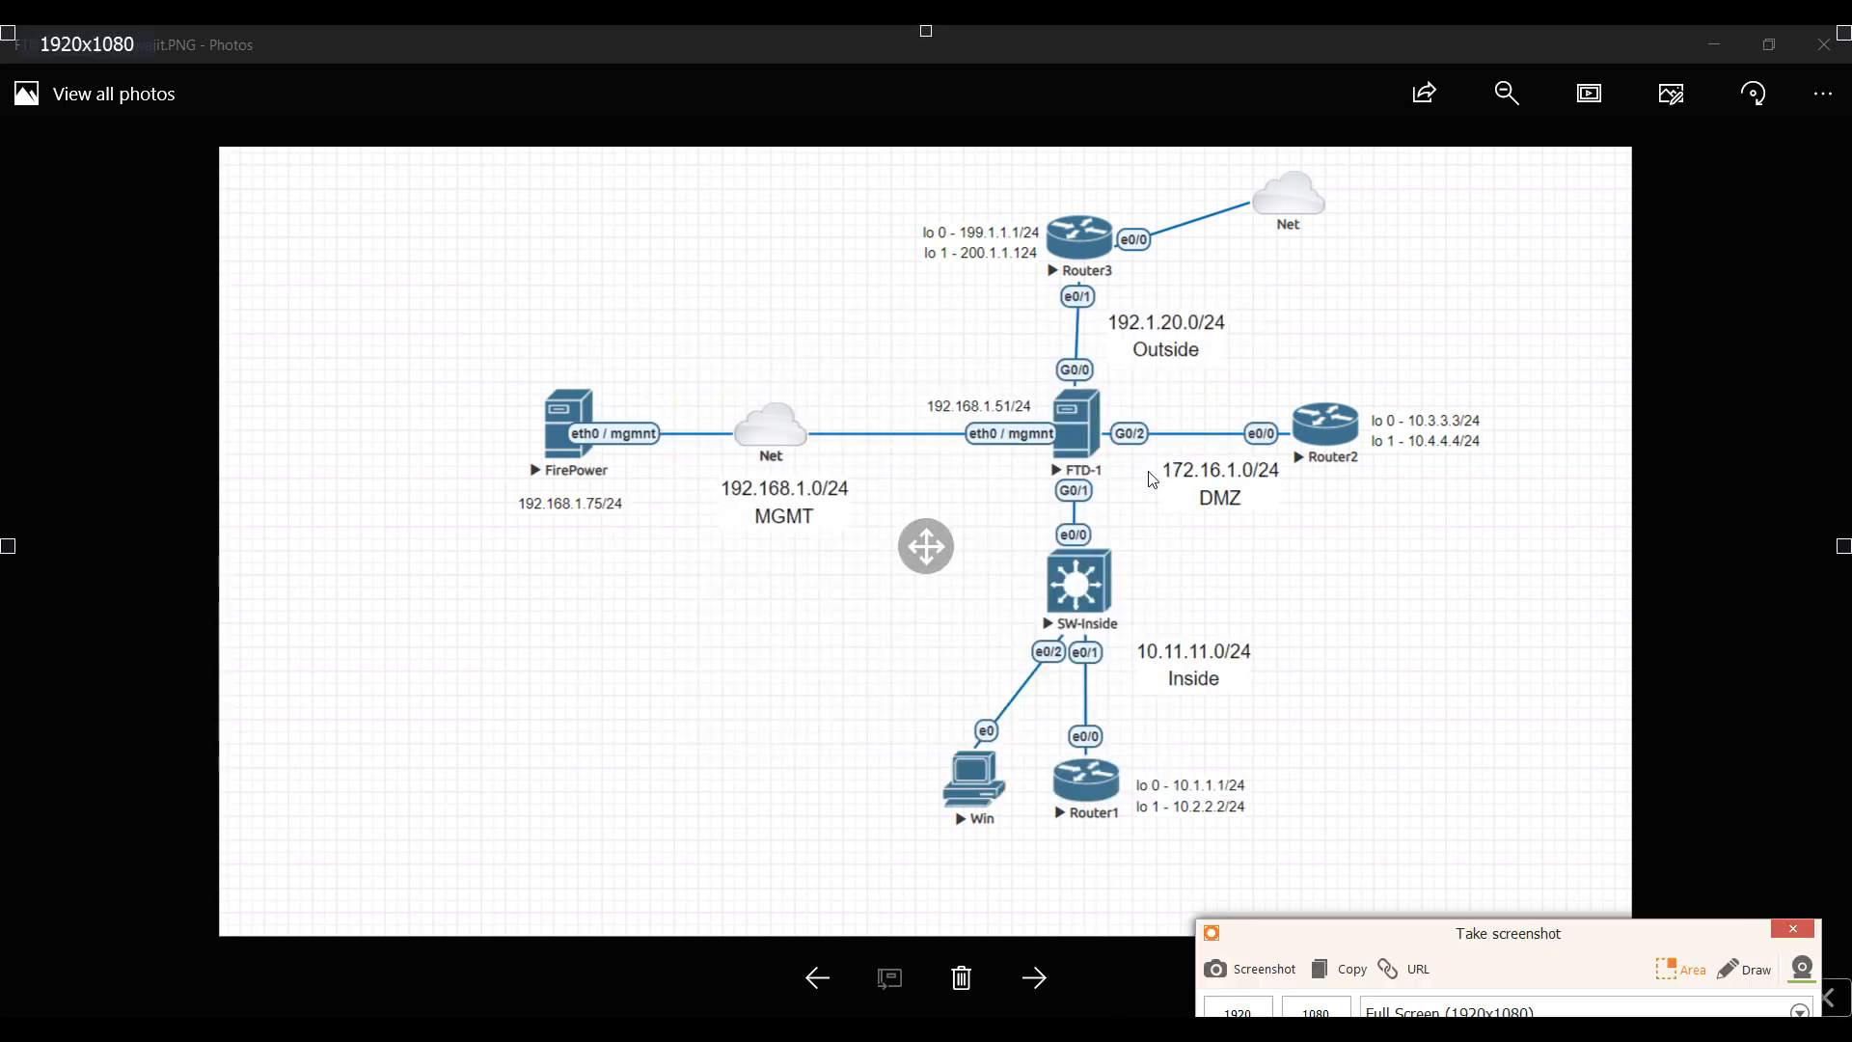
Draw a red arrow at FTD-1 and handwrite 'L3/L4 — APP' above Router2
click(1755, 968)
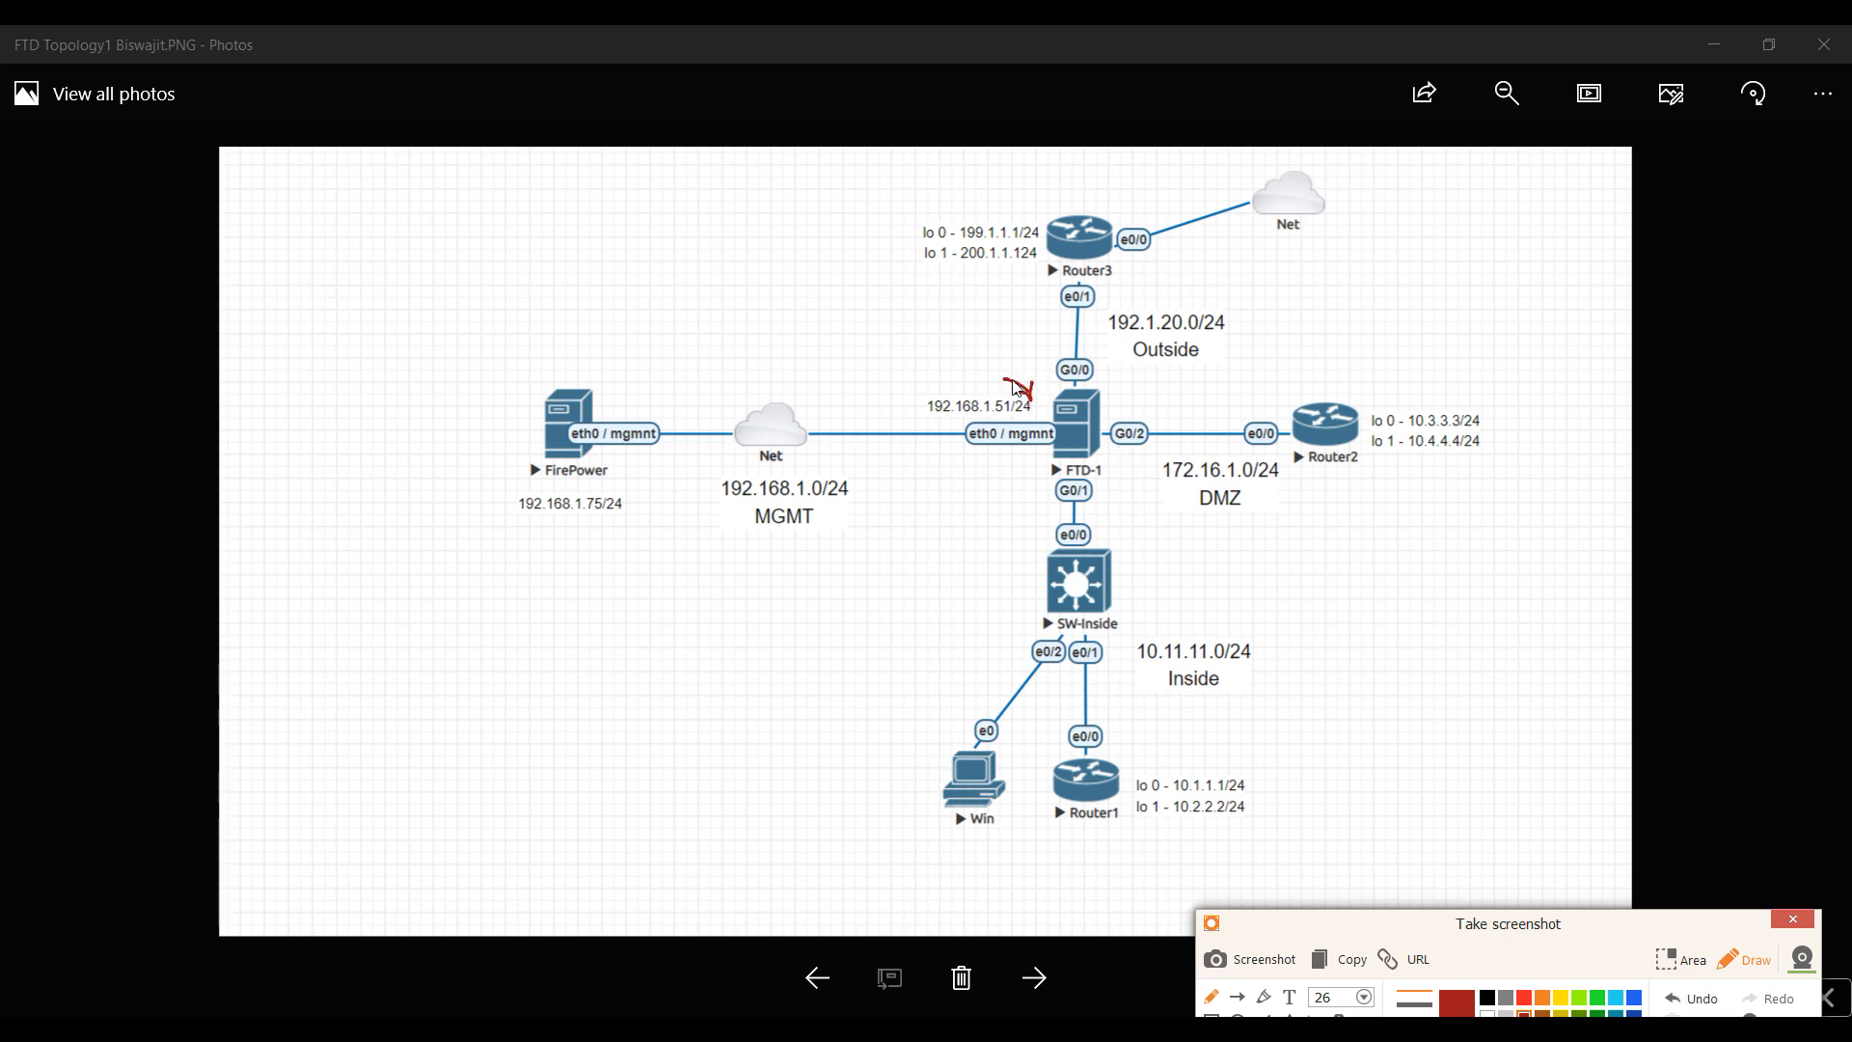
drag(901, 355, 945, 355)
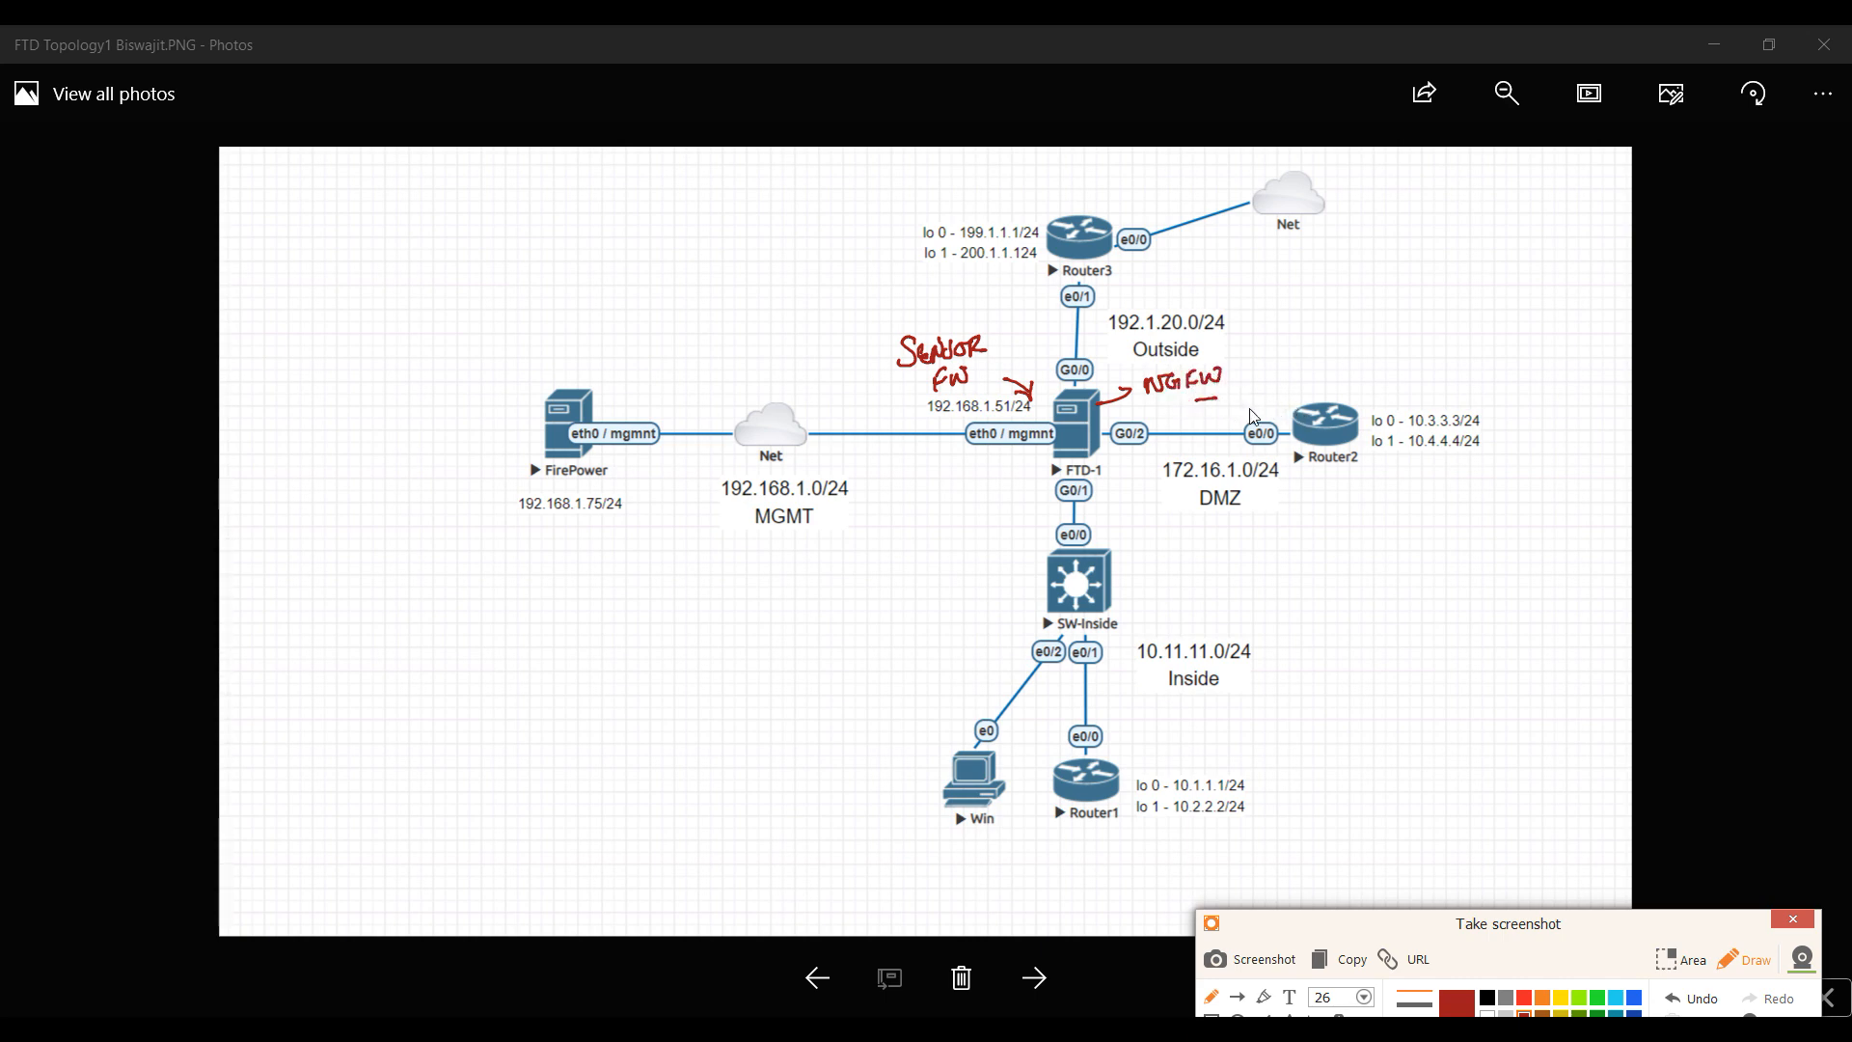
mouse_move(1266, 359)
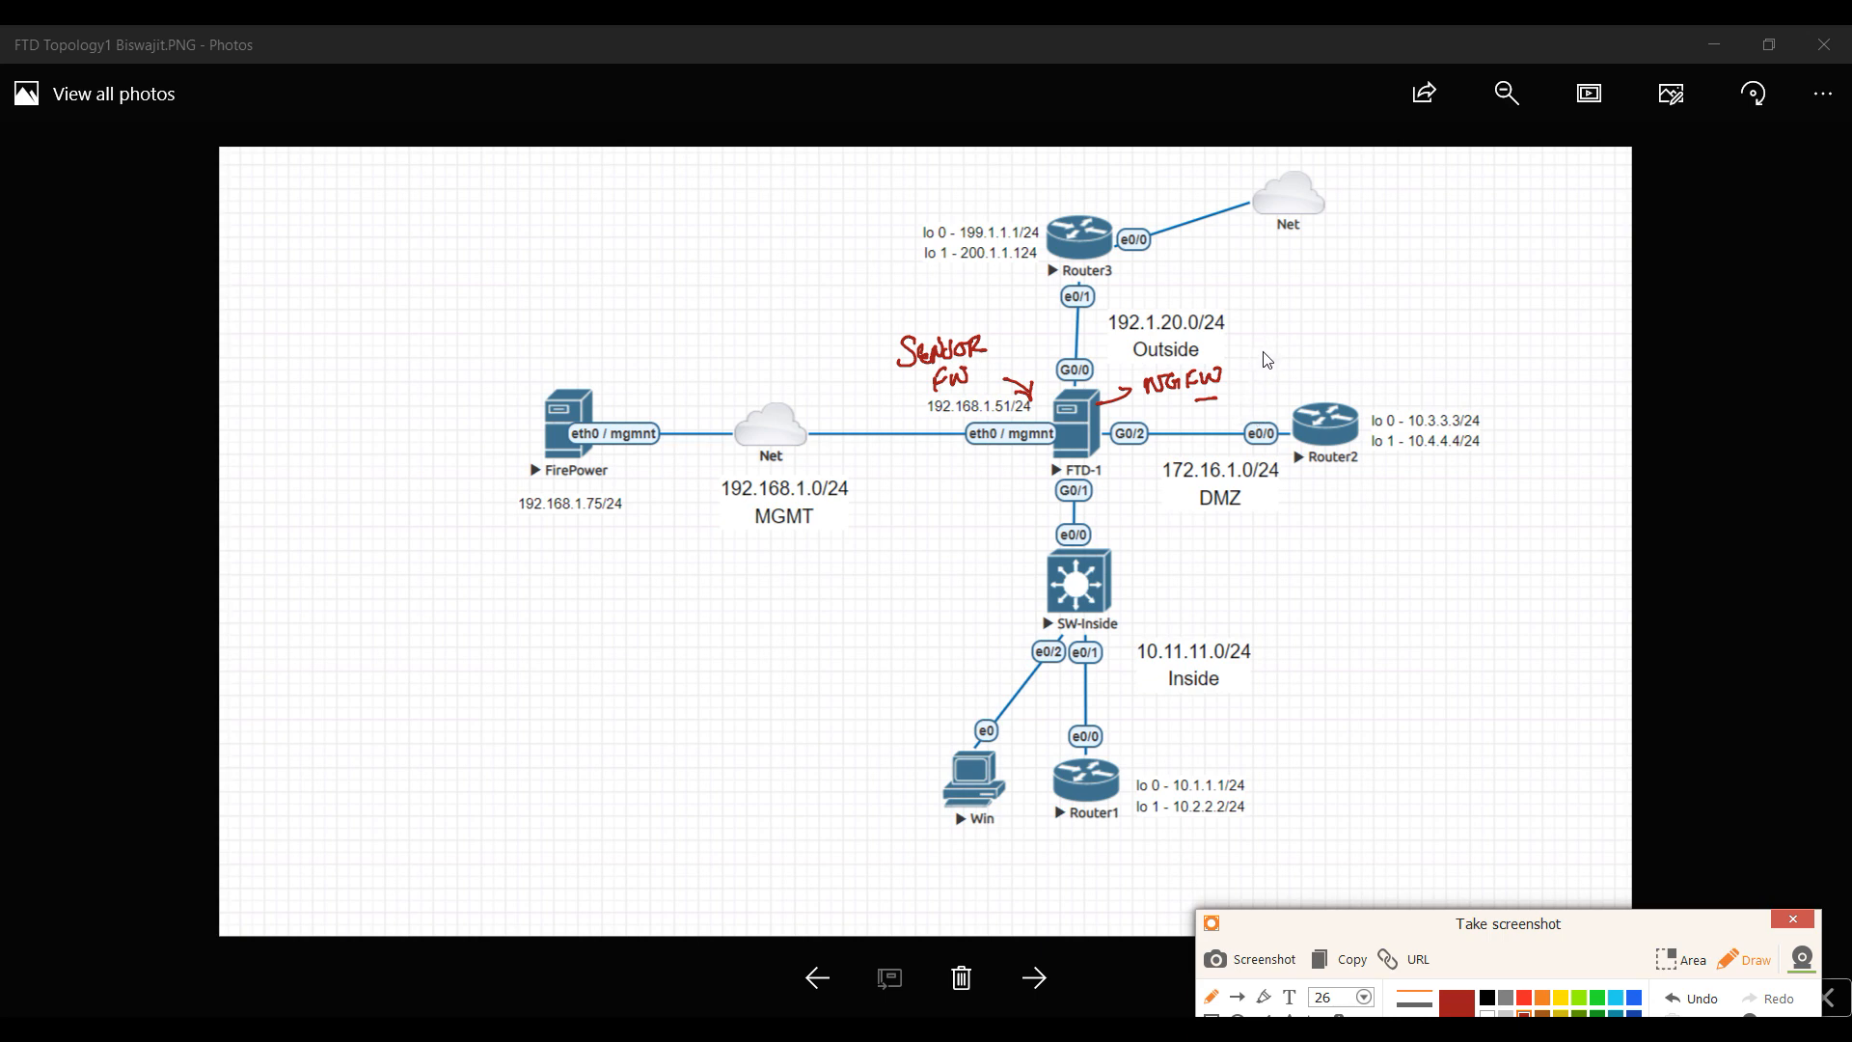
drag(1264, 355, 1281, 343)
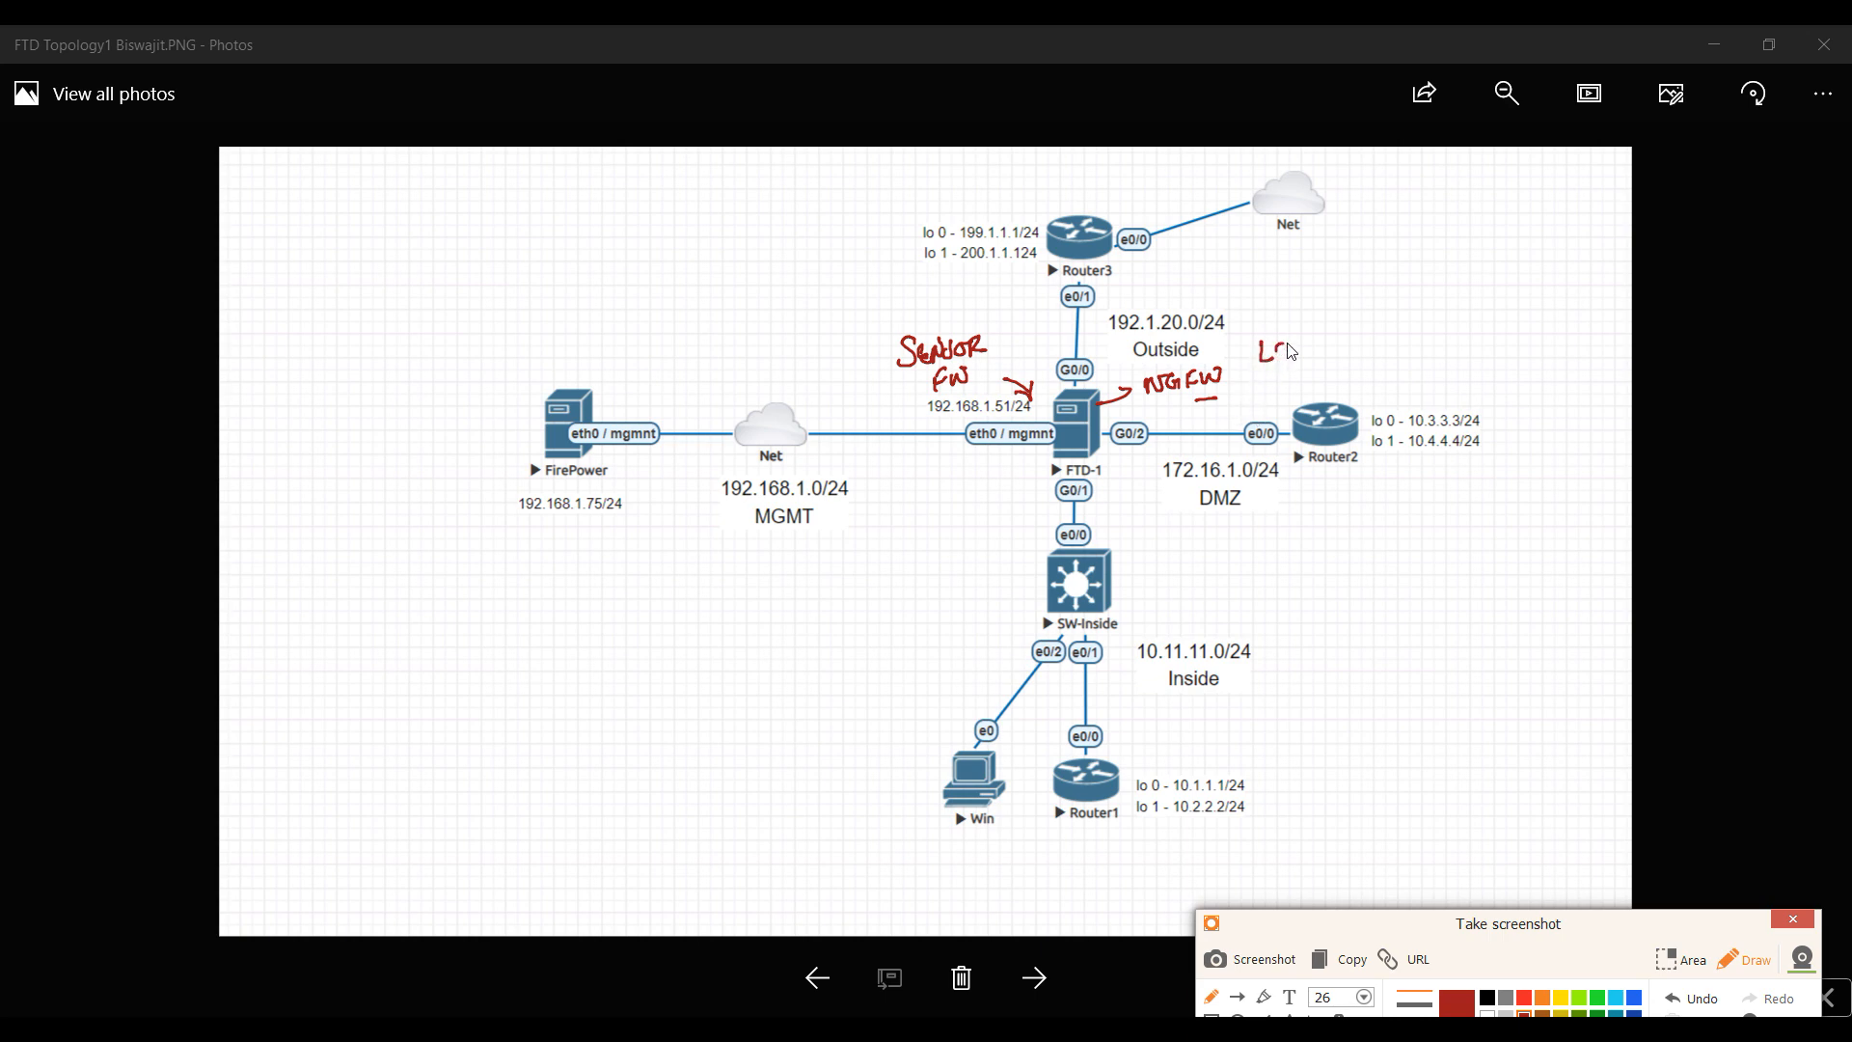
drag(1262, 343, 1306, 361)
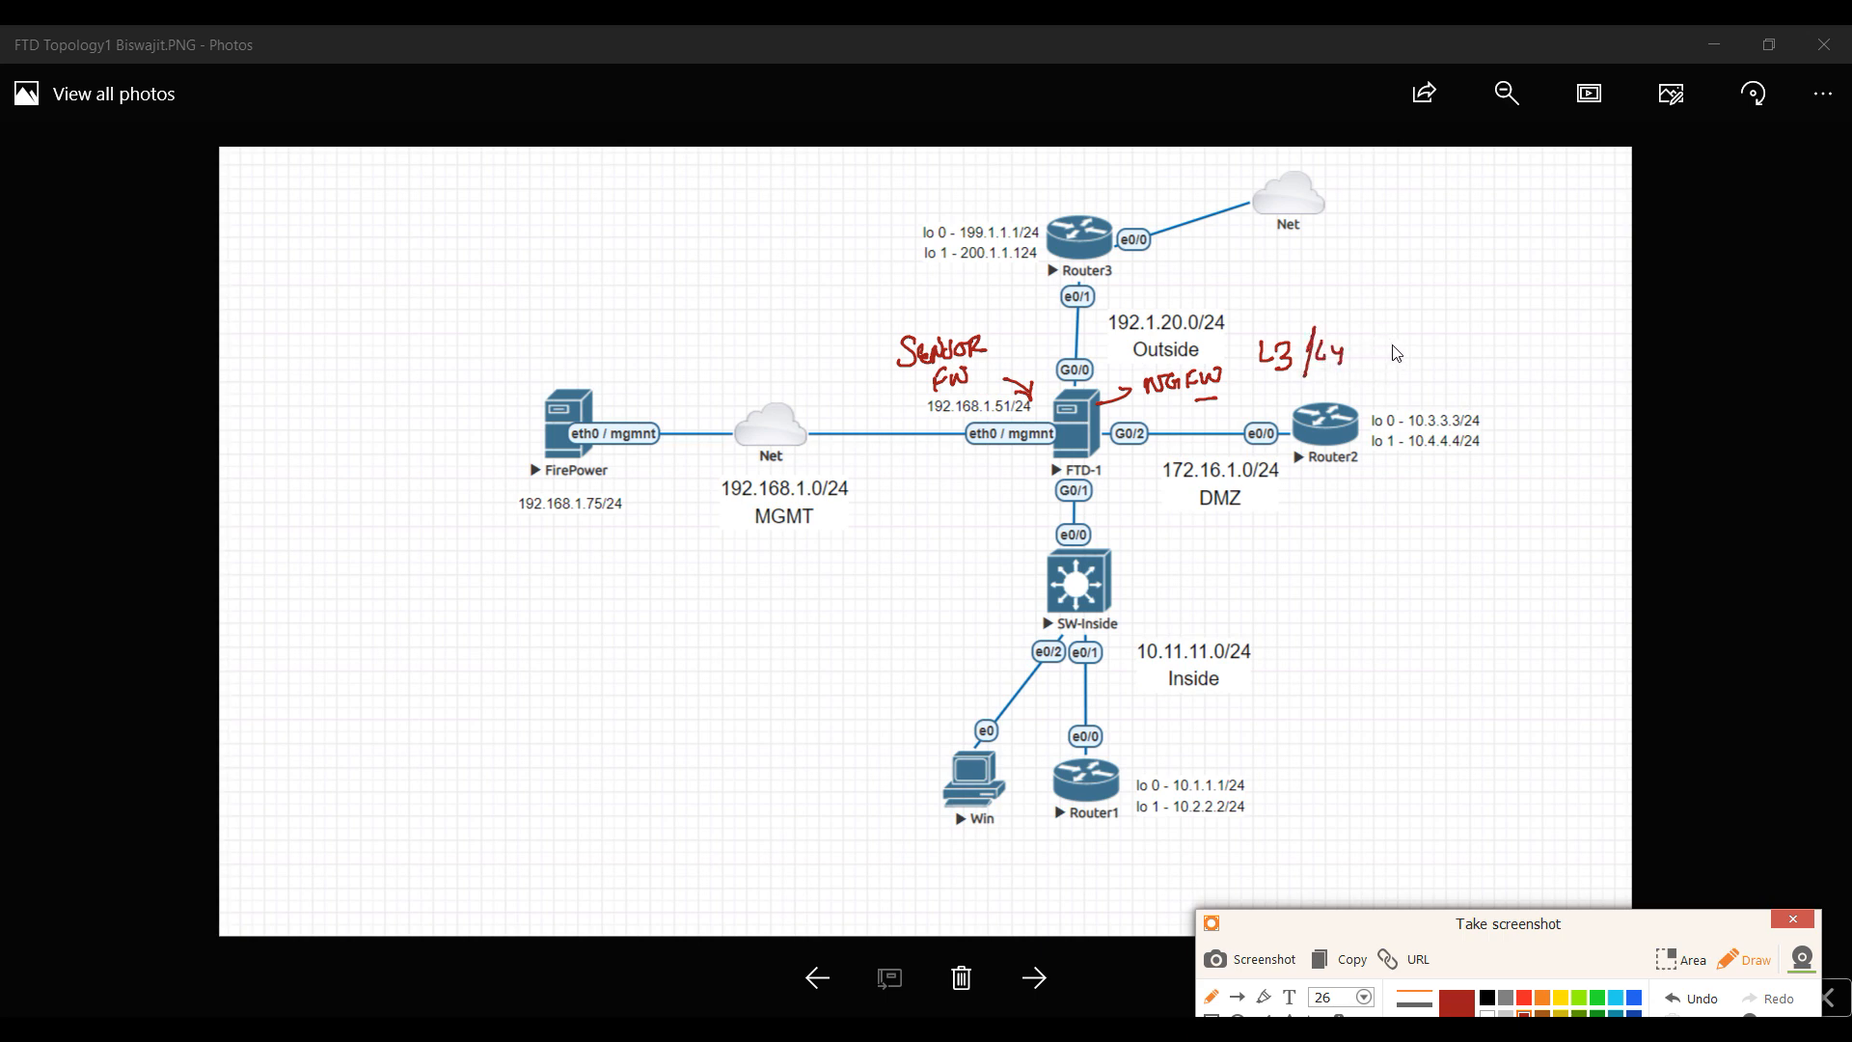
drag(1393, 343, 1435, 335)
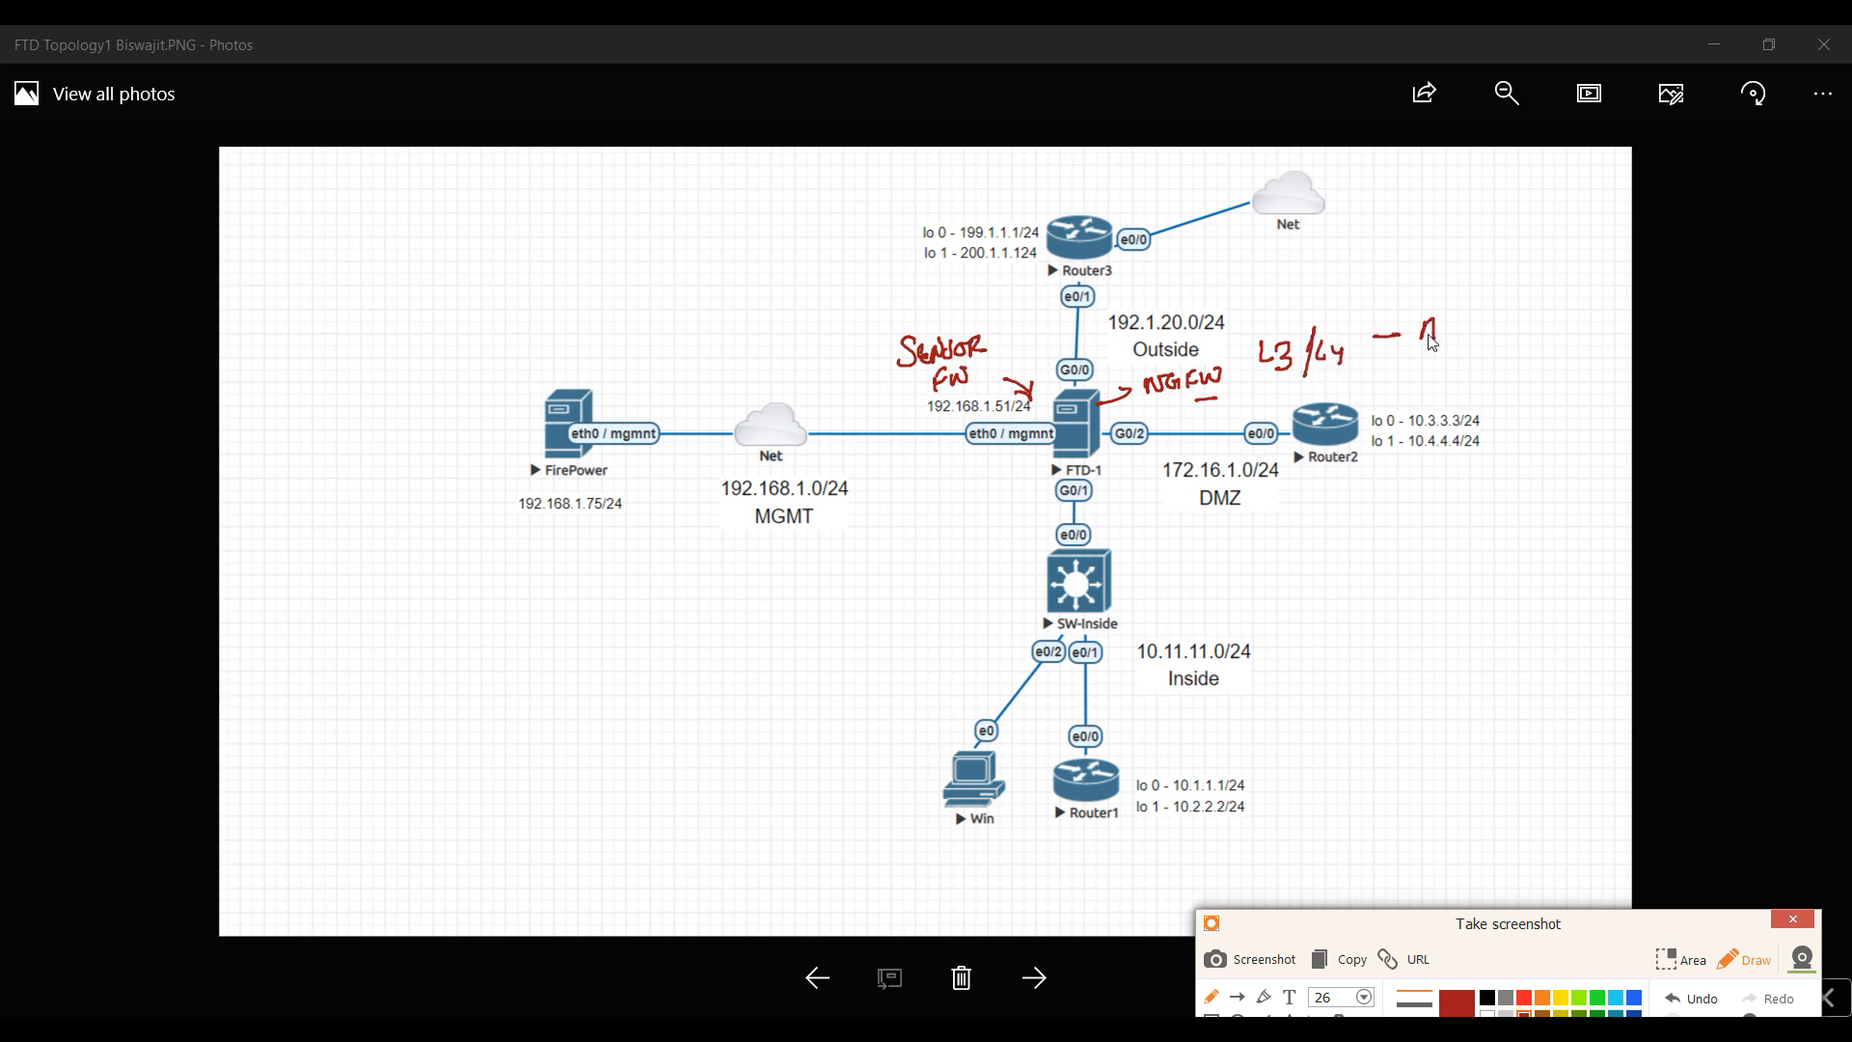
text(APP)
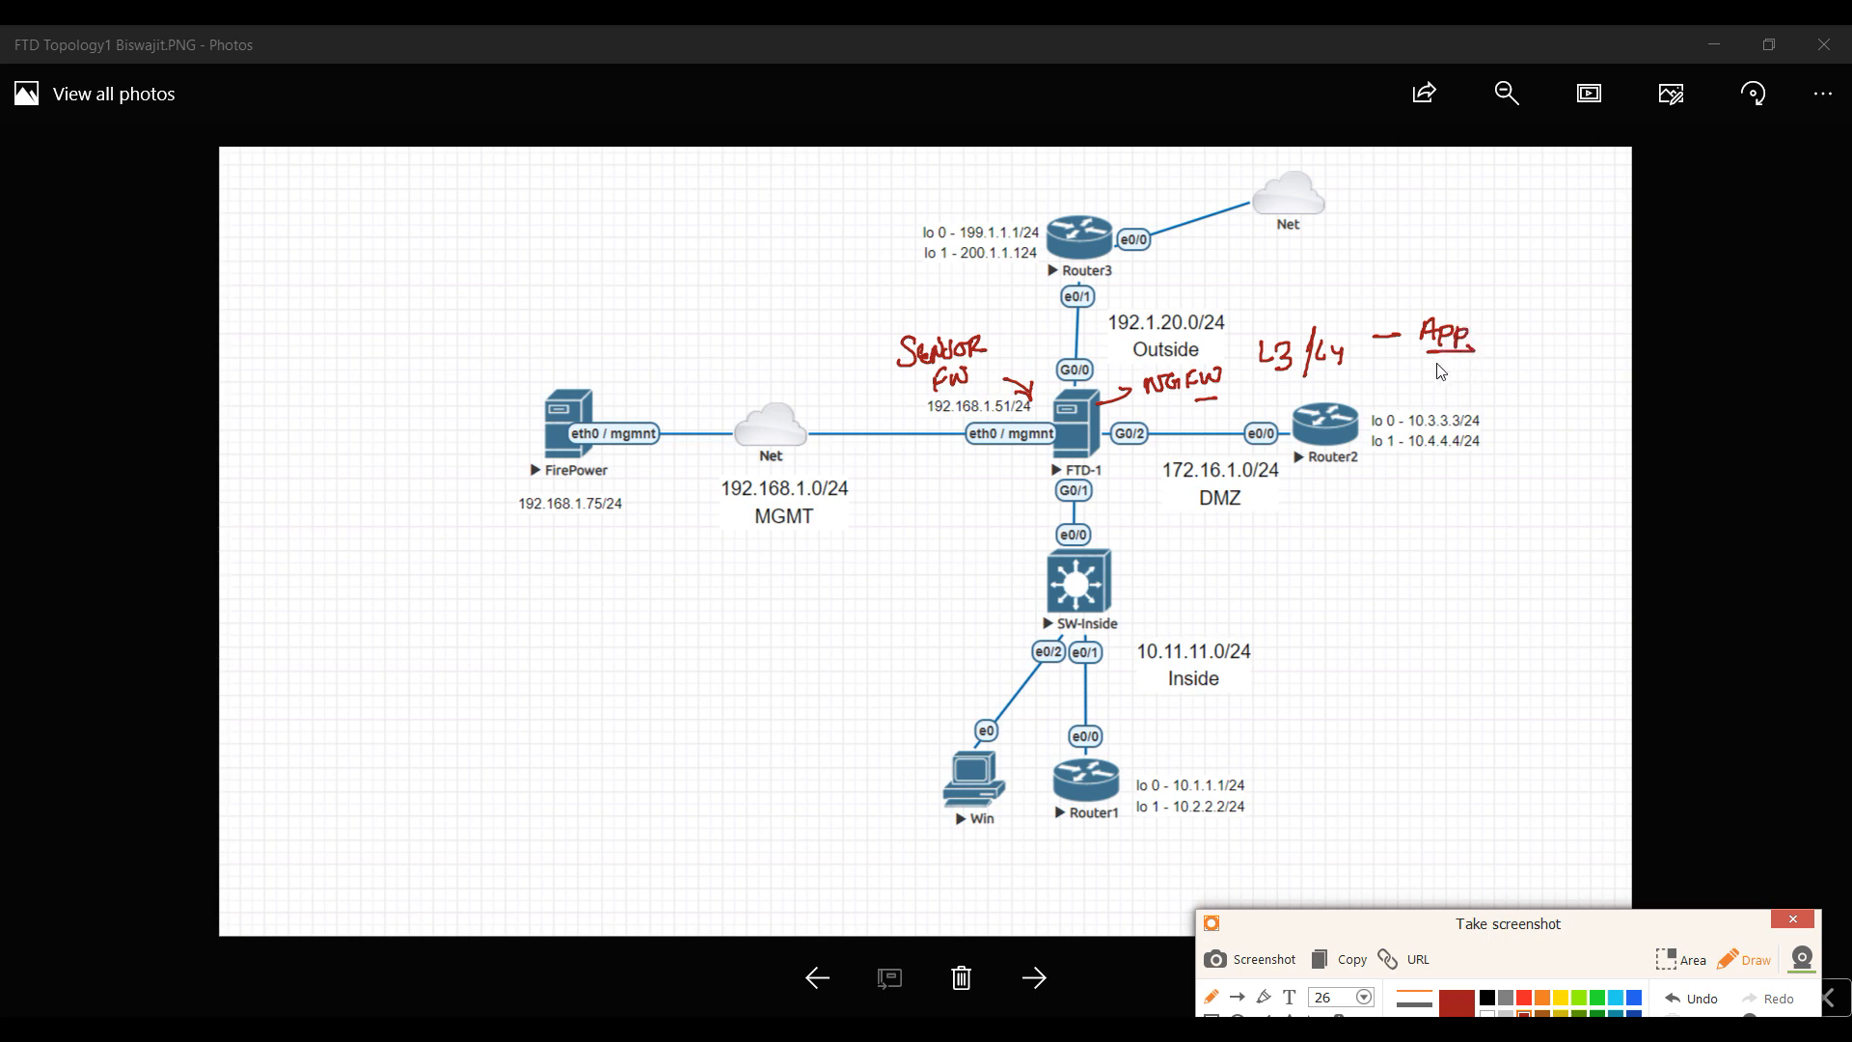
mouse_move(1449, 394)
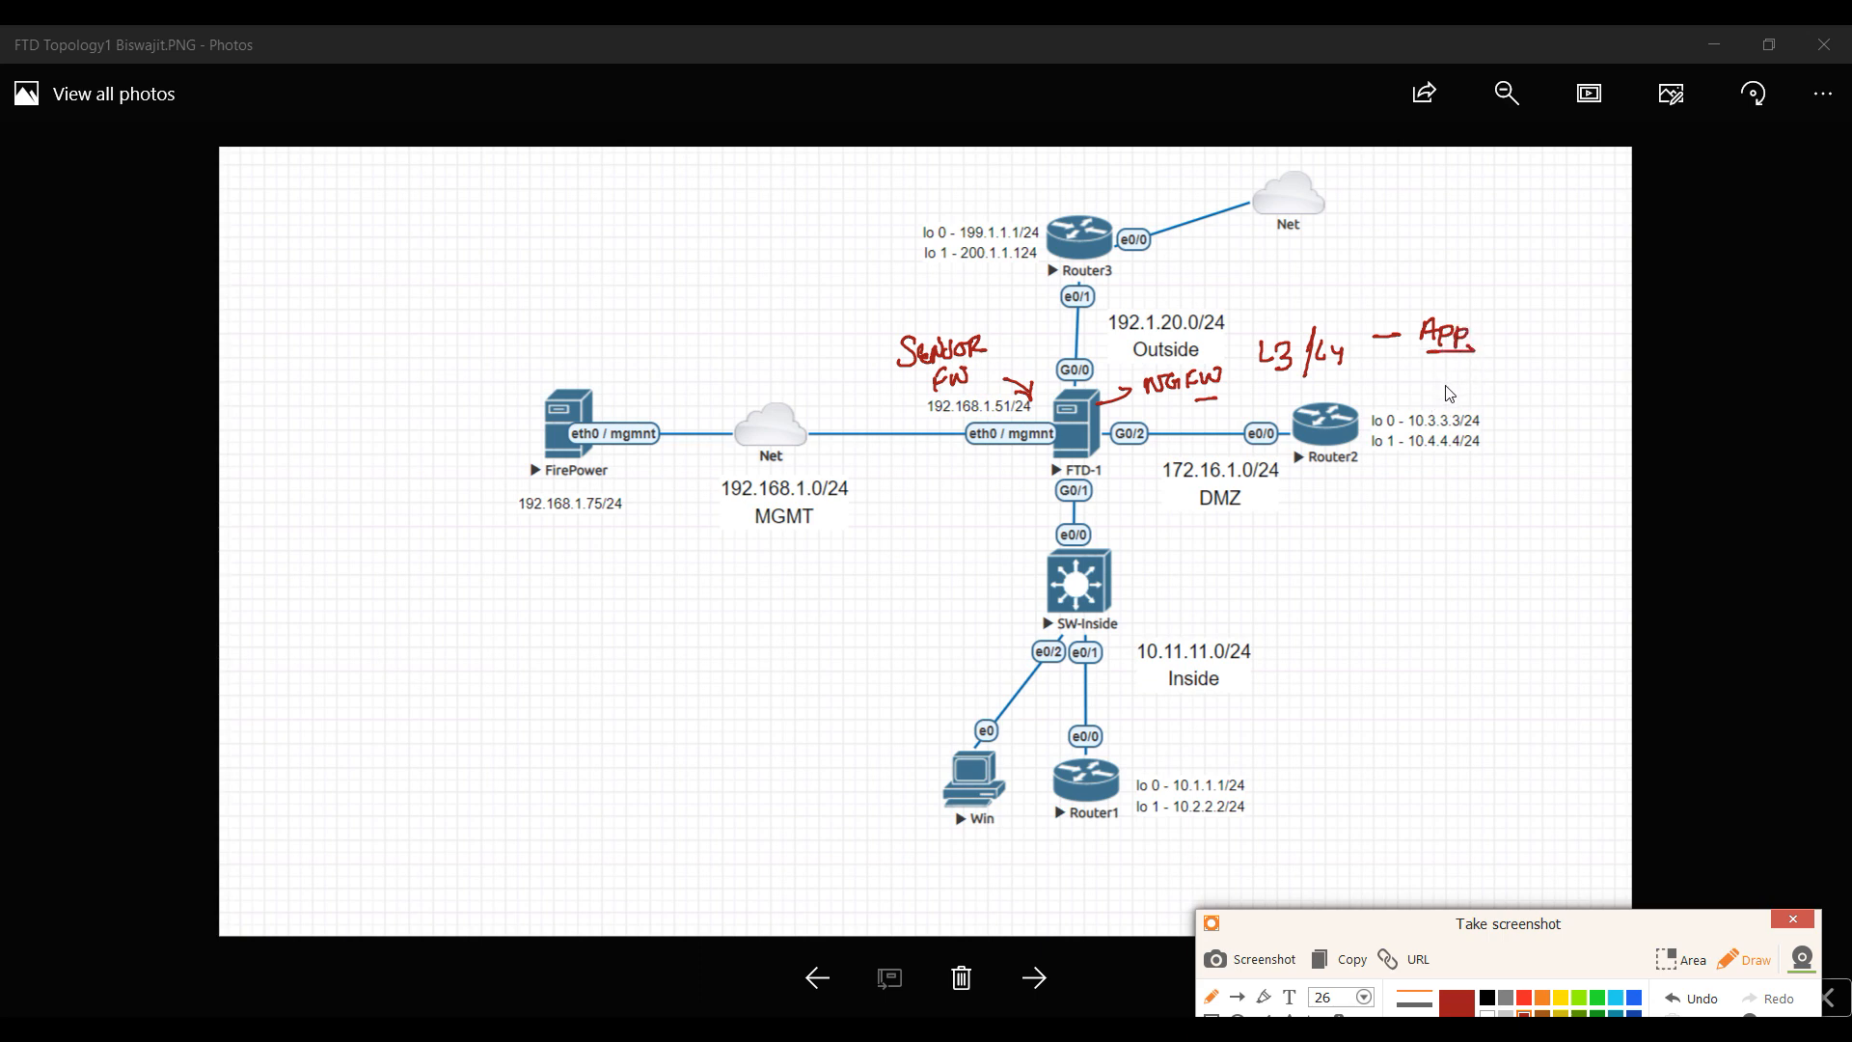
mouse_move(1443, 394)
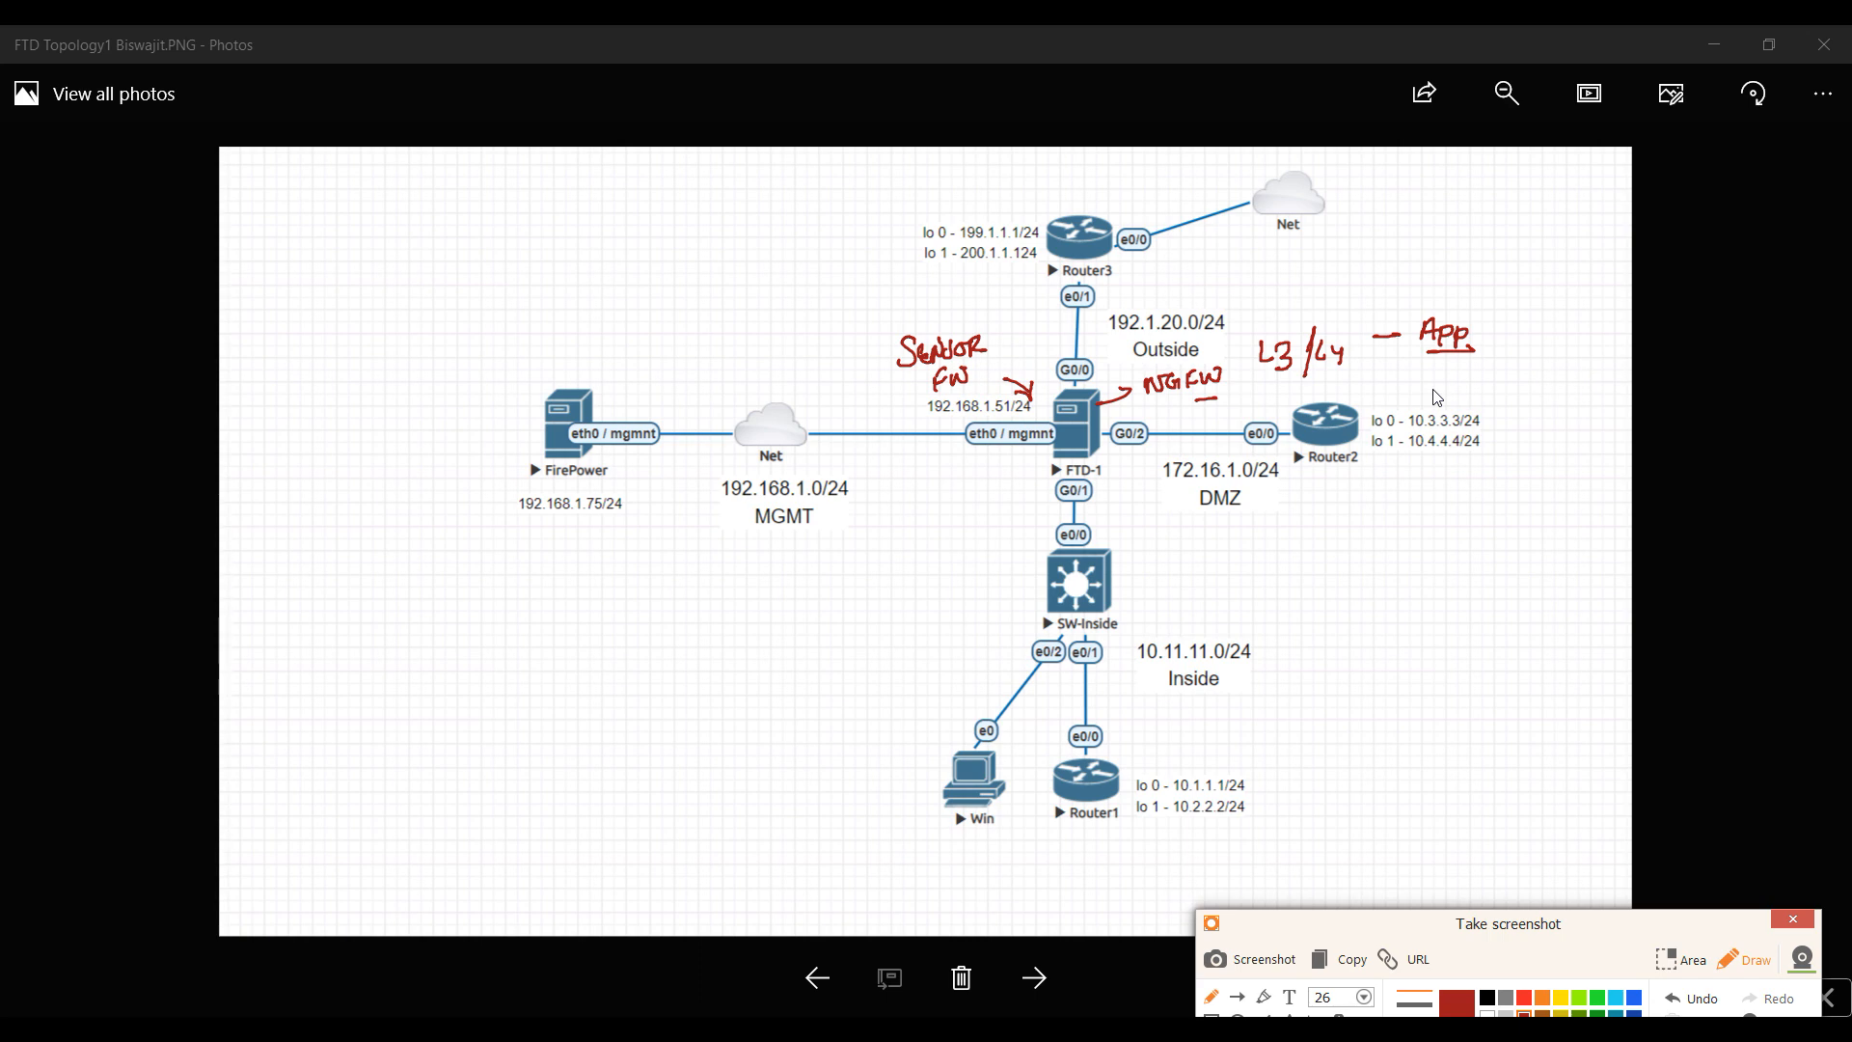
mouse_move(1304, 380)
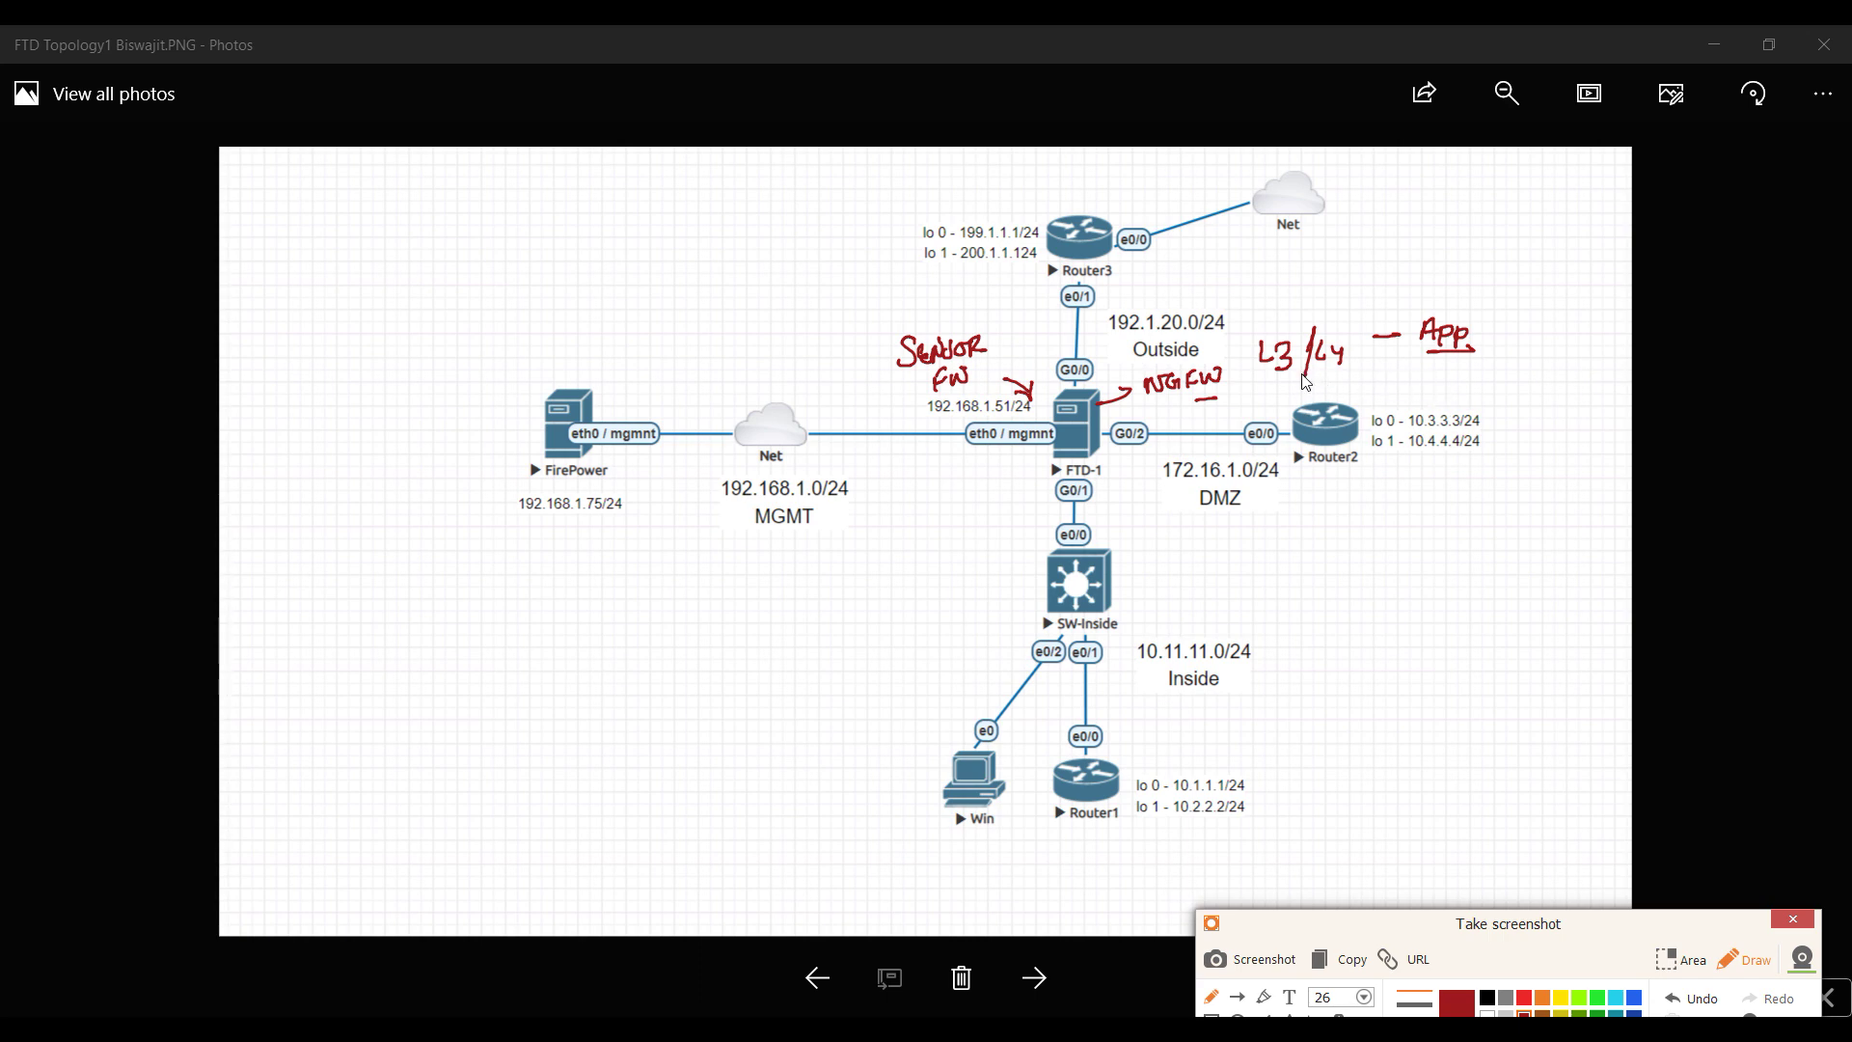
mouse_move(1055, 498)
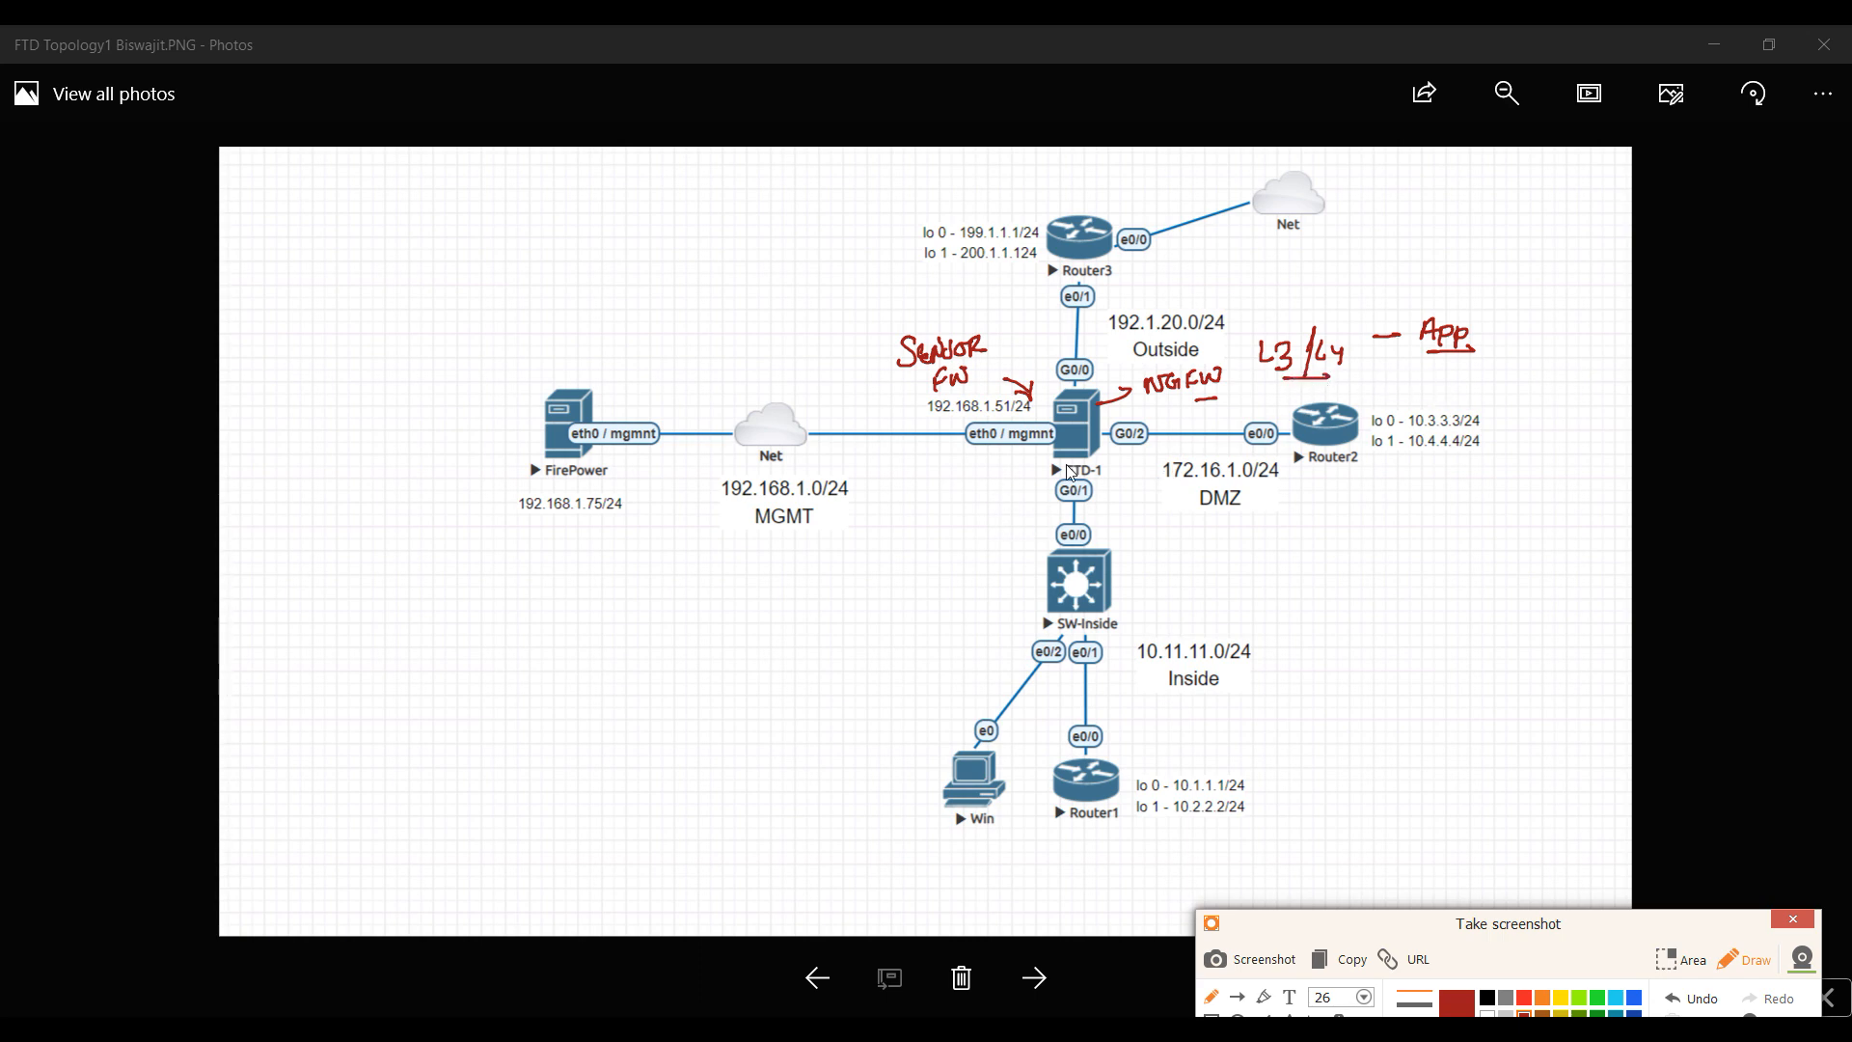
mouse_move(1100, 434)
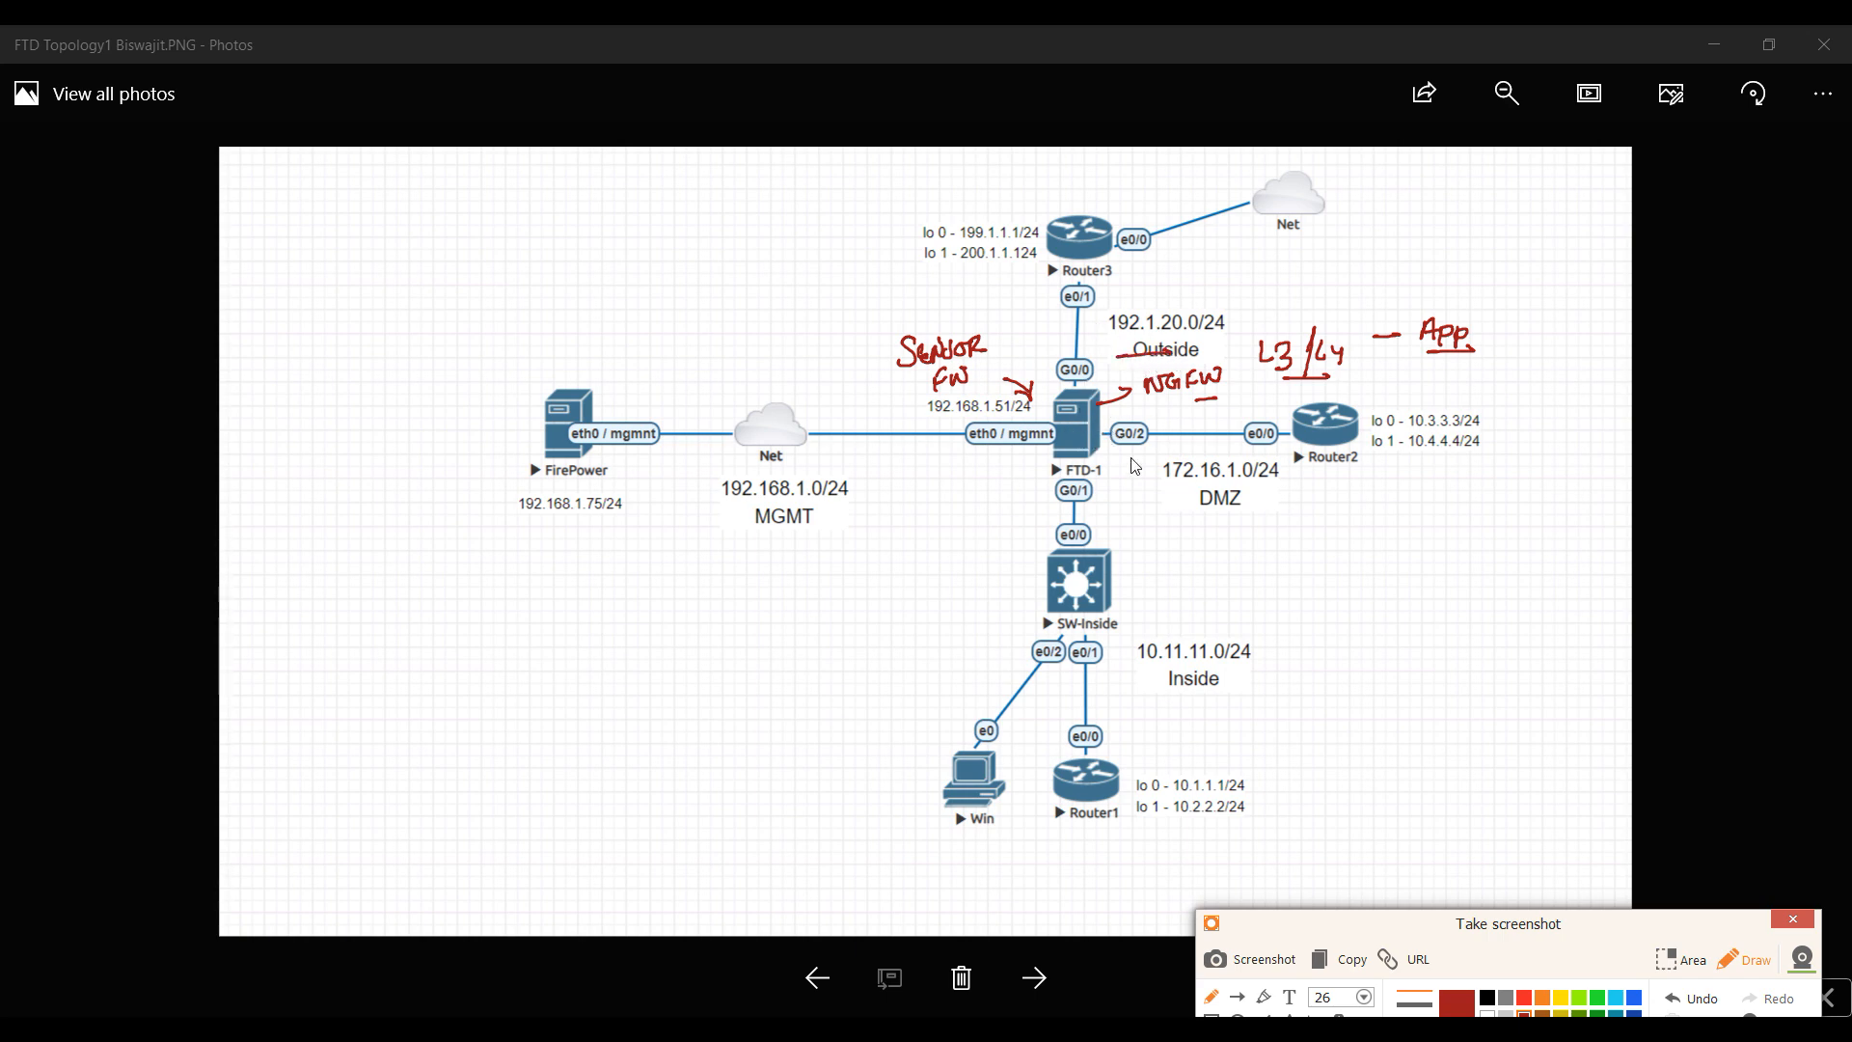
mouse_move(1138, 475)
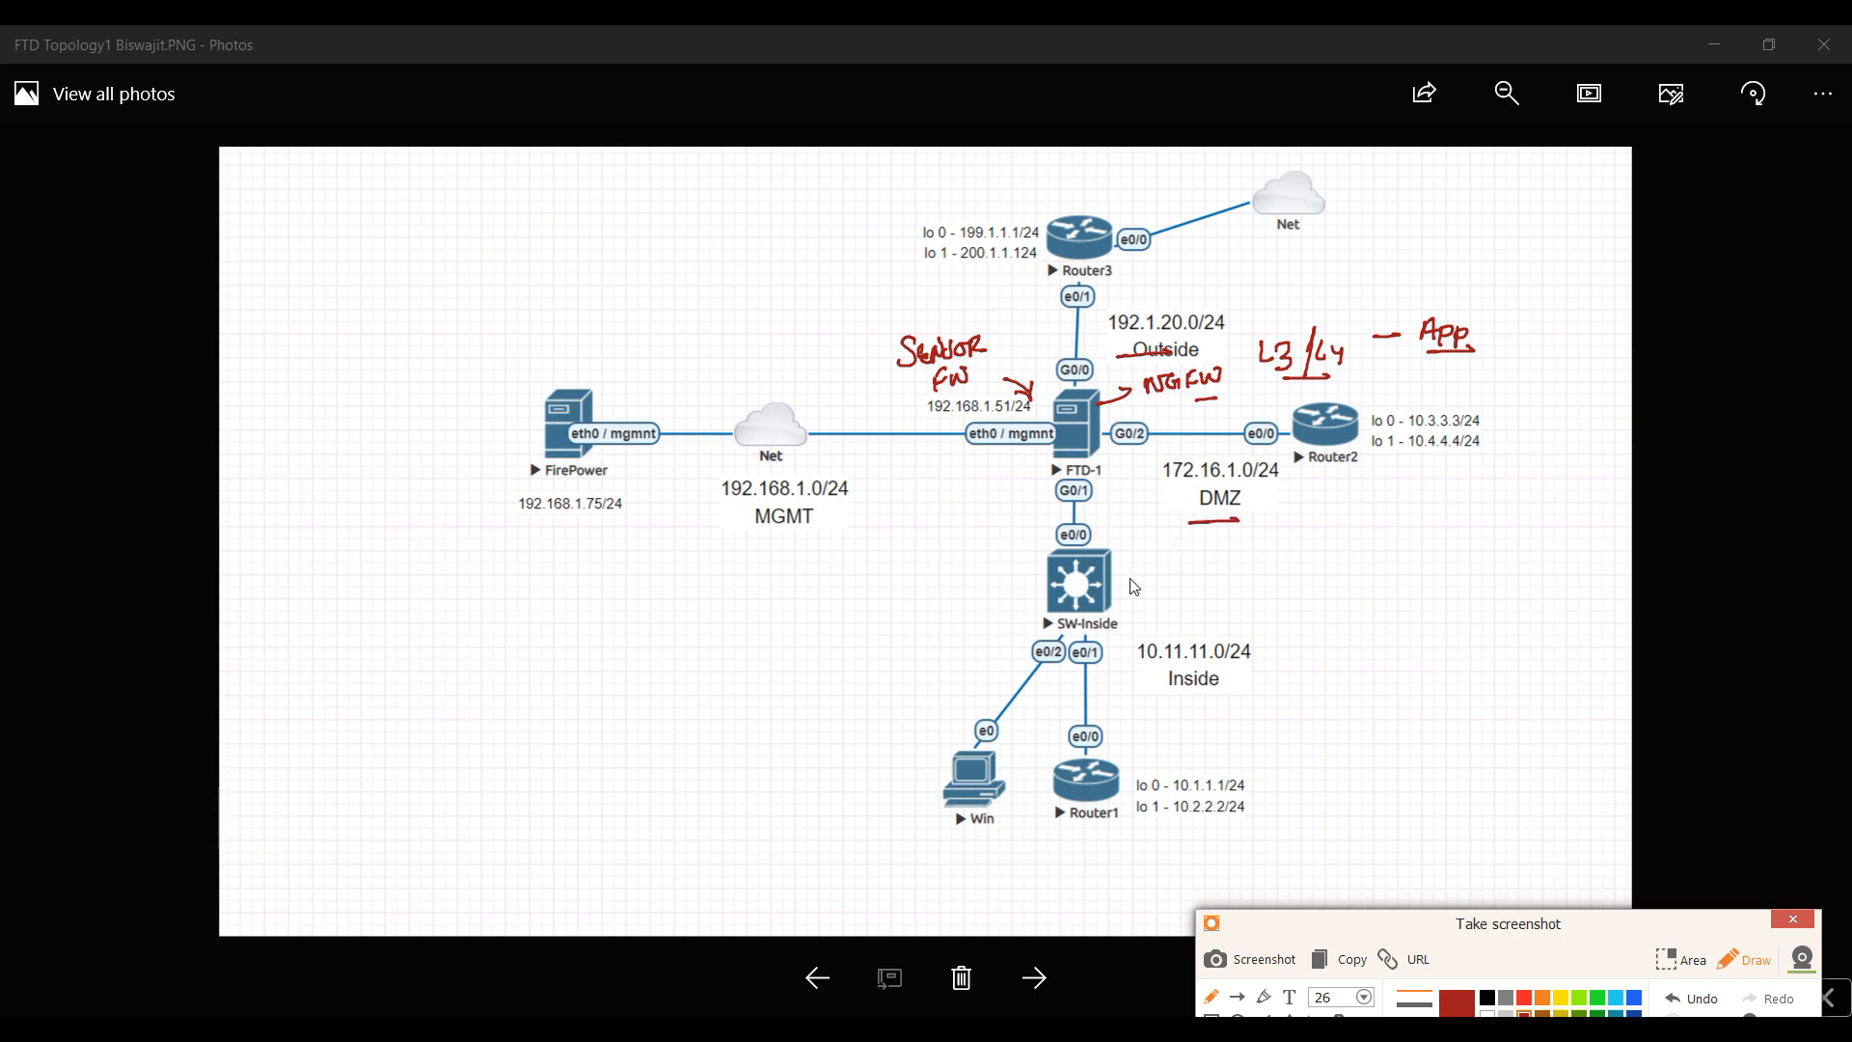
Underline the DMZ zone label in red on the topology diagram
drag(1163, 708, 1224, 708)
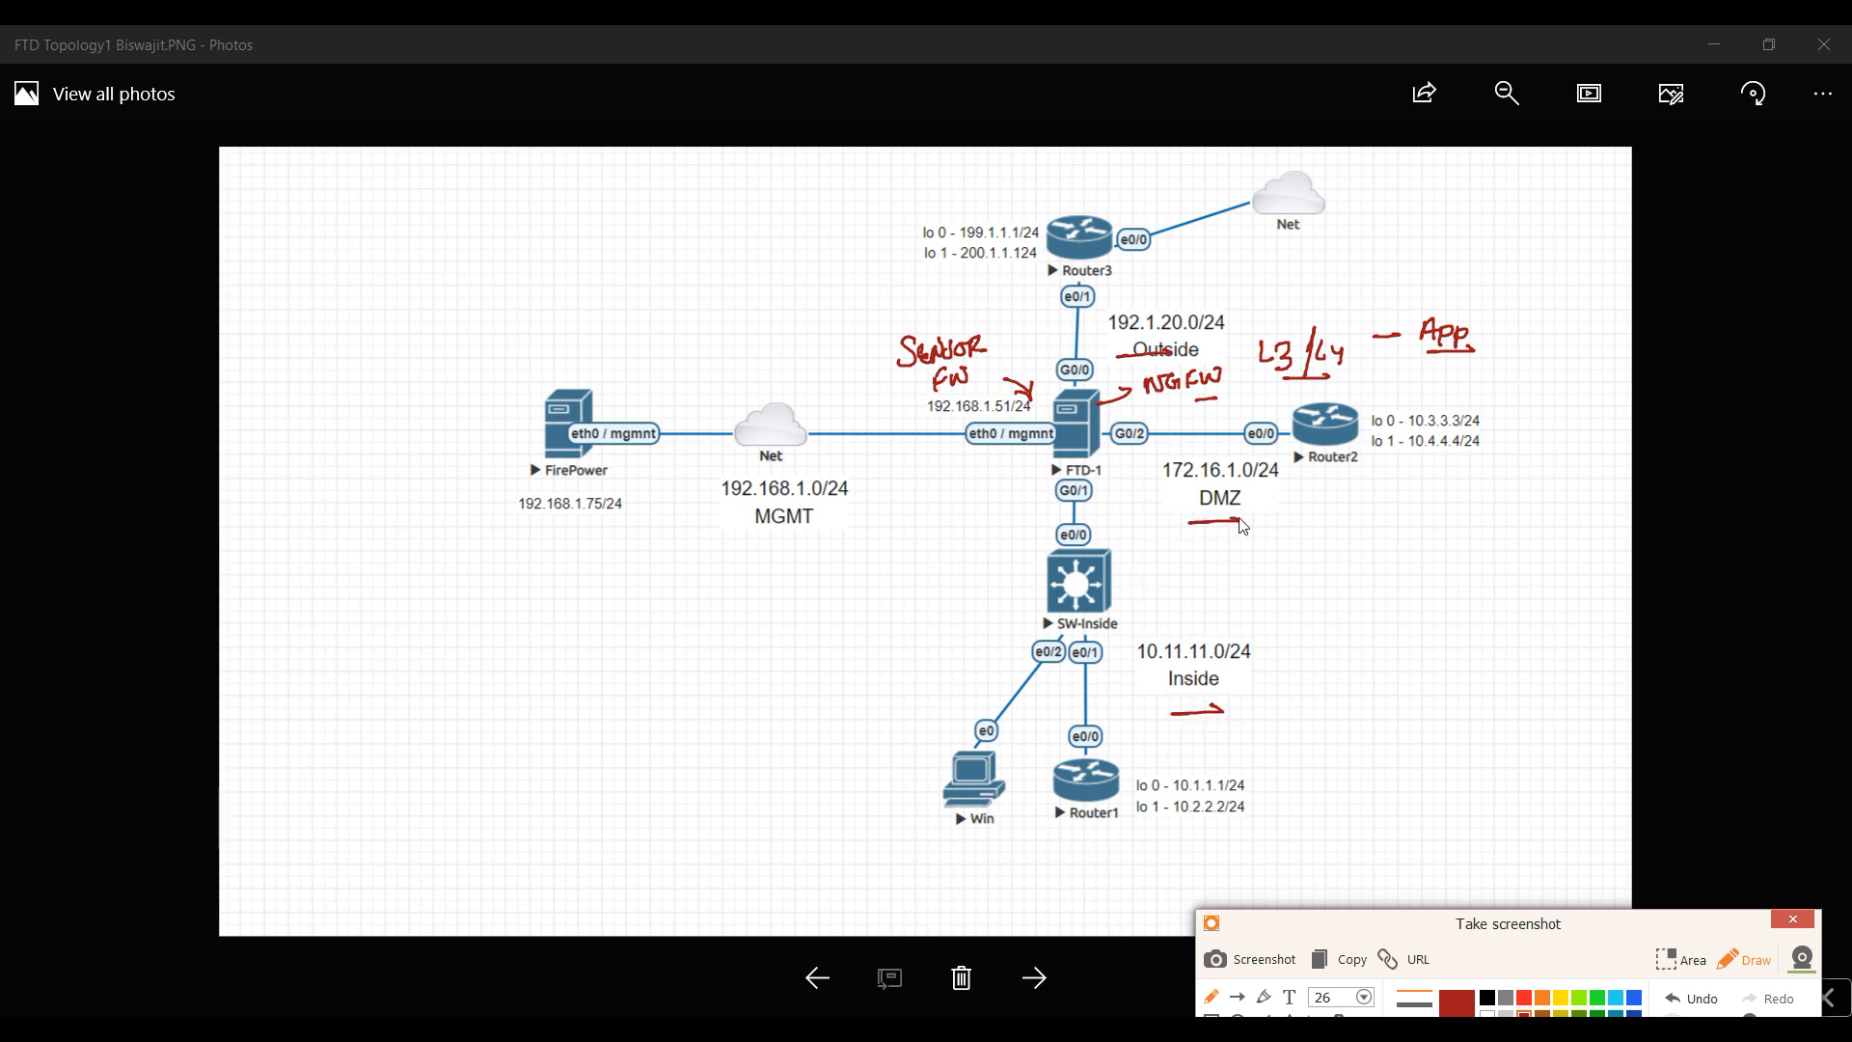
mouse_move(1217, 543)
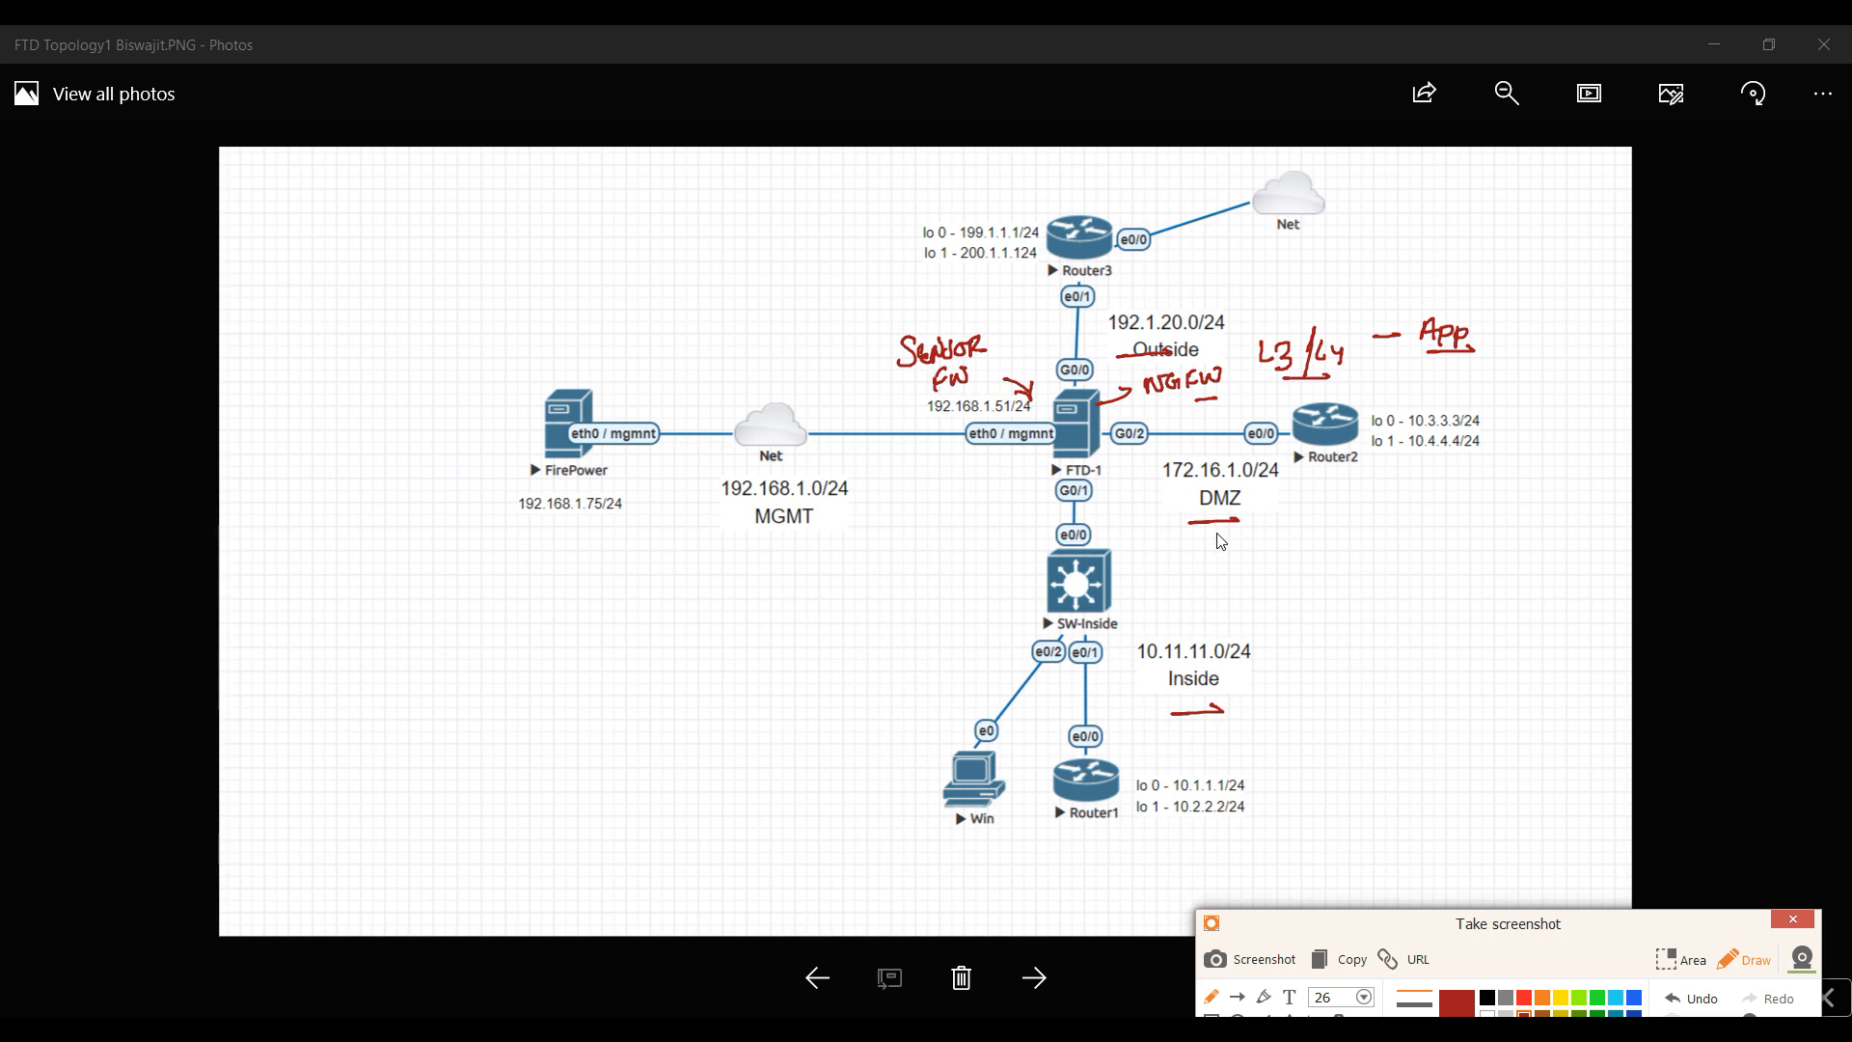
mouse_move(1316, 436)
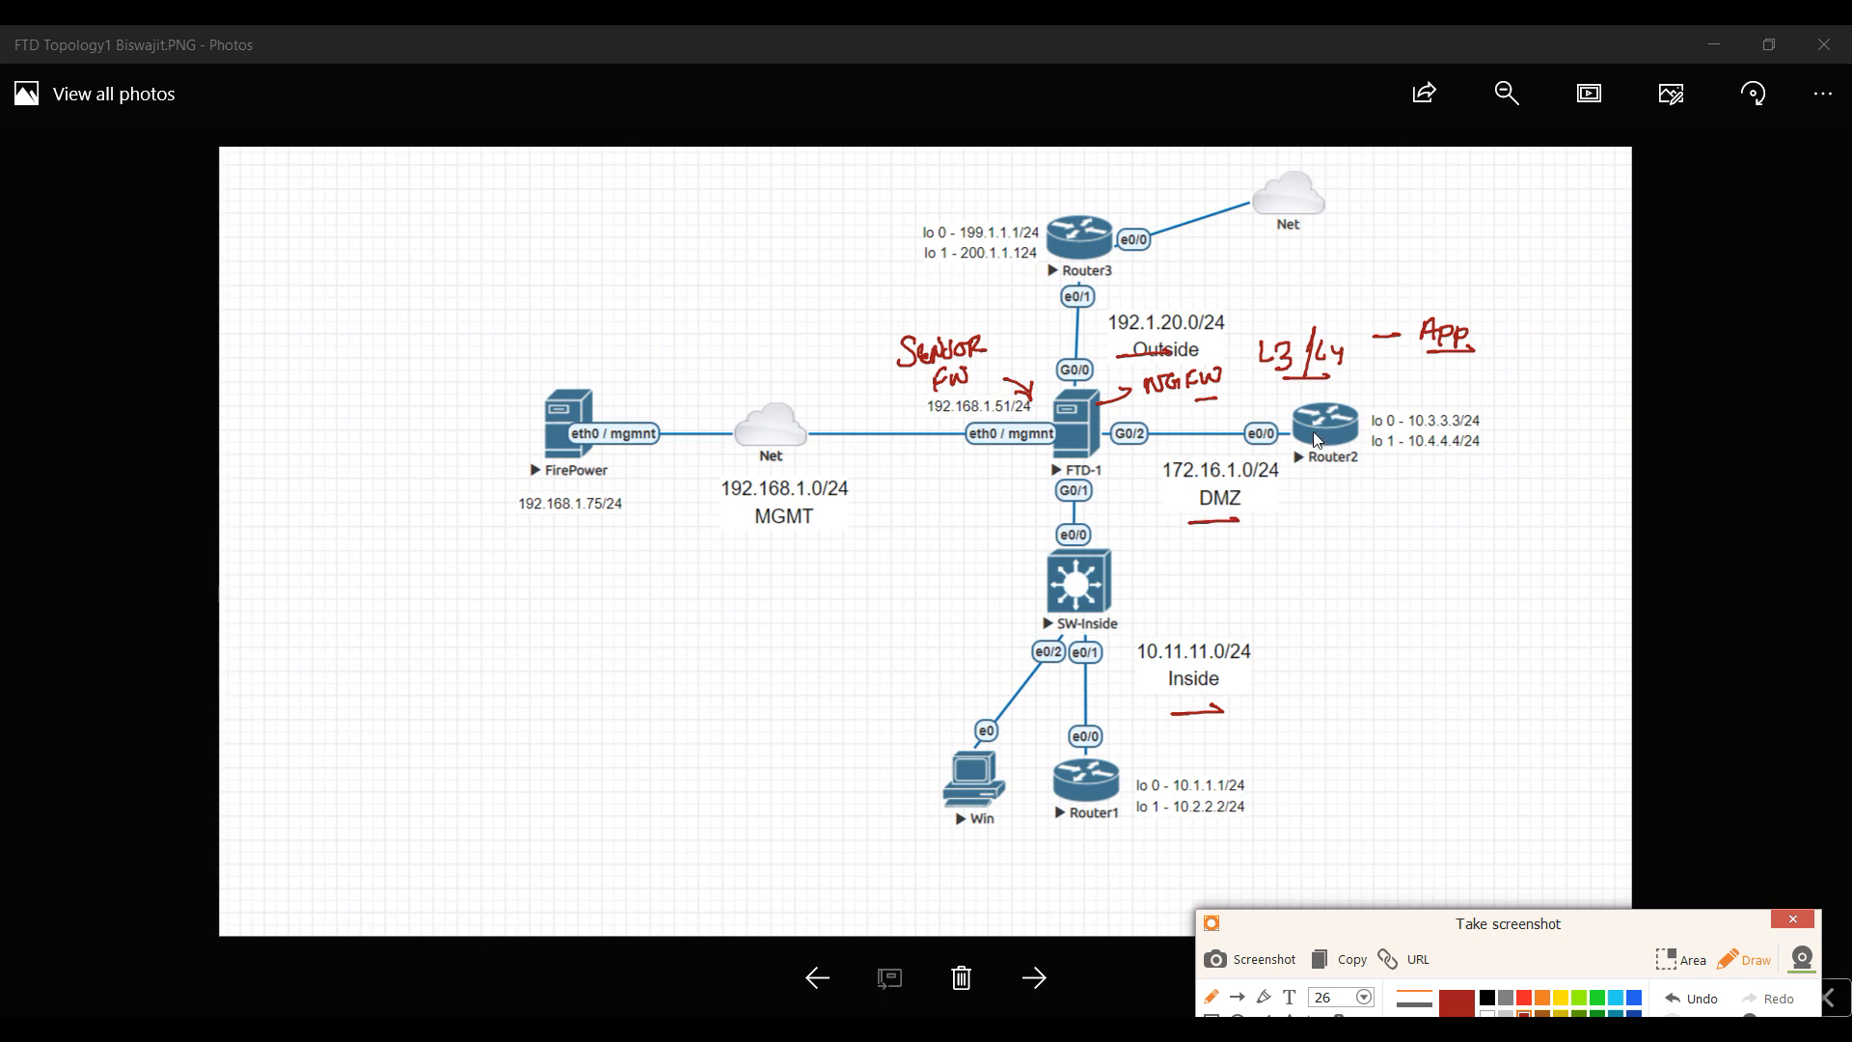
mouse_move(1324, 424)
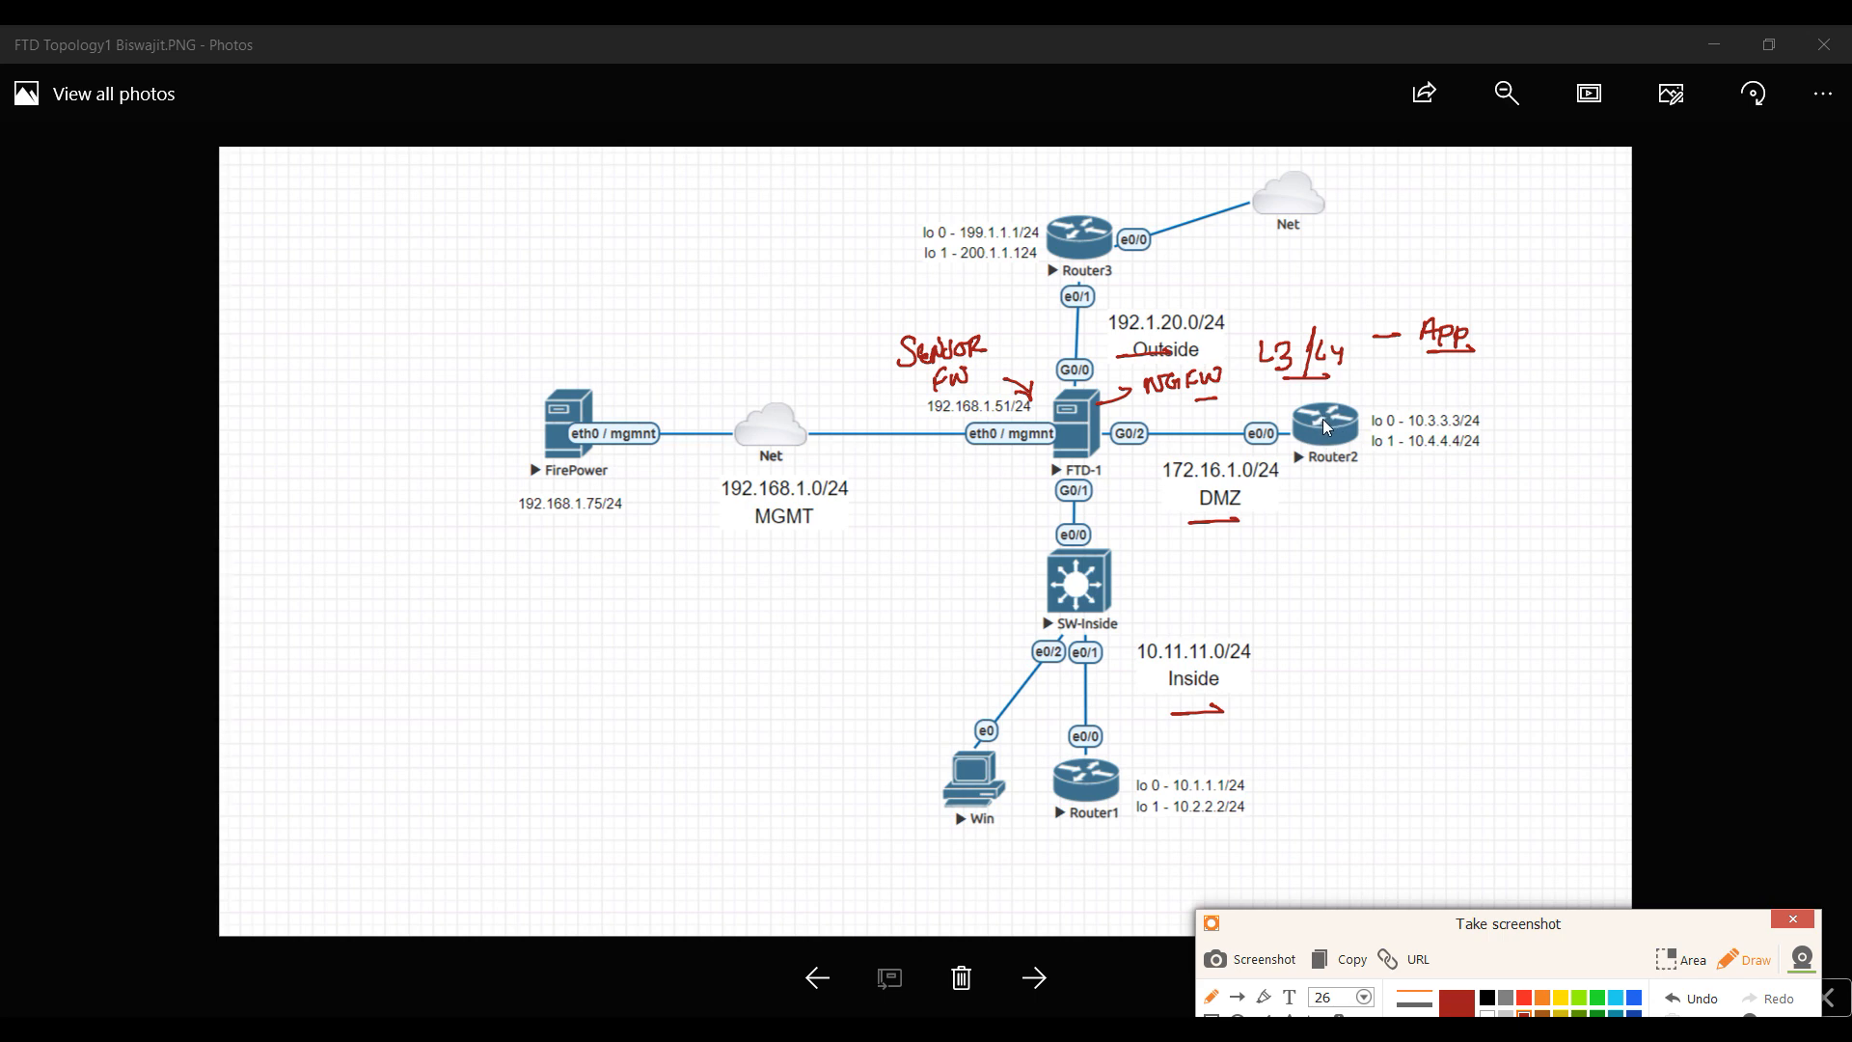
mouse_move(1363, 436)
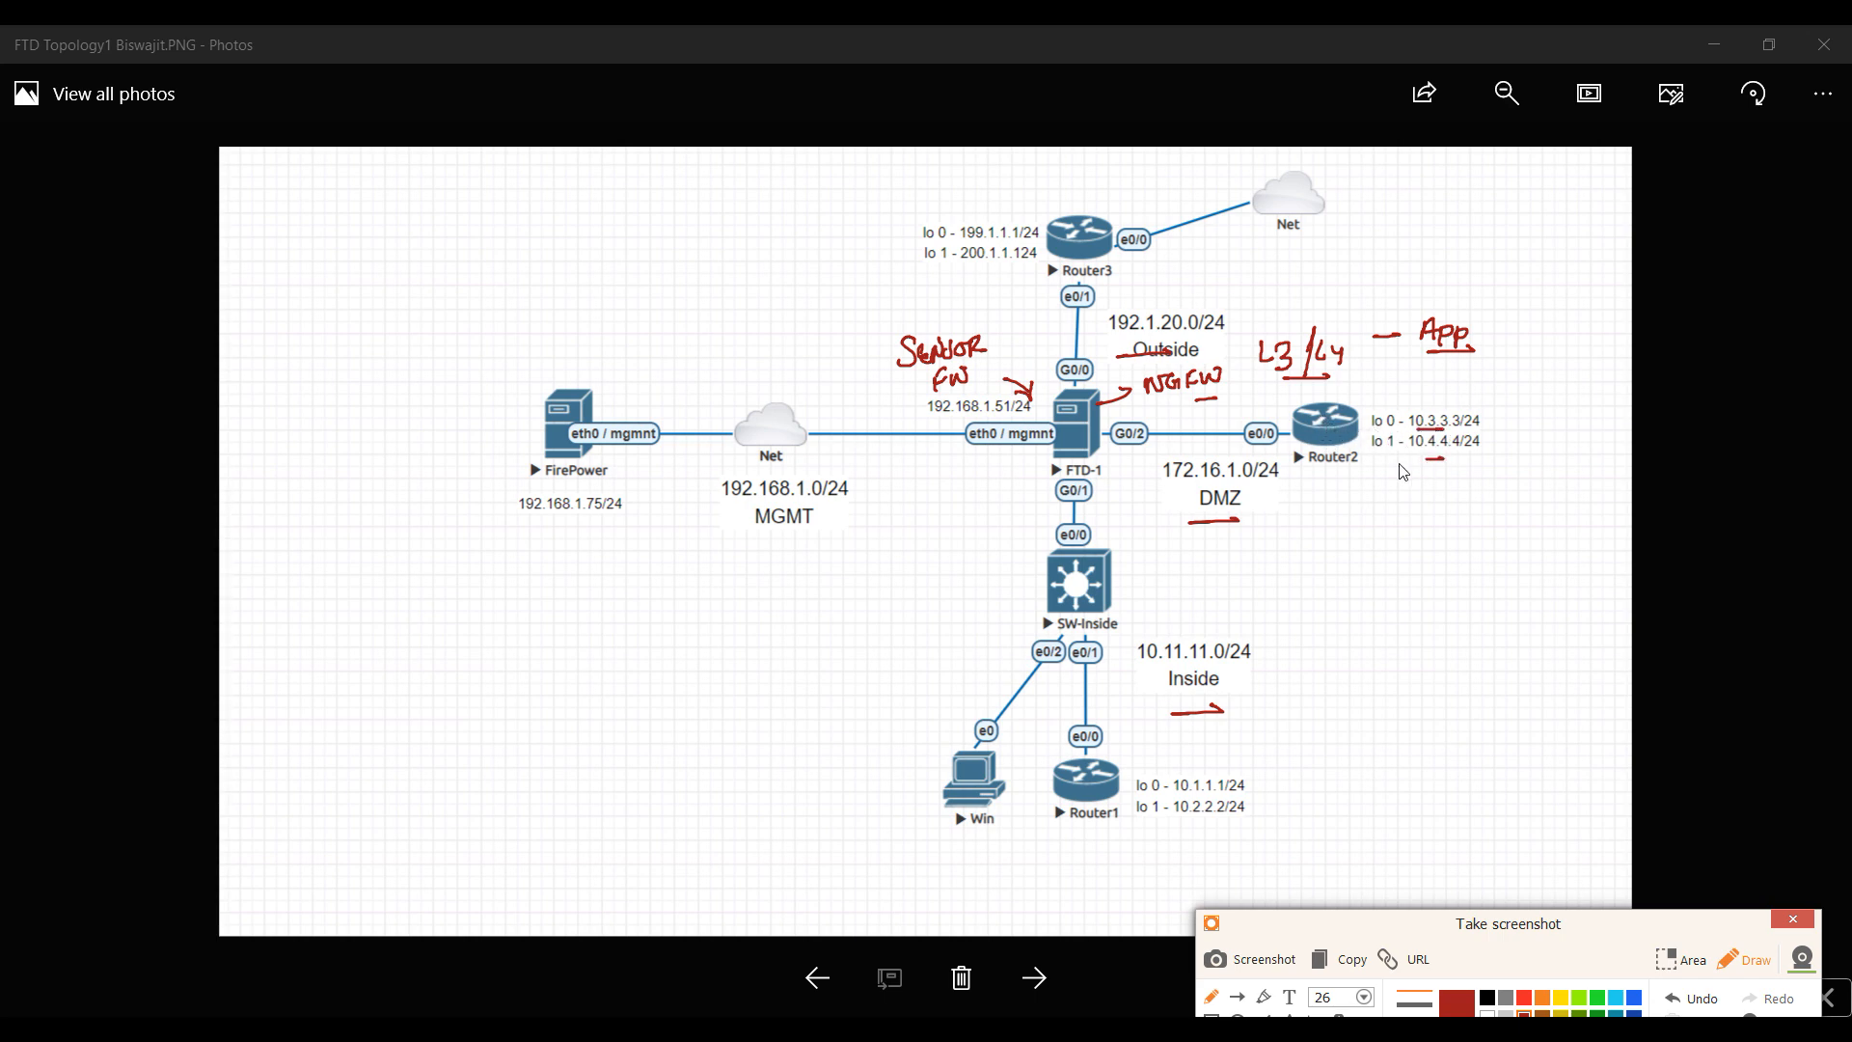
mouse_move(1262, 560)
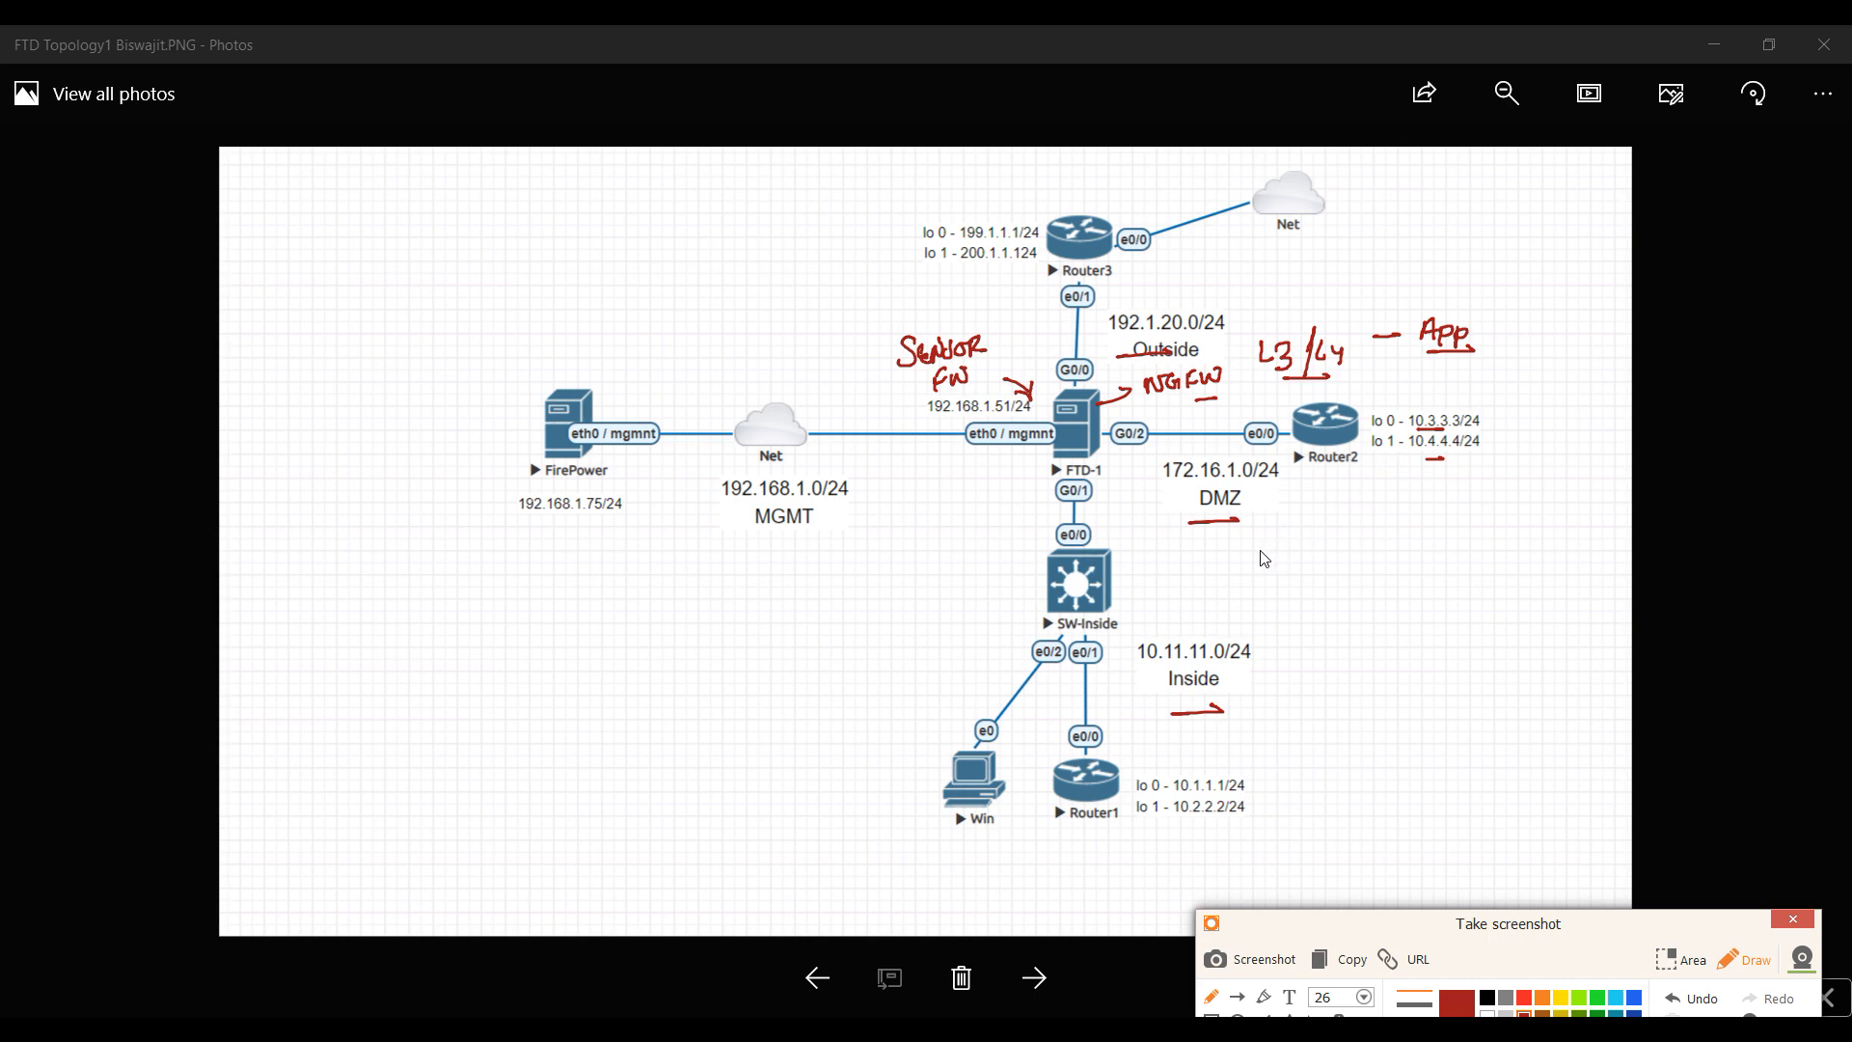
mouse_move(1154, 818)
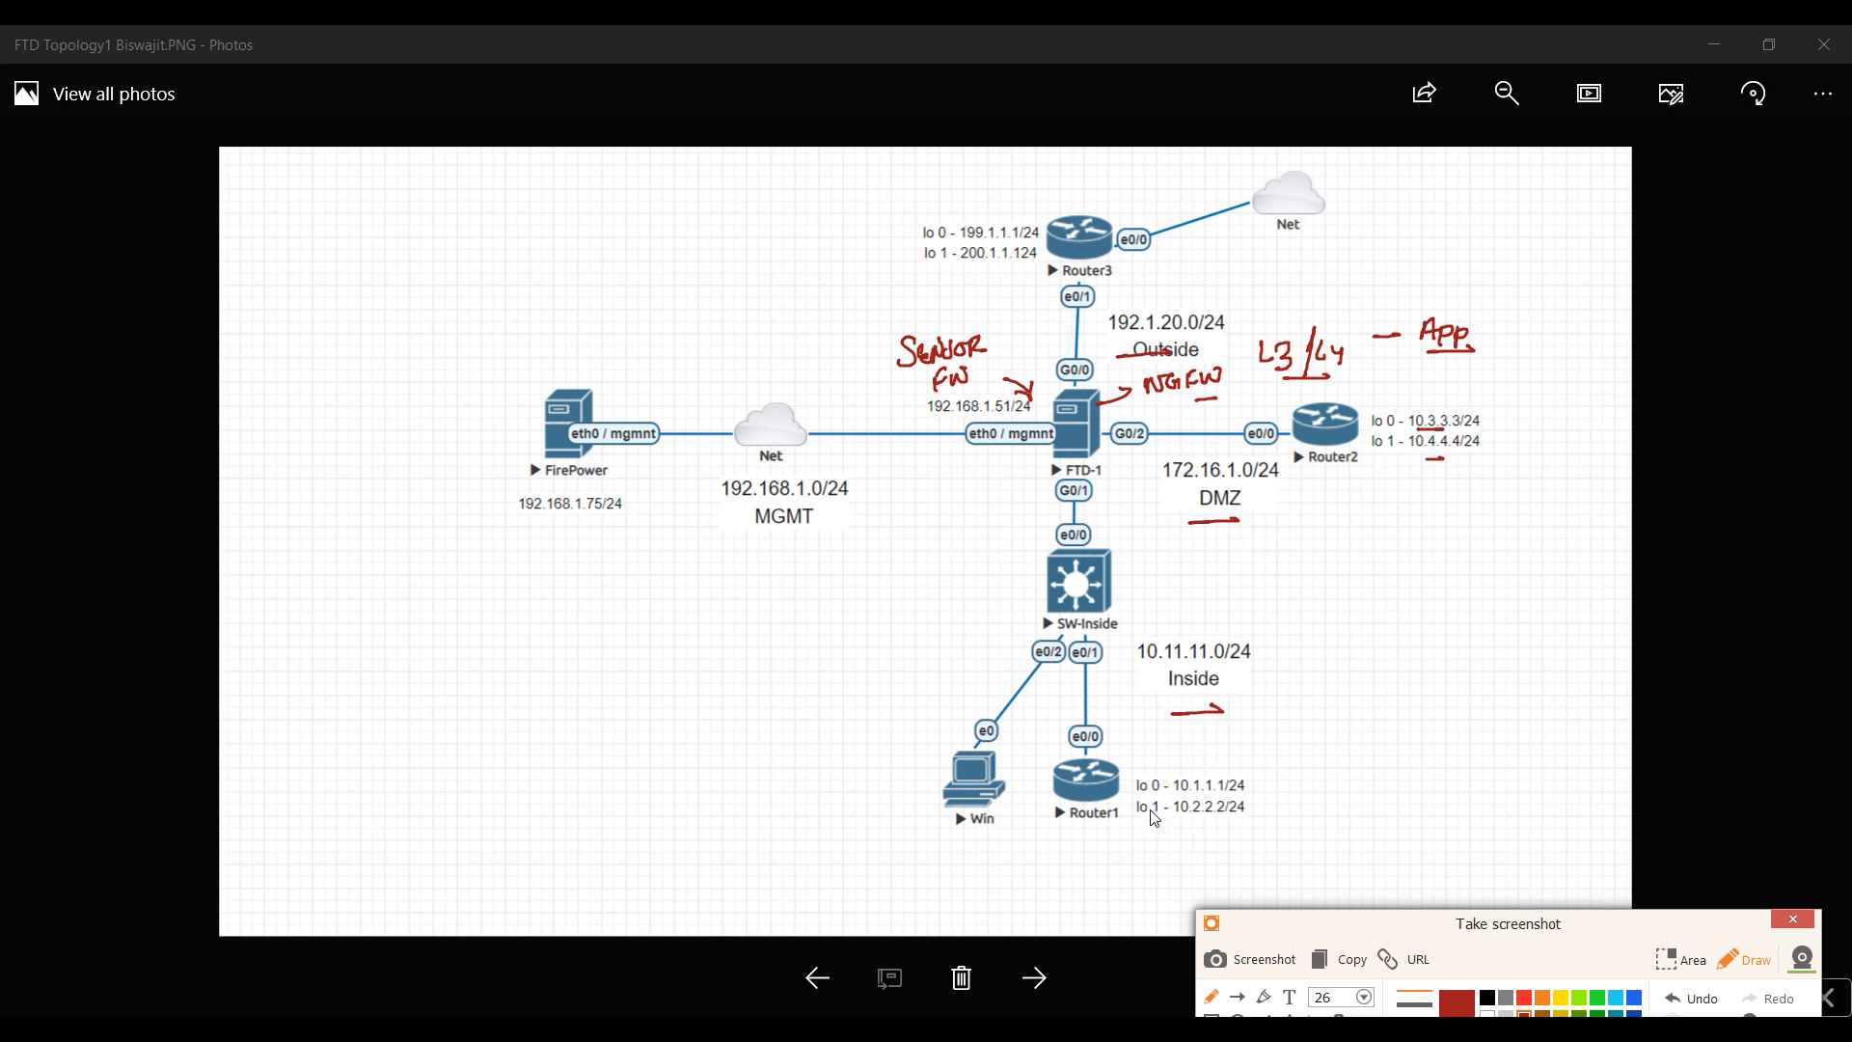
mouse_move(1252, 802)
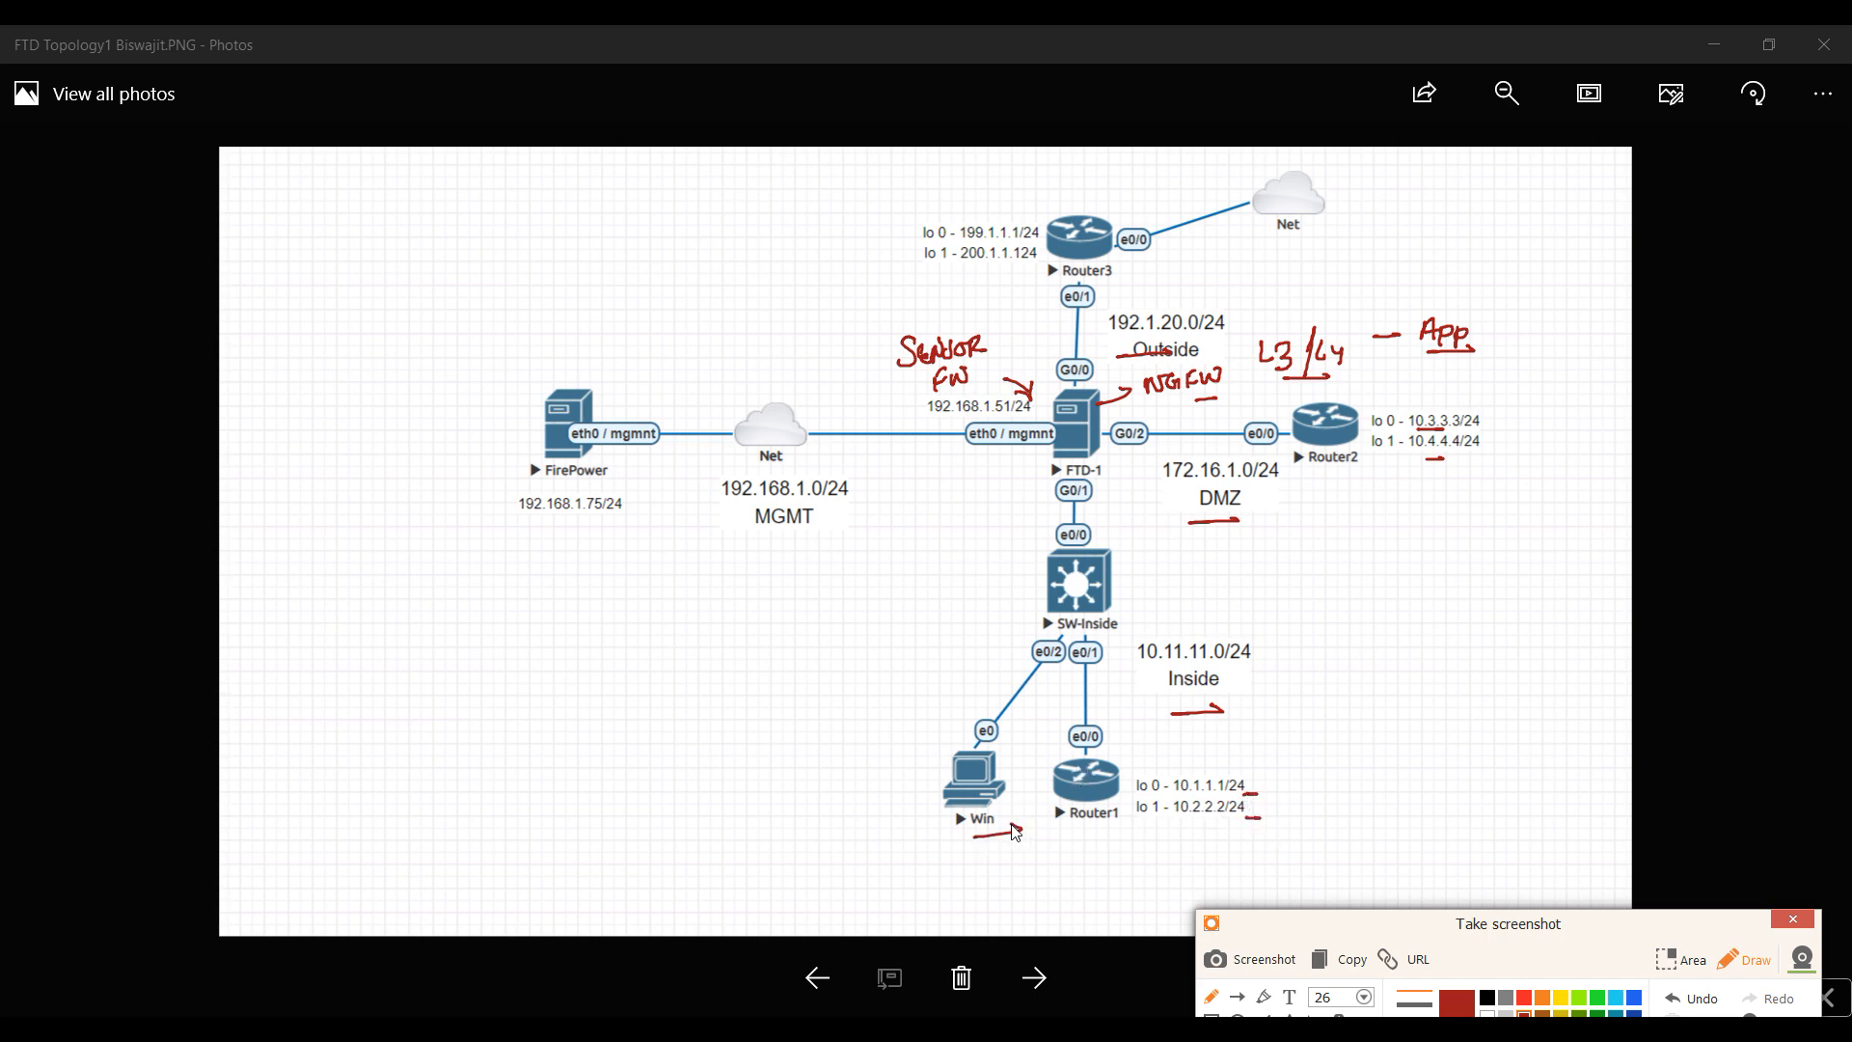
mouse_move(953, 459)
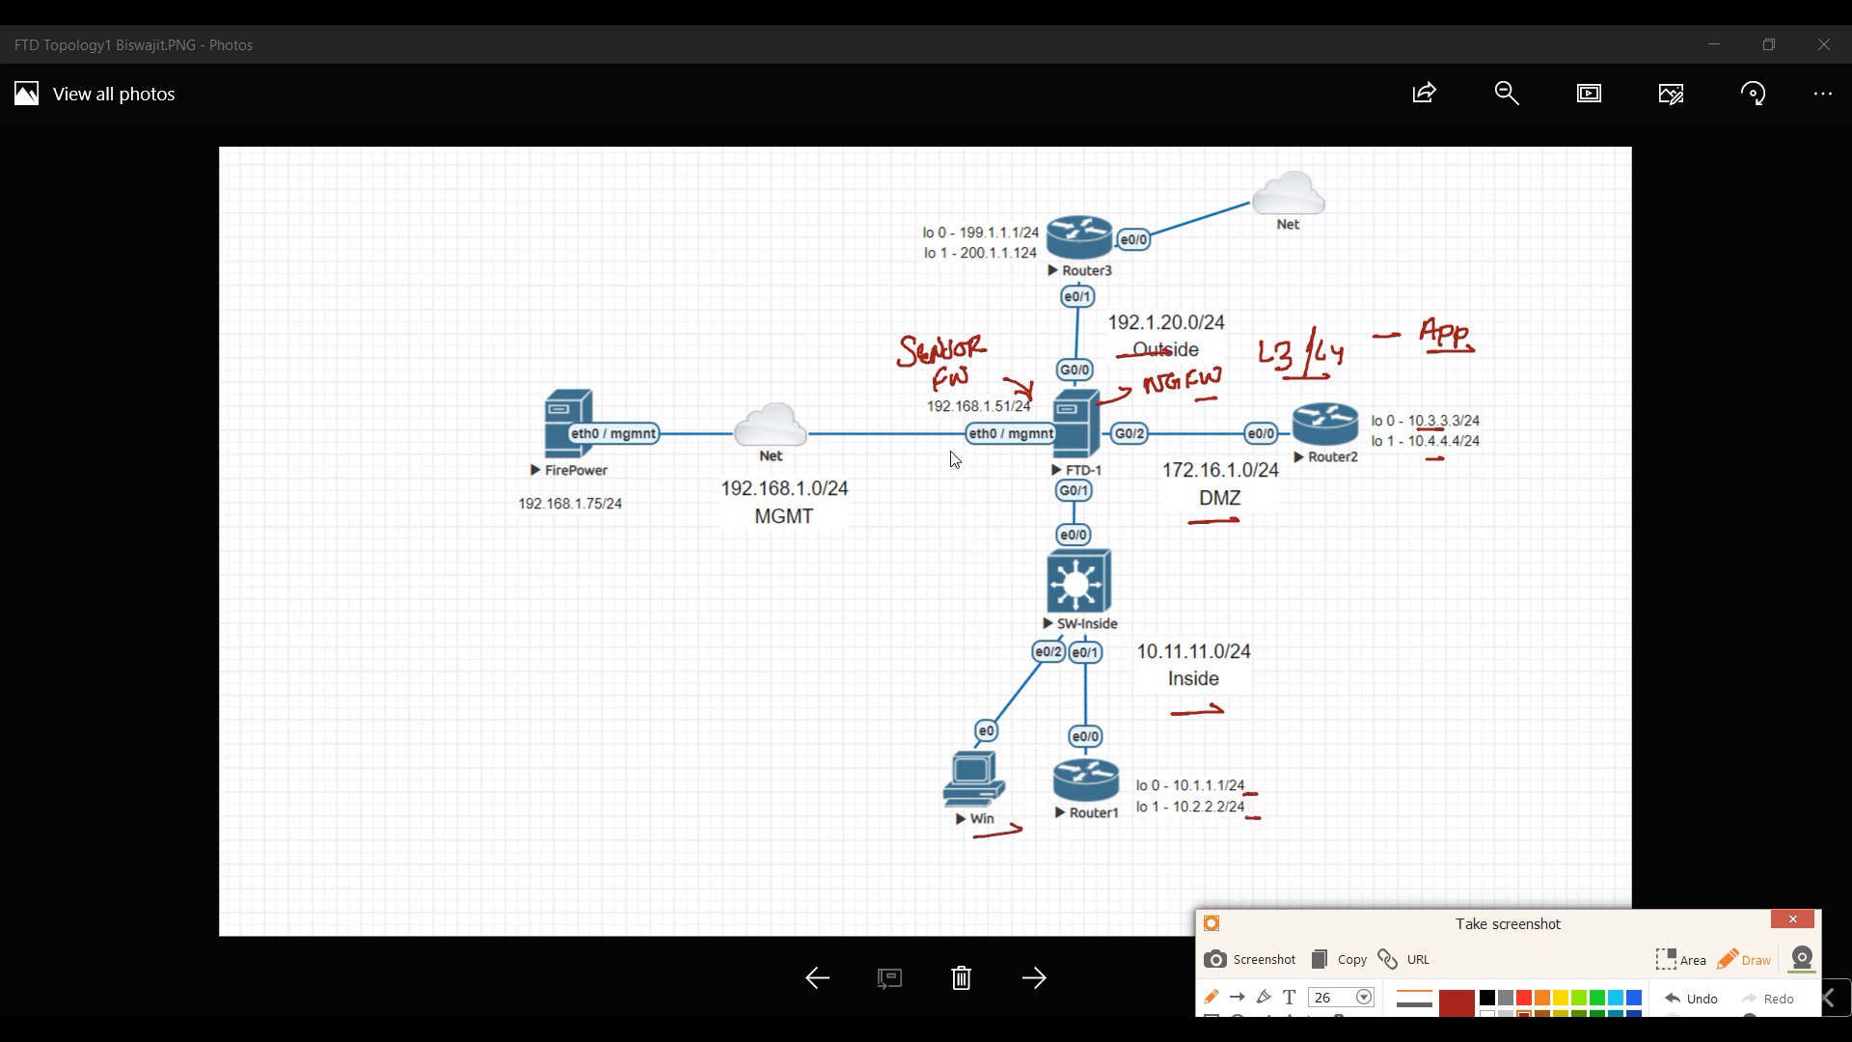
mouse_move(994, 368)
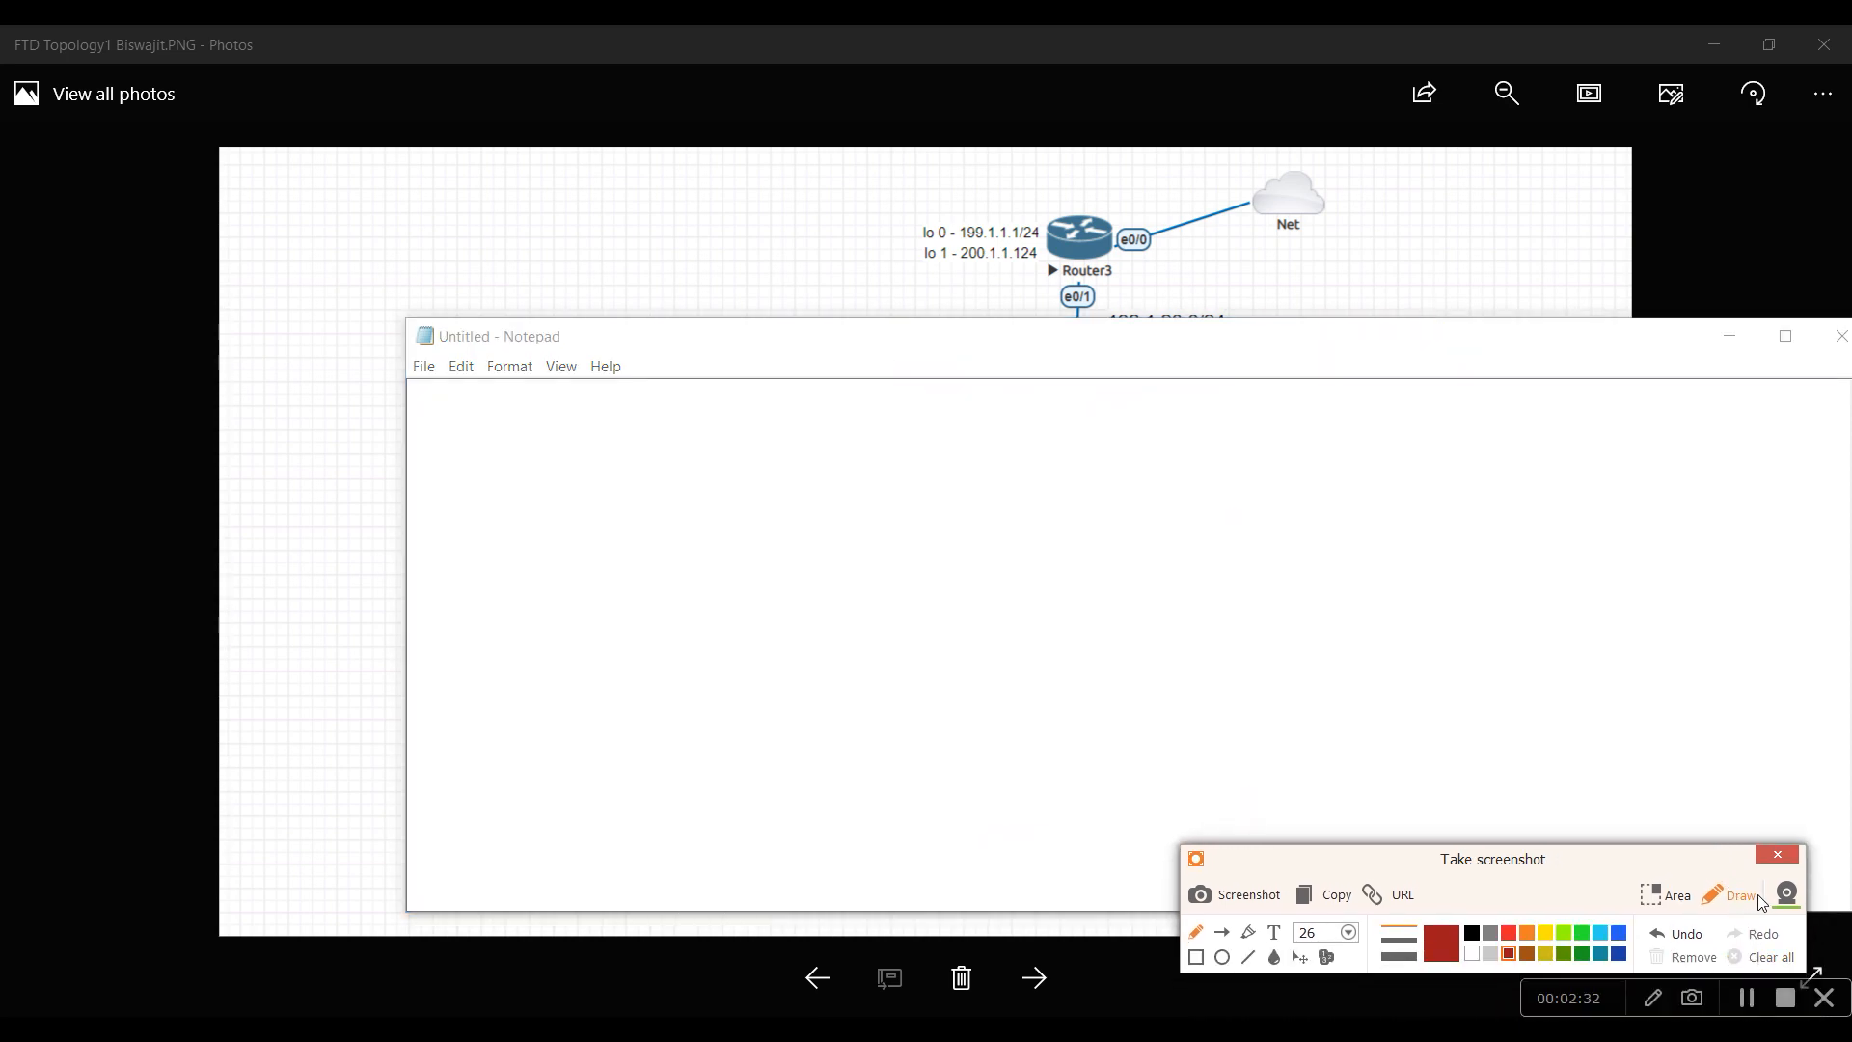
mouse_move(1837, 807)
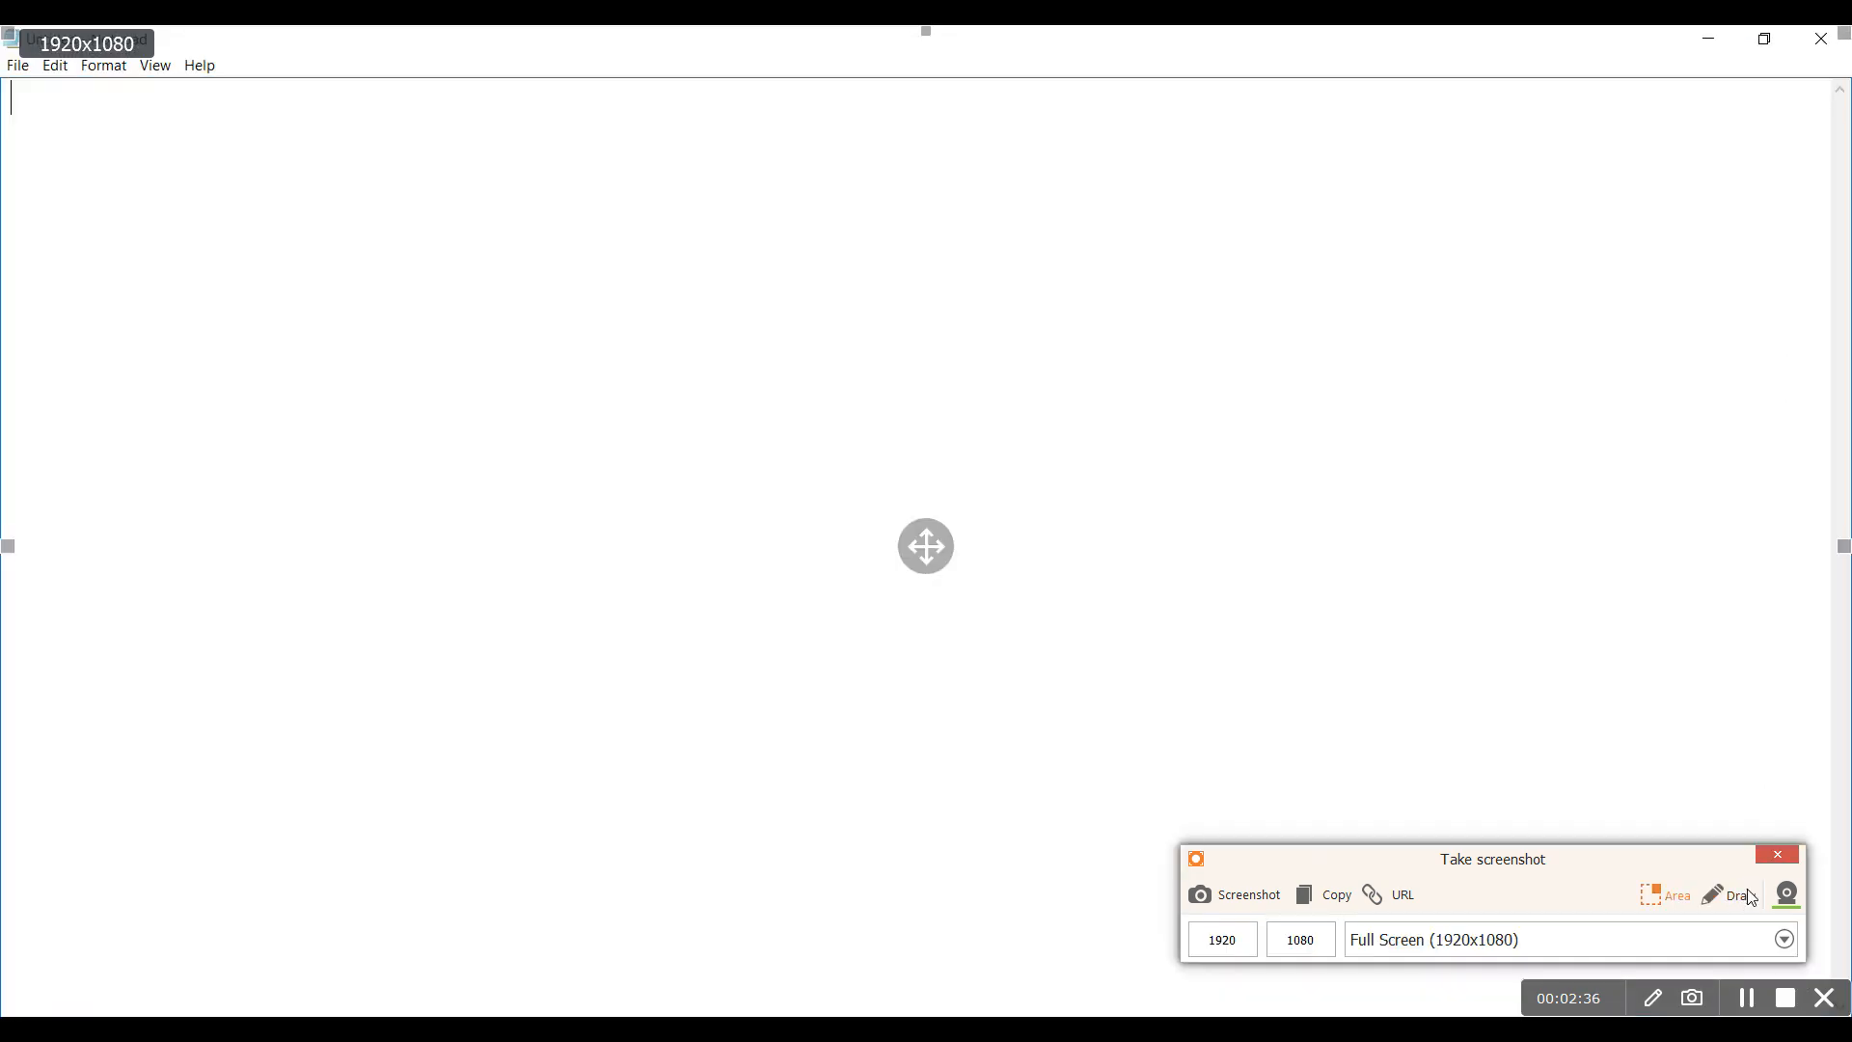
Start annotating over the full-screen blank Notepad page
click(1736, 895)
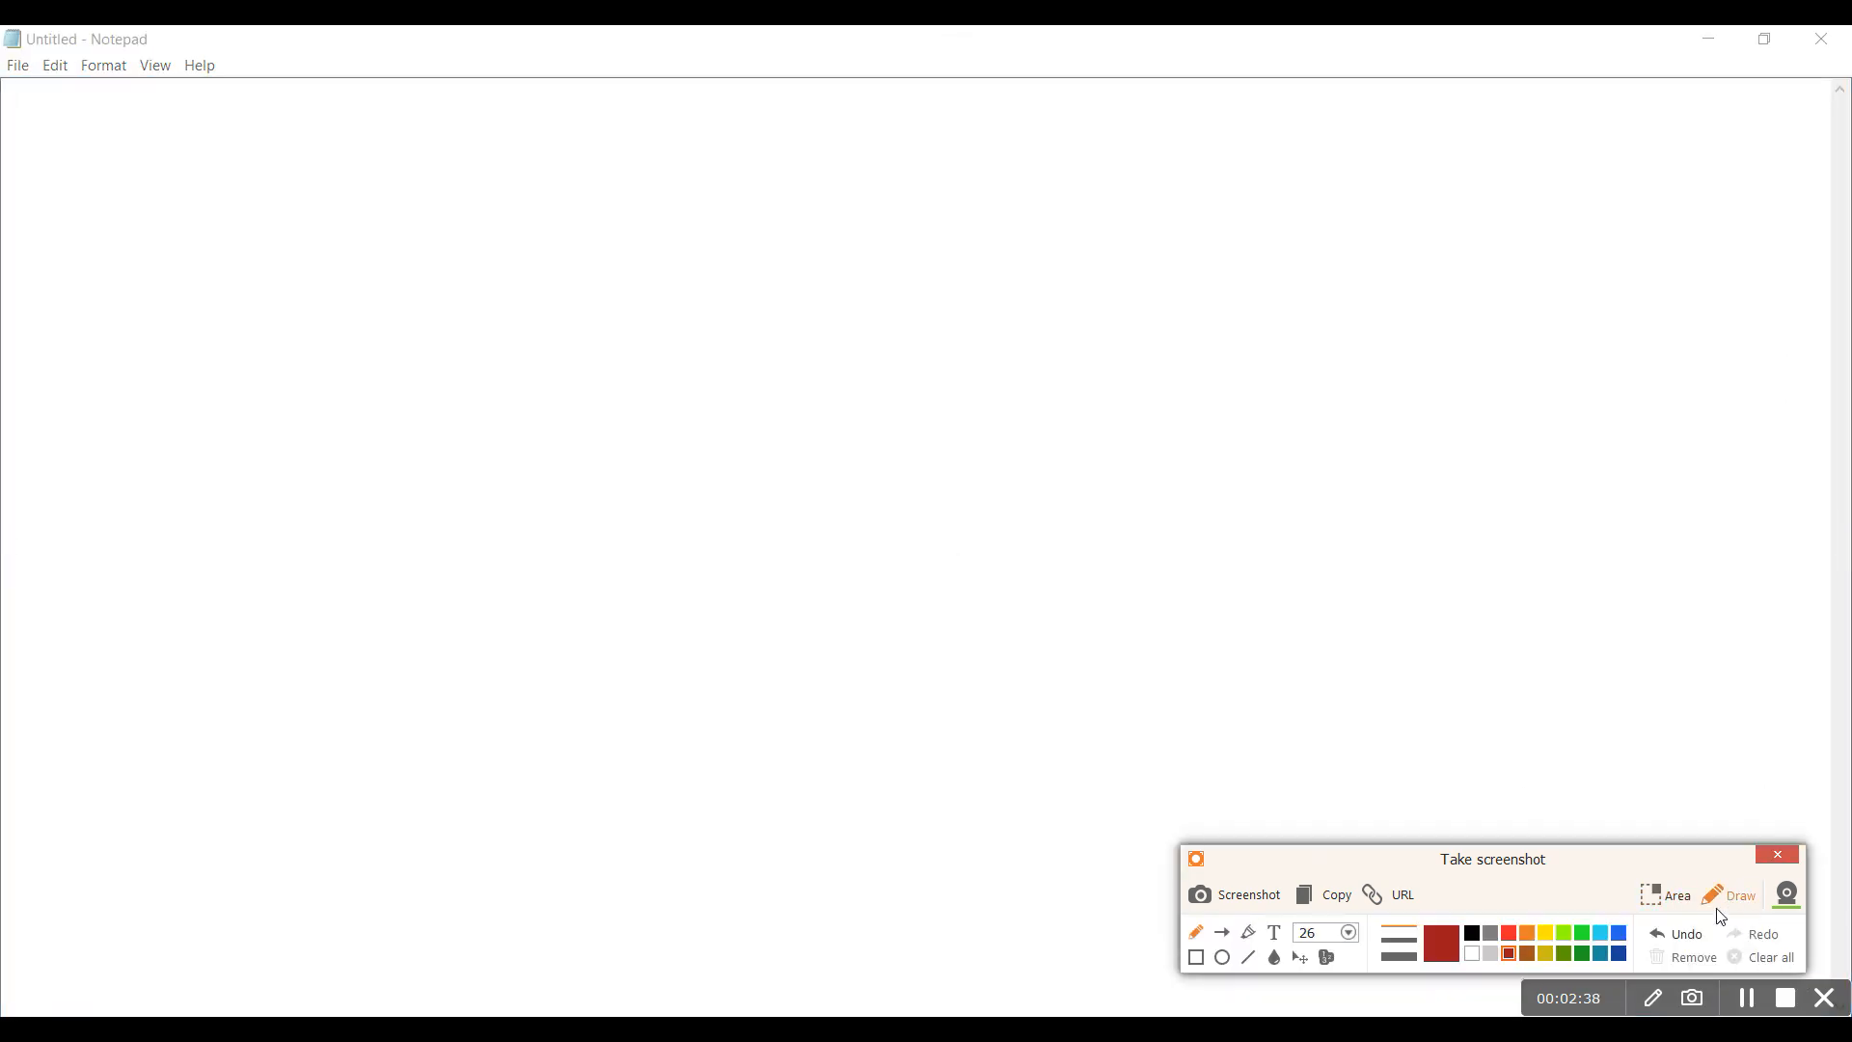
mouse_move(541, 579)
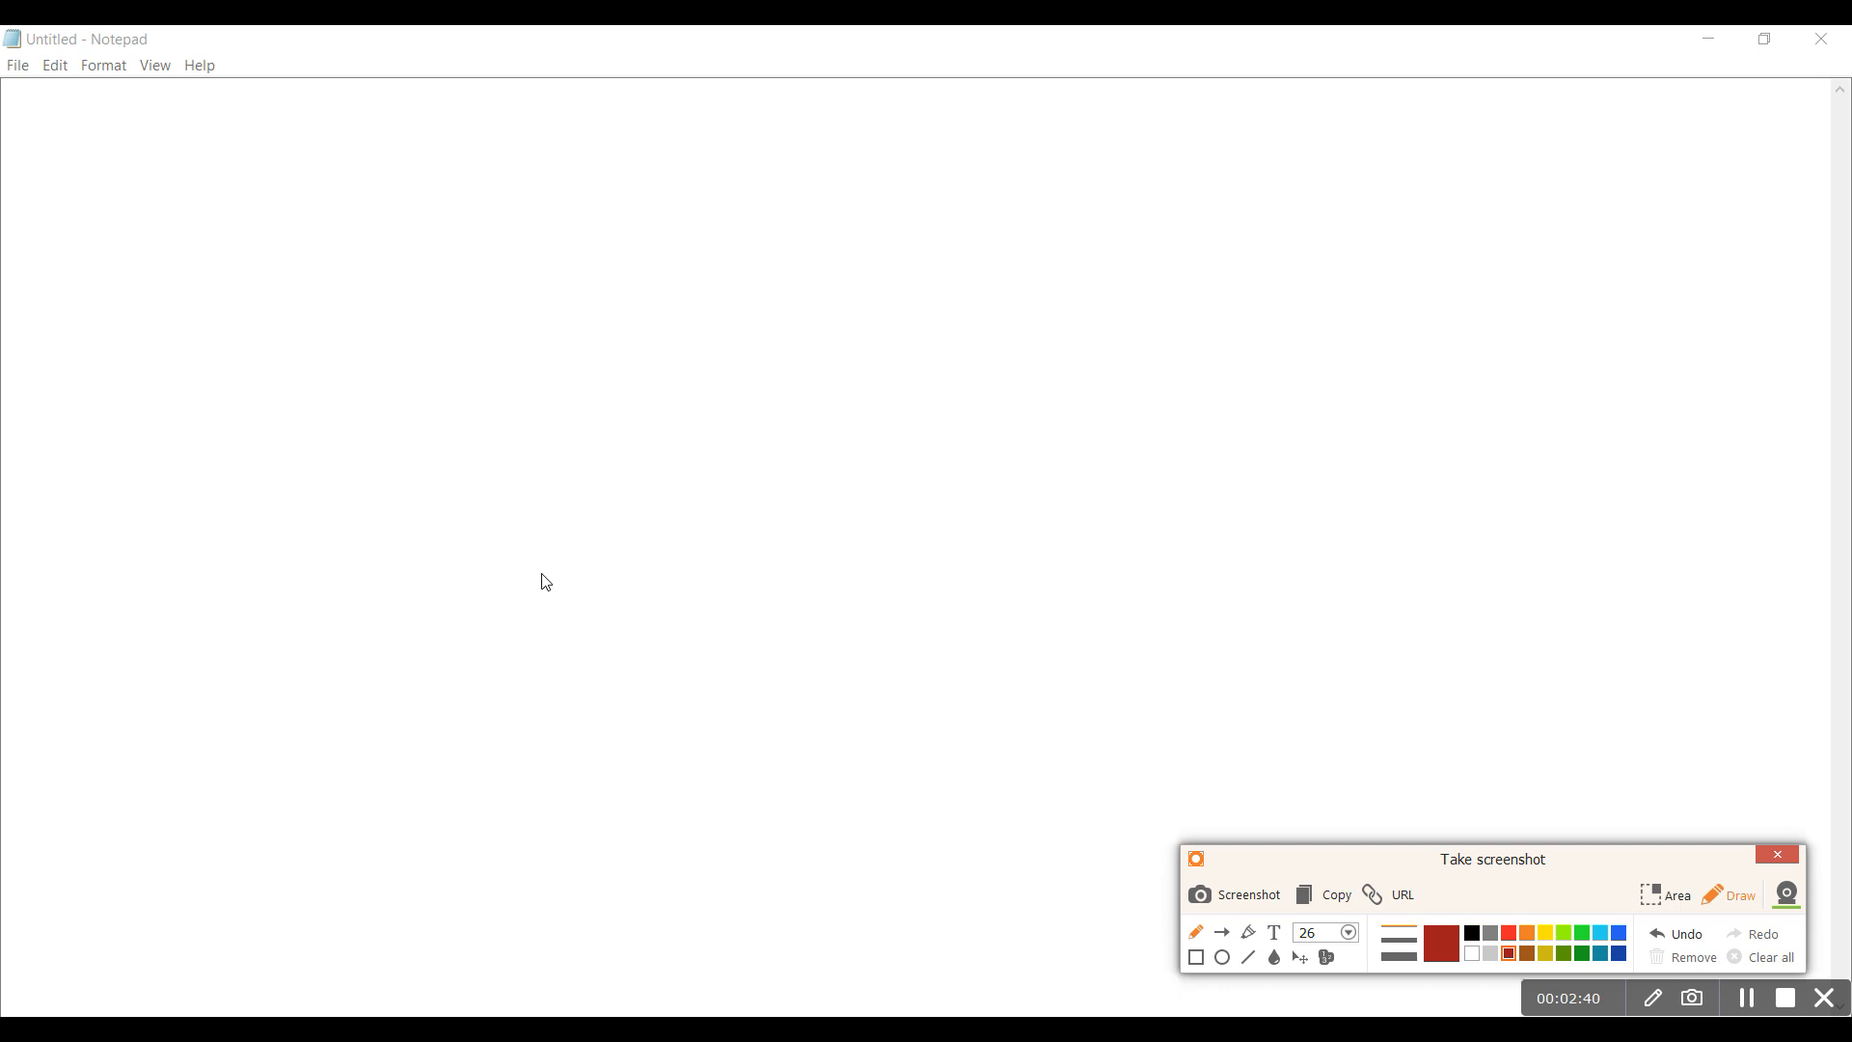
mouse_move(637, 415)
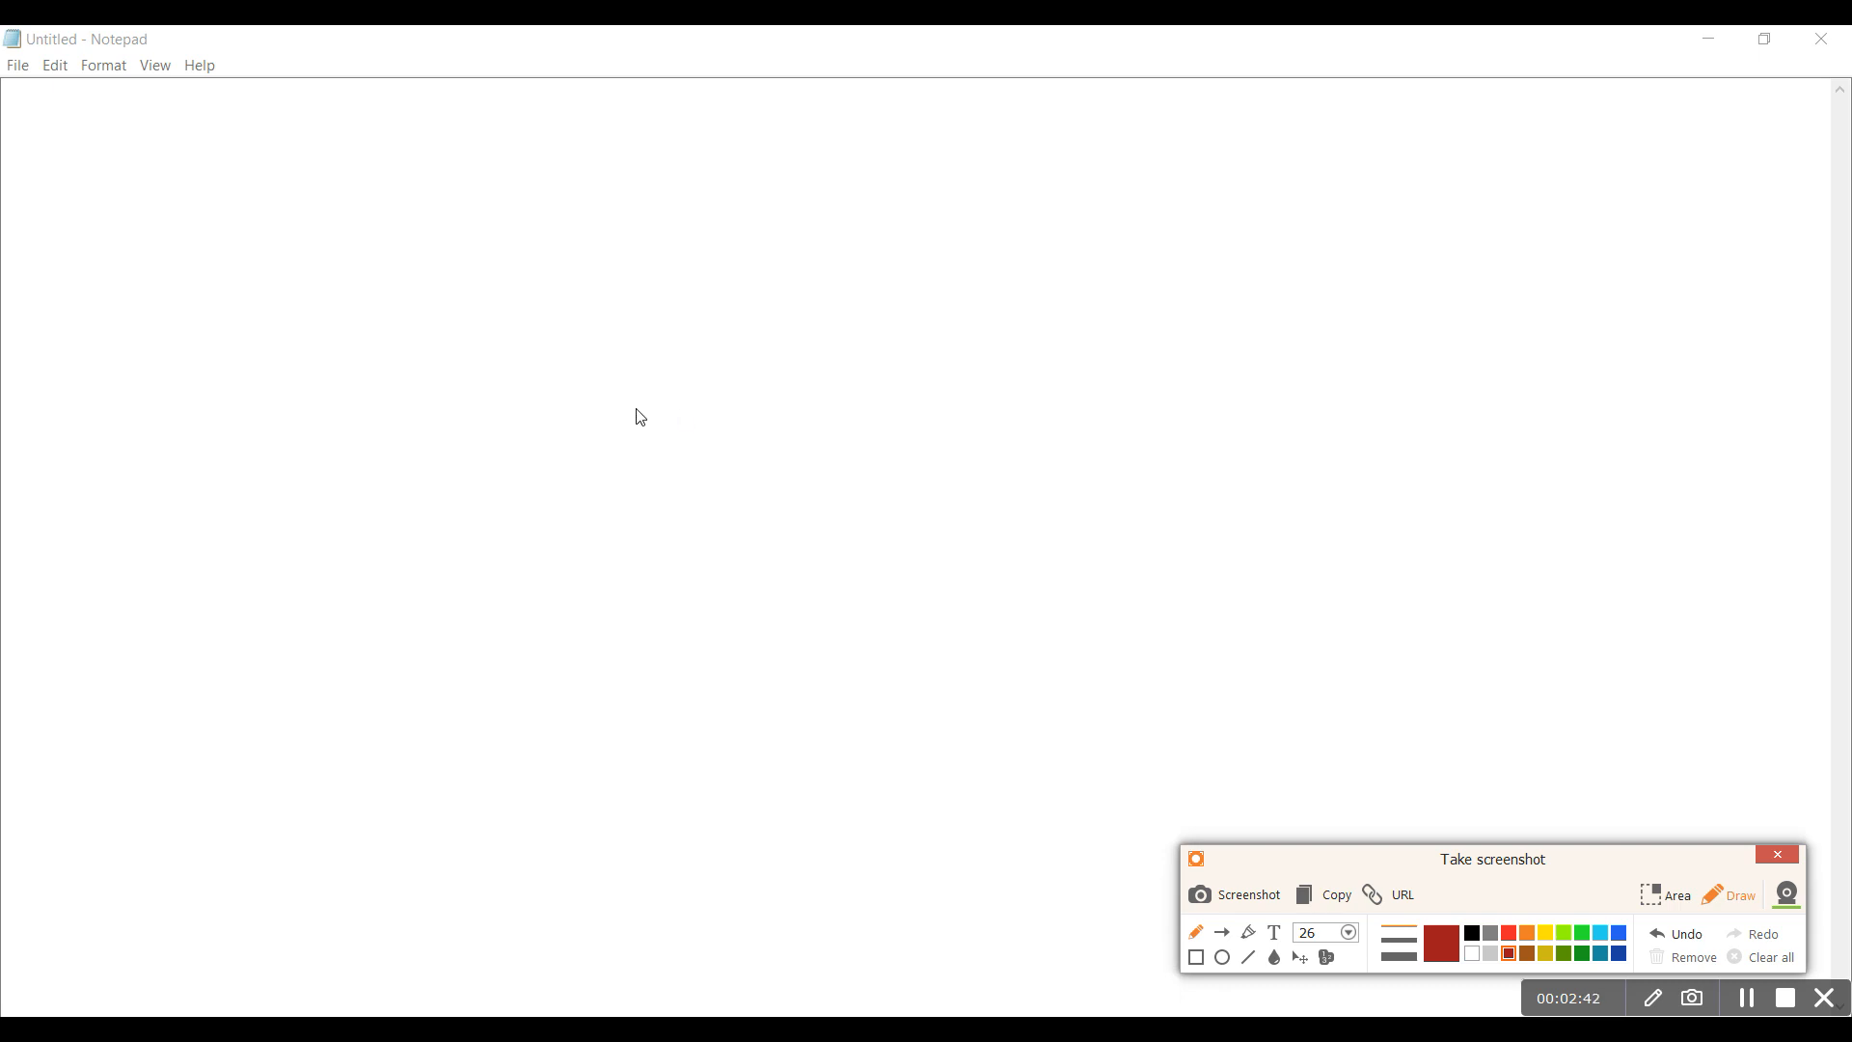
mouse_move(408, 286)
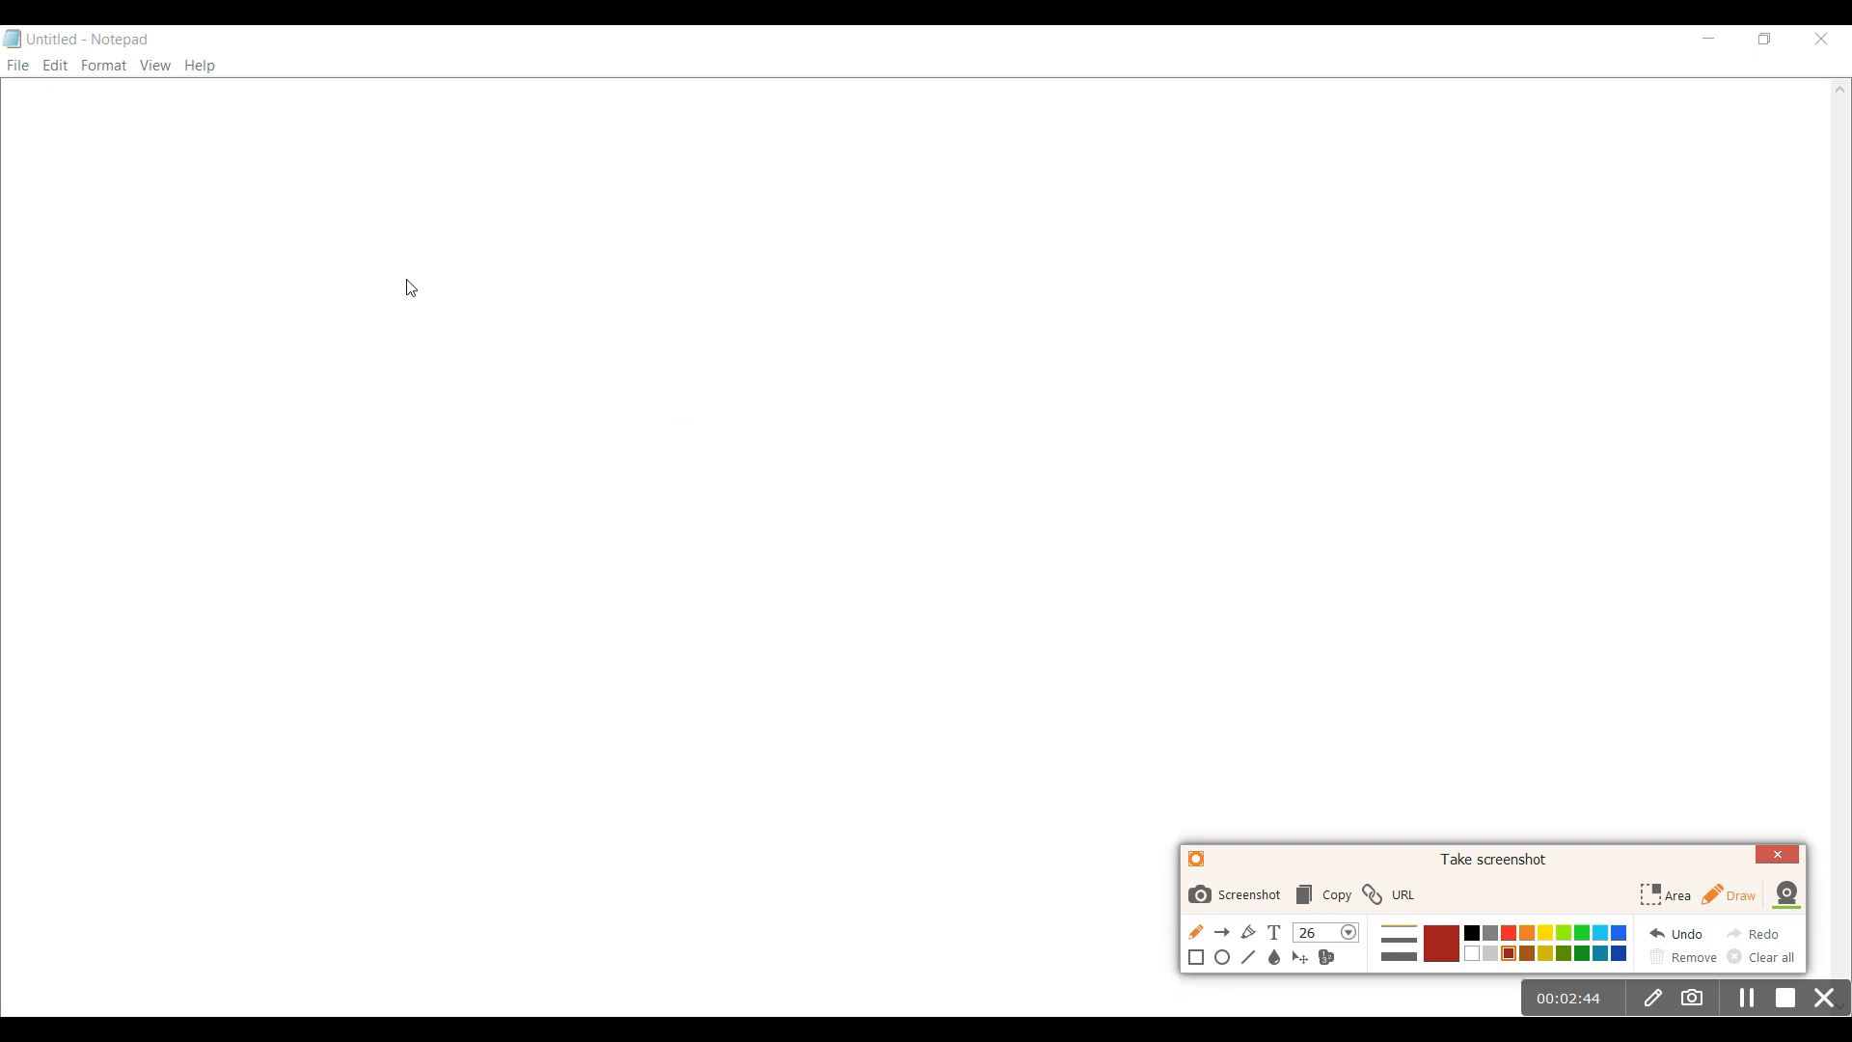
mouse_move(228, 212)
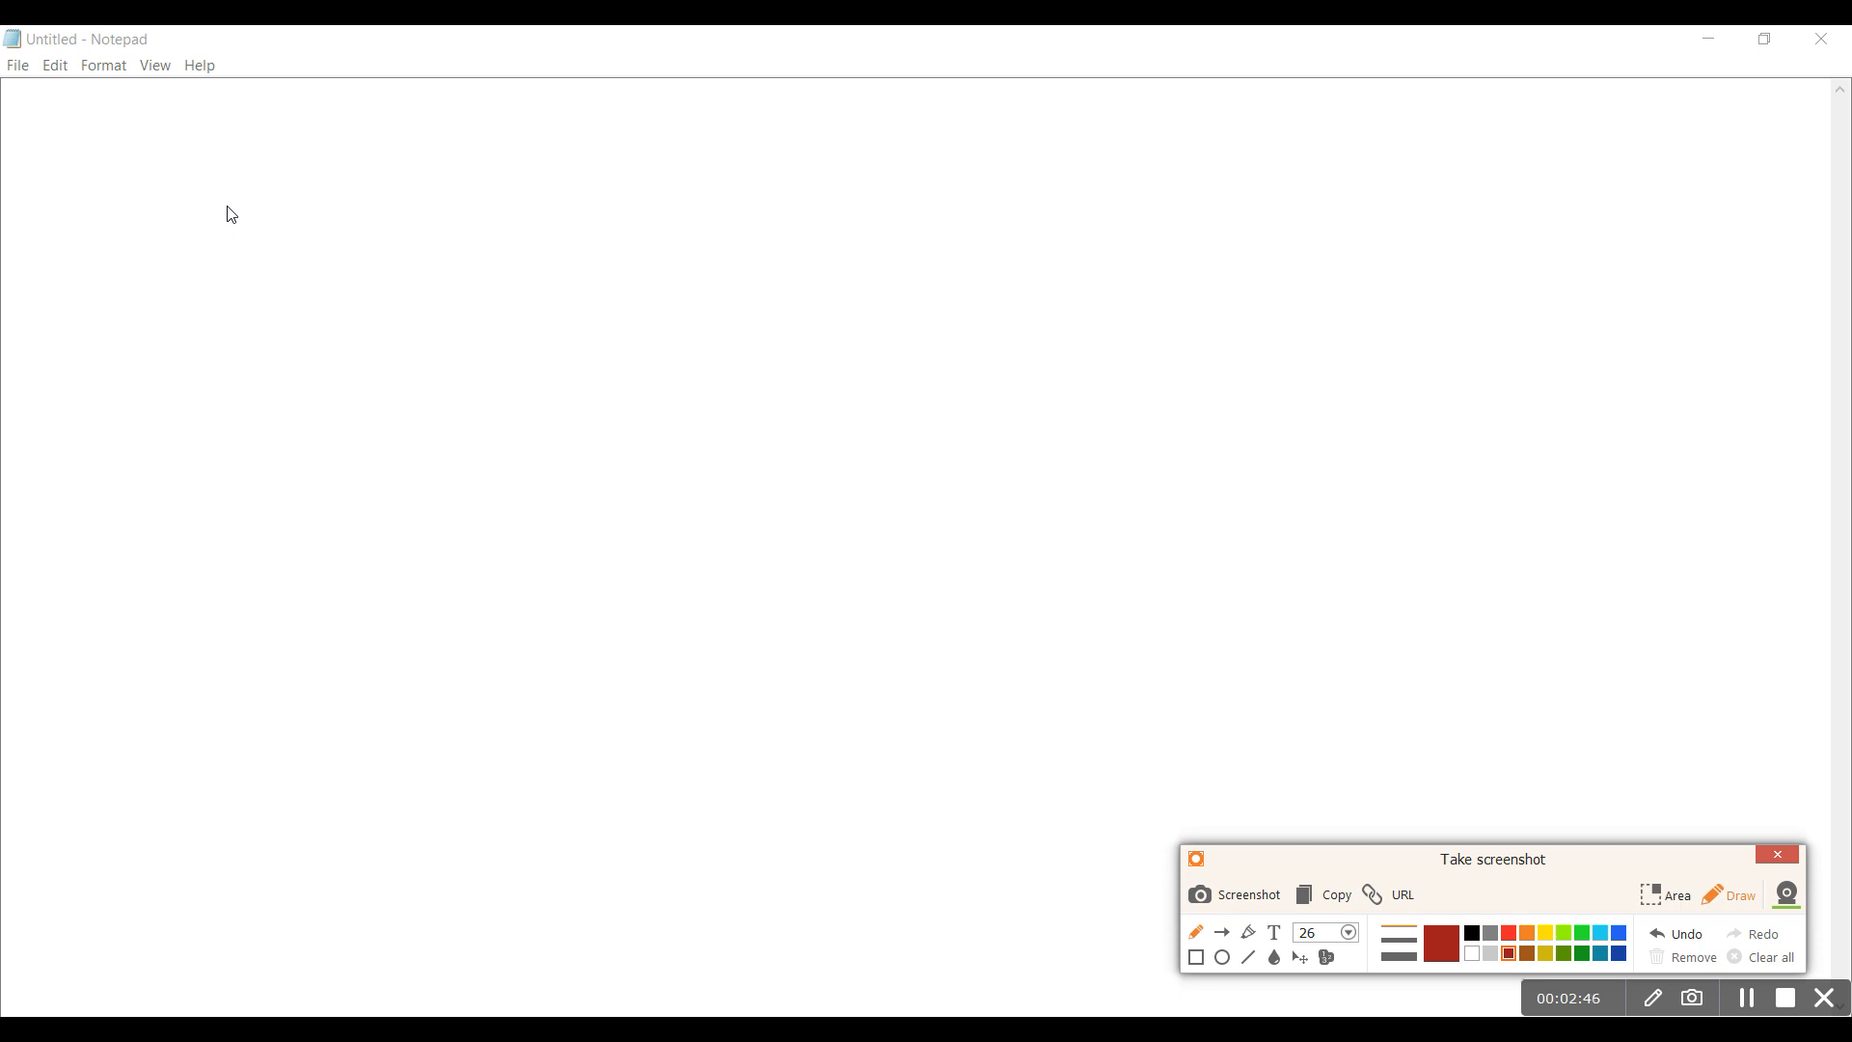
mouse_move(210, 209)
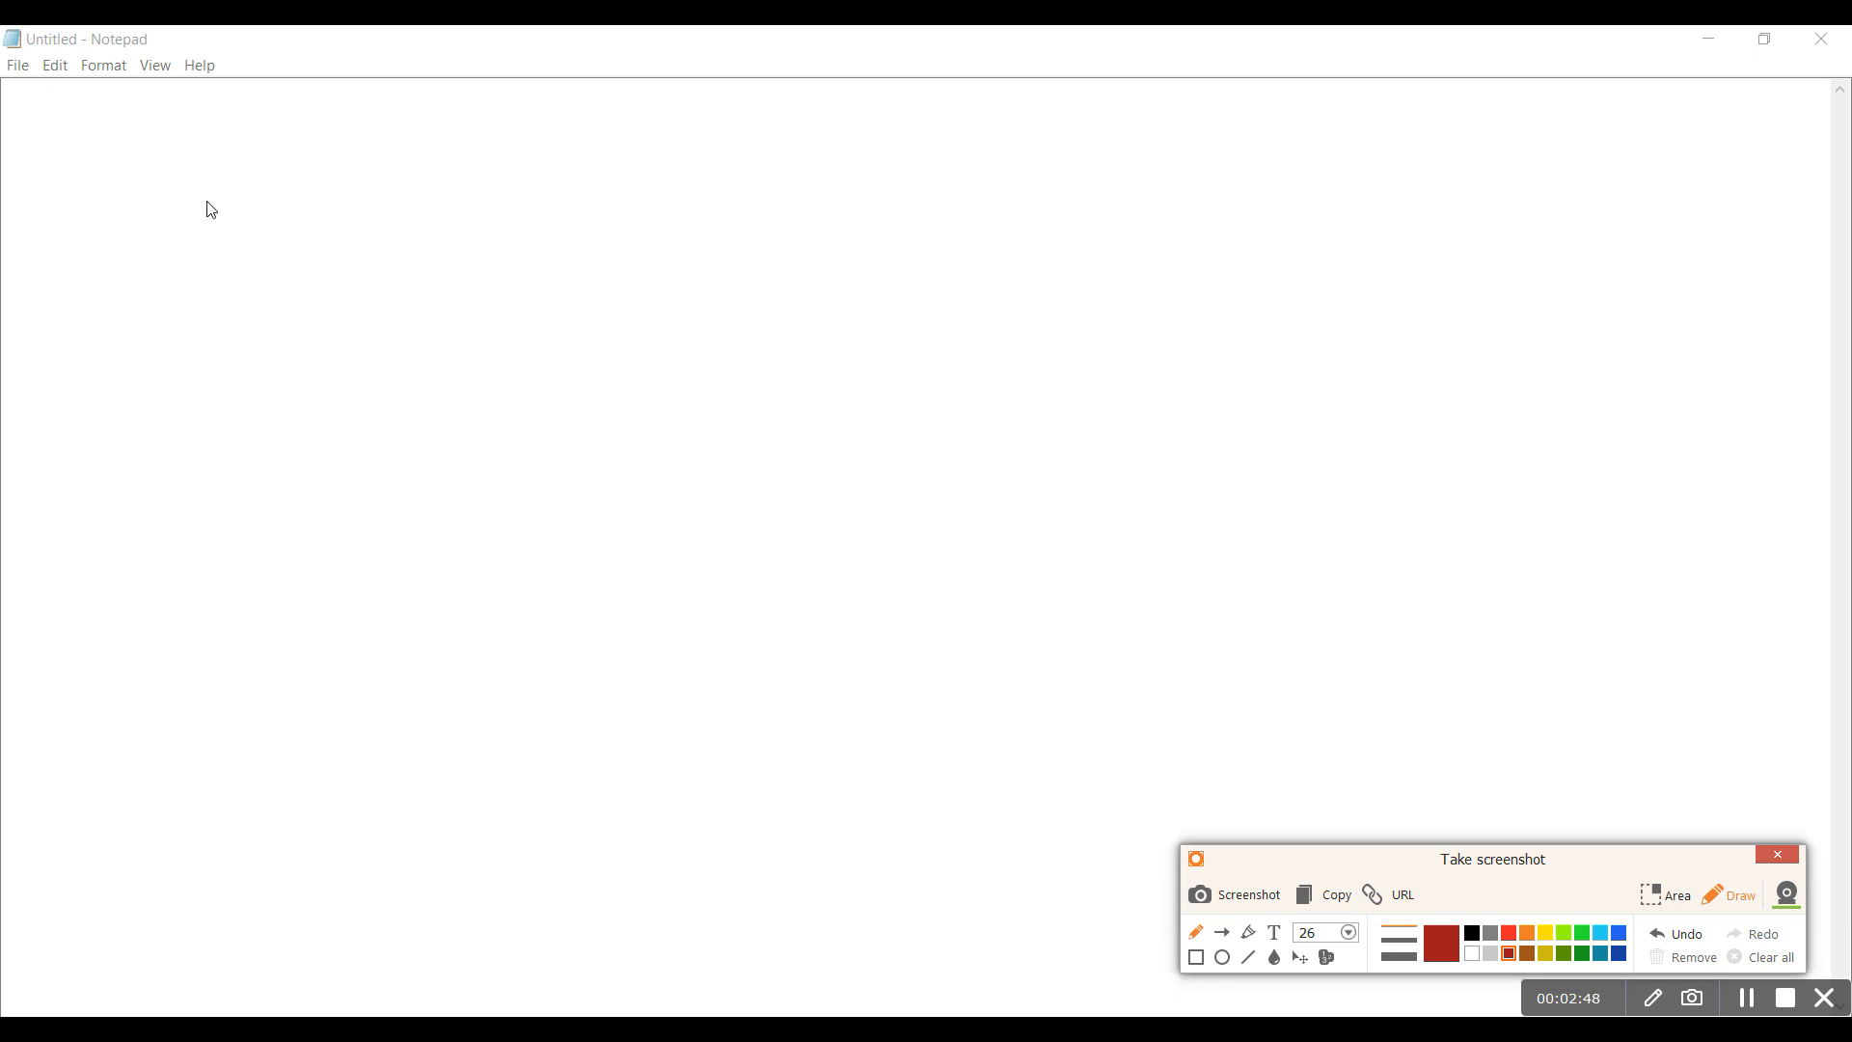
mouse_move(112, 135)
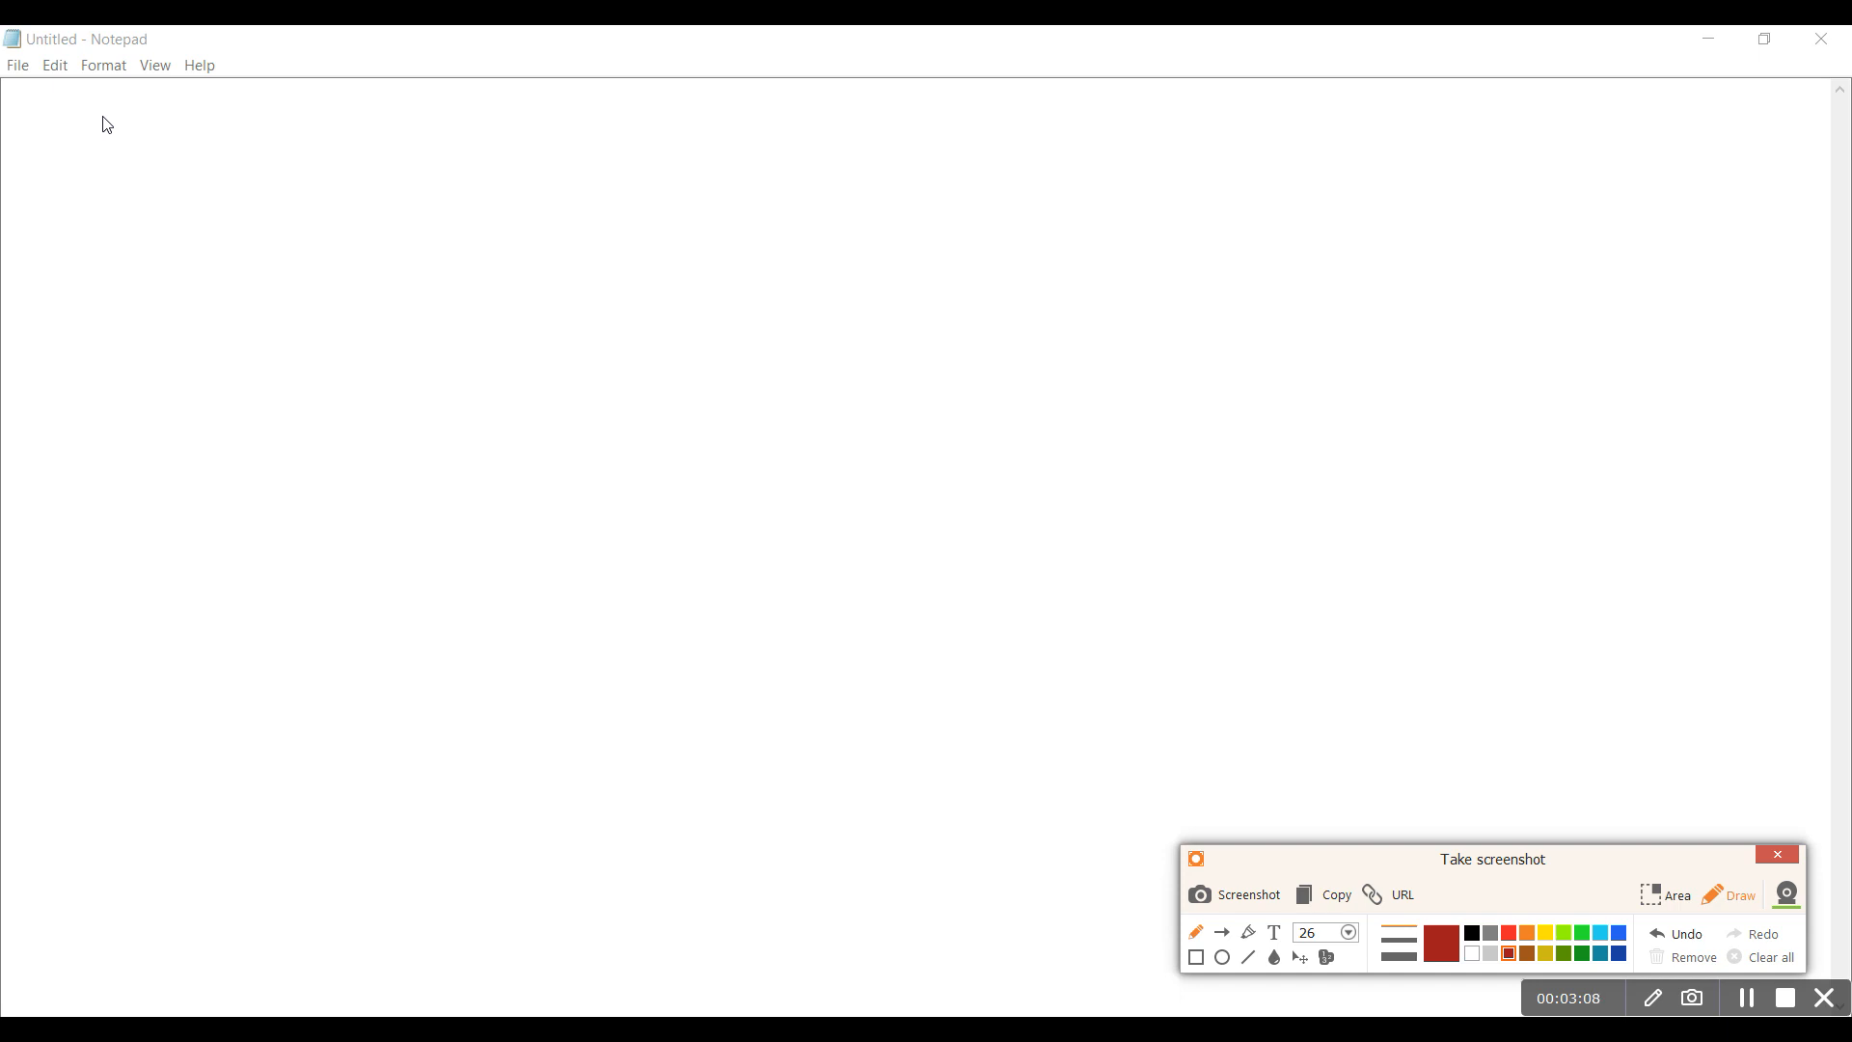
mouse_move(93, 126)
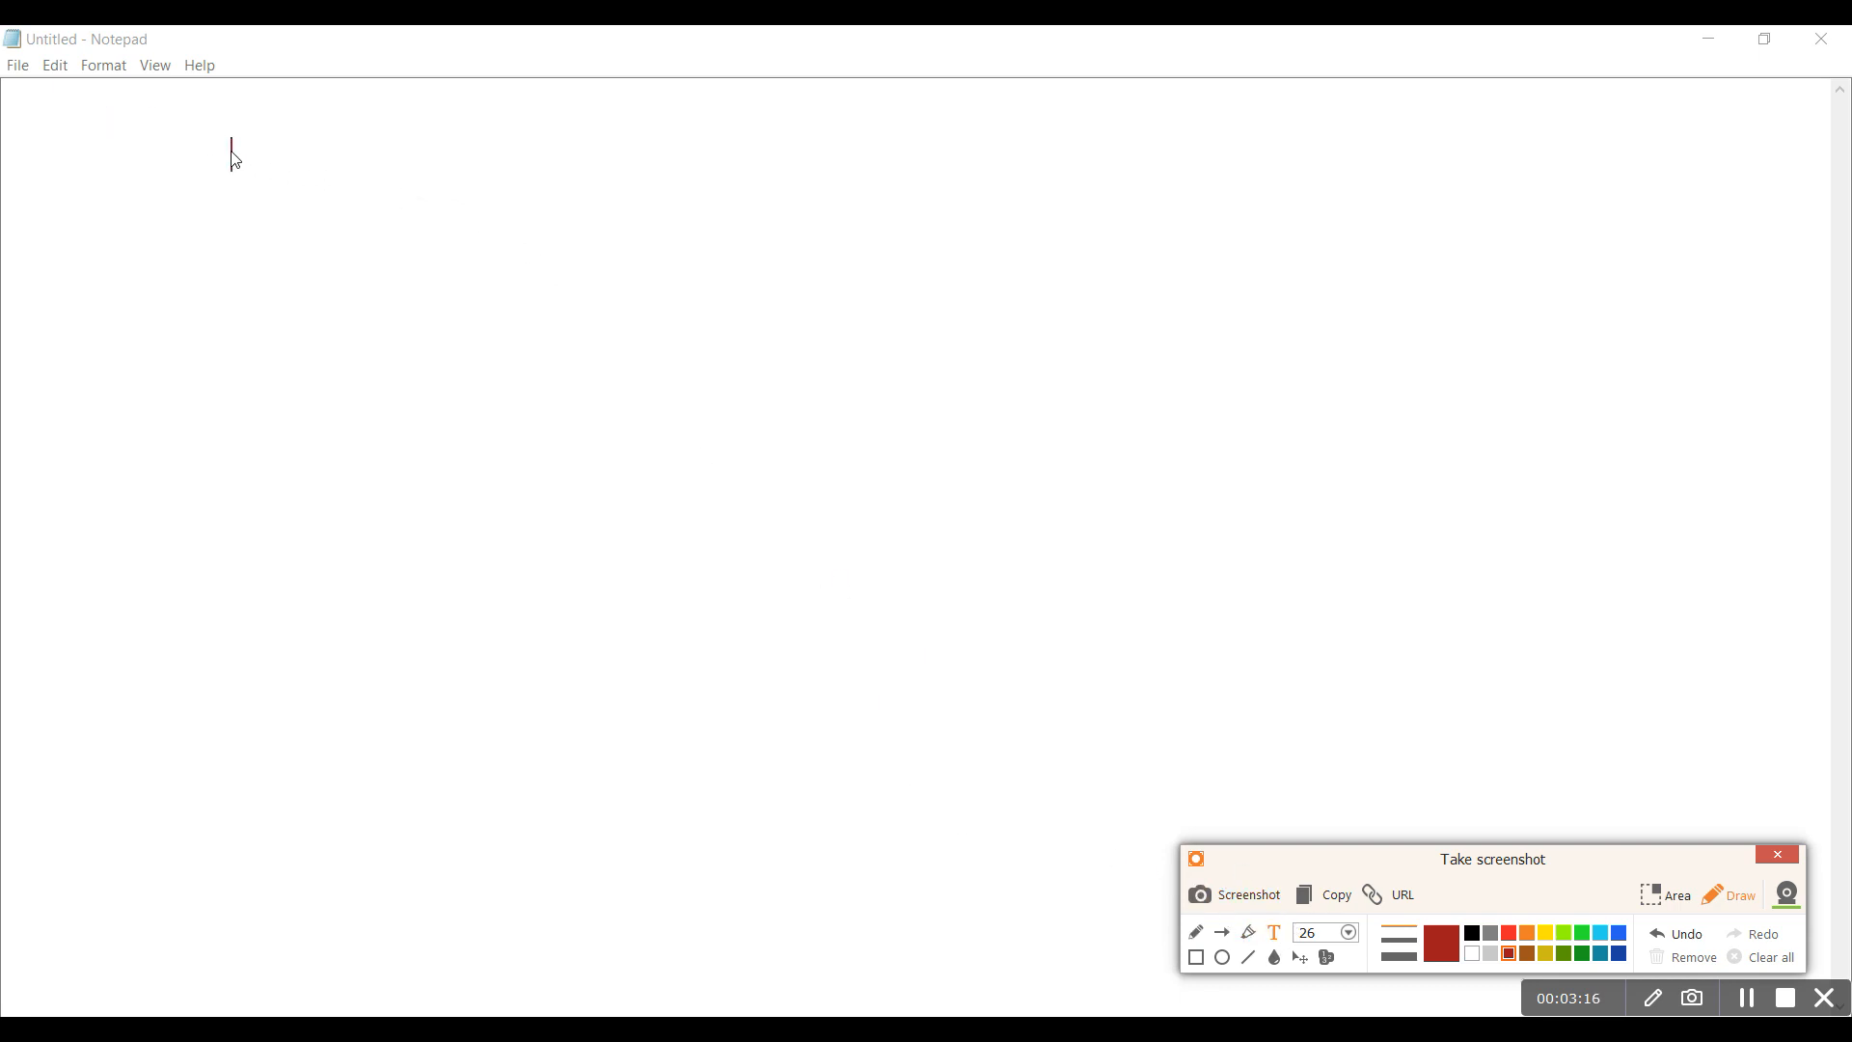
Write the heading 'Overview of Cisco FTD' near the top left of the page
text(Overview of)
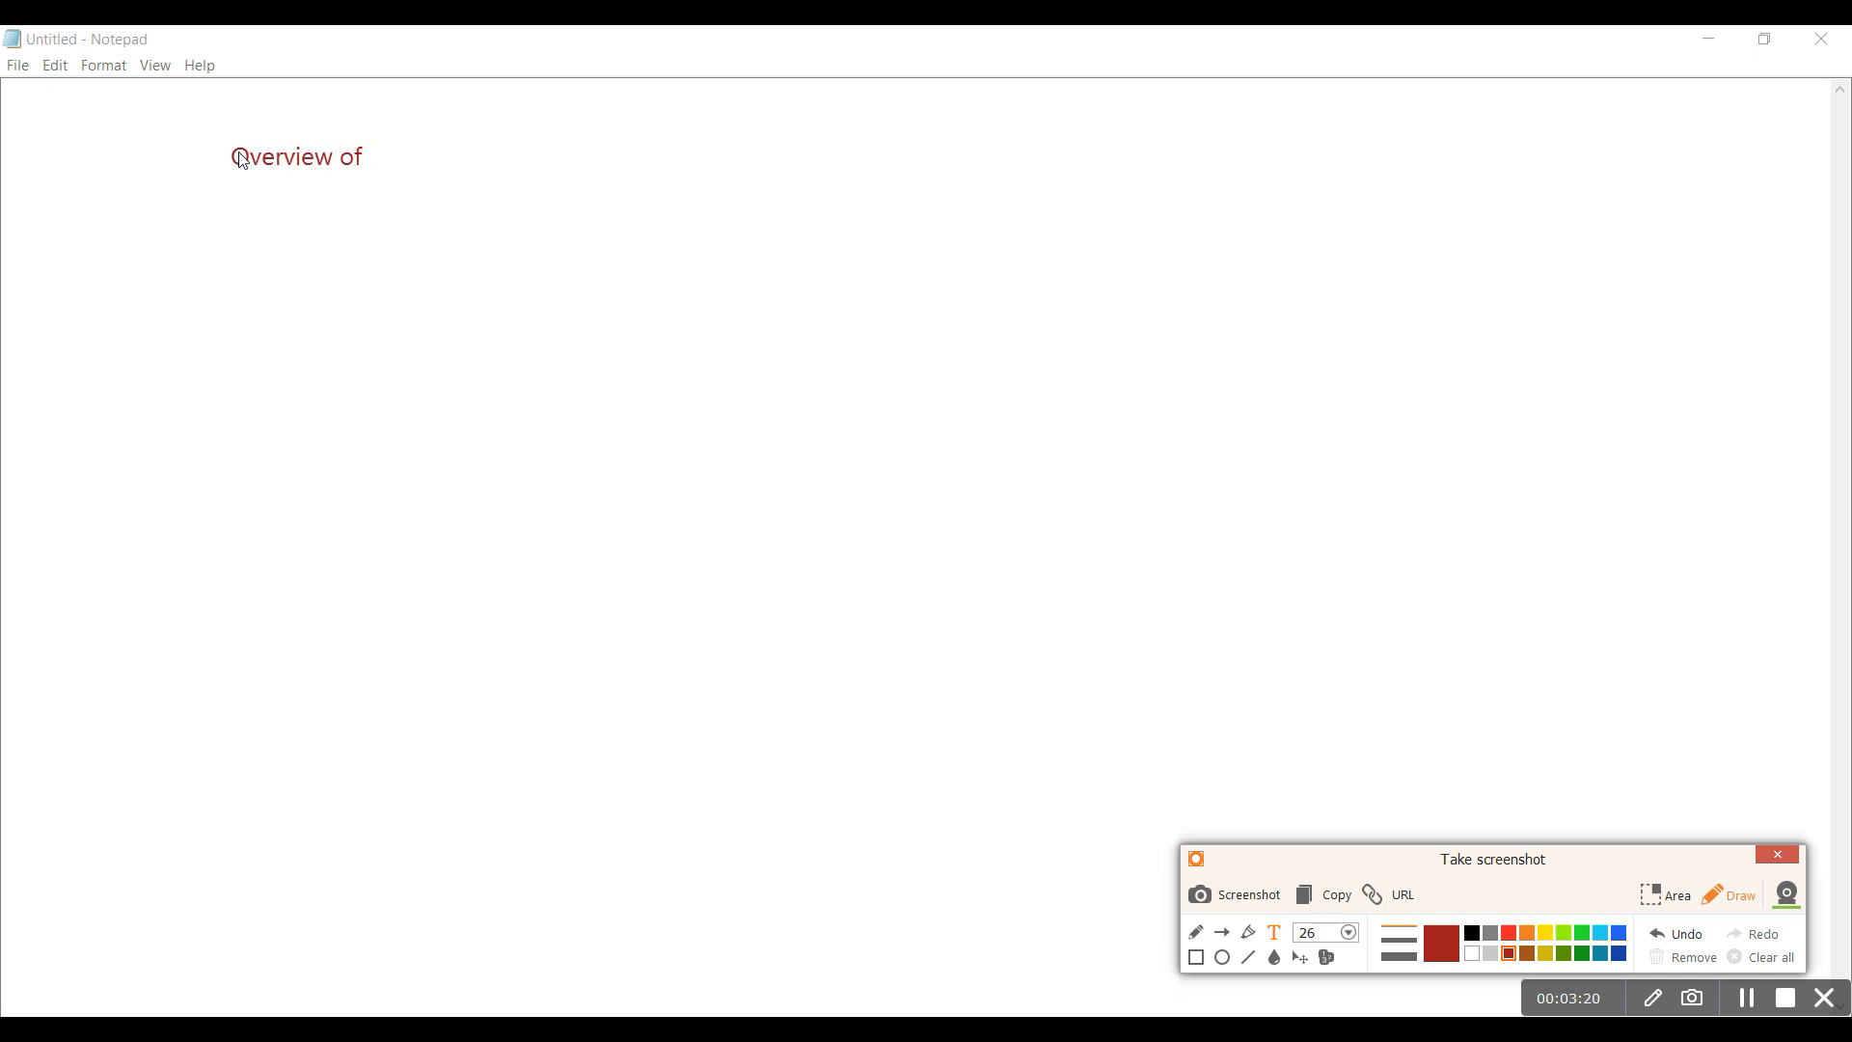
text(Cisco FTD)
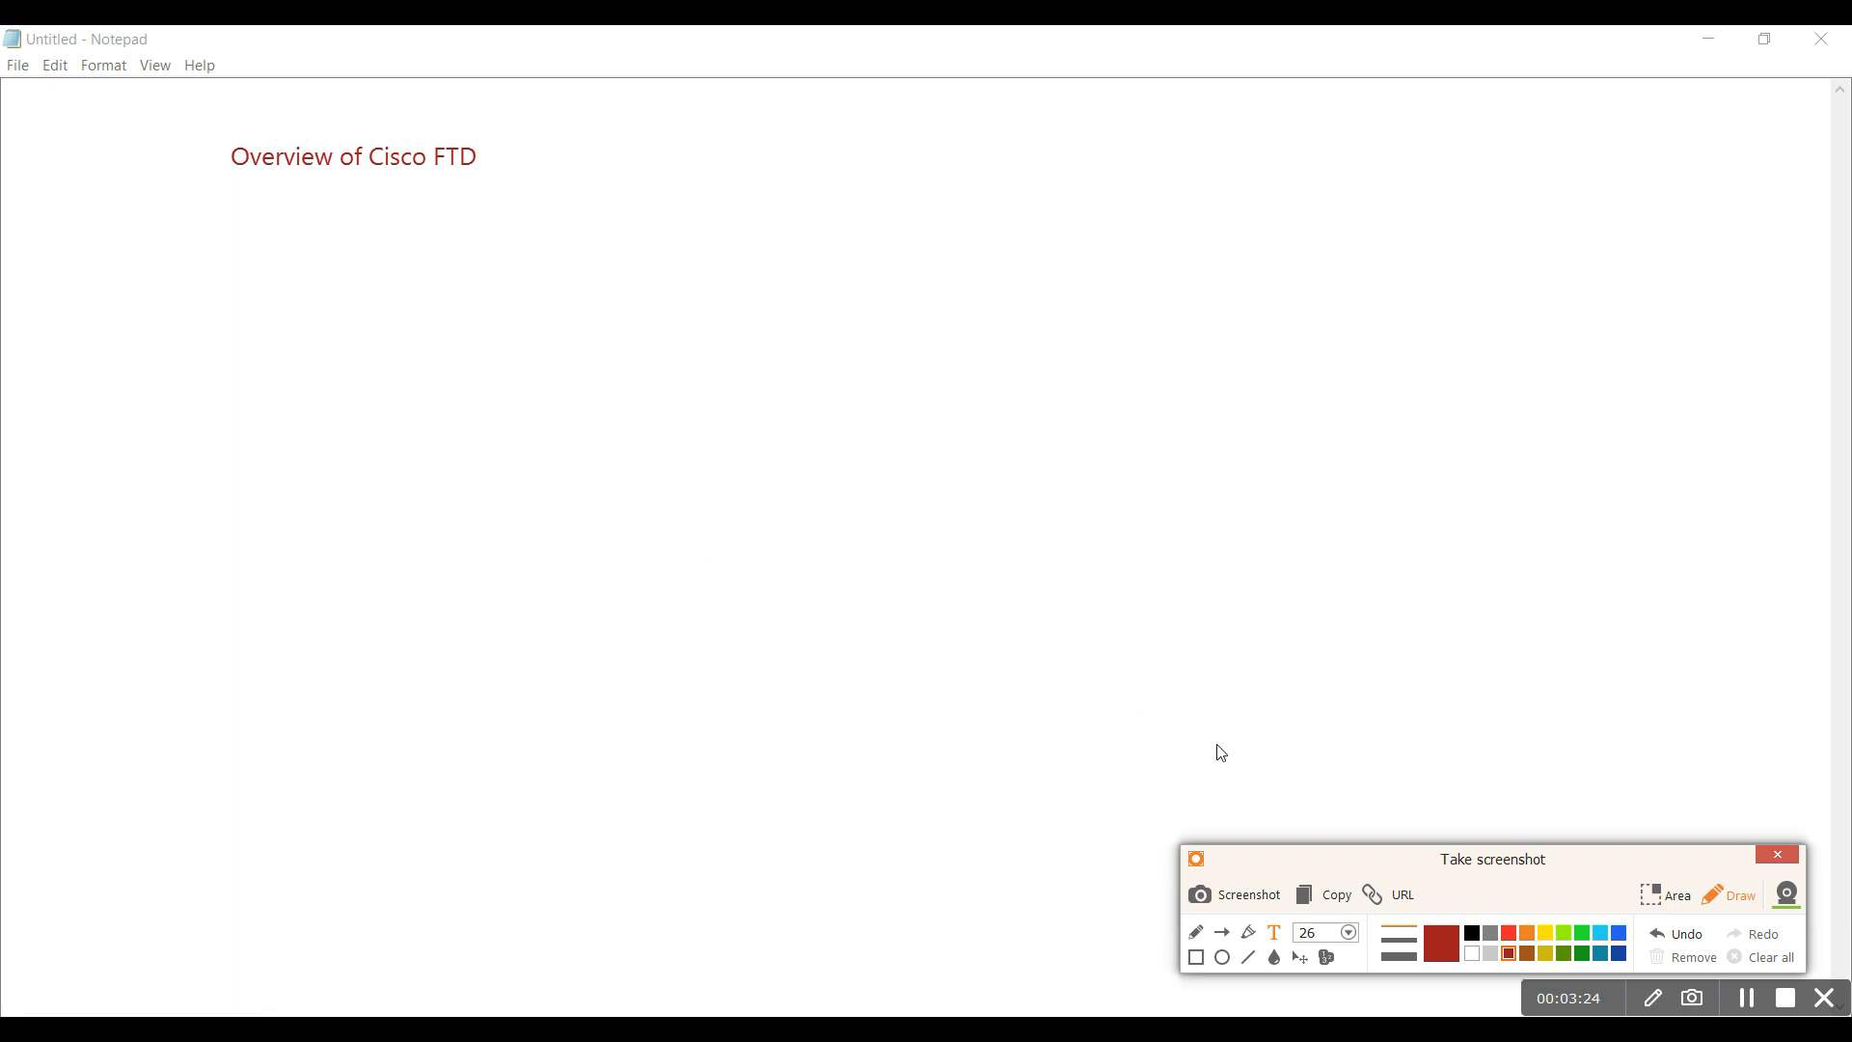
mouse_move(1300, 954)
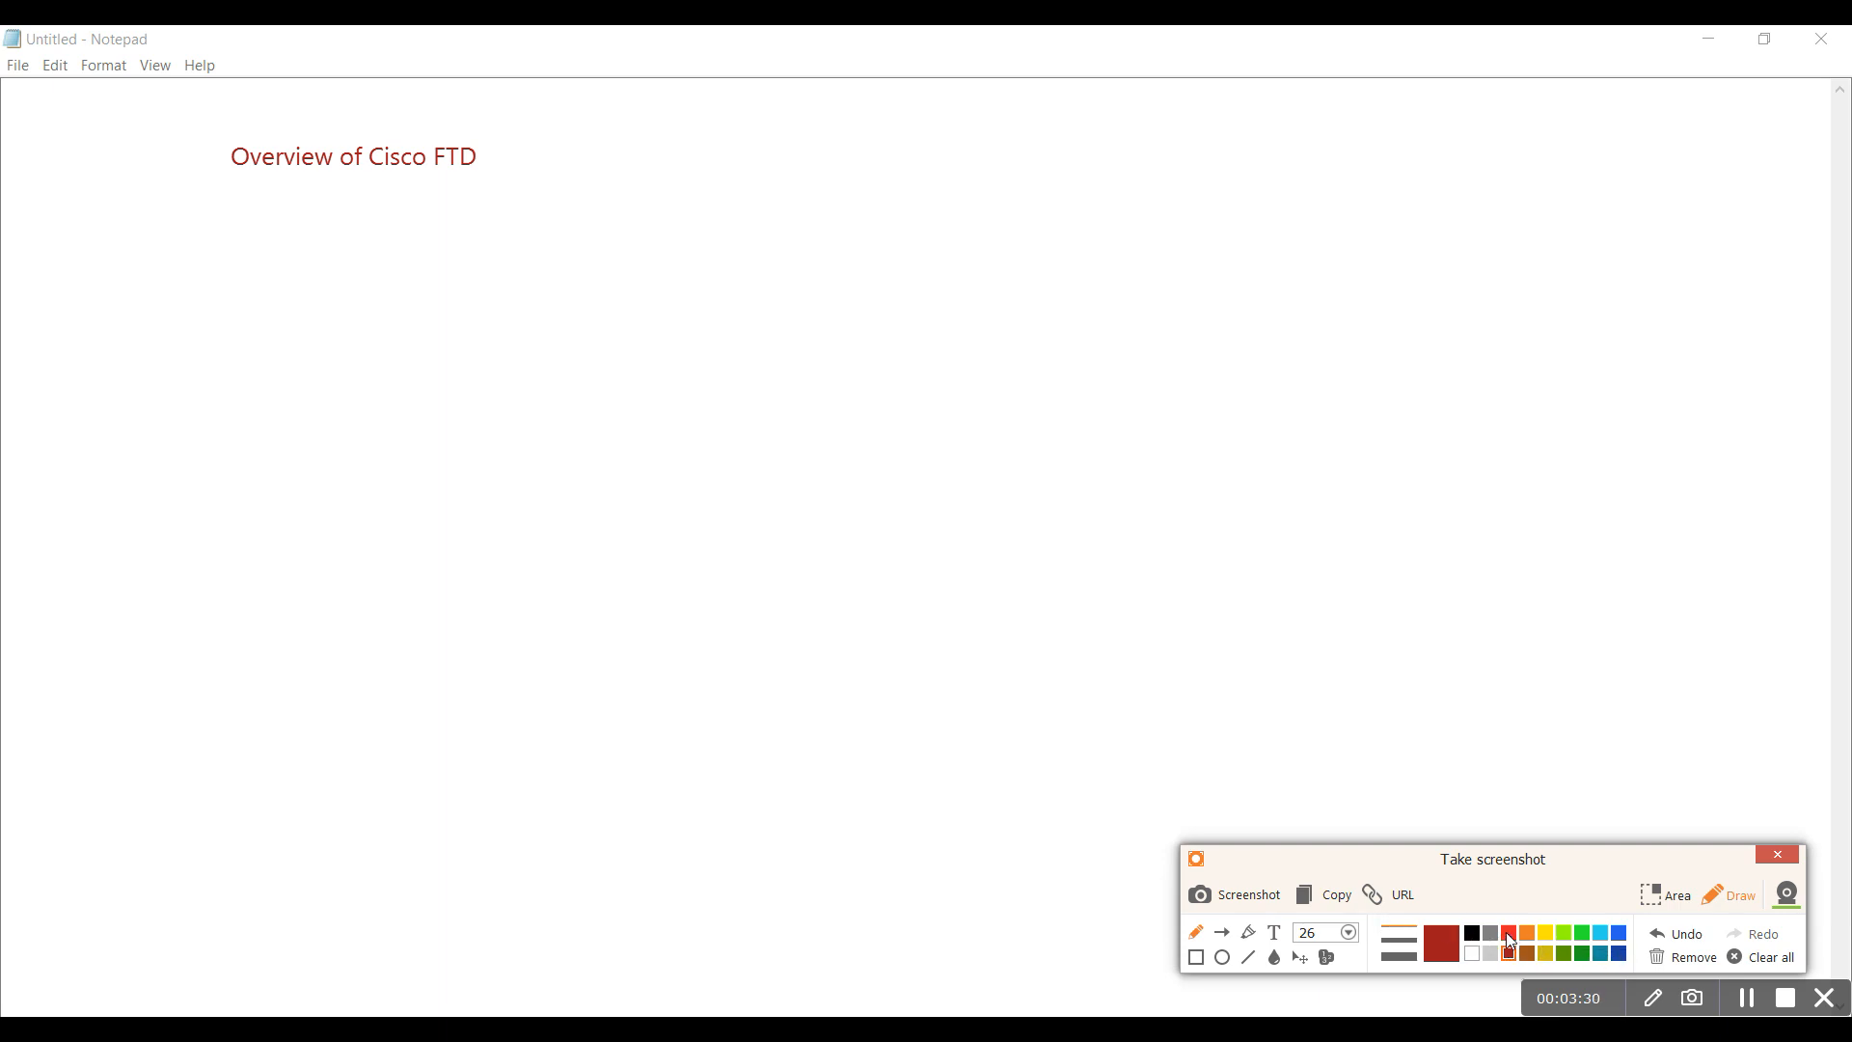
mouse_move(1590, 957)
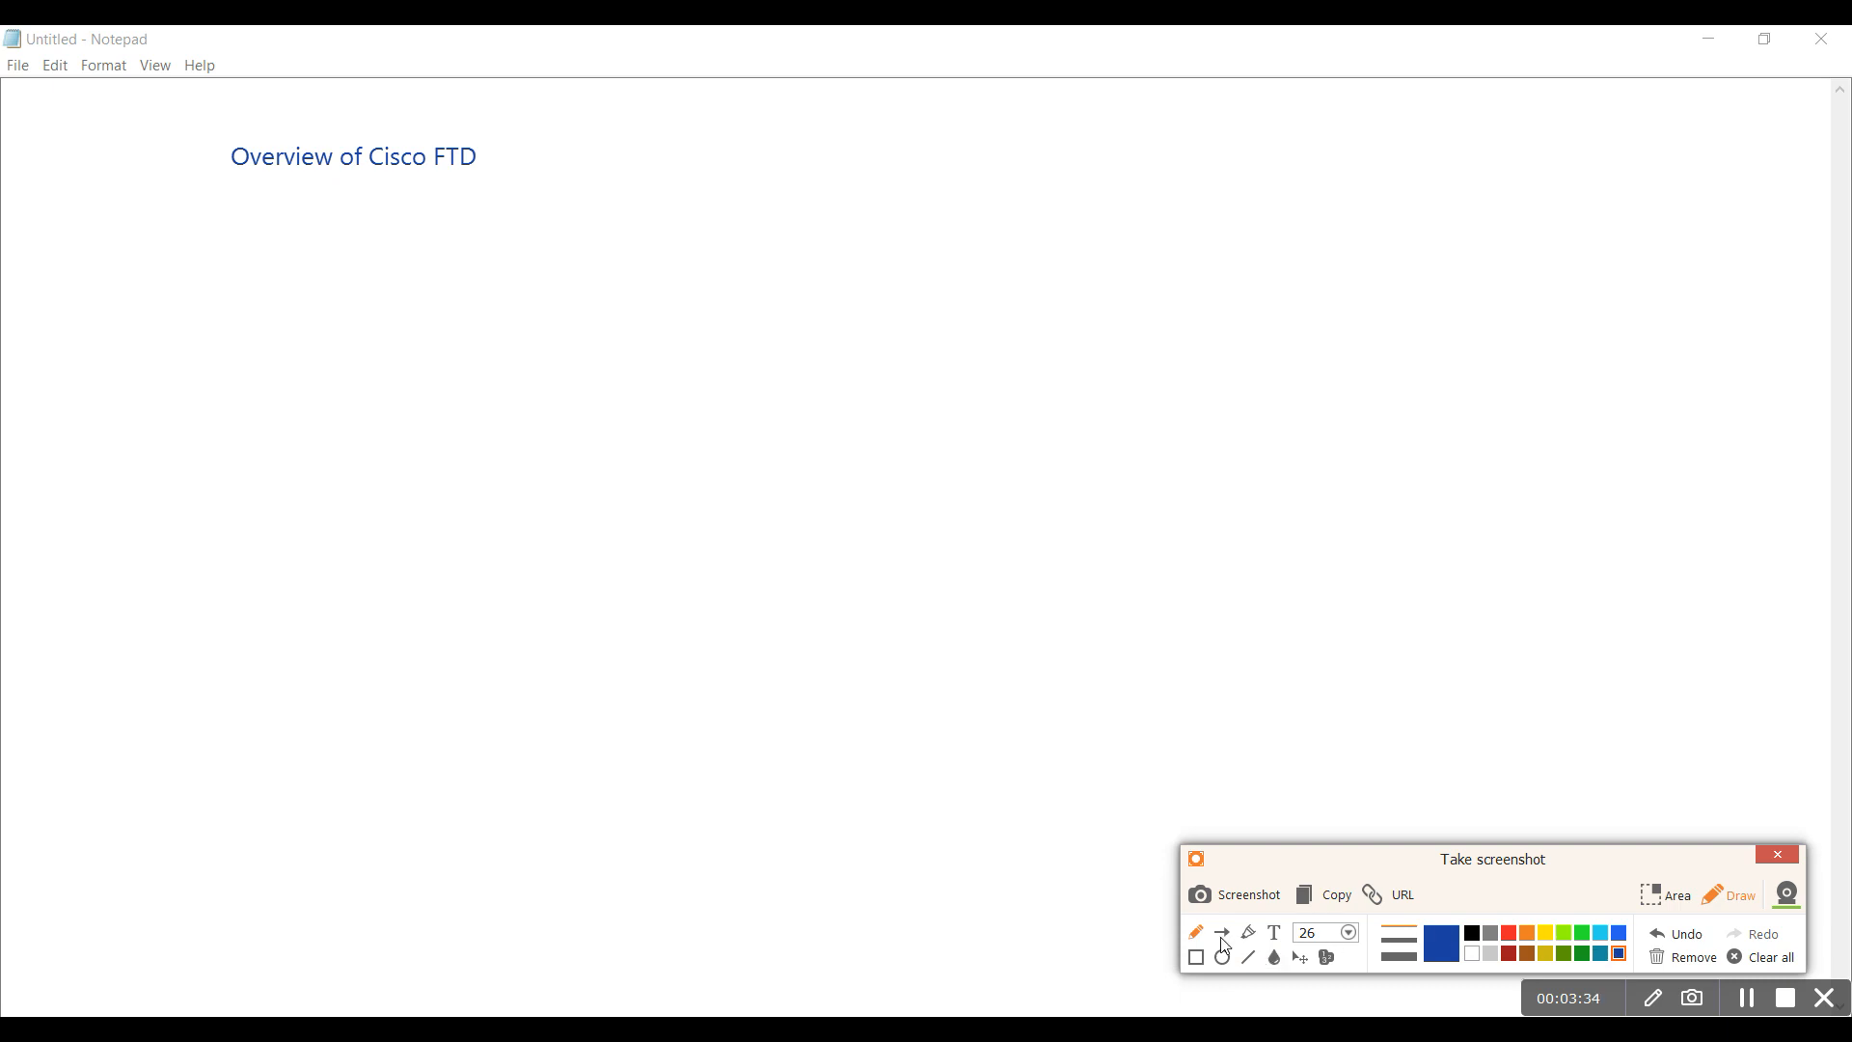
Sketch a square box labelled FW with ASA written to its left
drag(781, 360, 782, 423)
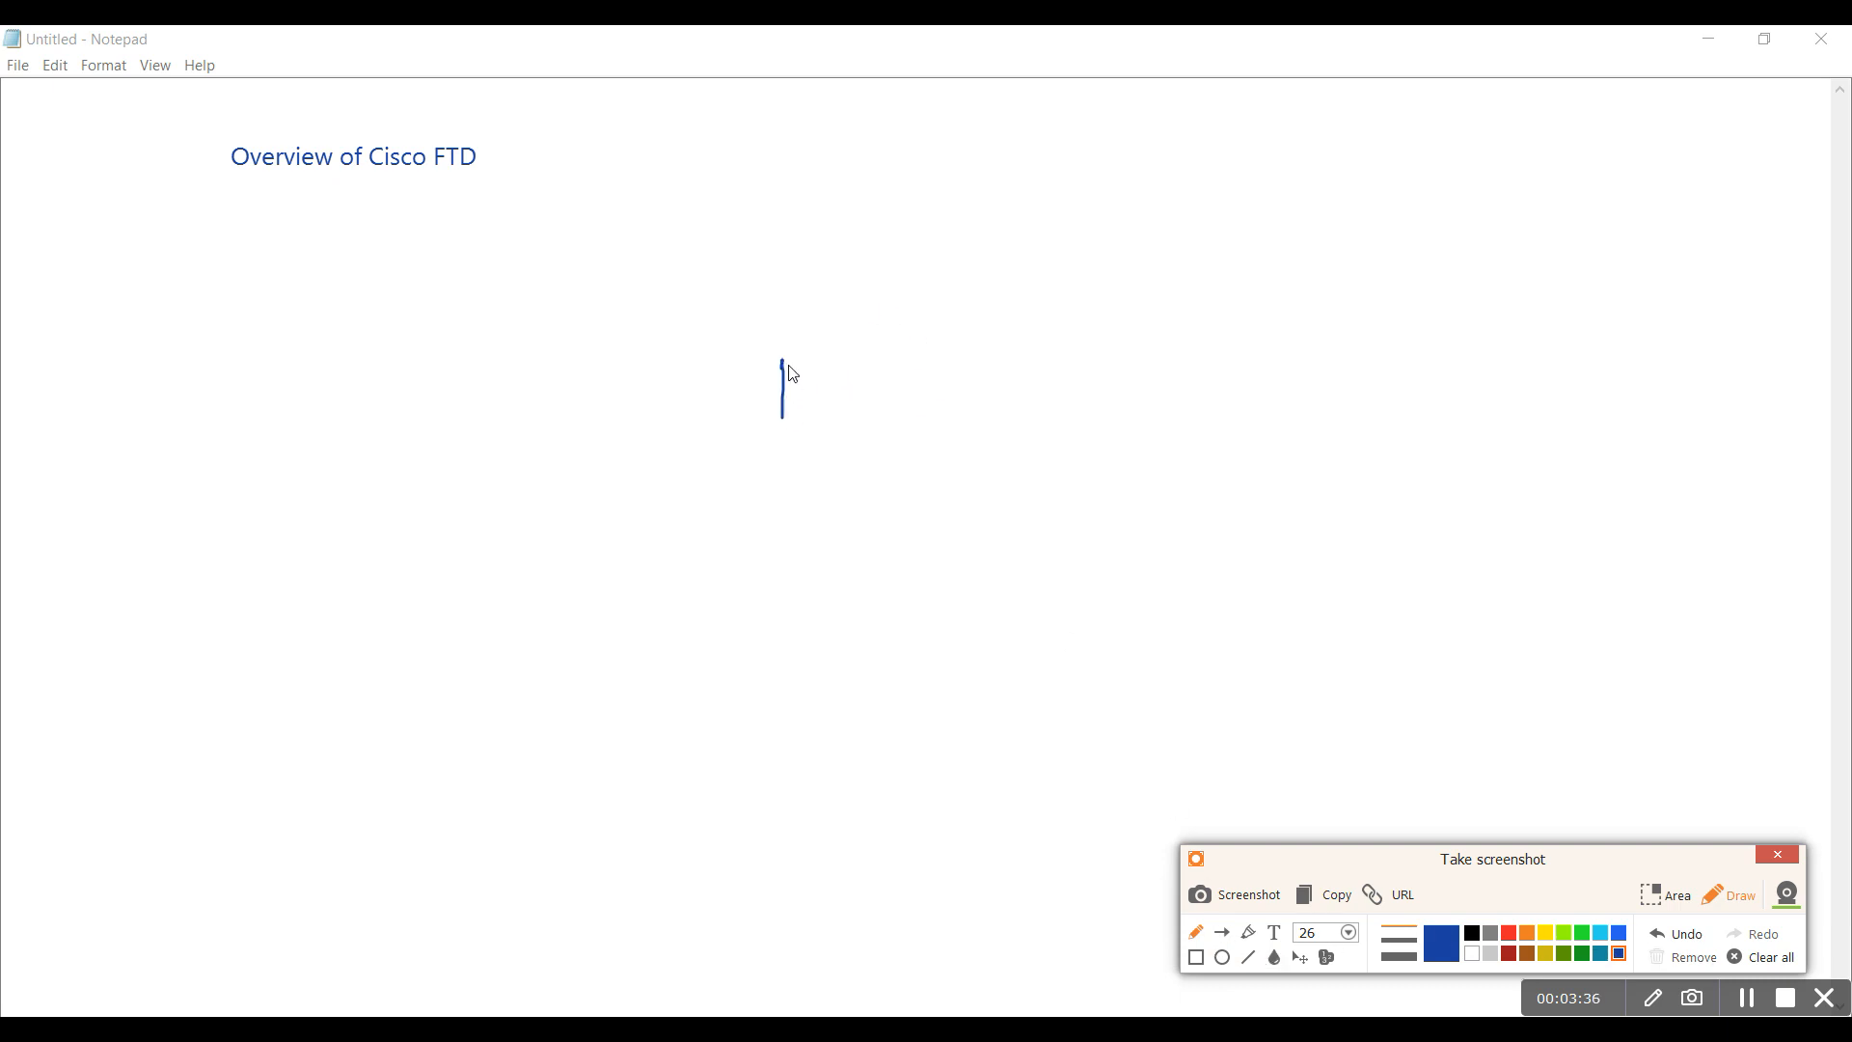
drag(779, 351, 880, 418)
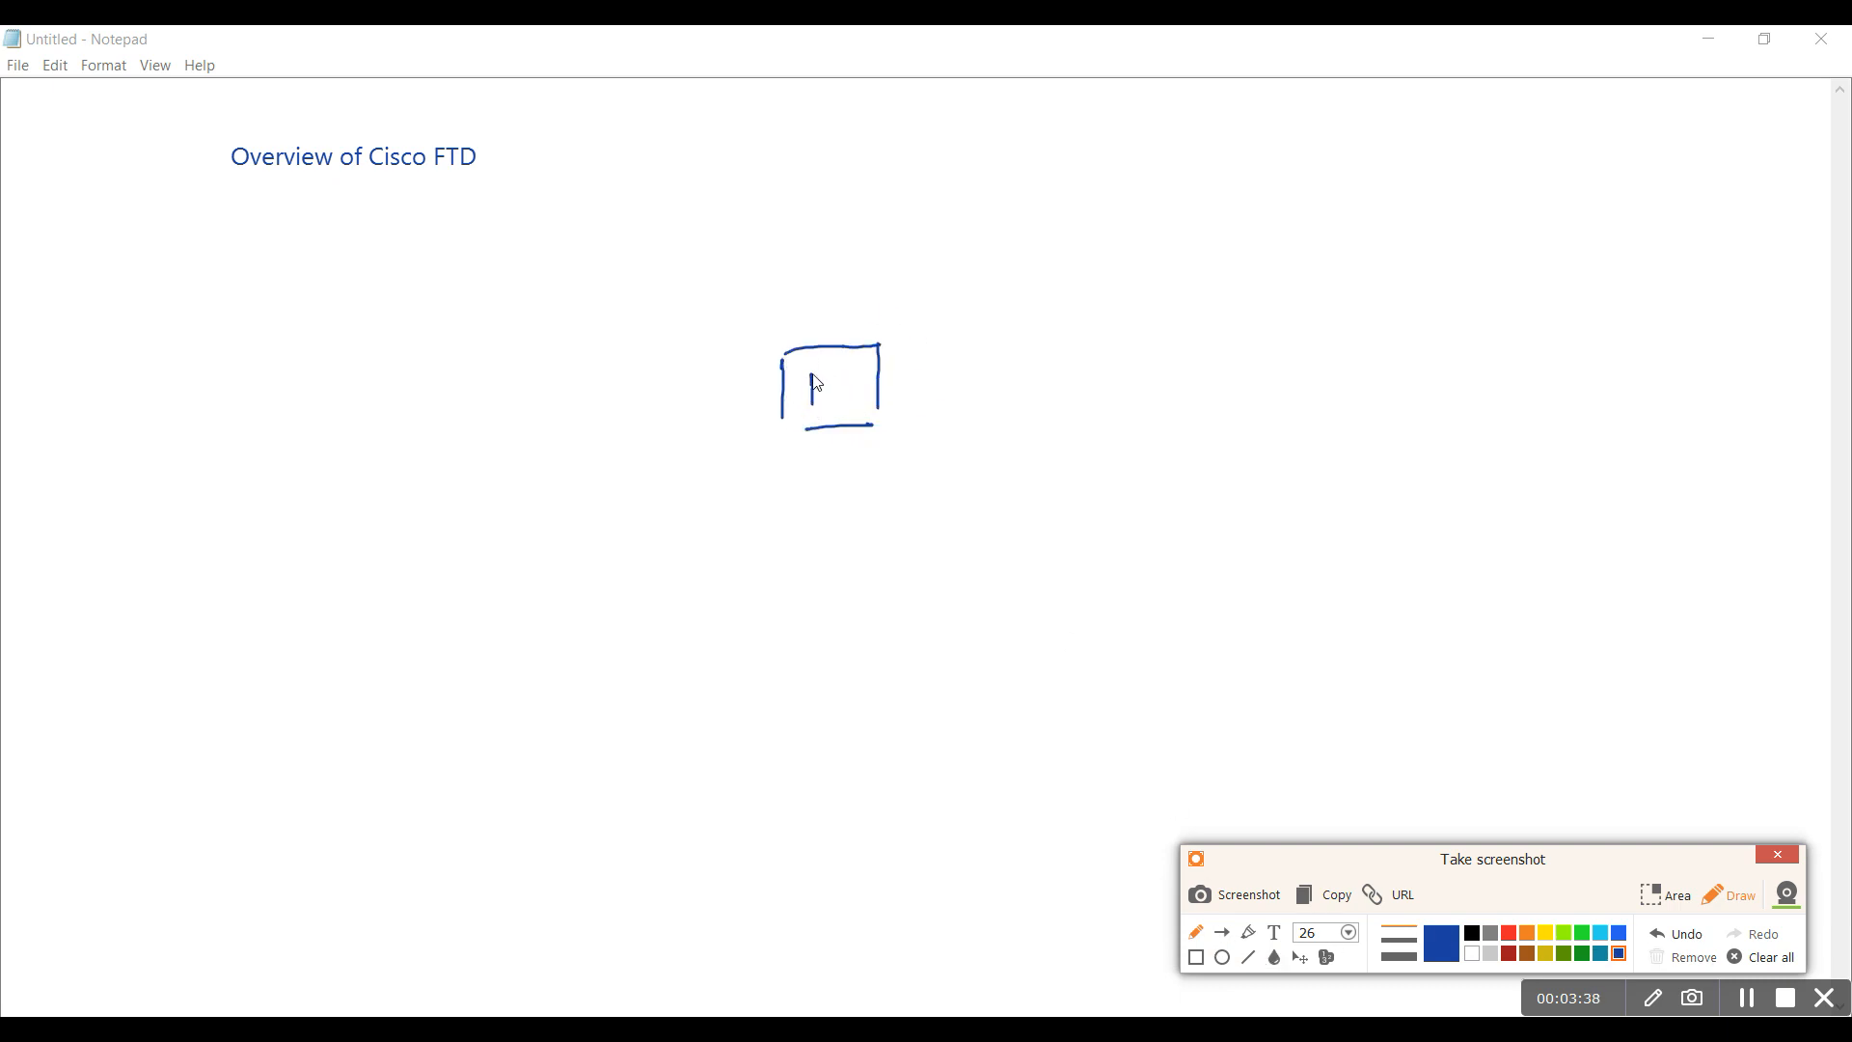
drag(797, 378, 845, 390)
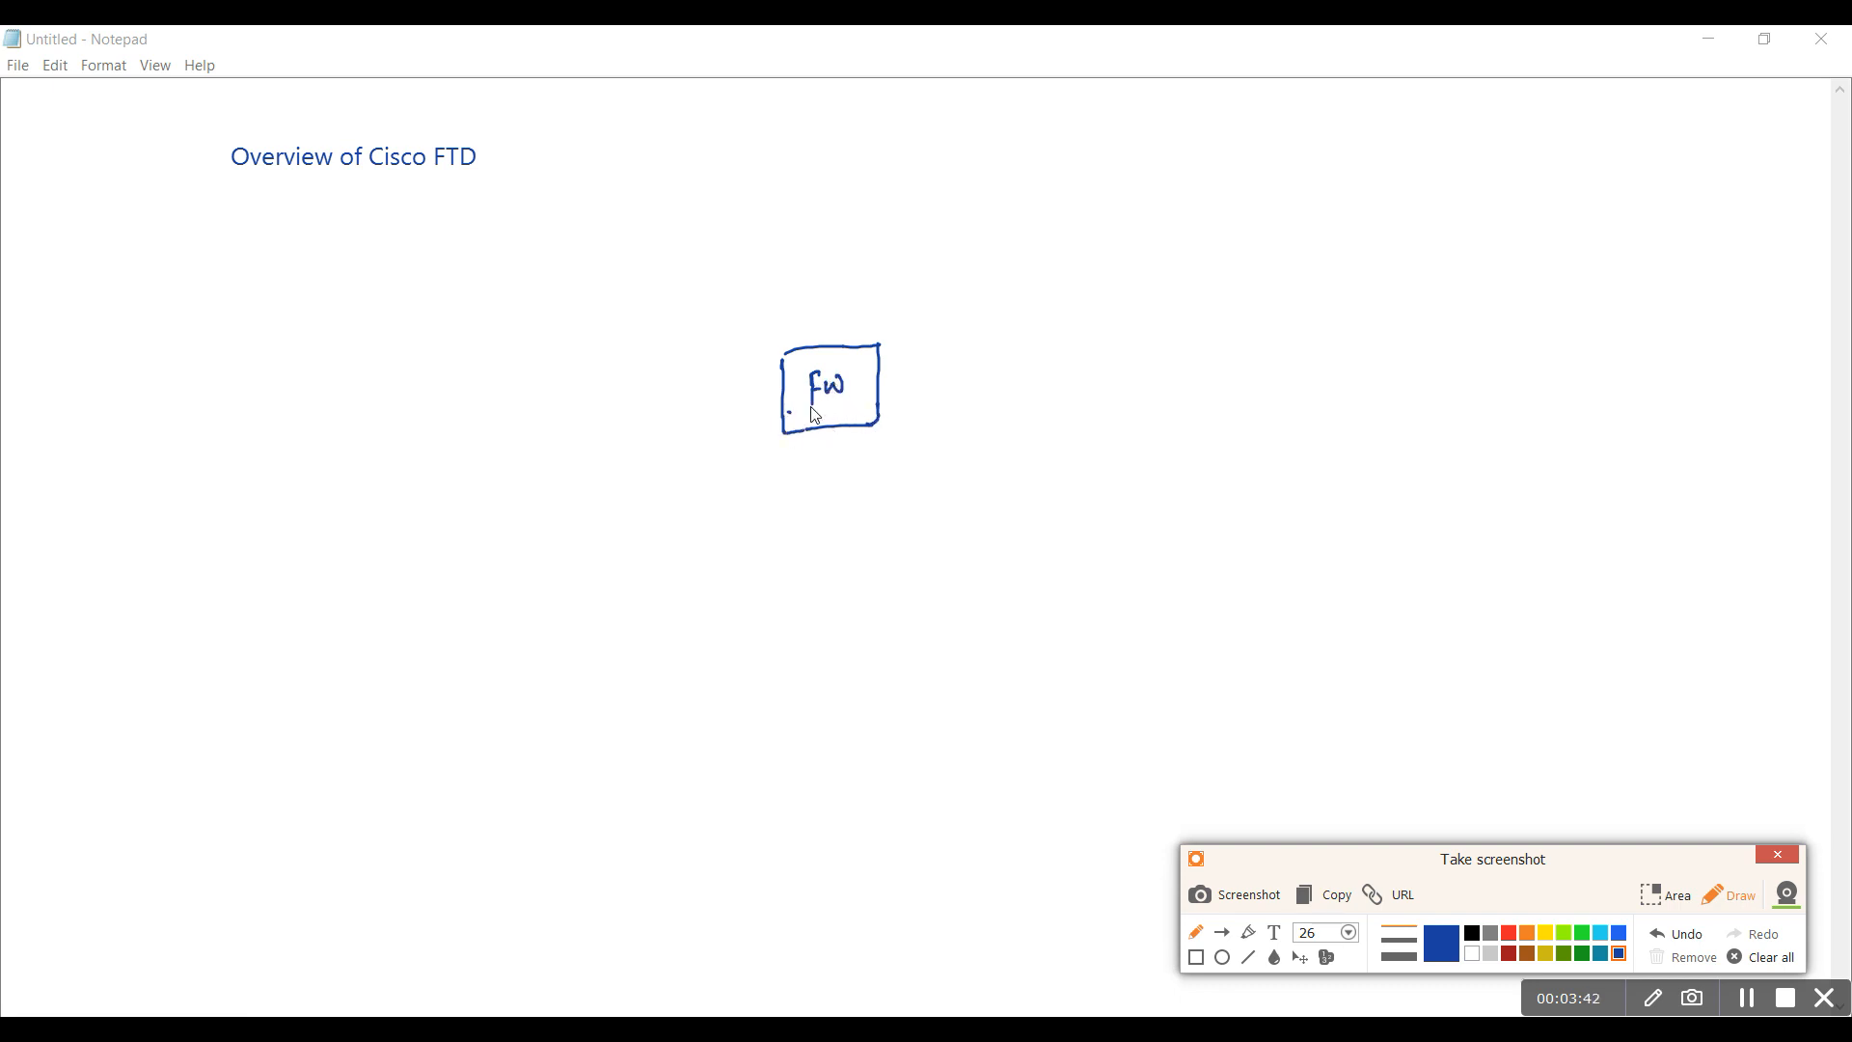
mouse_move(656, 392)
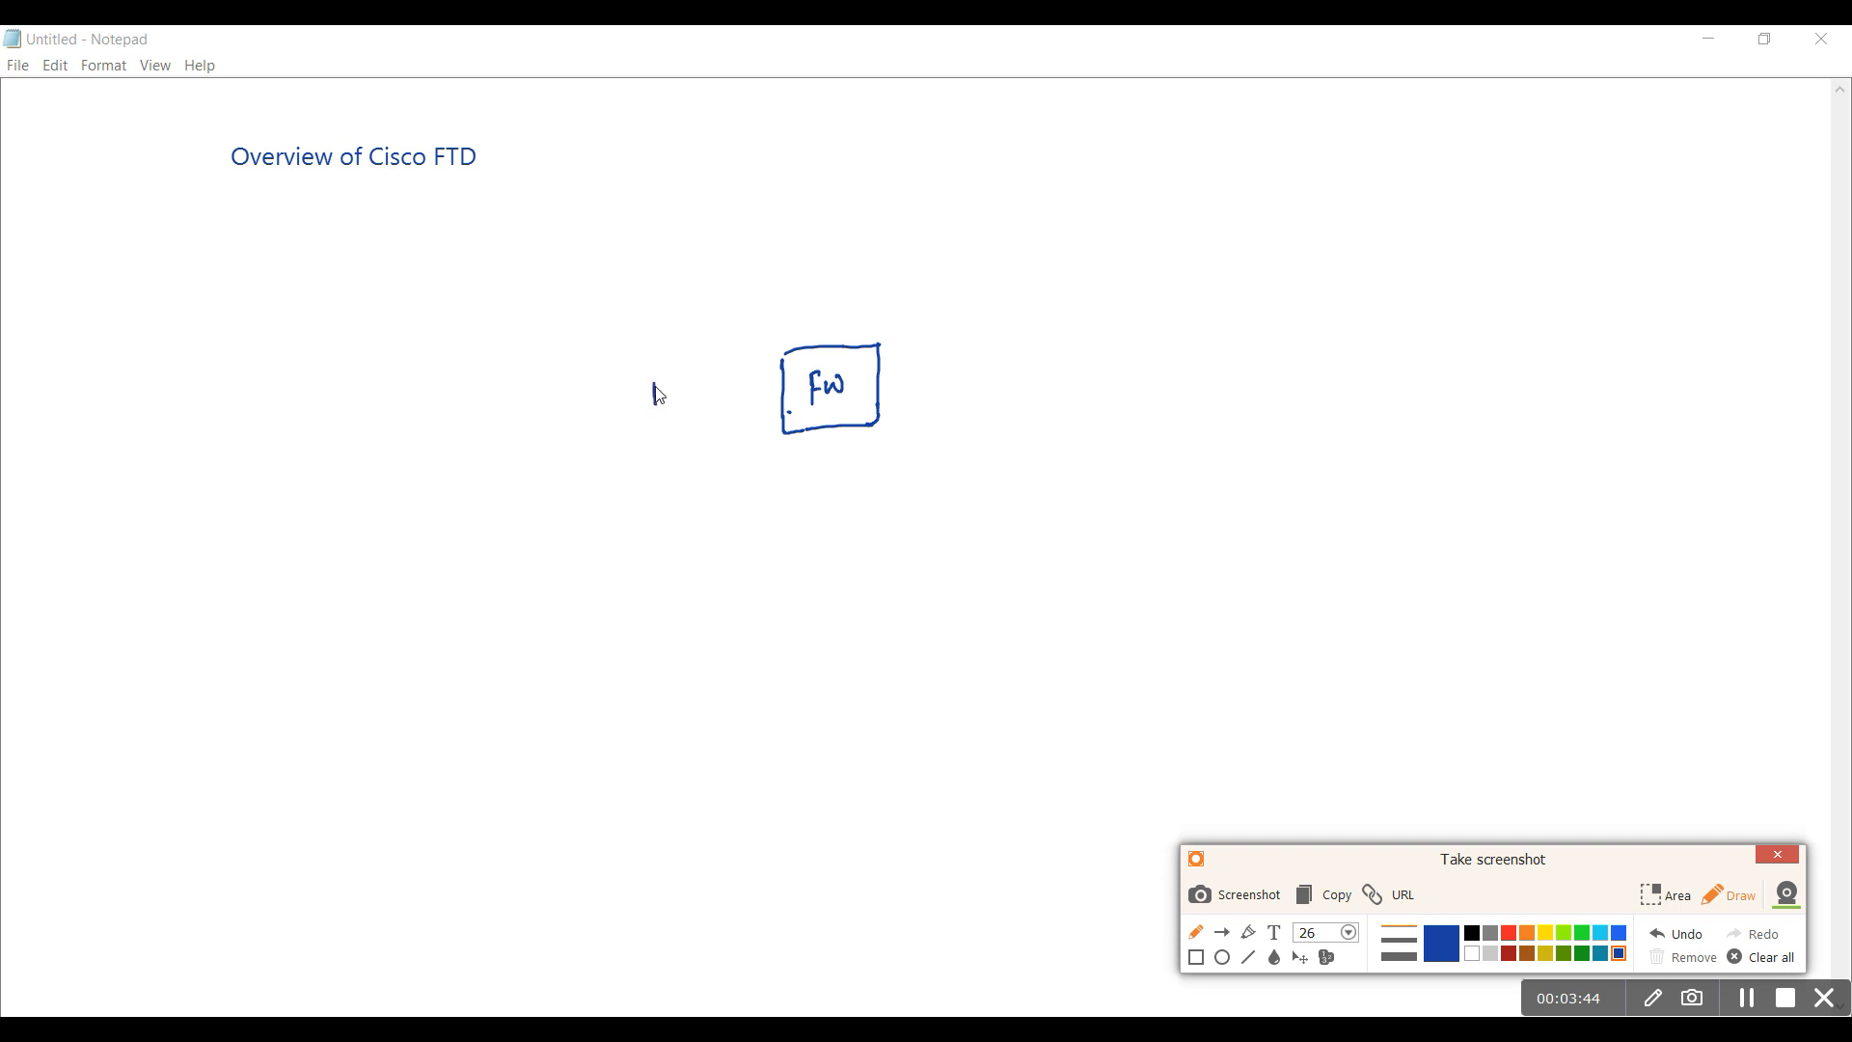
drag(656, 384, 708, 408)
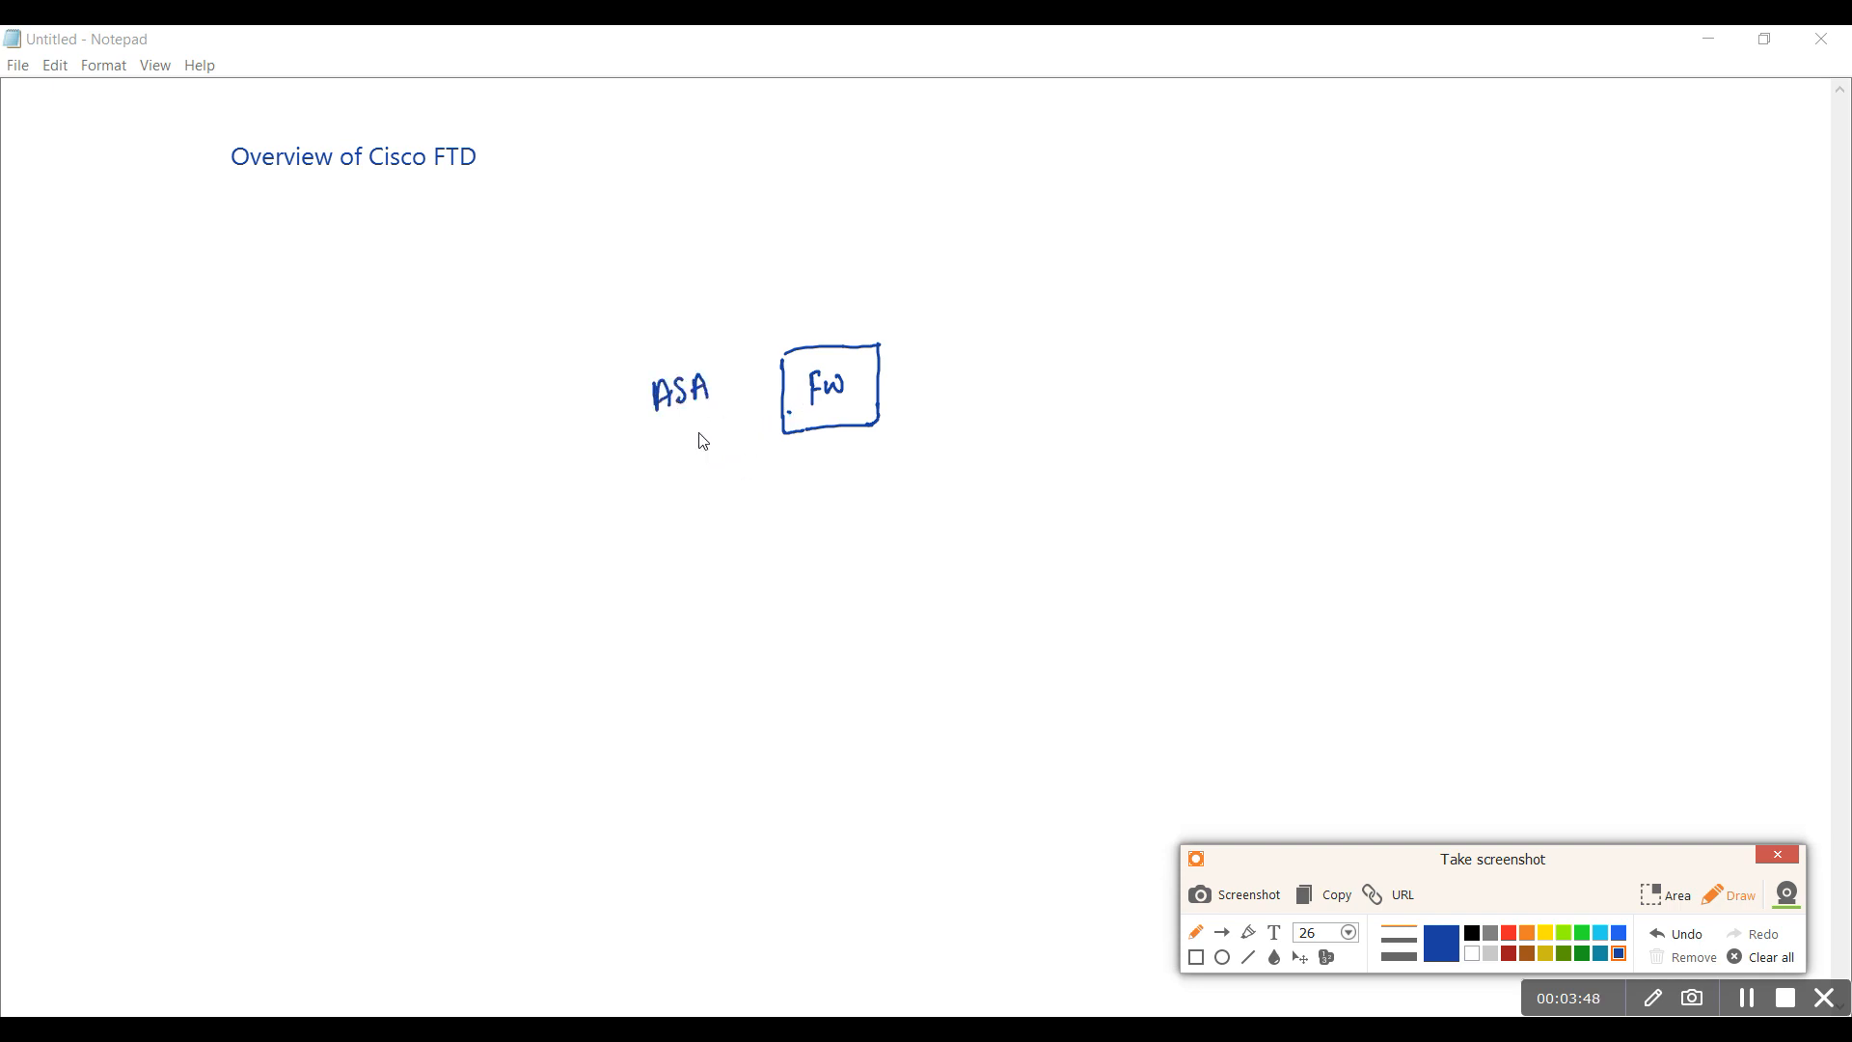
mouse_move(695, 471)
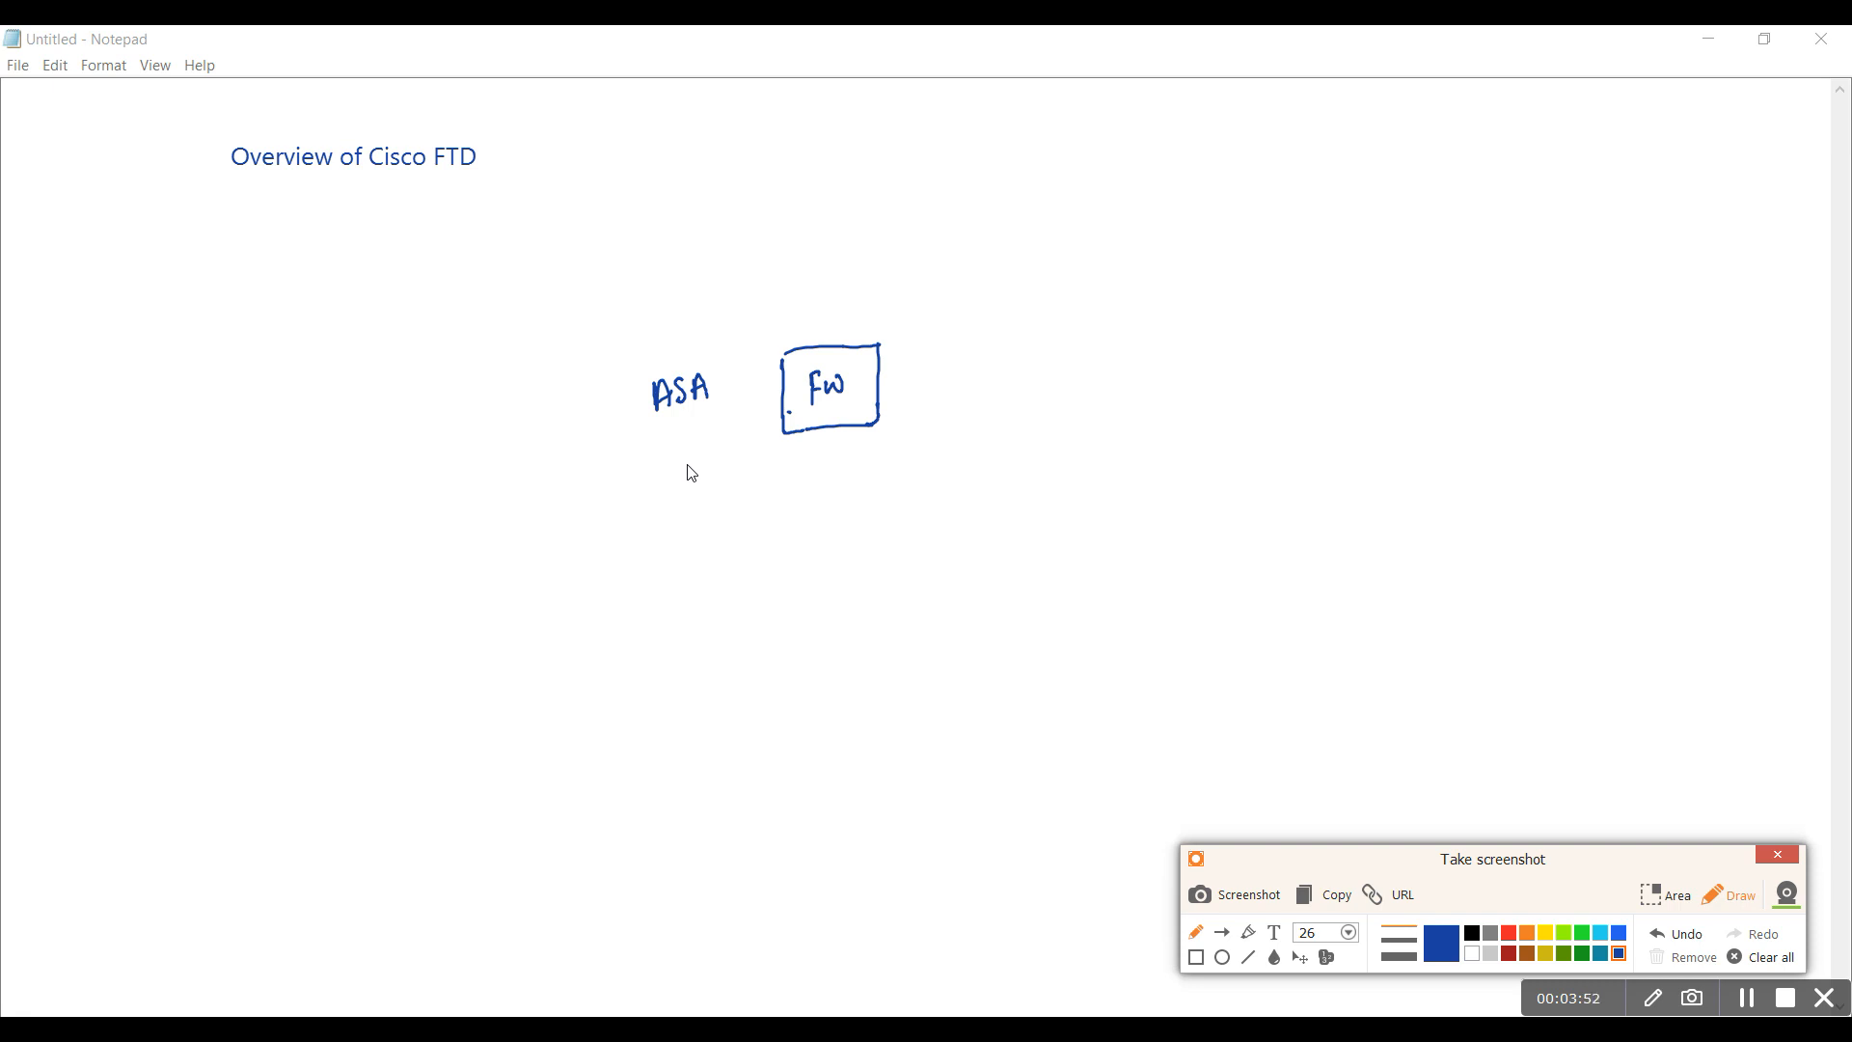
mouse_move(696, 475)
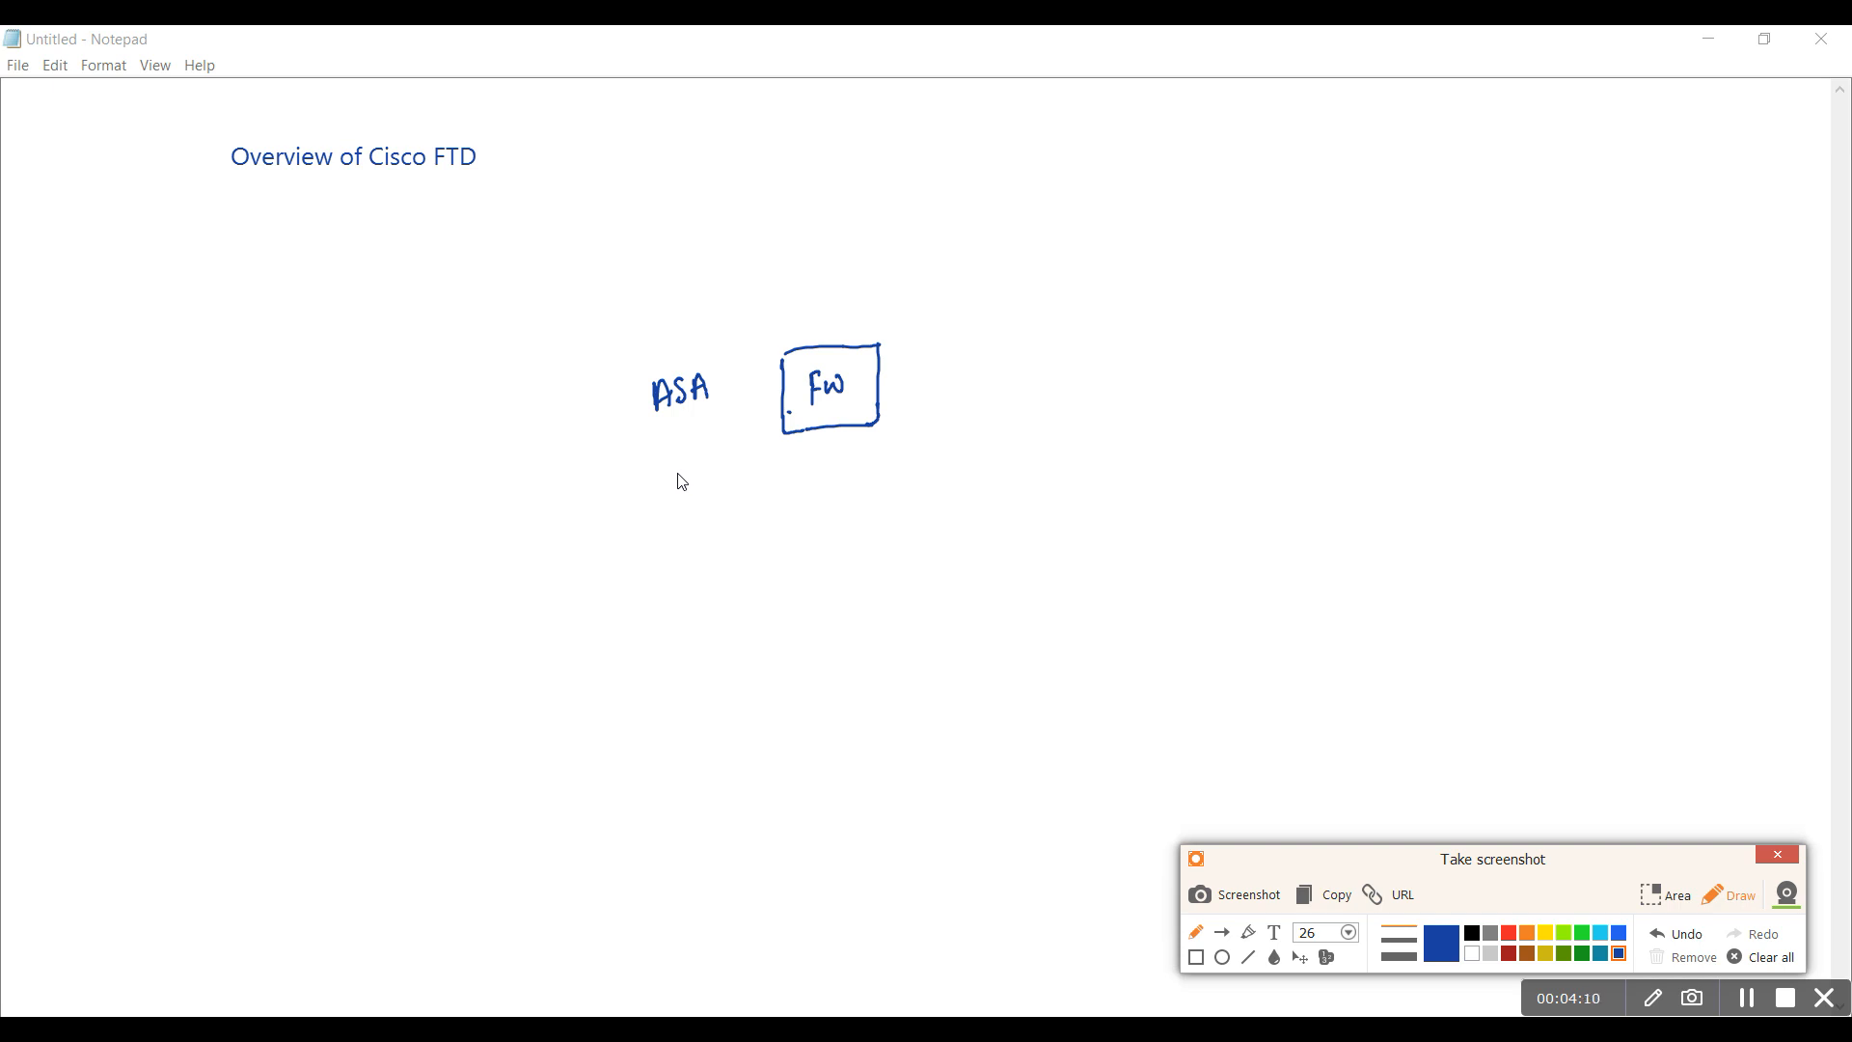
mouse_move(690, 482)
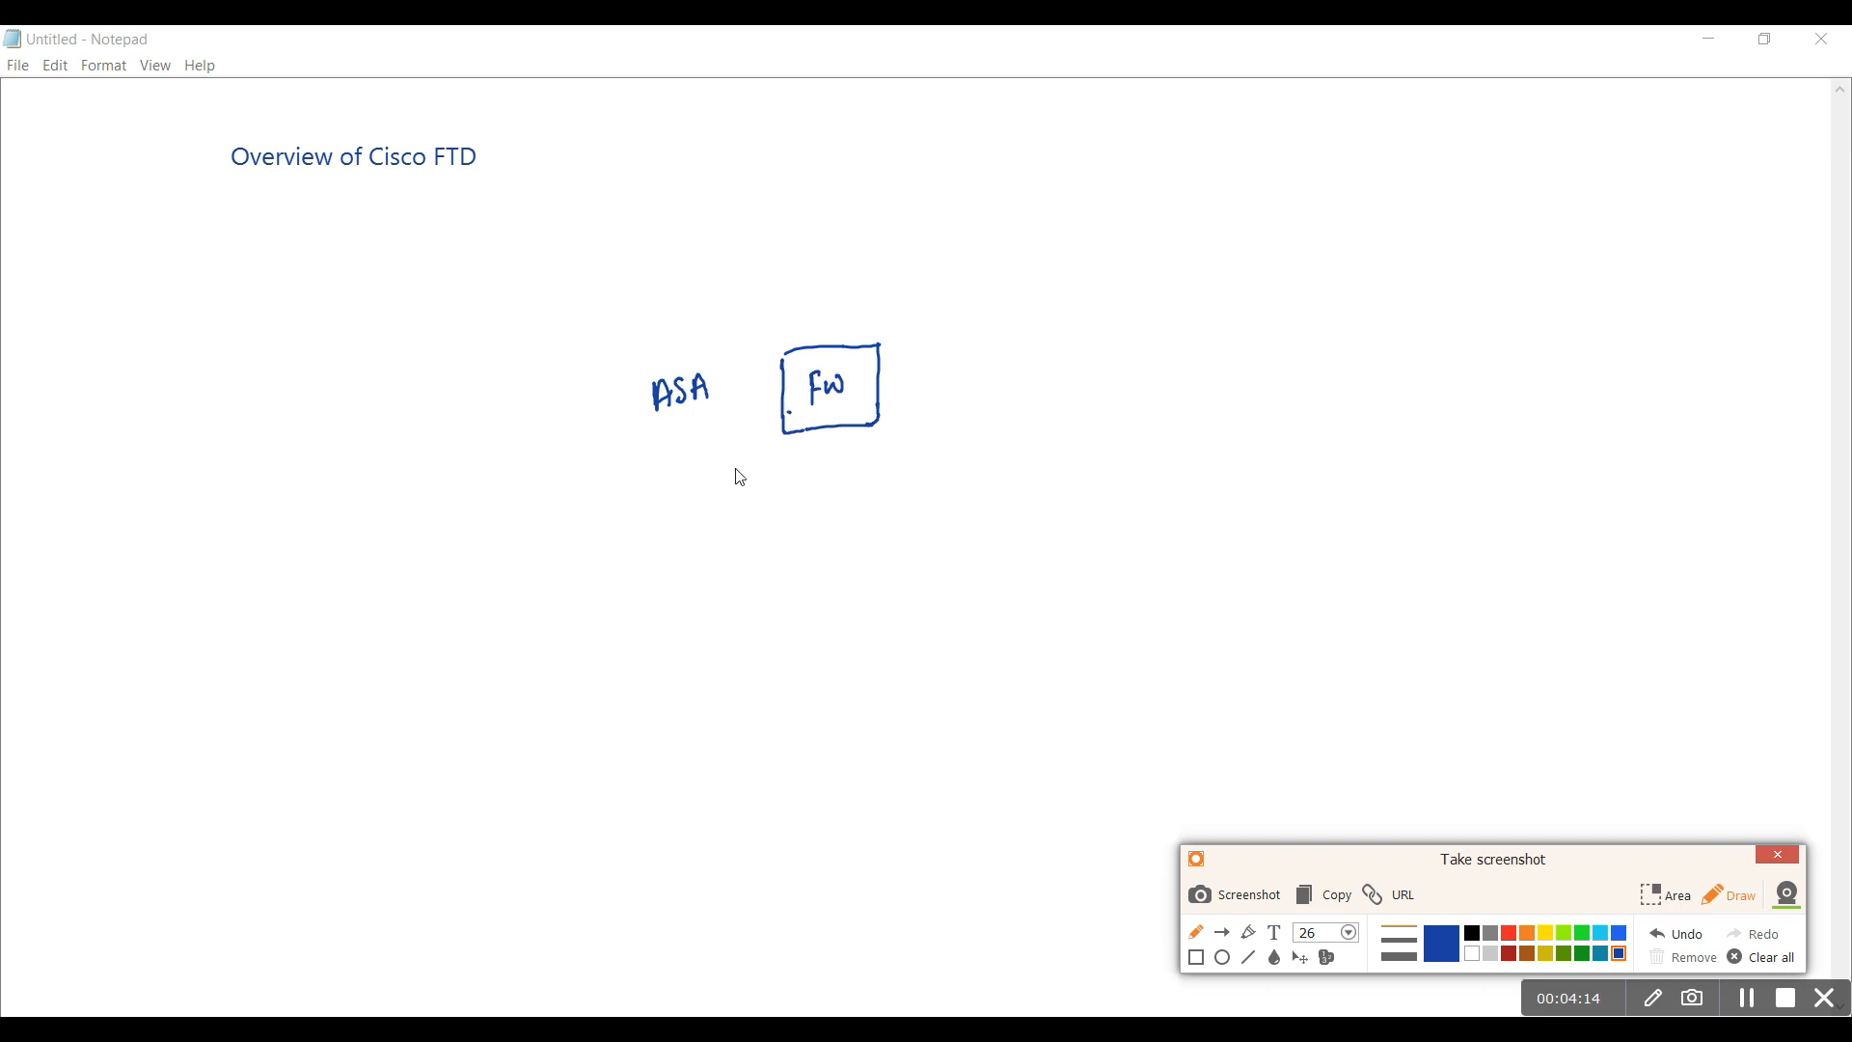
mouse_move(830, 334)
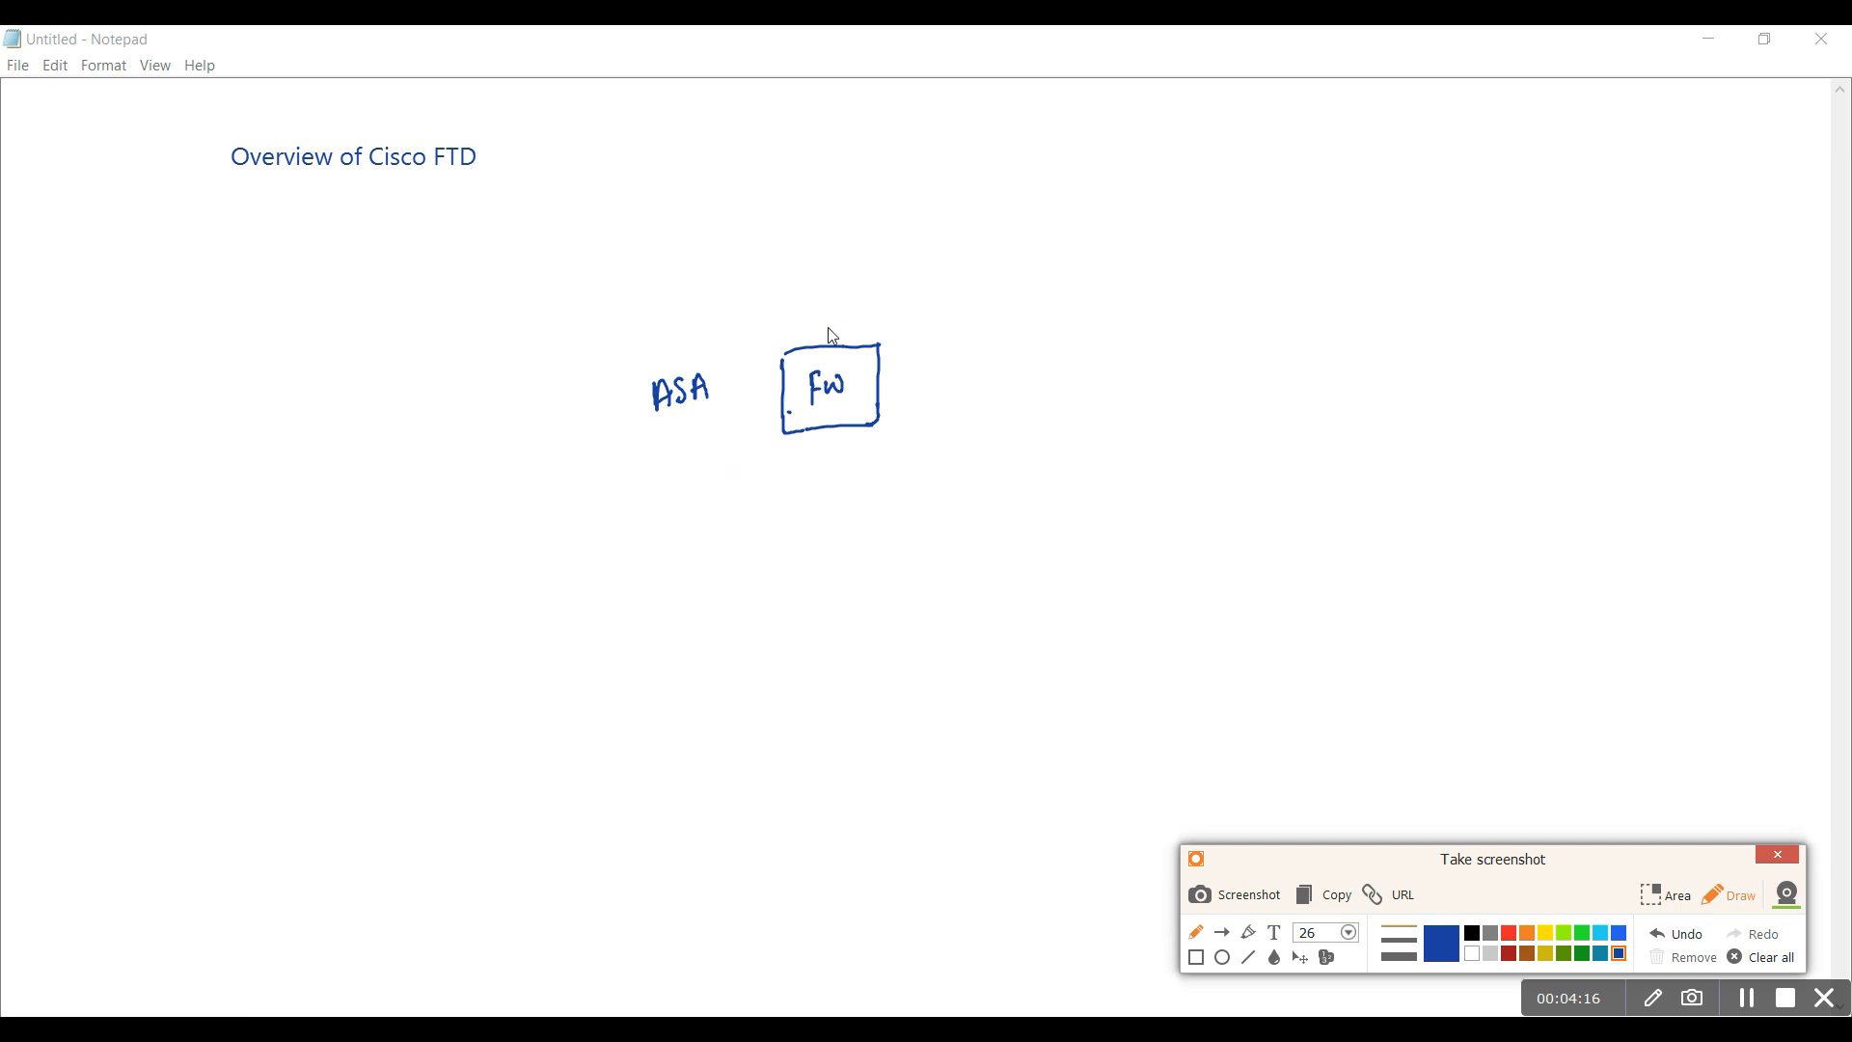
mouse_move(662, 435)
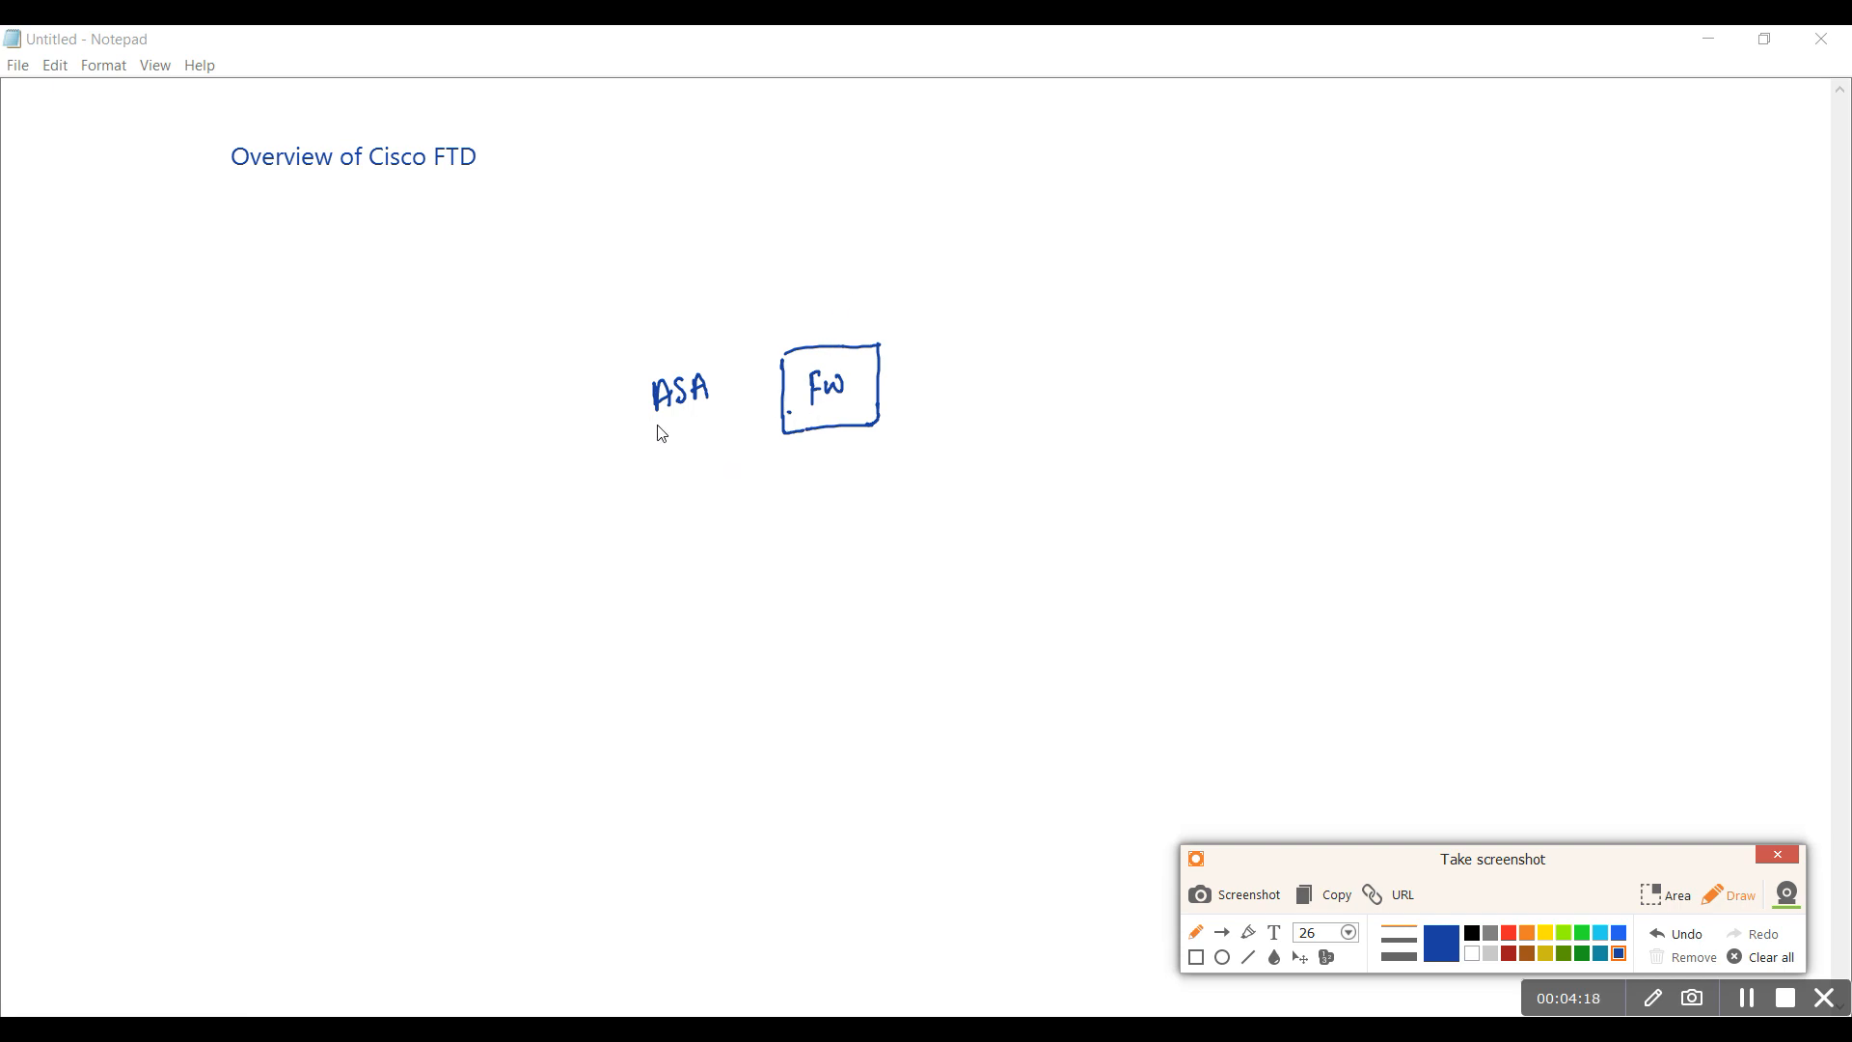
Underline ASA and draw an INTERNET cloud above, connected down to the FW box
drag(658, 424, 723, 422)
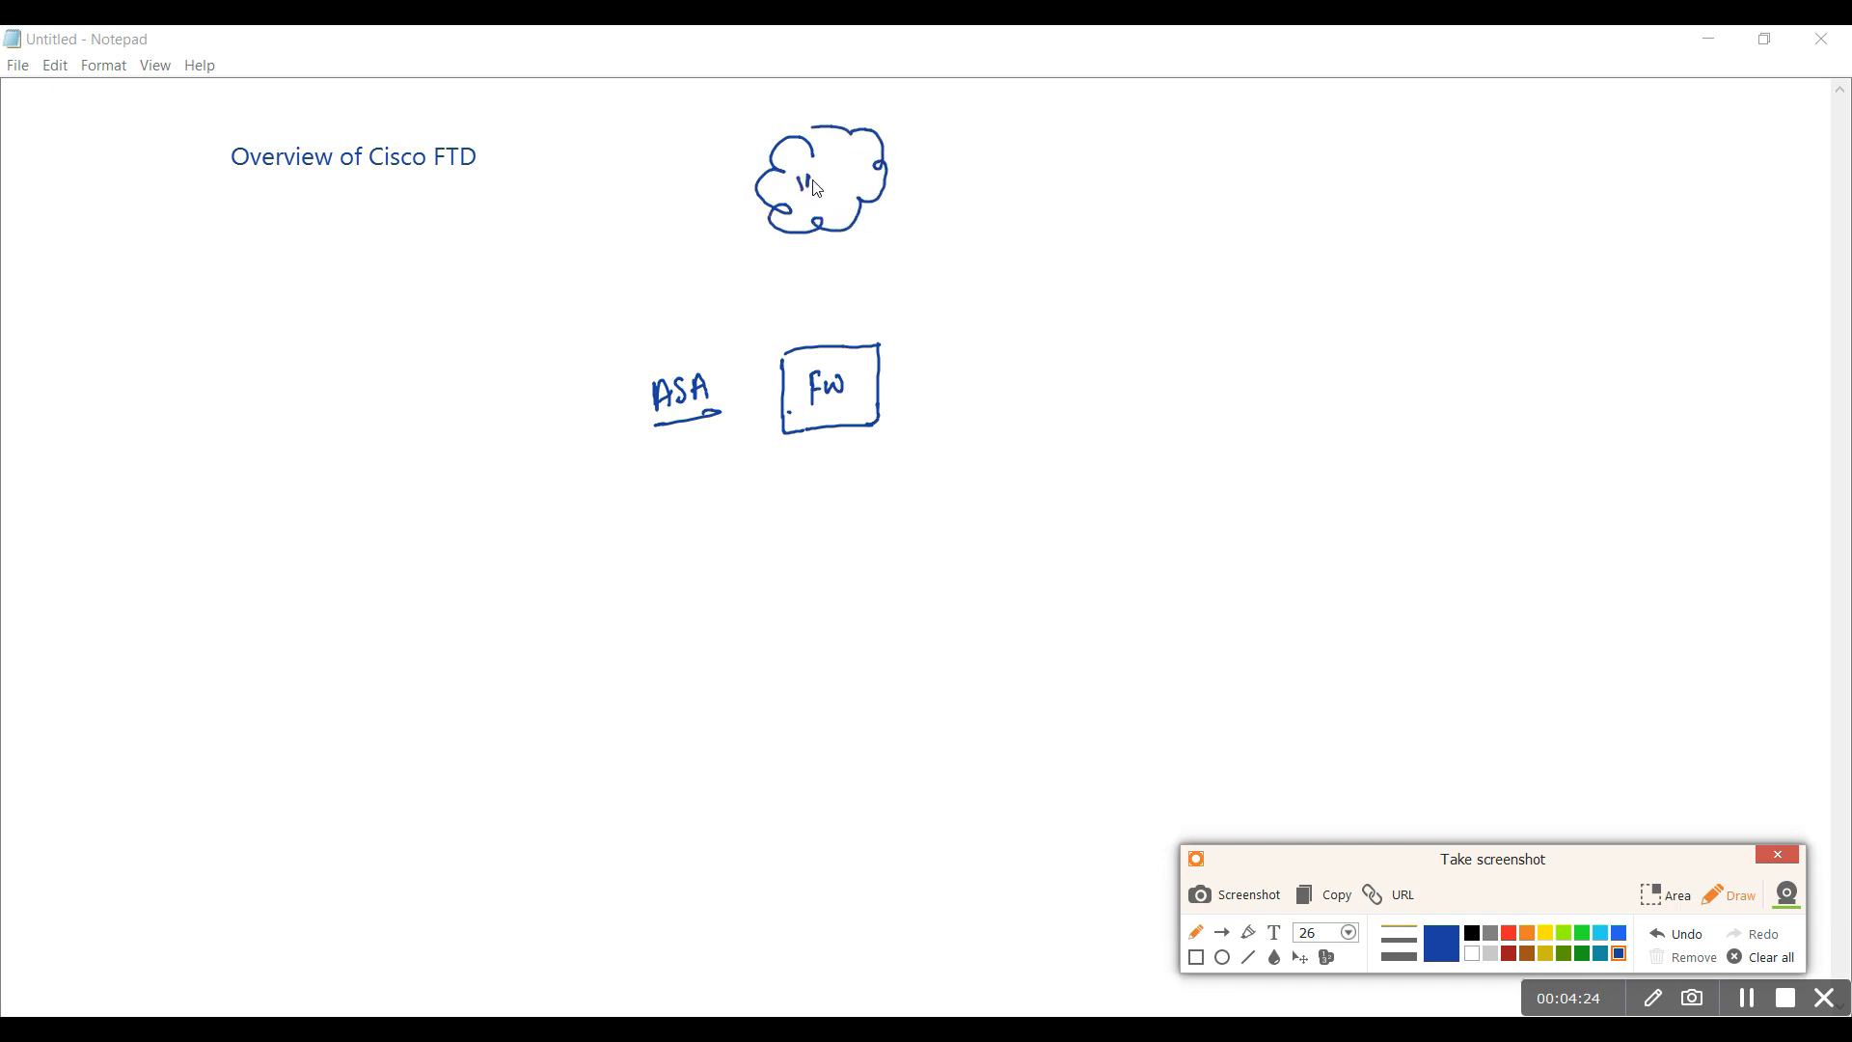
drag(797, 177, 868, 178)
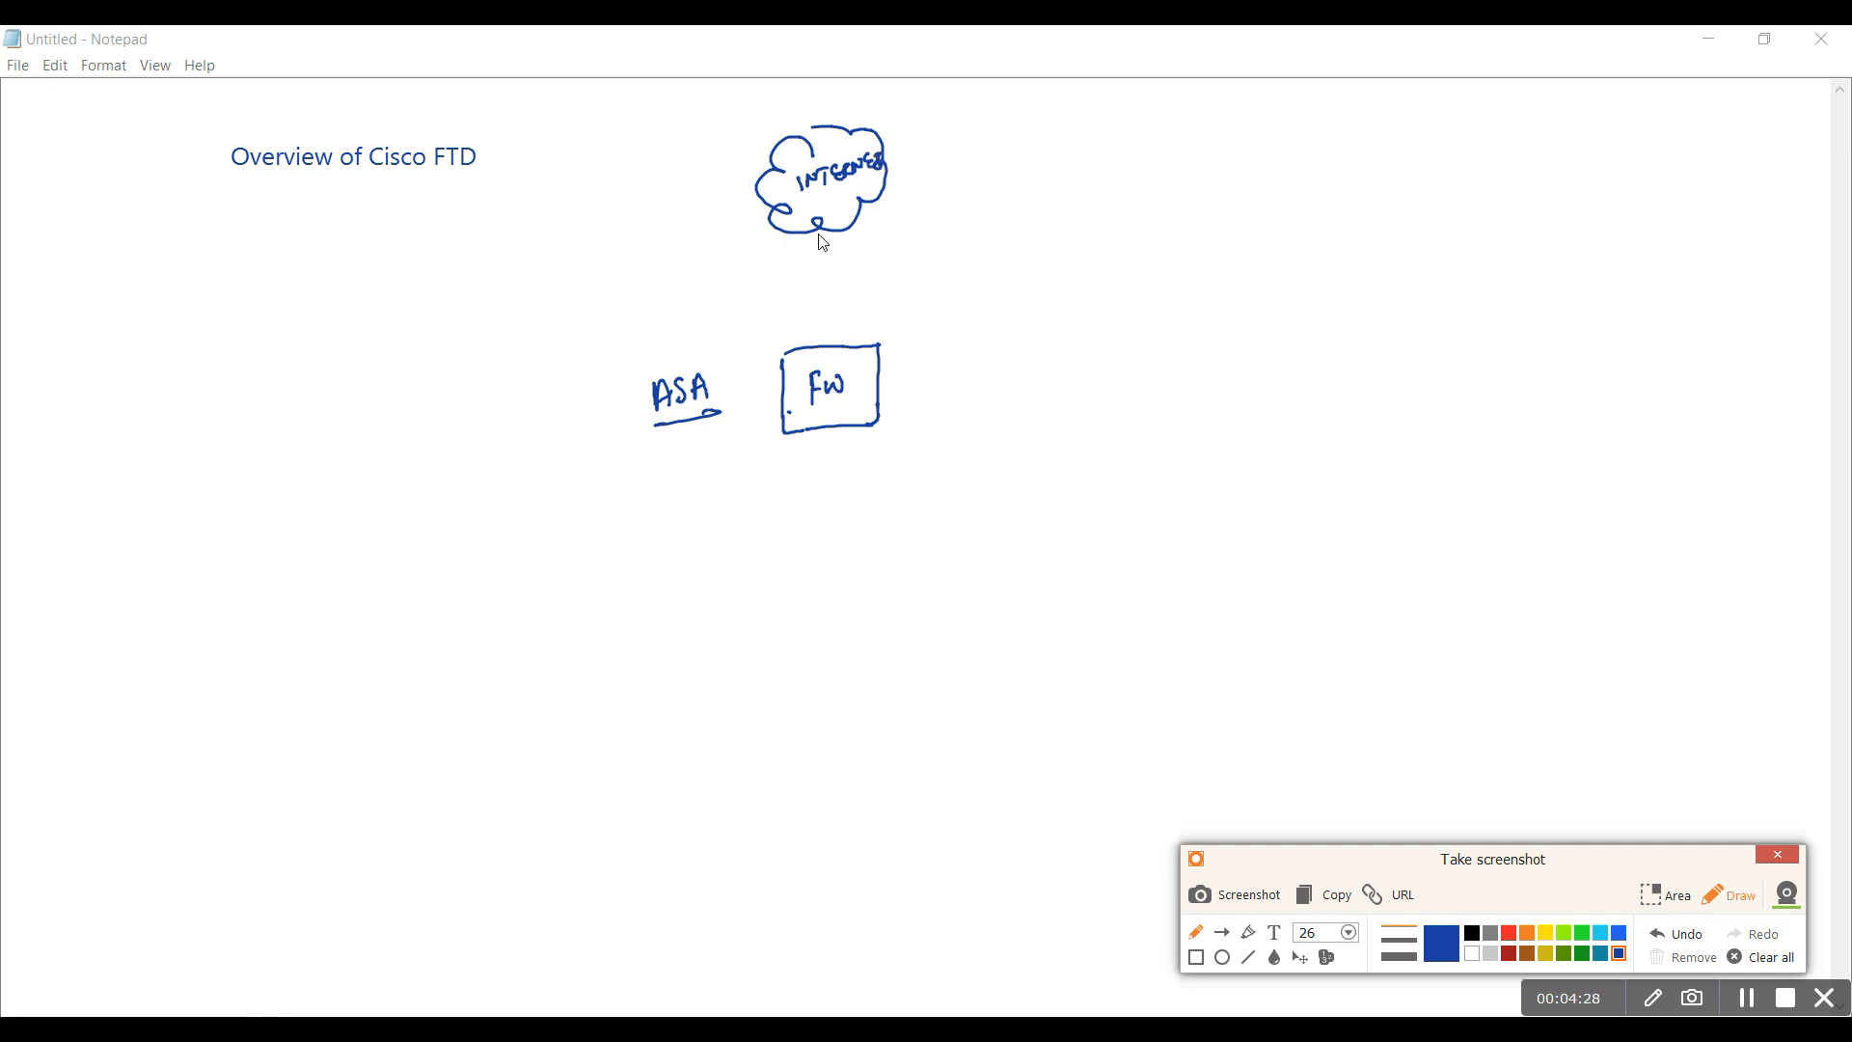
drag(824, 219, 828, 350)
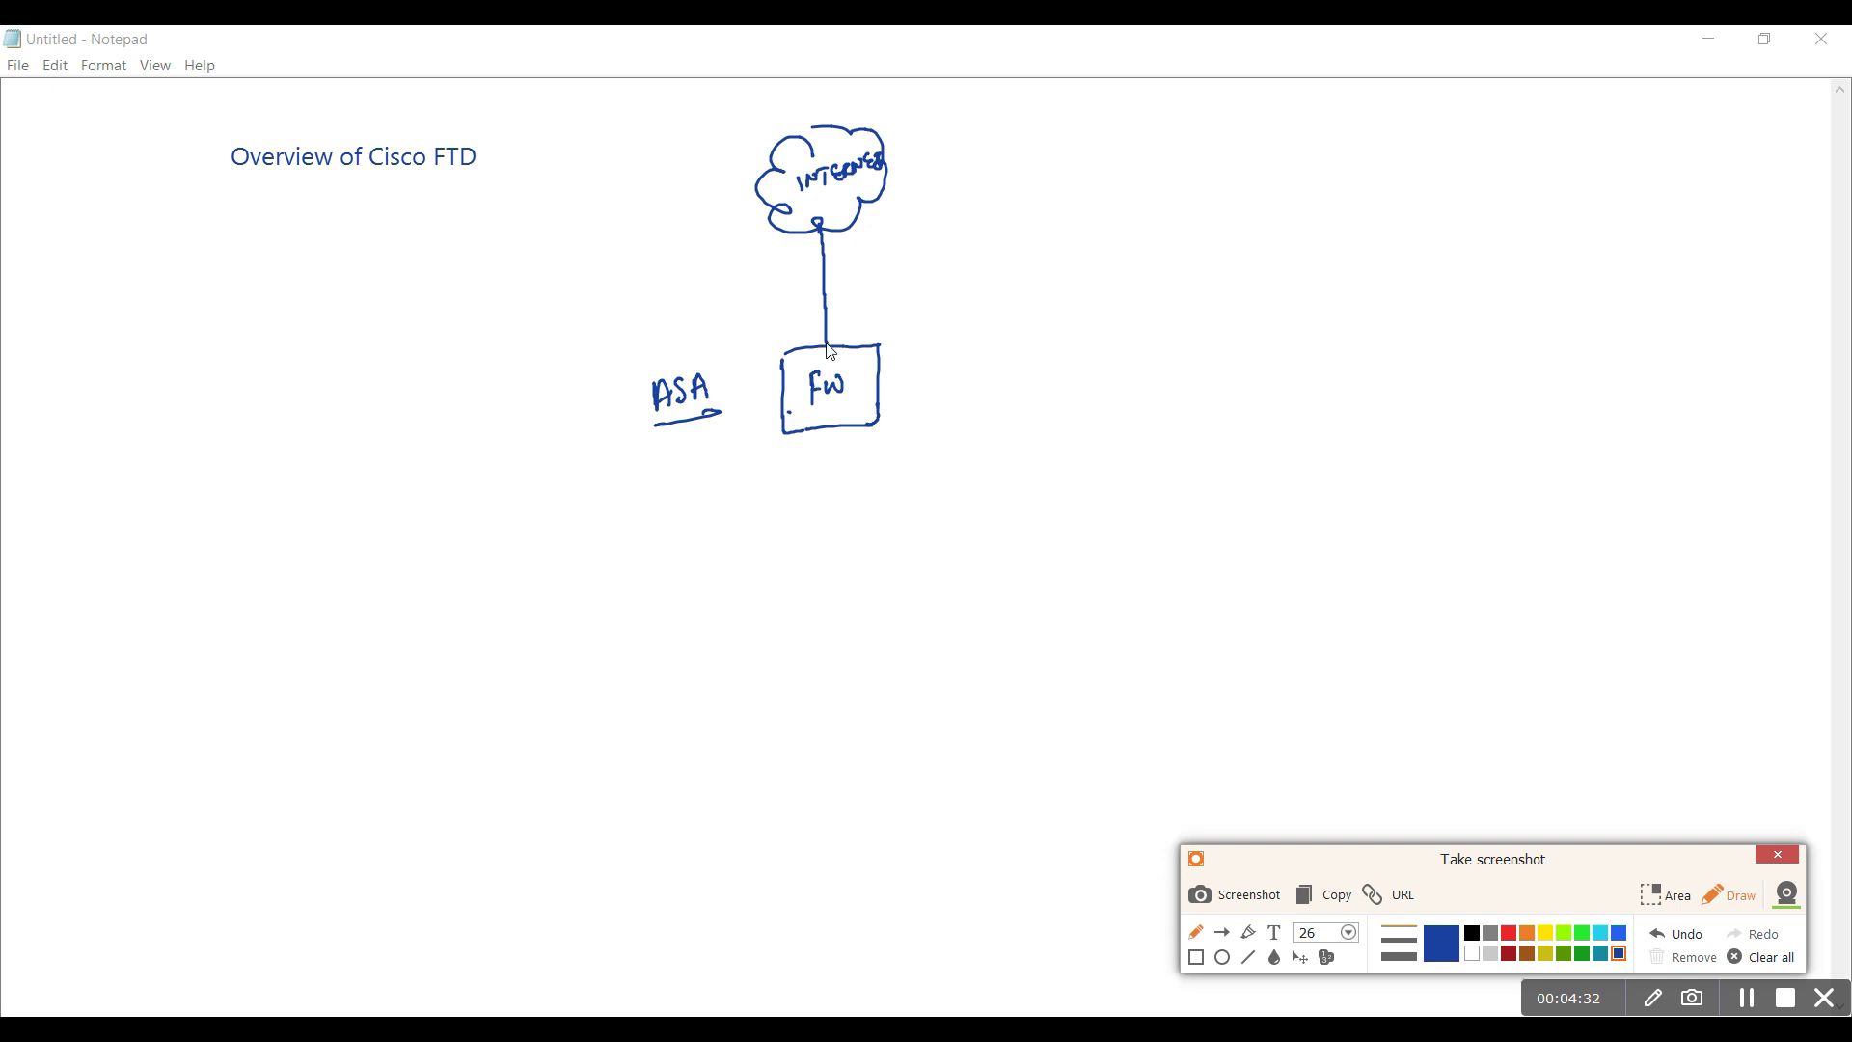
drag(812, 330, 828, 344)
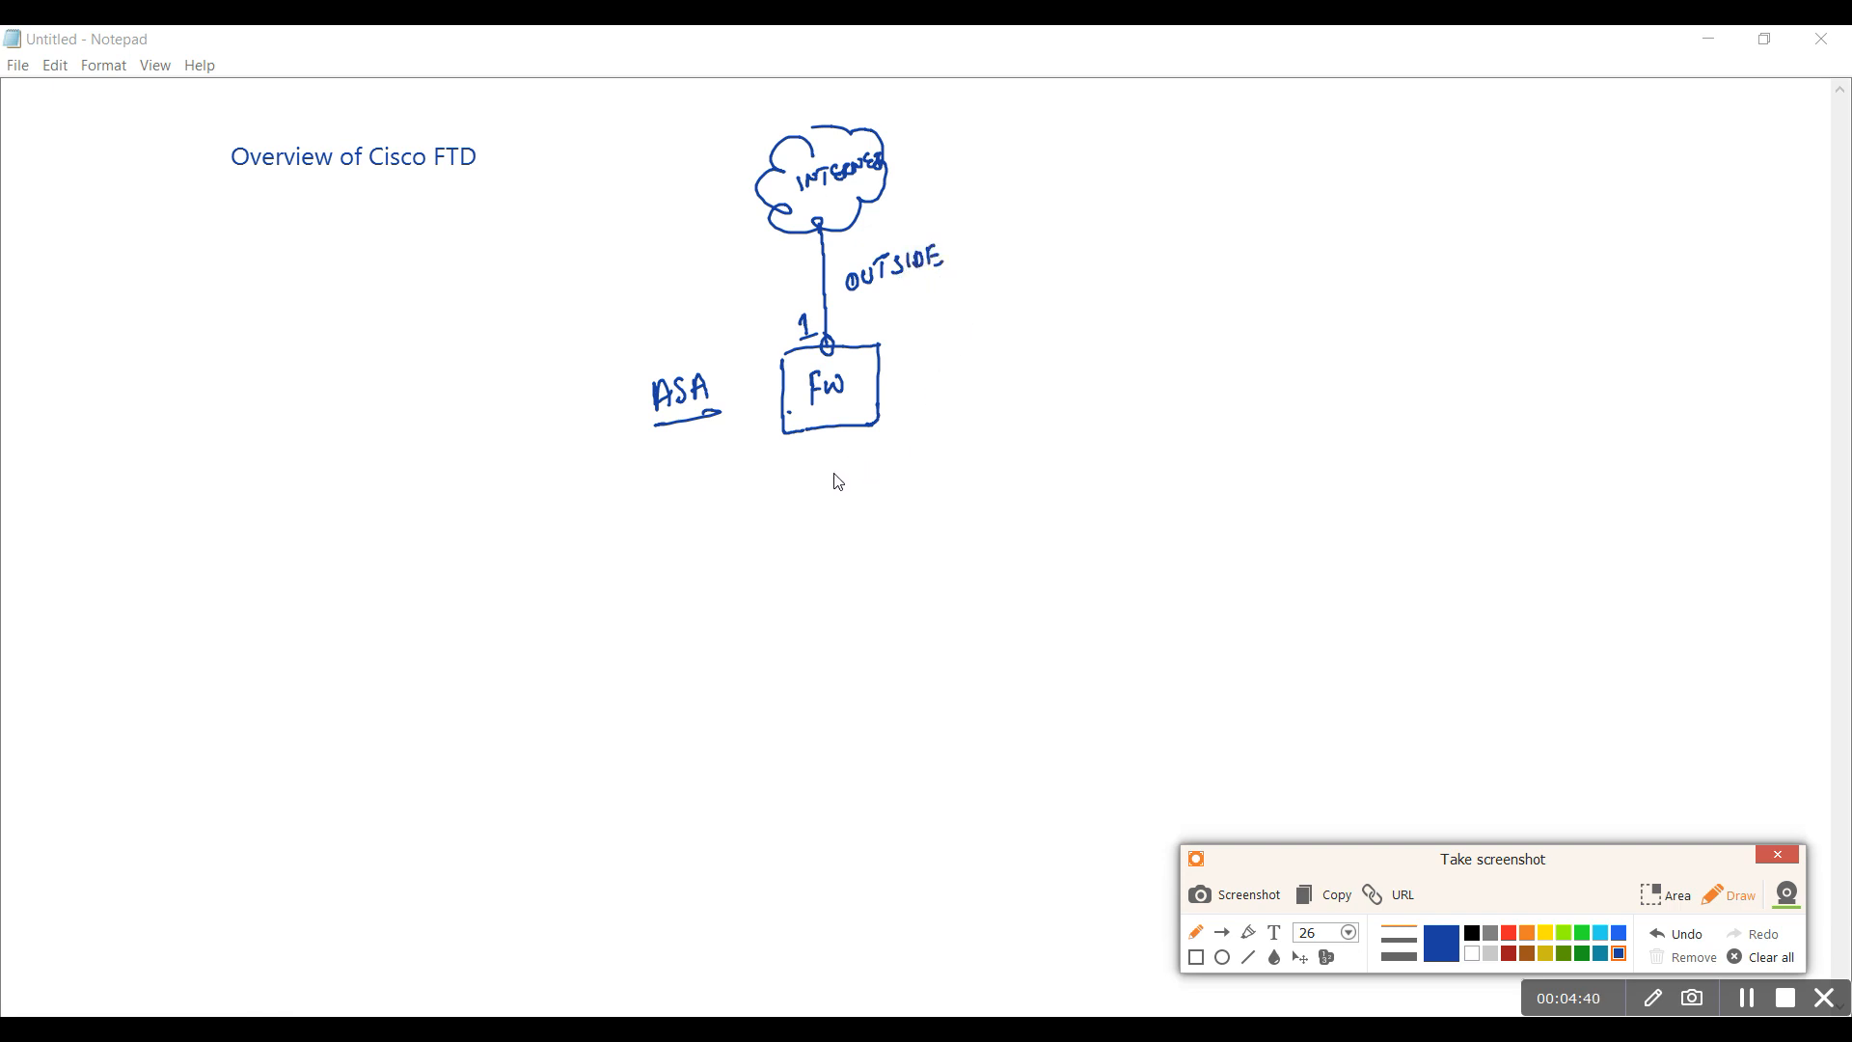
mouse_move(845, 452)
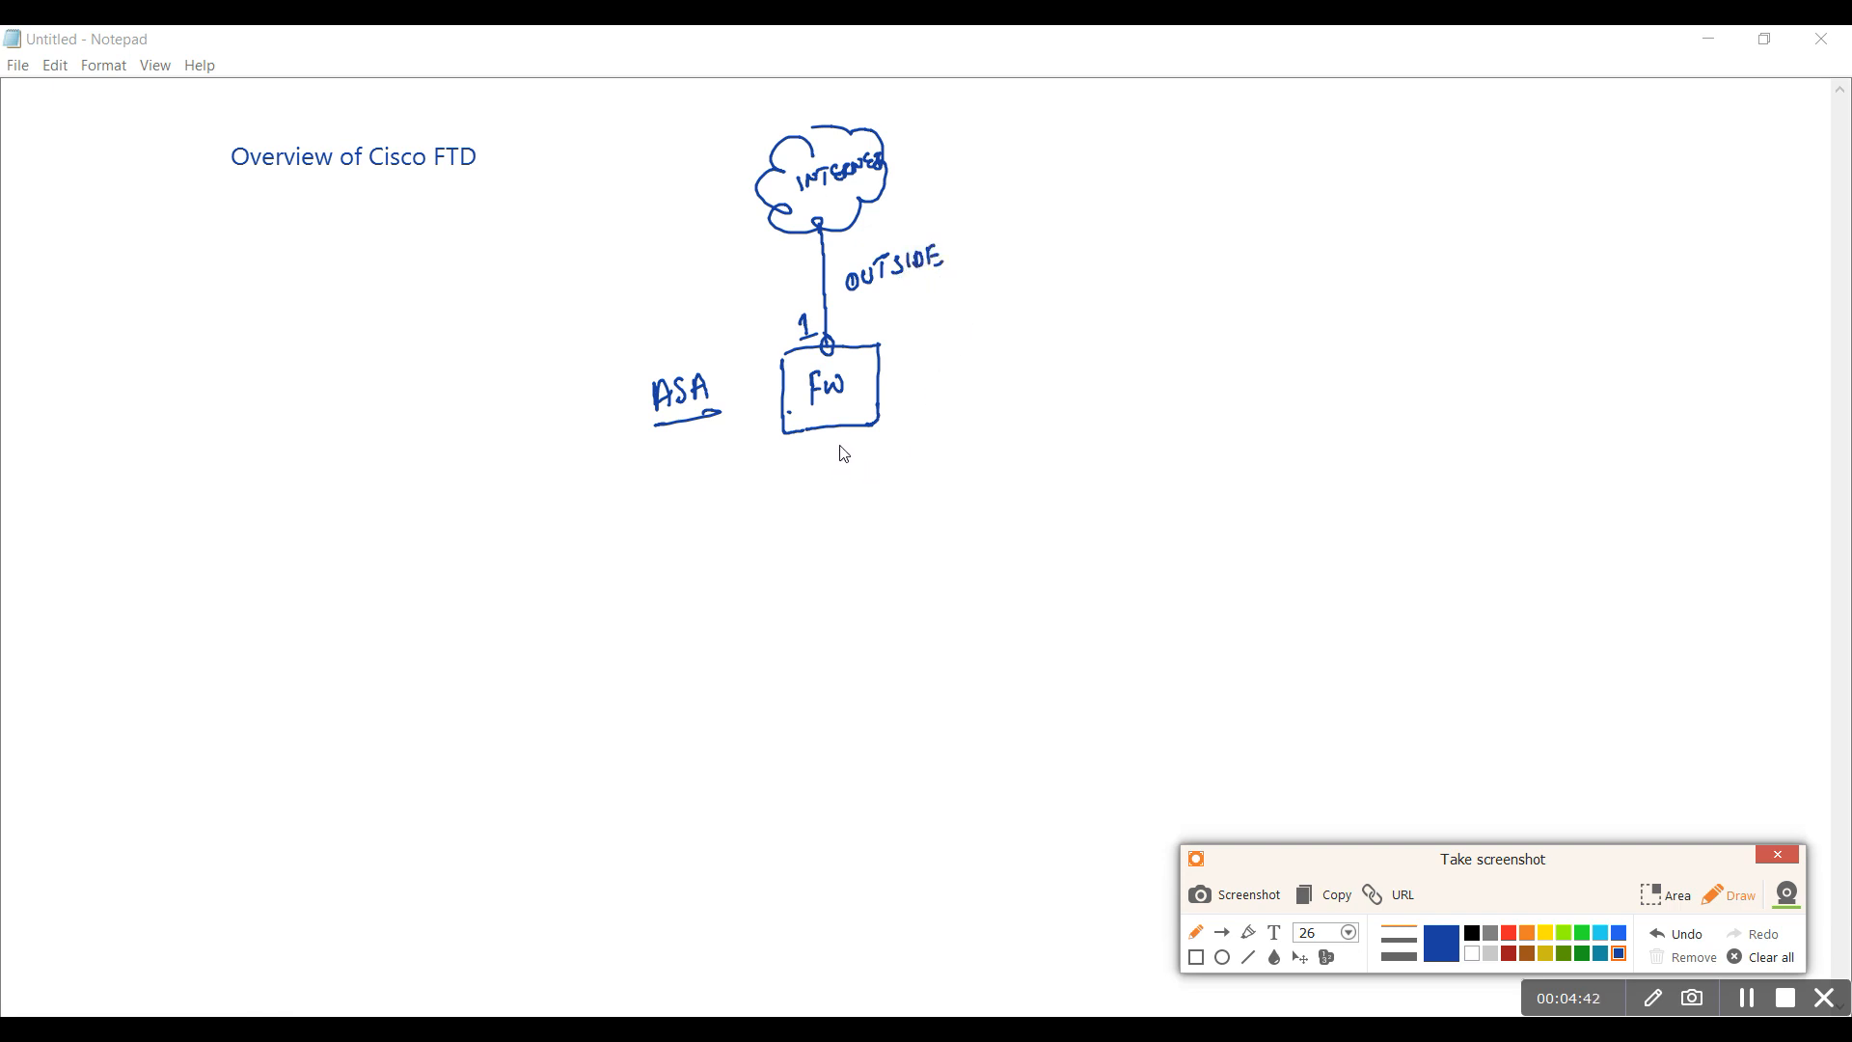
mouse_move(834, 454)
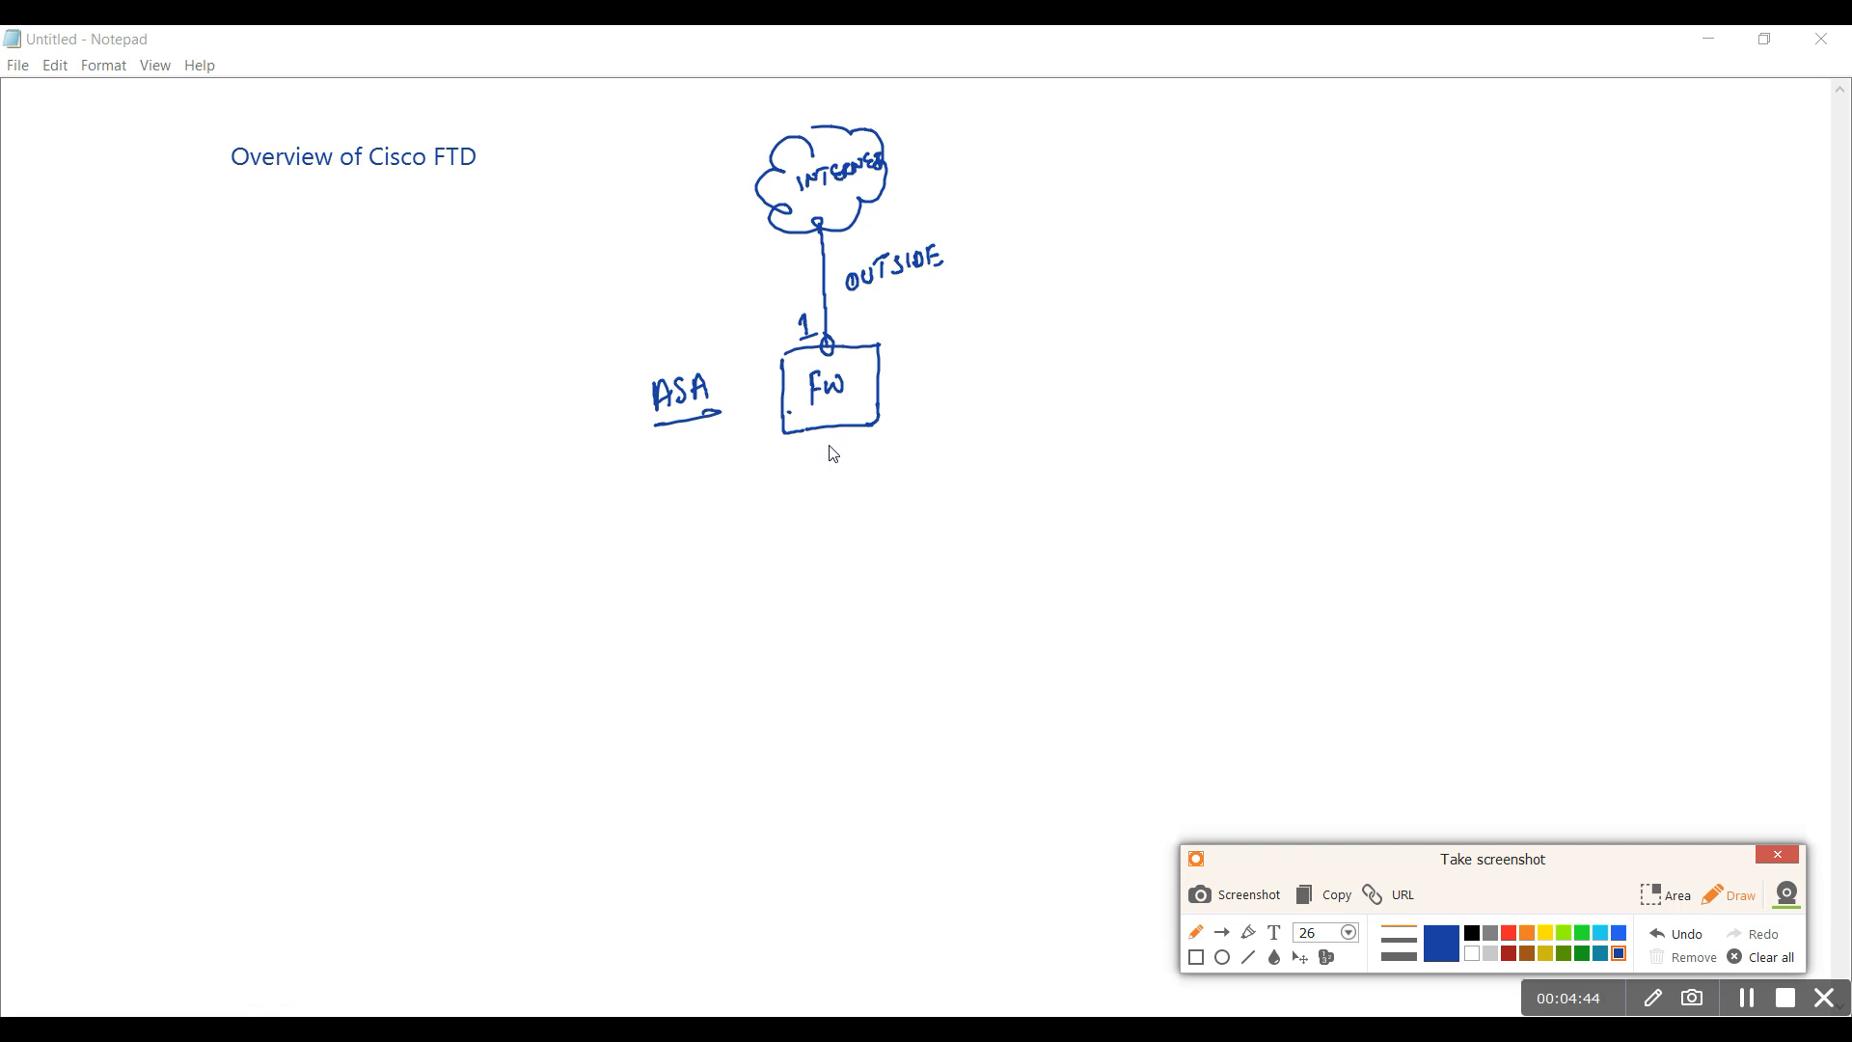
Draw an INSIDE link on interface 2 below FW and interface 3 to a right-hand network bar
drag(828, 438, 843, 496)
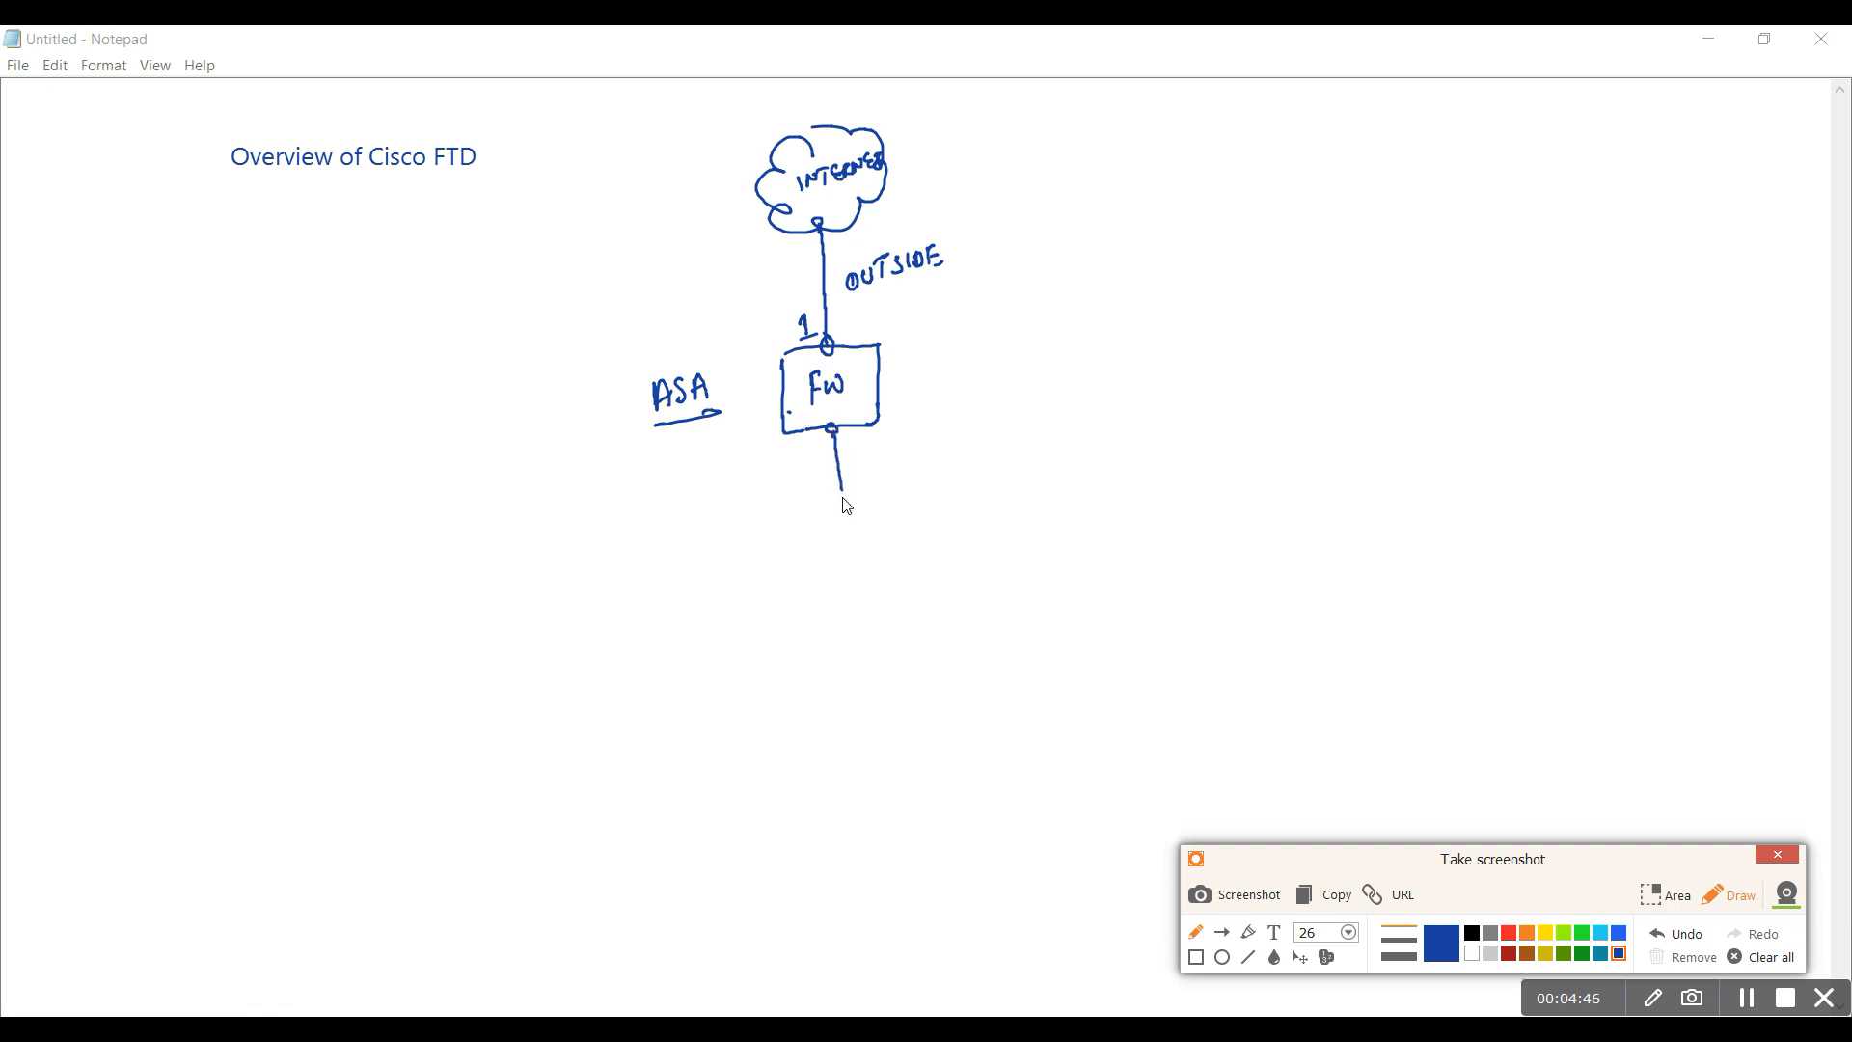
drag(797, 529, 874, 519)
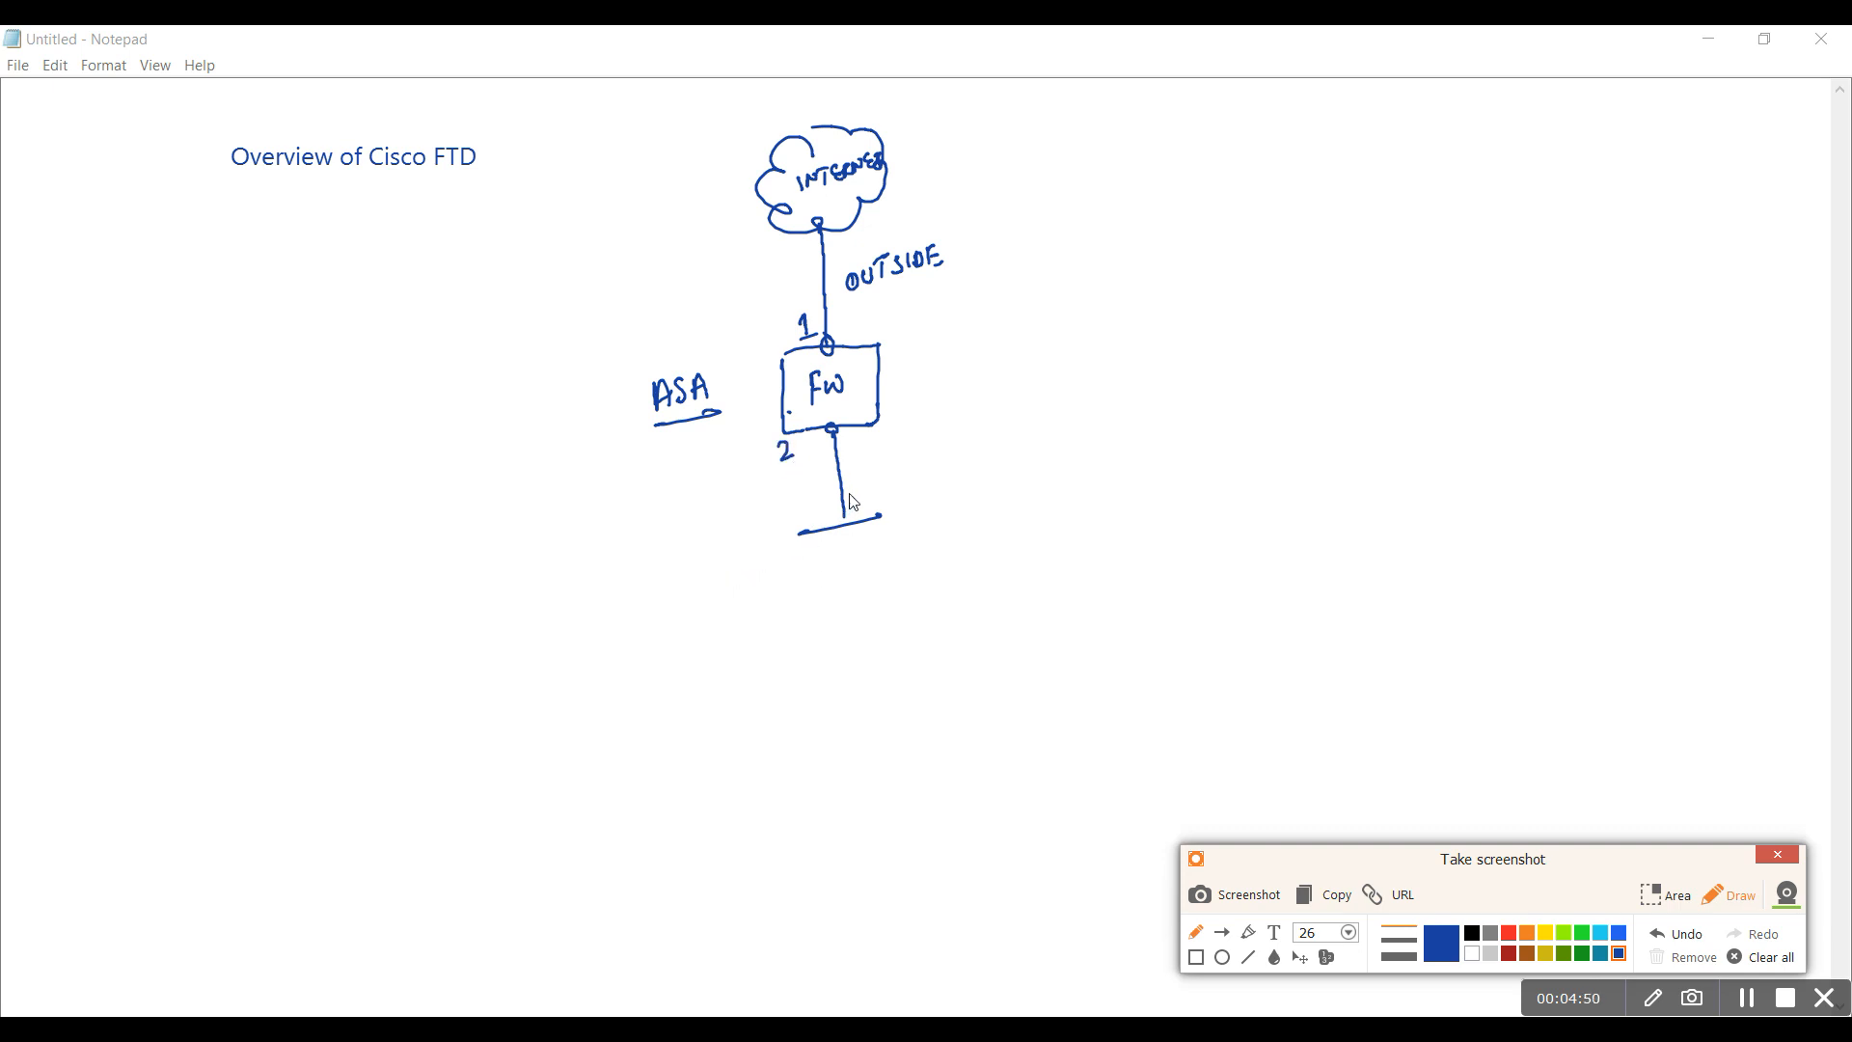
drag(863, 473, 928, 479)
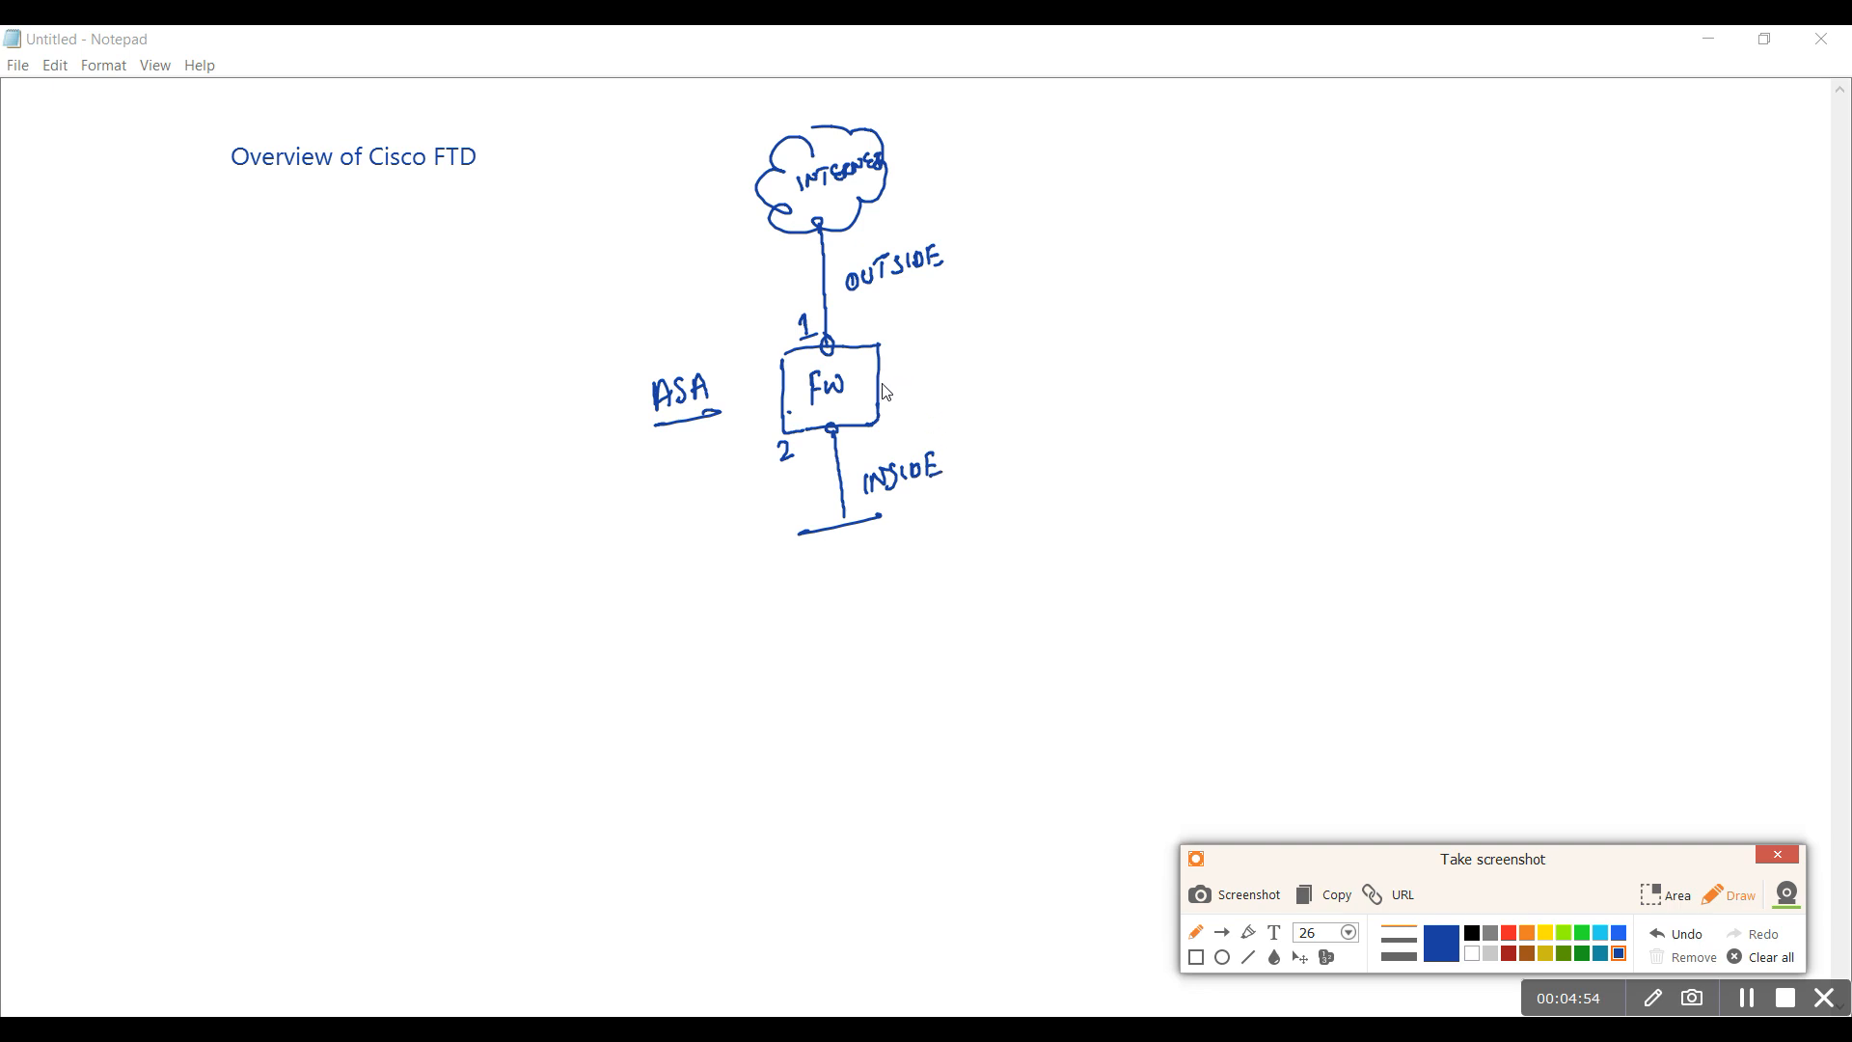
drag(886, 364, 1040, 359)
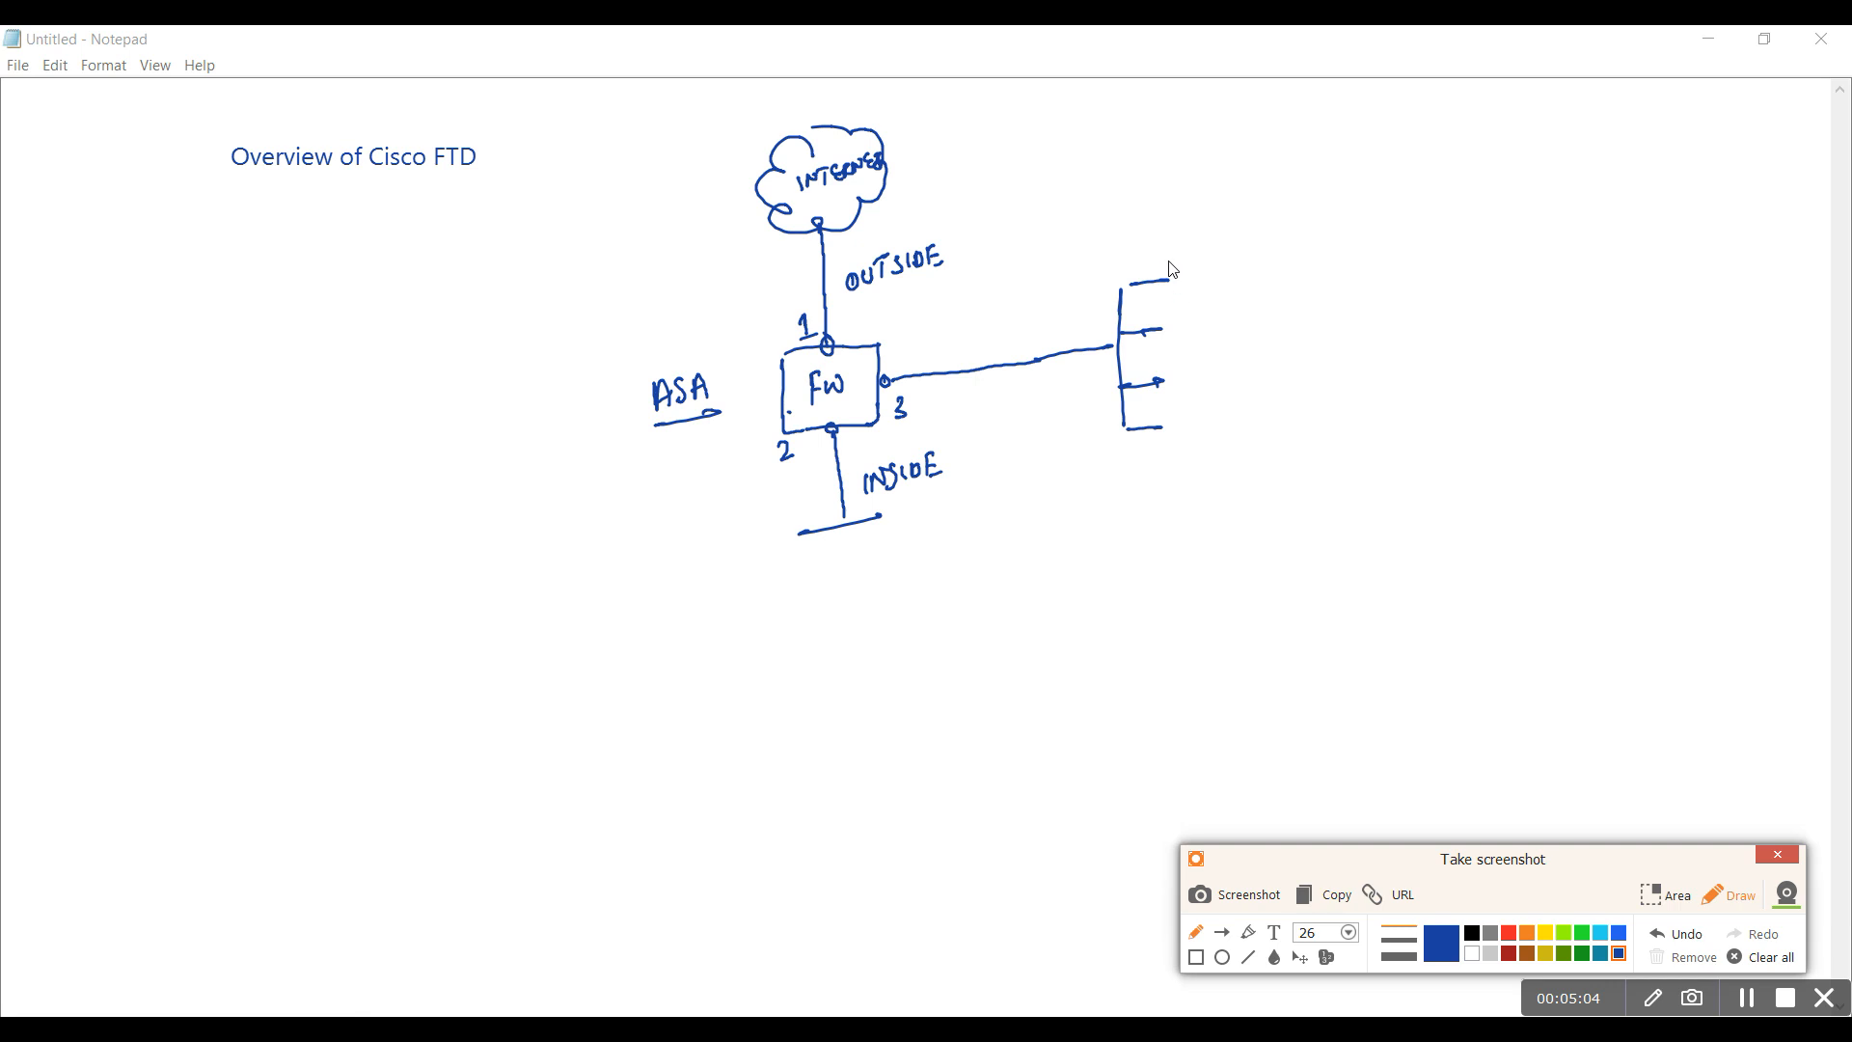
Draw four server boxes on the right-hand network labelled WWW, FTP, DNS and SMTP
drag(1167, 257, 1202, 299)
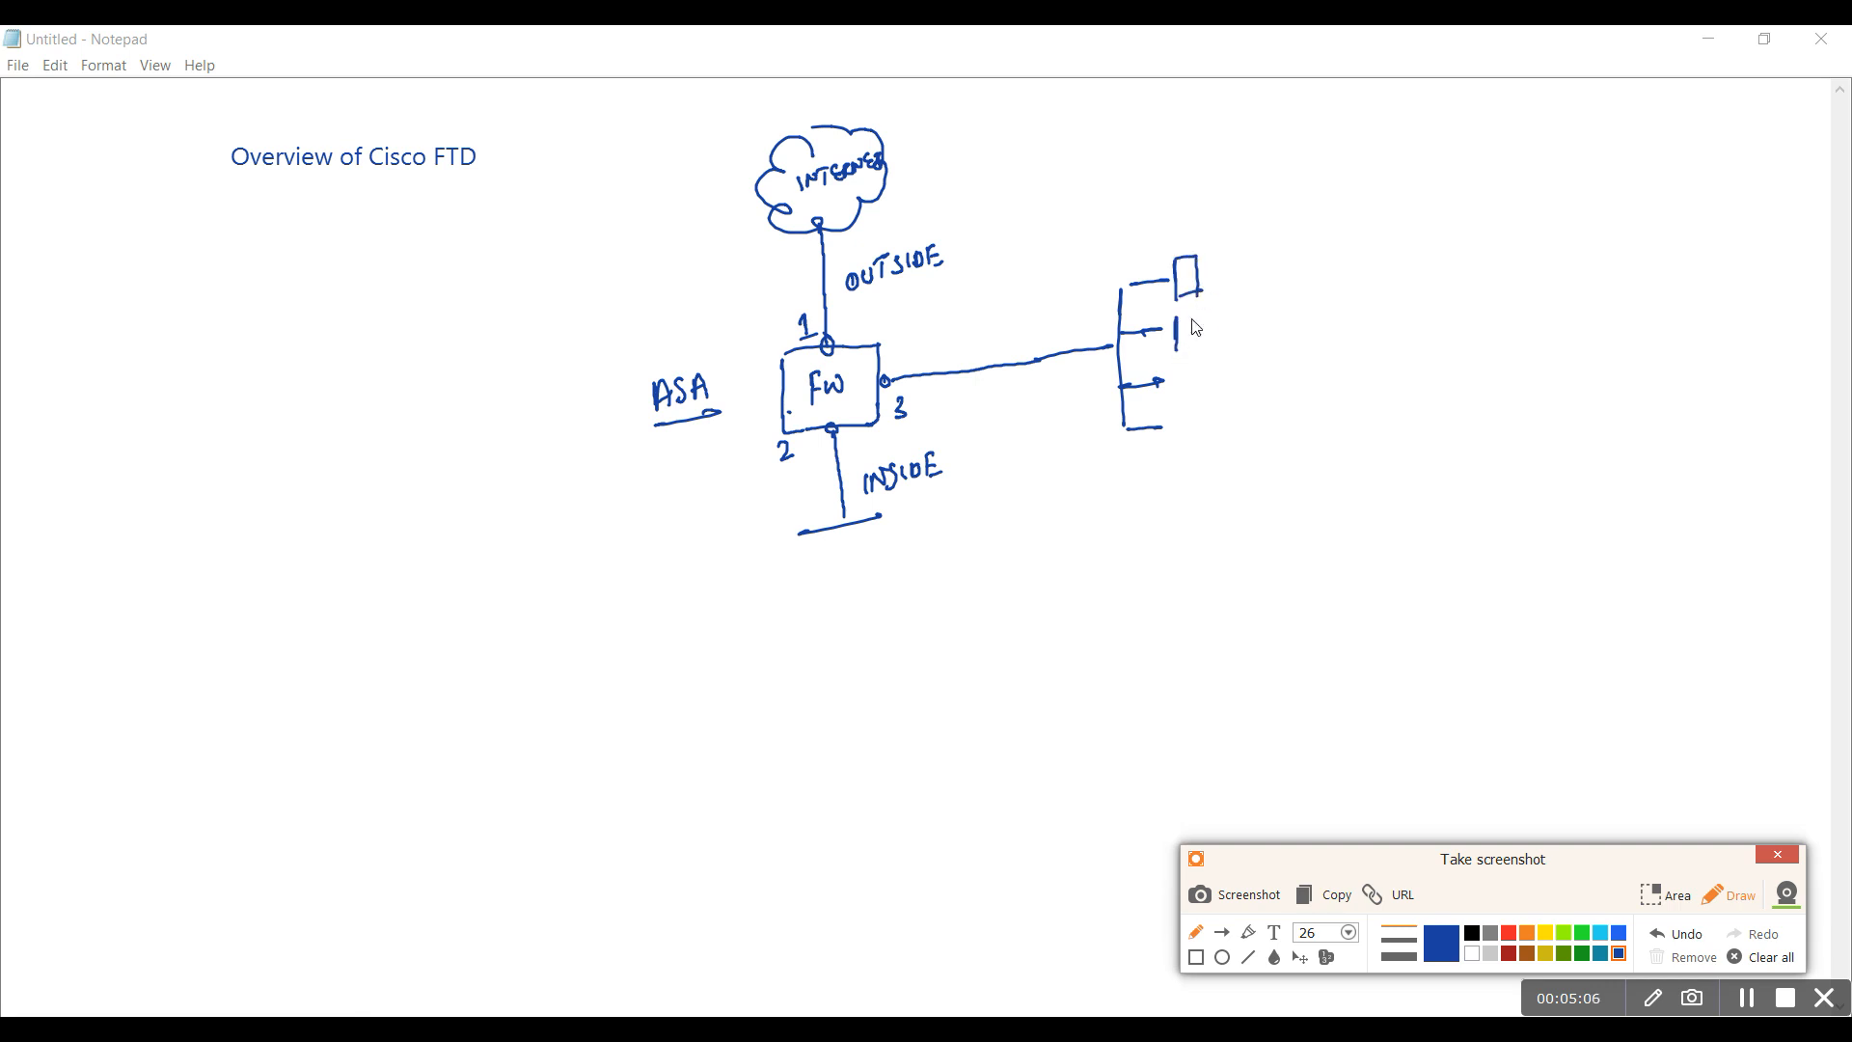
drag(1170, 328, 1196, 400)
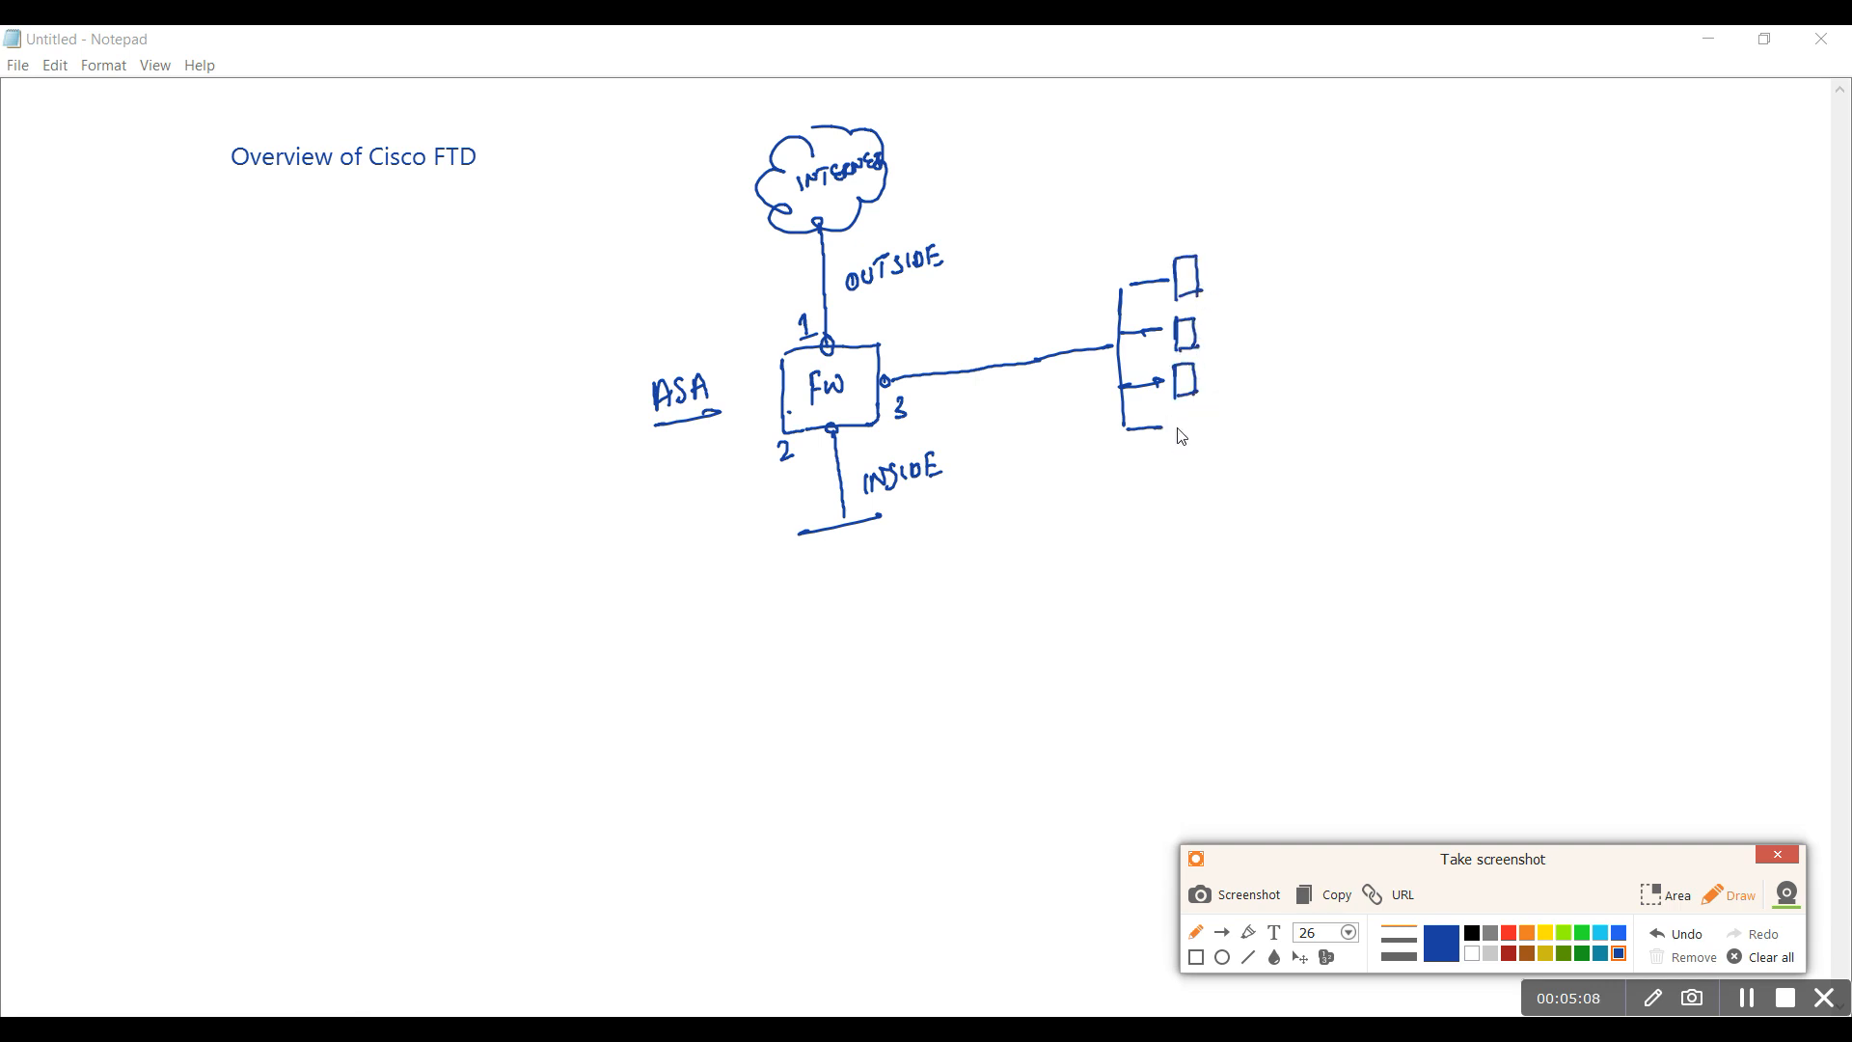
drag(1181, 413, 1197, 446)
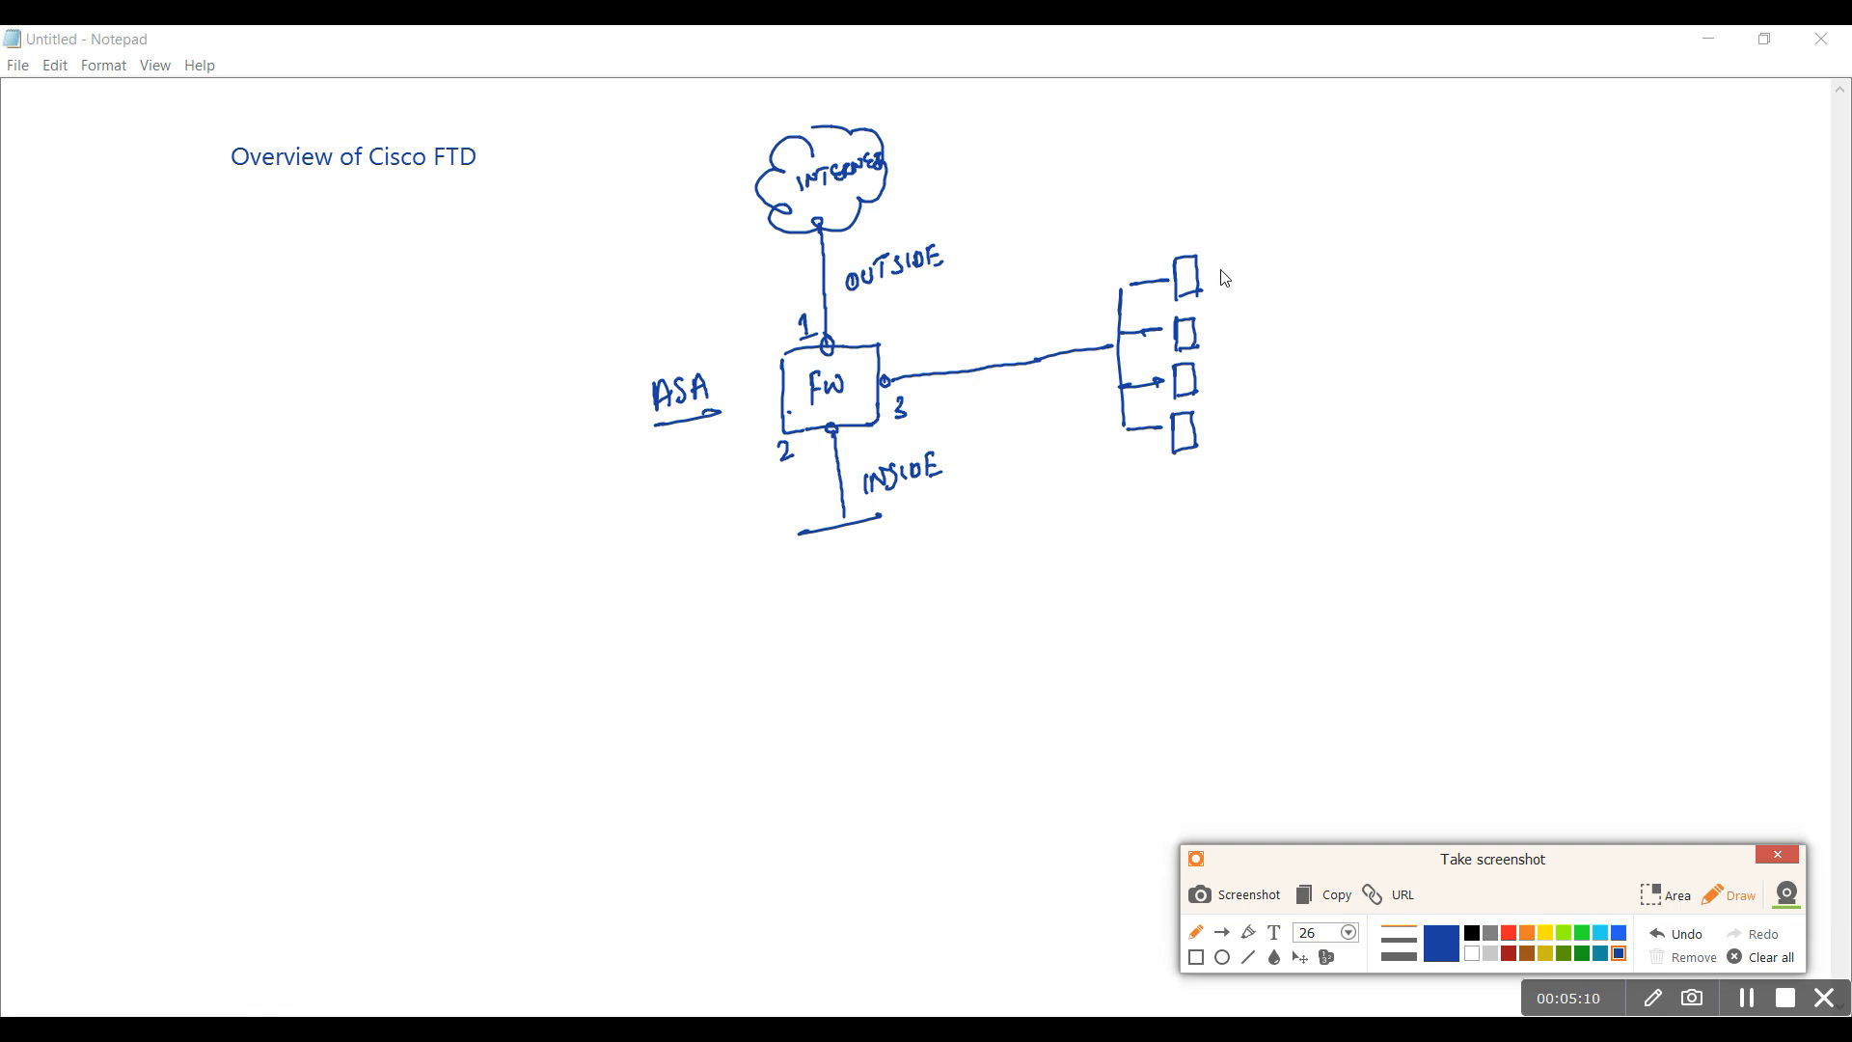
drag(1212, 261, 1287, 261)
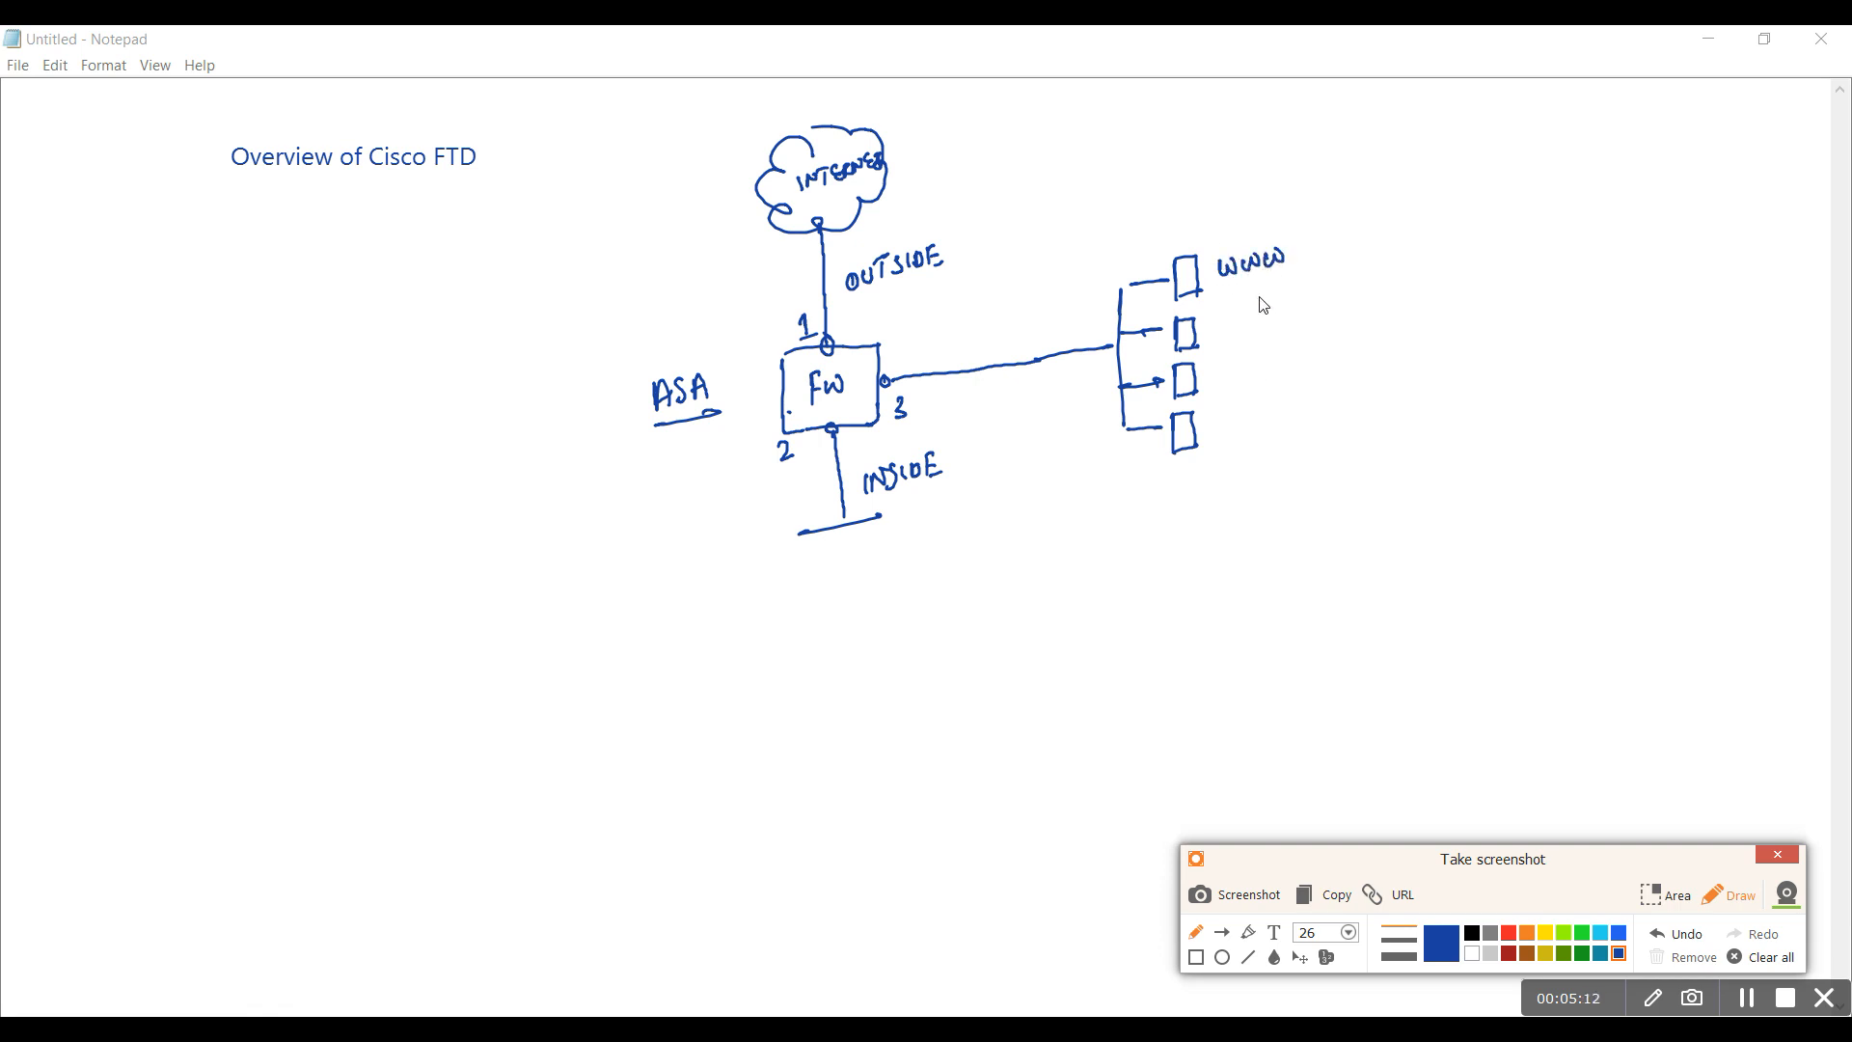
mouse_move(1269, 292)
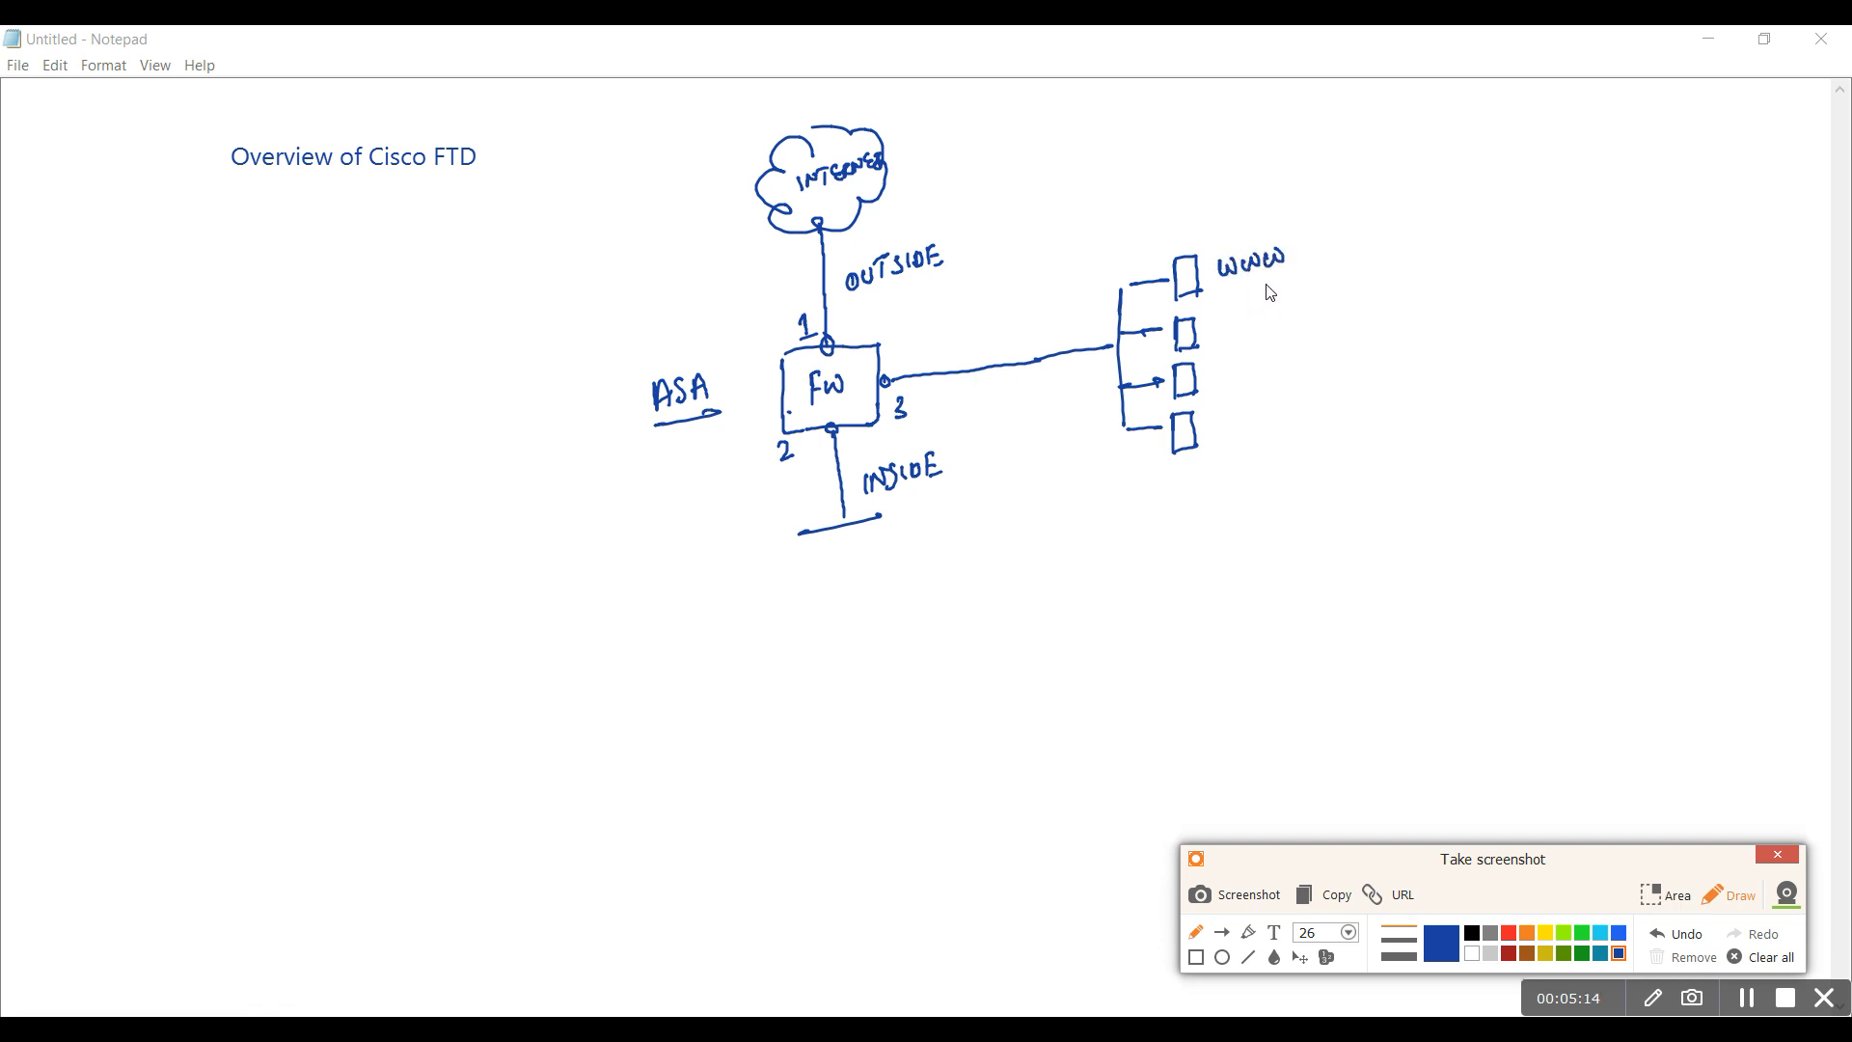
mouse_move(1223, 343)
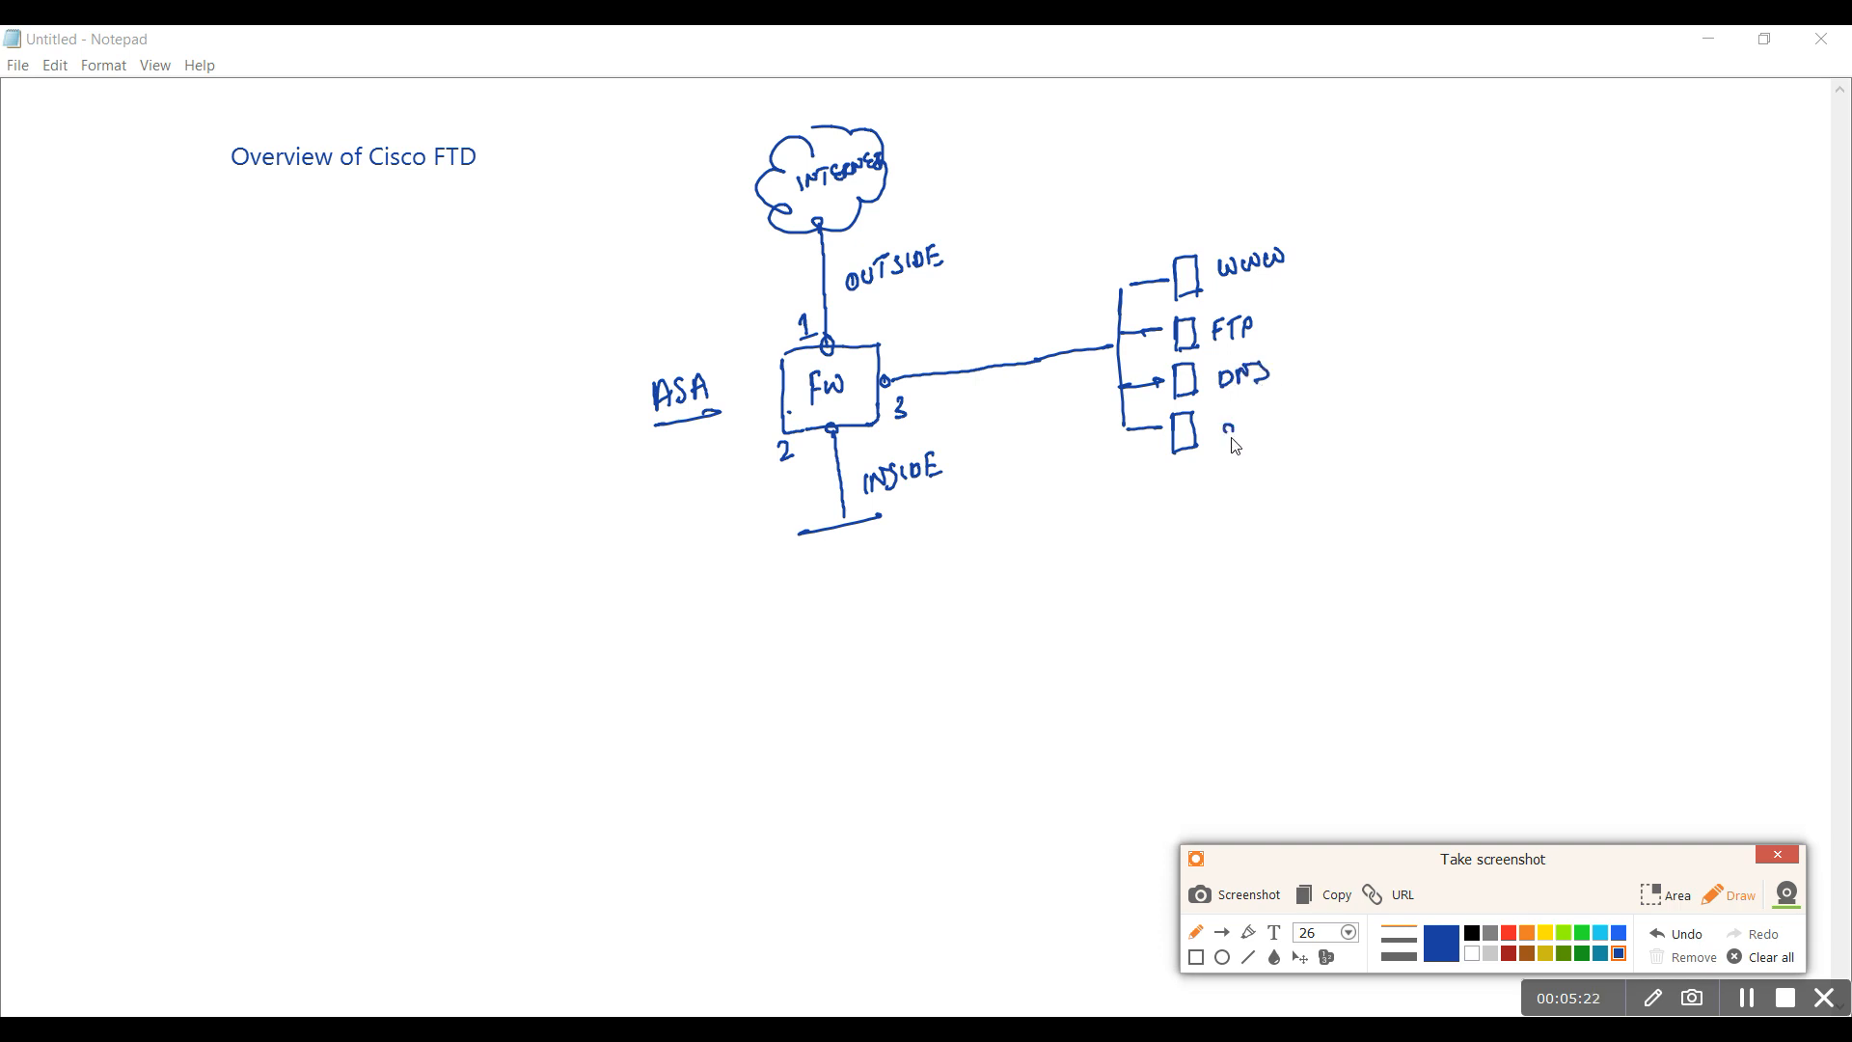
text(SMTP)
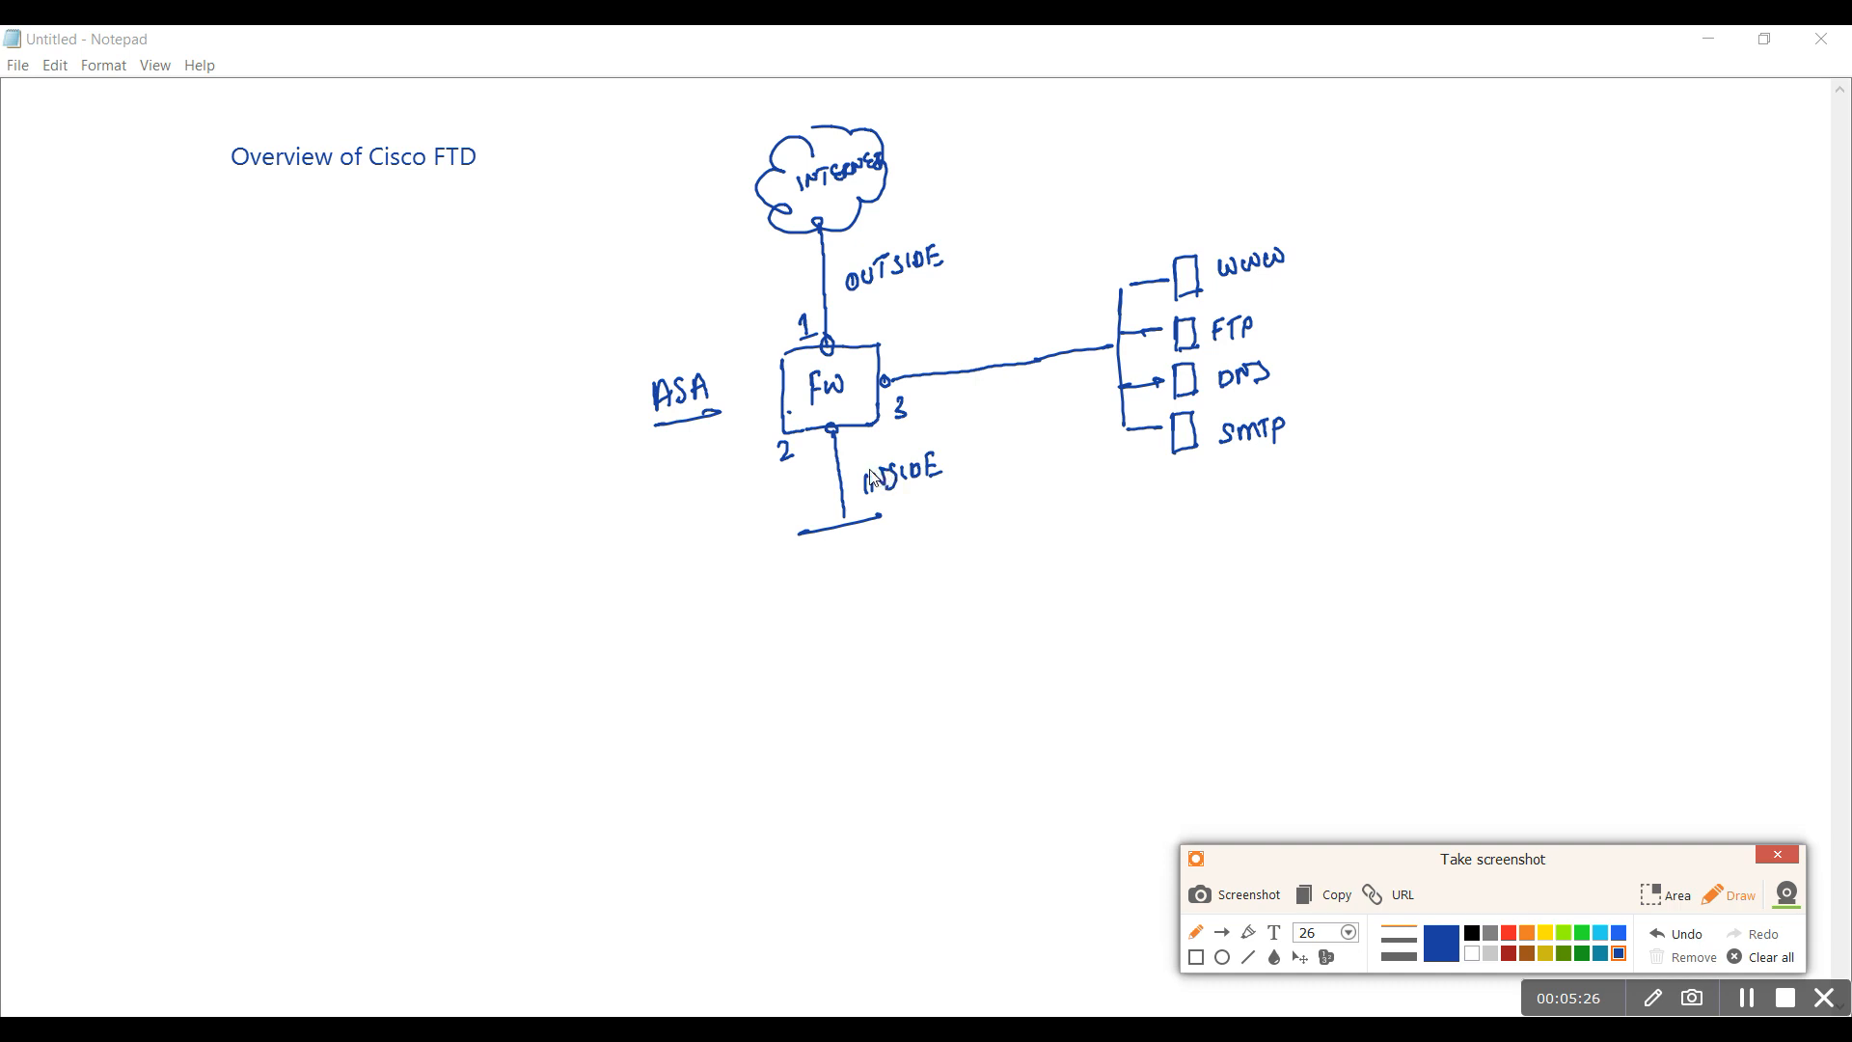
In red, trace traffic from the internet through FW into the DMZ and tick beside ASA
click(1509, 934)
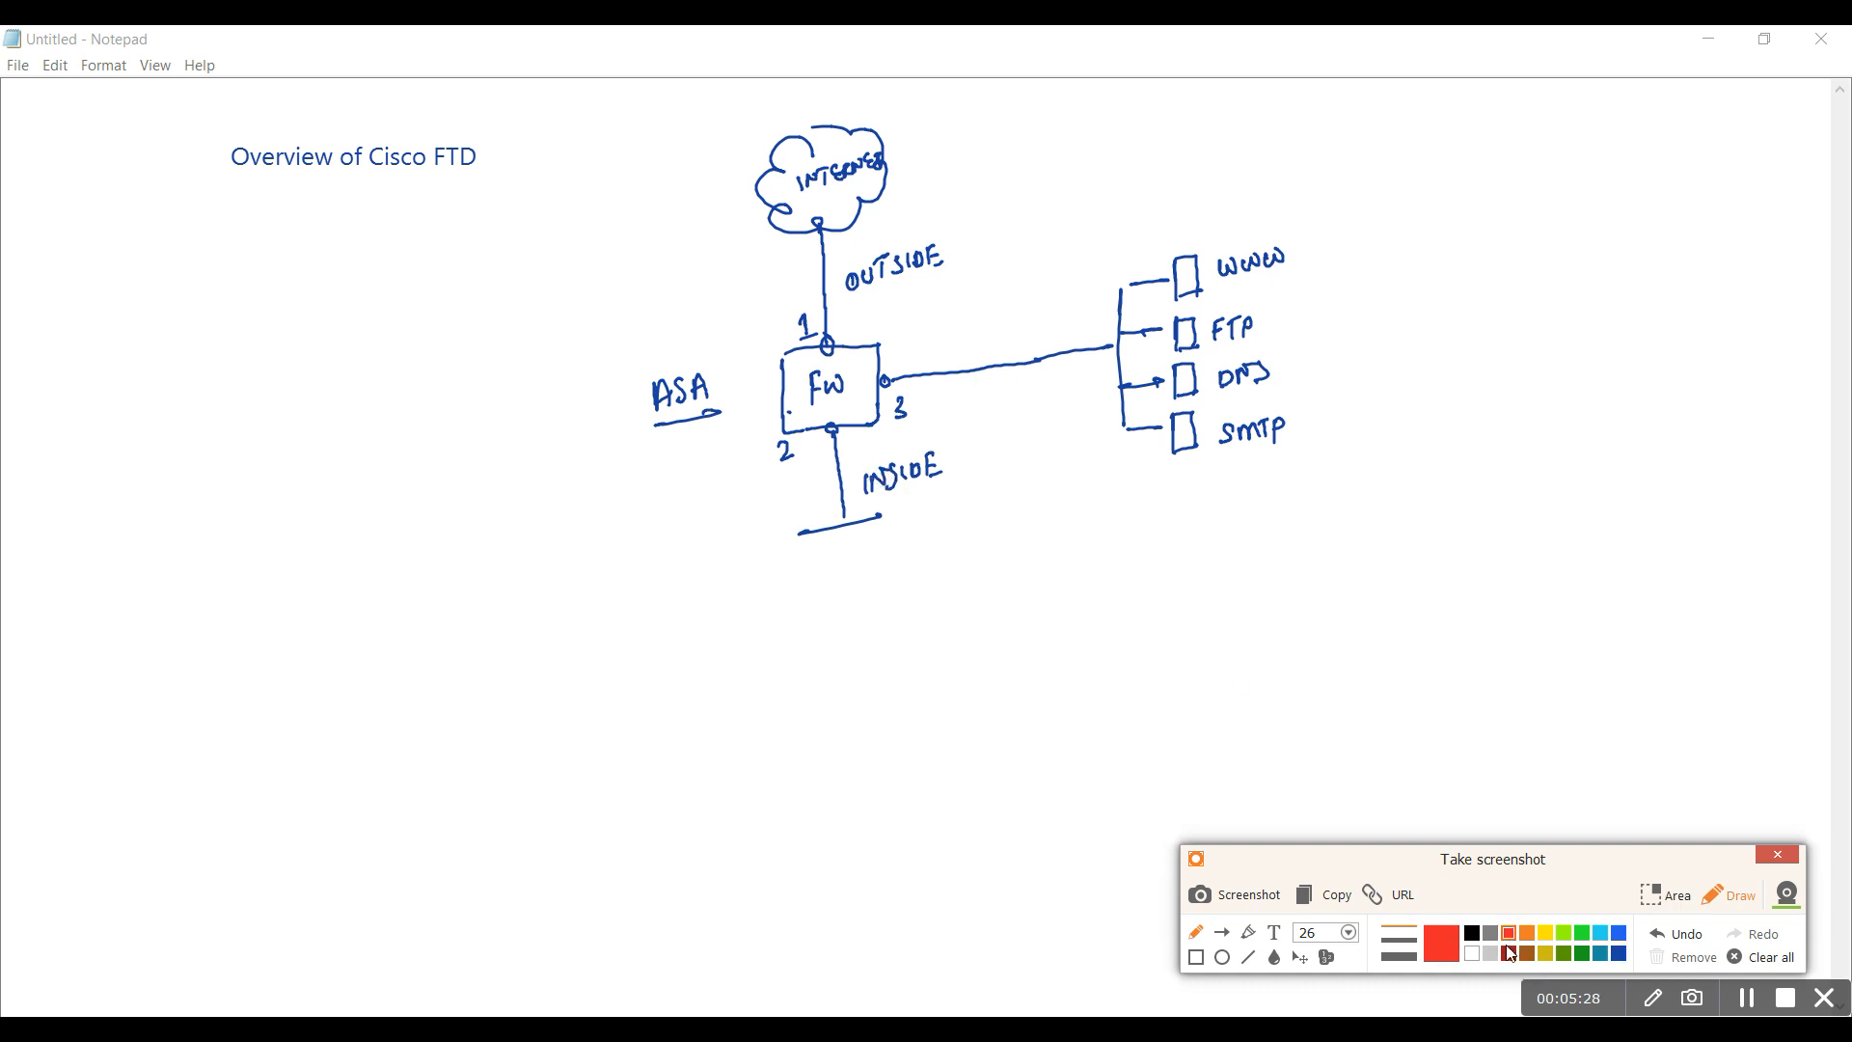
mouse_move(830, 296)
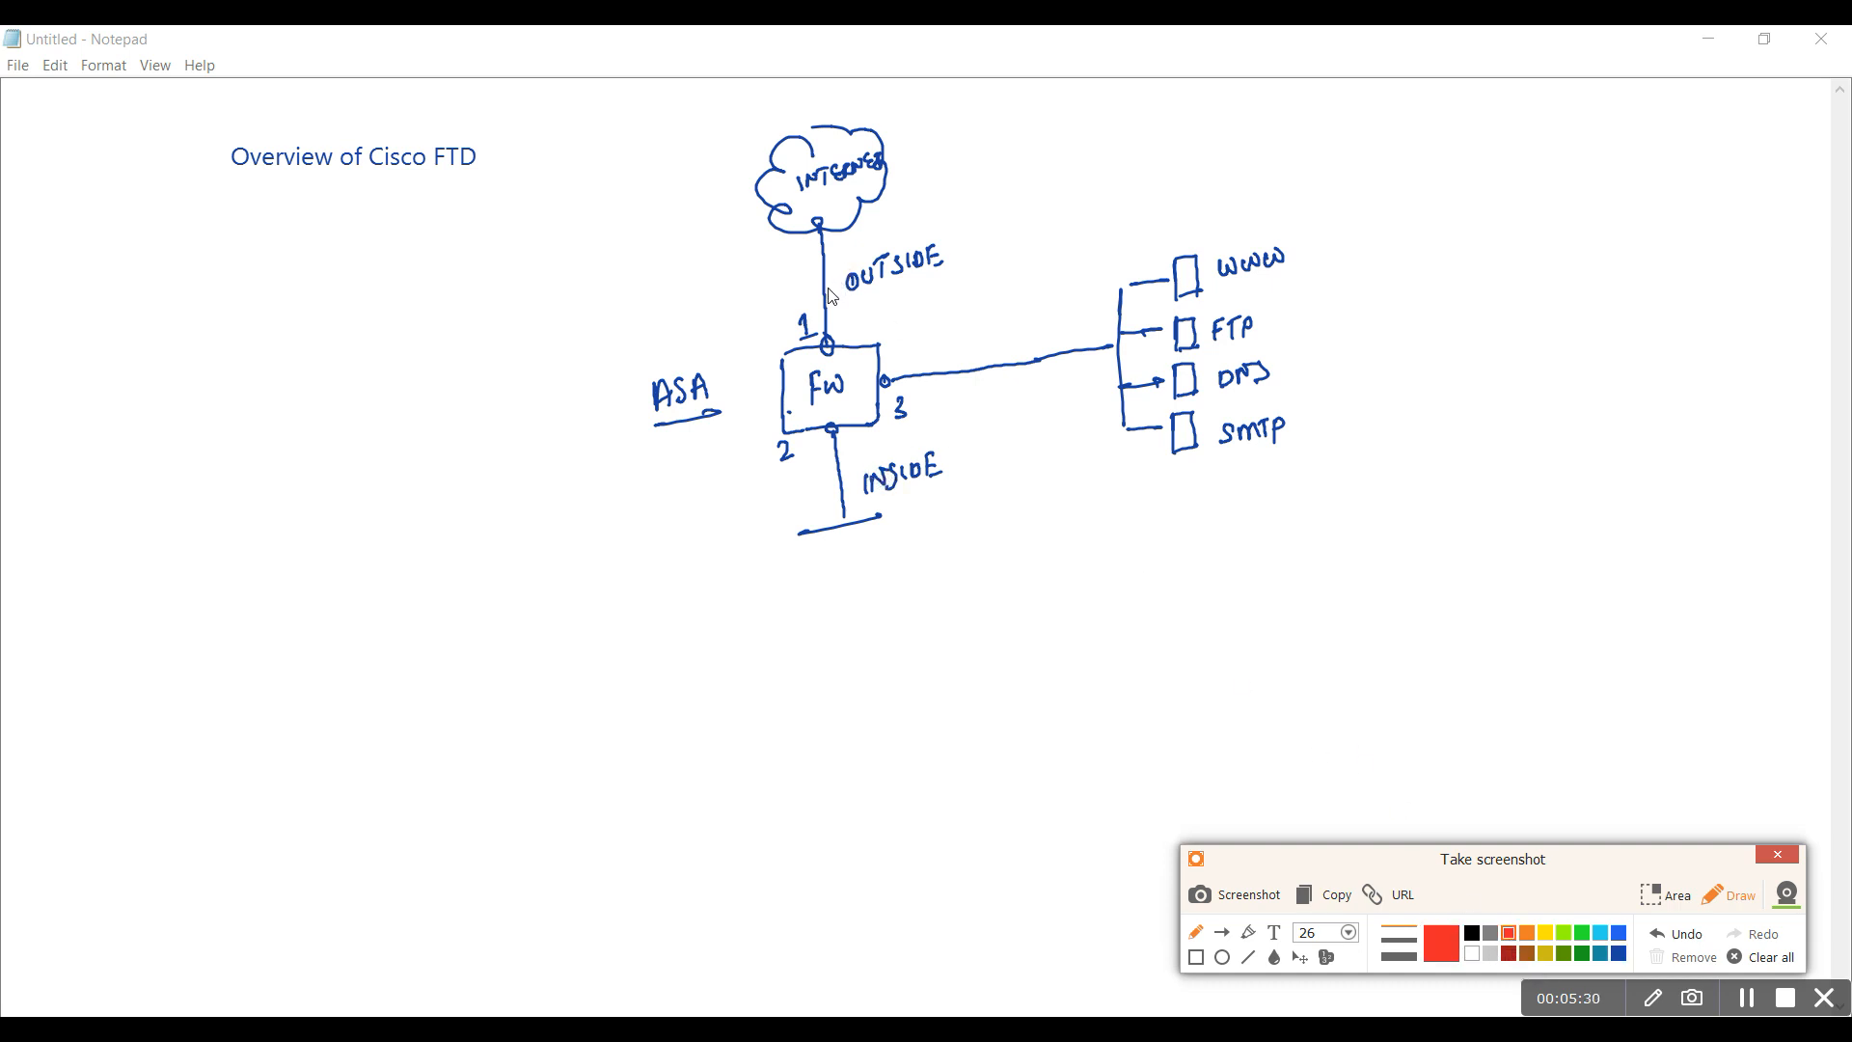
mouse_move(1100, 295)
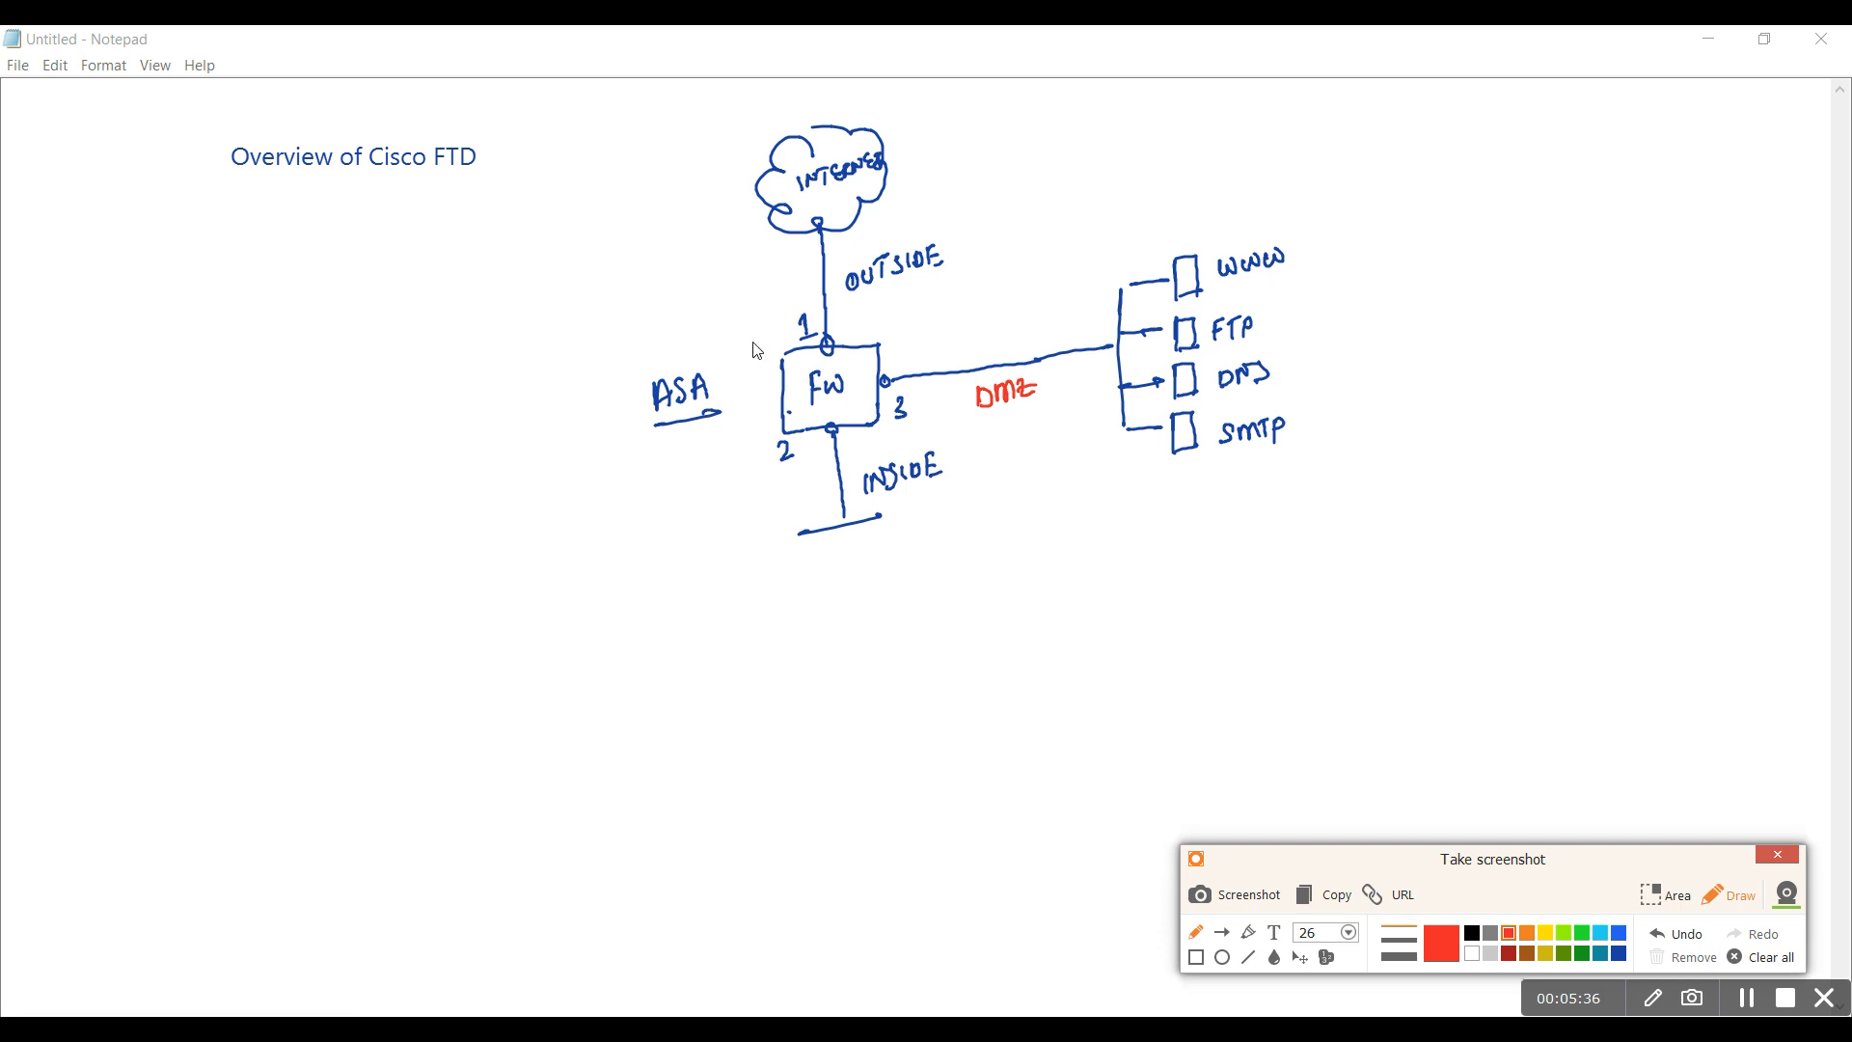
mouse_move(760, 226)
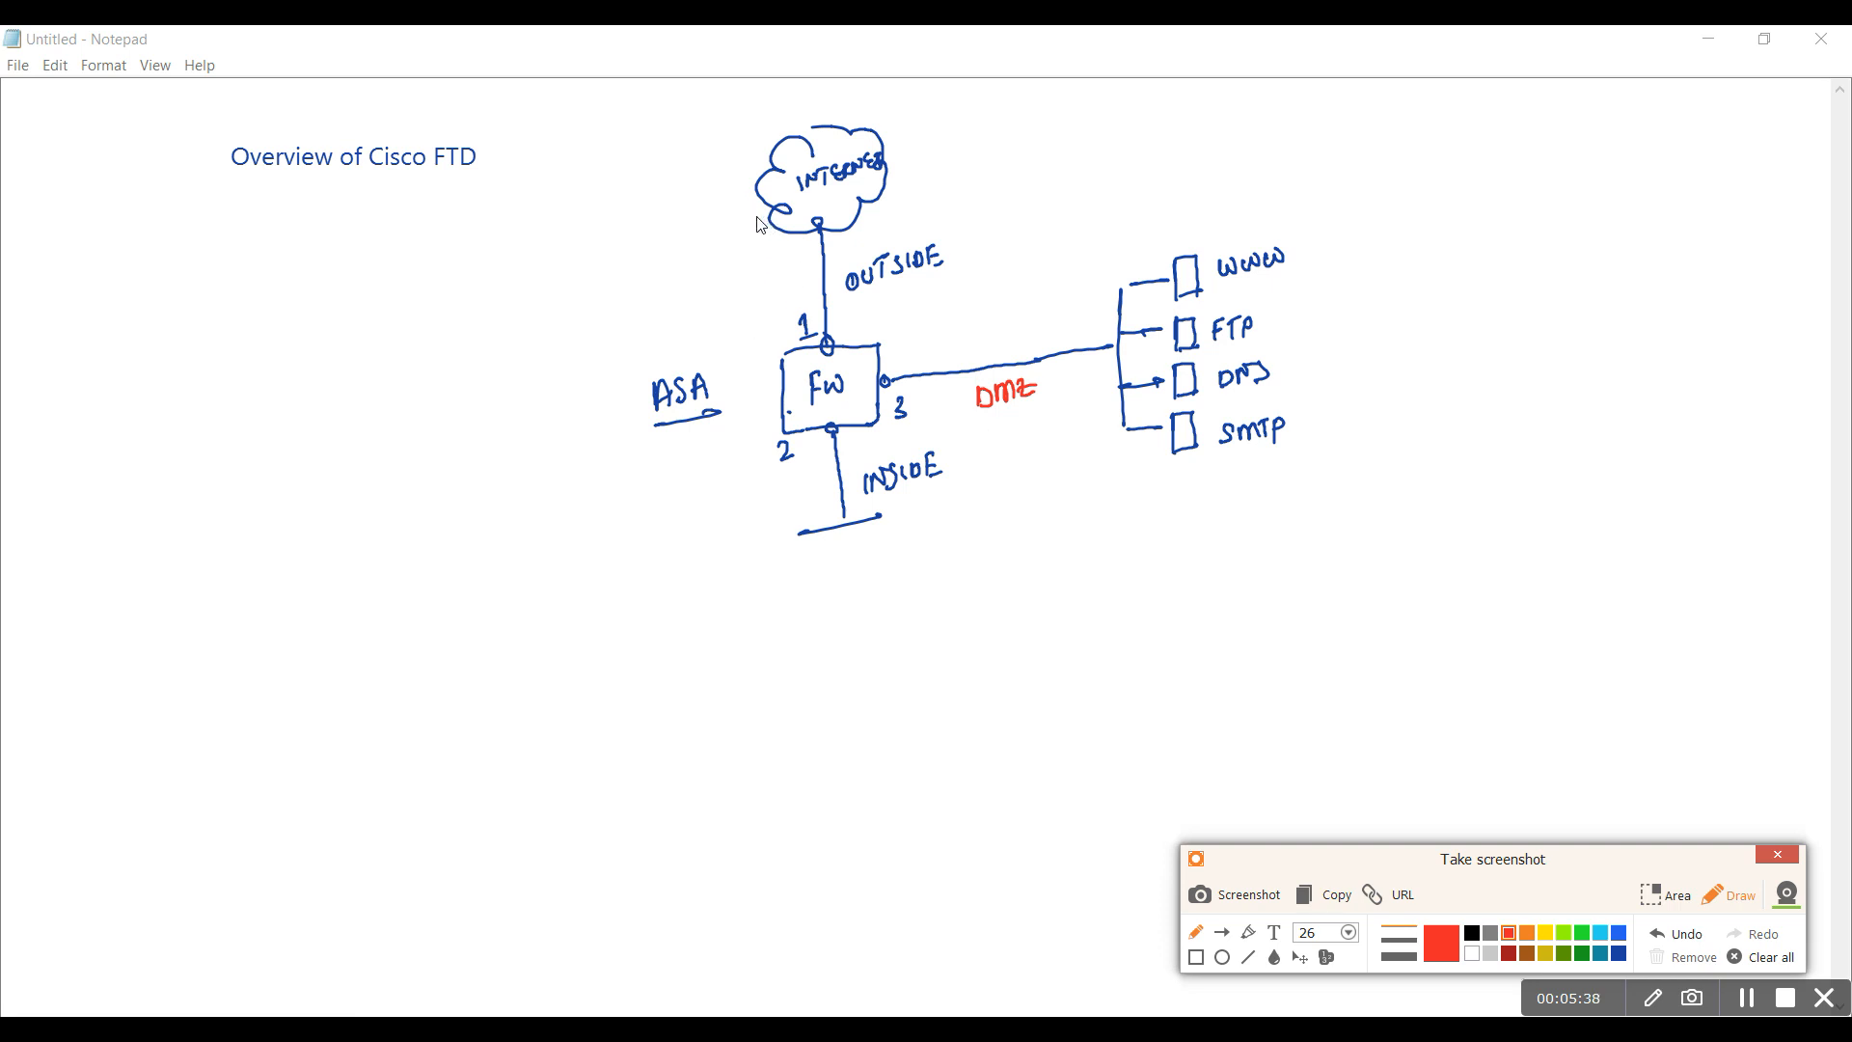
drag(760, 198, 783, 396)
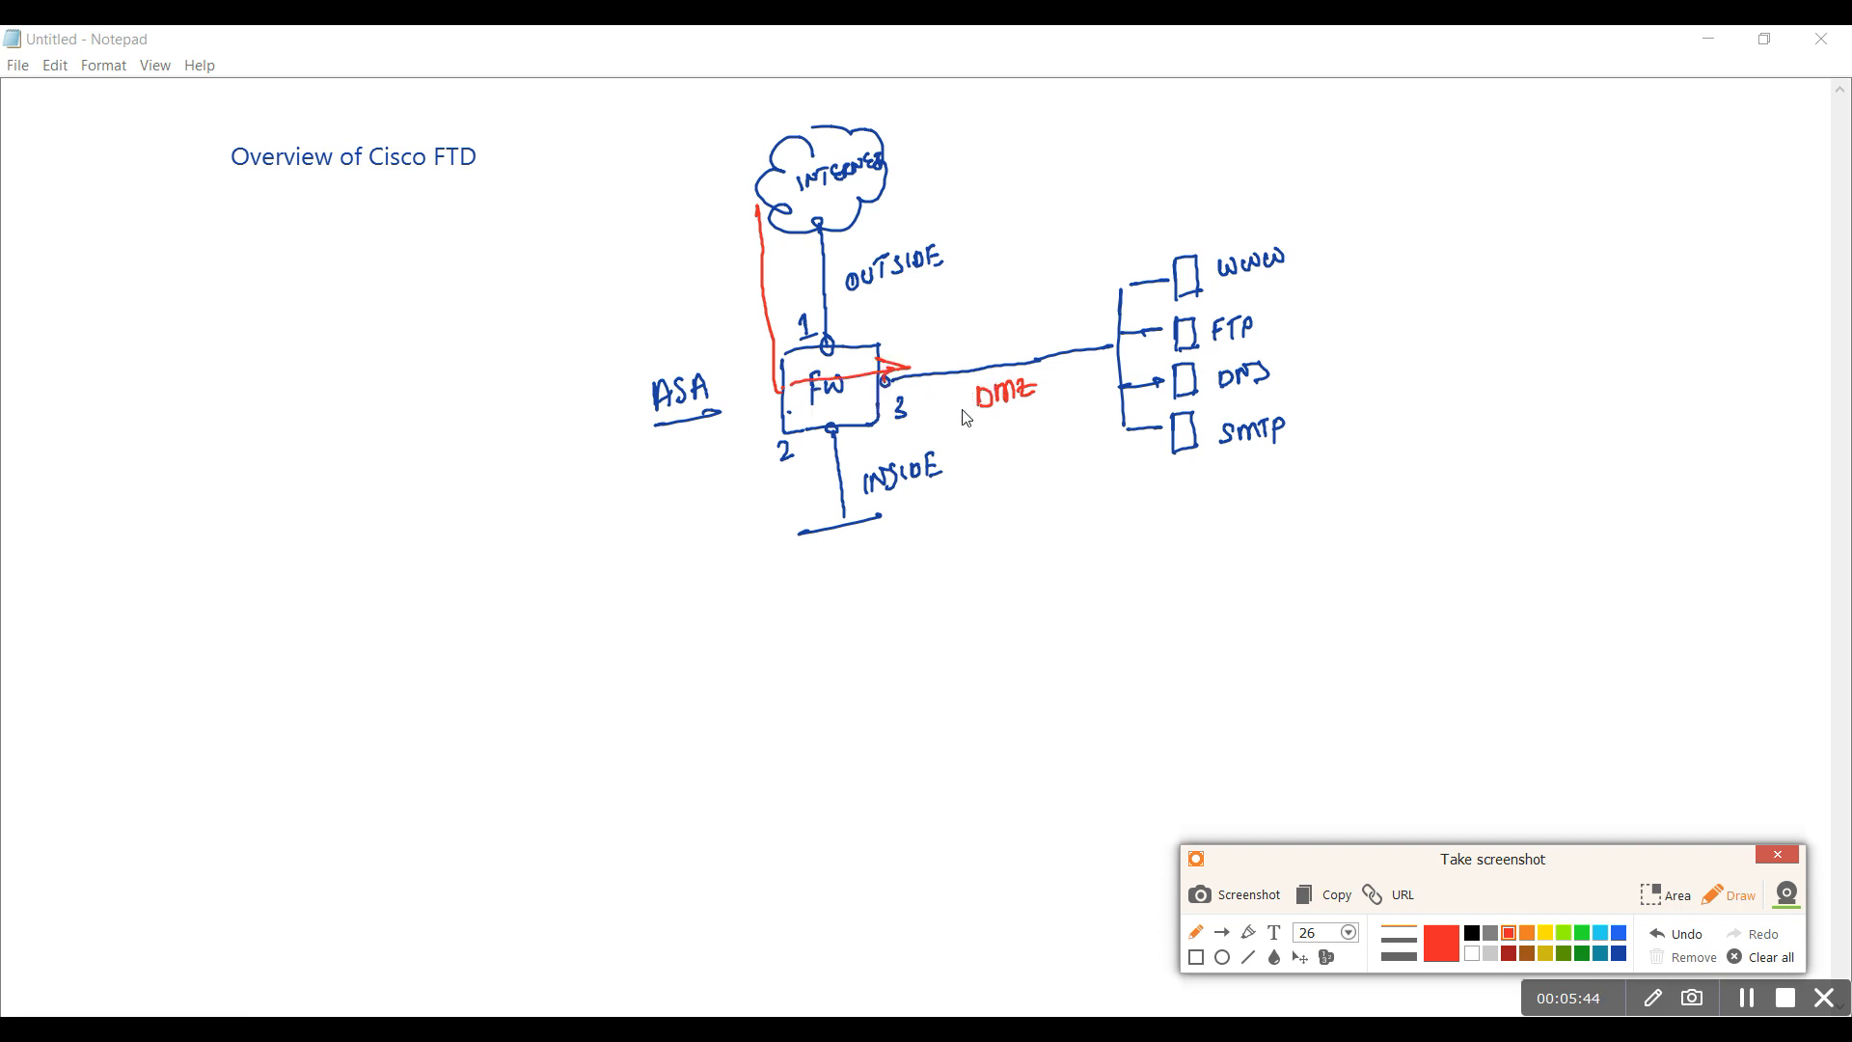
mouse_move(826, 413)
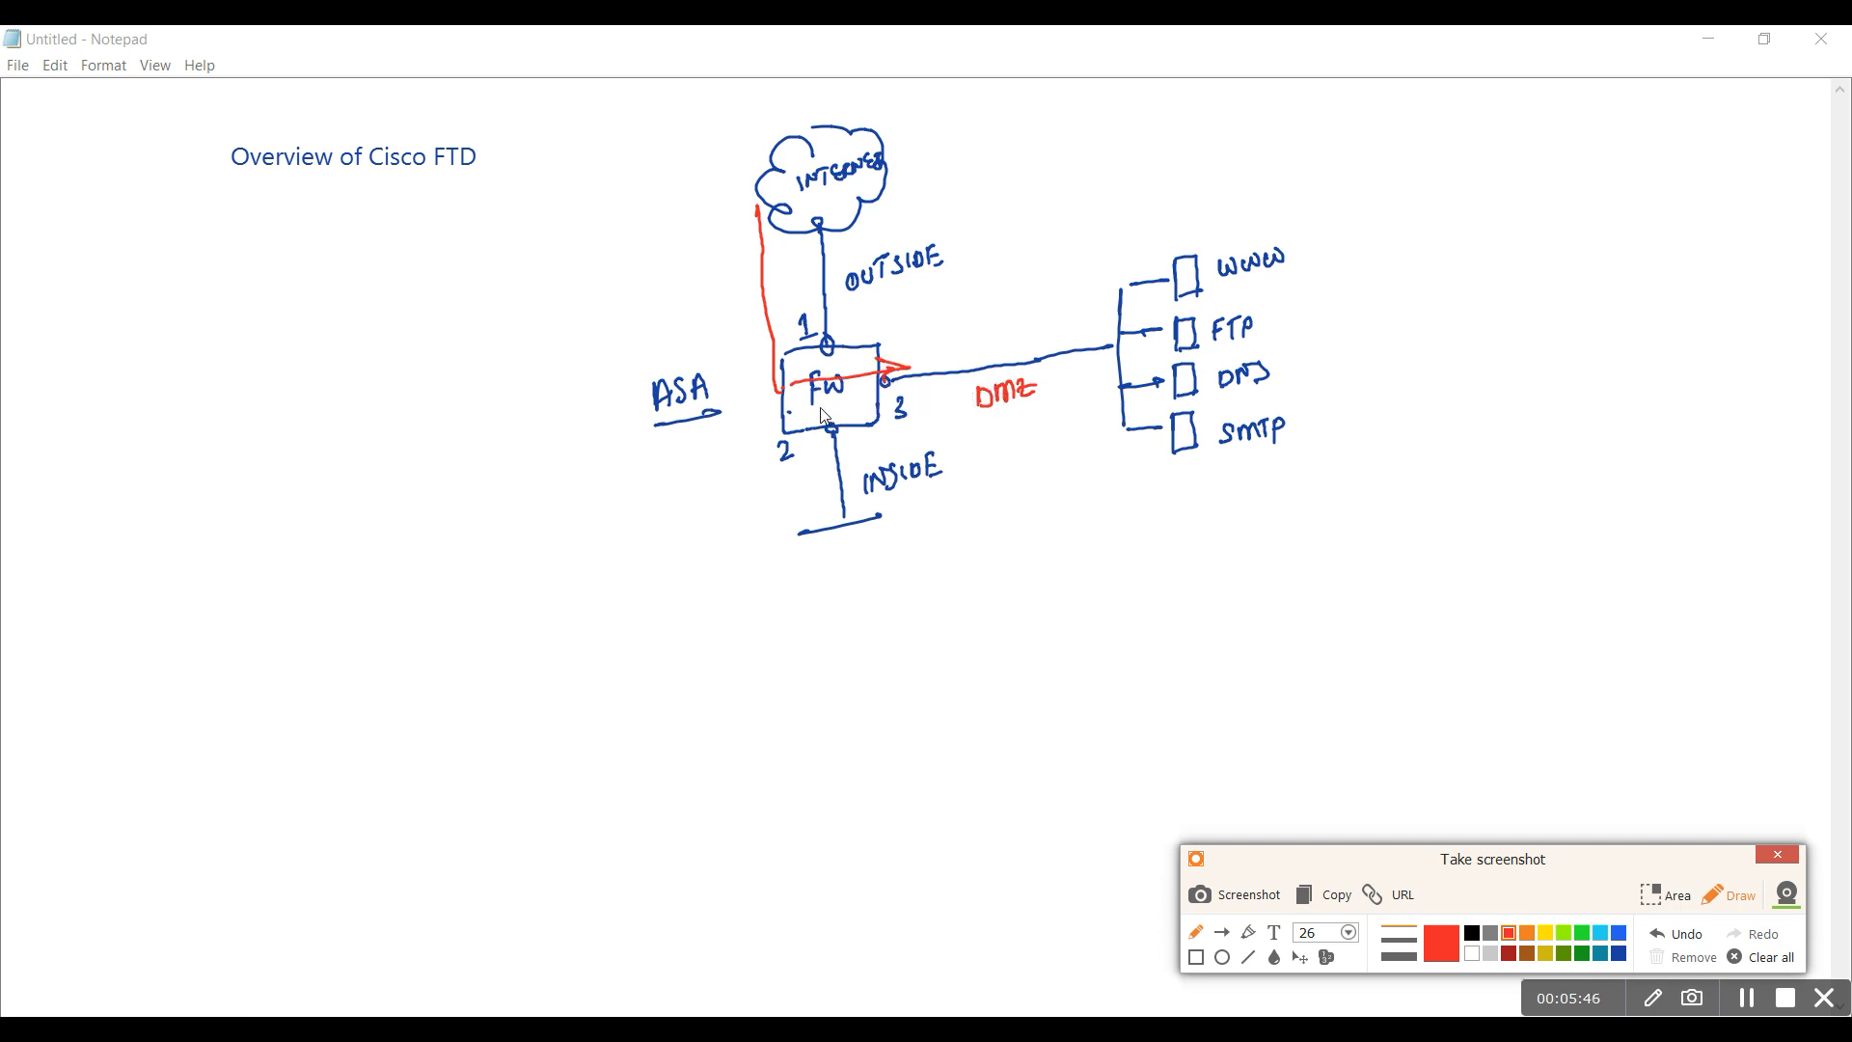
mouse_move(806, 421)
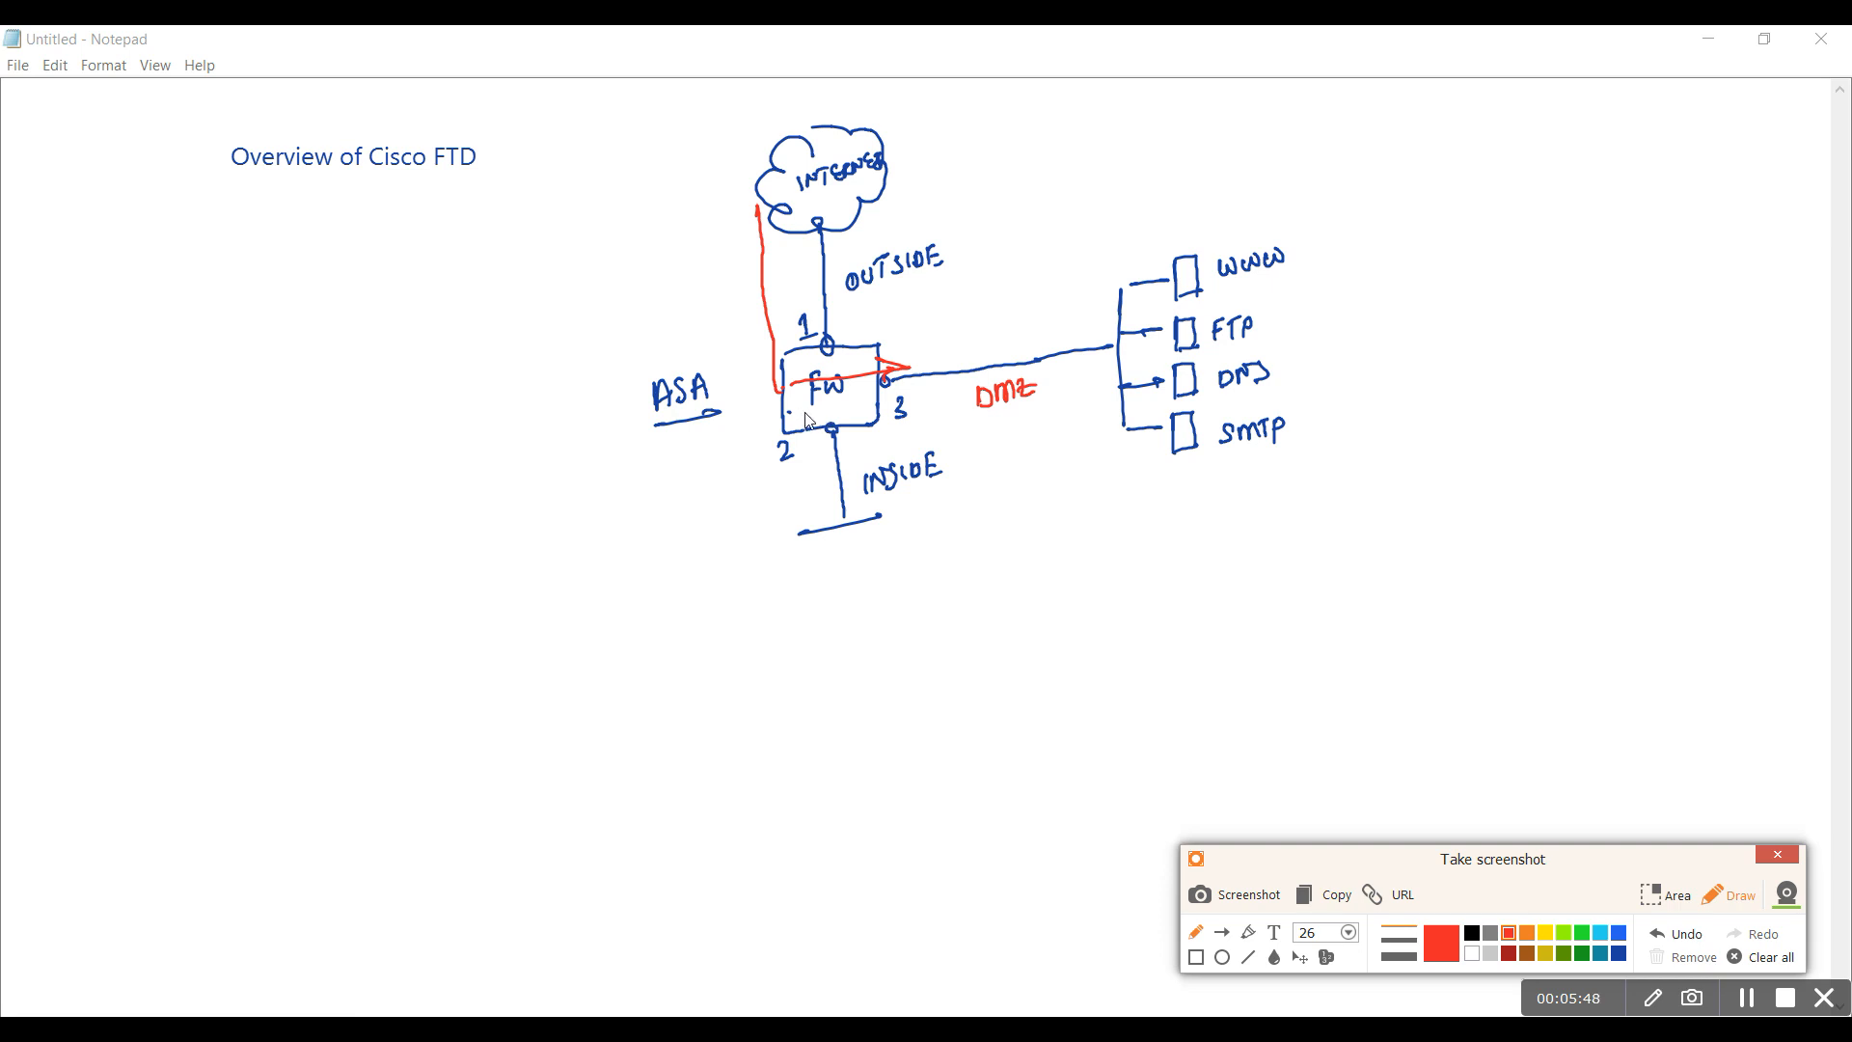
mouse_move(818, 432)
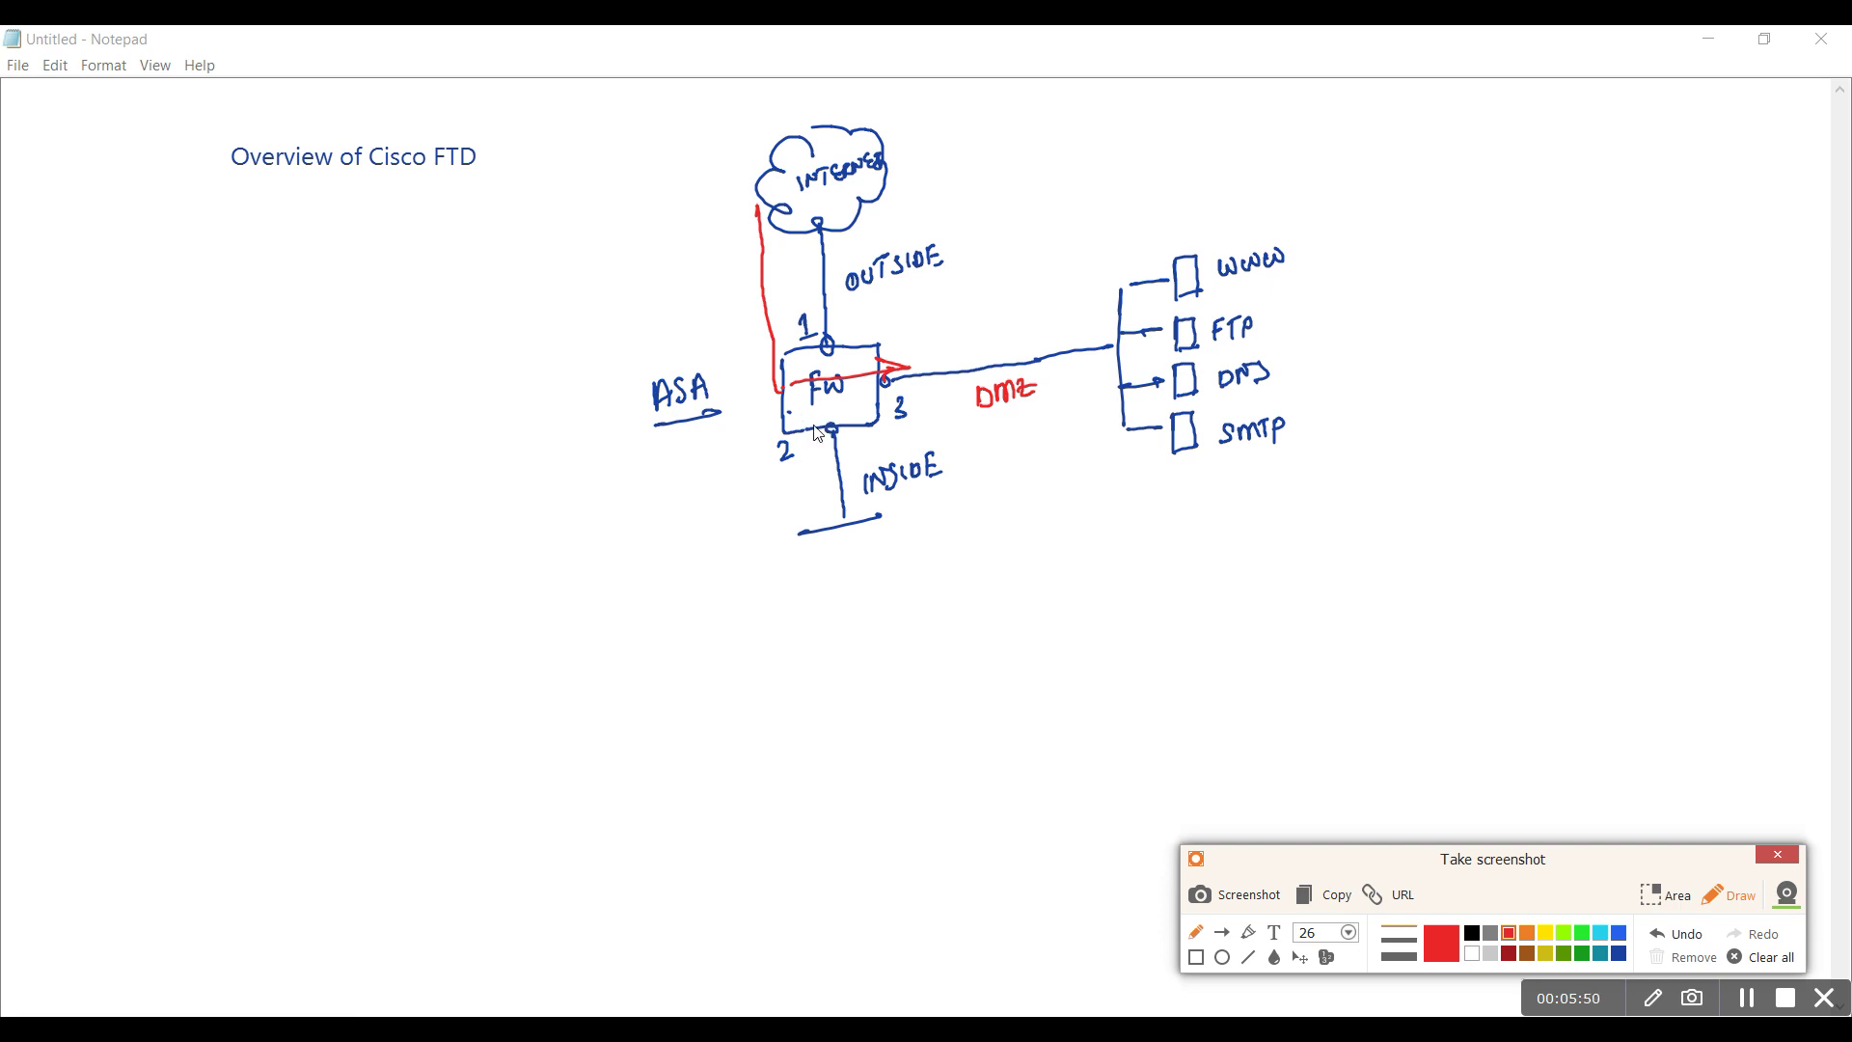
mouse_move(814, 436)
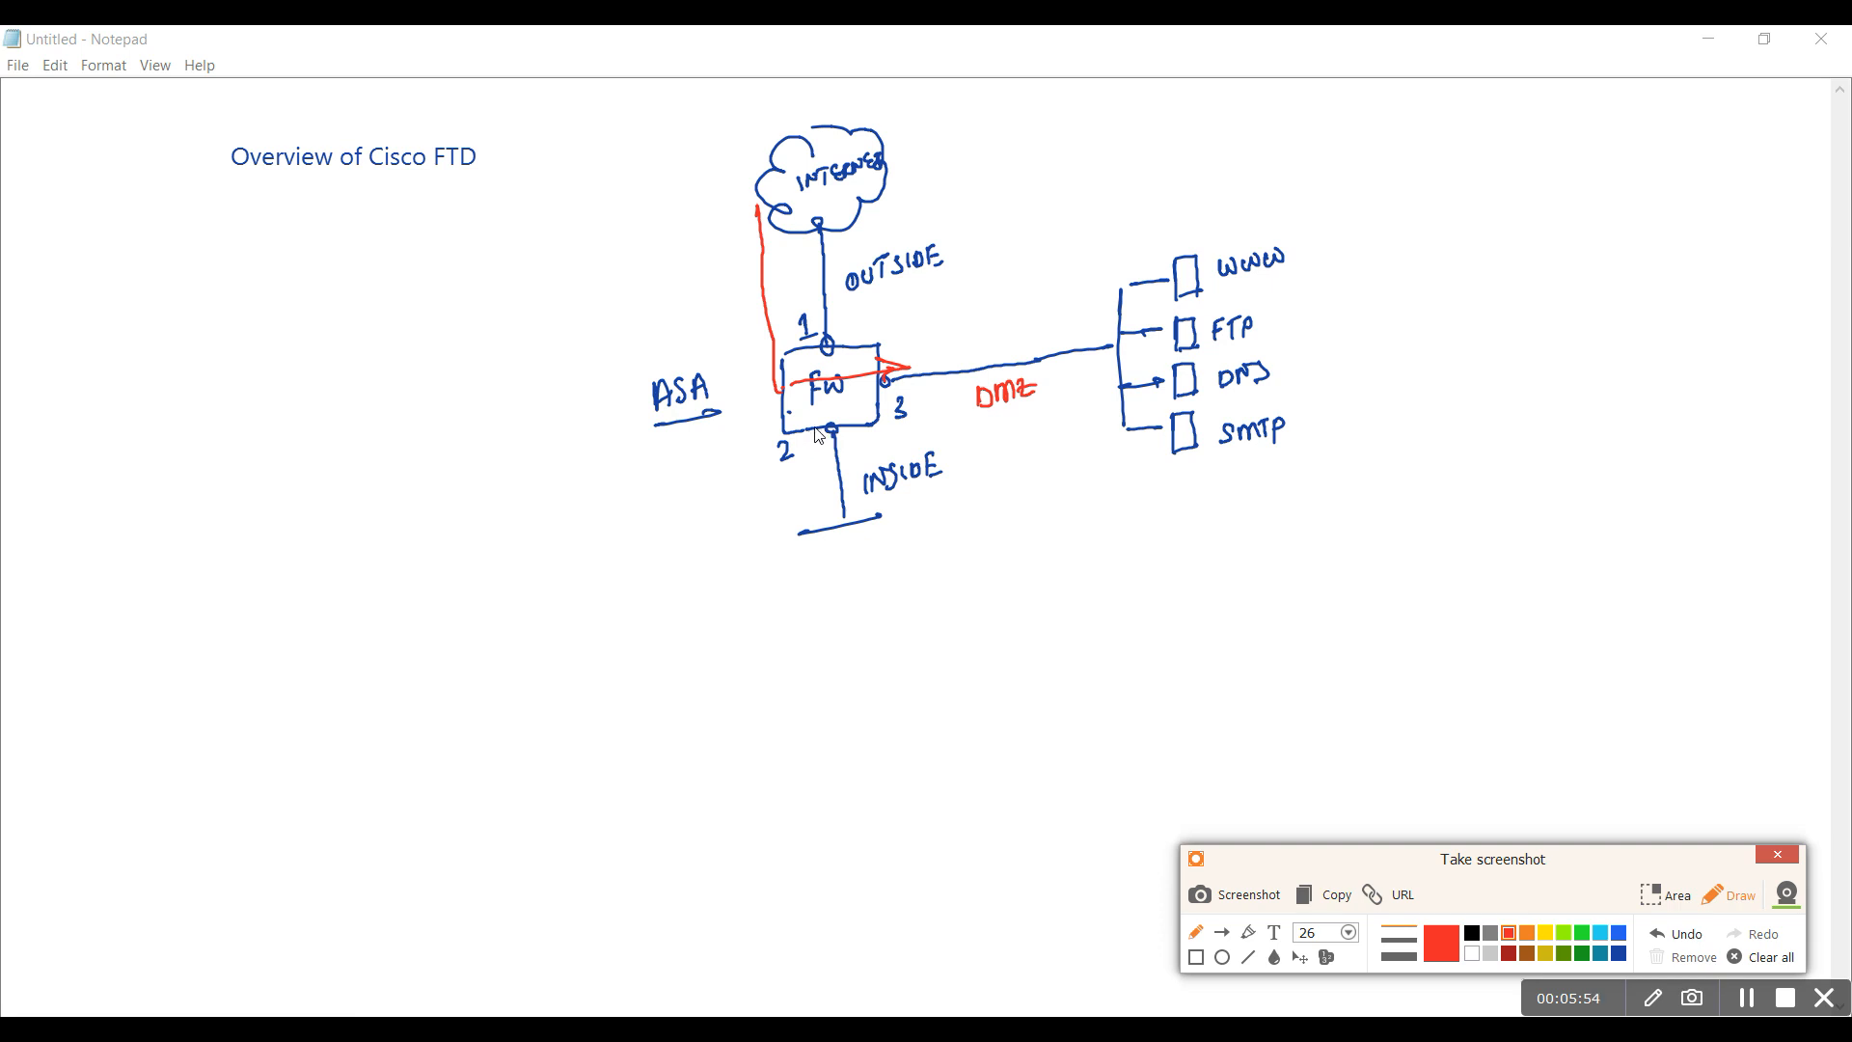
mouse_move(859, 411)
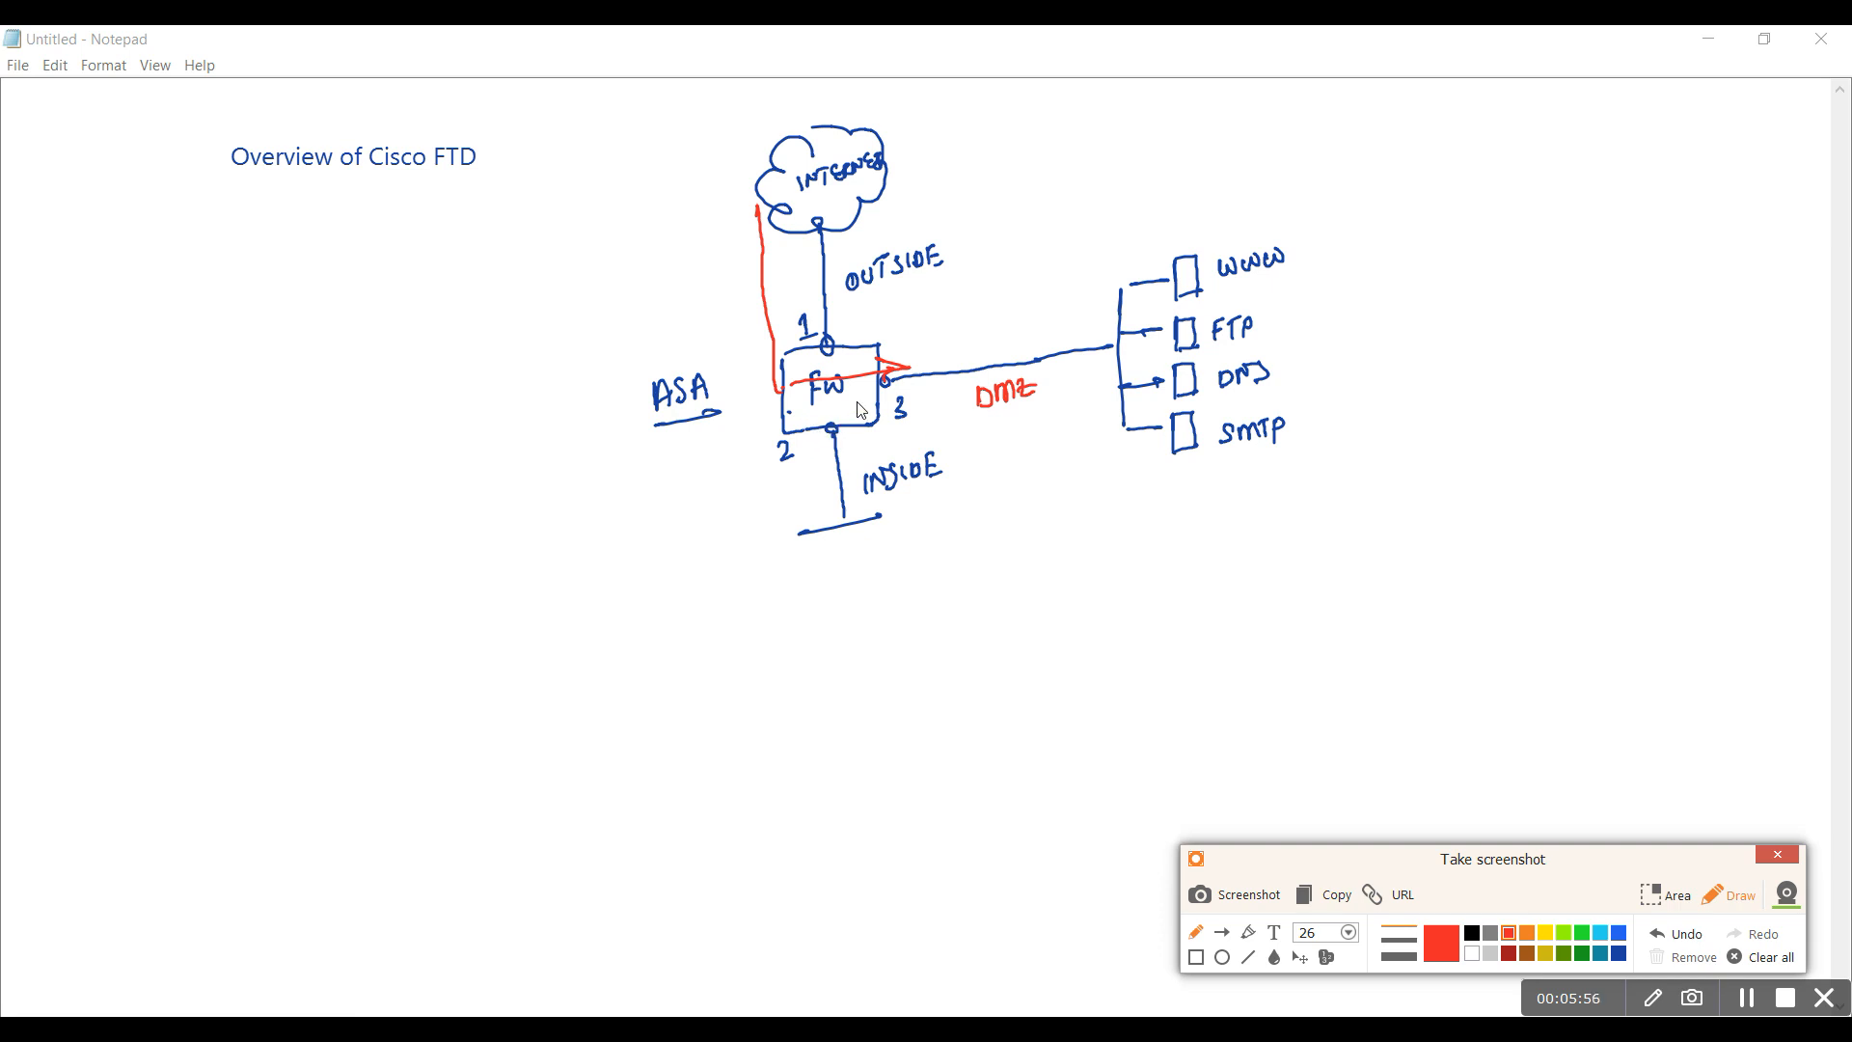
mouse_move(679, 473)
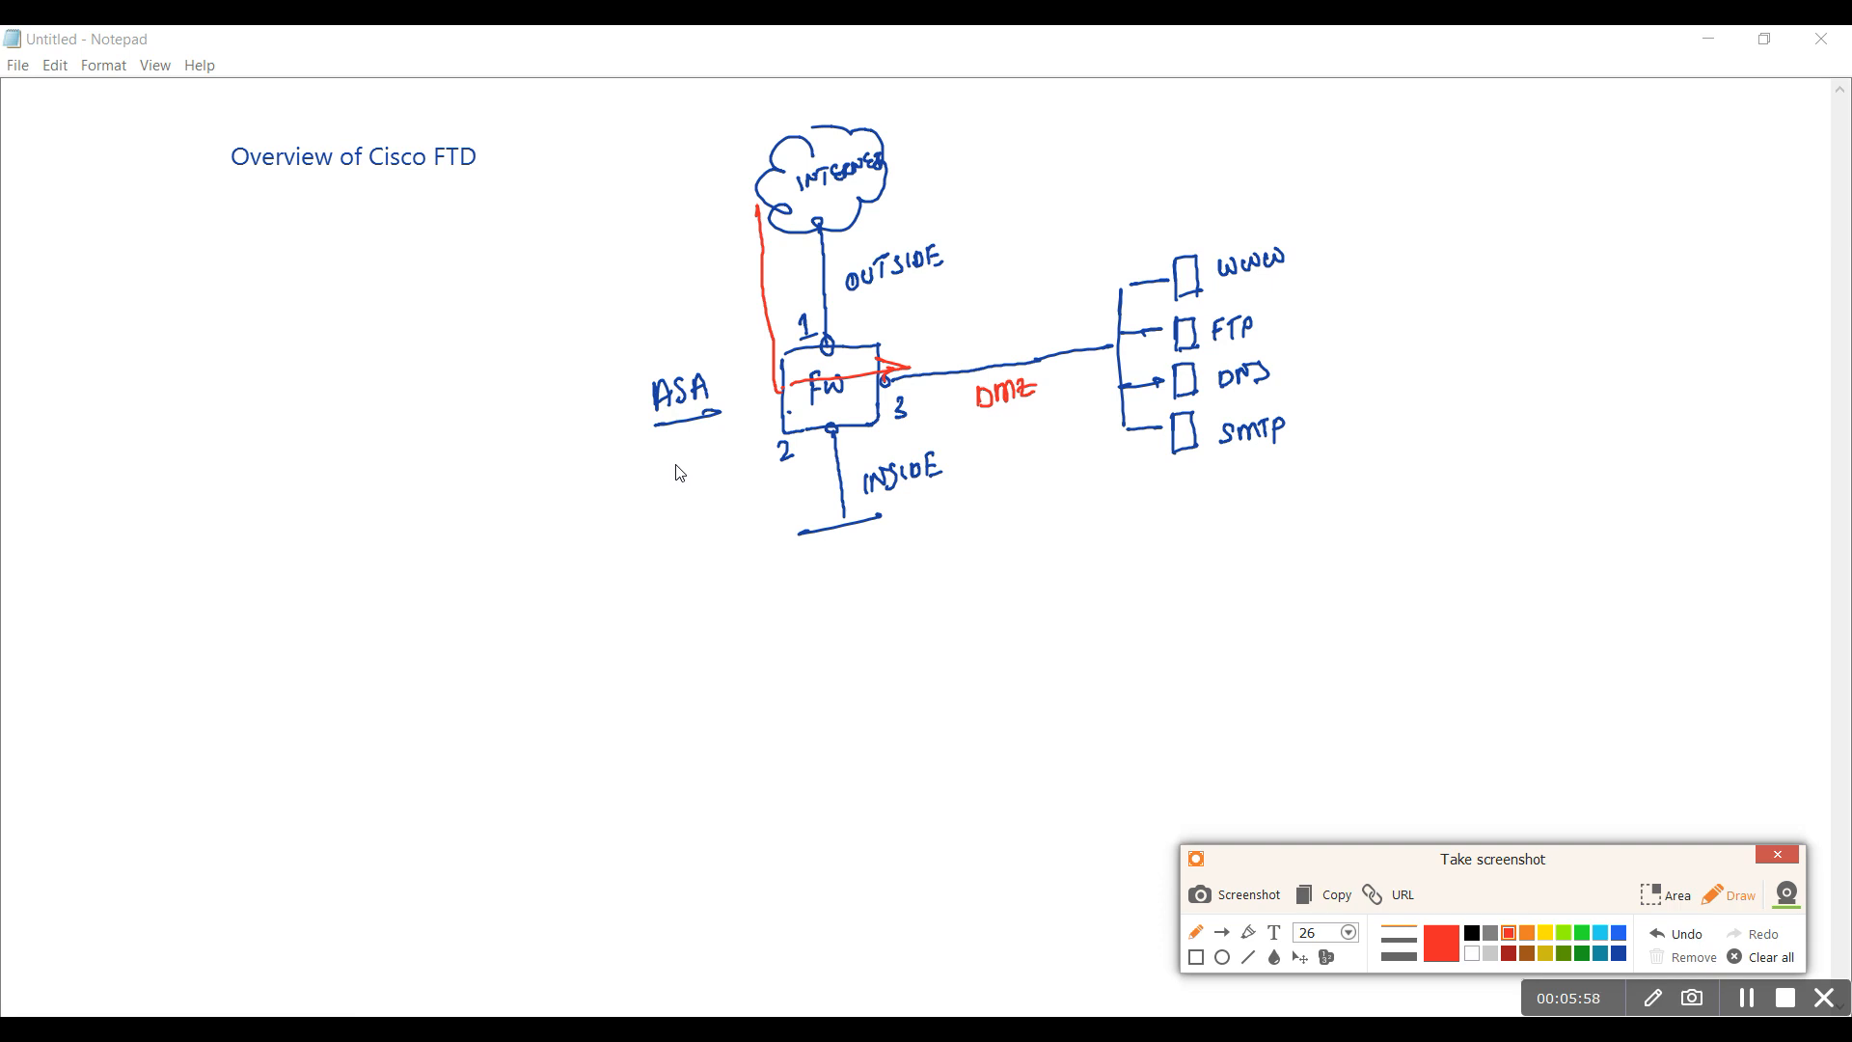
mouse_move(821, 371)
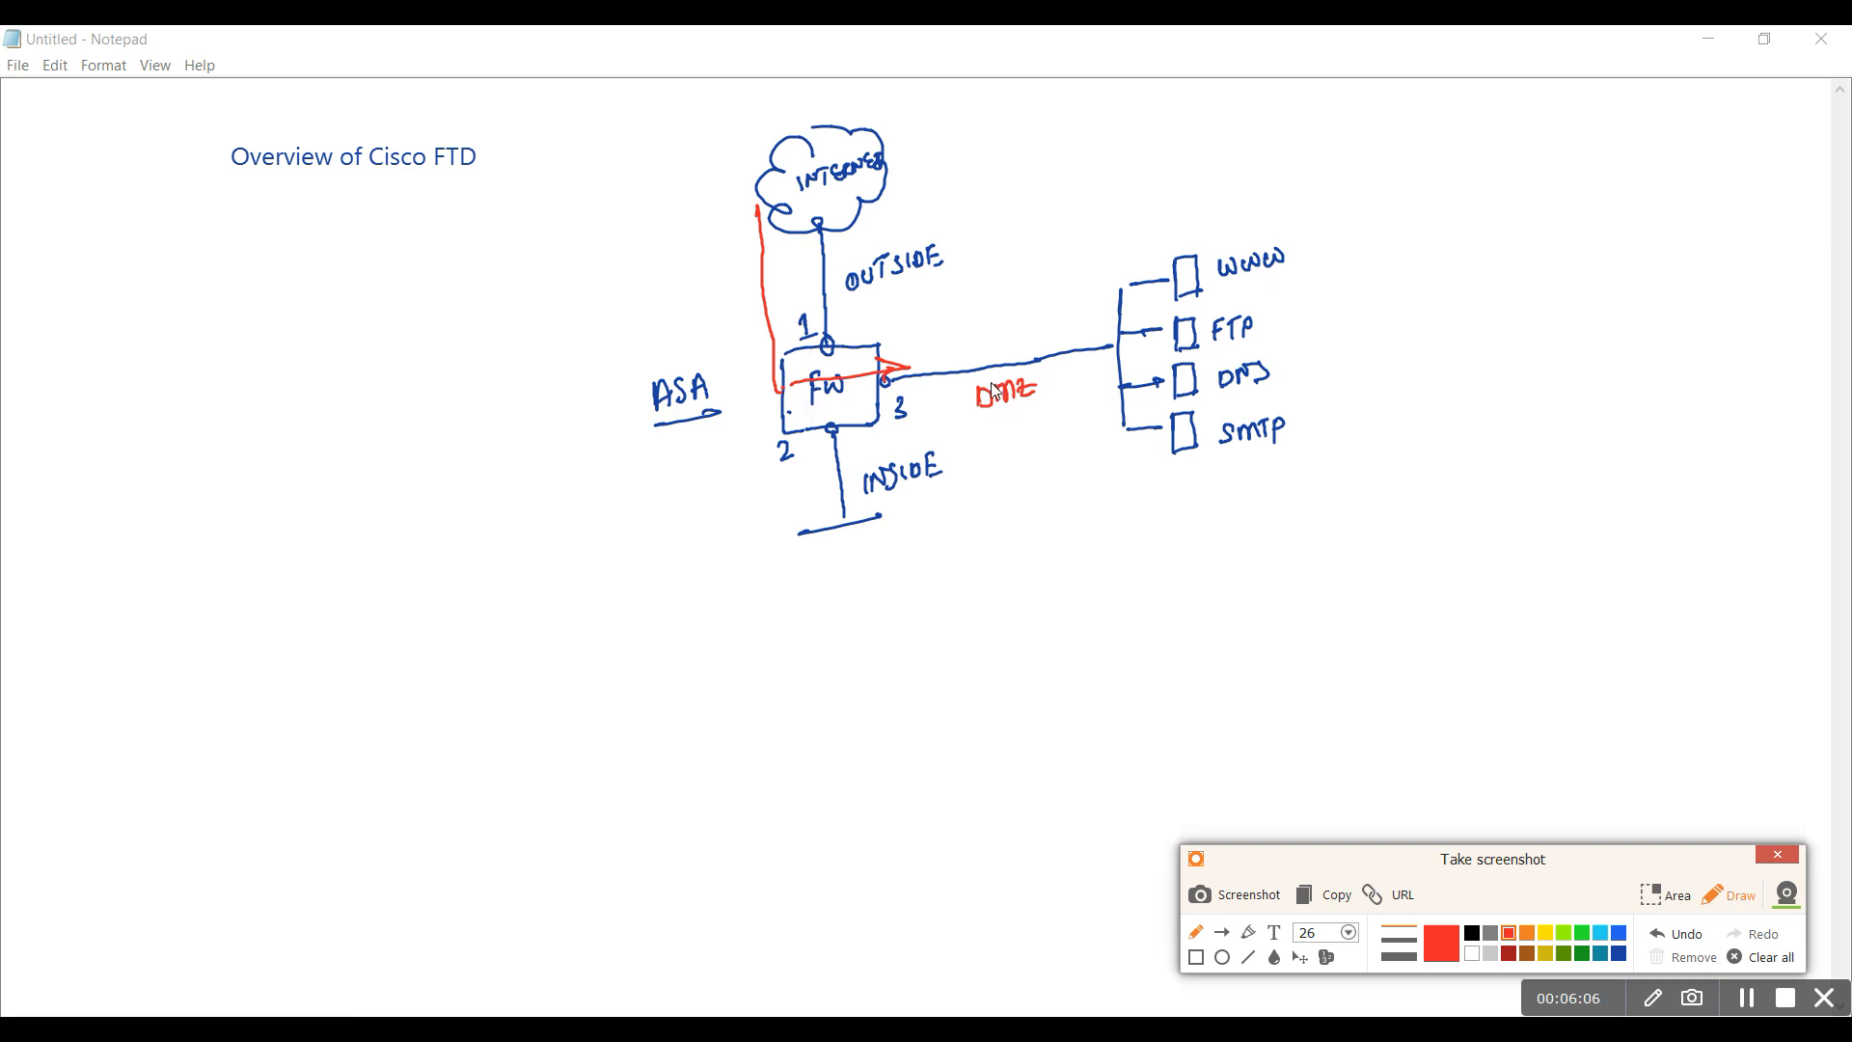
drag(756, 367, 773, 355)
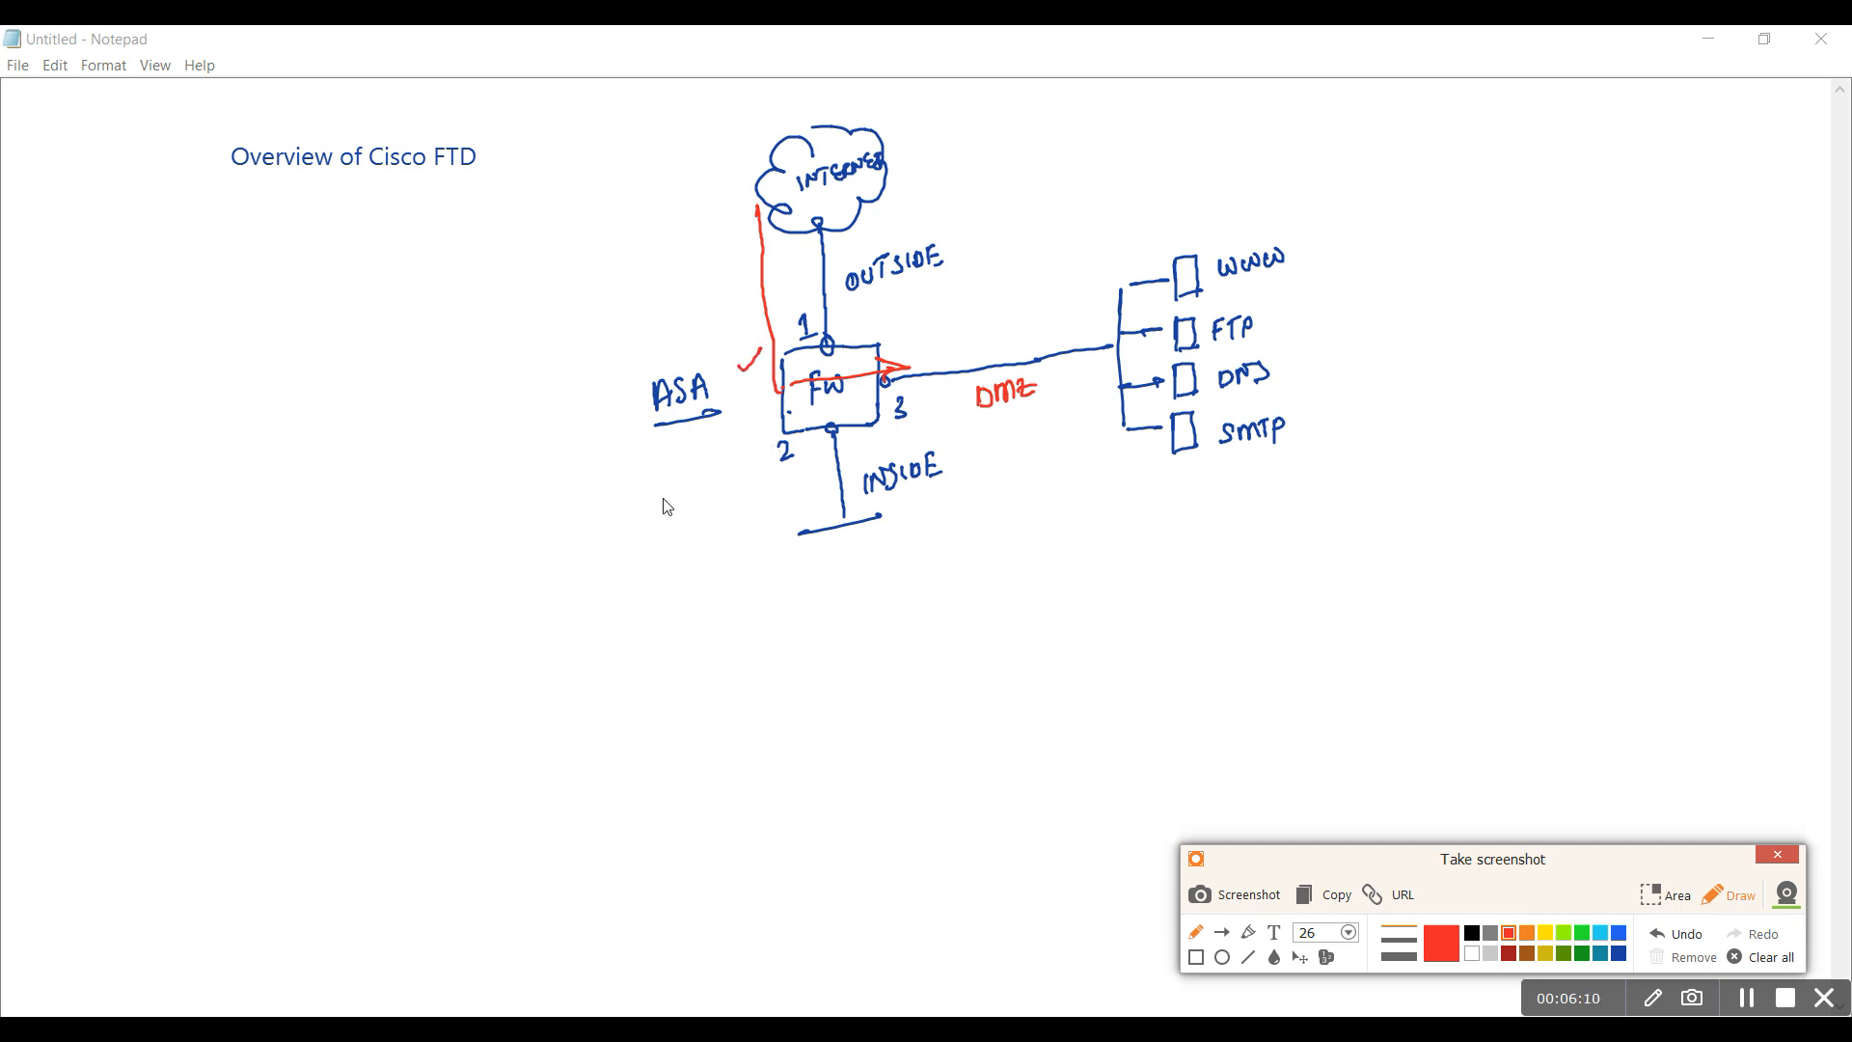
mouse_move(976, 567)
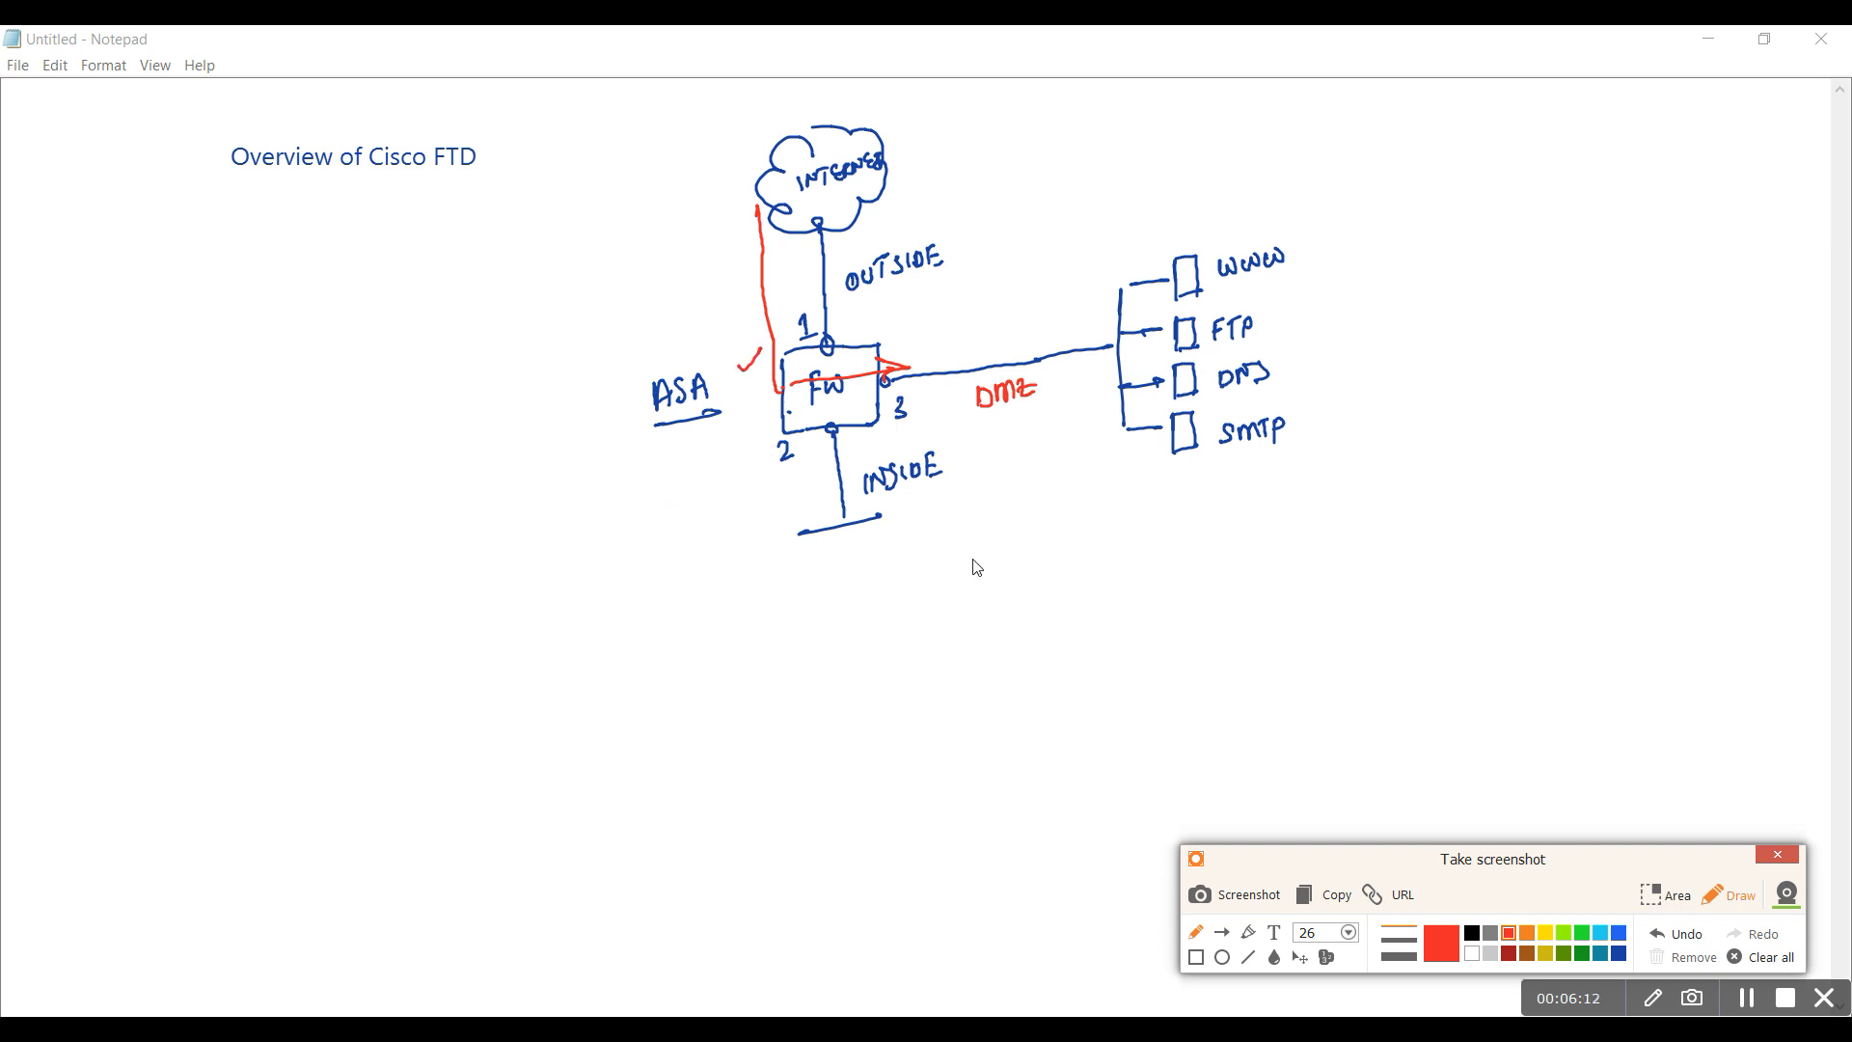
mouse_move(730, 584)
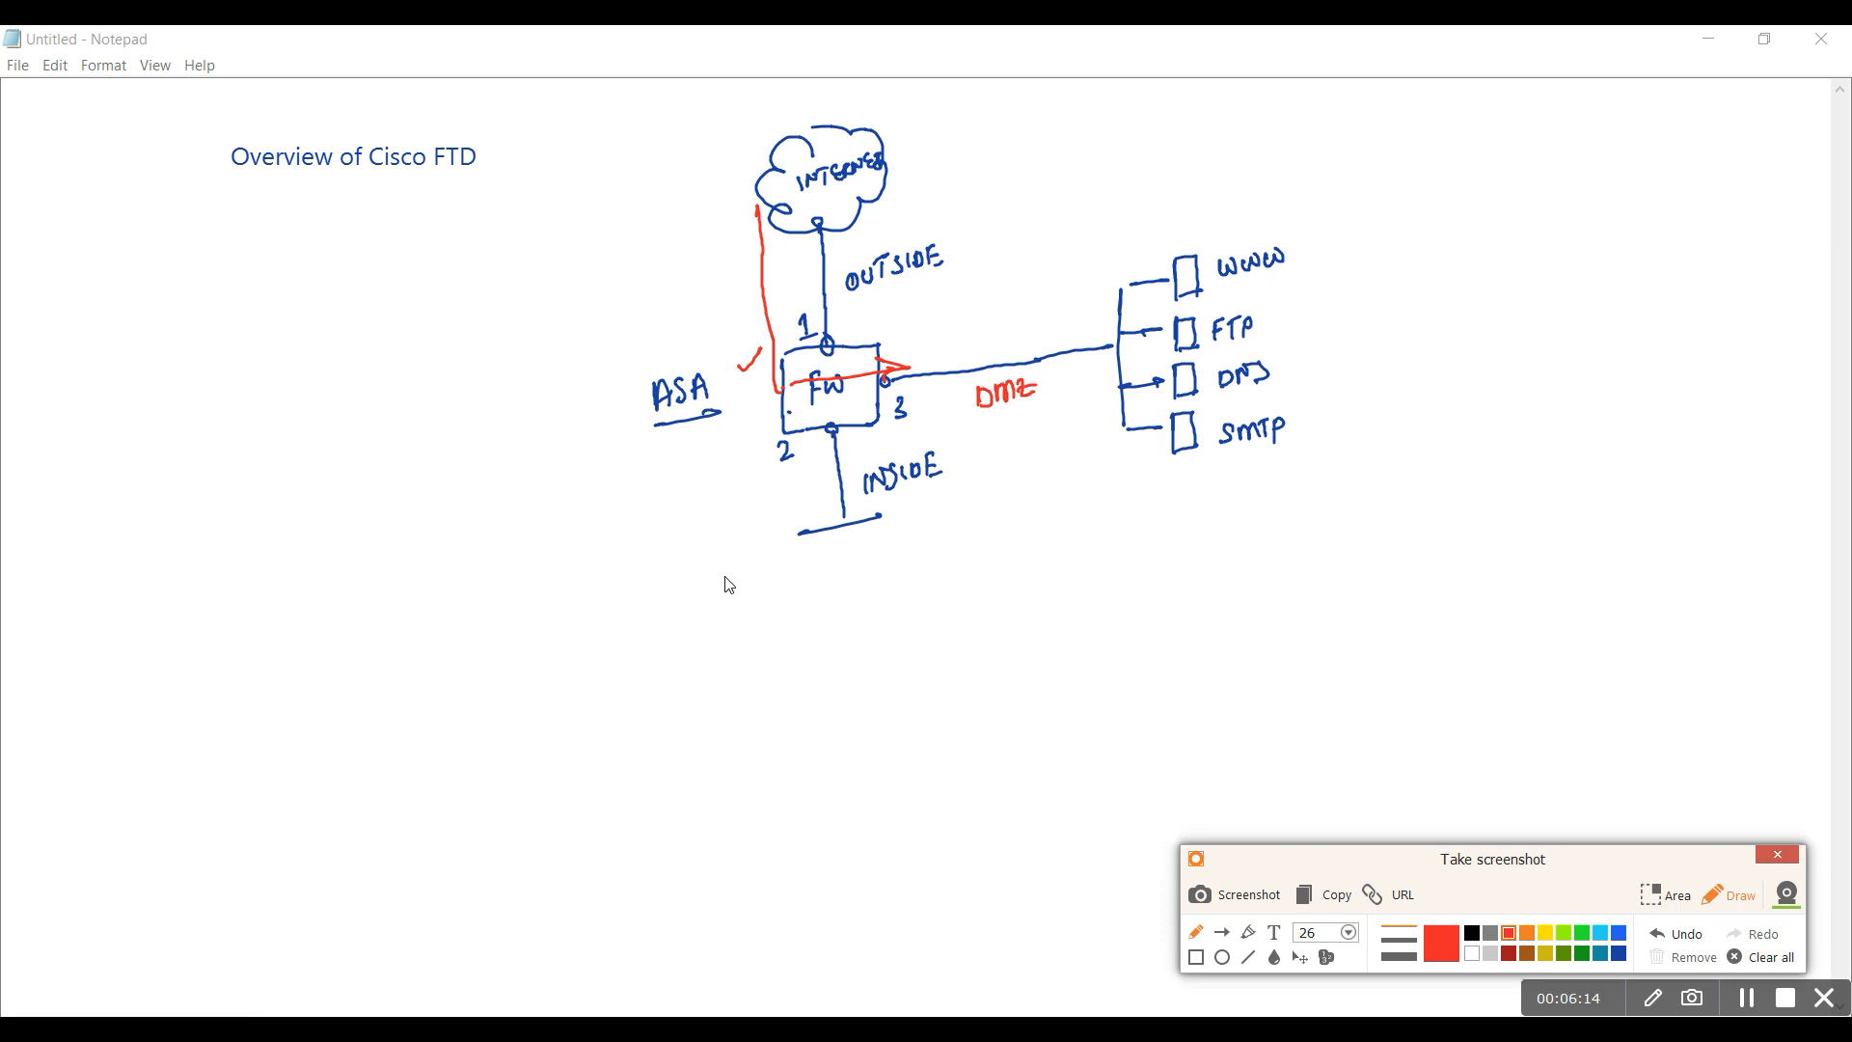
mouse_move(741, 457)
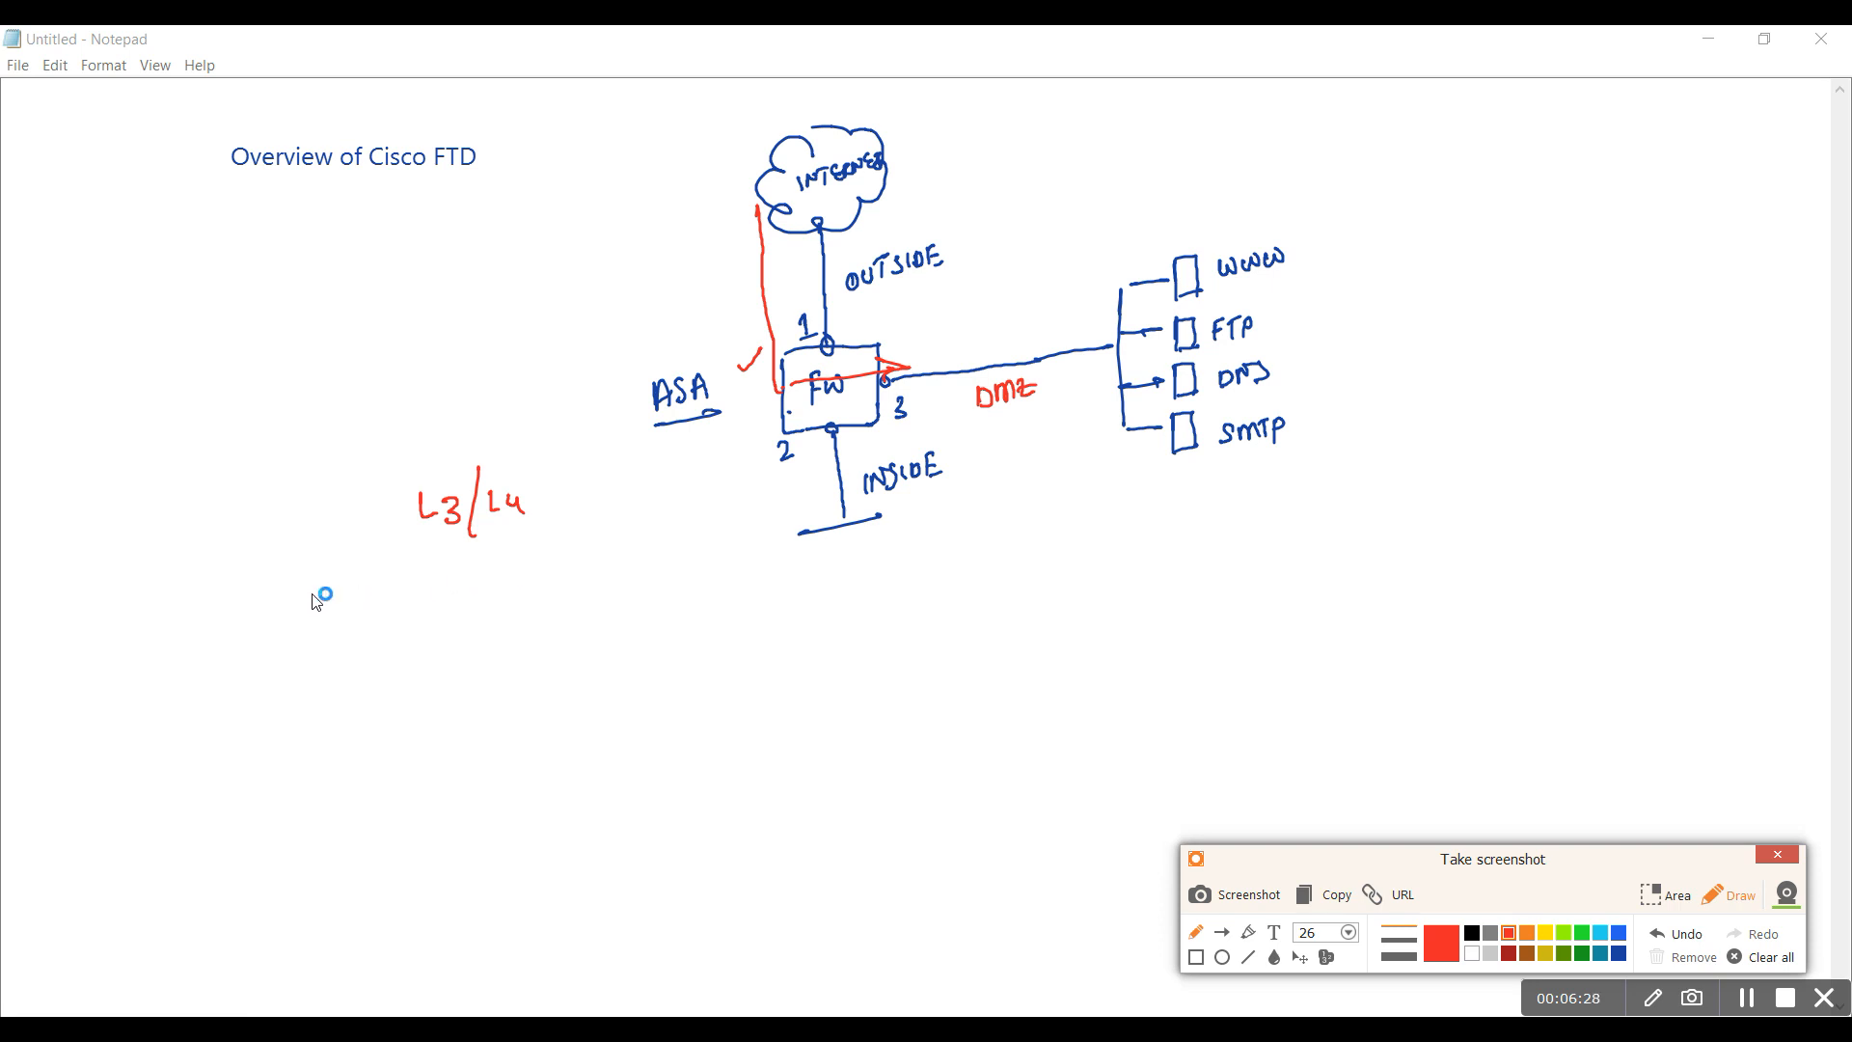
mouse_move(563, 509)
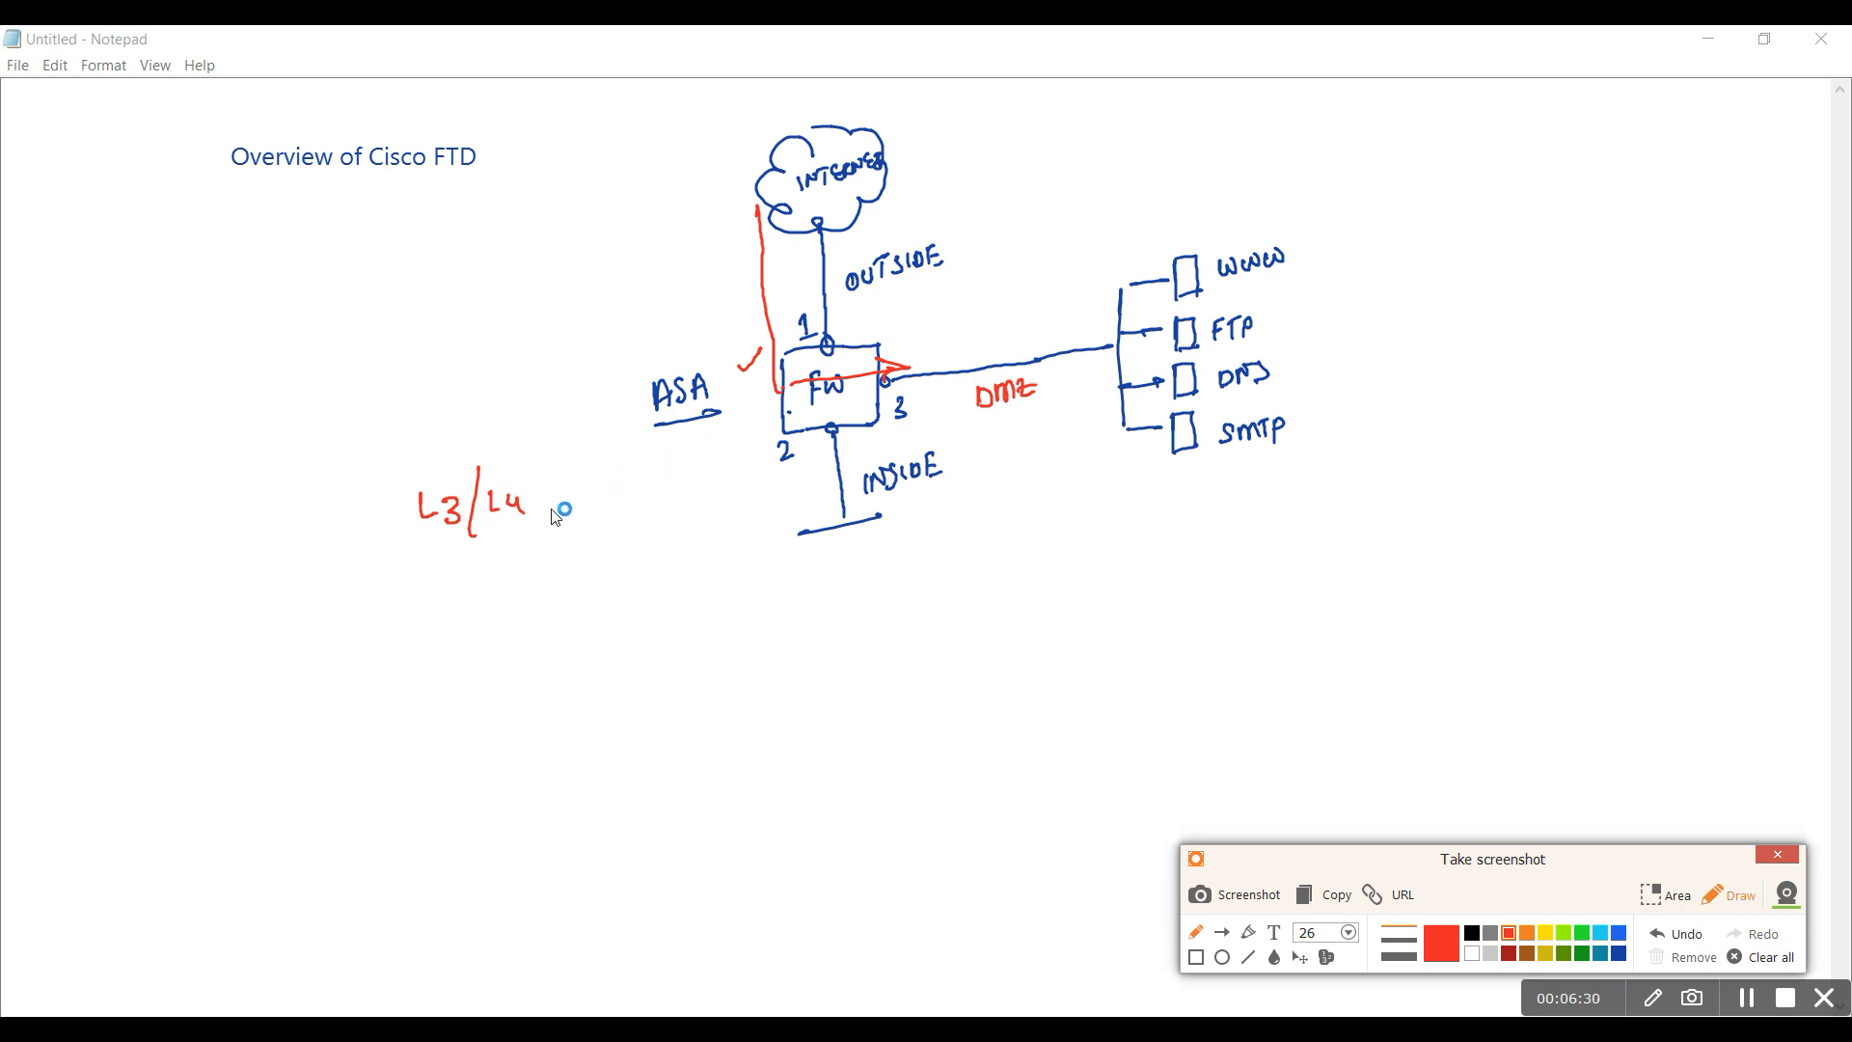
Underline L3 and L4 in red and note IP and PORT numbers beneath them
drag(416, 528, 467, 529)
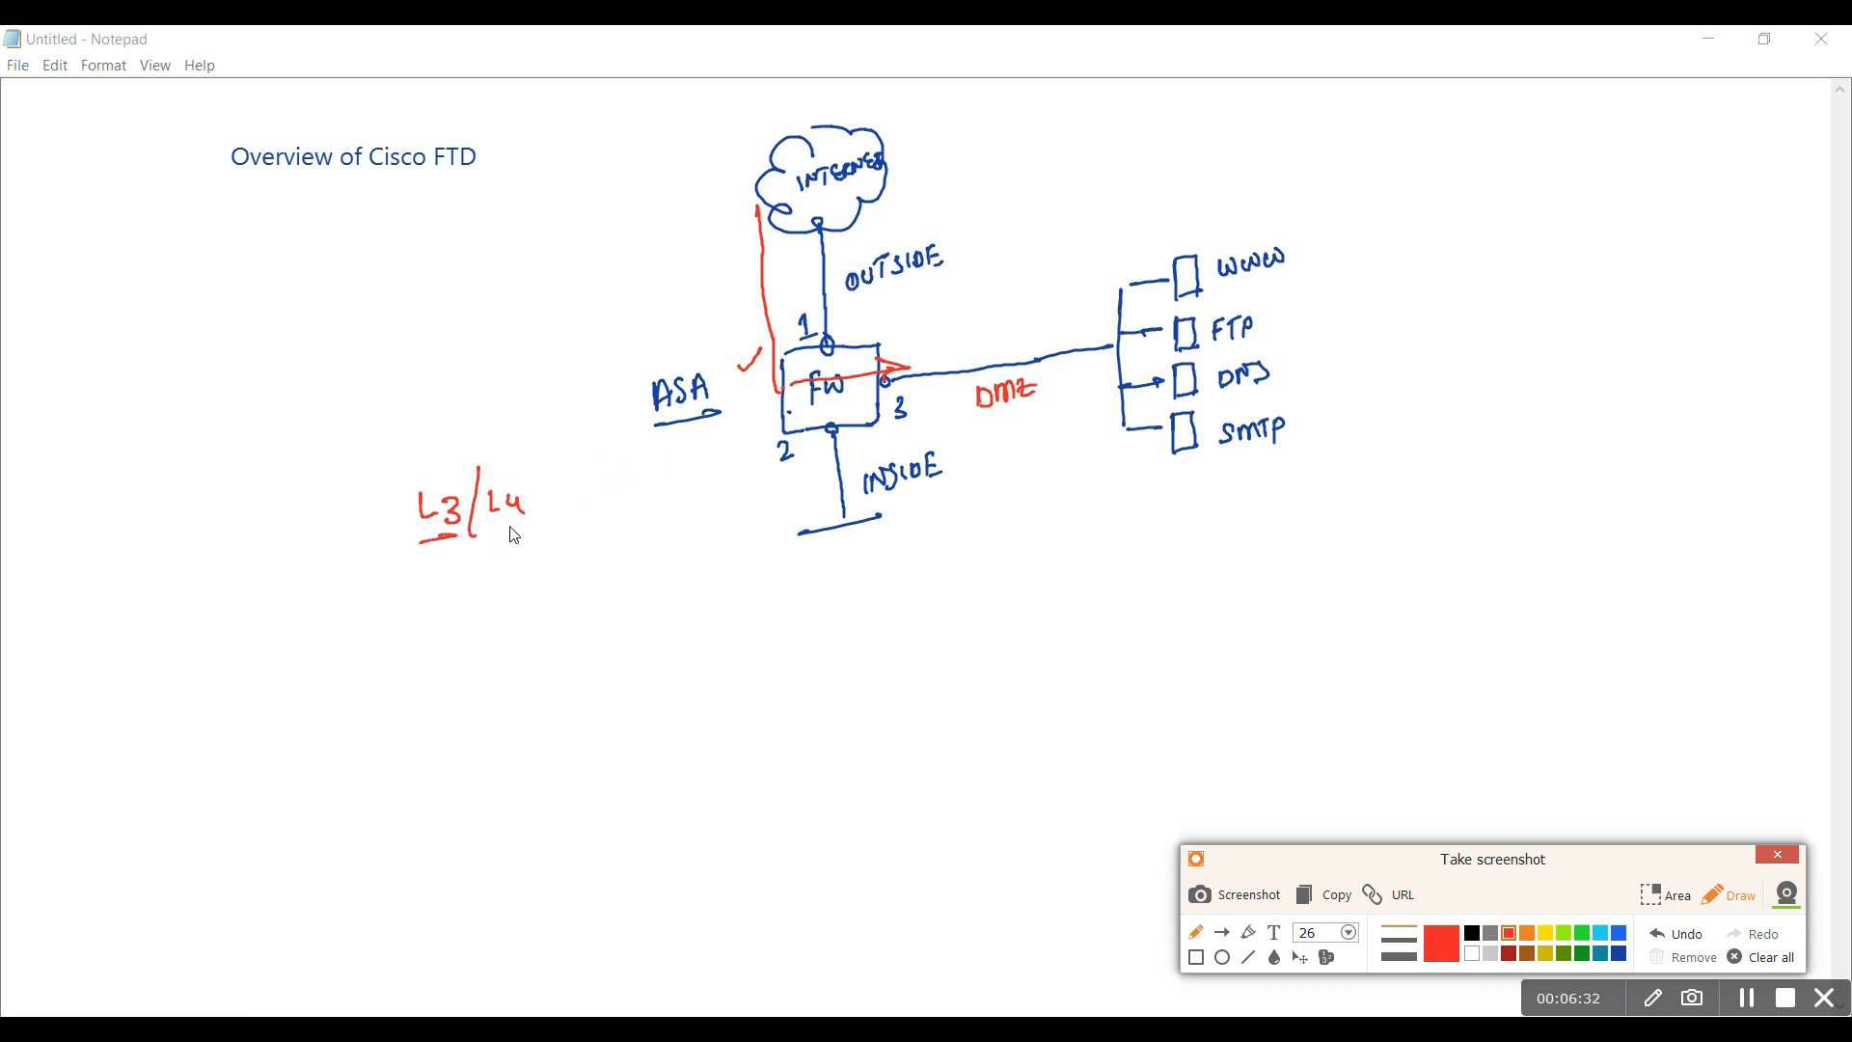
drag(467, 529, 514, 528)
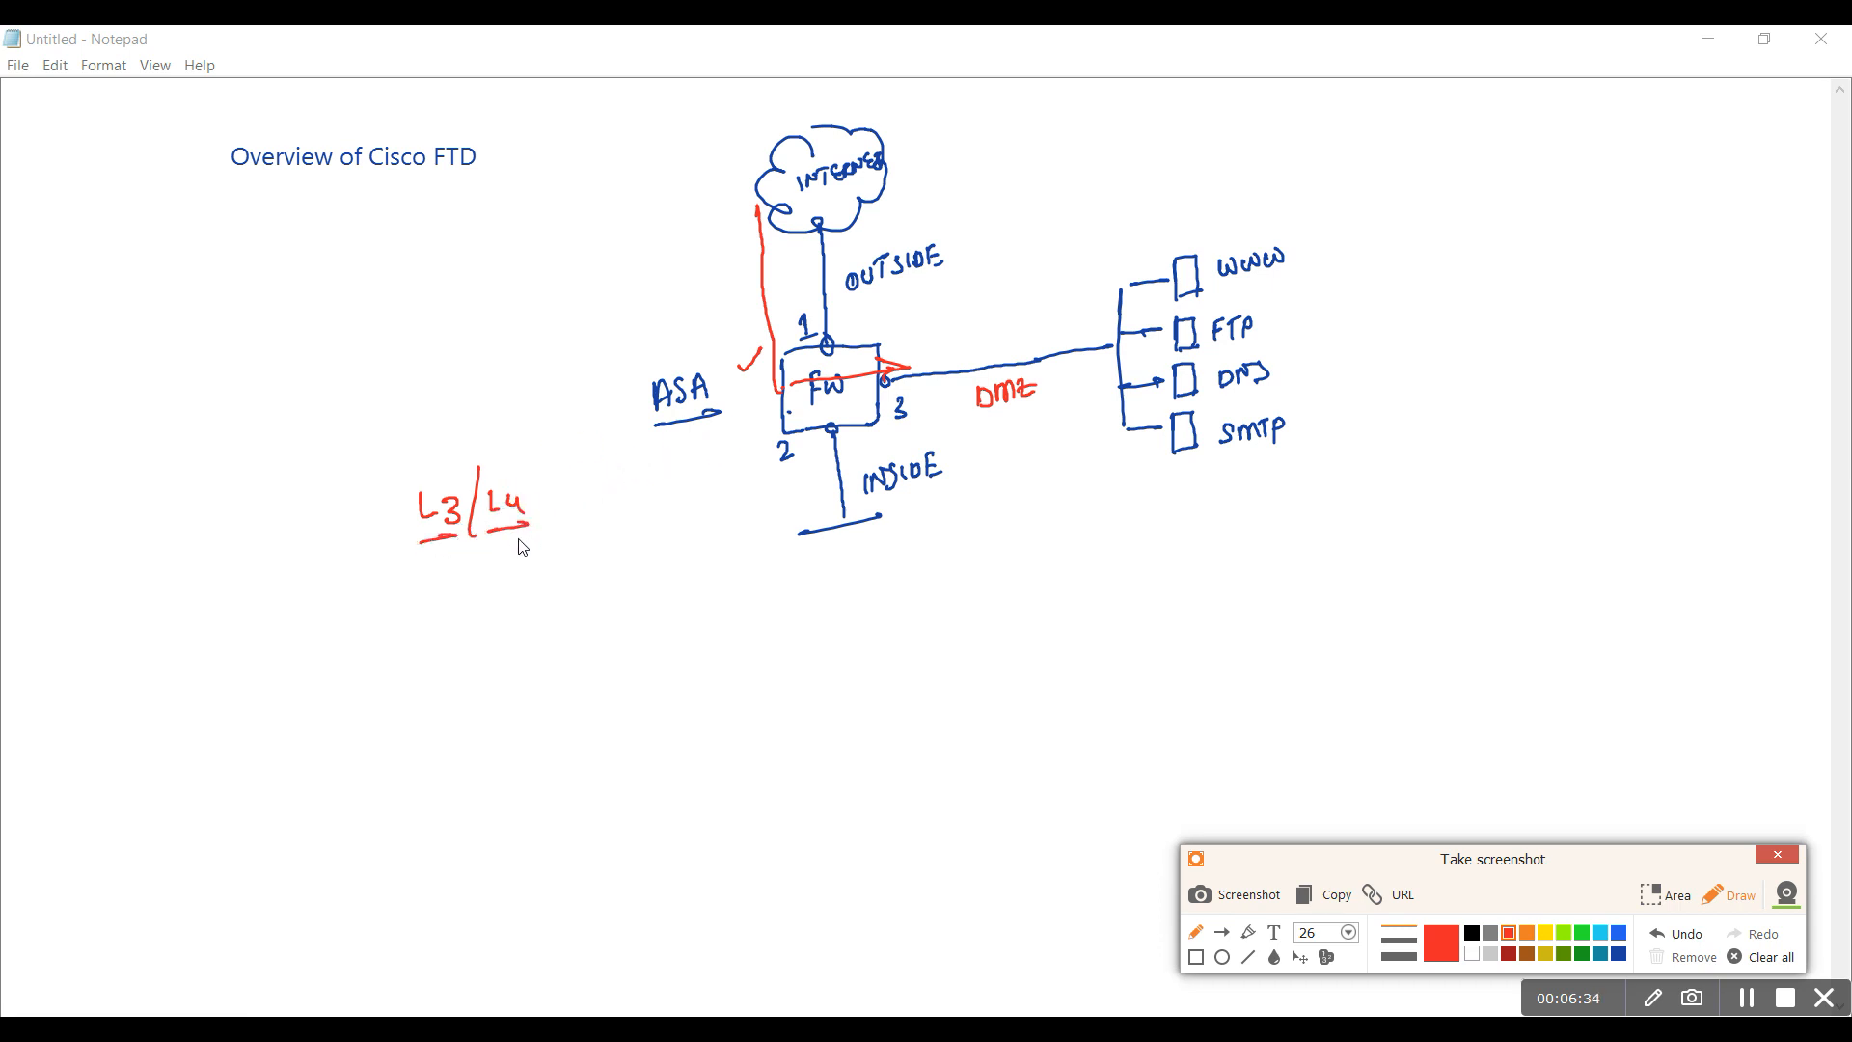
mouse_move(361, 598)
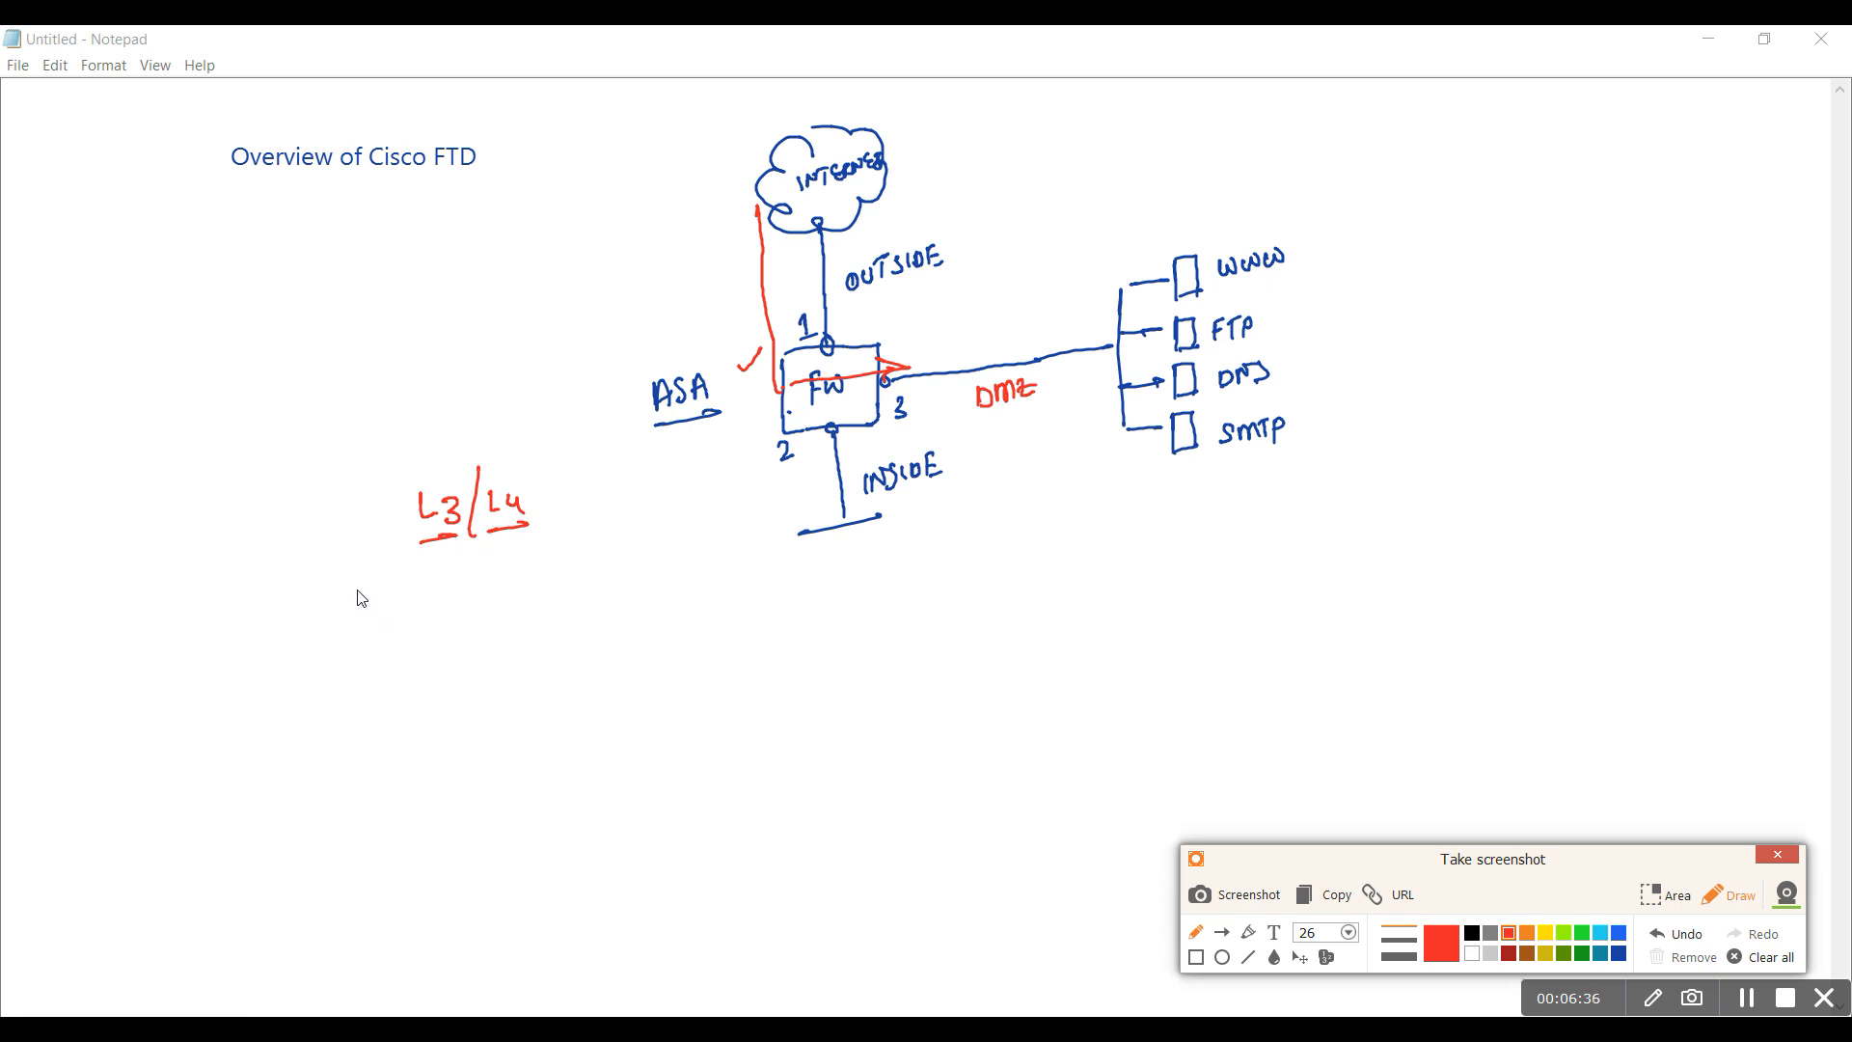
drag(355, 585, 380, 608)
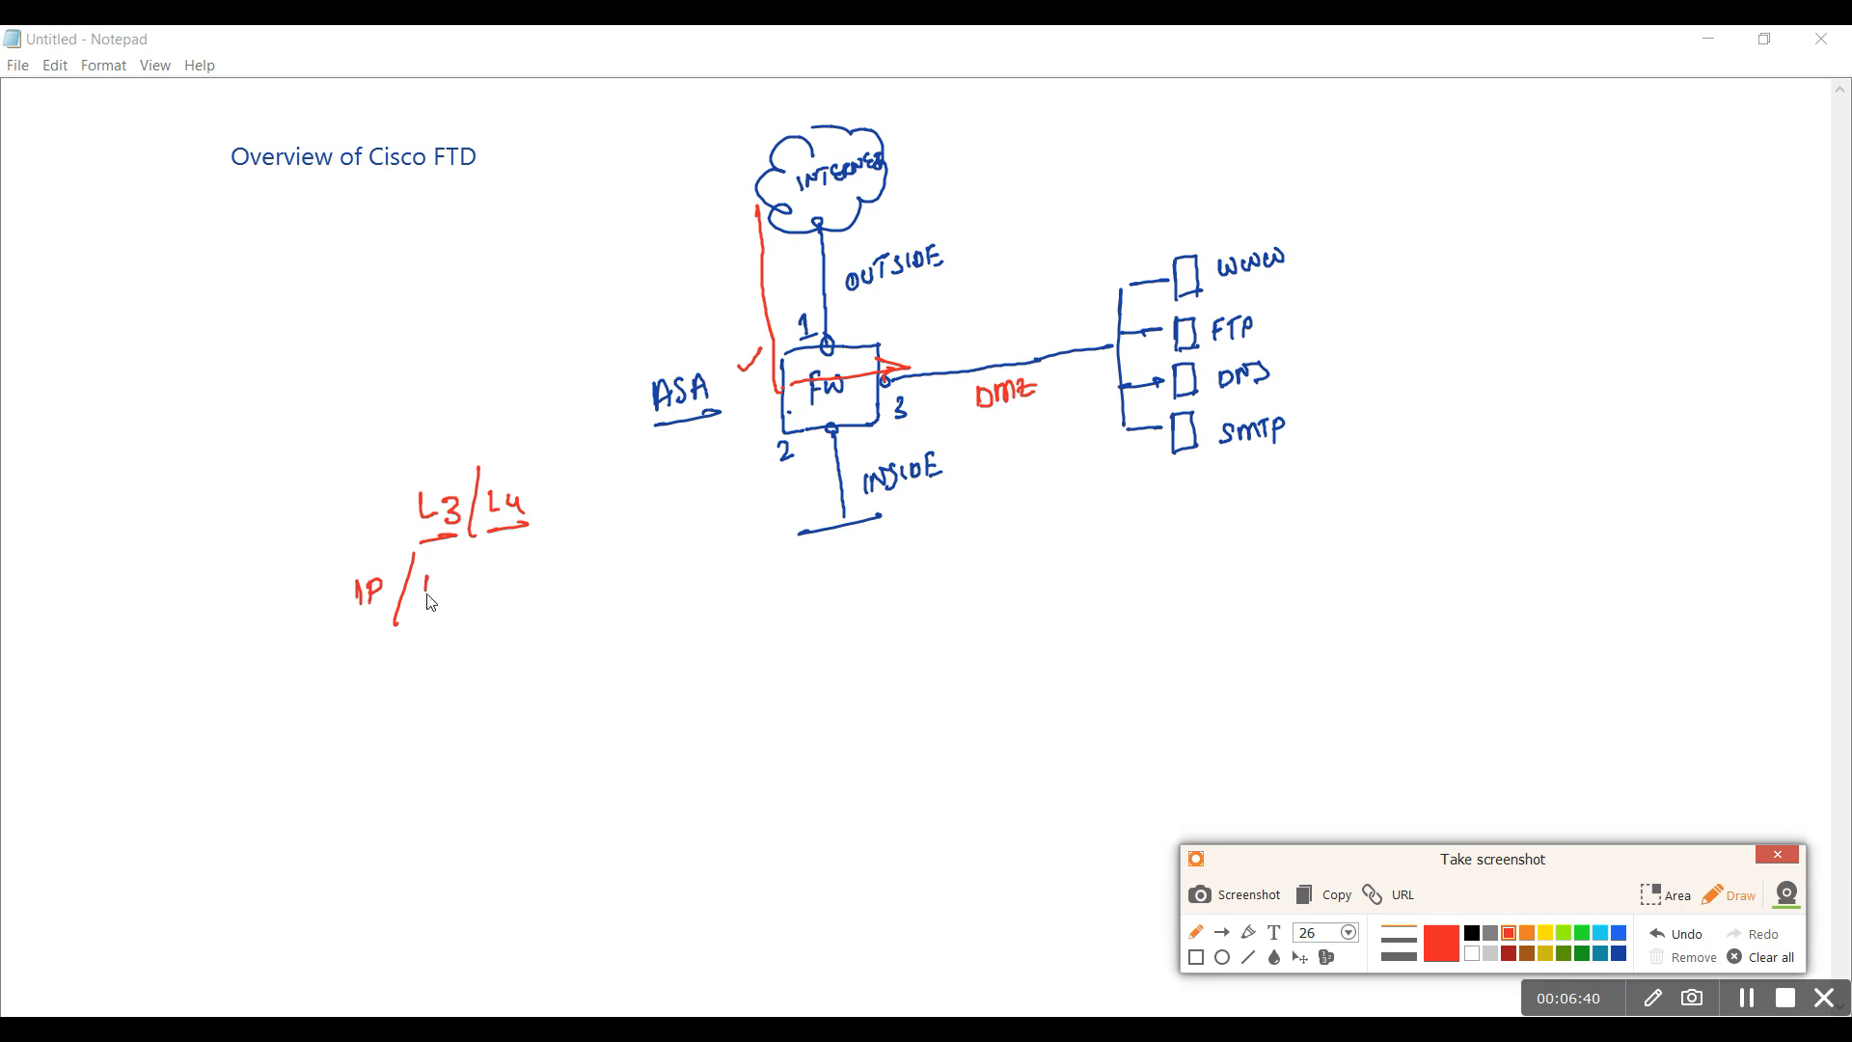
drag(424, 585, 485, 573)
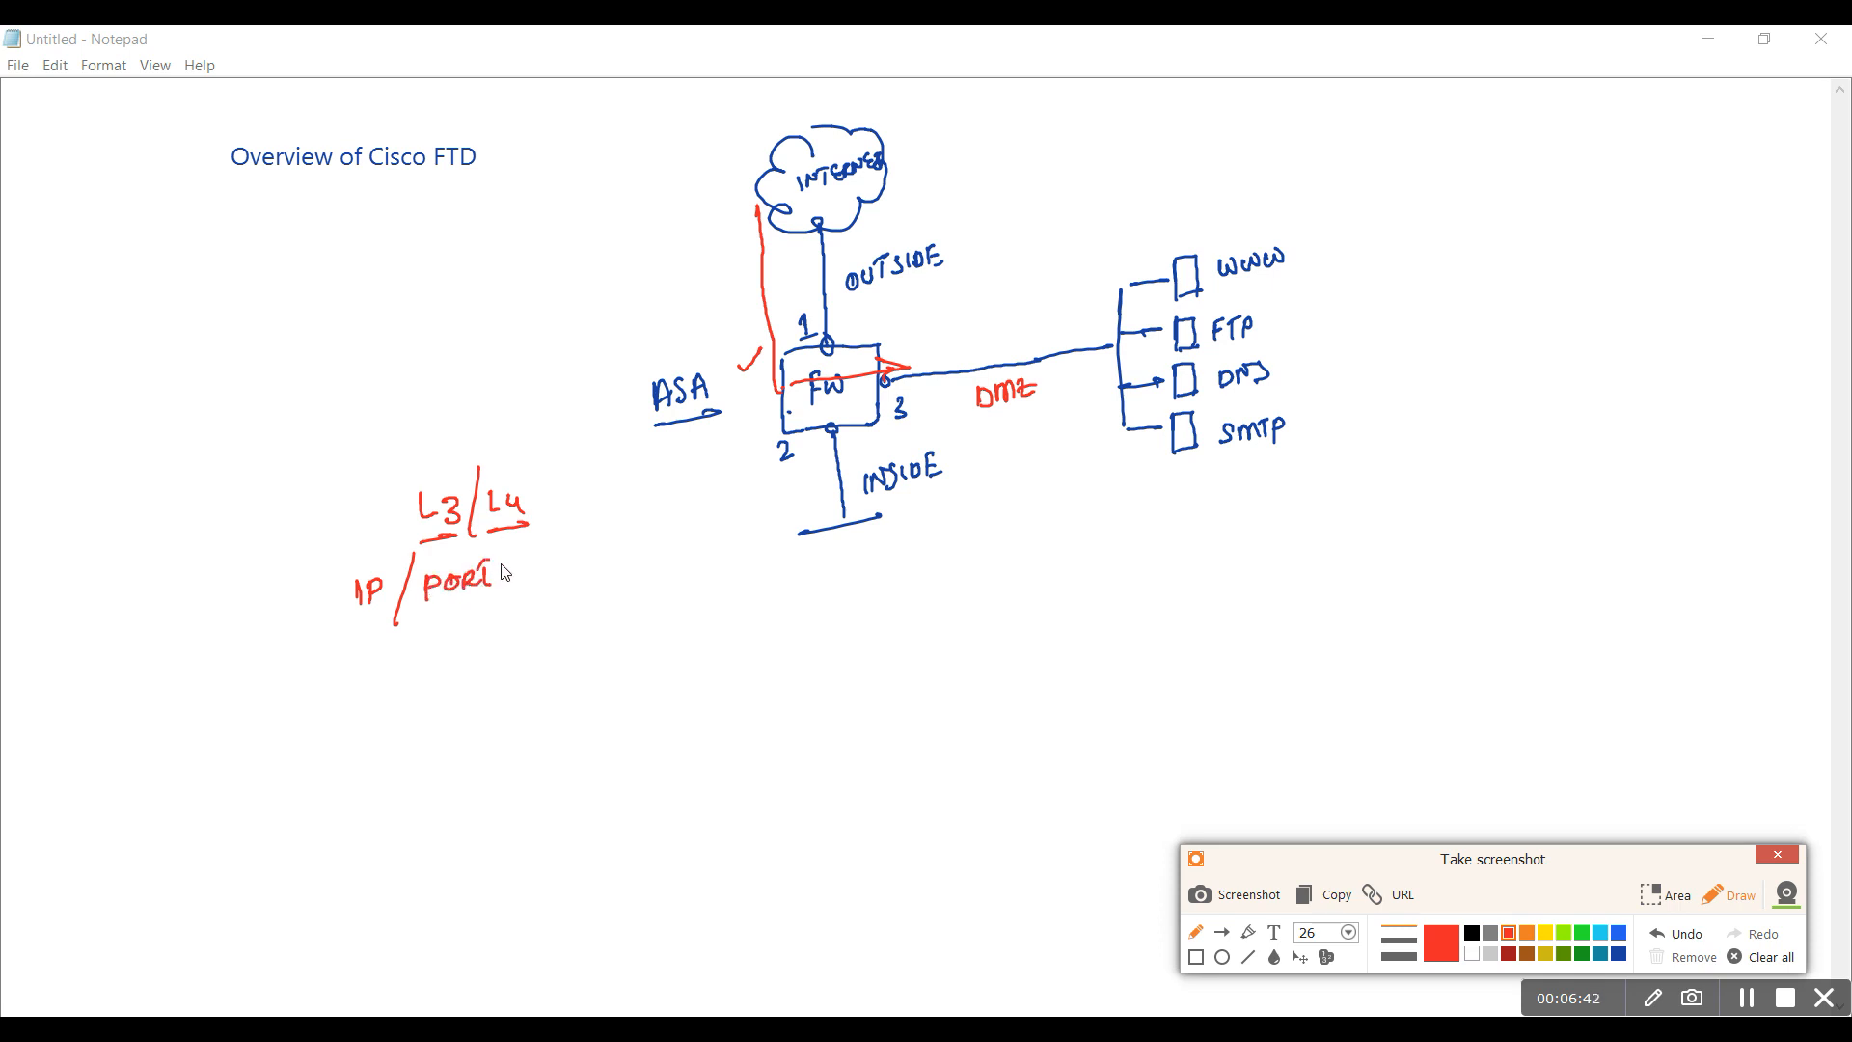
drag(461, 607, 490, 619)
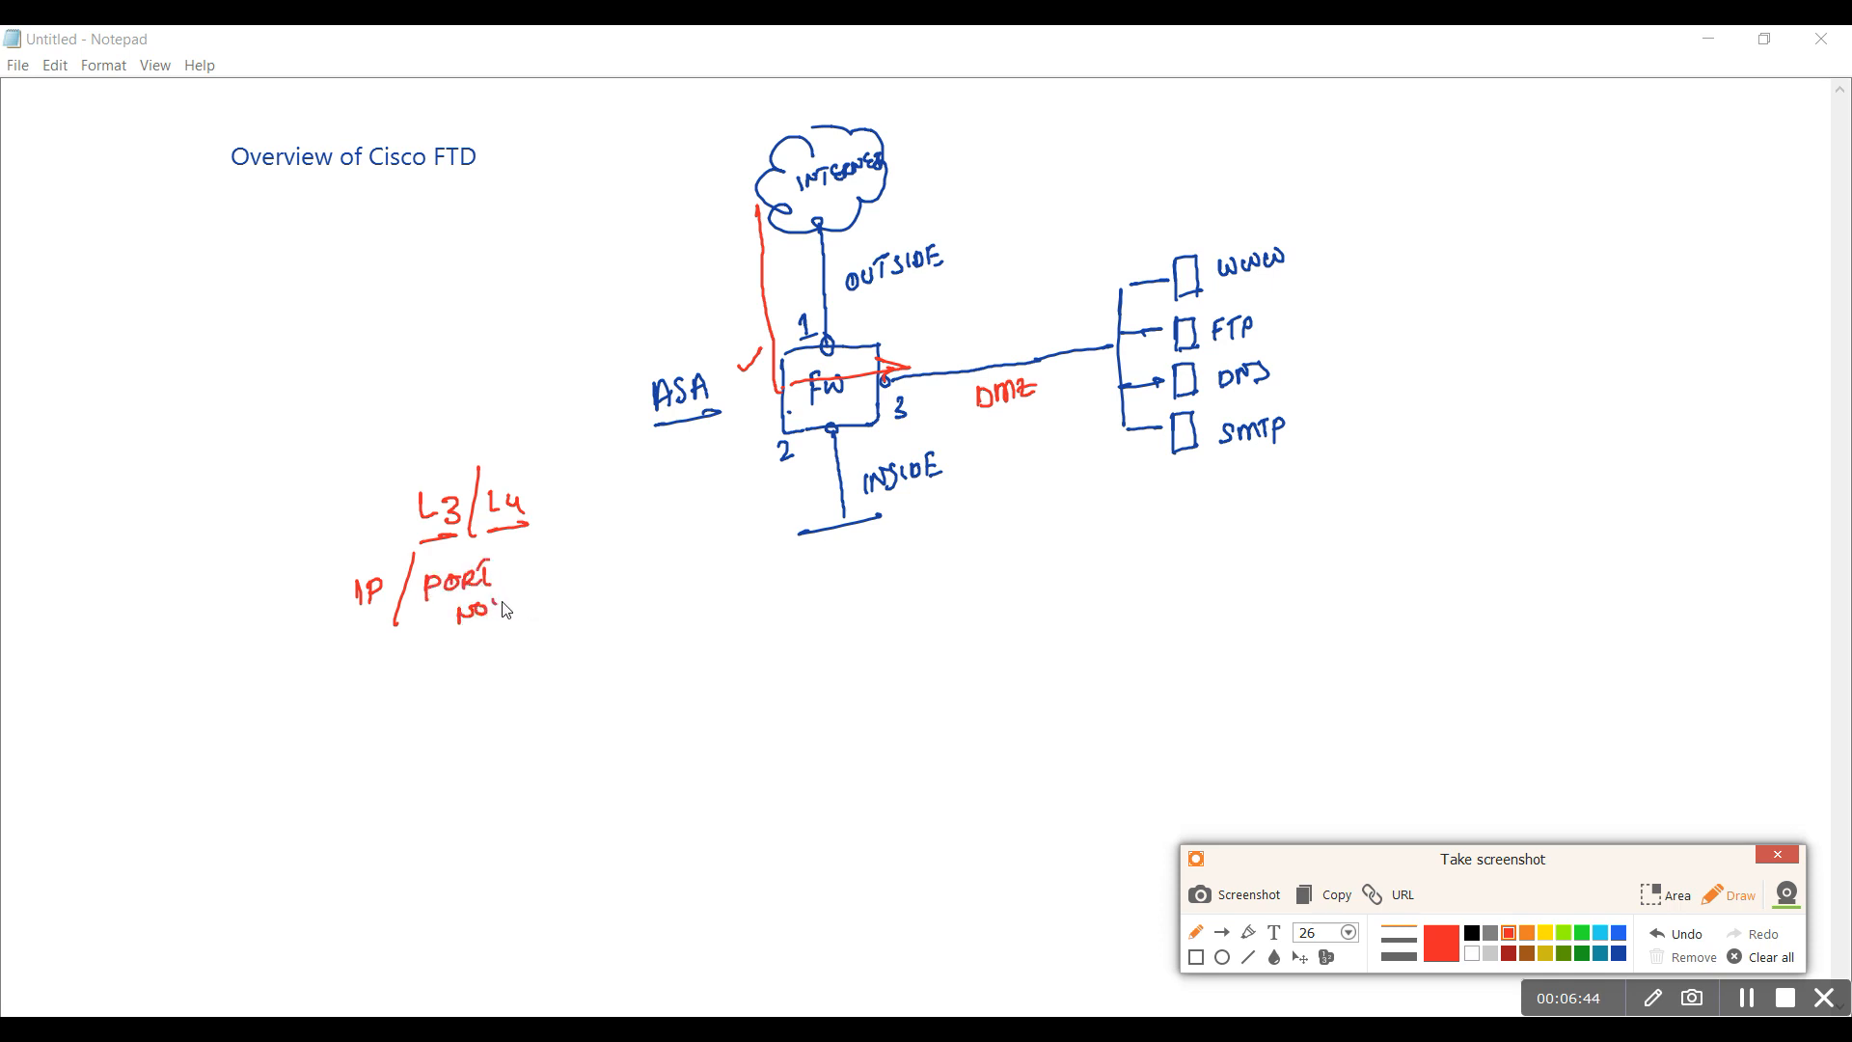
drag(444, 645, 502, 644)
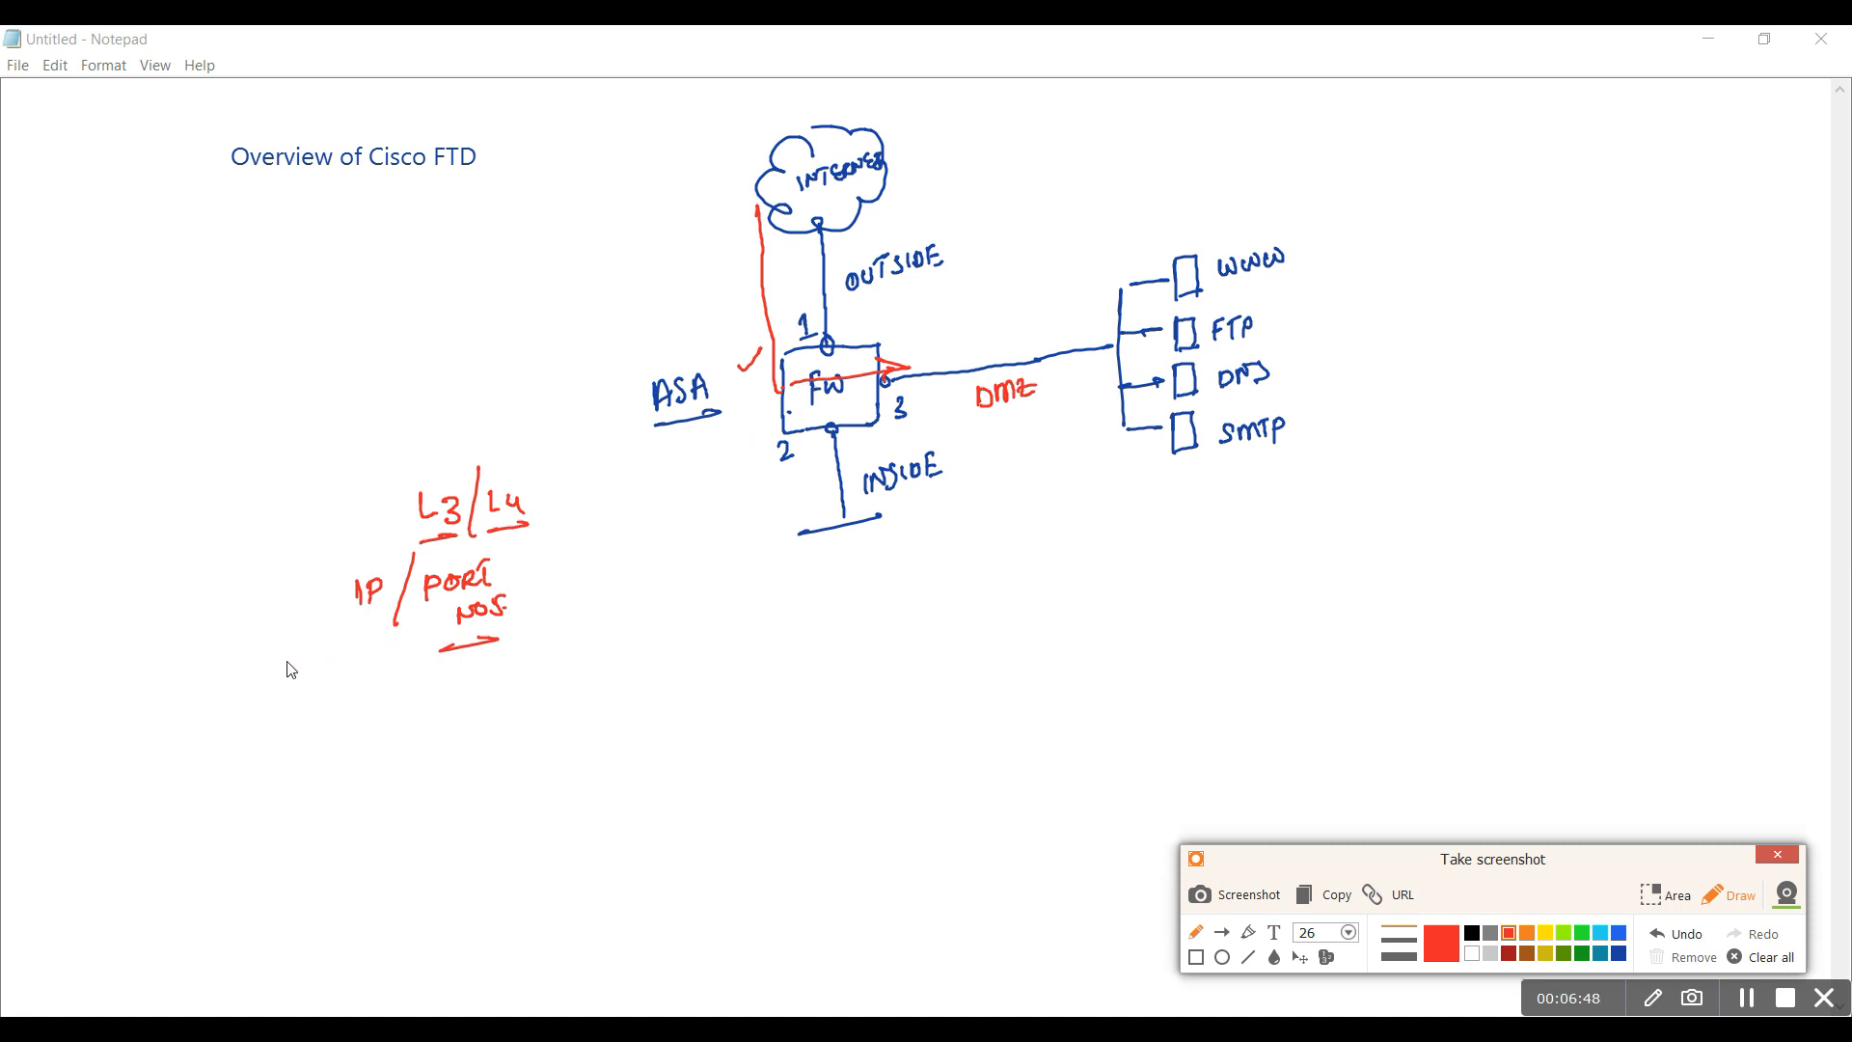
Write sample addresses x.x.x.x and 4.4.4.4, ports 1204 and 80, with an arrow toward the WWW server
drag(263, 652, 278, 673)
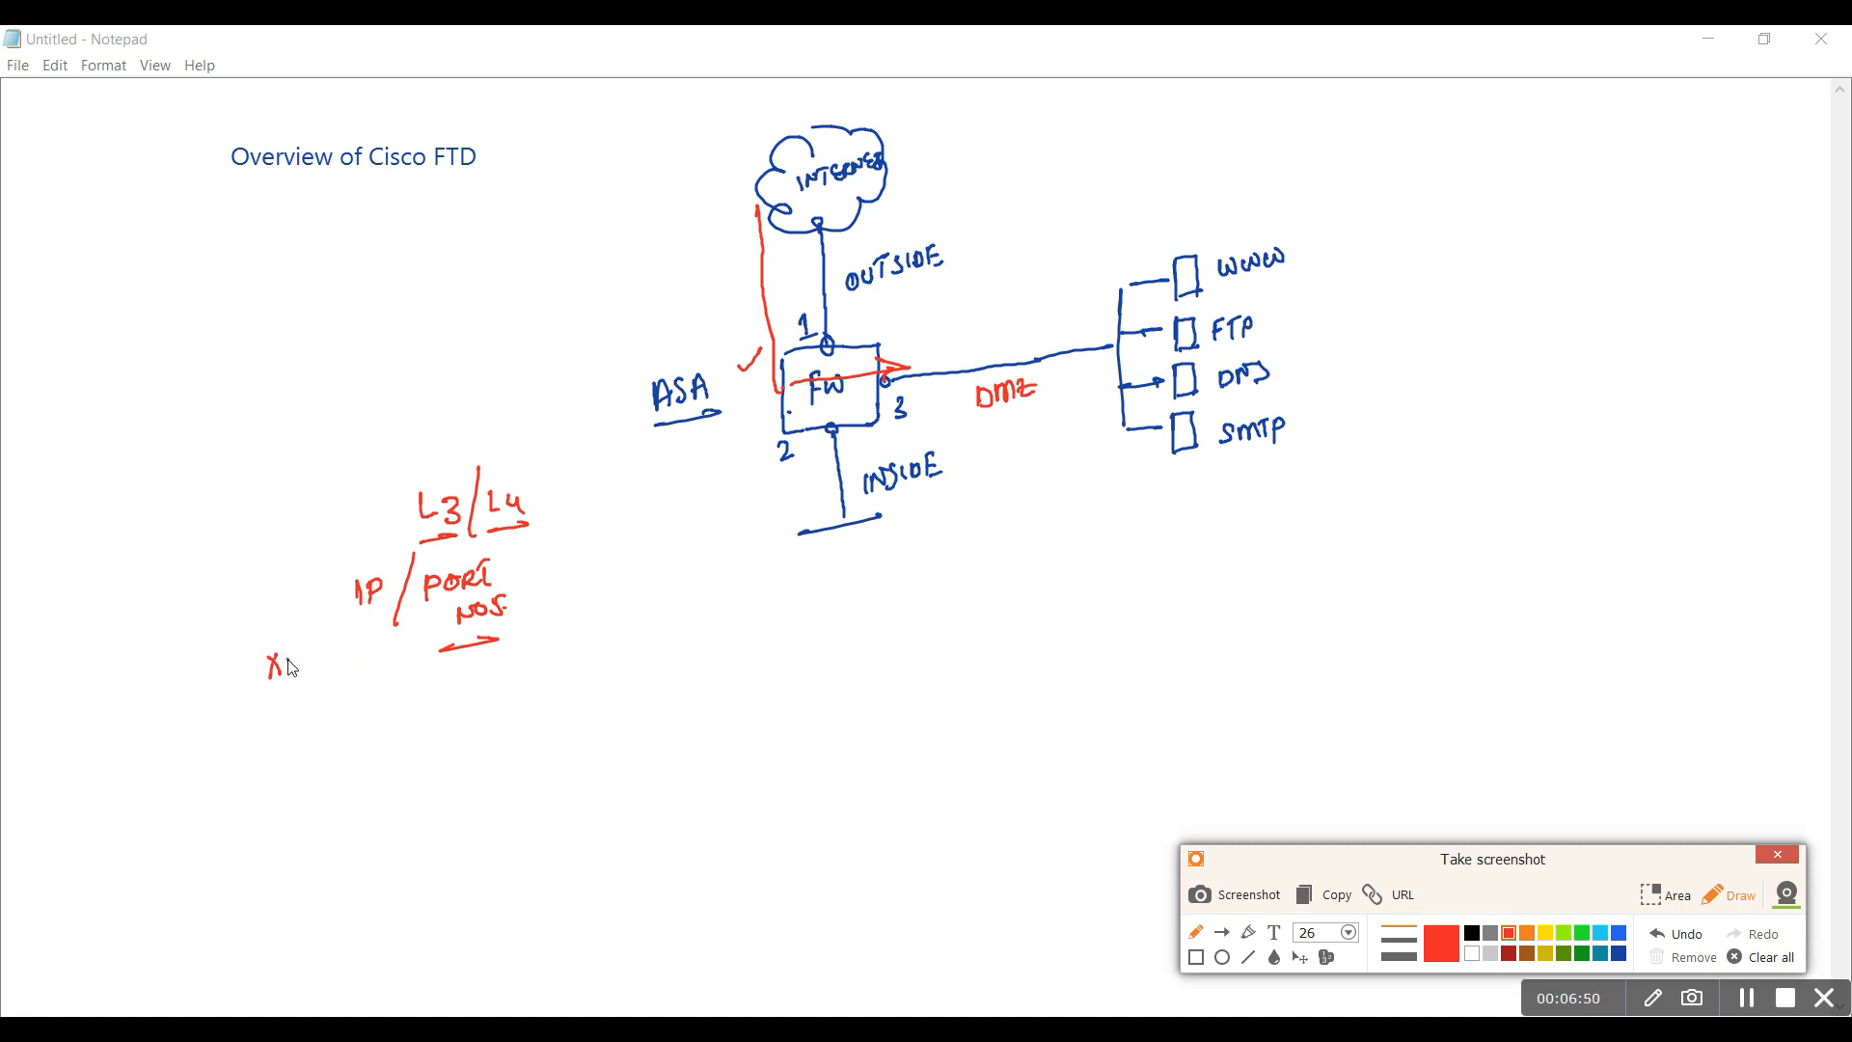
drag(272, 656, 355, 656)
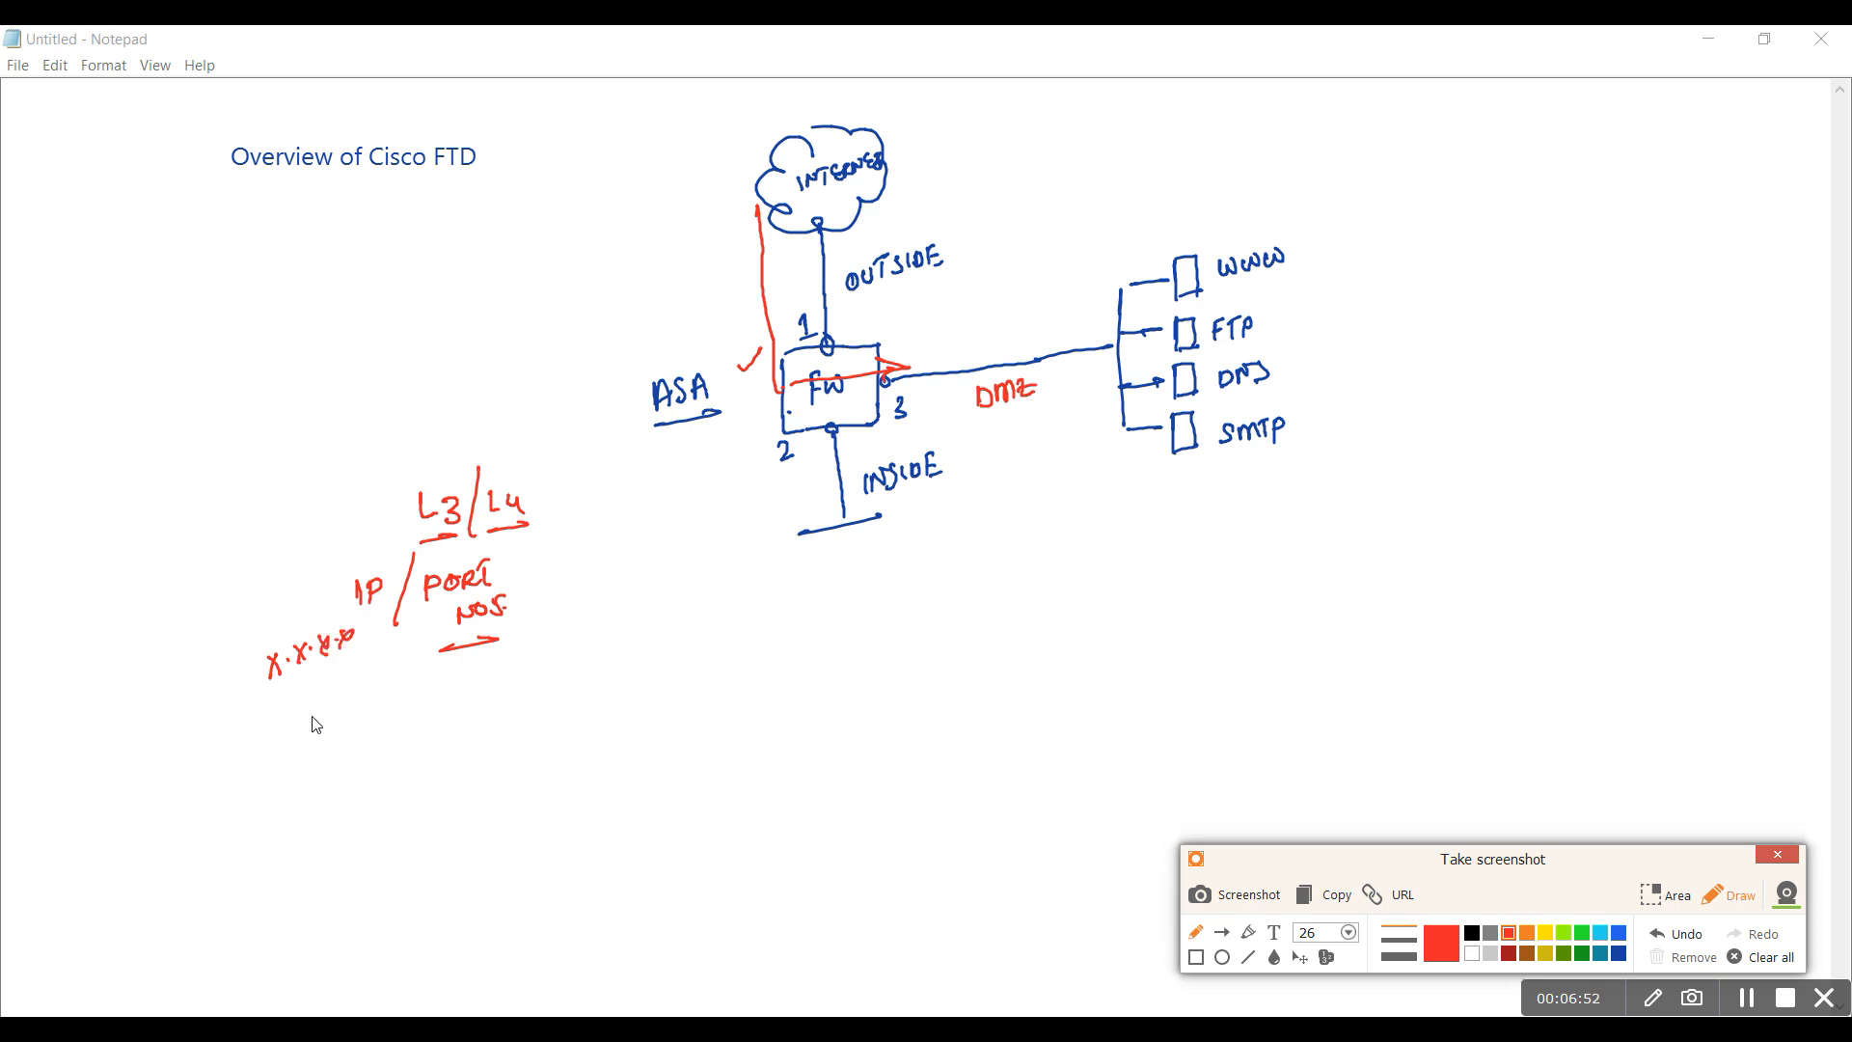
drag(278, 708, 349, 703)
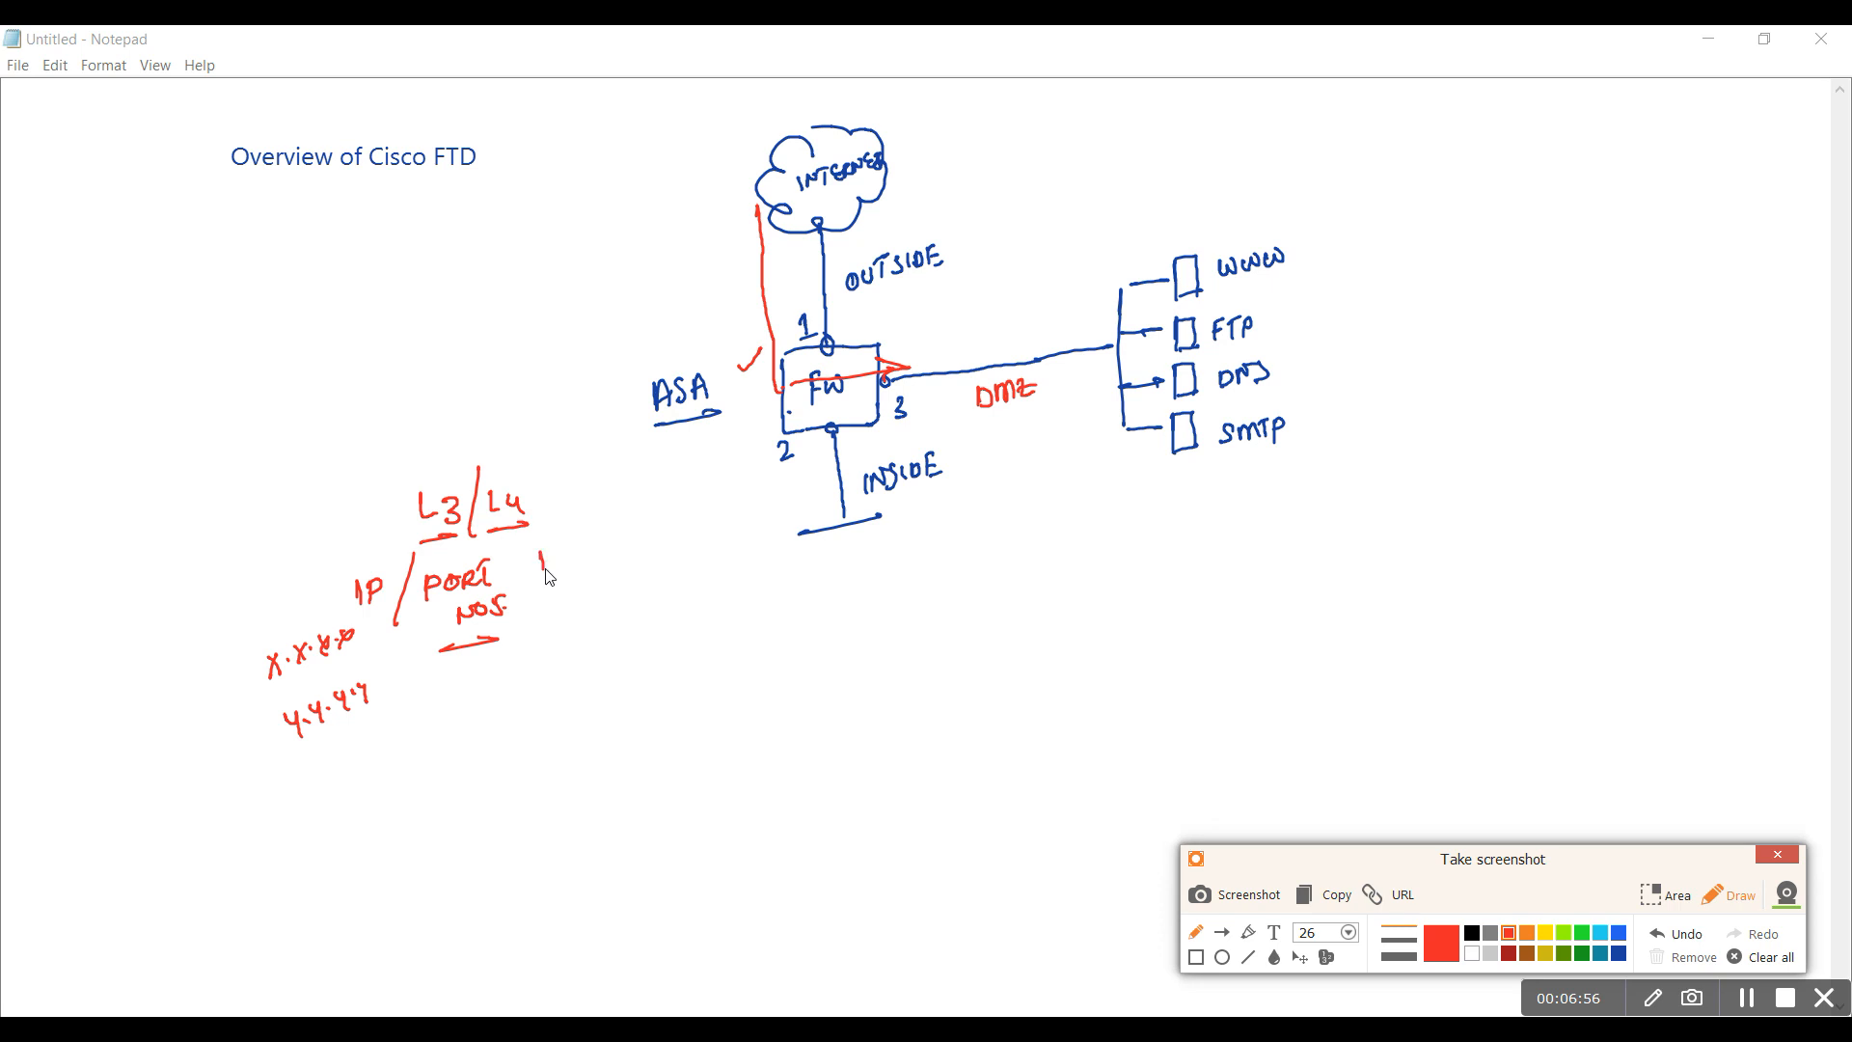
drag(538, 567, 591, 555)
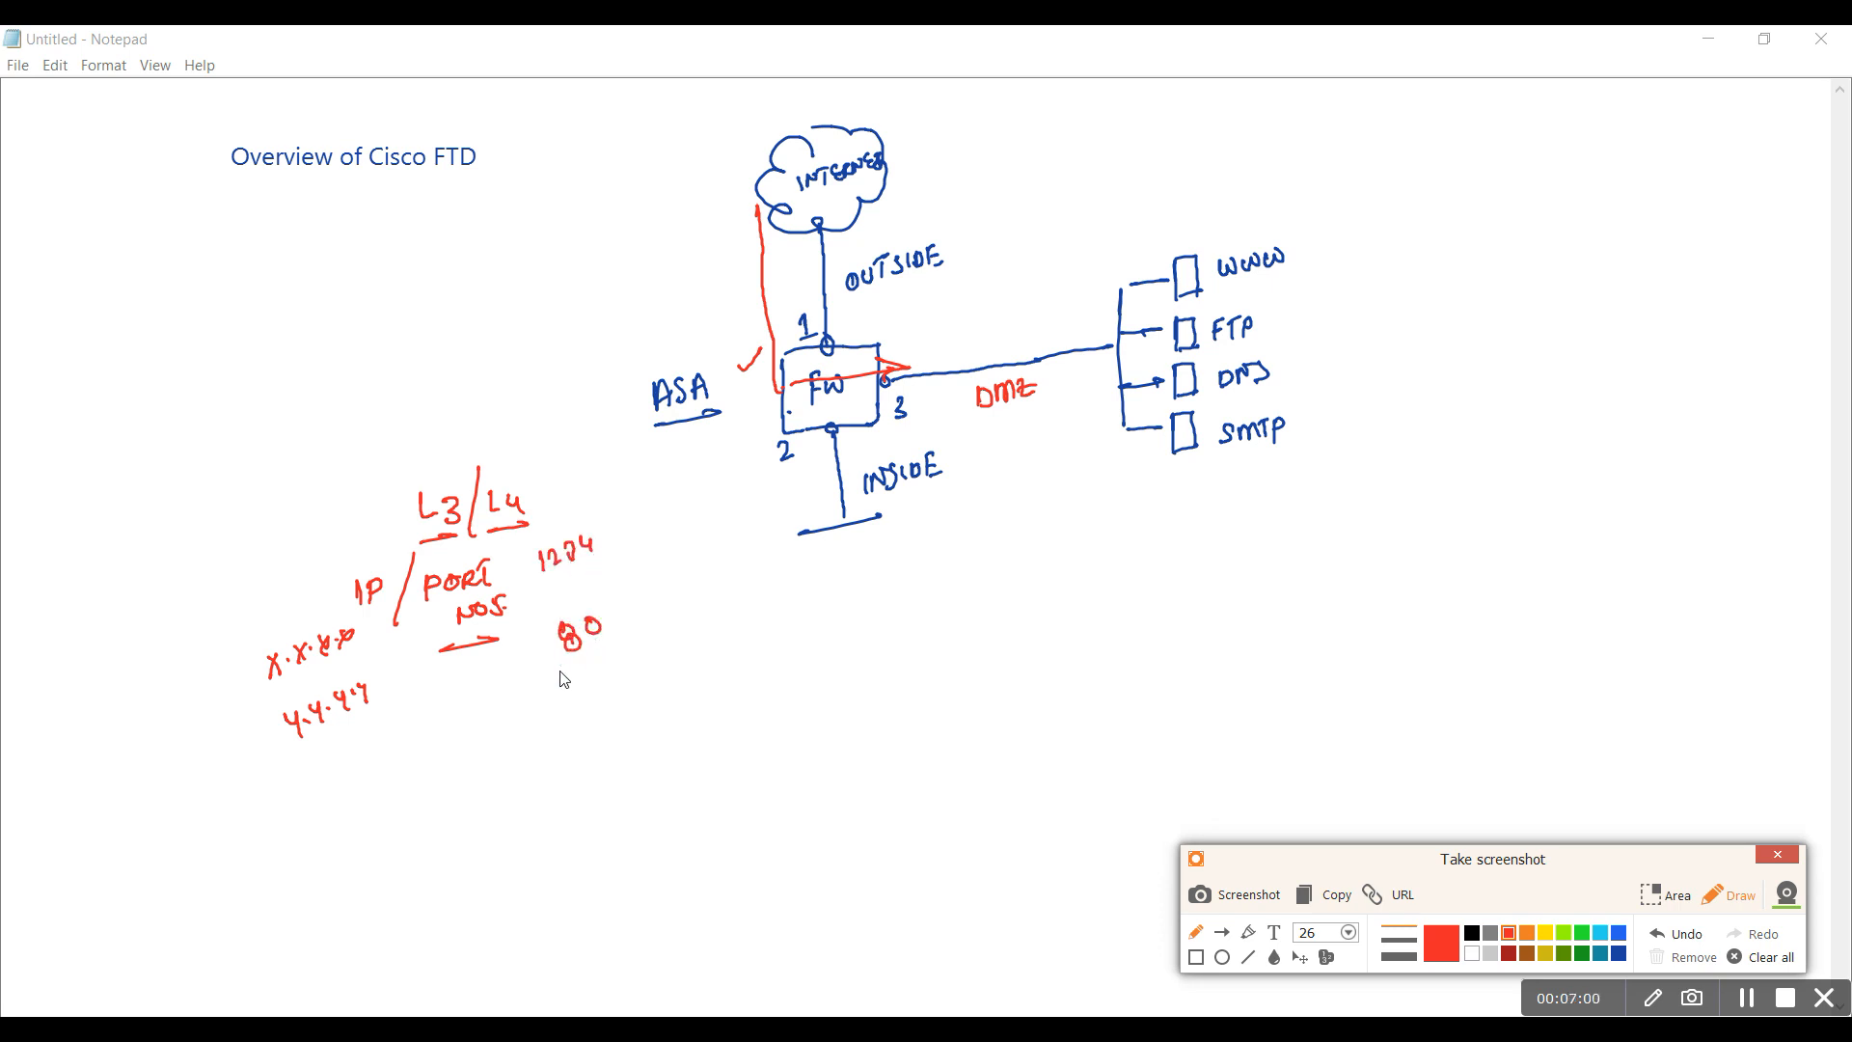
drag(565, 662, 612, 660)
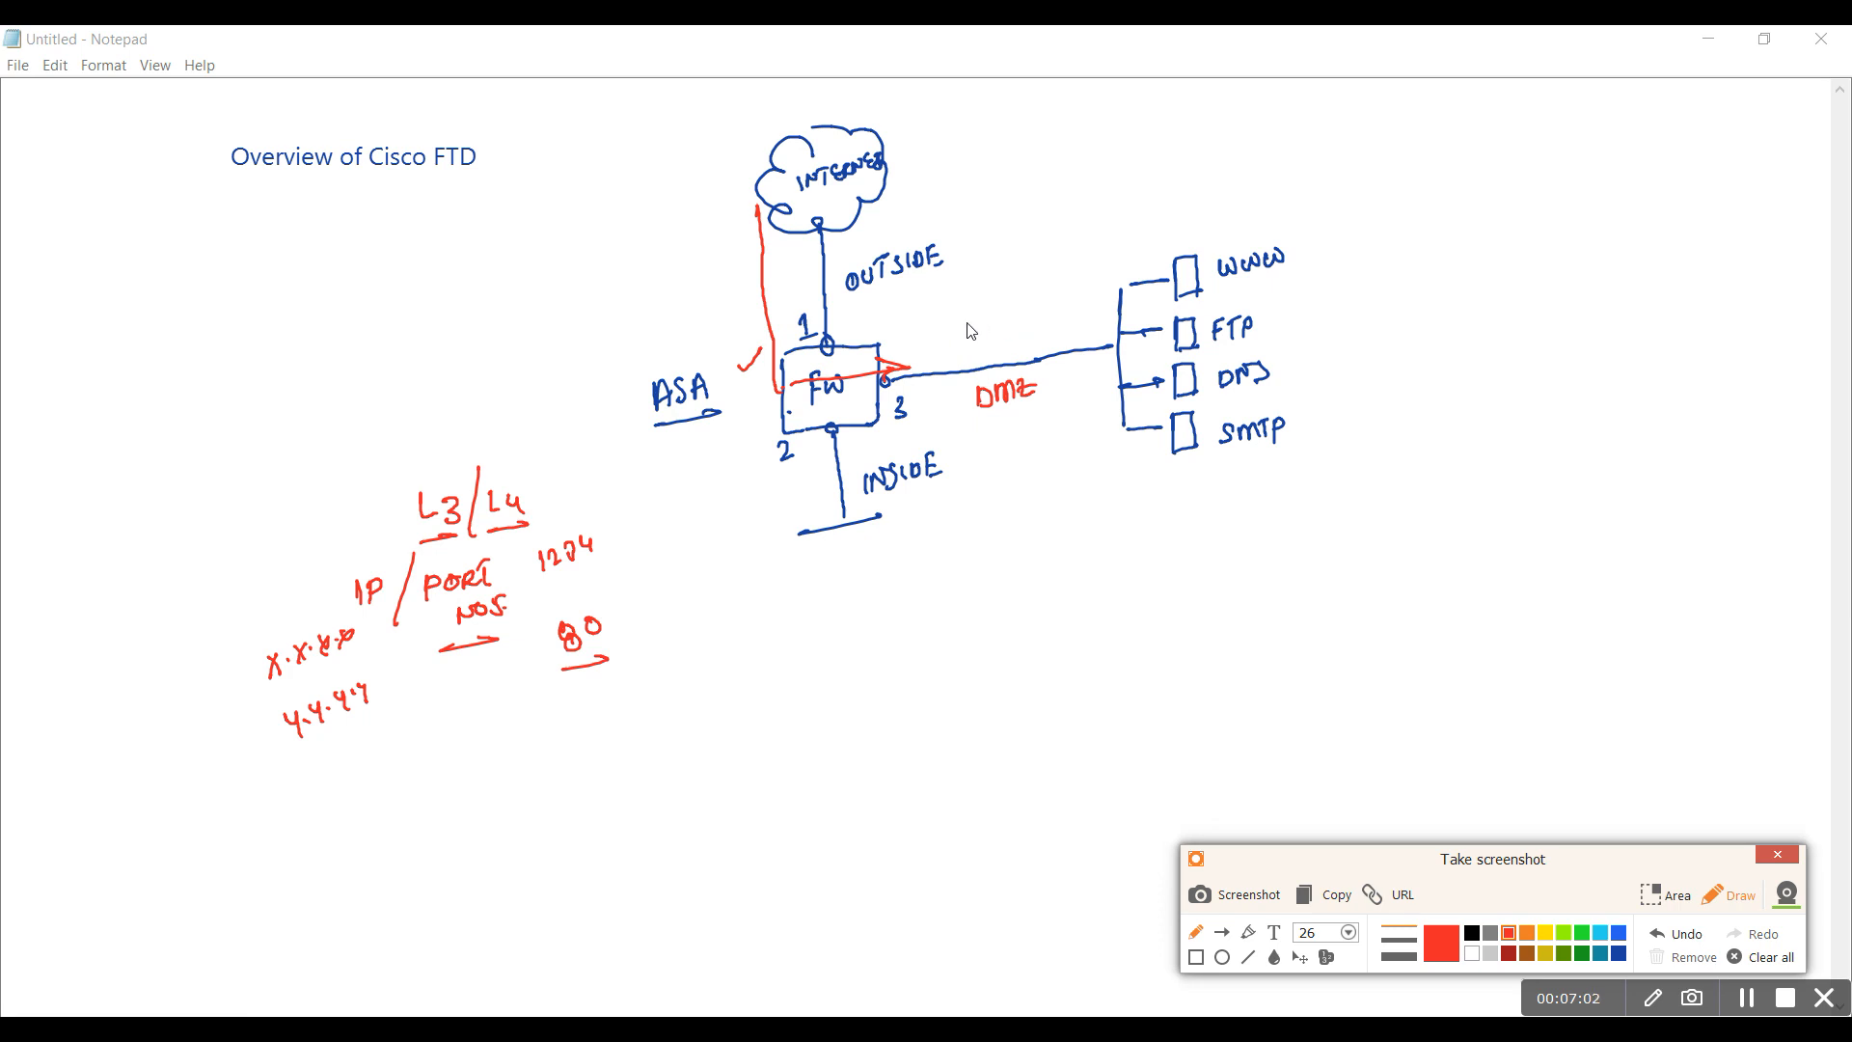
drag(968, 318, 1063, 290)
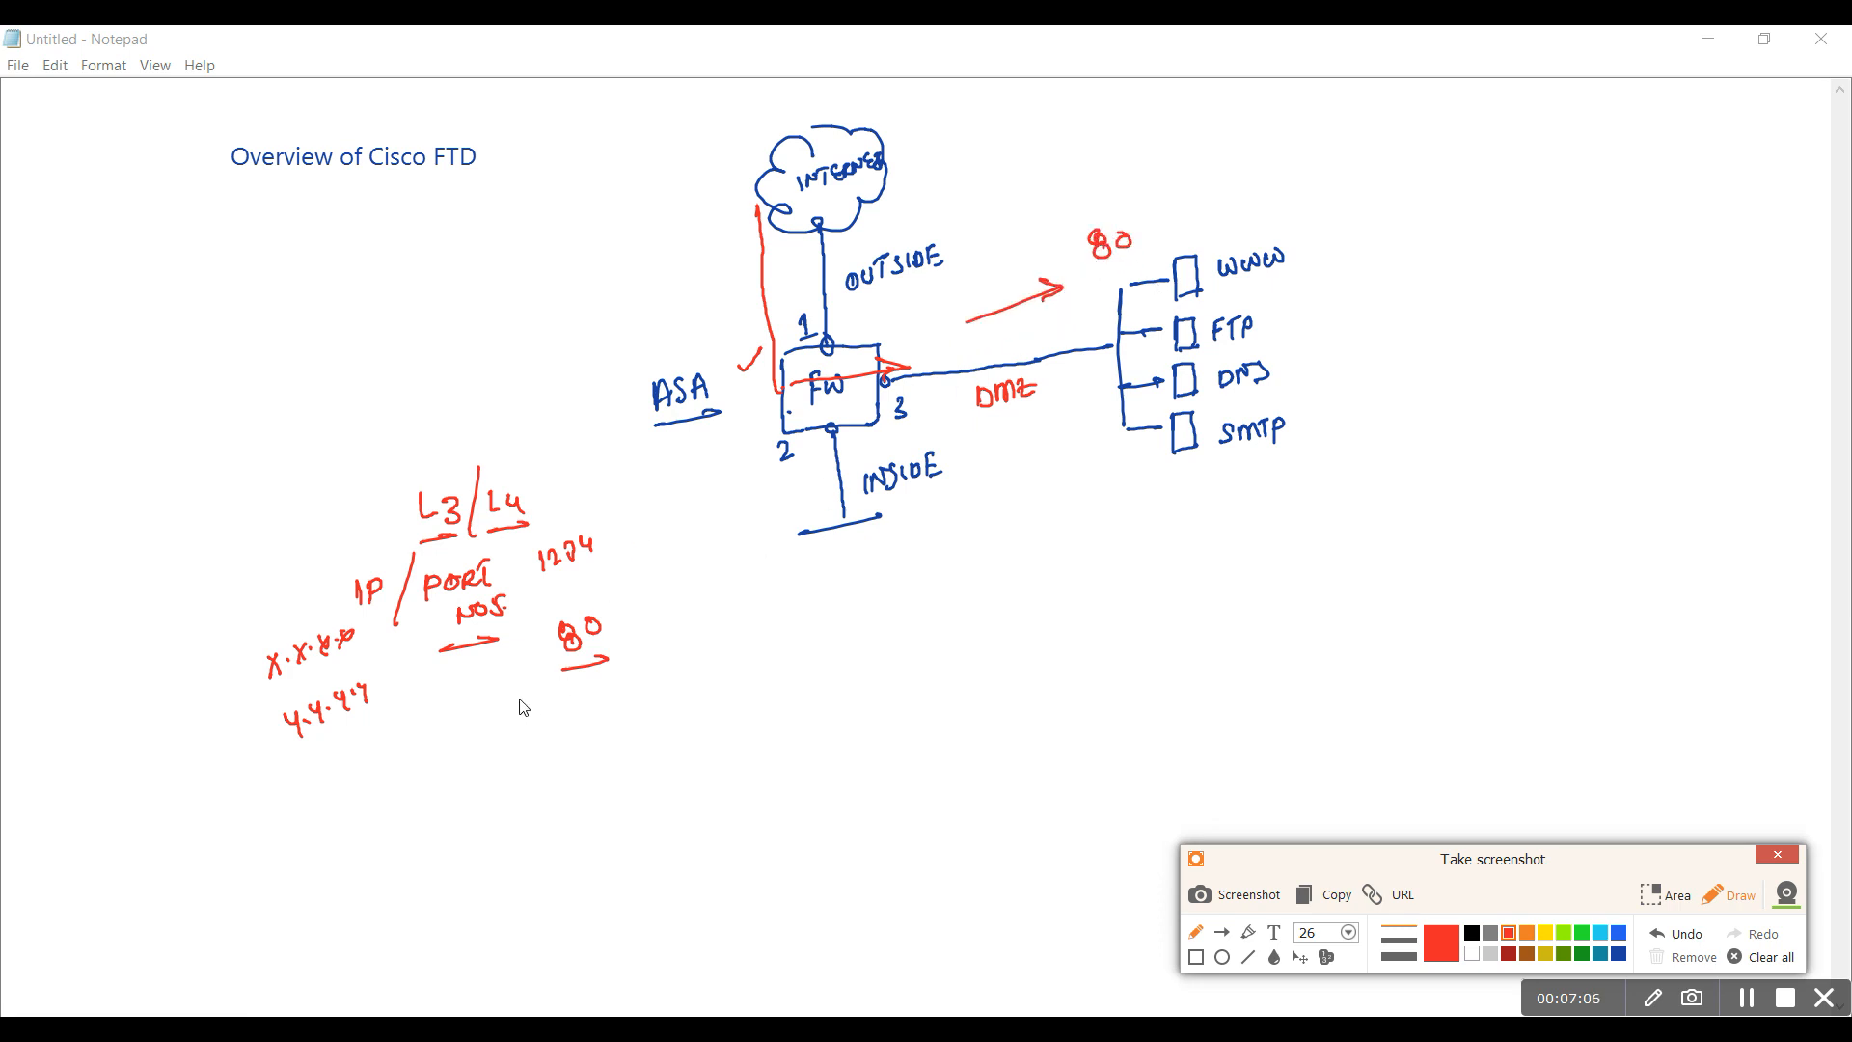
Add a tick and write 'Allowed!' with an underline arrow below the port notes
drag(450, 708, 484, 728)
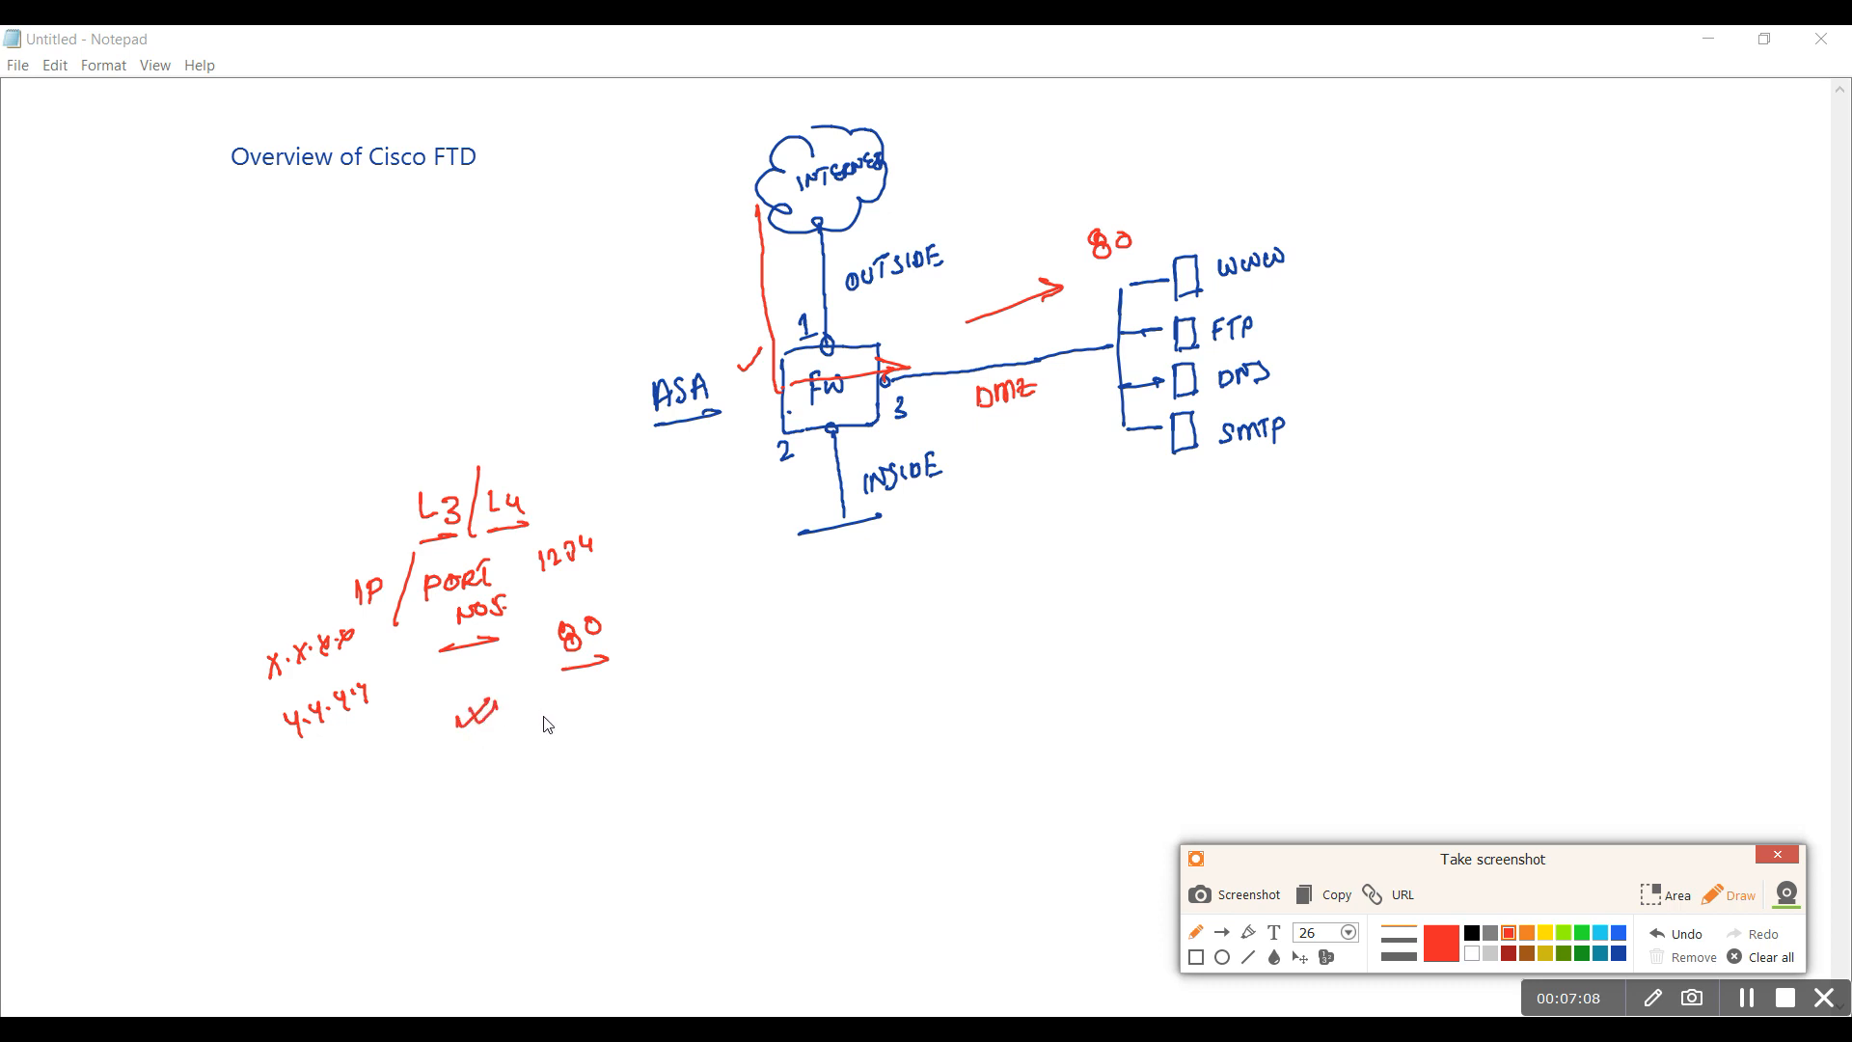
drag(434, 780, 490, 767)
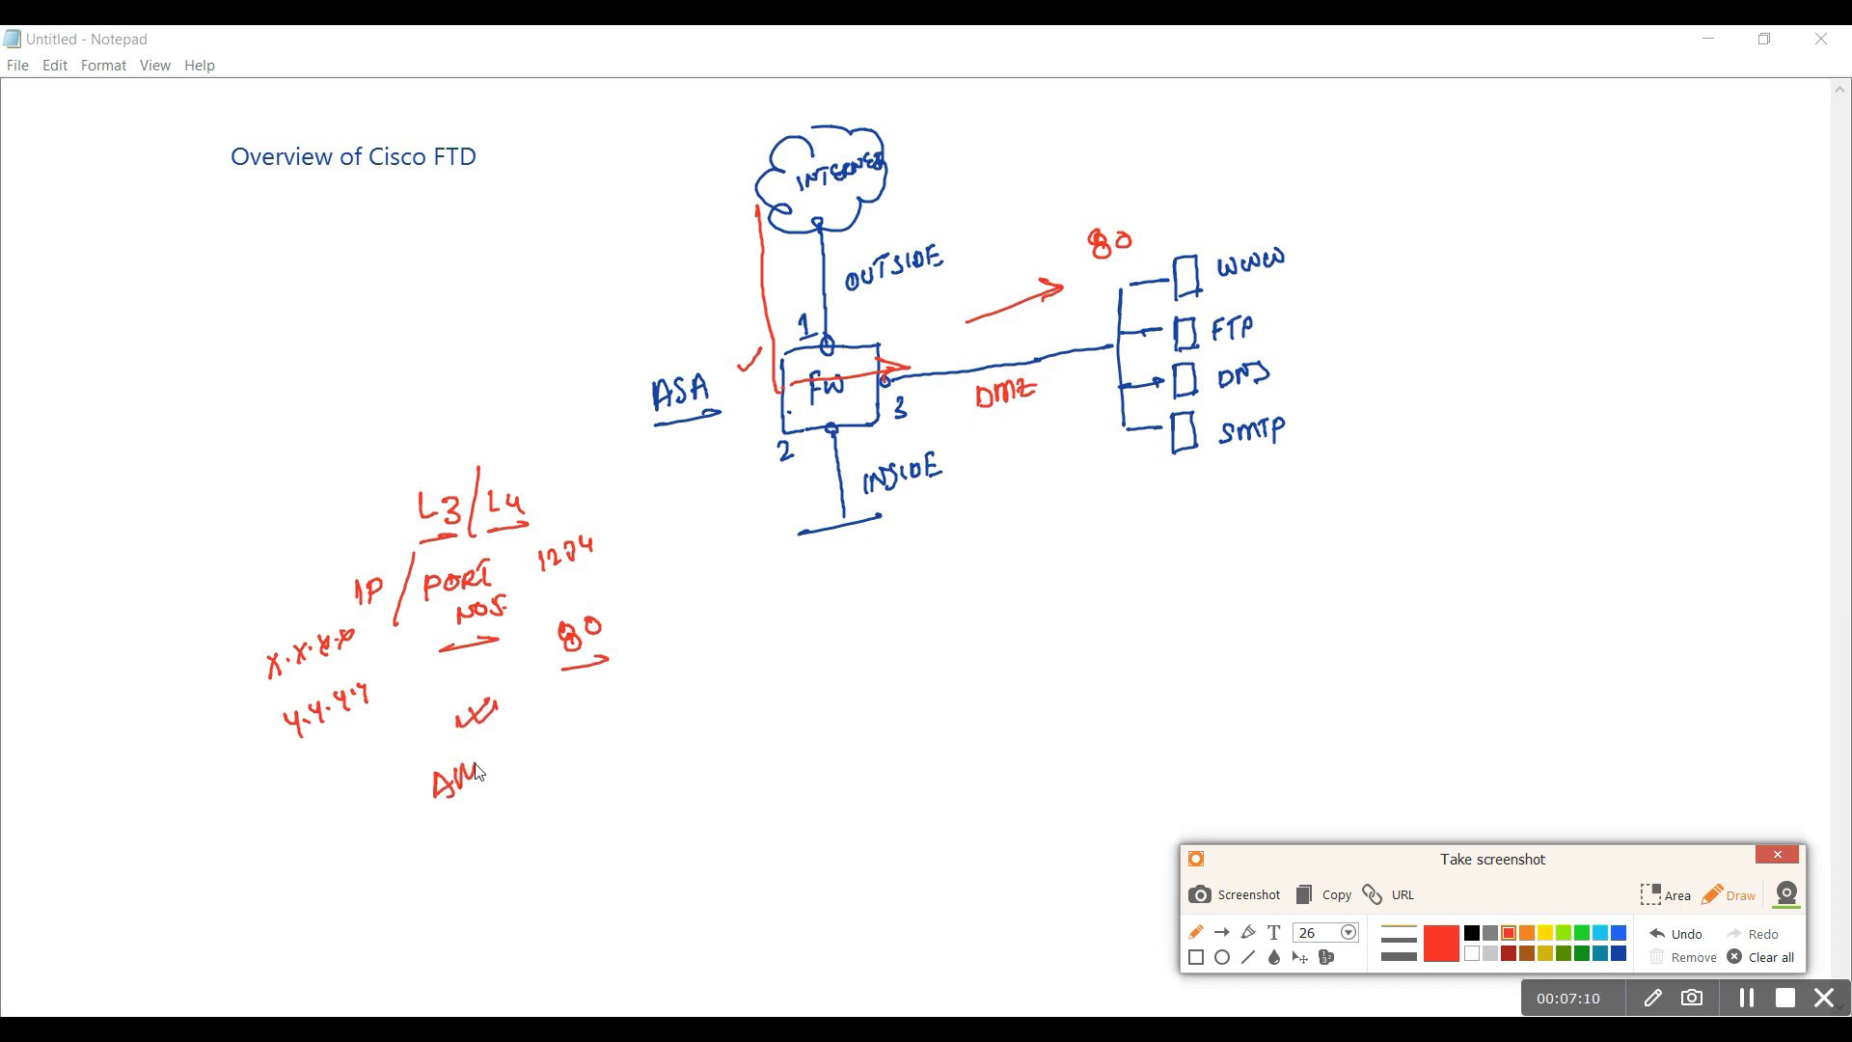
drag(430, 779, 544, 762)
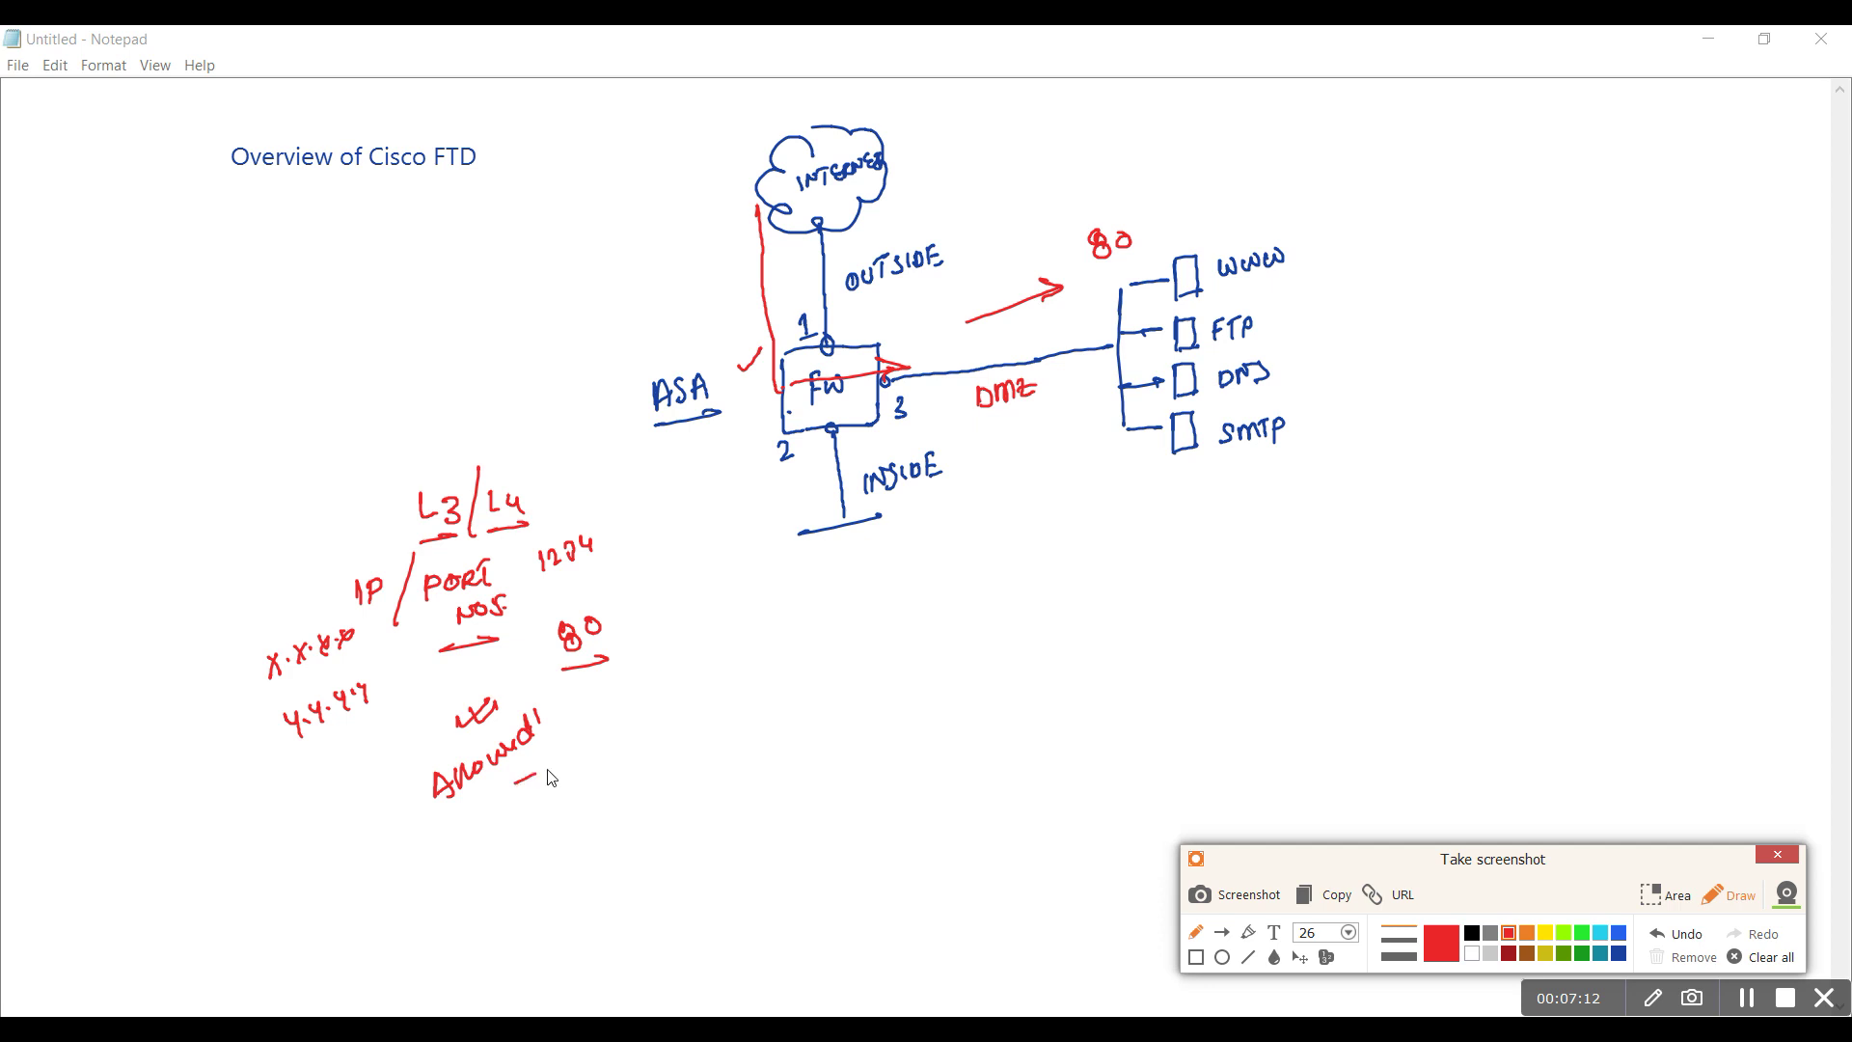
drag(509, 781, 556, 766)
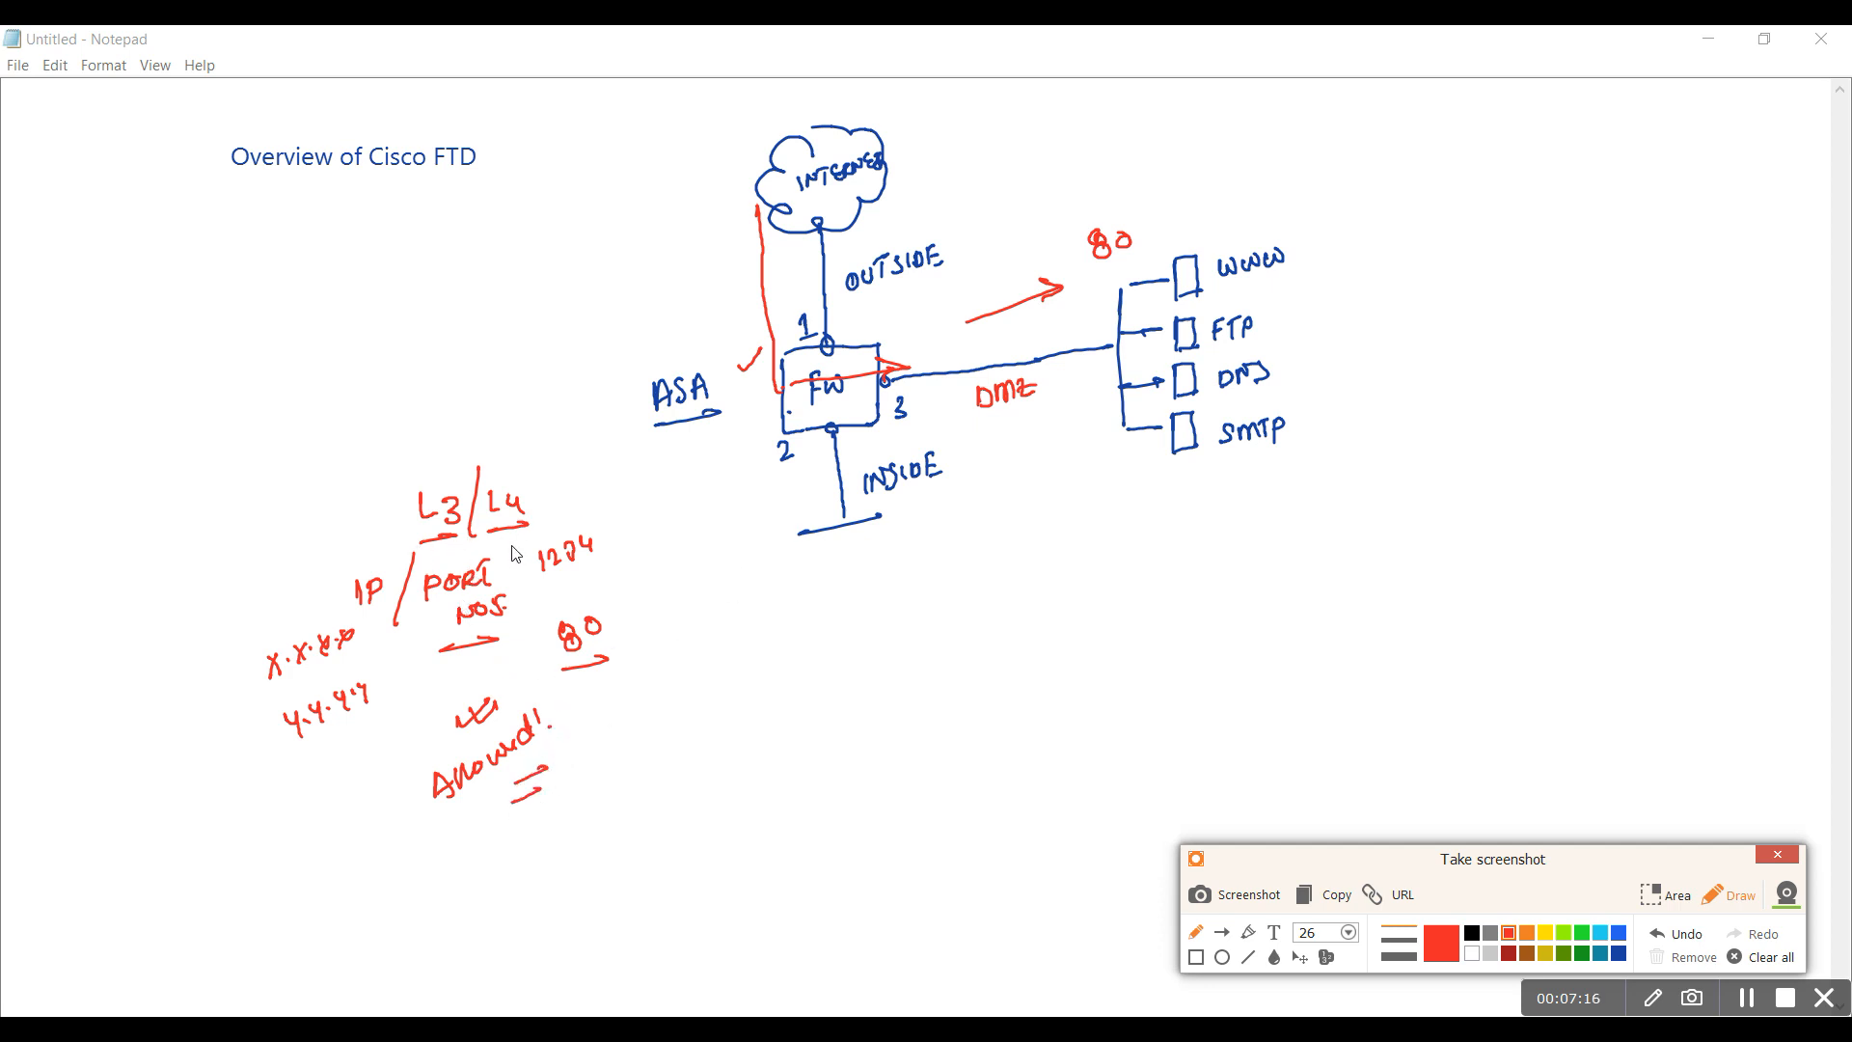
mouse_move(505, 579)
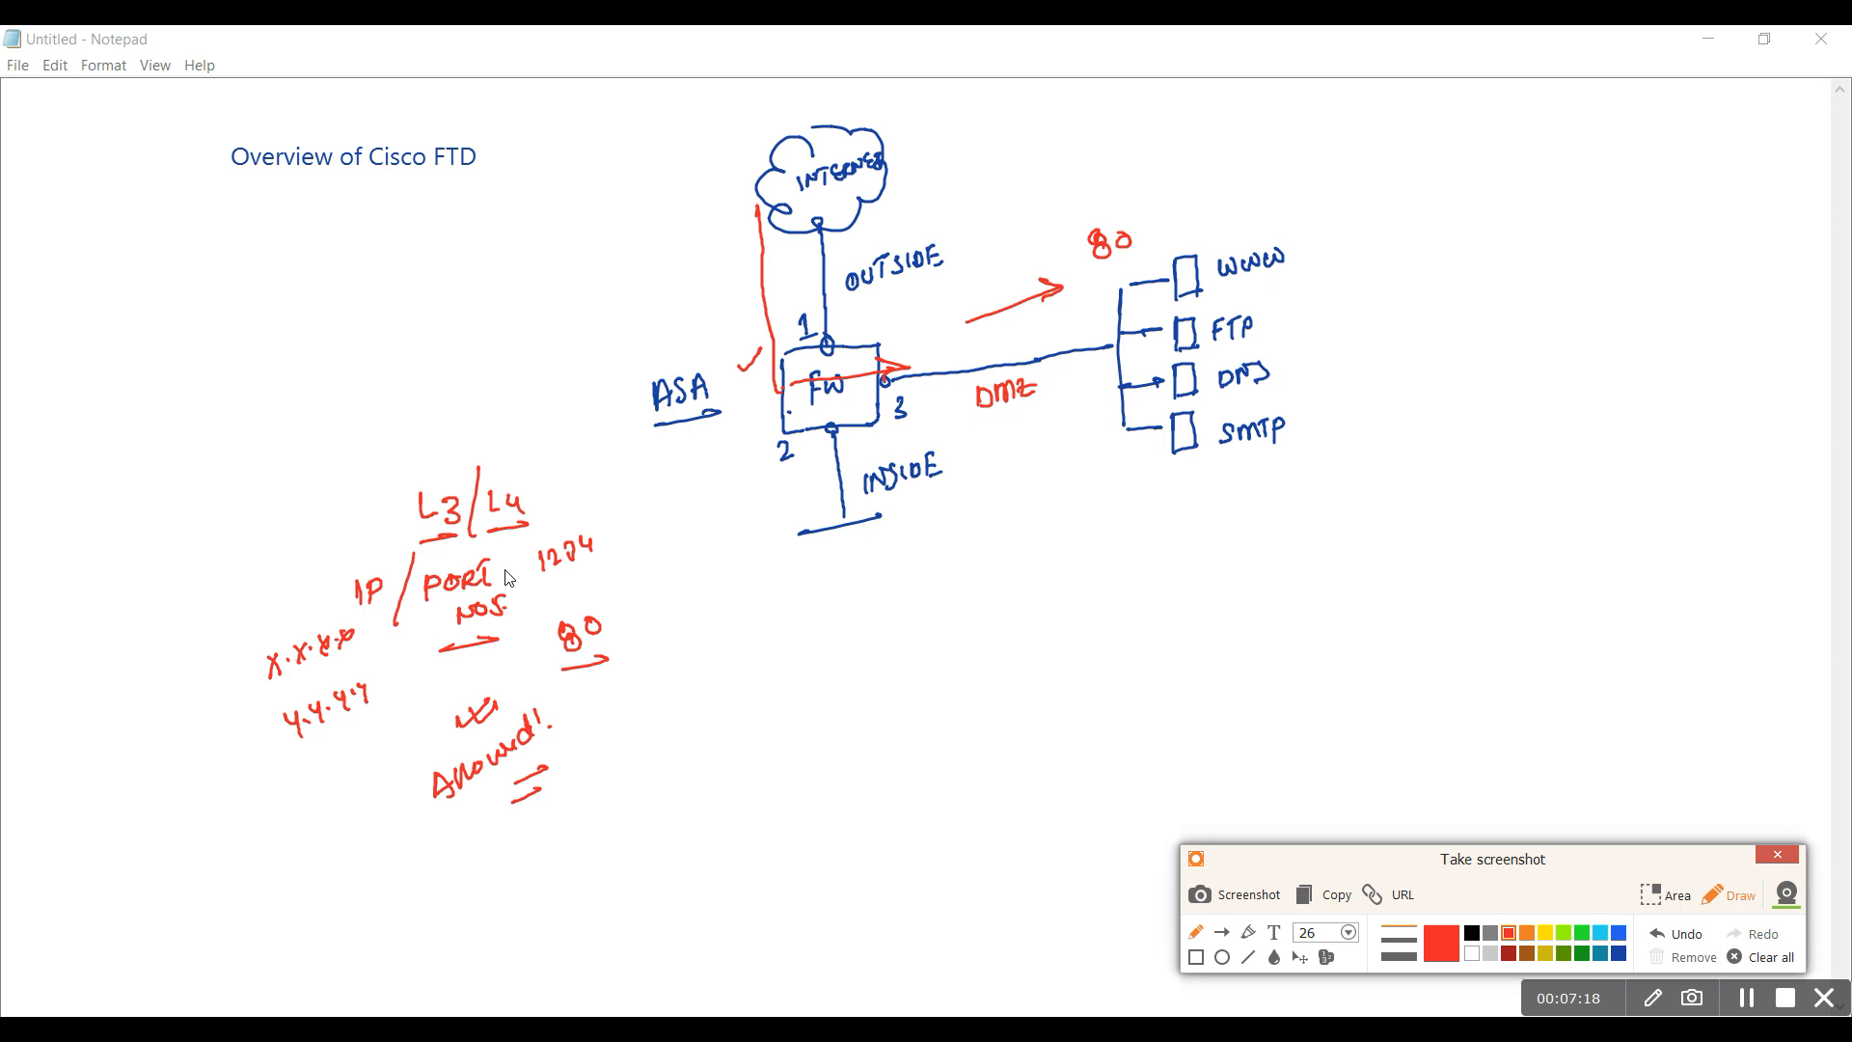
mouse_move(680, 555)
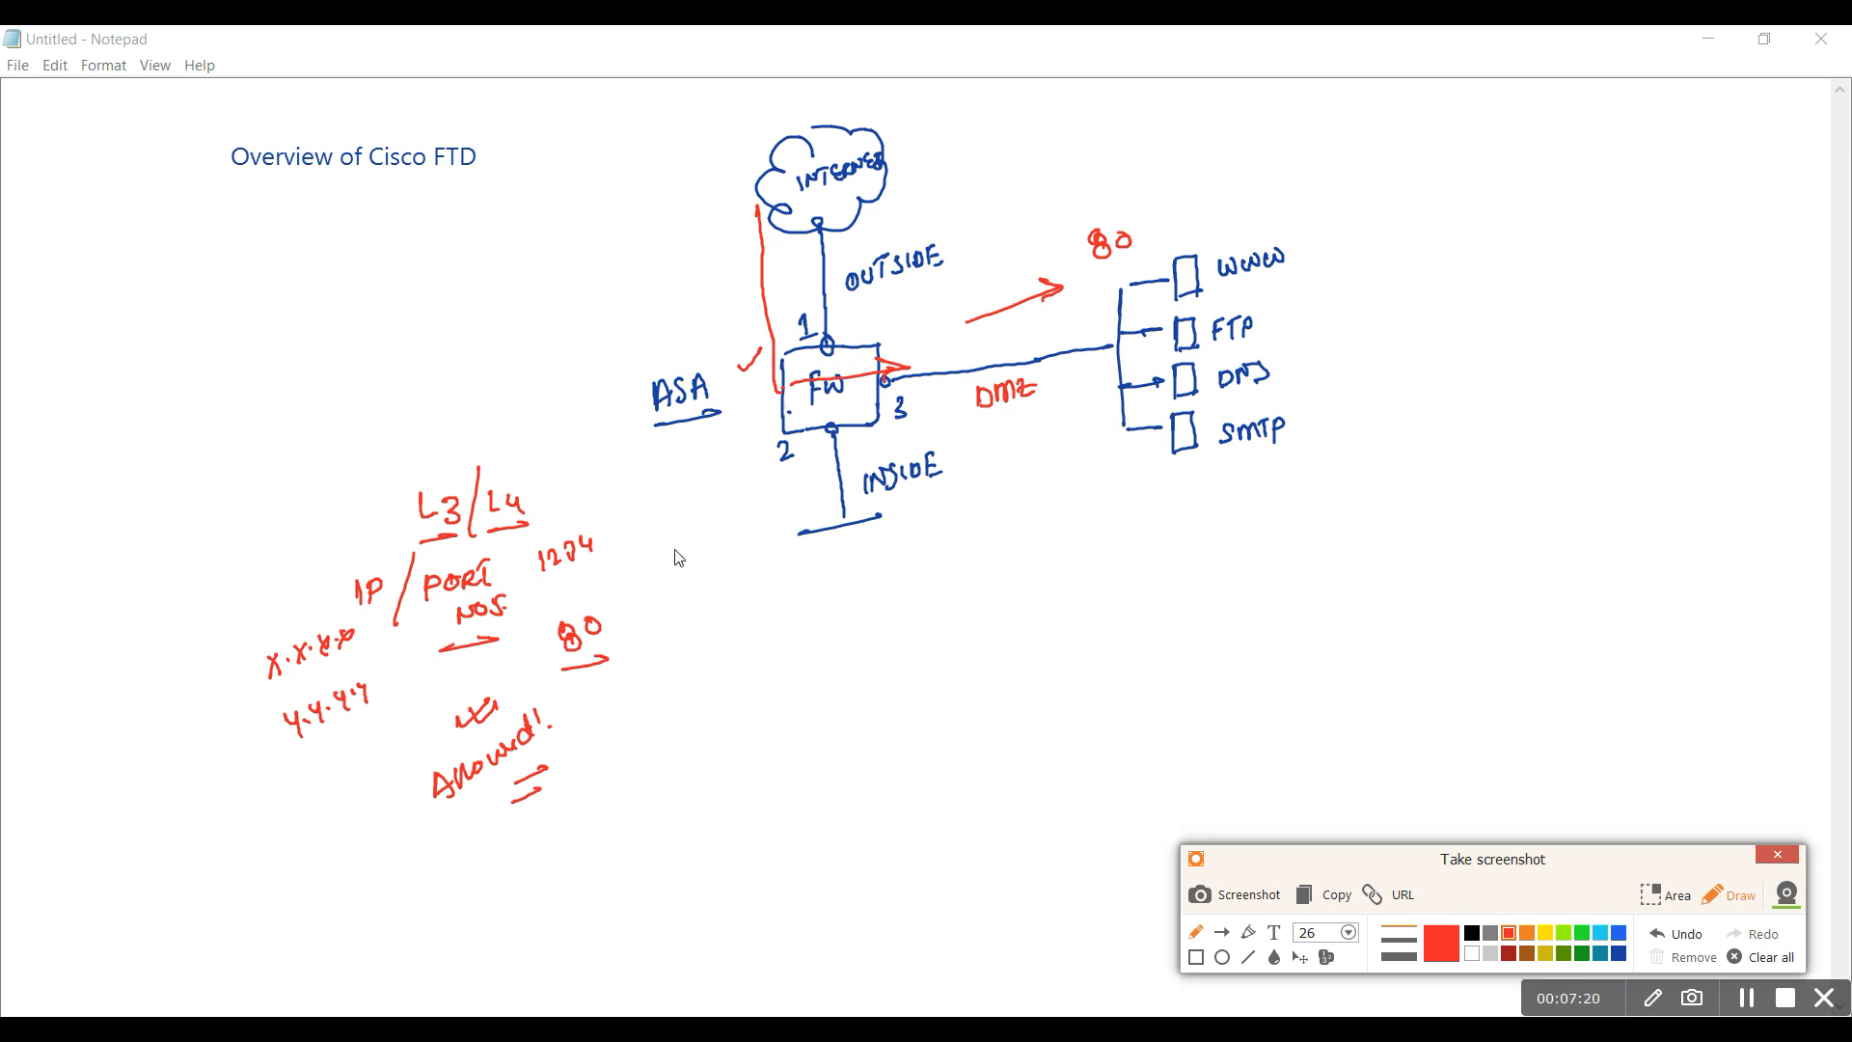
mouse_move(938, 402)
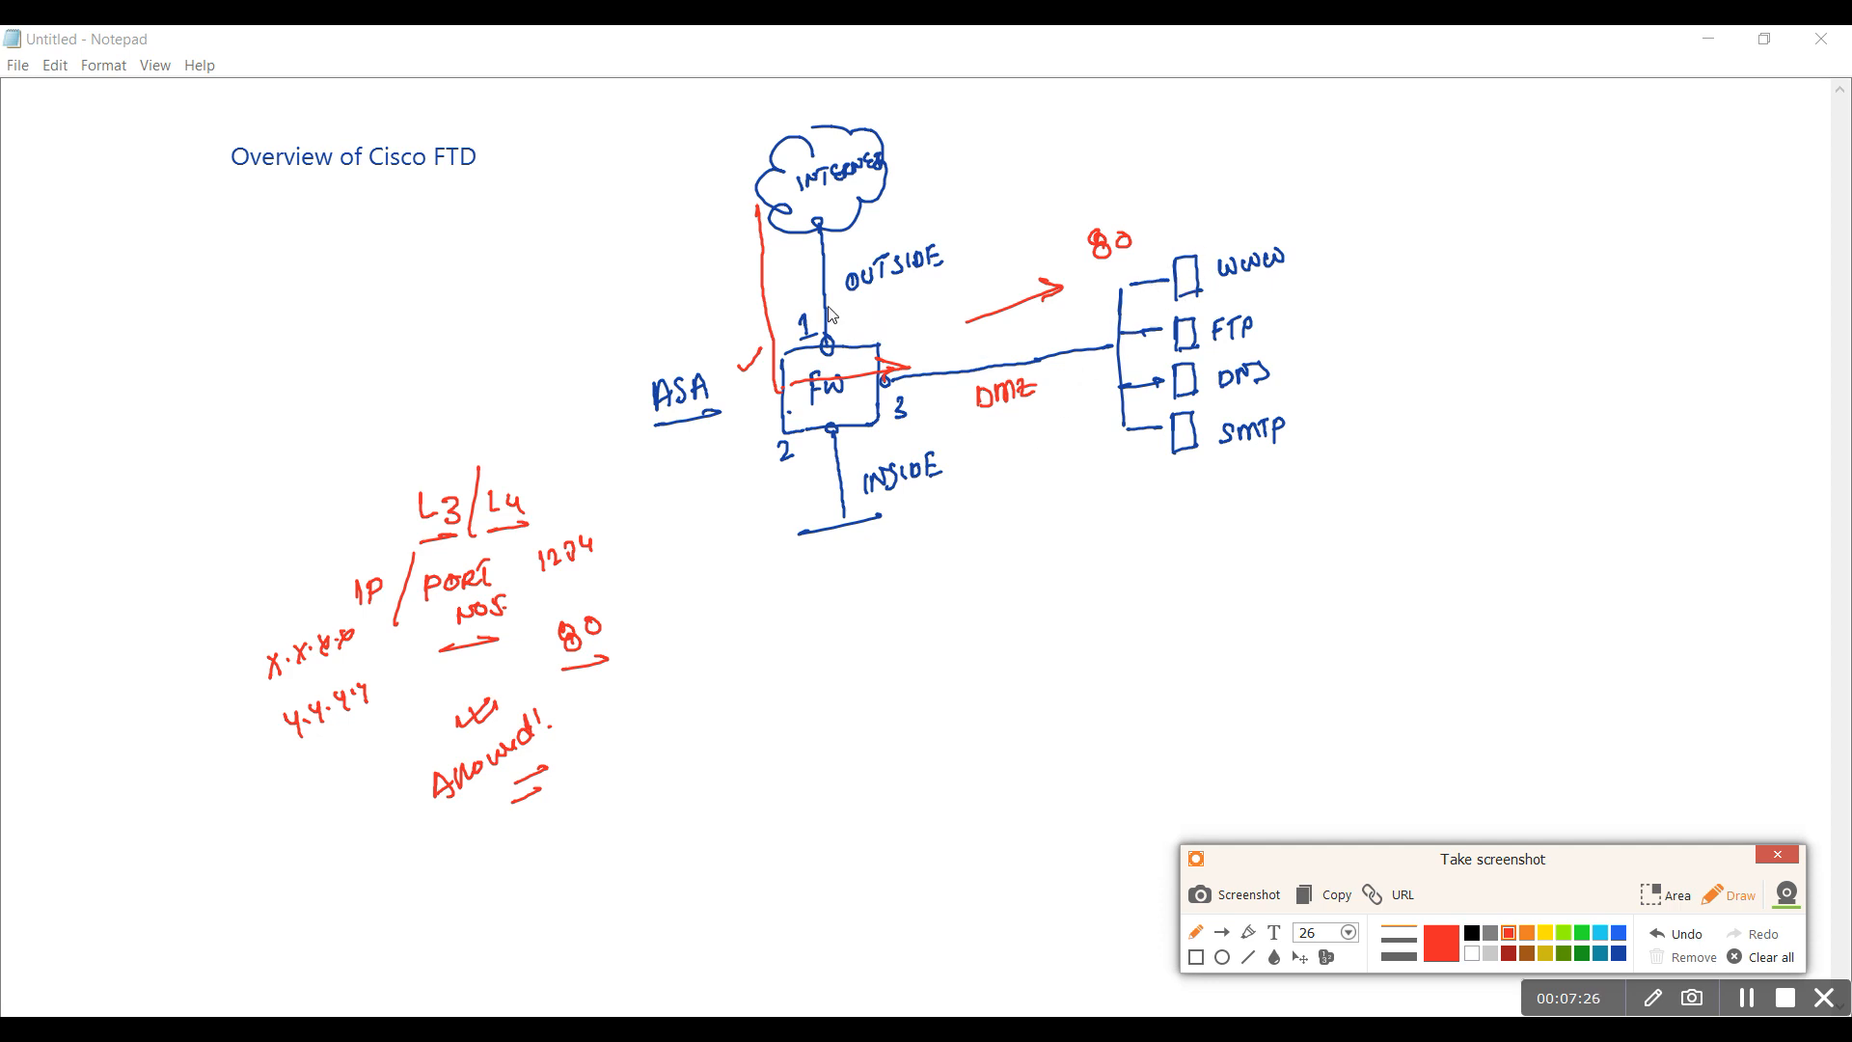
mouse_move(819, 563)
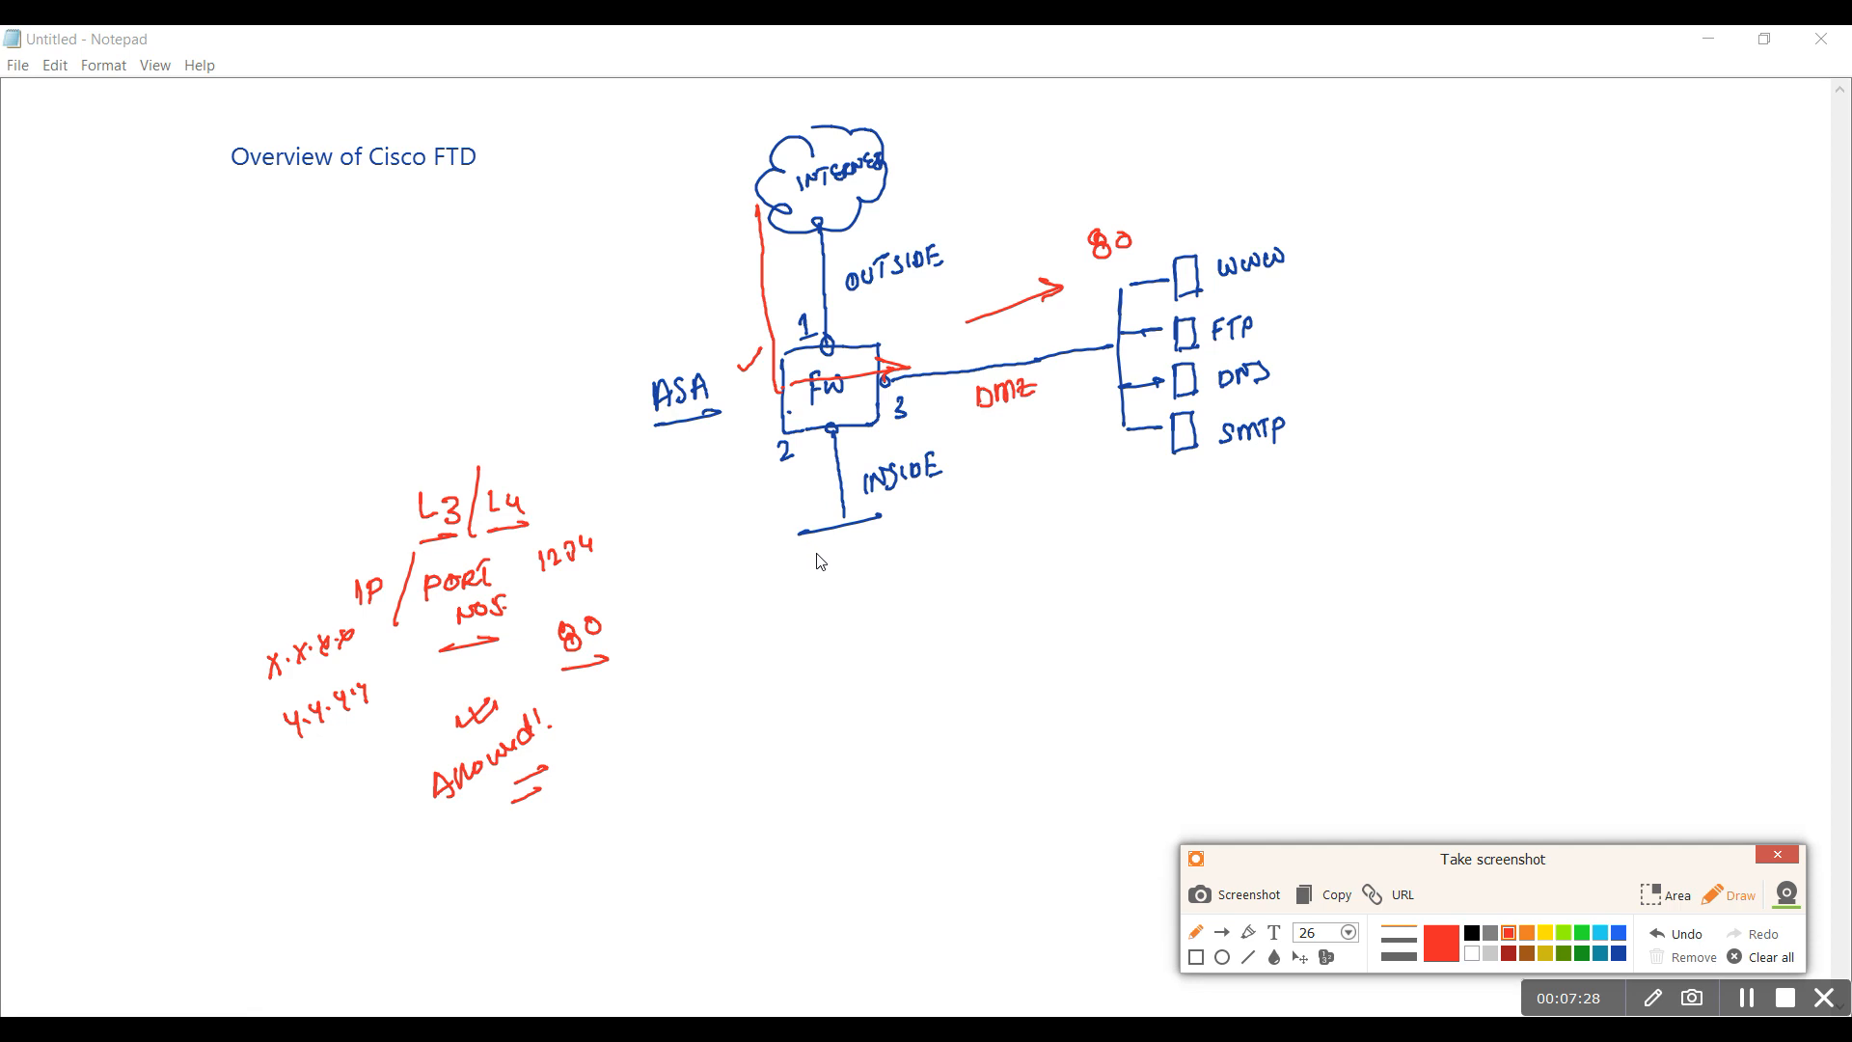
mouse_move(865, 505)
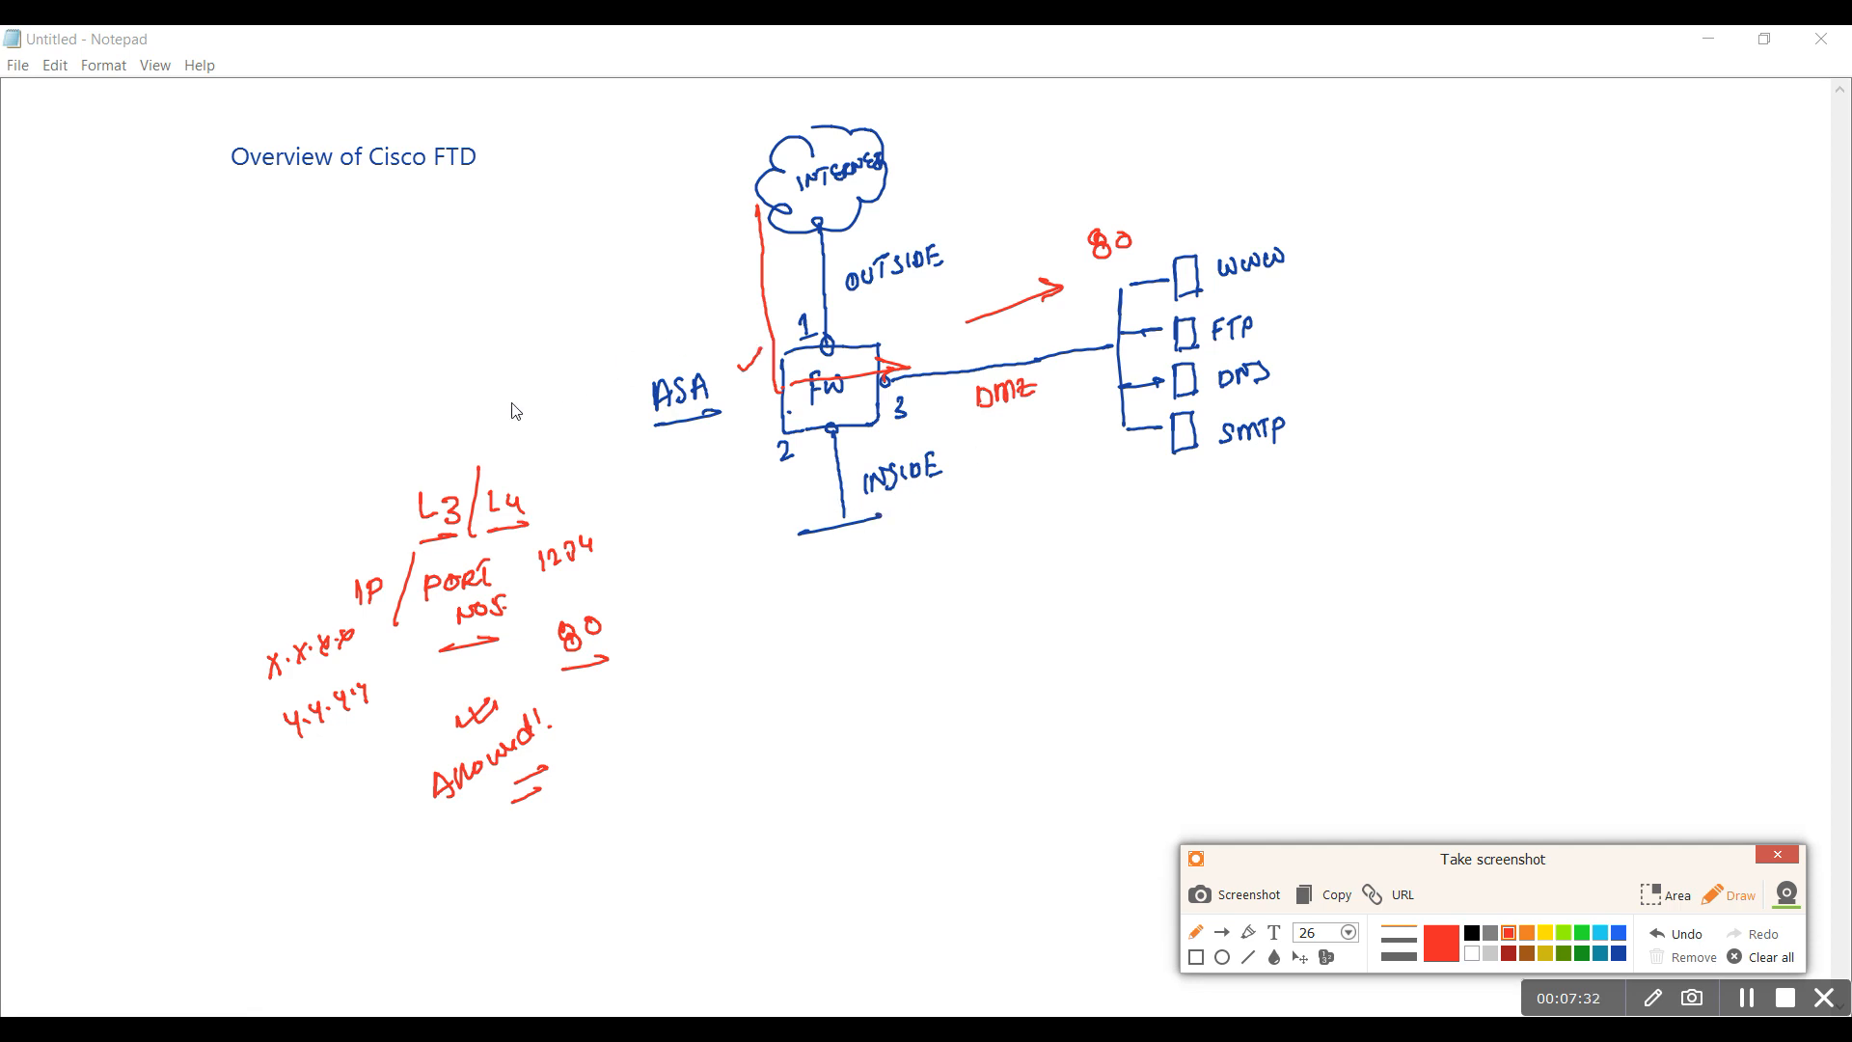
Write 'Stateful' with an arrow left of the ASA and draw the DMZ-to-Internet return path through the FW
drag(459, 389, 525, 395)
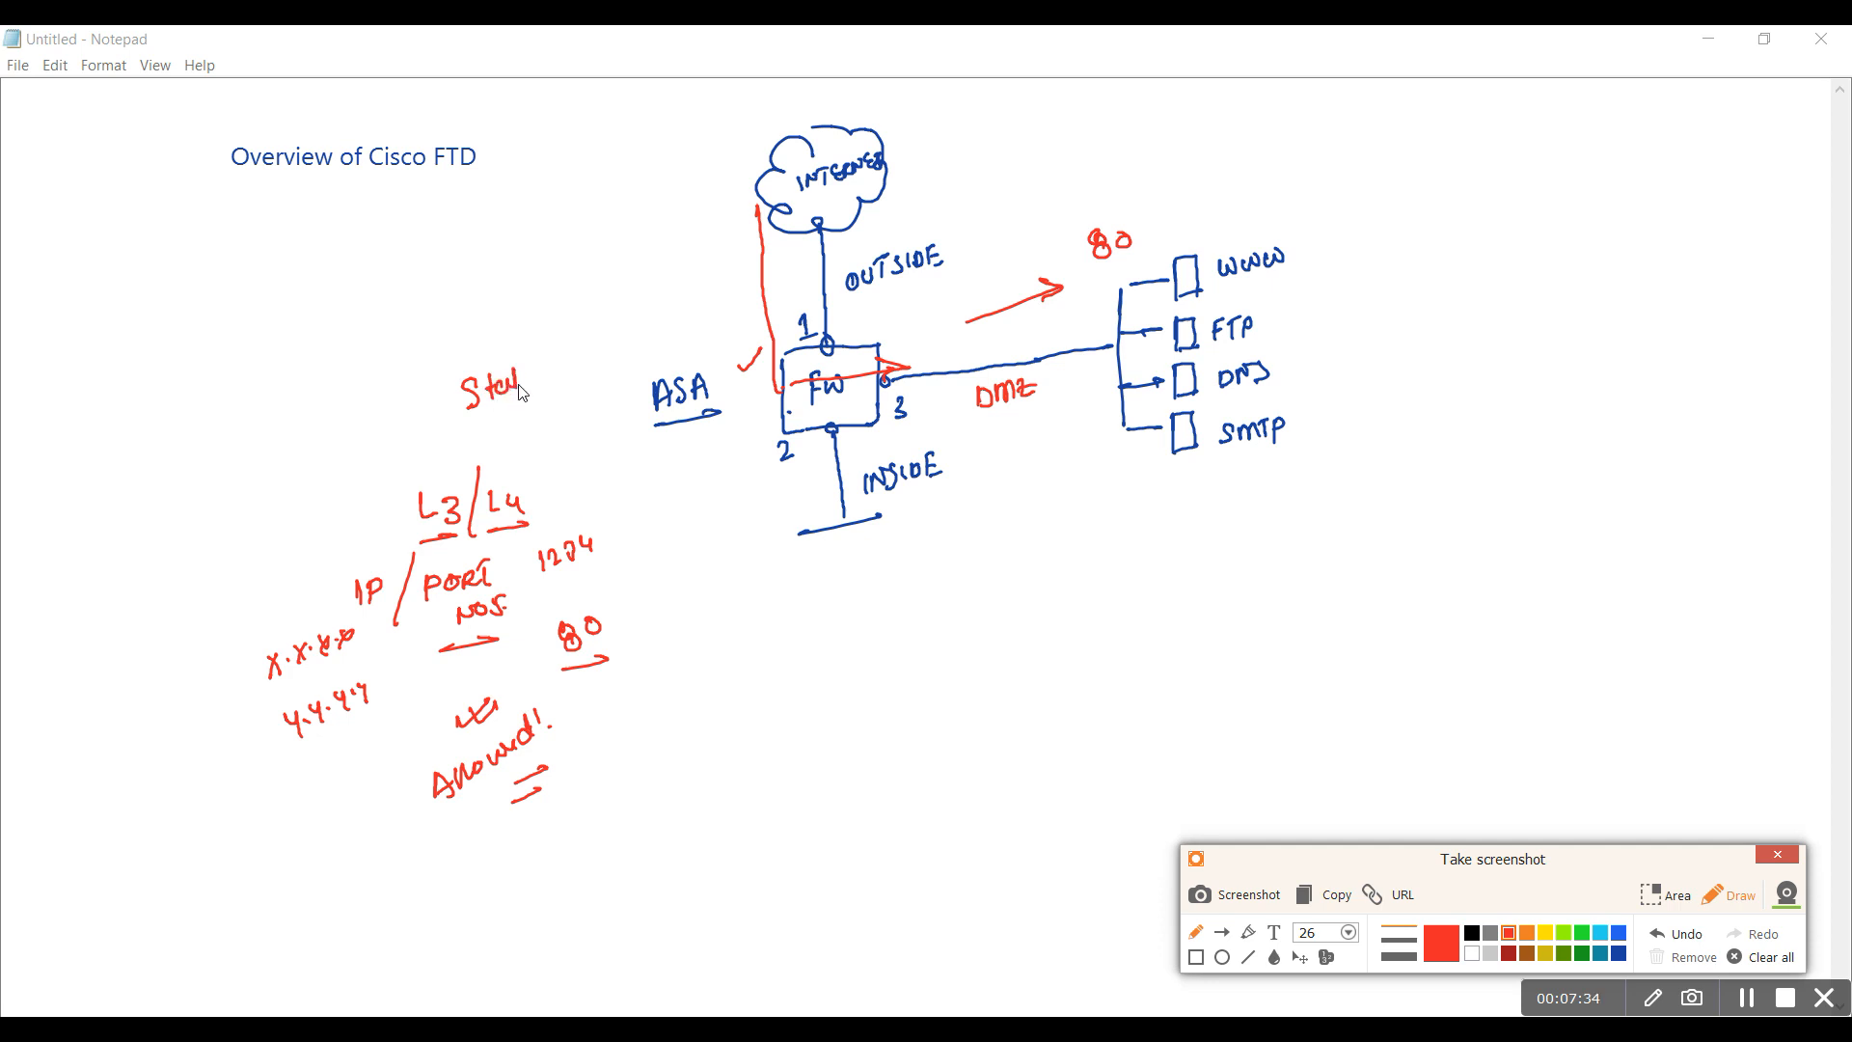
drag(519, 384, 573, 379)
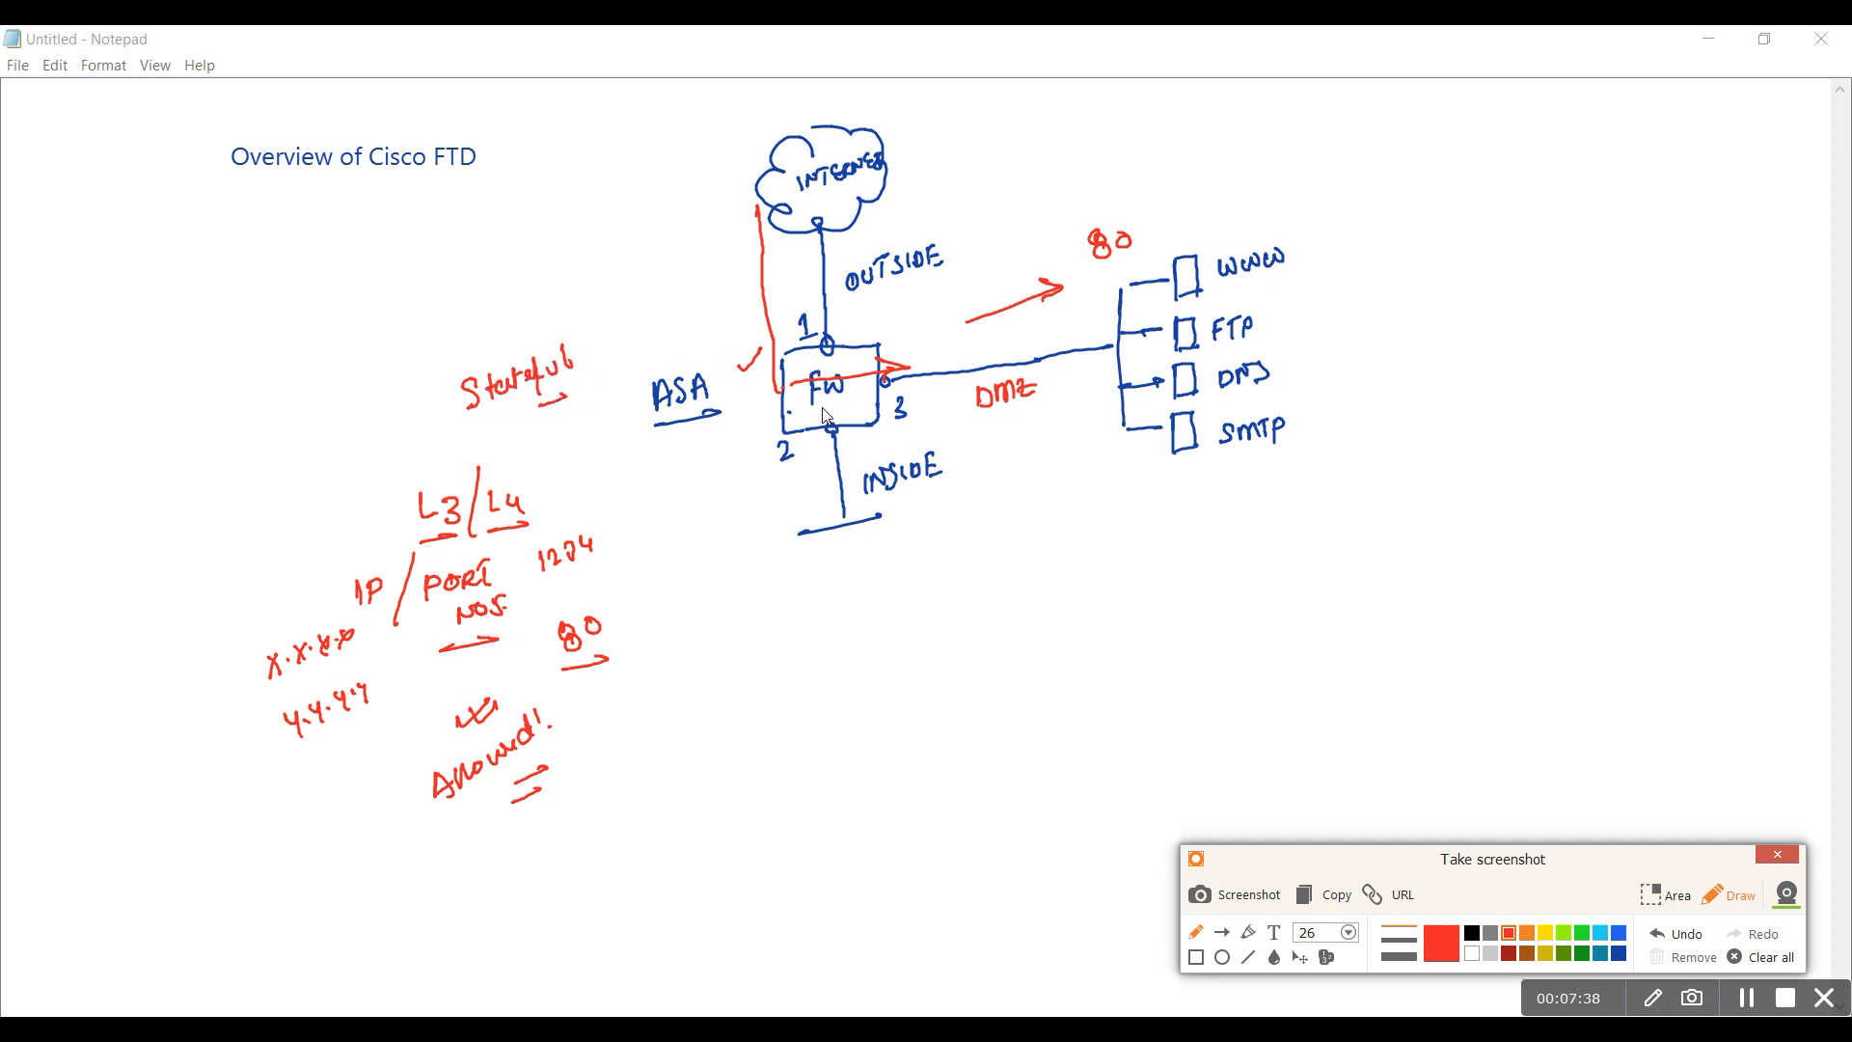
mouse_move(984, 336)
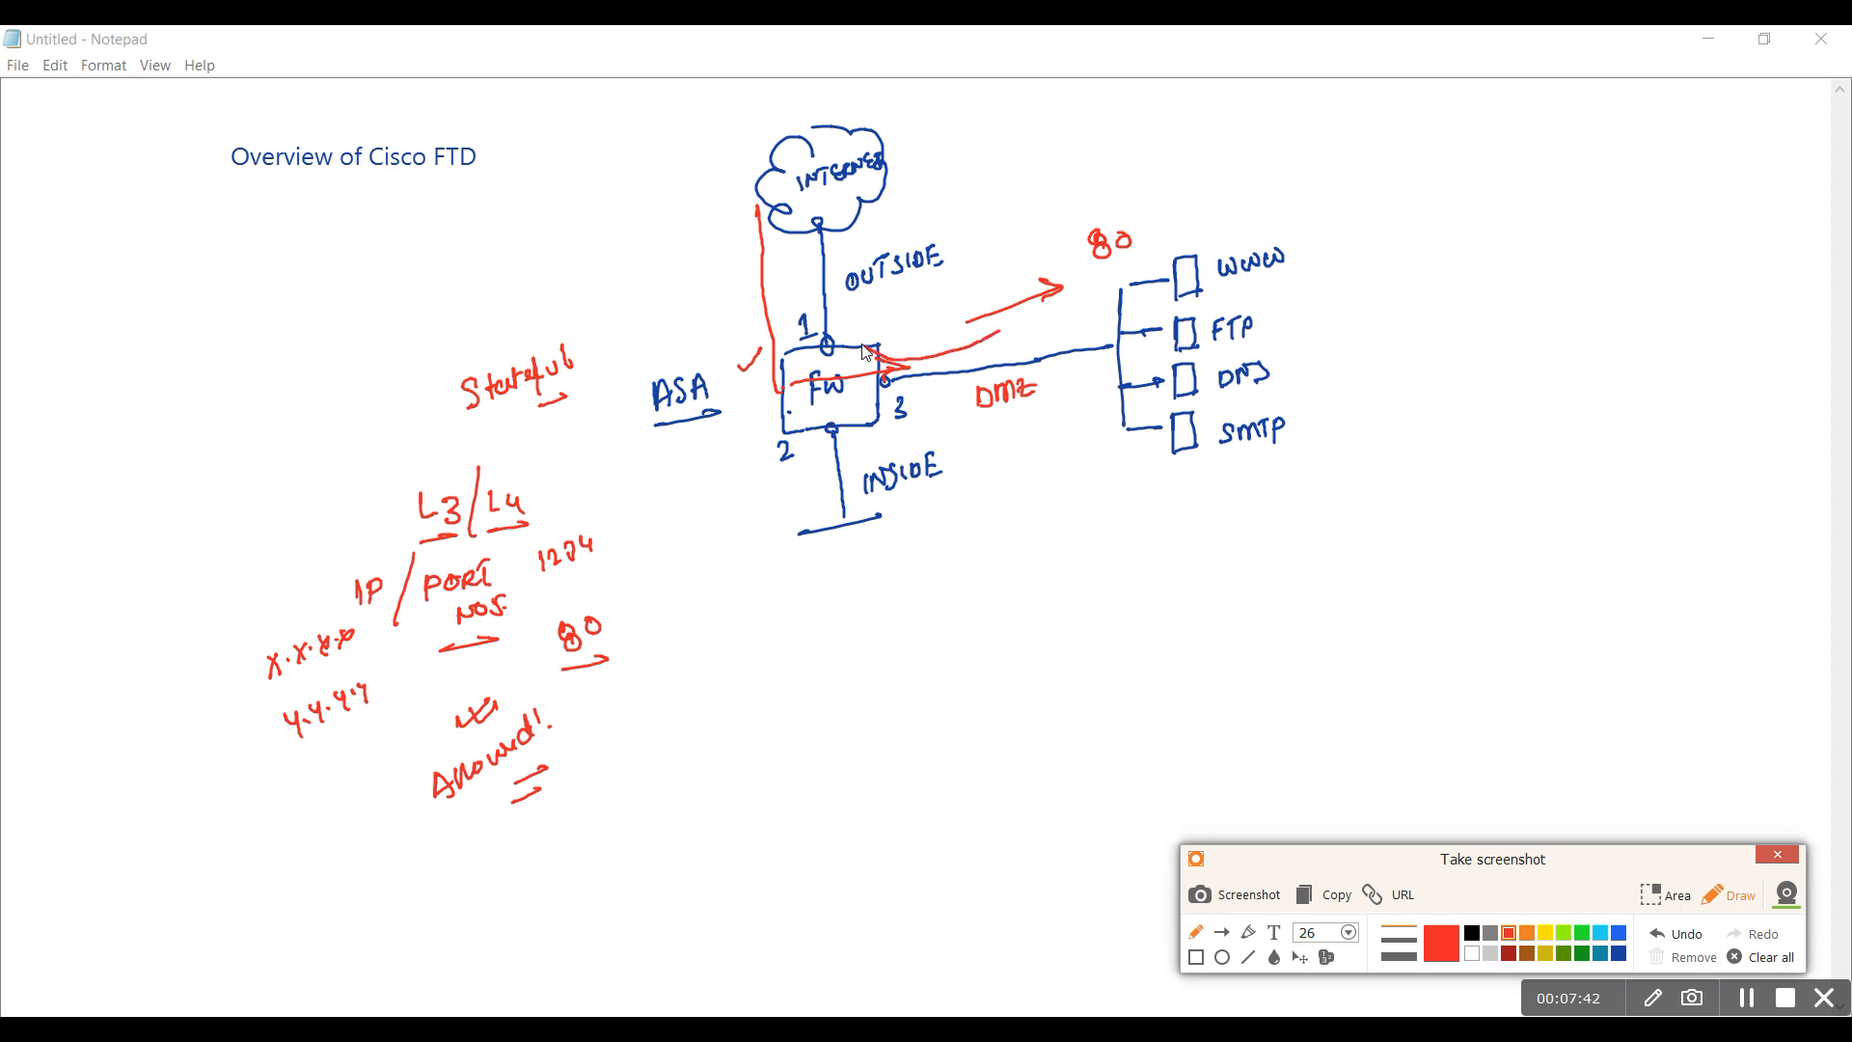
drag(828, 355, 814, 260)
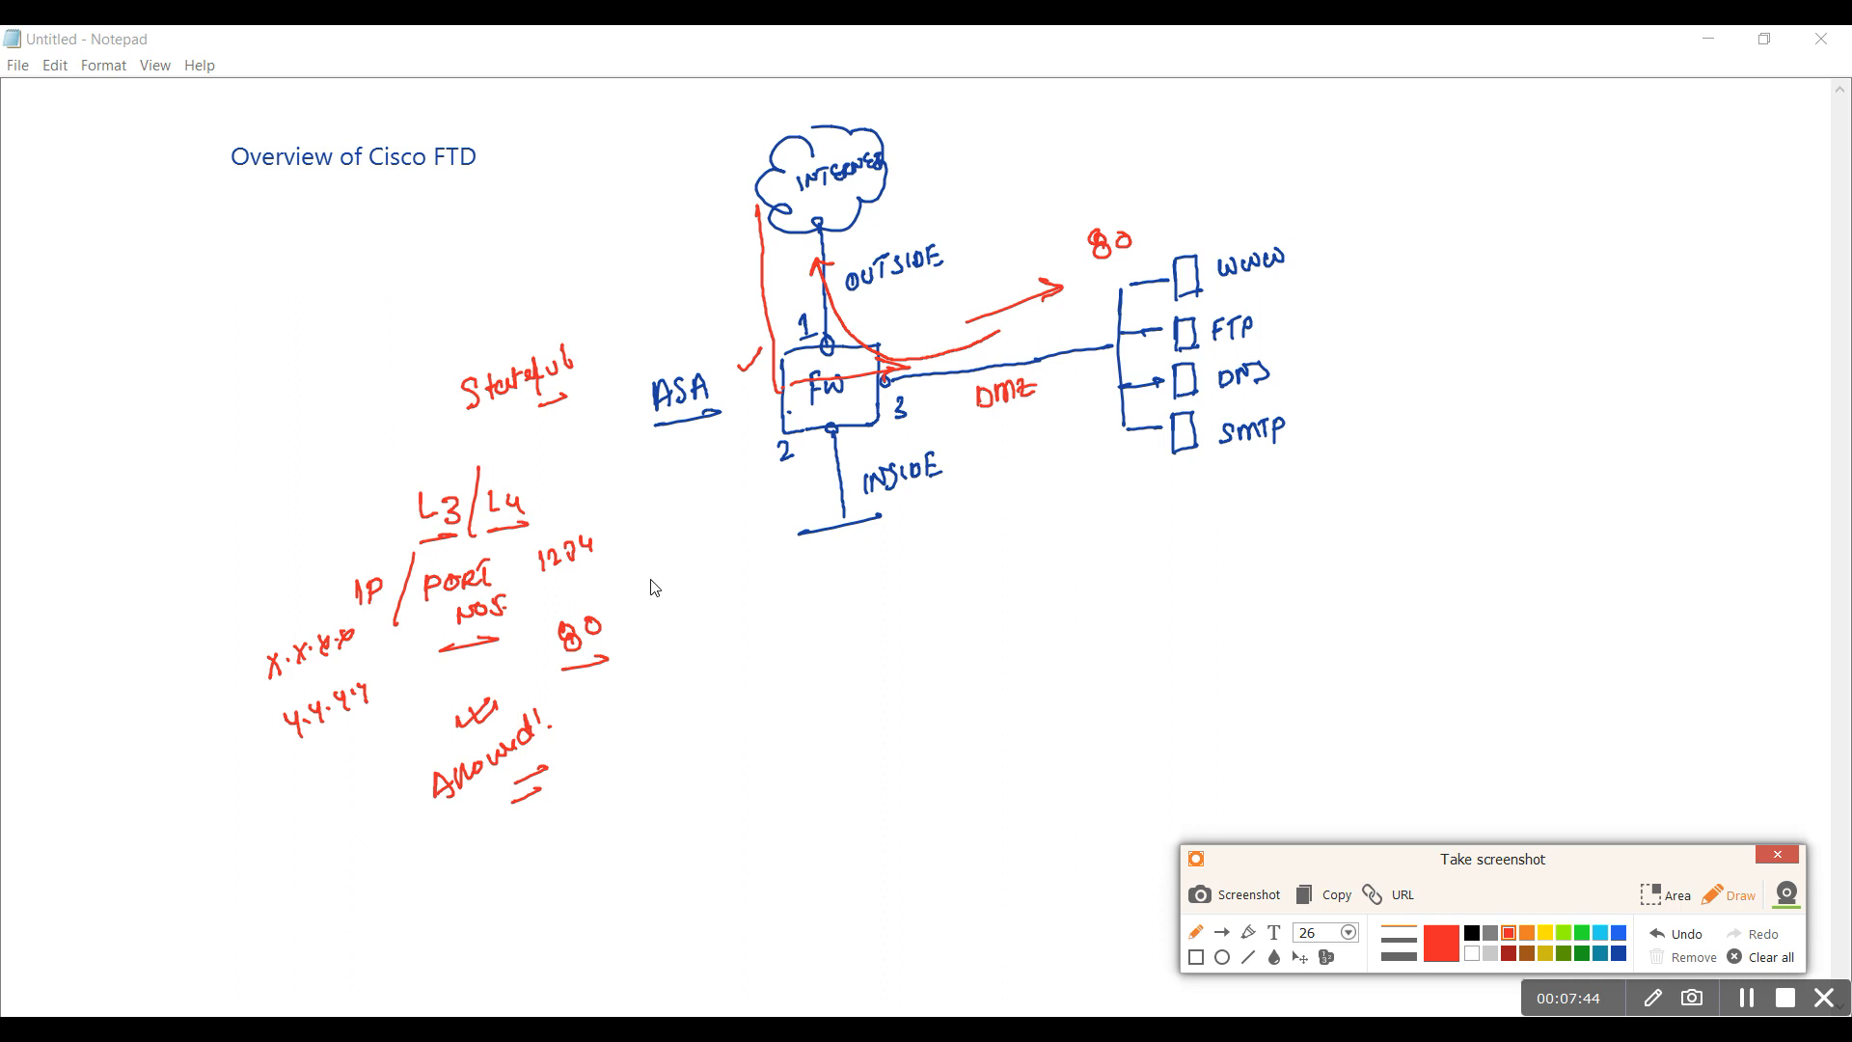
mouse_move(828, 602)
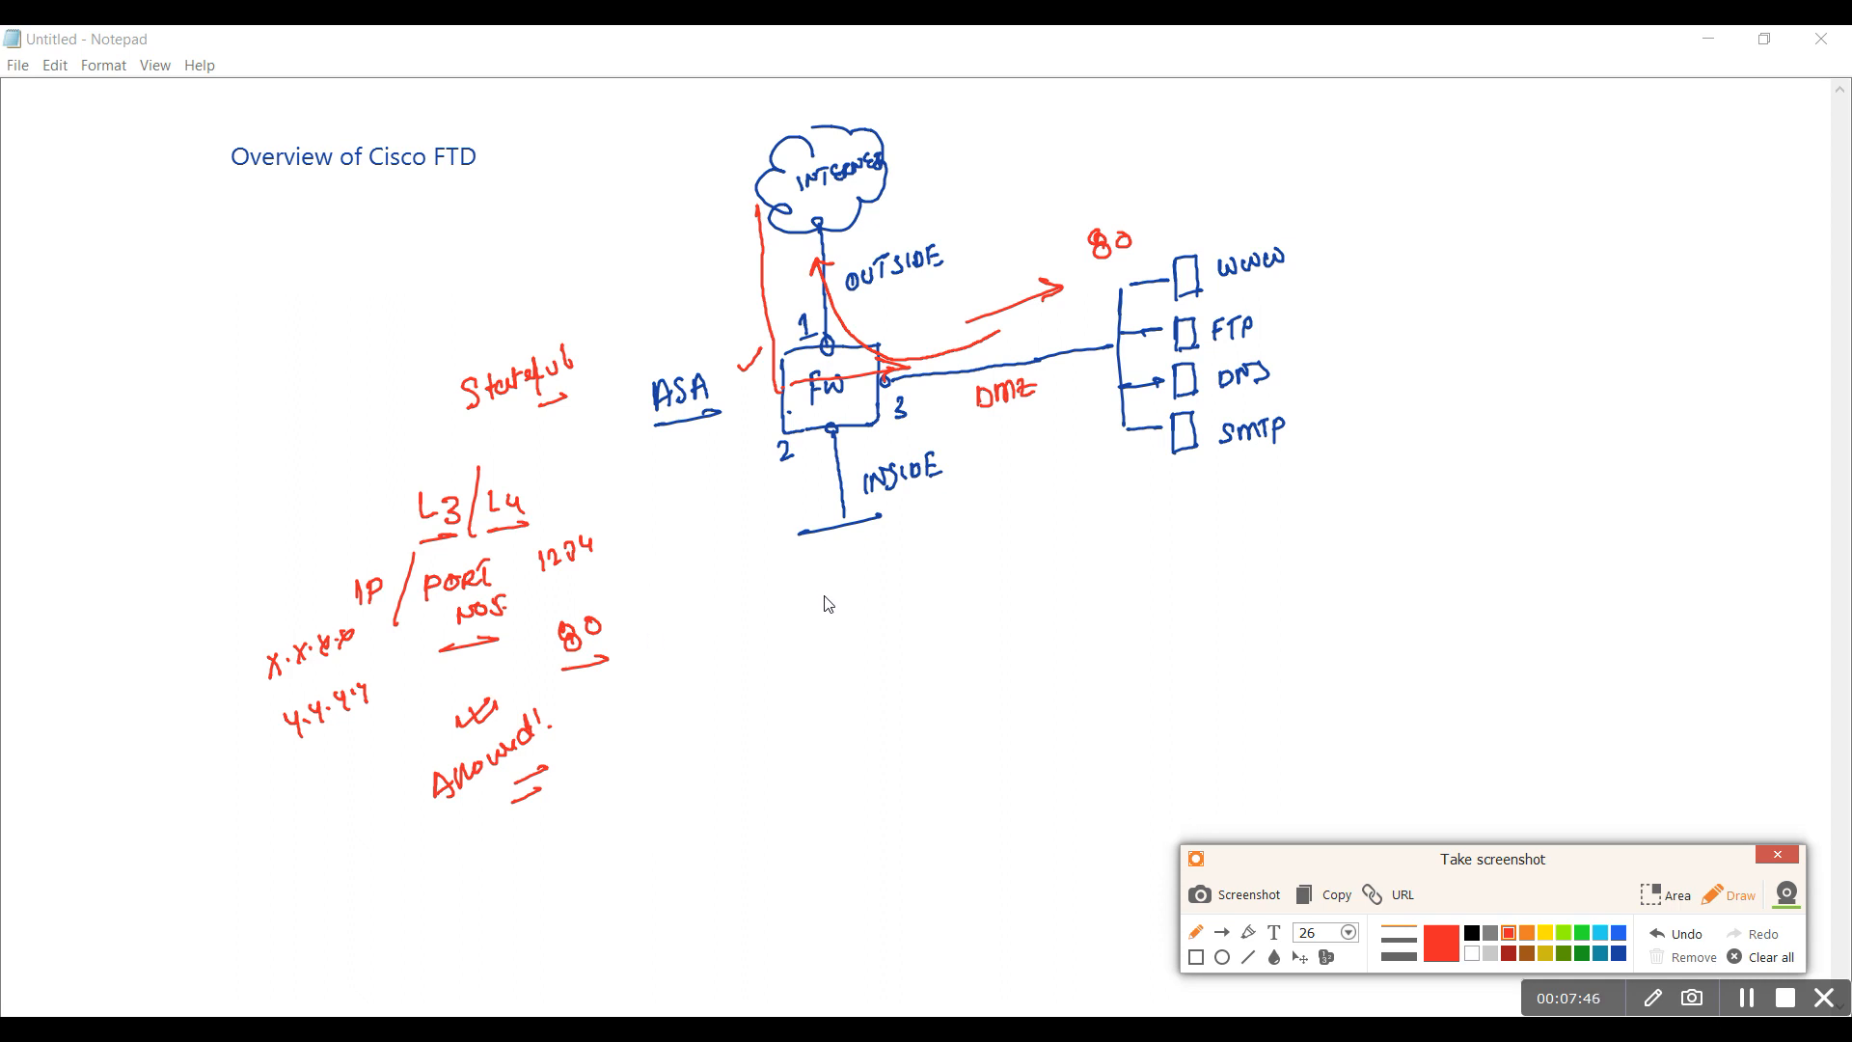
mouse_move(774, 621)
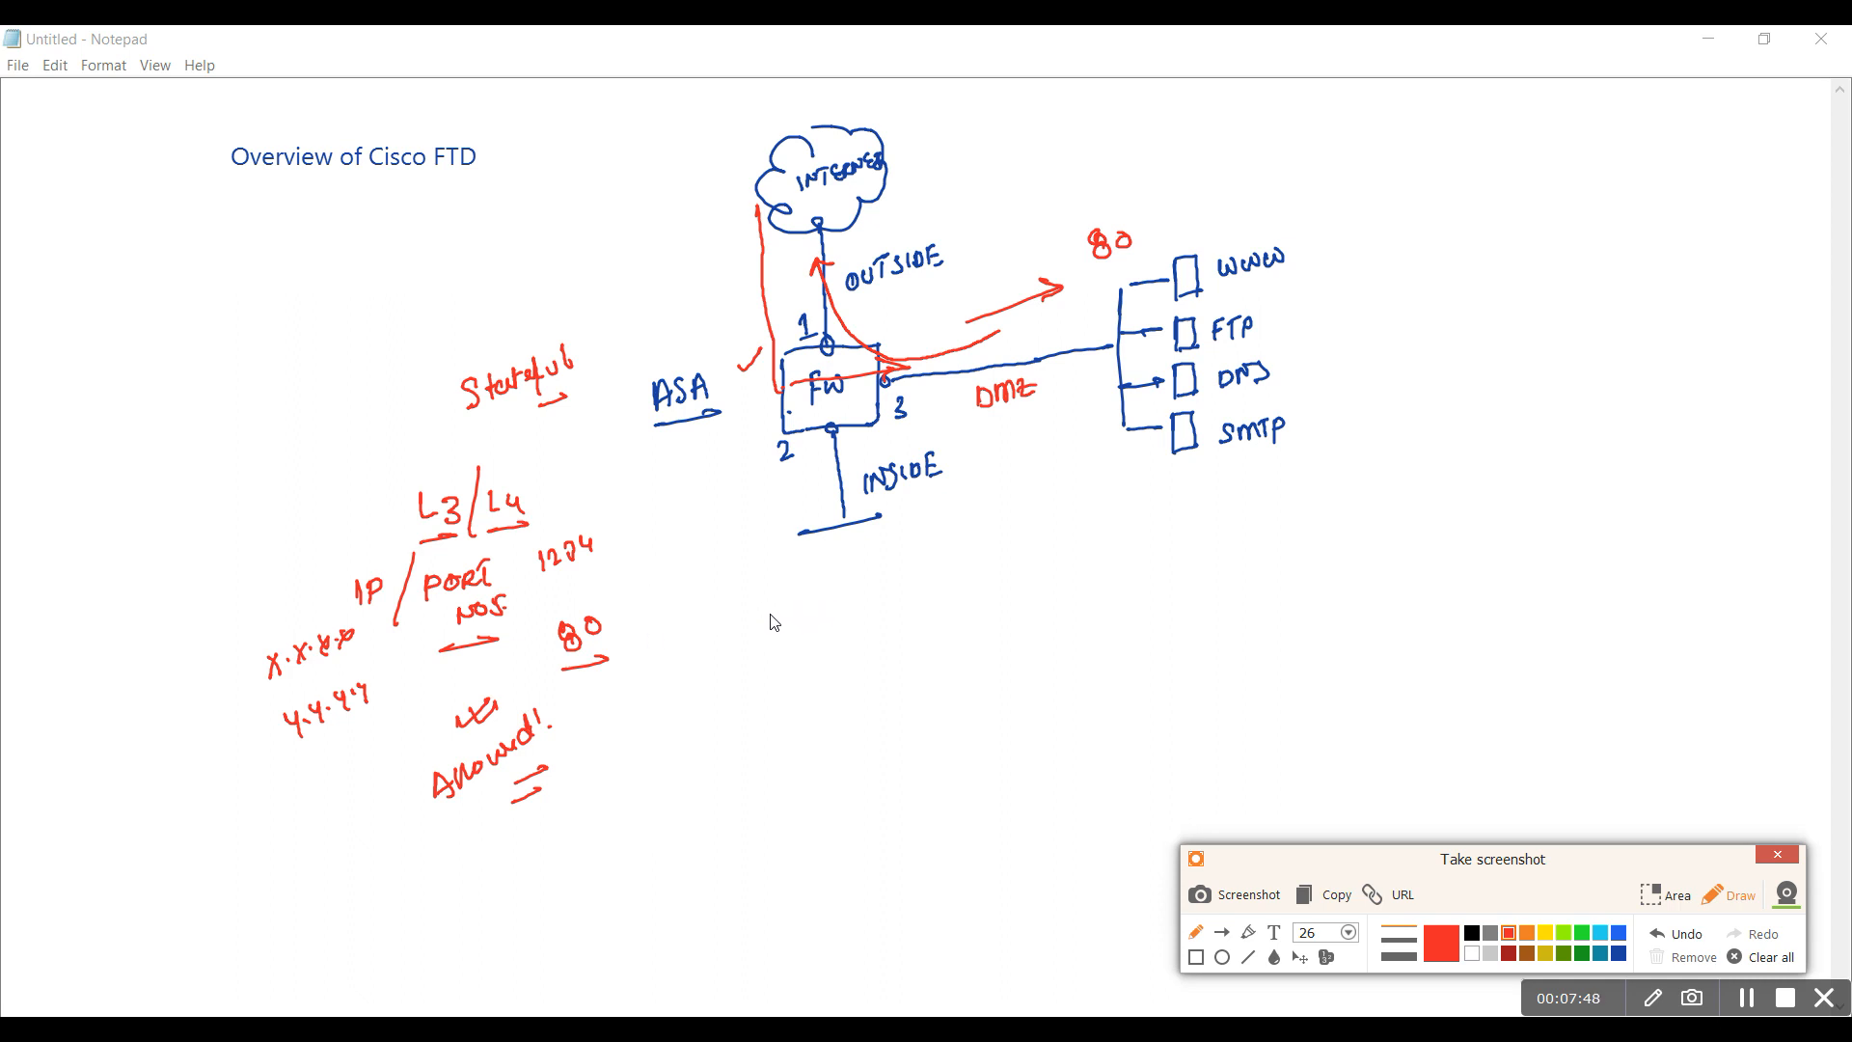
mouse_move(780, 629)
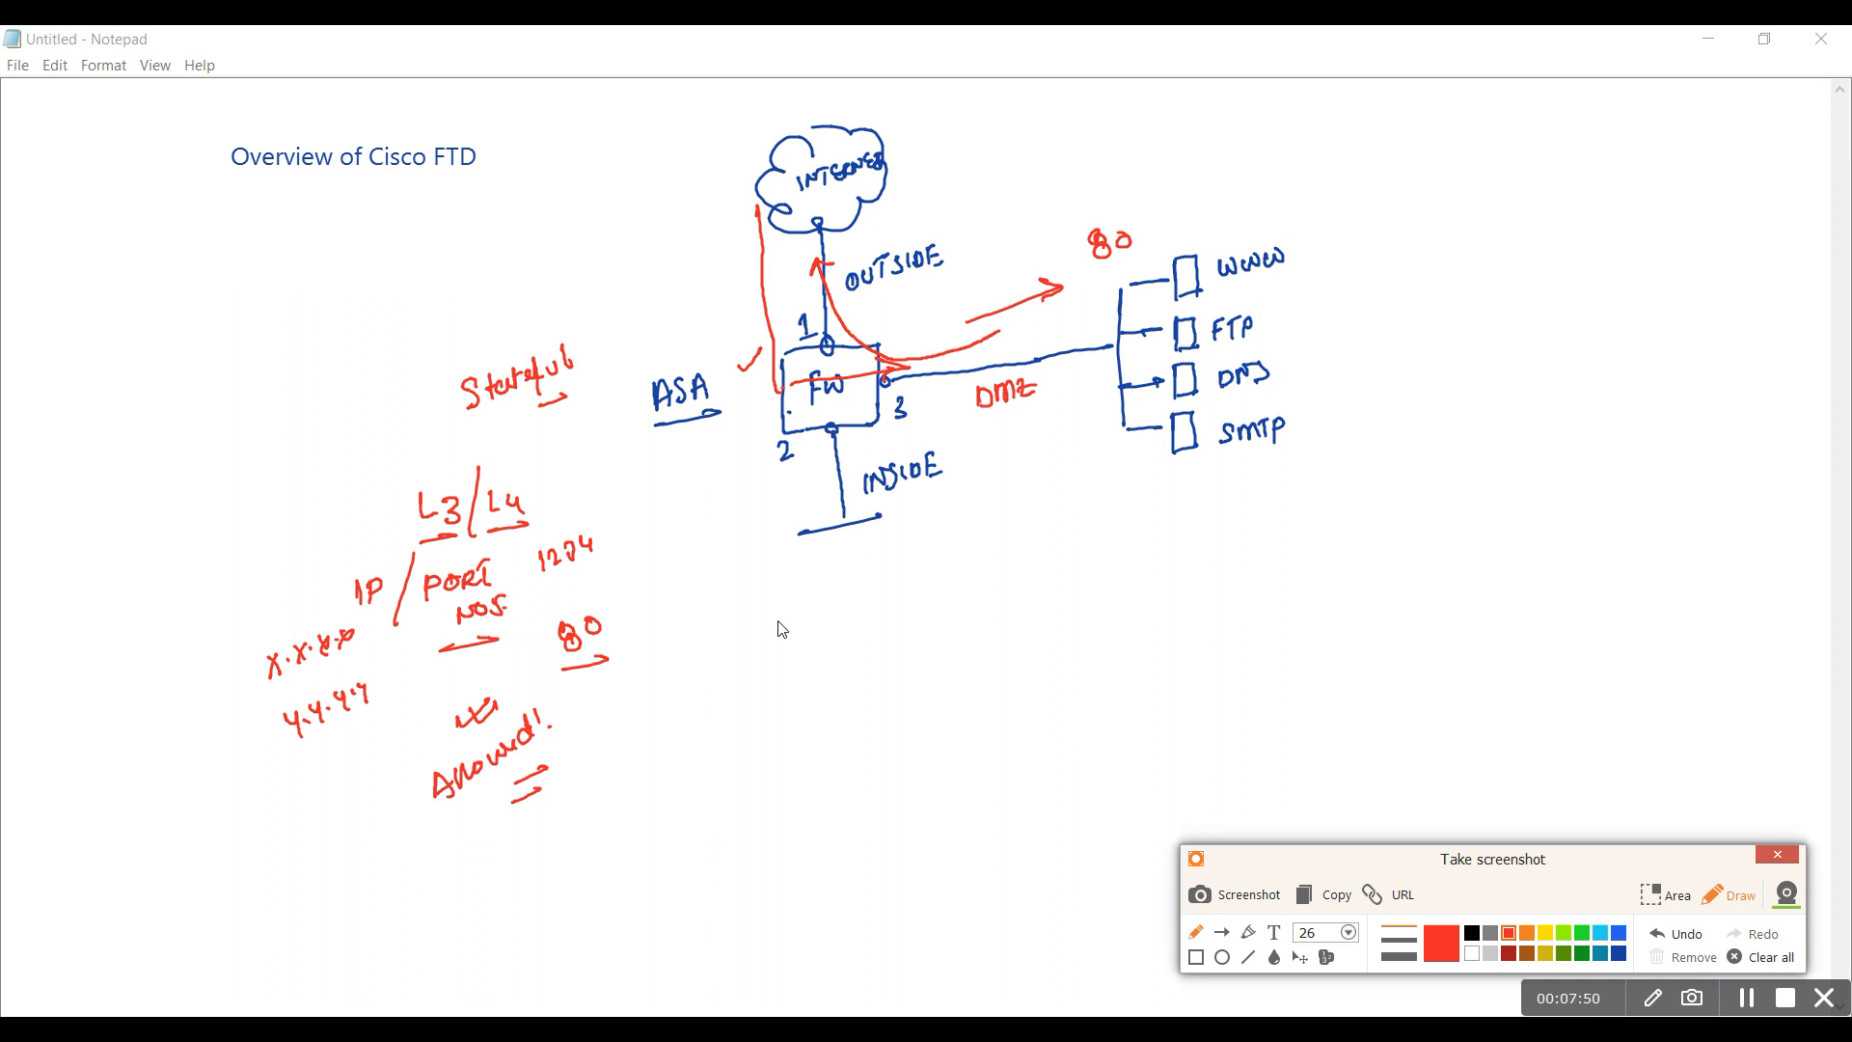
mouse_move(761, 637)
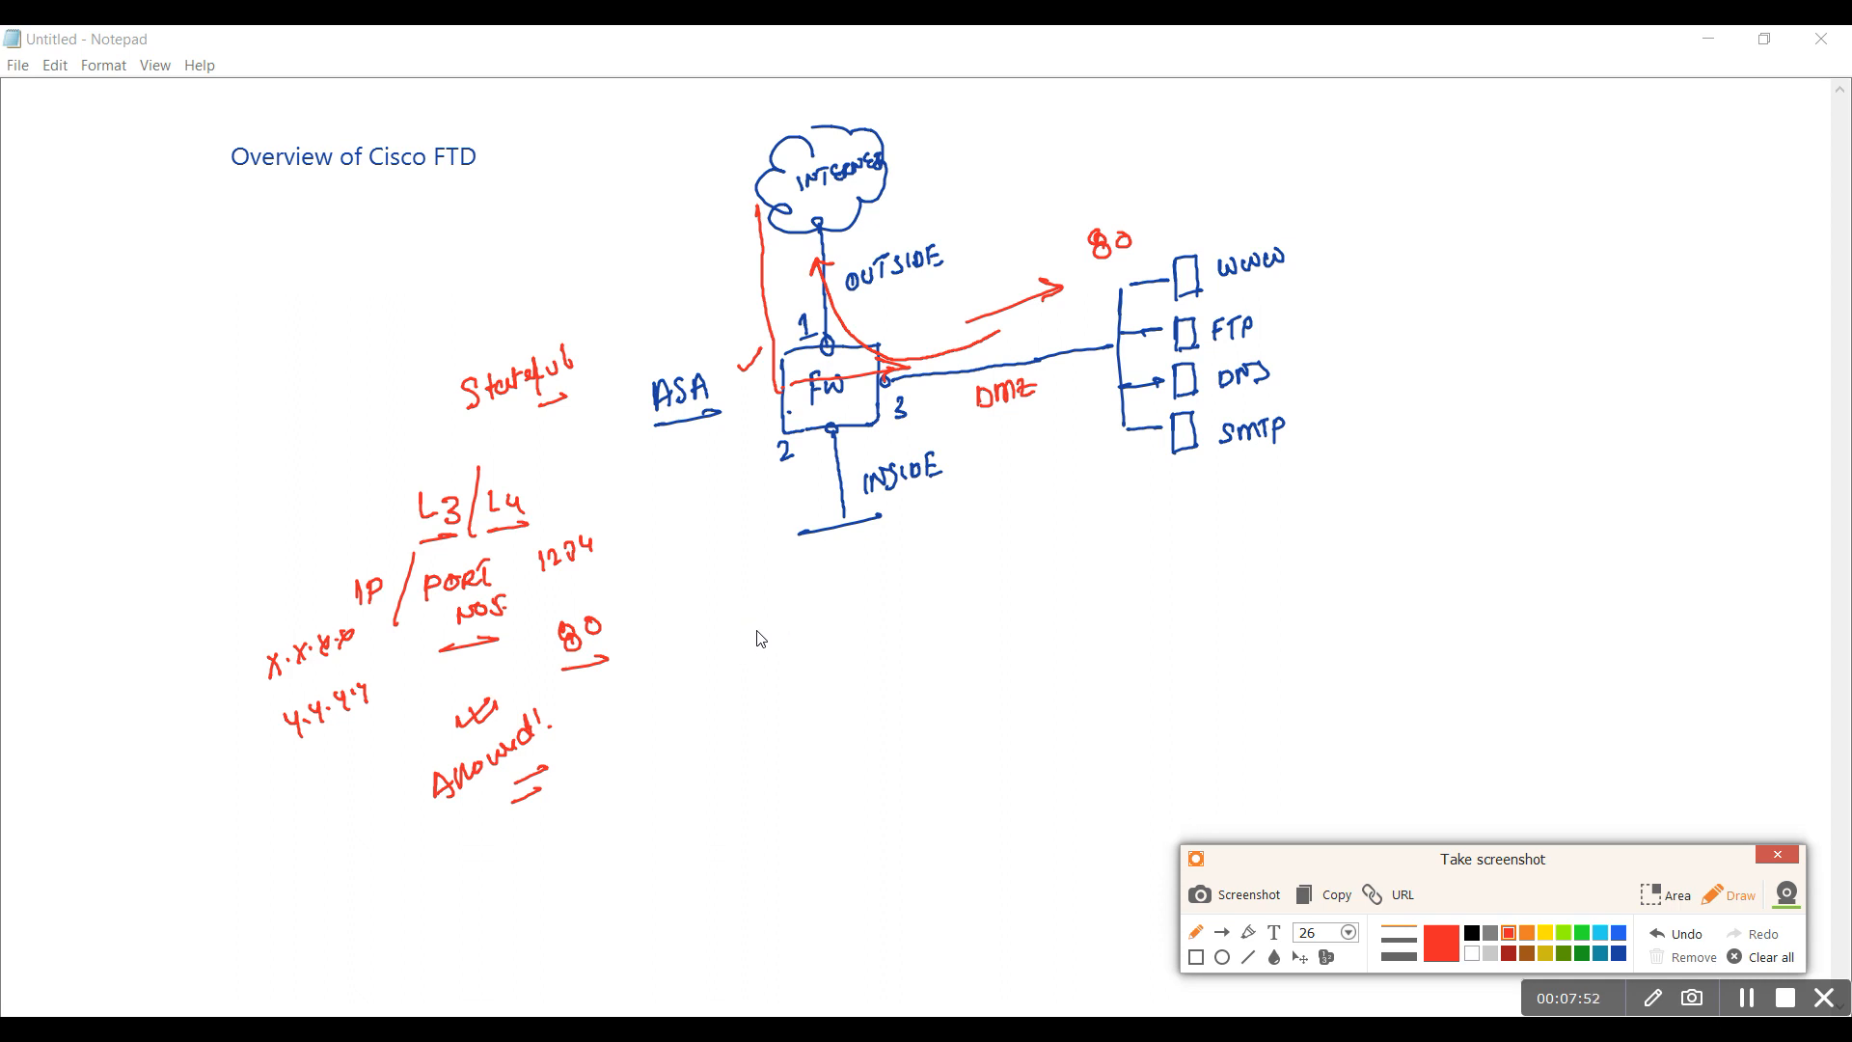
mouse_move(772, 646)
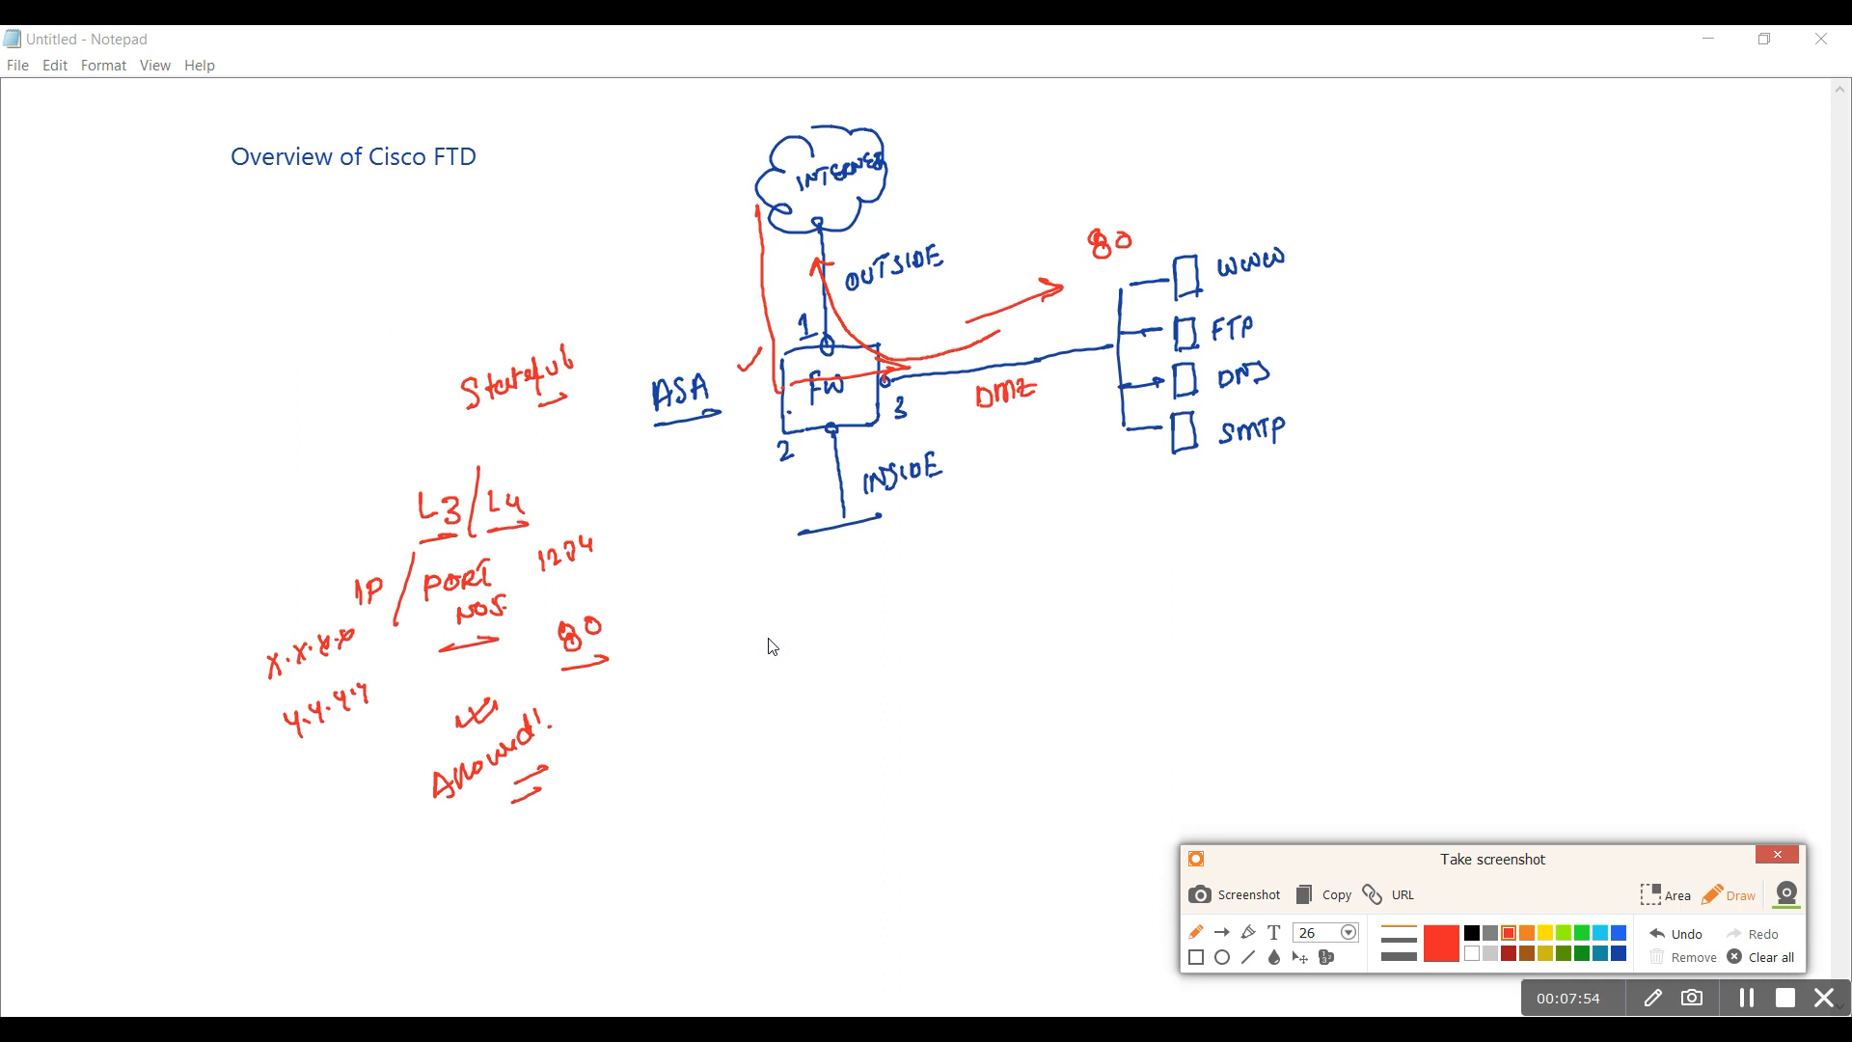
mouse_move(743, 629)
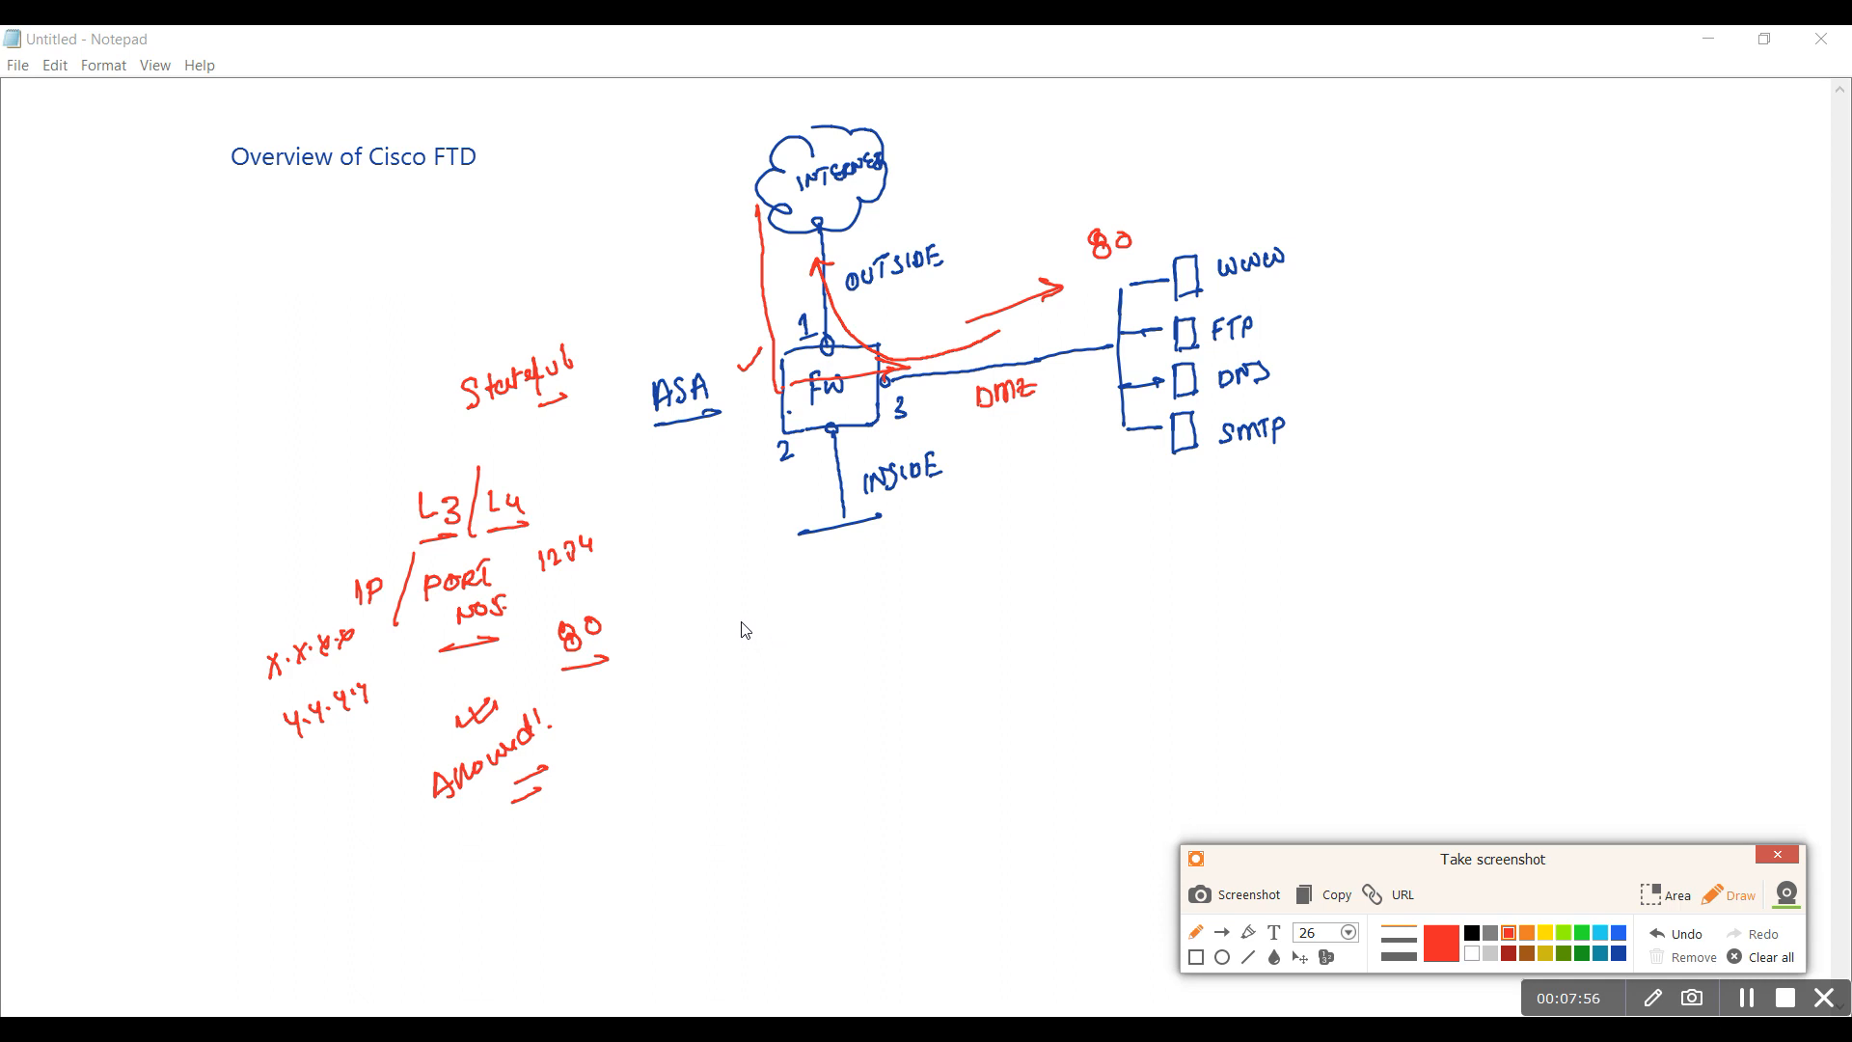
Write underlined 'Payload', the row L2 | L3 | L4 | L7 beneath it, and 'App' beside L7
drag(739, 625, 808, 625)
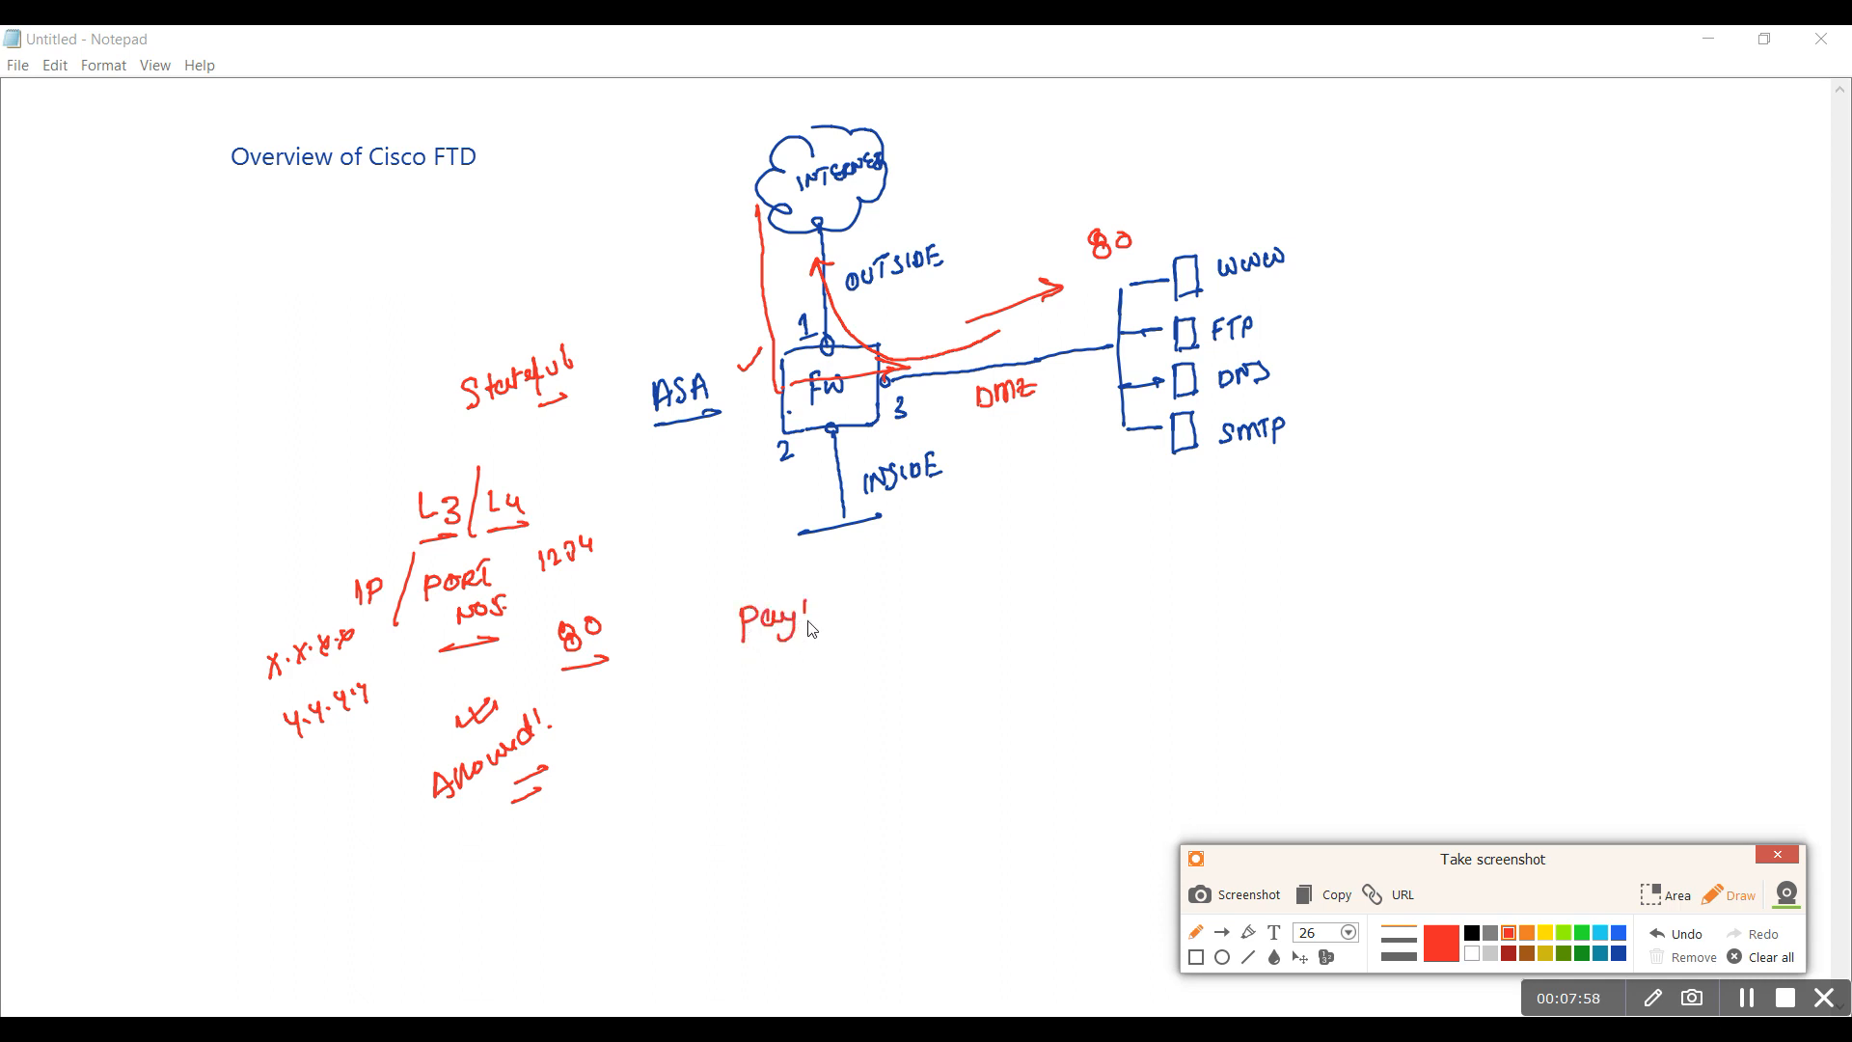
drag(808, 619, 874, 662)
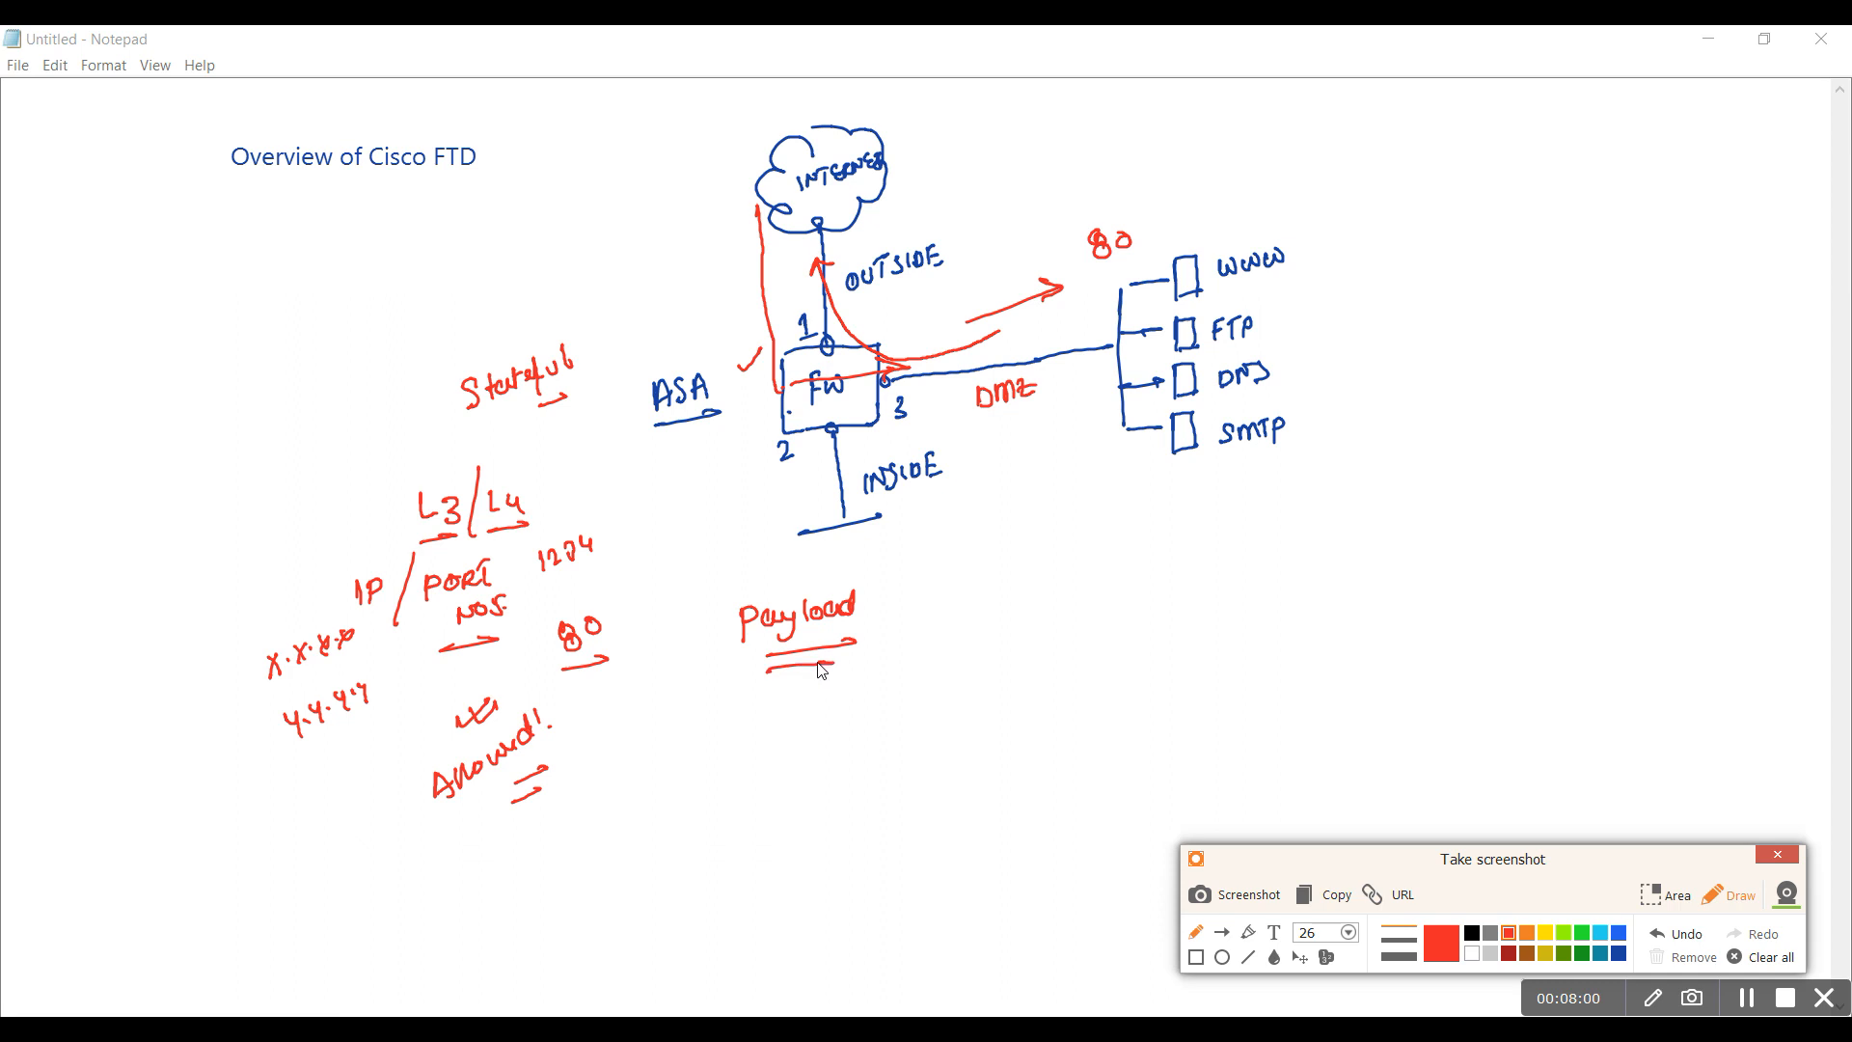
mouse_move(718, 685)
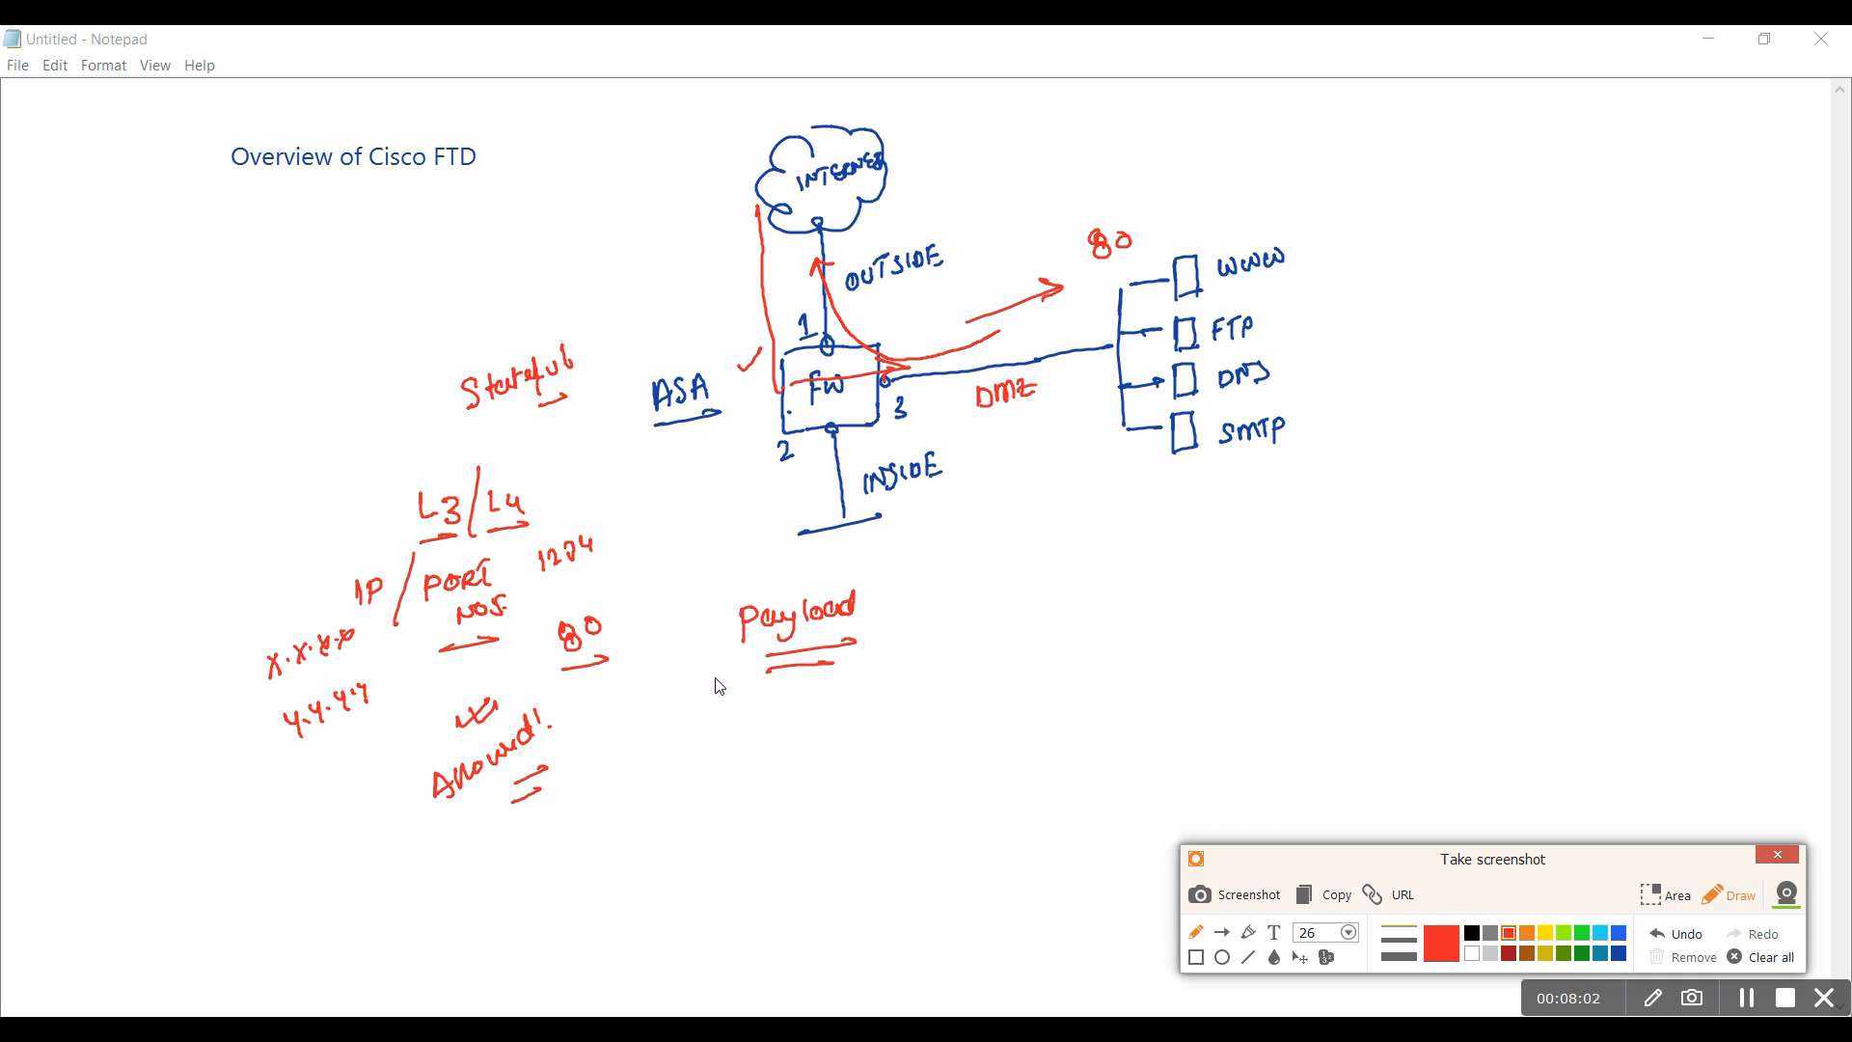
mouse_move(687, 742)
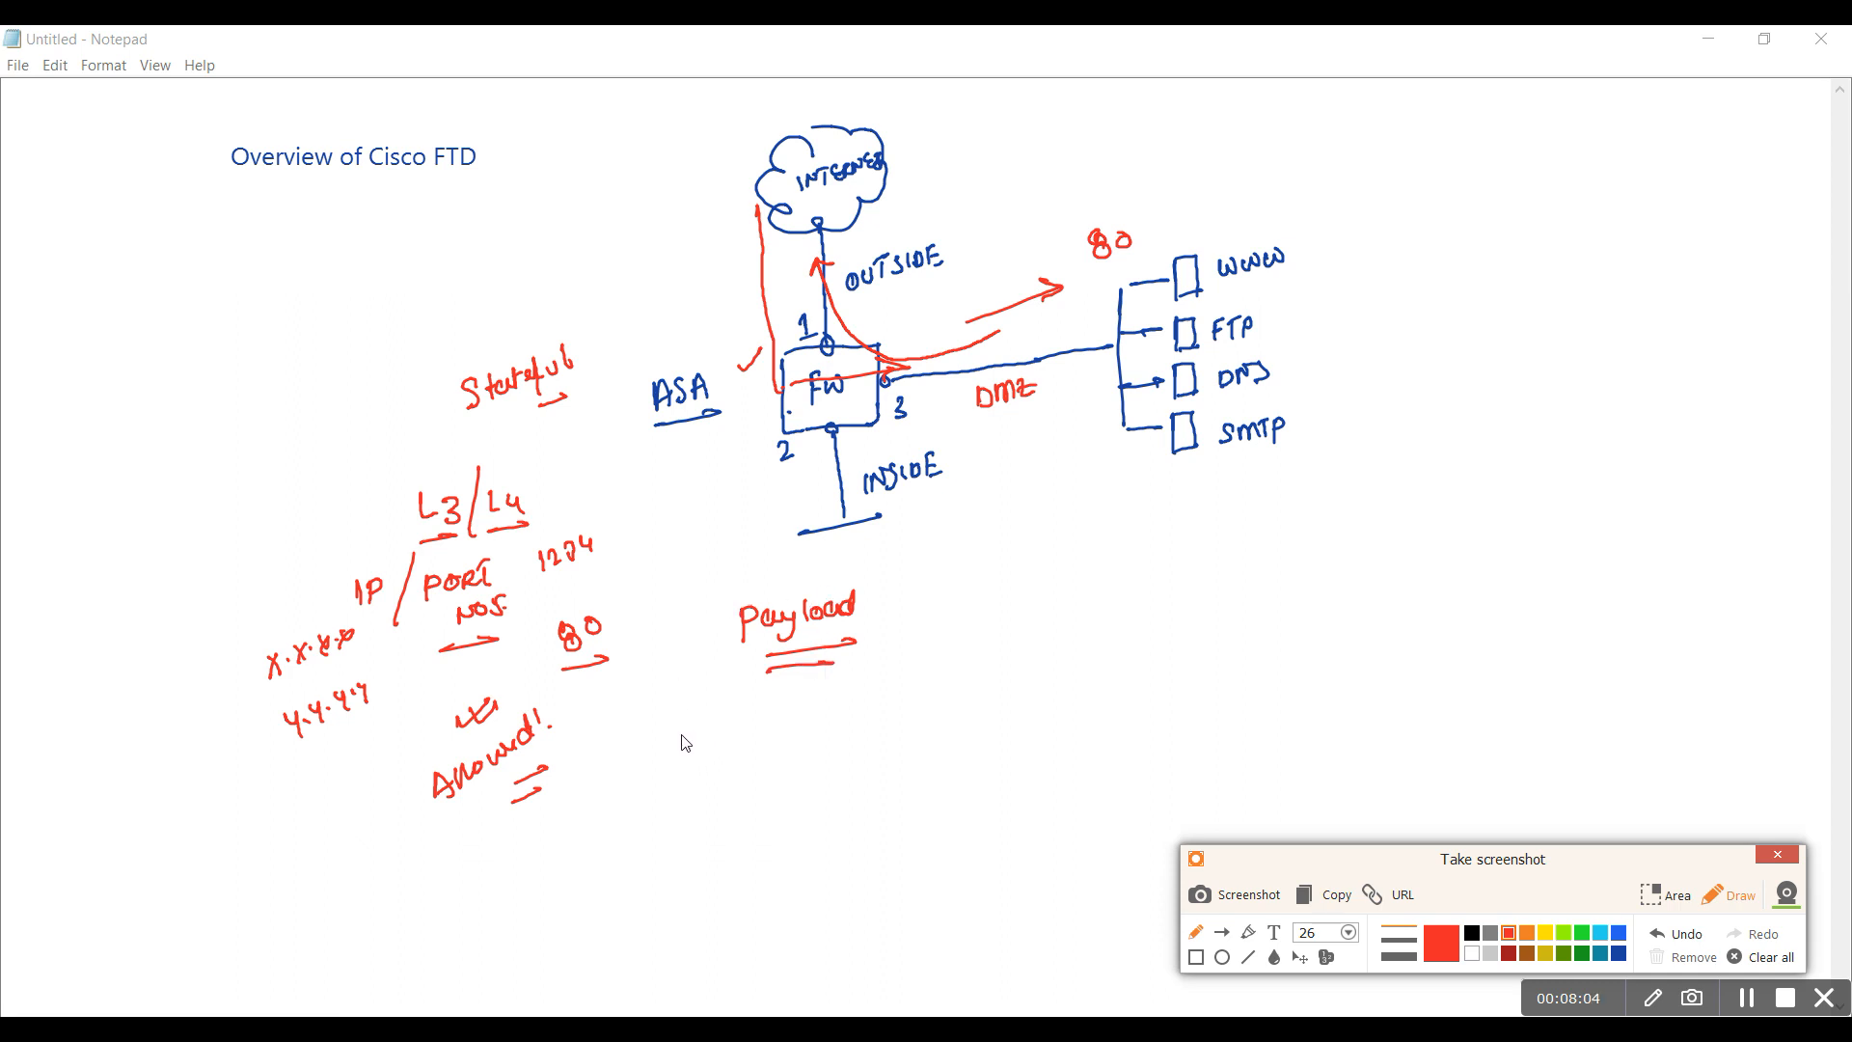
mouse_move(649, 729)
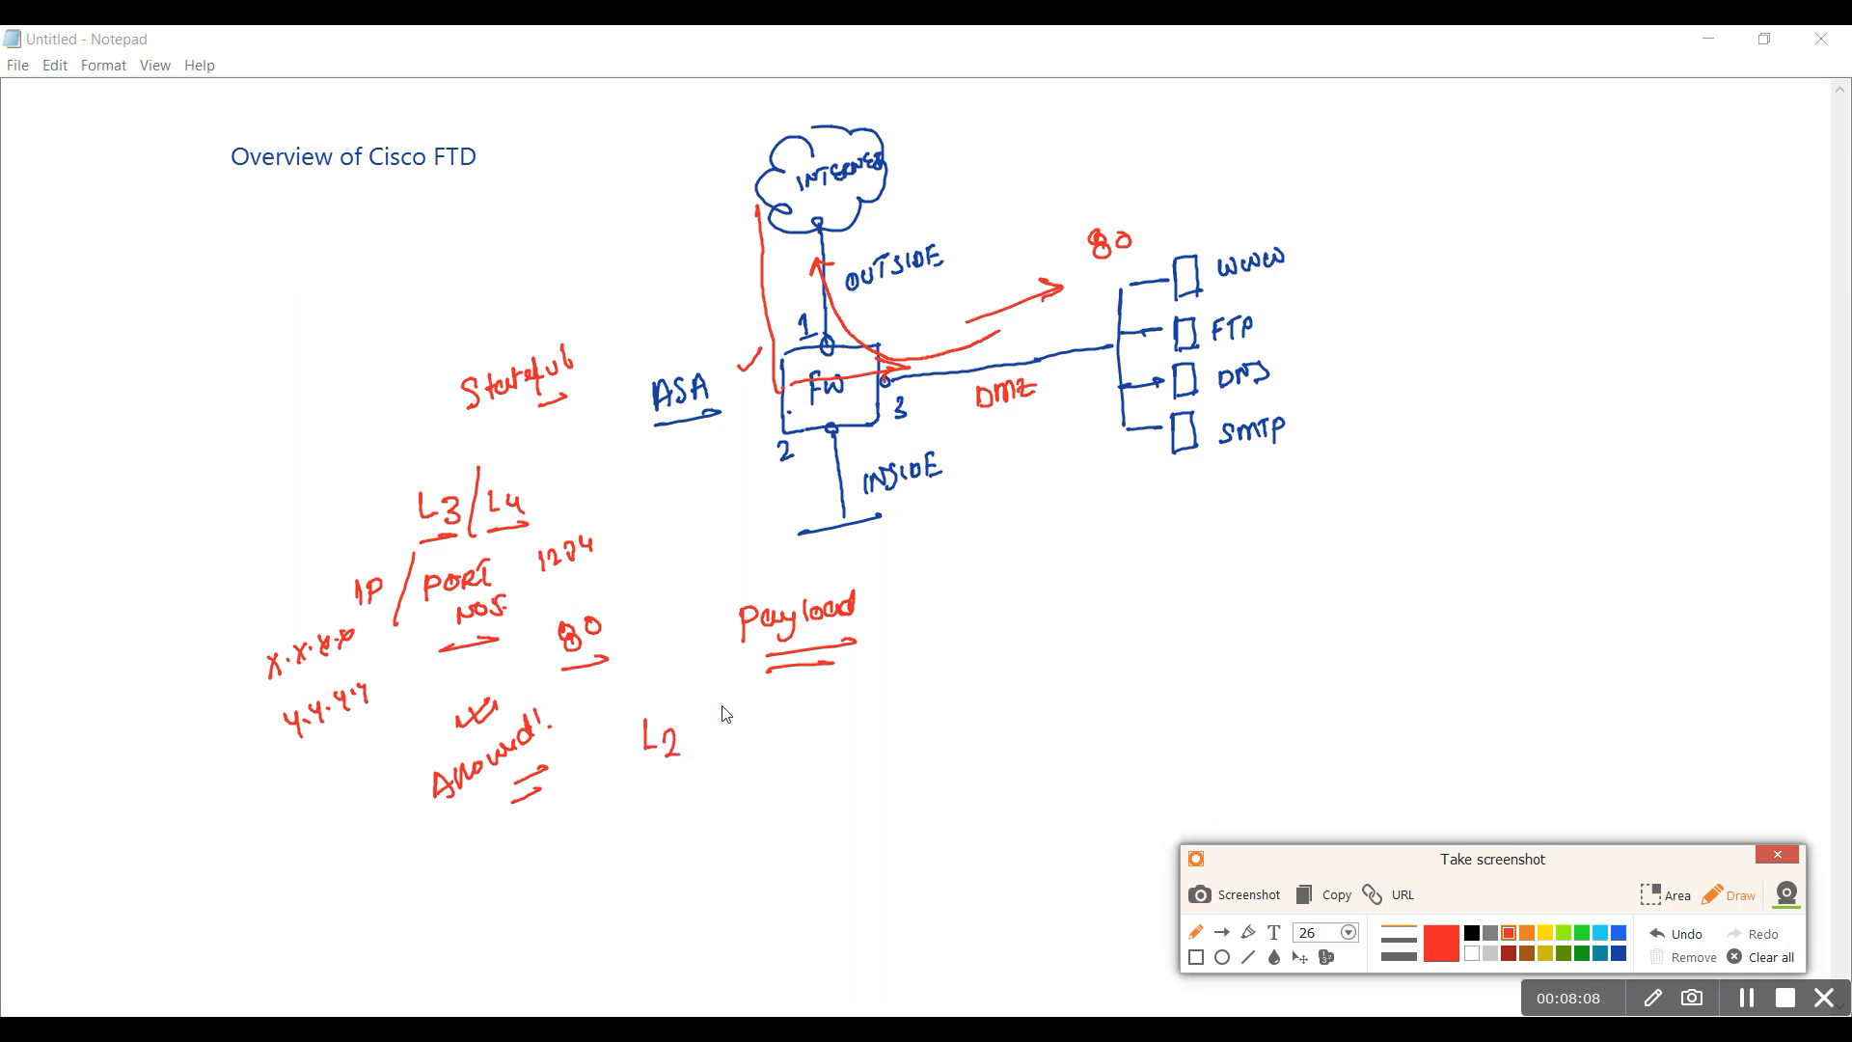
drag(708, 709, 774, 767)
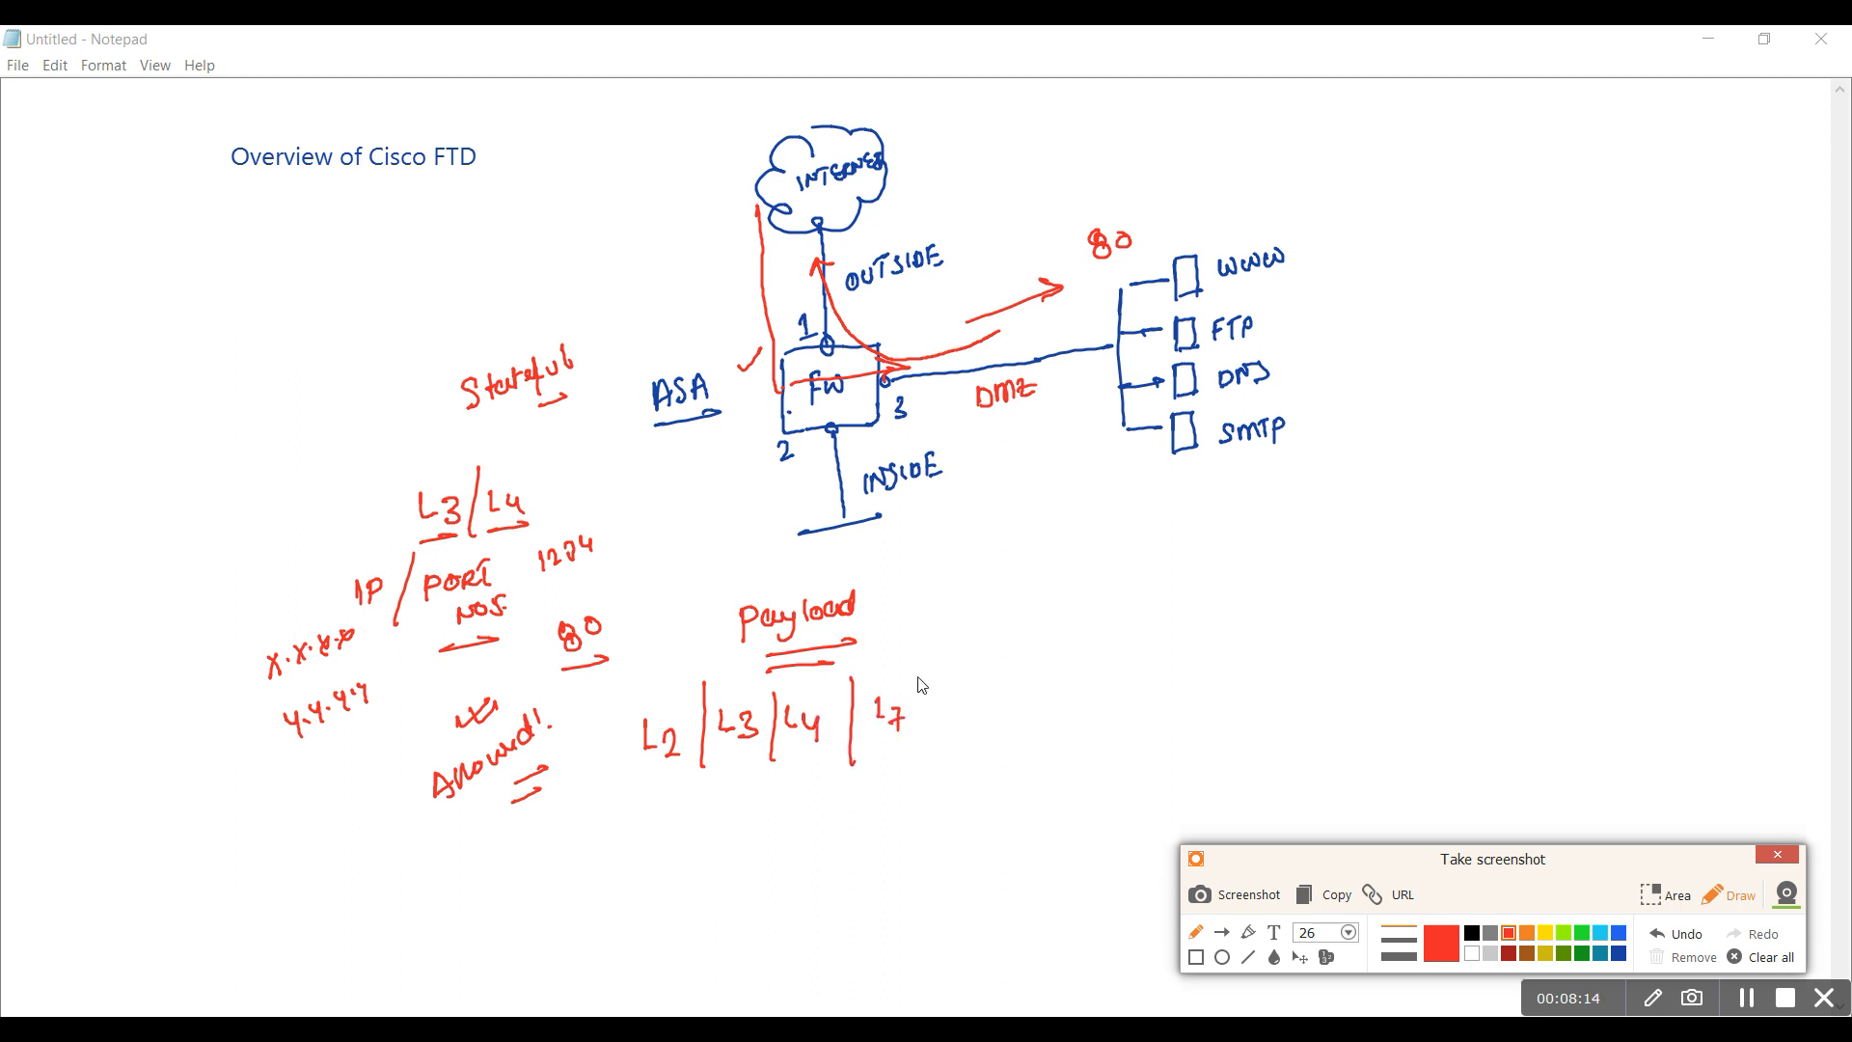
drag(897, 668, 945, 679)
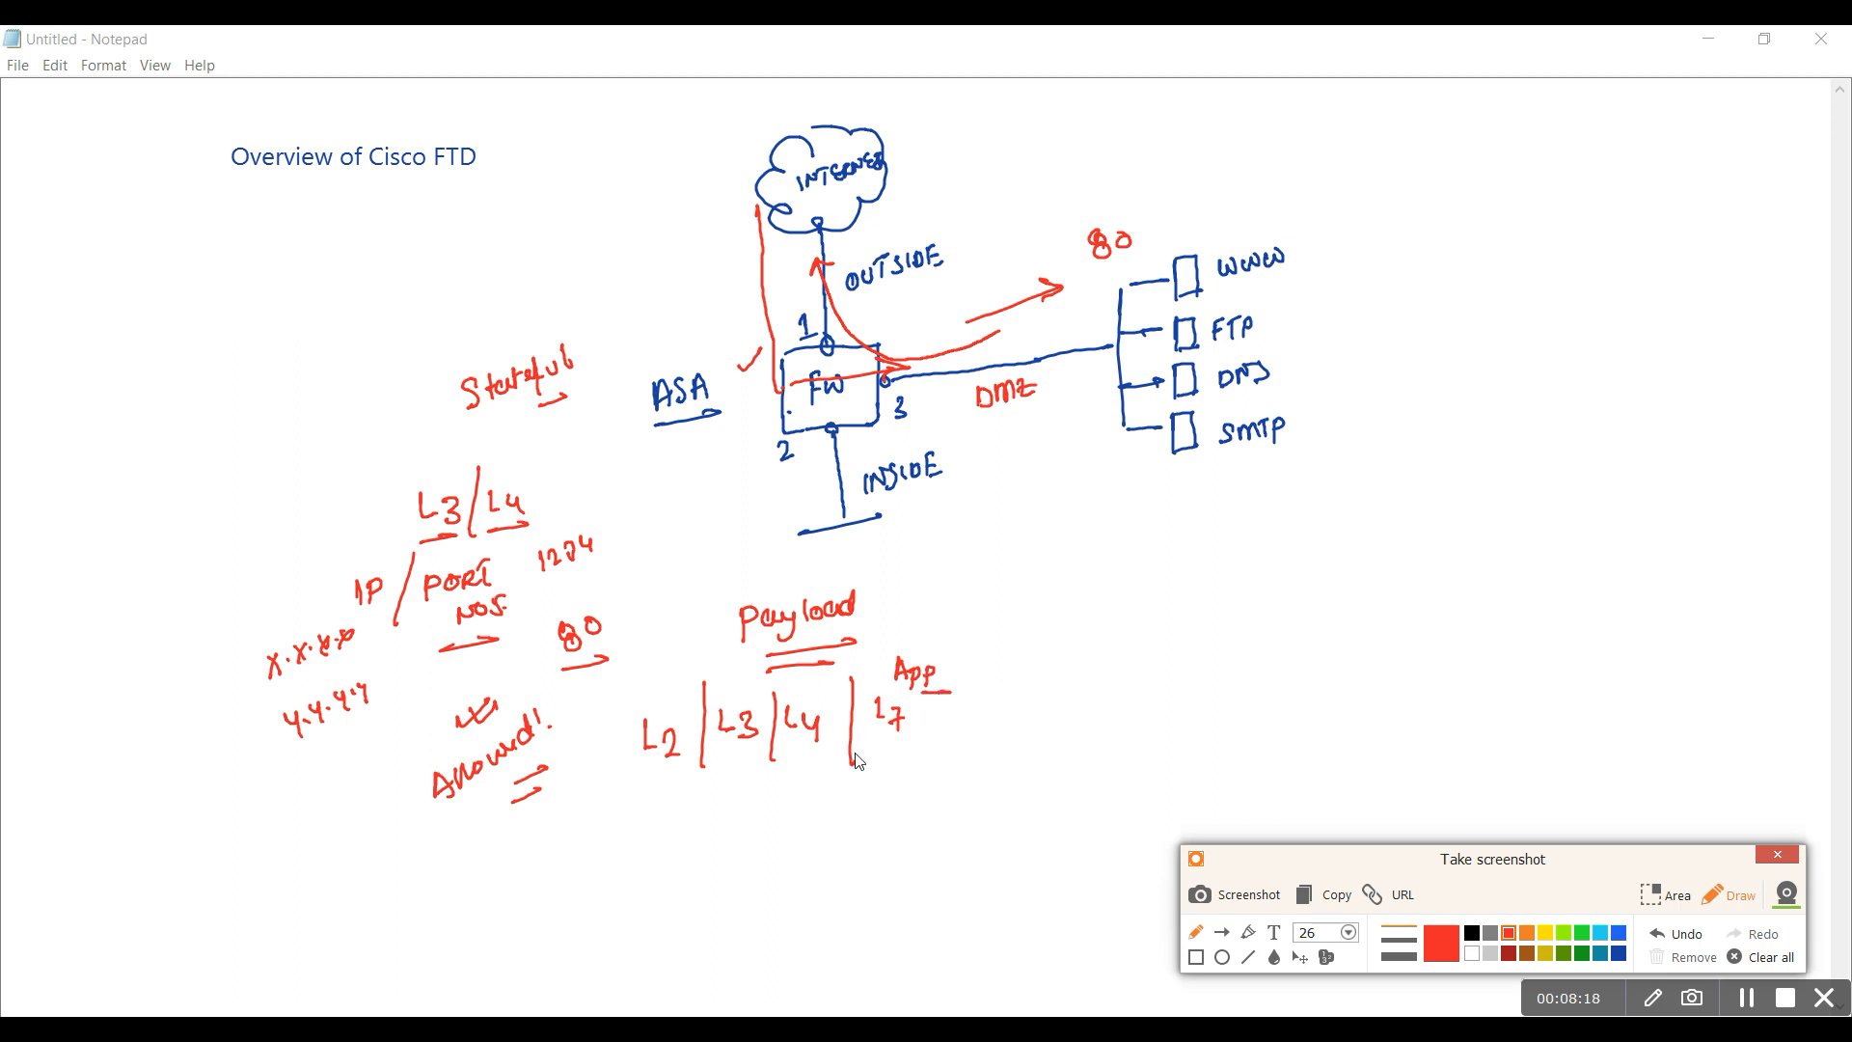
mouse_move(853, 764)
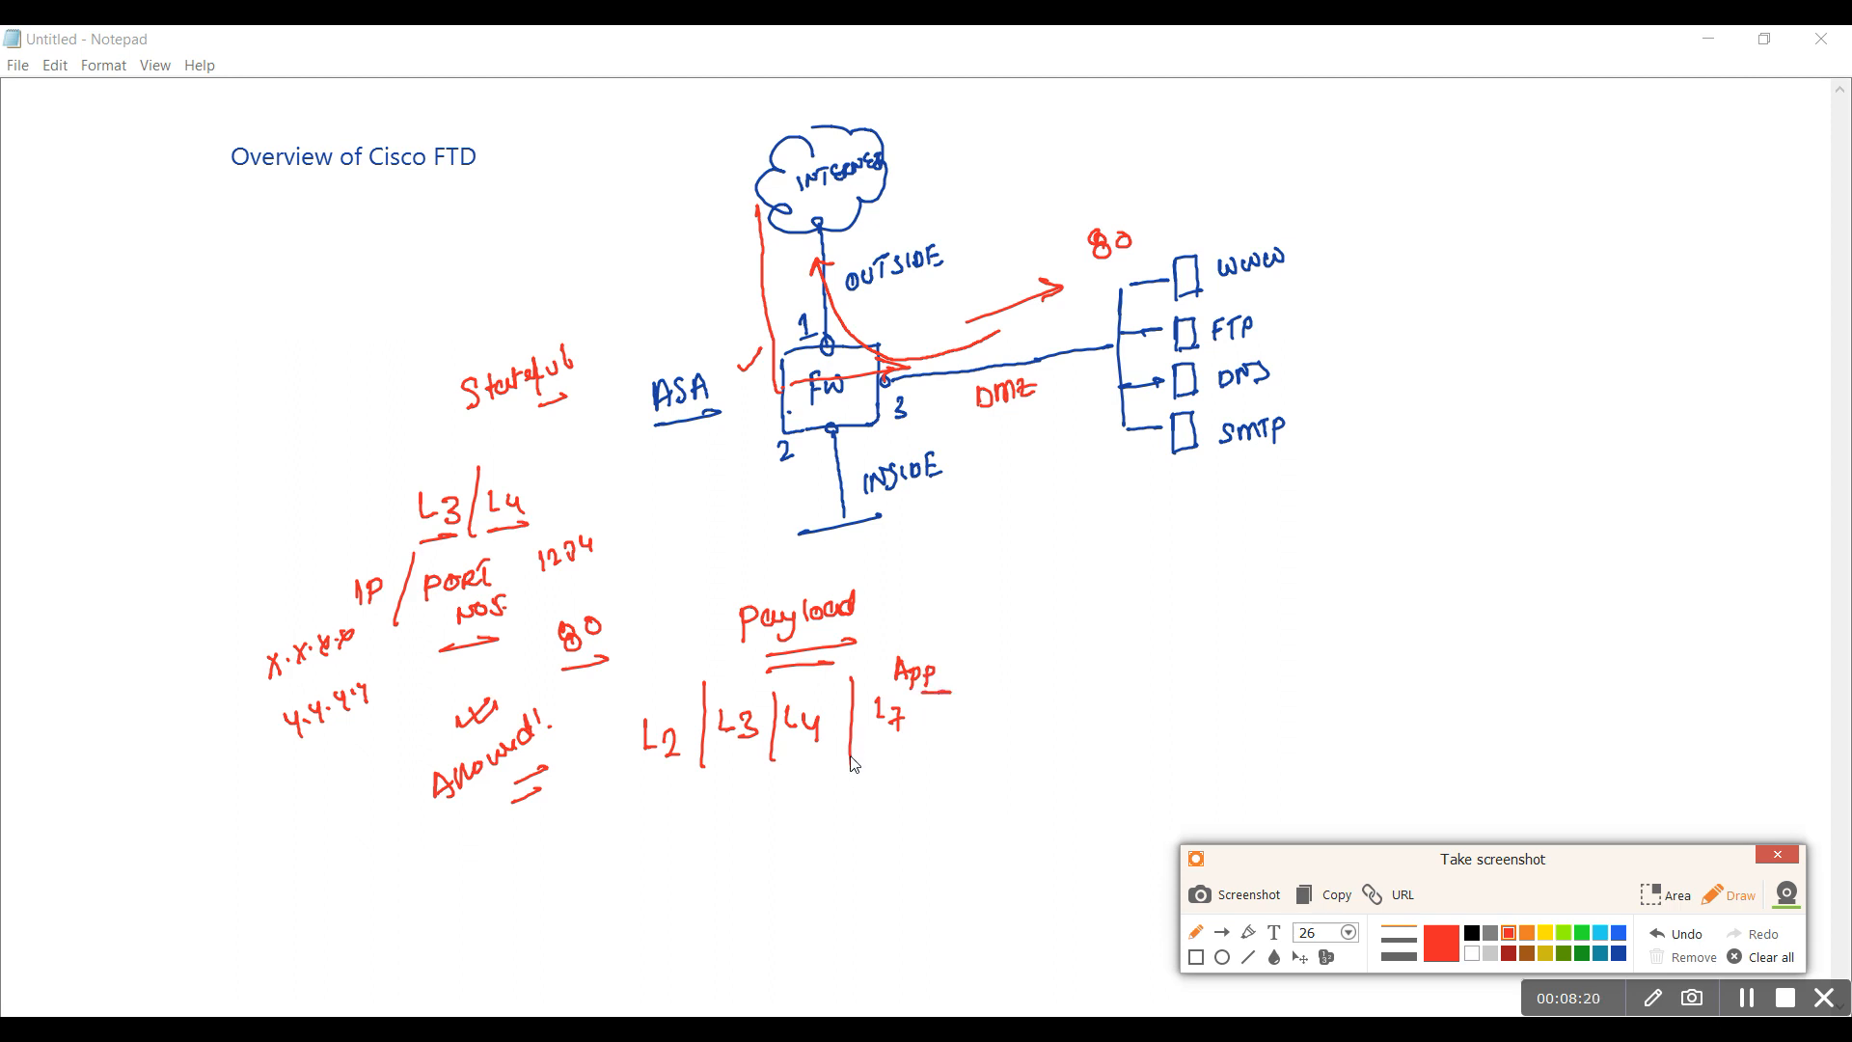
mouse_move(814, 619)
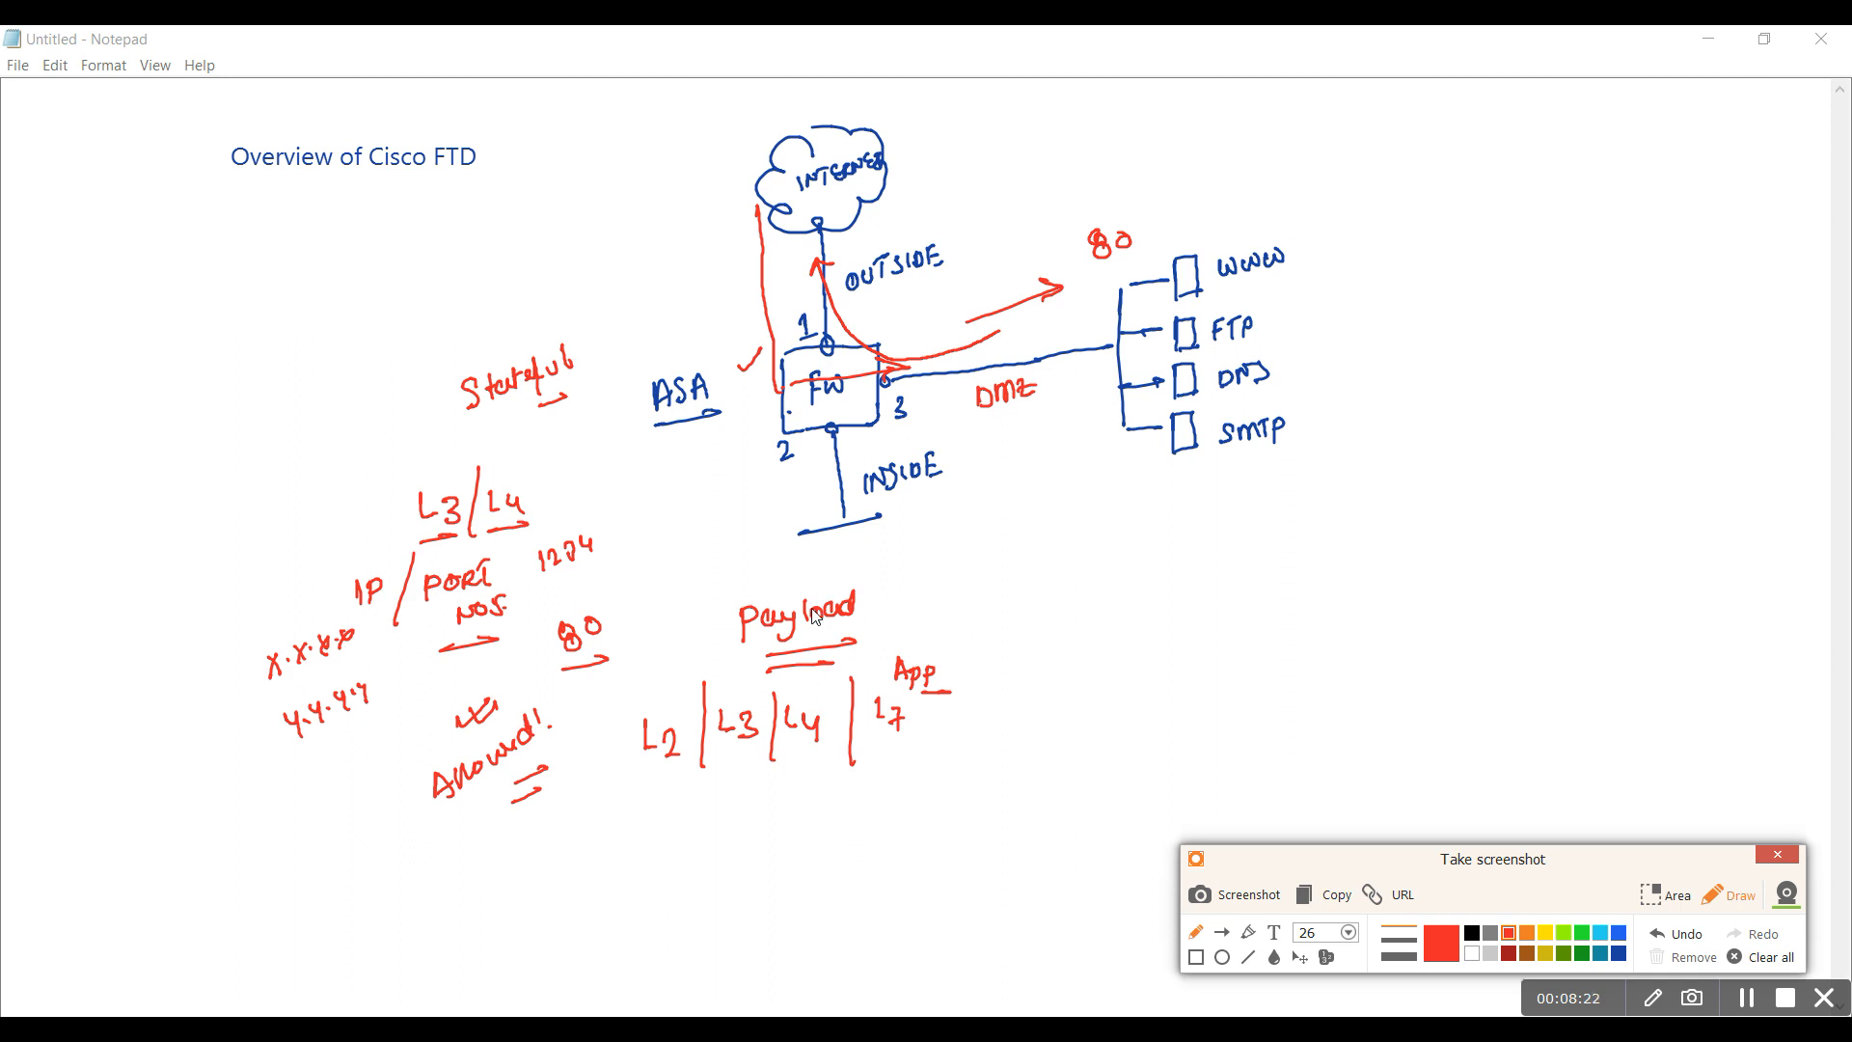
mouse_move(783, 689)
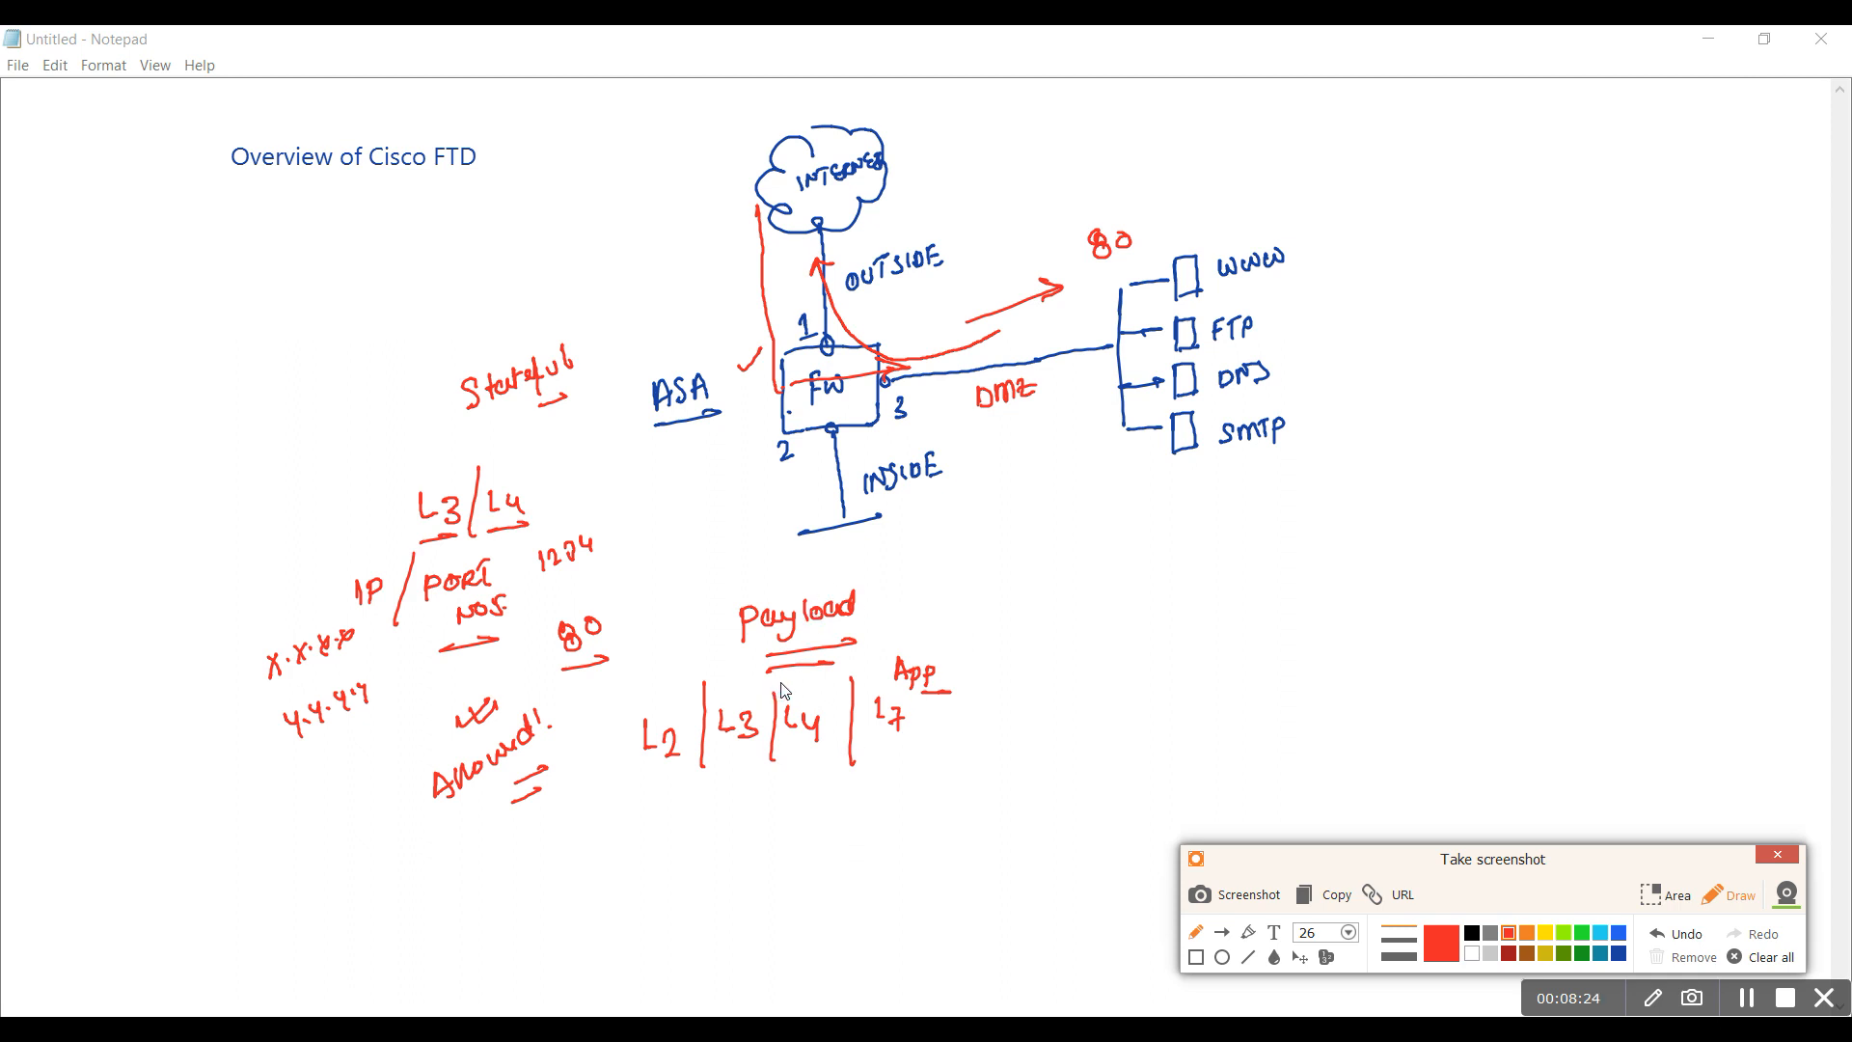
mouse_move(997, 444)
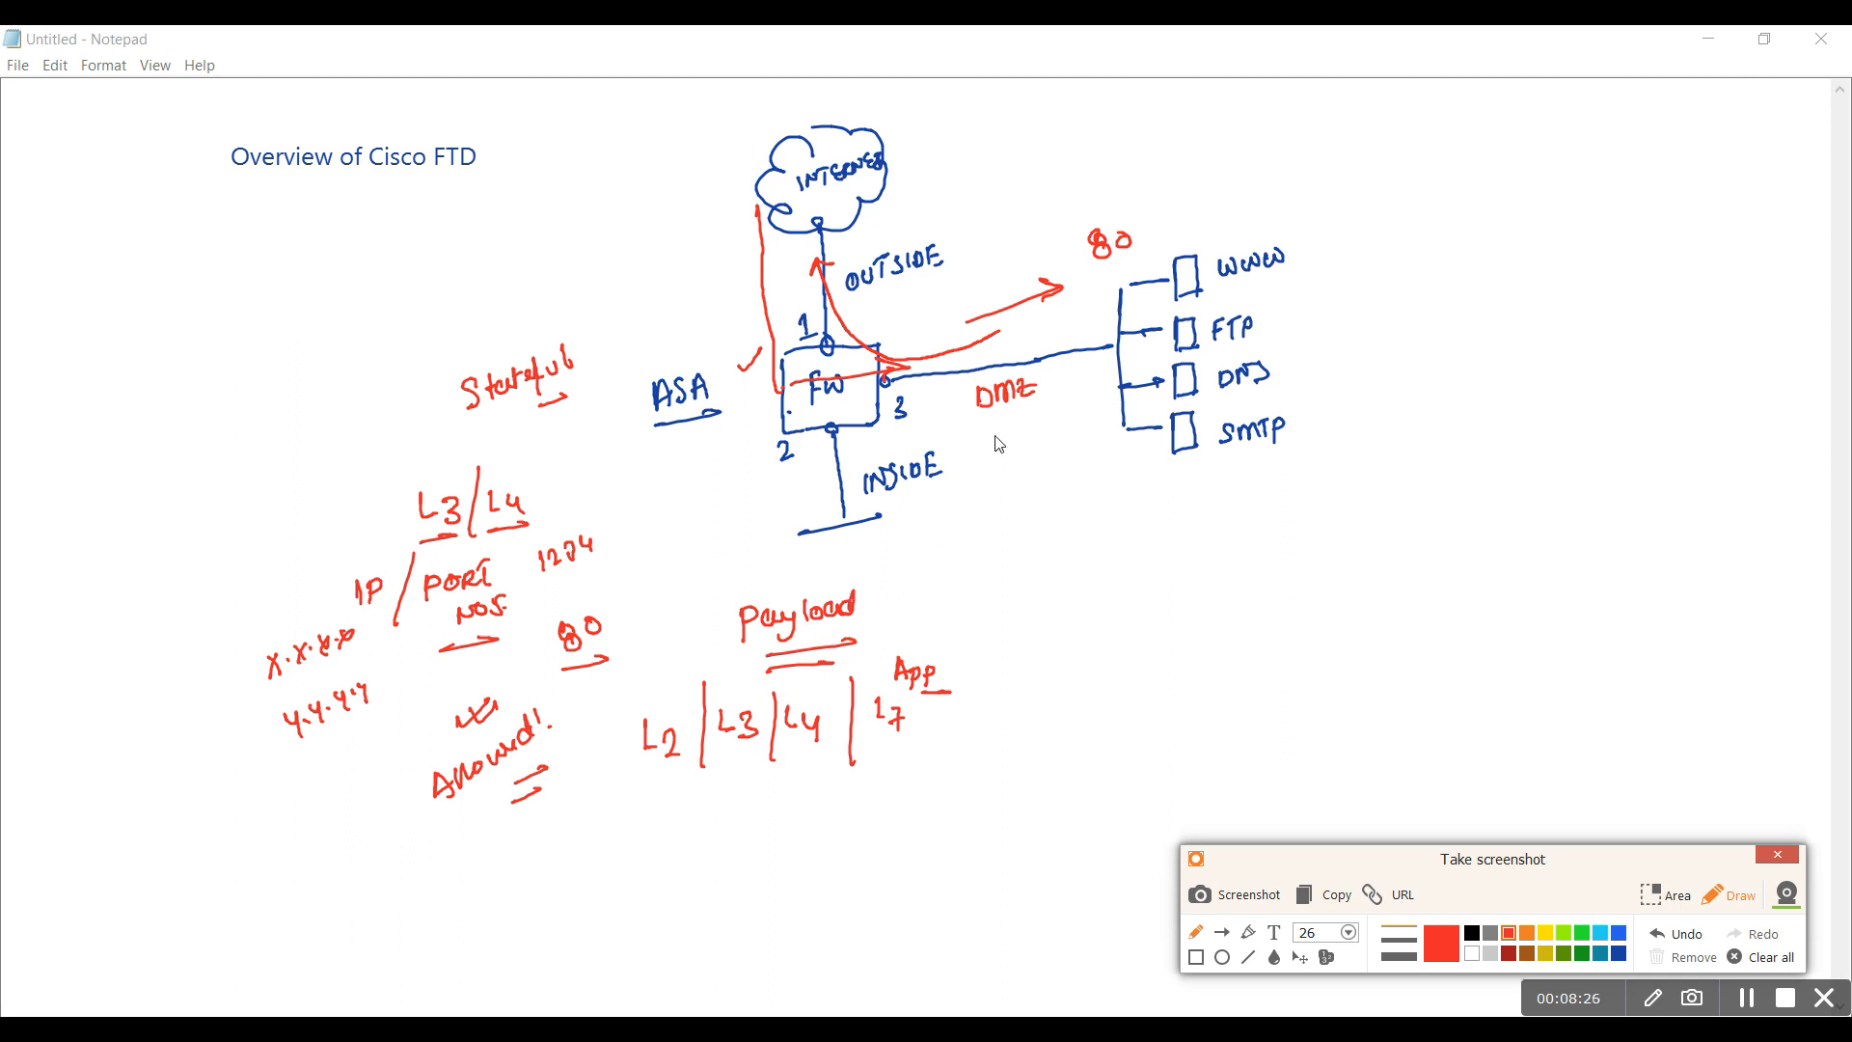
mouse_move(1019, 482)
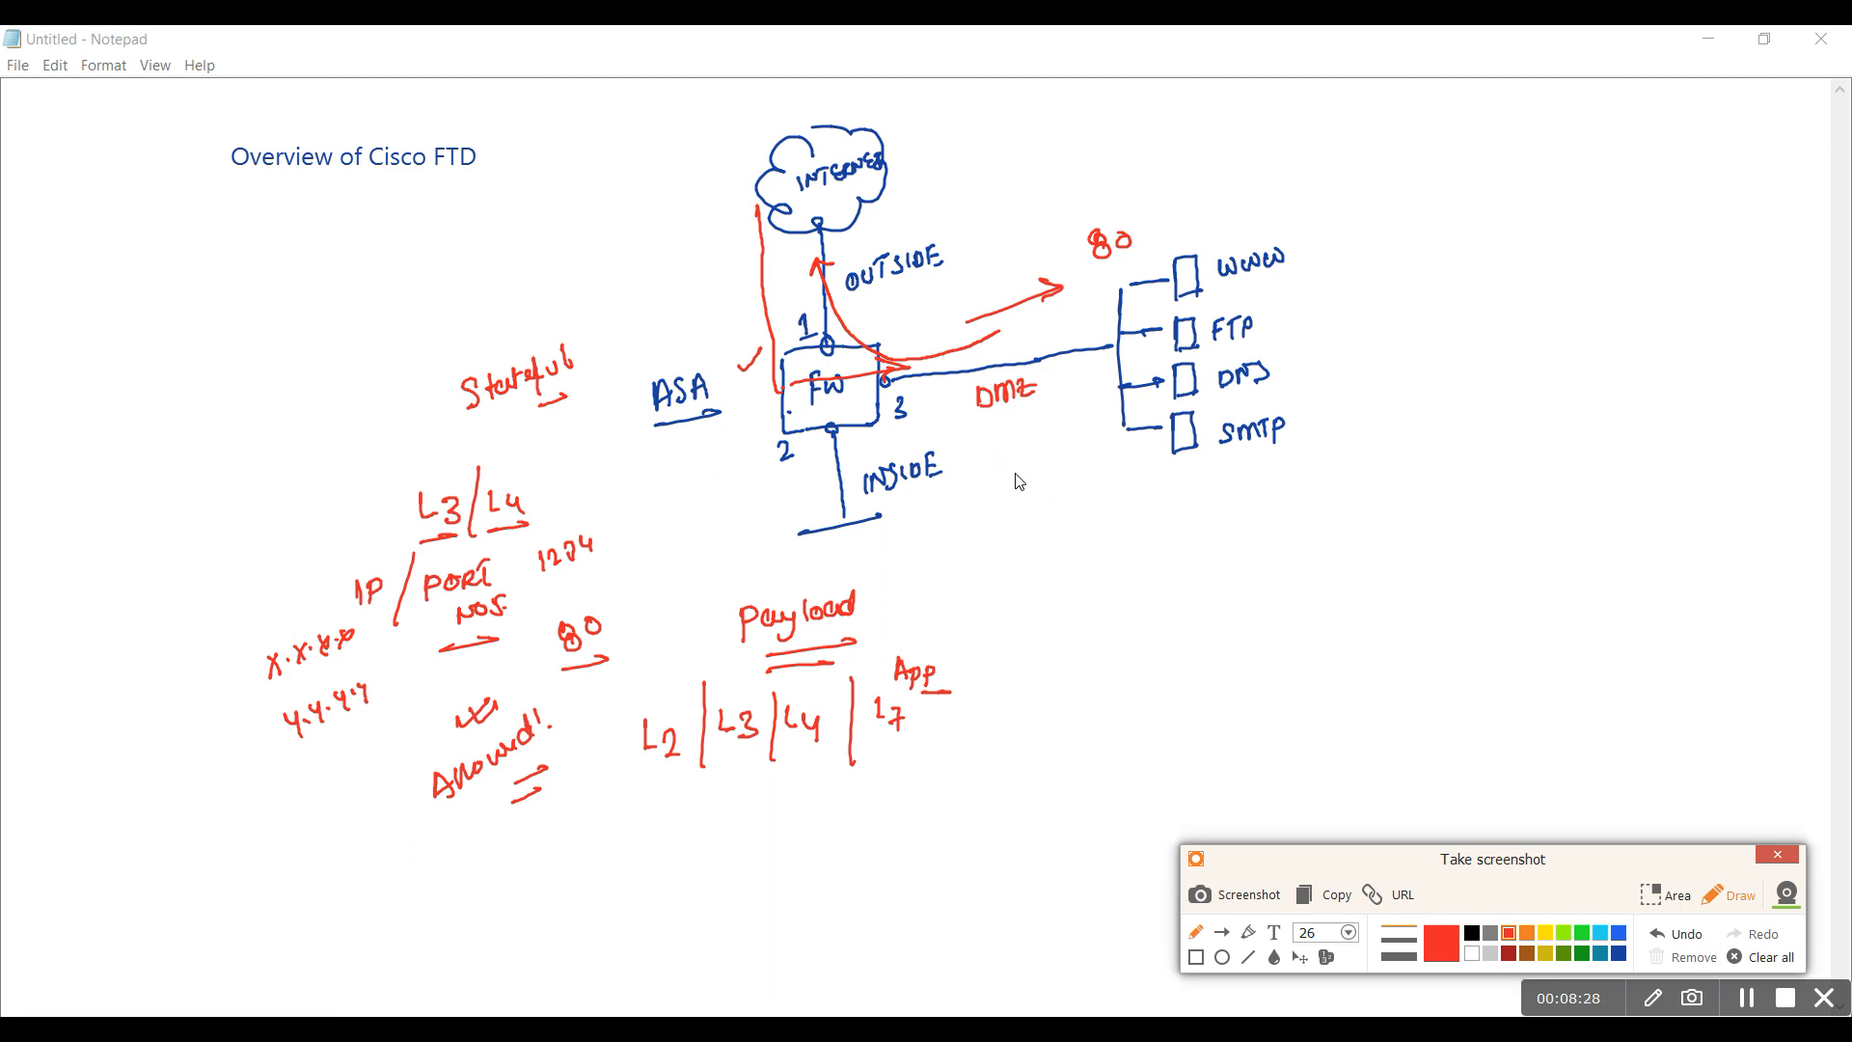
mouse_move(981, 379)
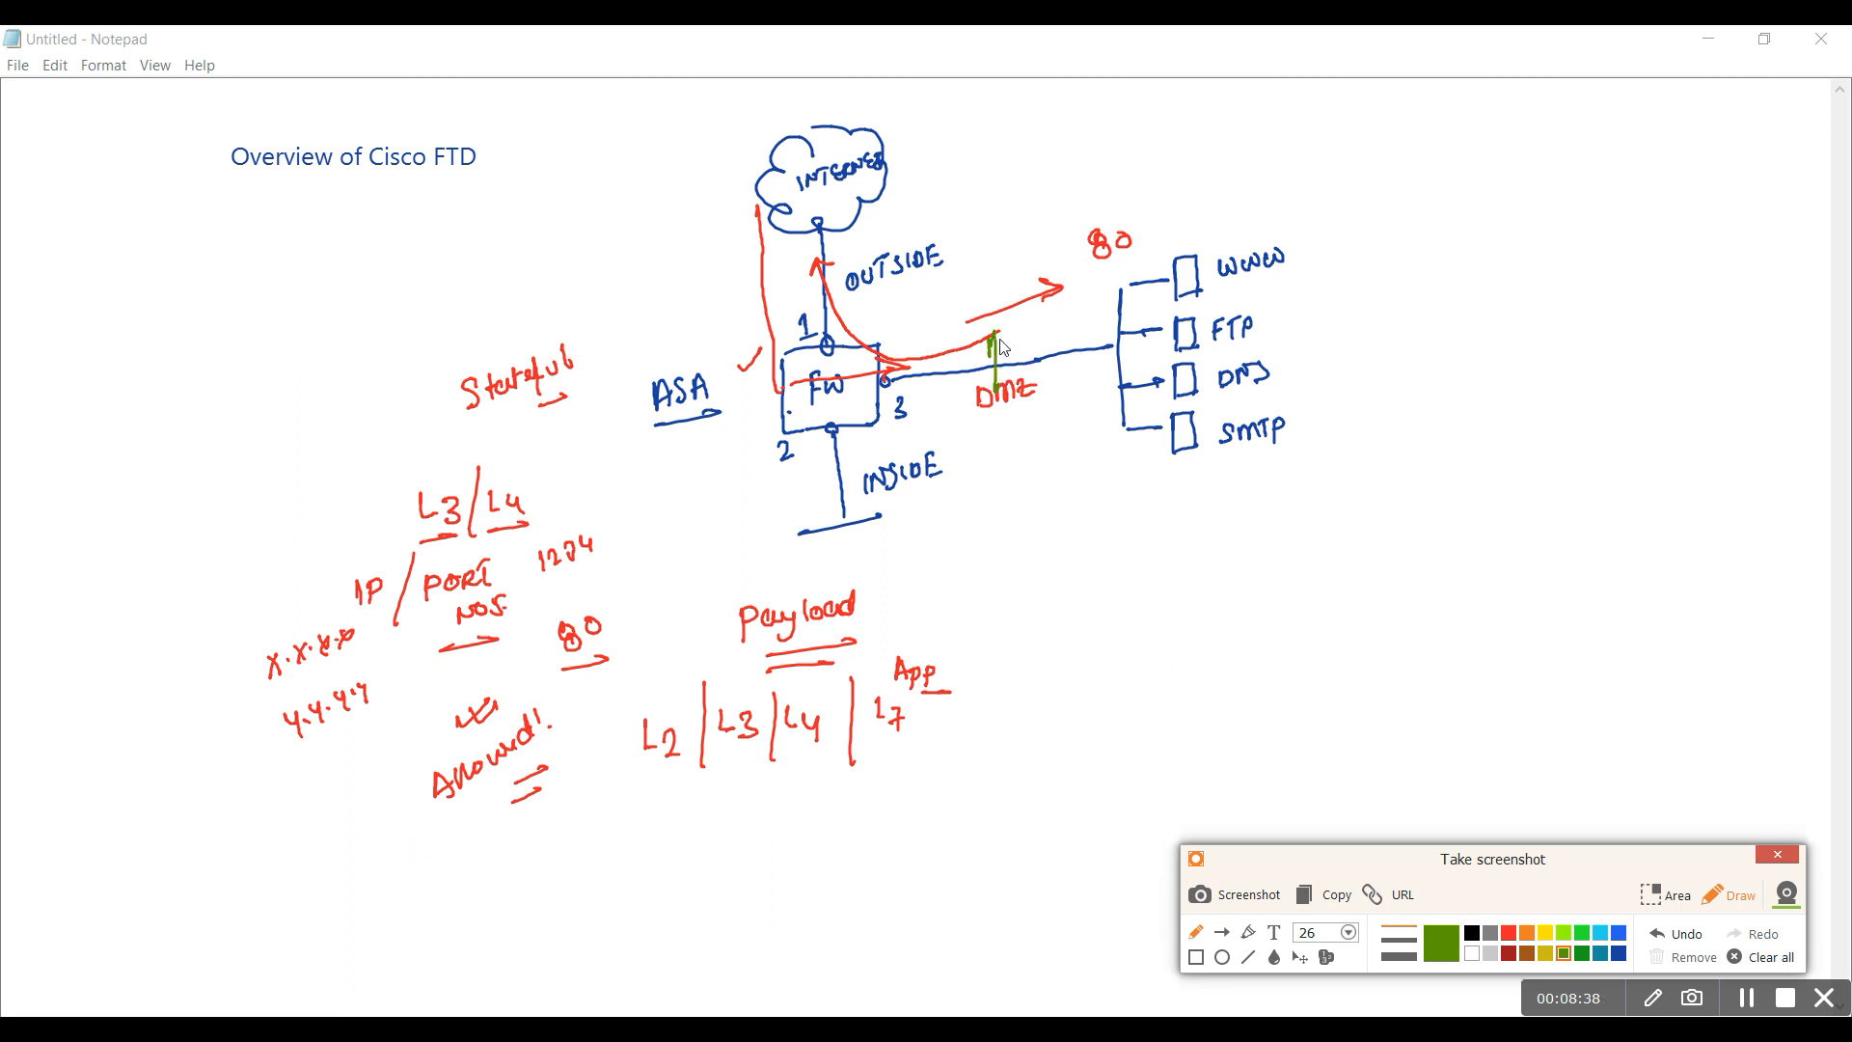
Draw a green IPS box on the DMZ link and trace the firewall-to-servers link in green
drag(990, 336, 1038, 395)
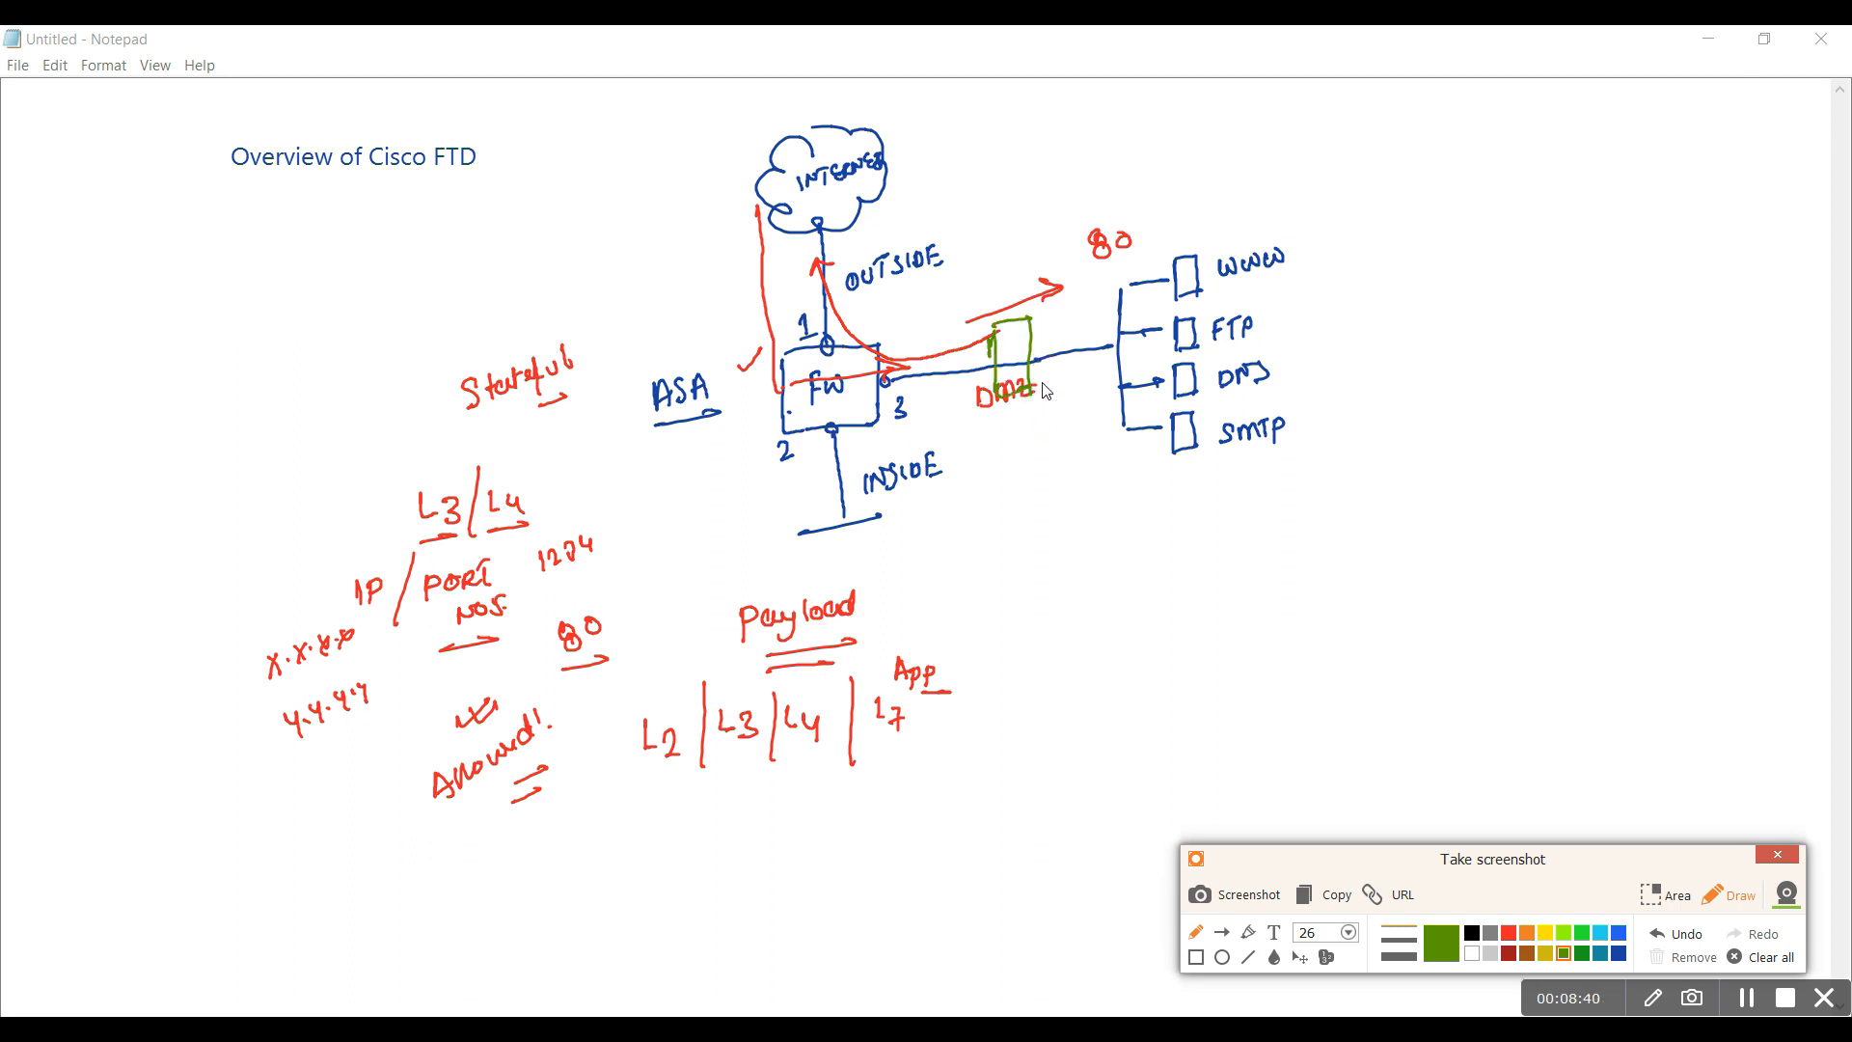
mouse_move(1139, 332)
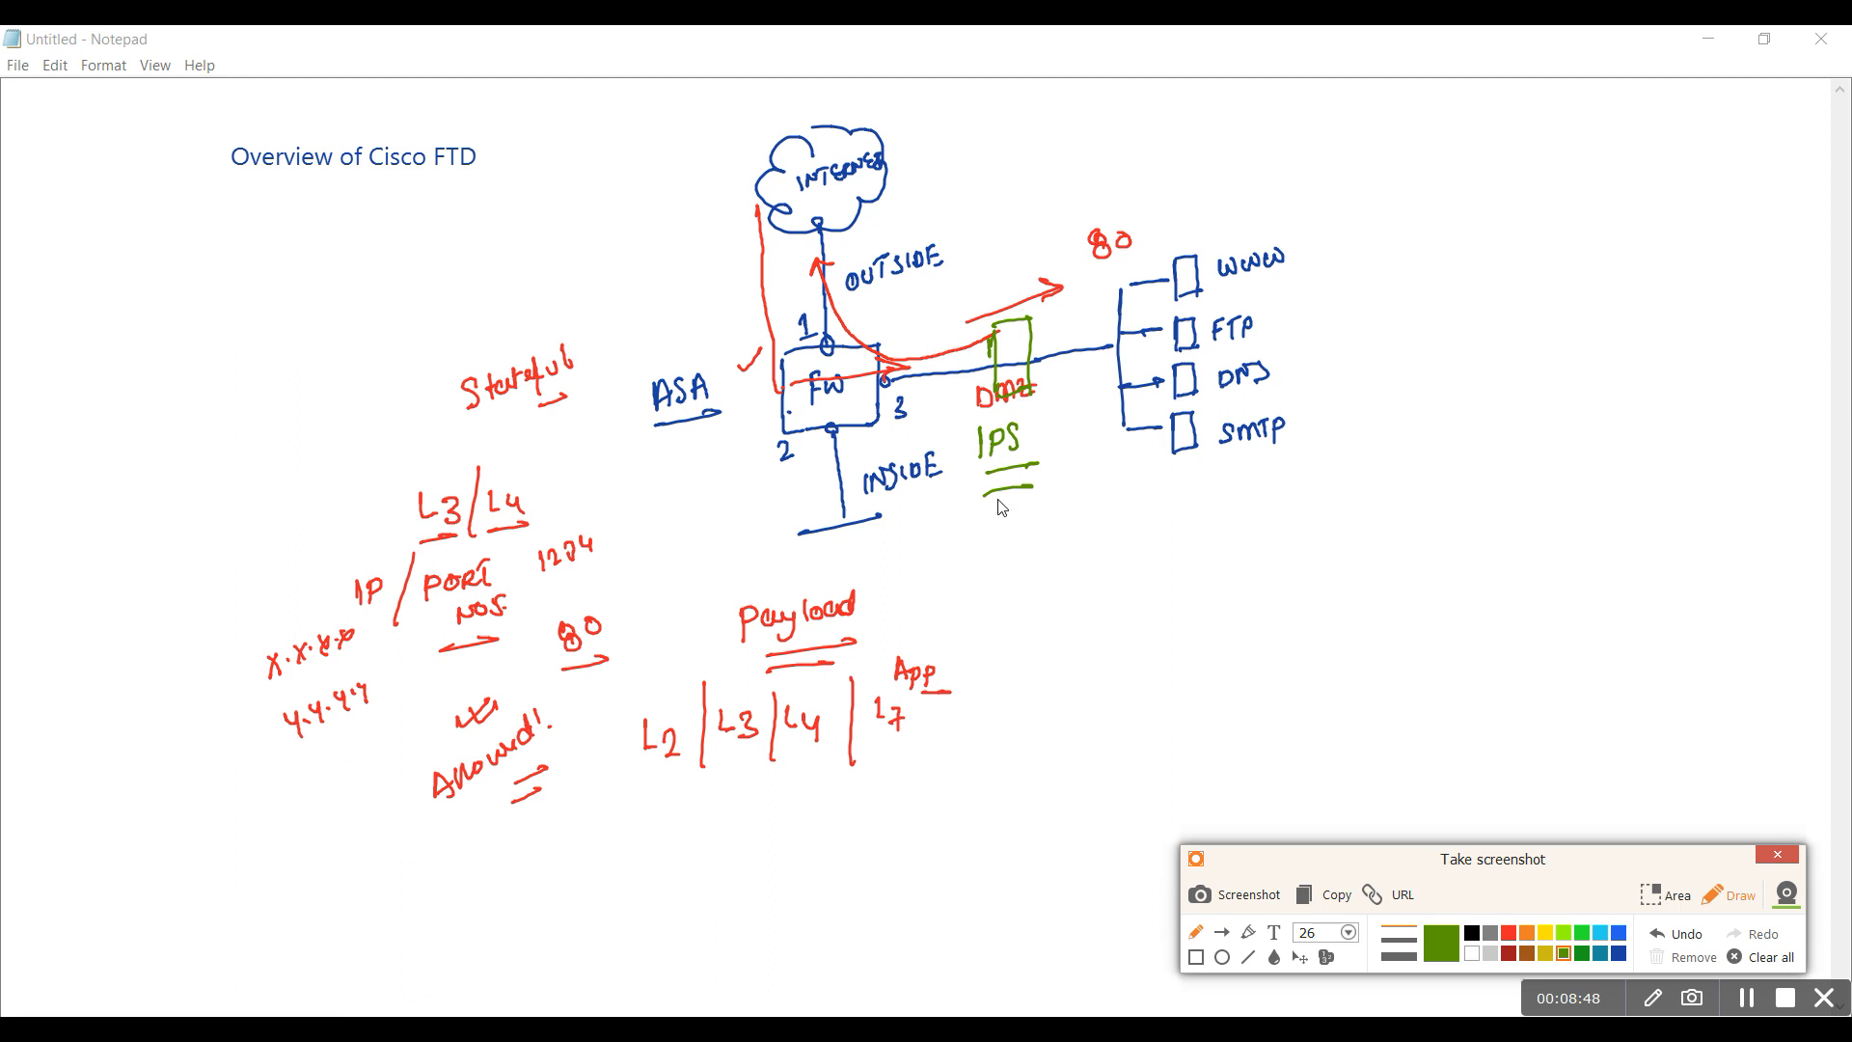
mouse_move(950, 378)
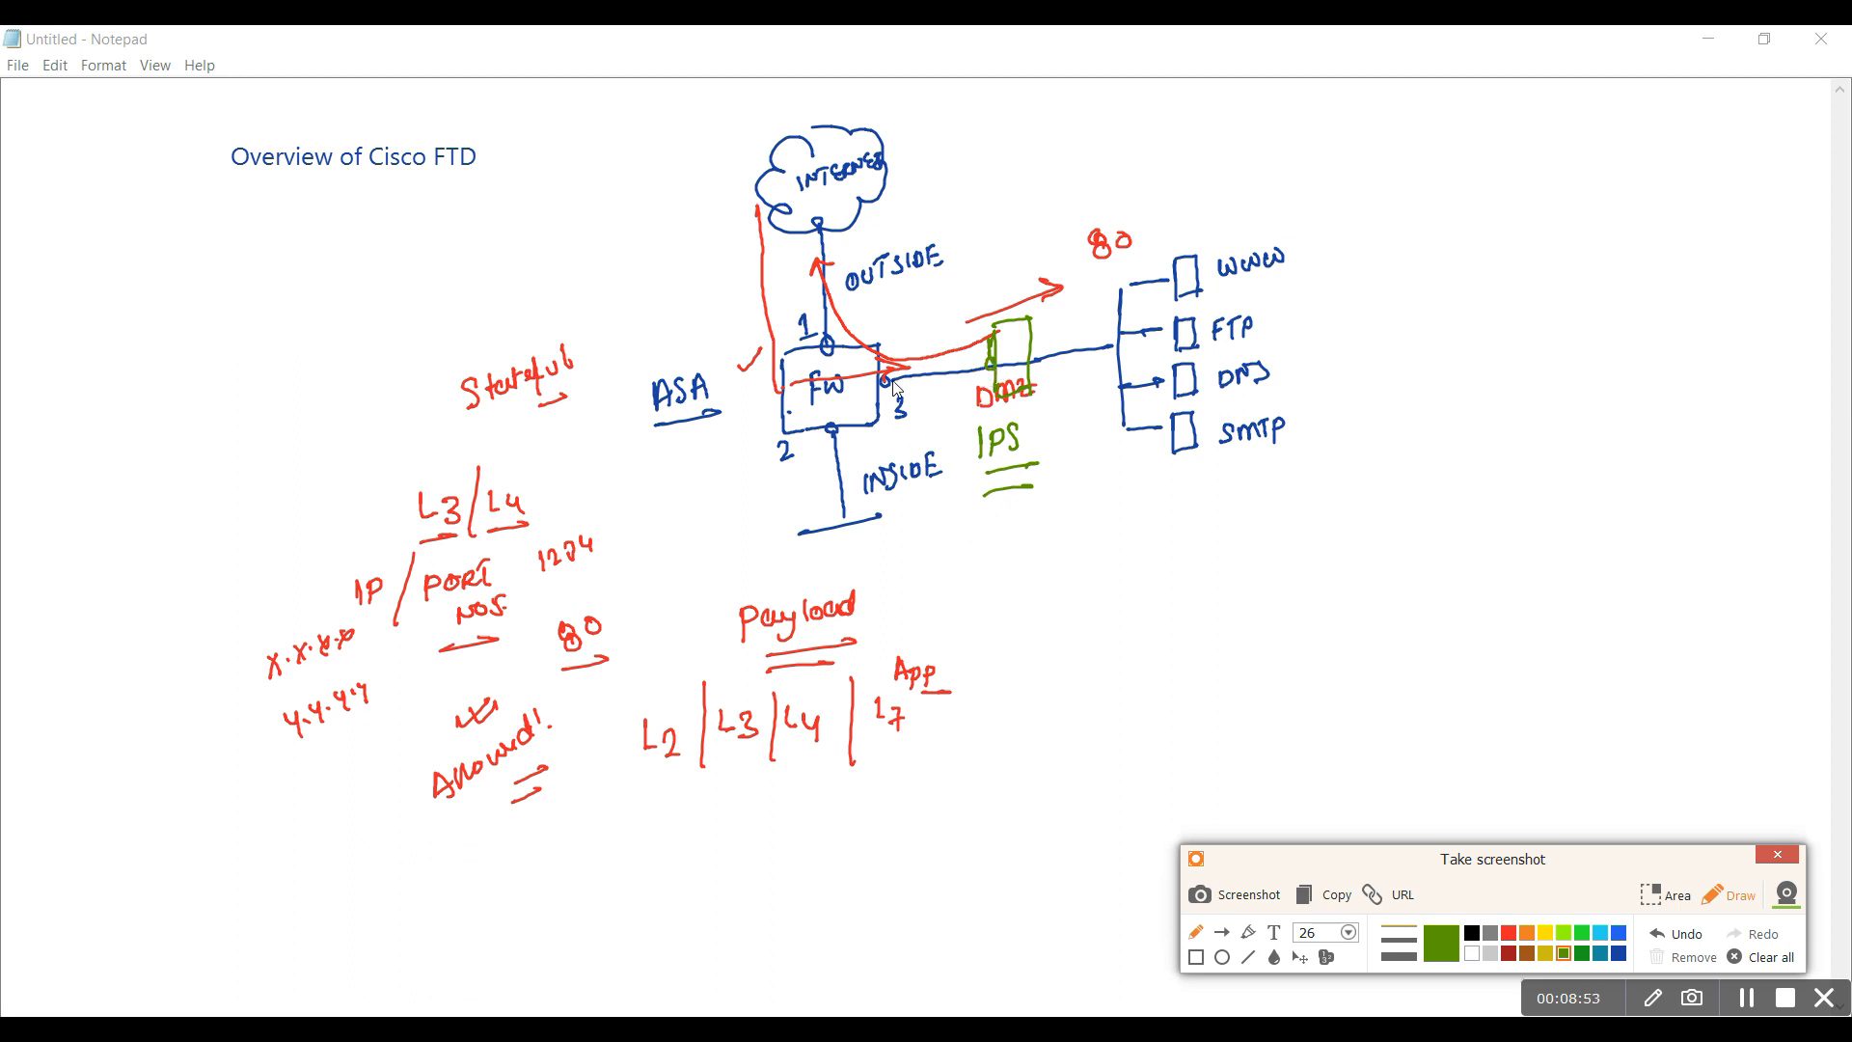
drag(897, 378, 1035, 361)
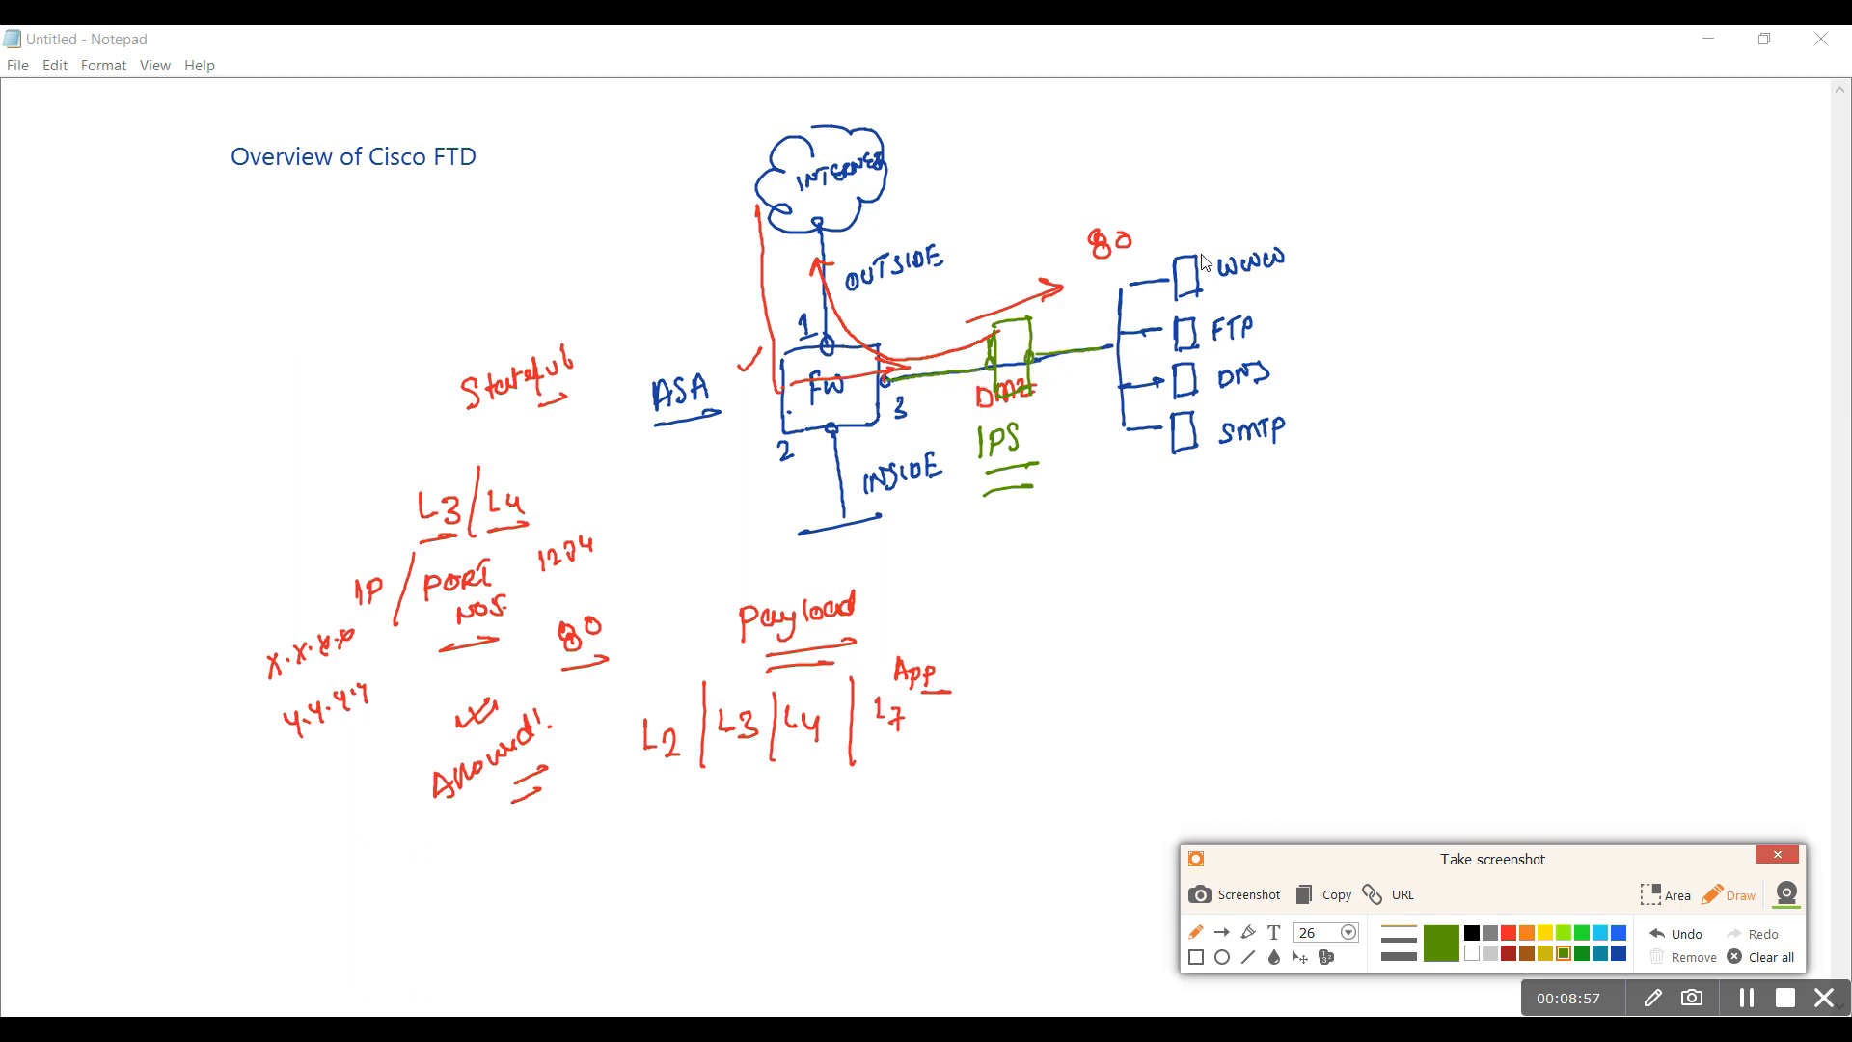
mouse_move(1101, 540)
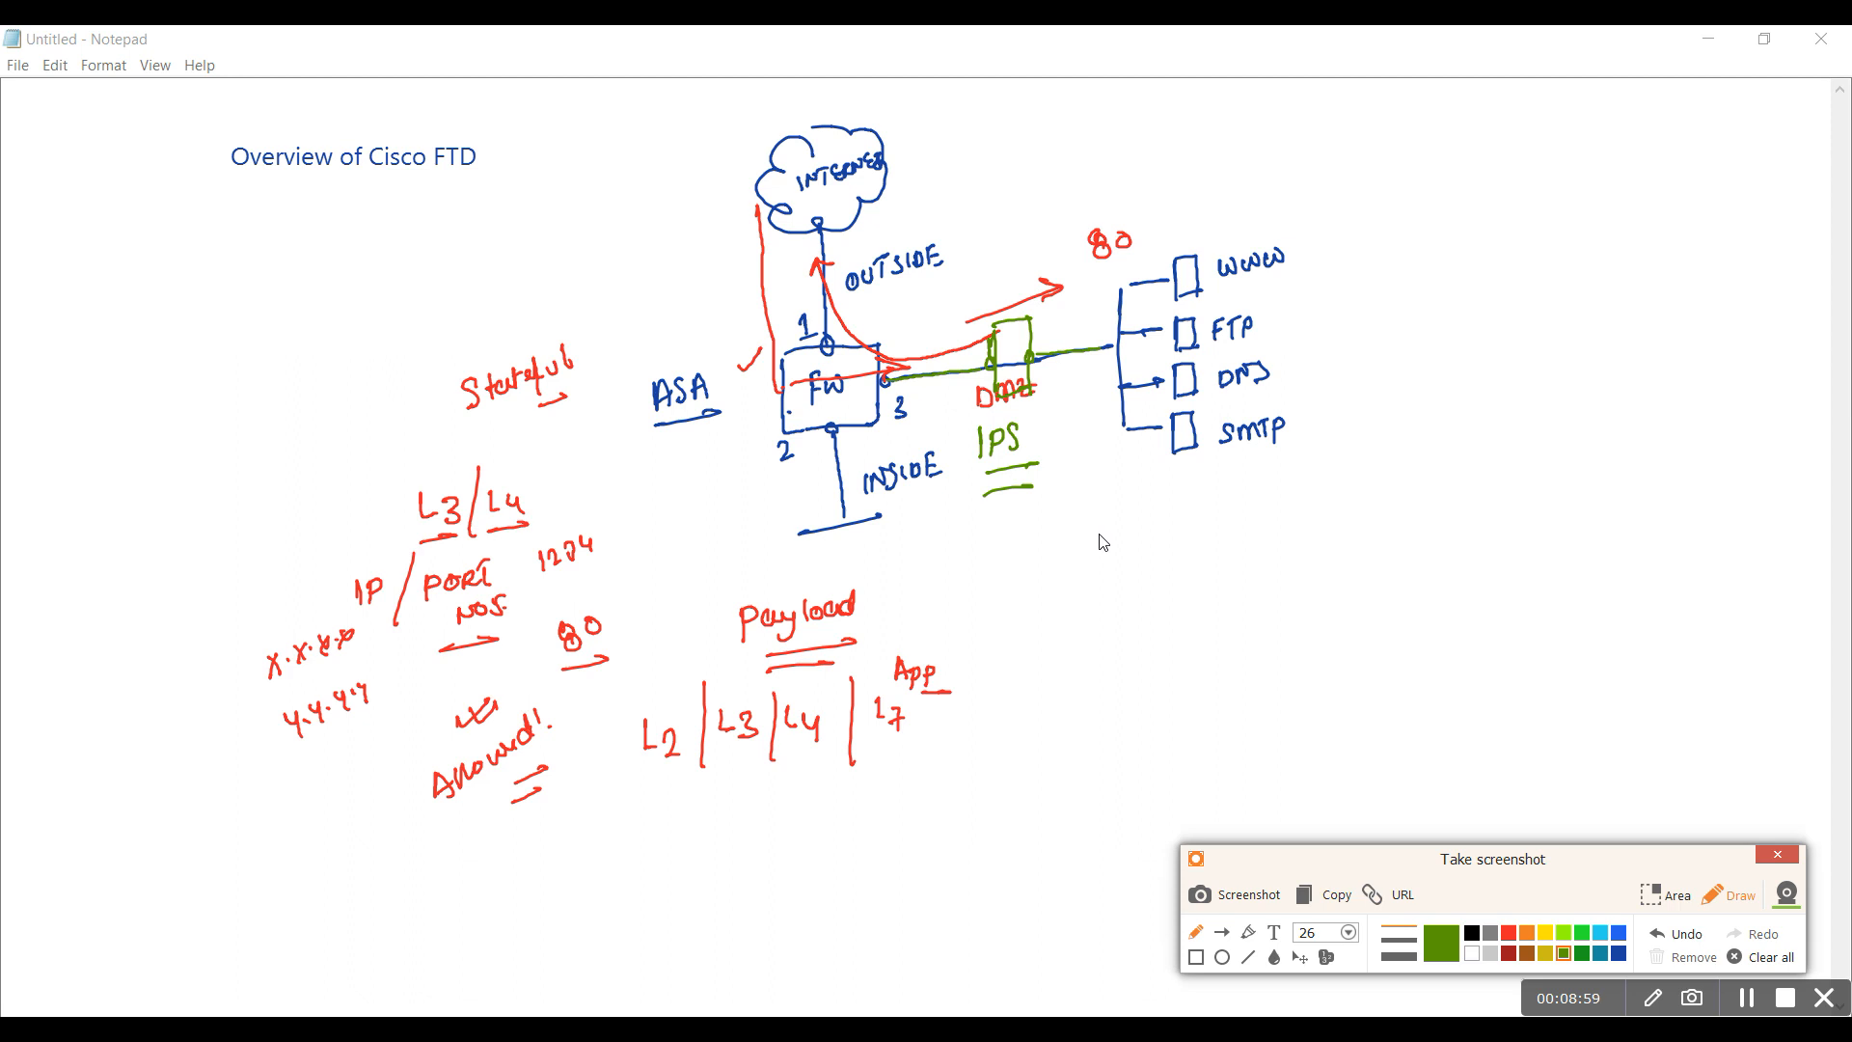
mouse_move(1095, 544)
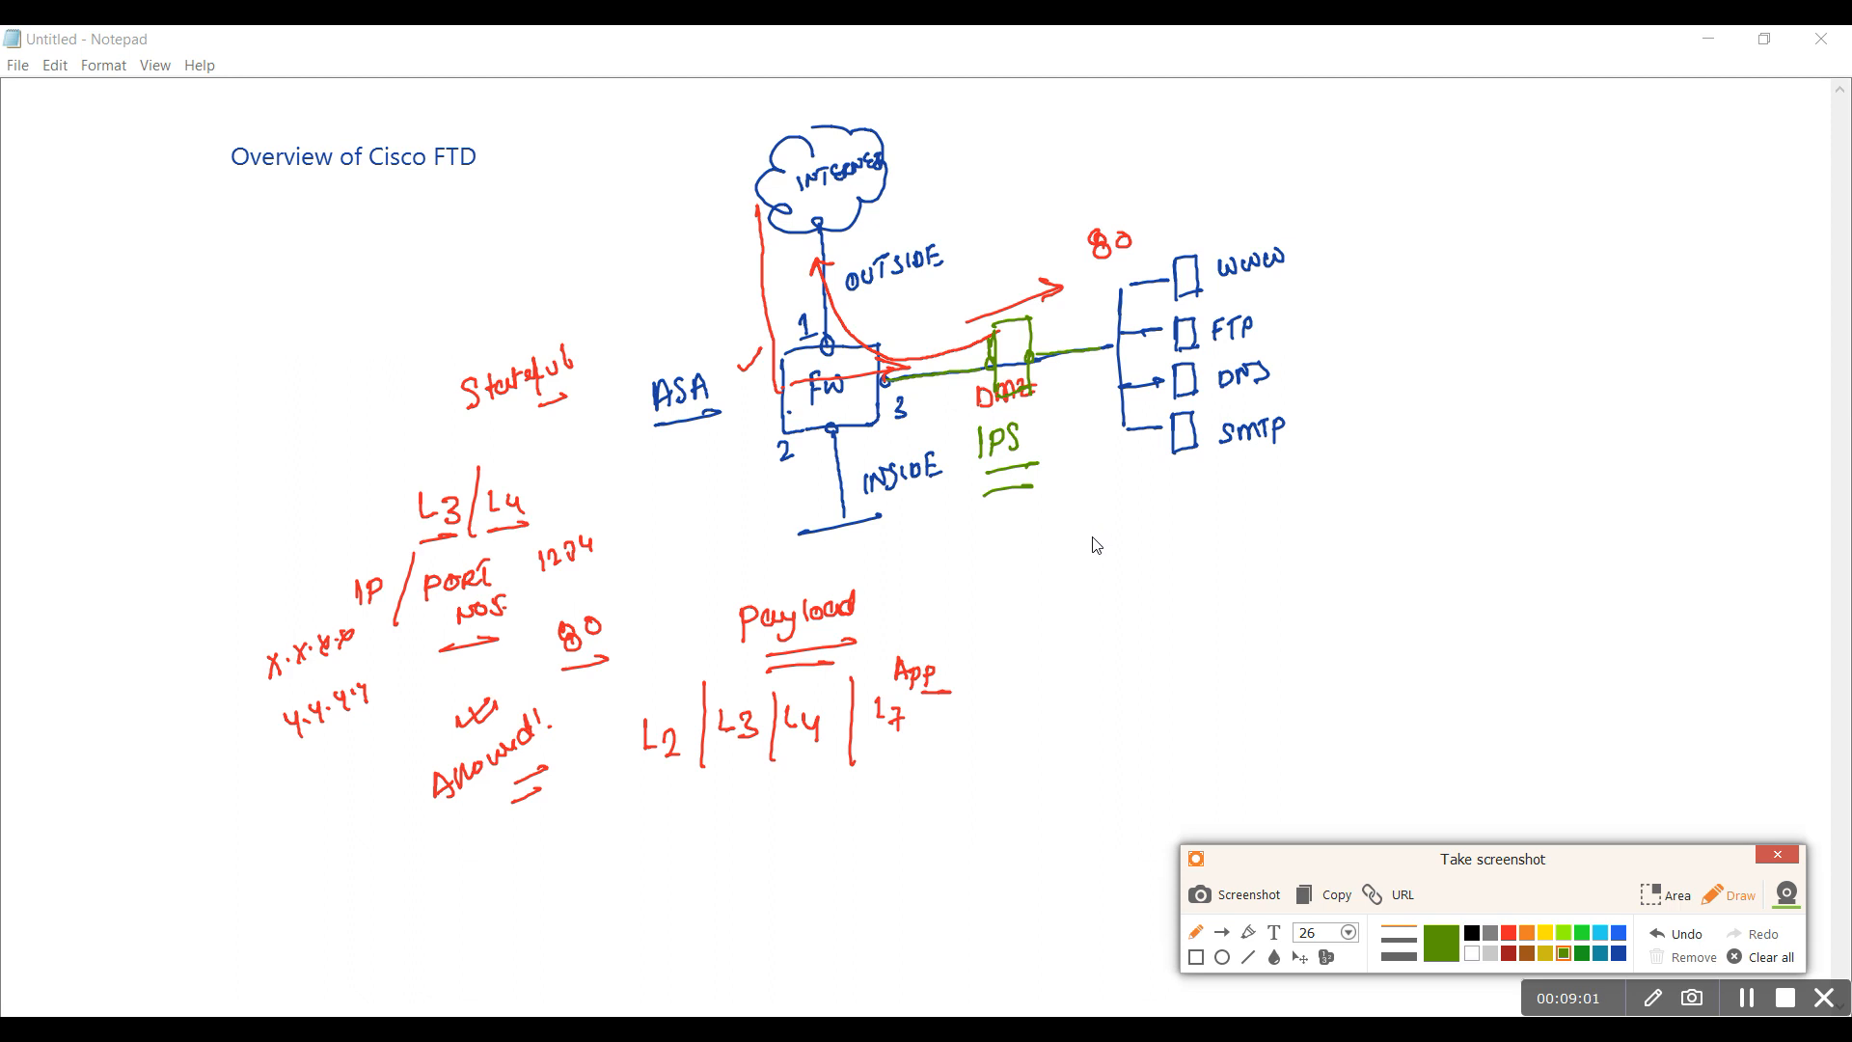
mouse_move(1054, 602)
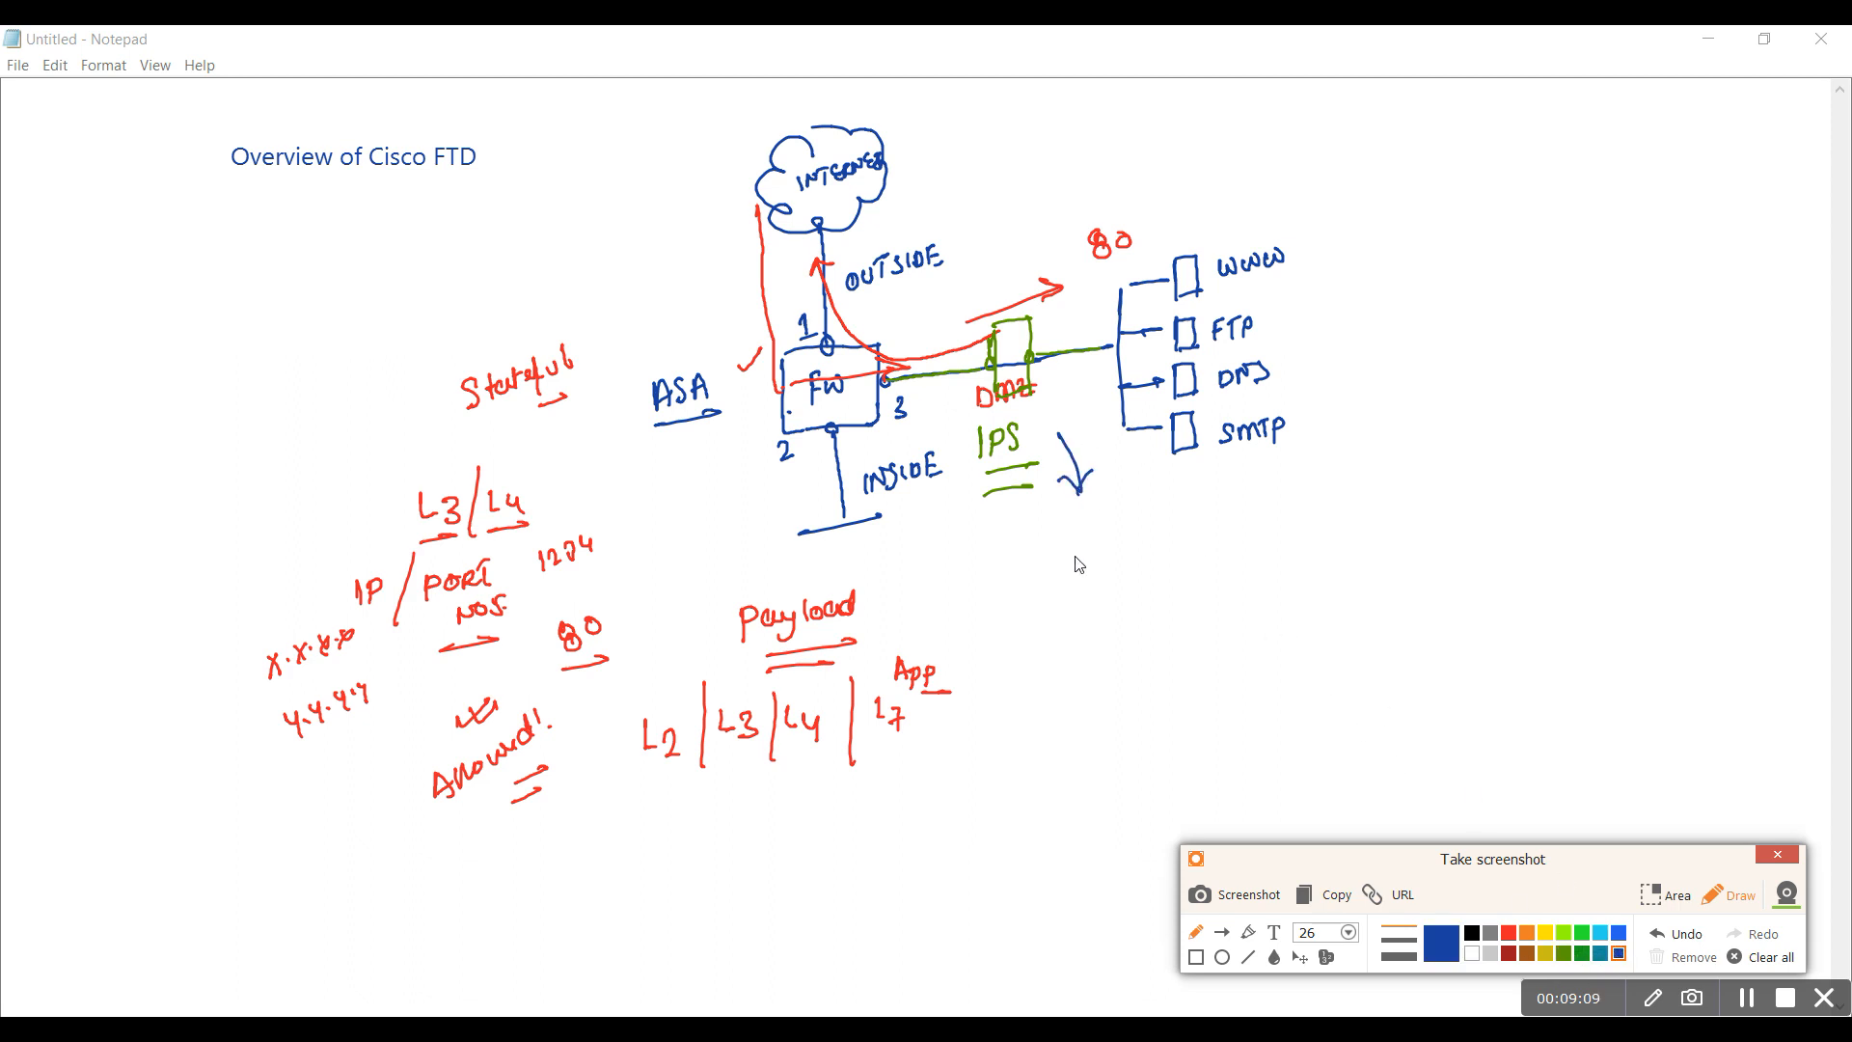
Write 'Signature Detection' in blue below the IPS arrow
drag(1046, 567, 1111, 567)
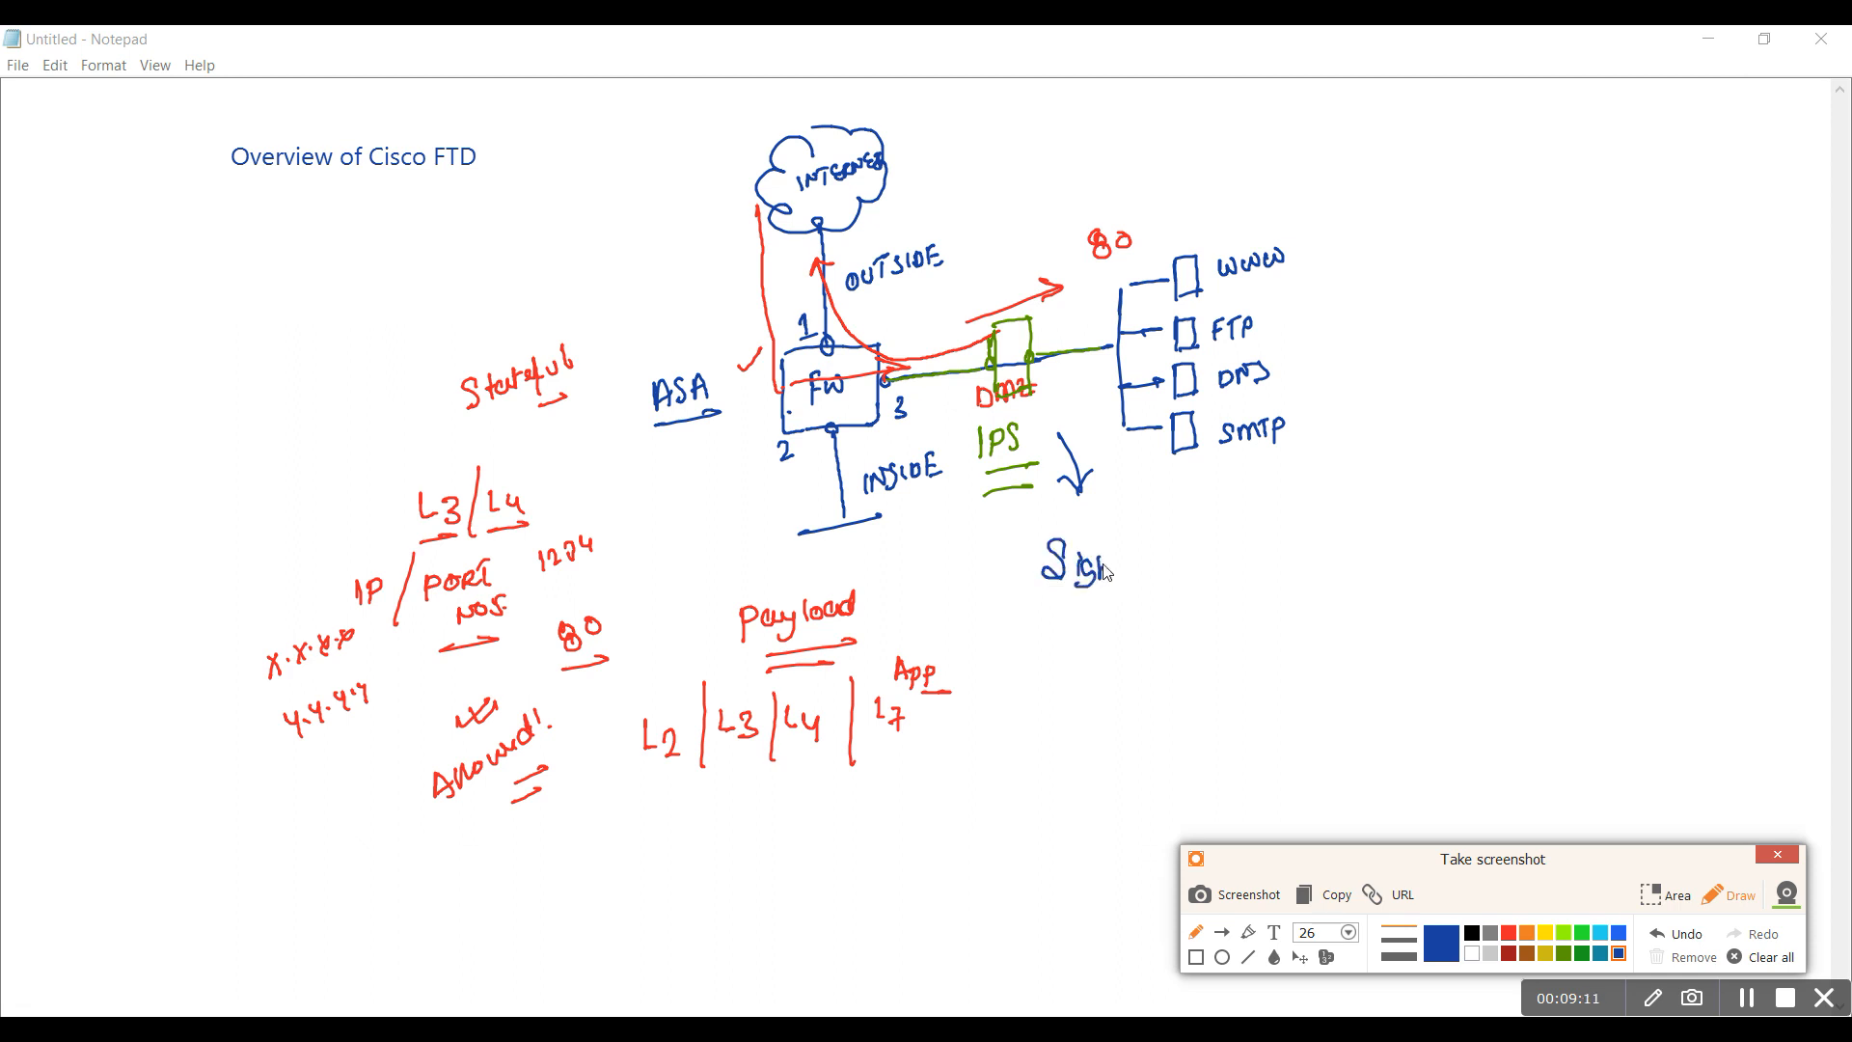
drag(1075, 562, 1192, 573)
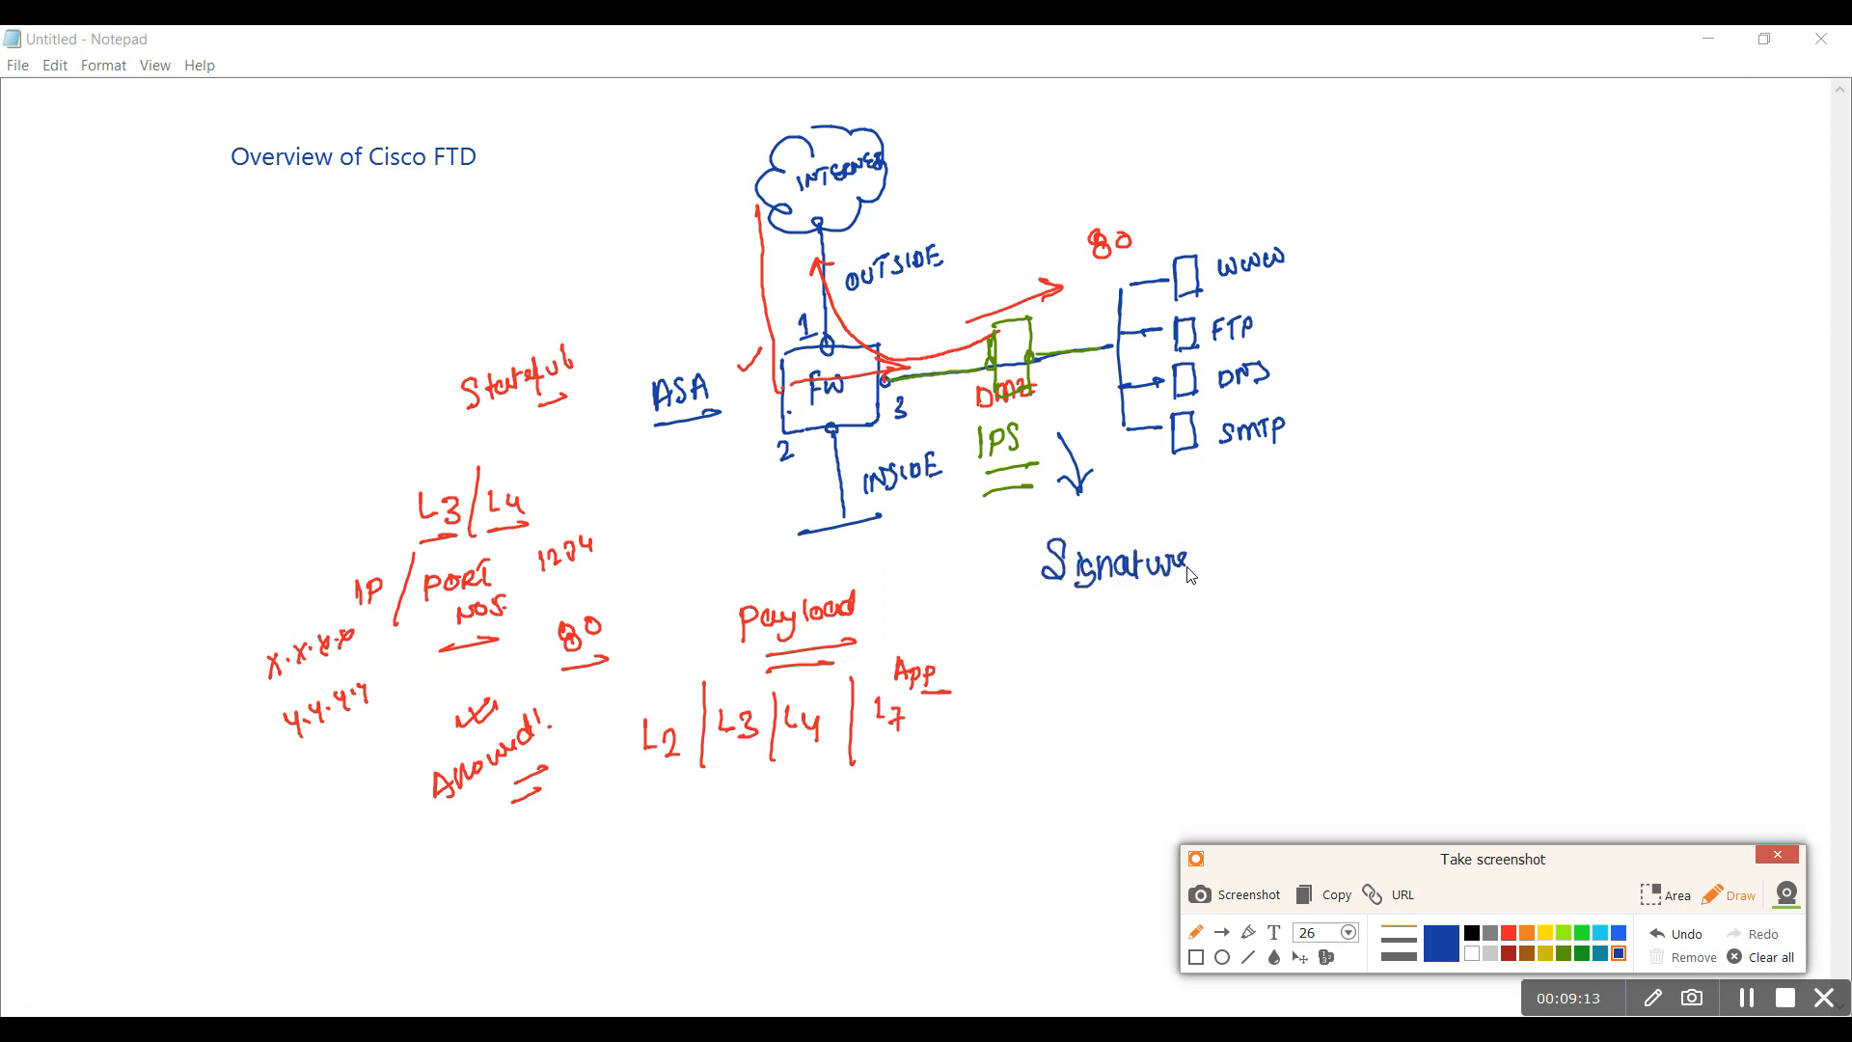
drag(1235, 562, 1287, 561)
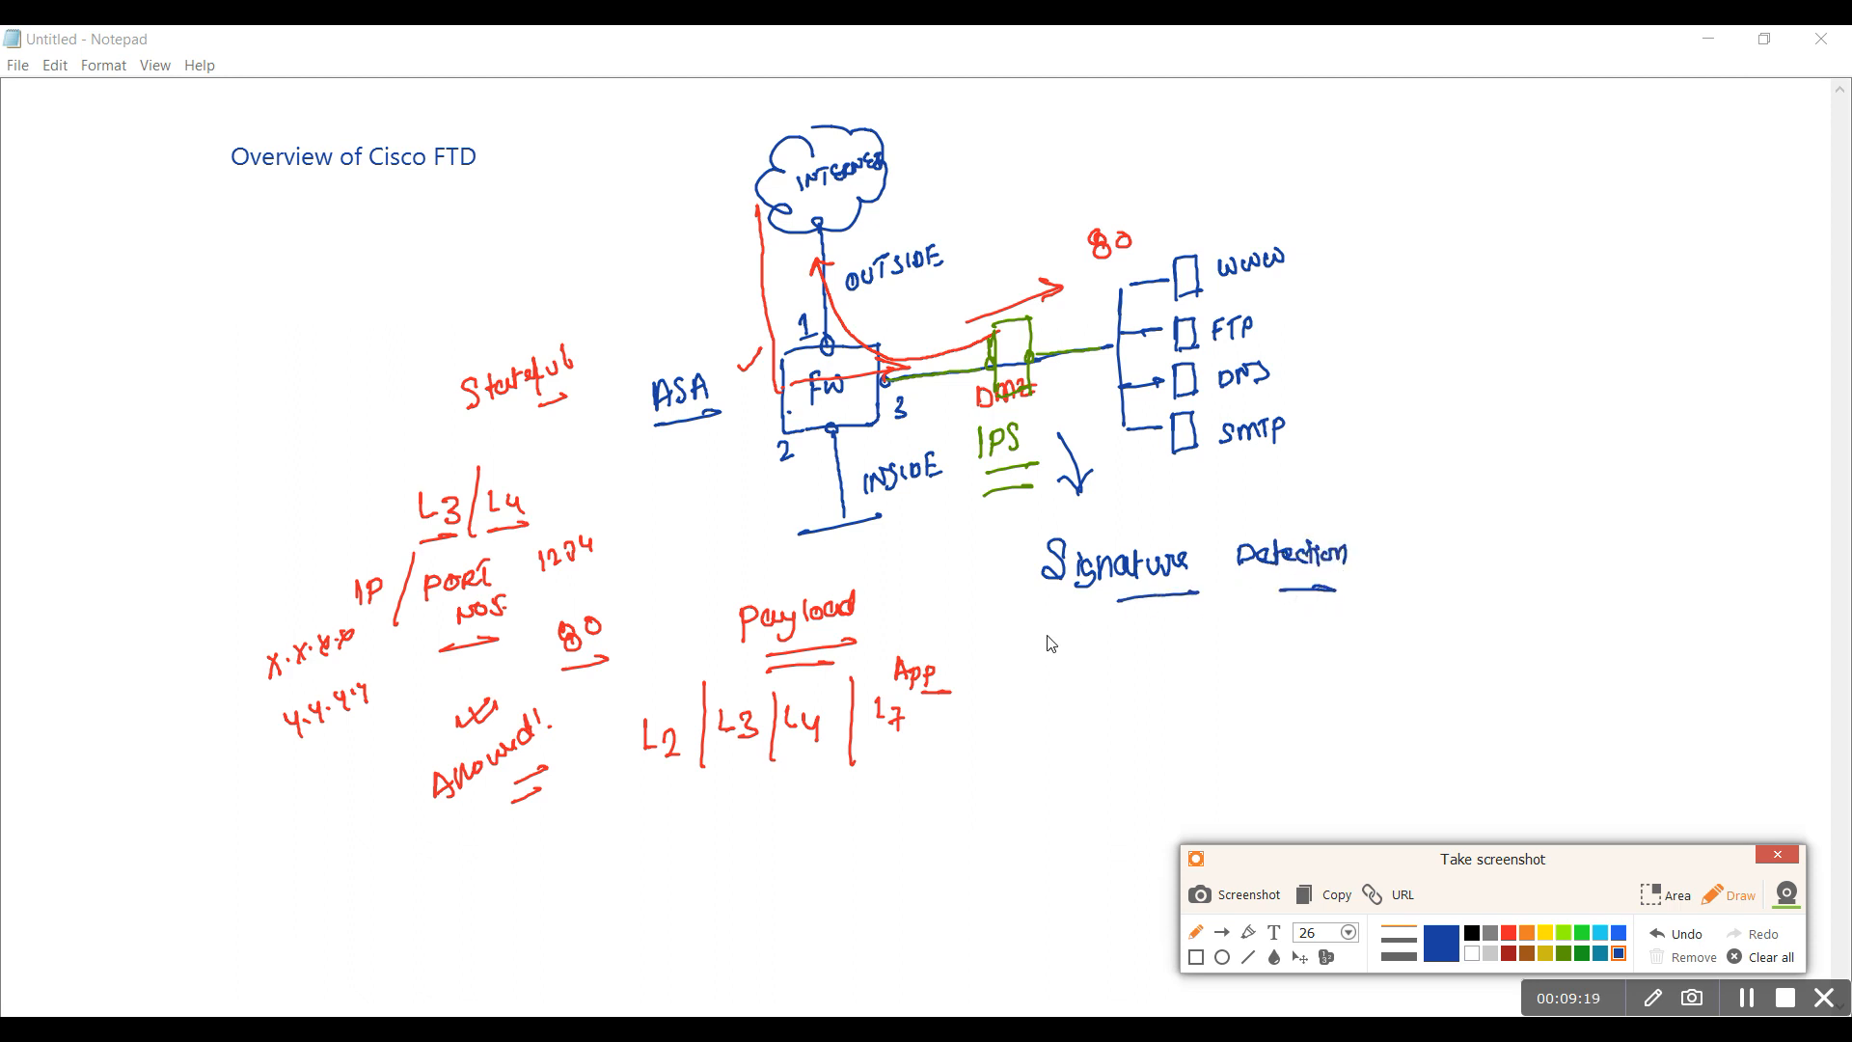
mouse_move(963, 544)
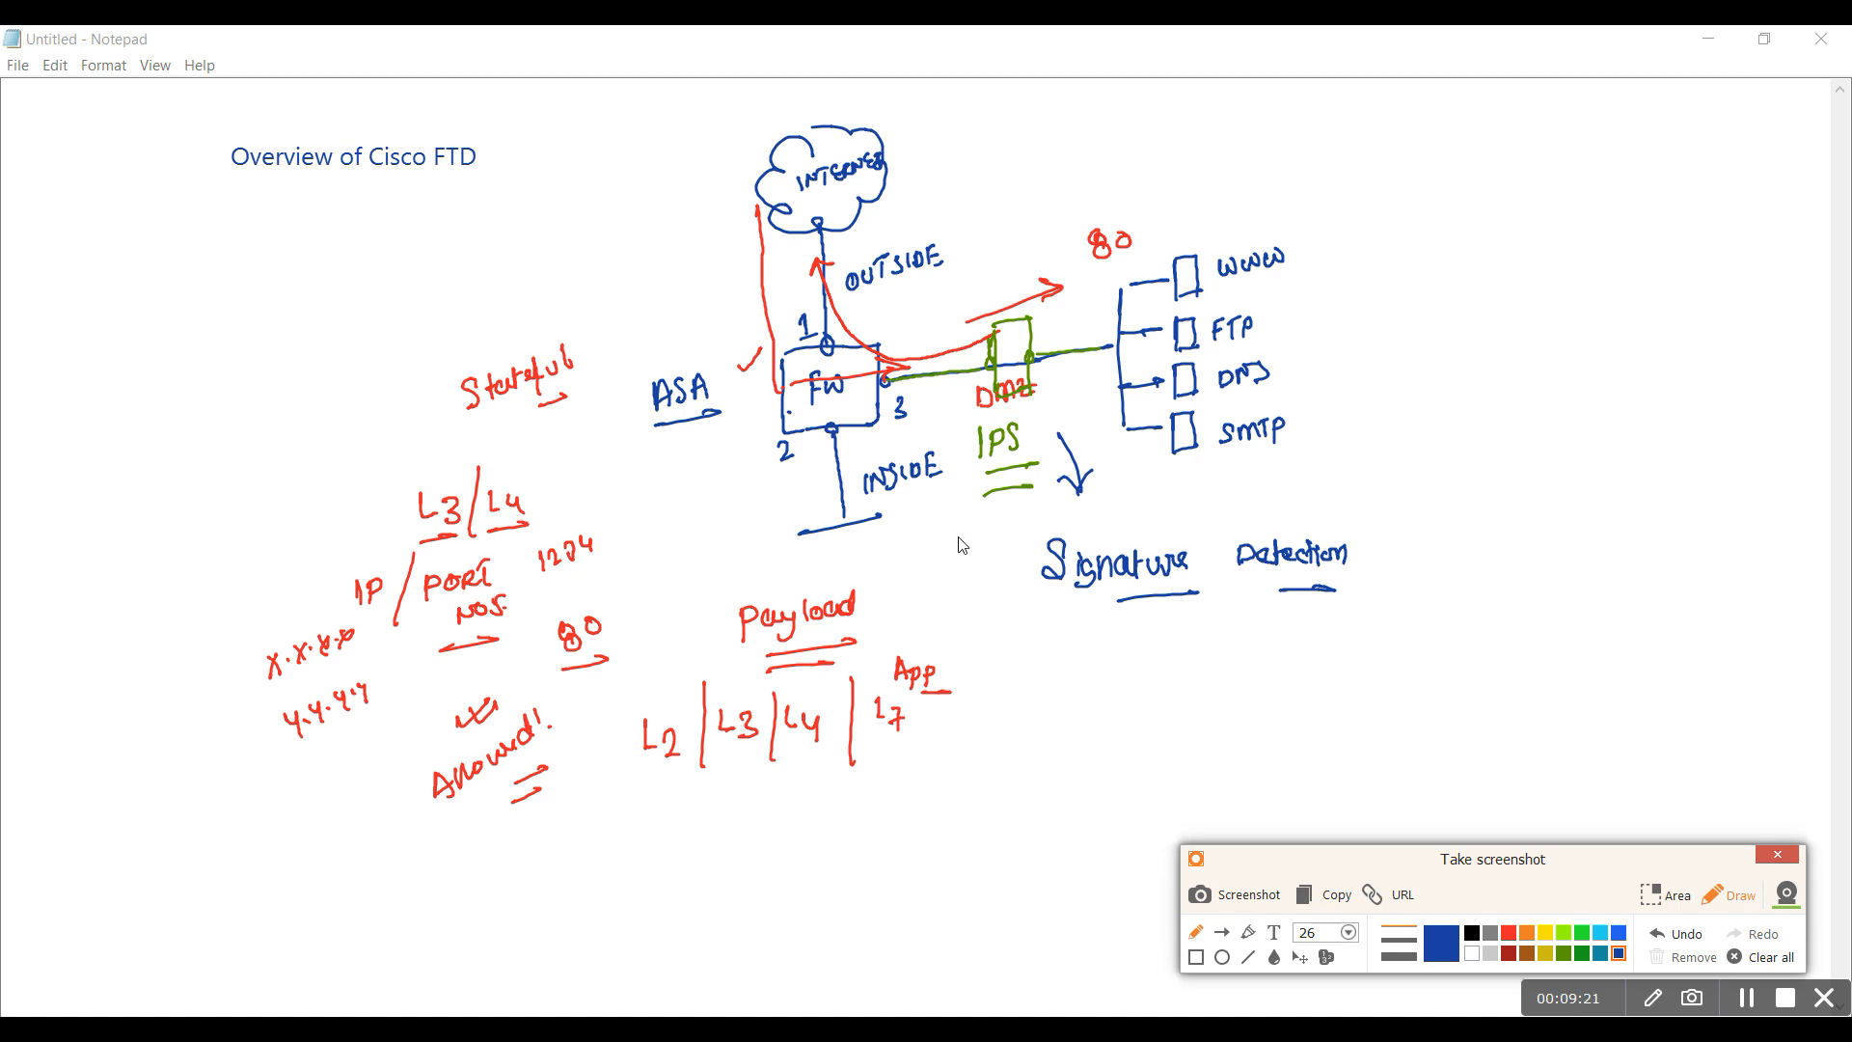
mouse_move(1015, 461)
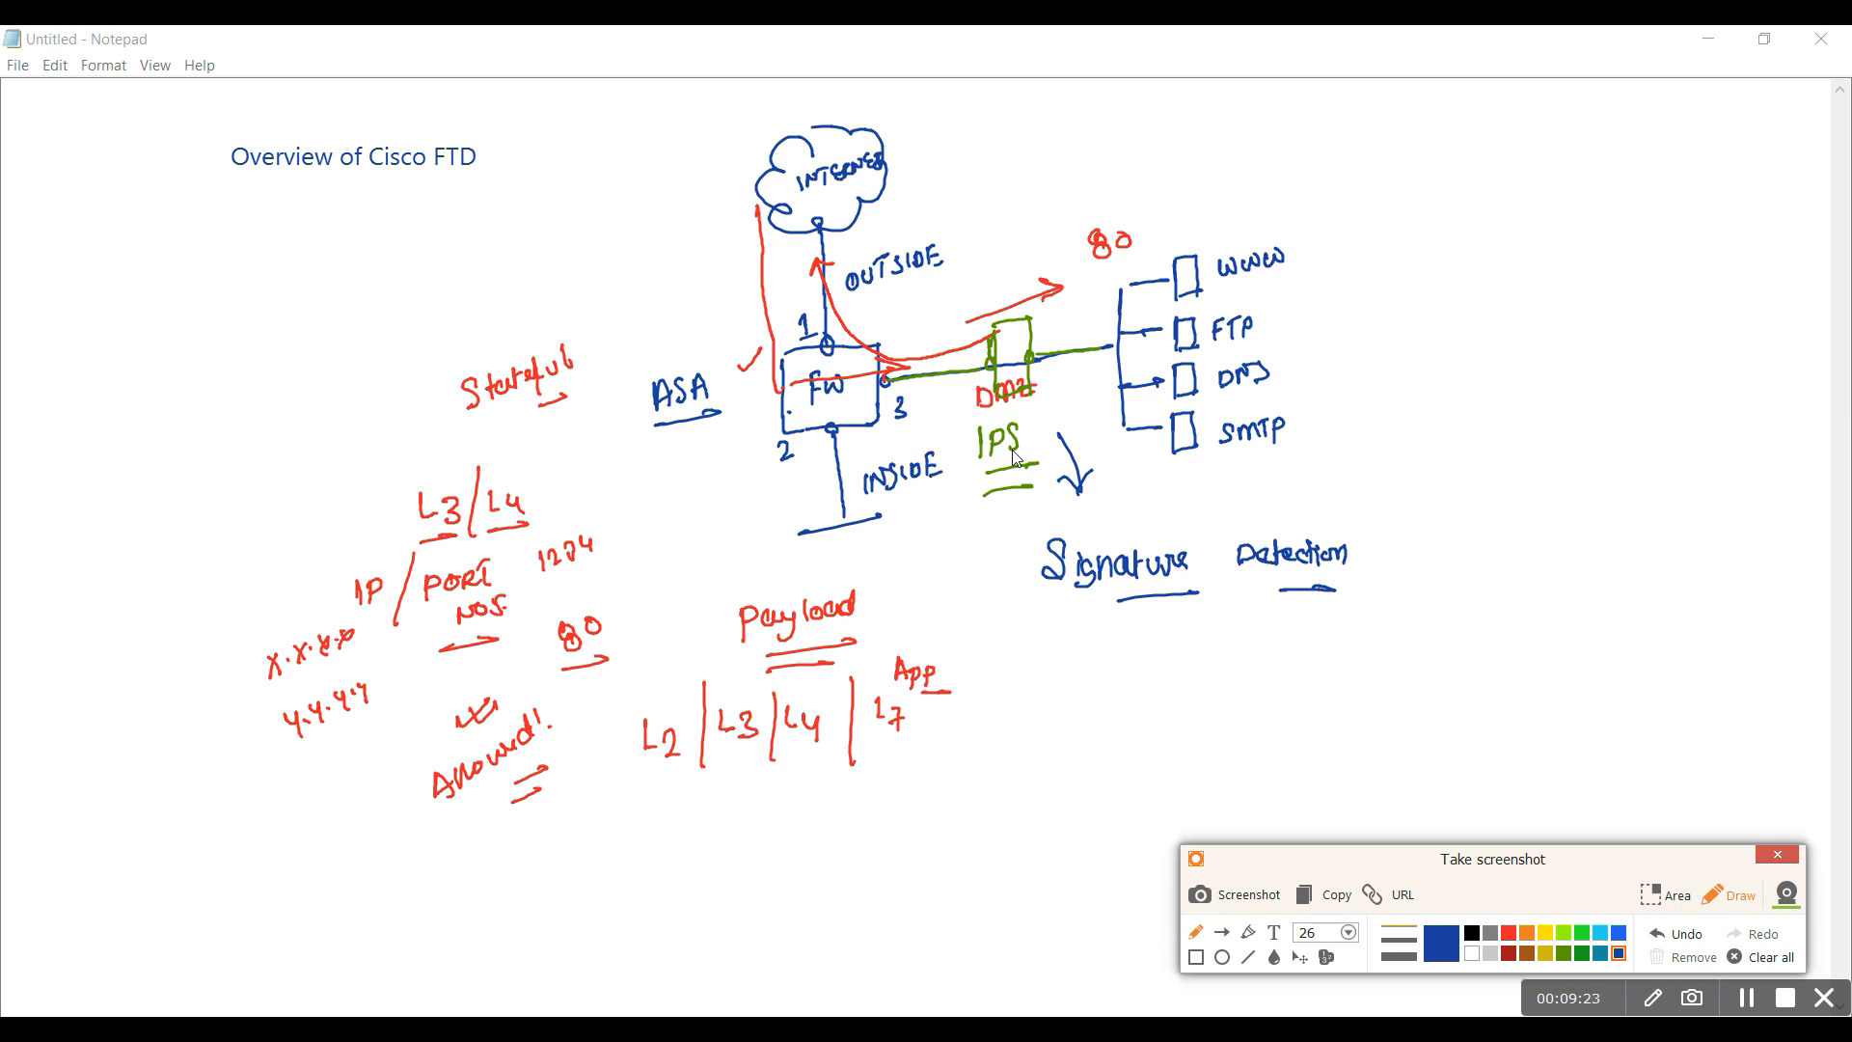
mouse_move(997, 498)
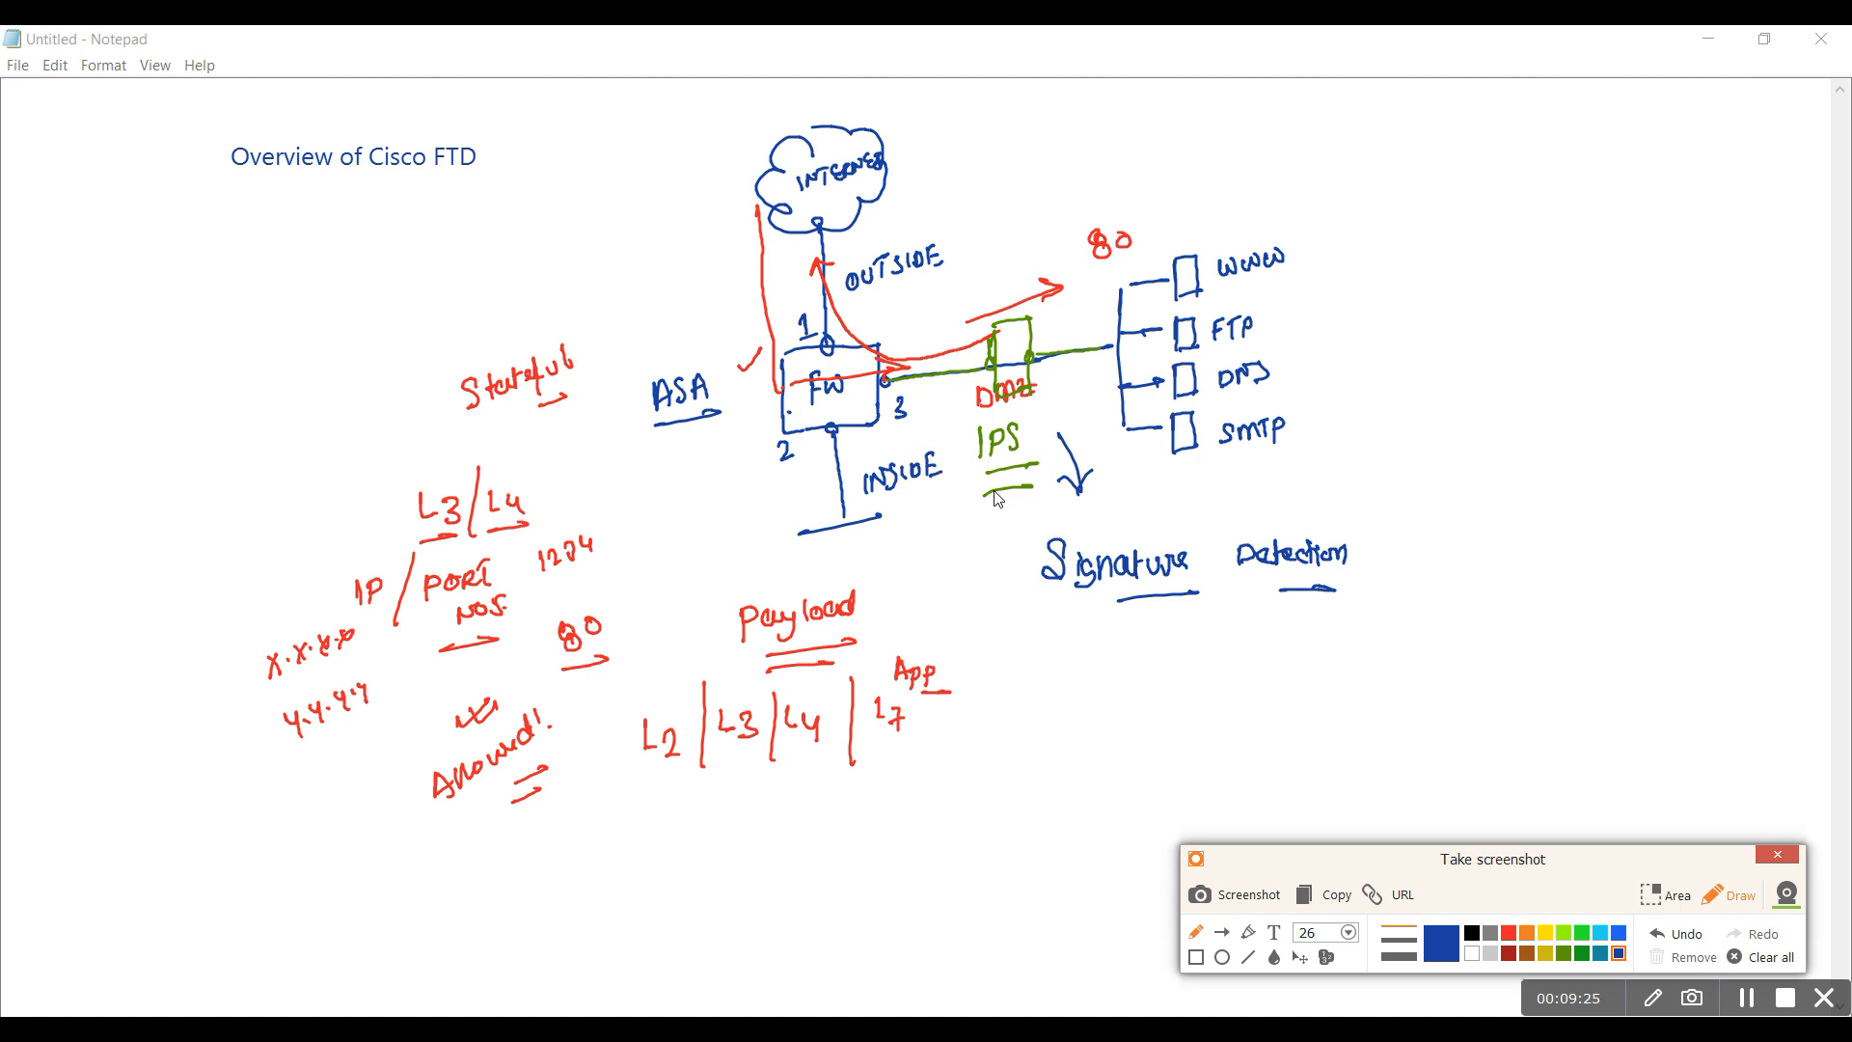
mouse_move(957, 465)
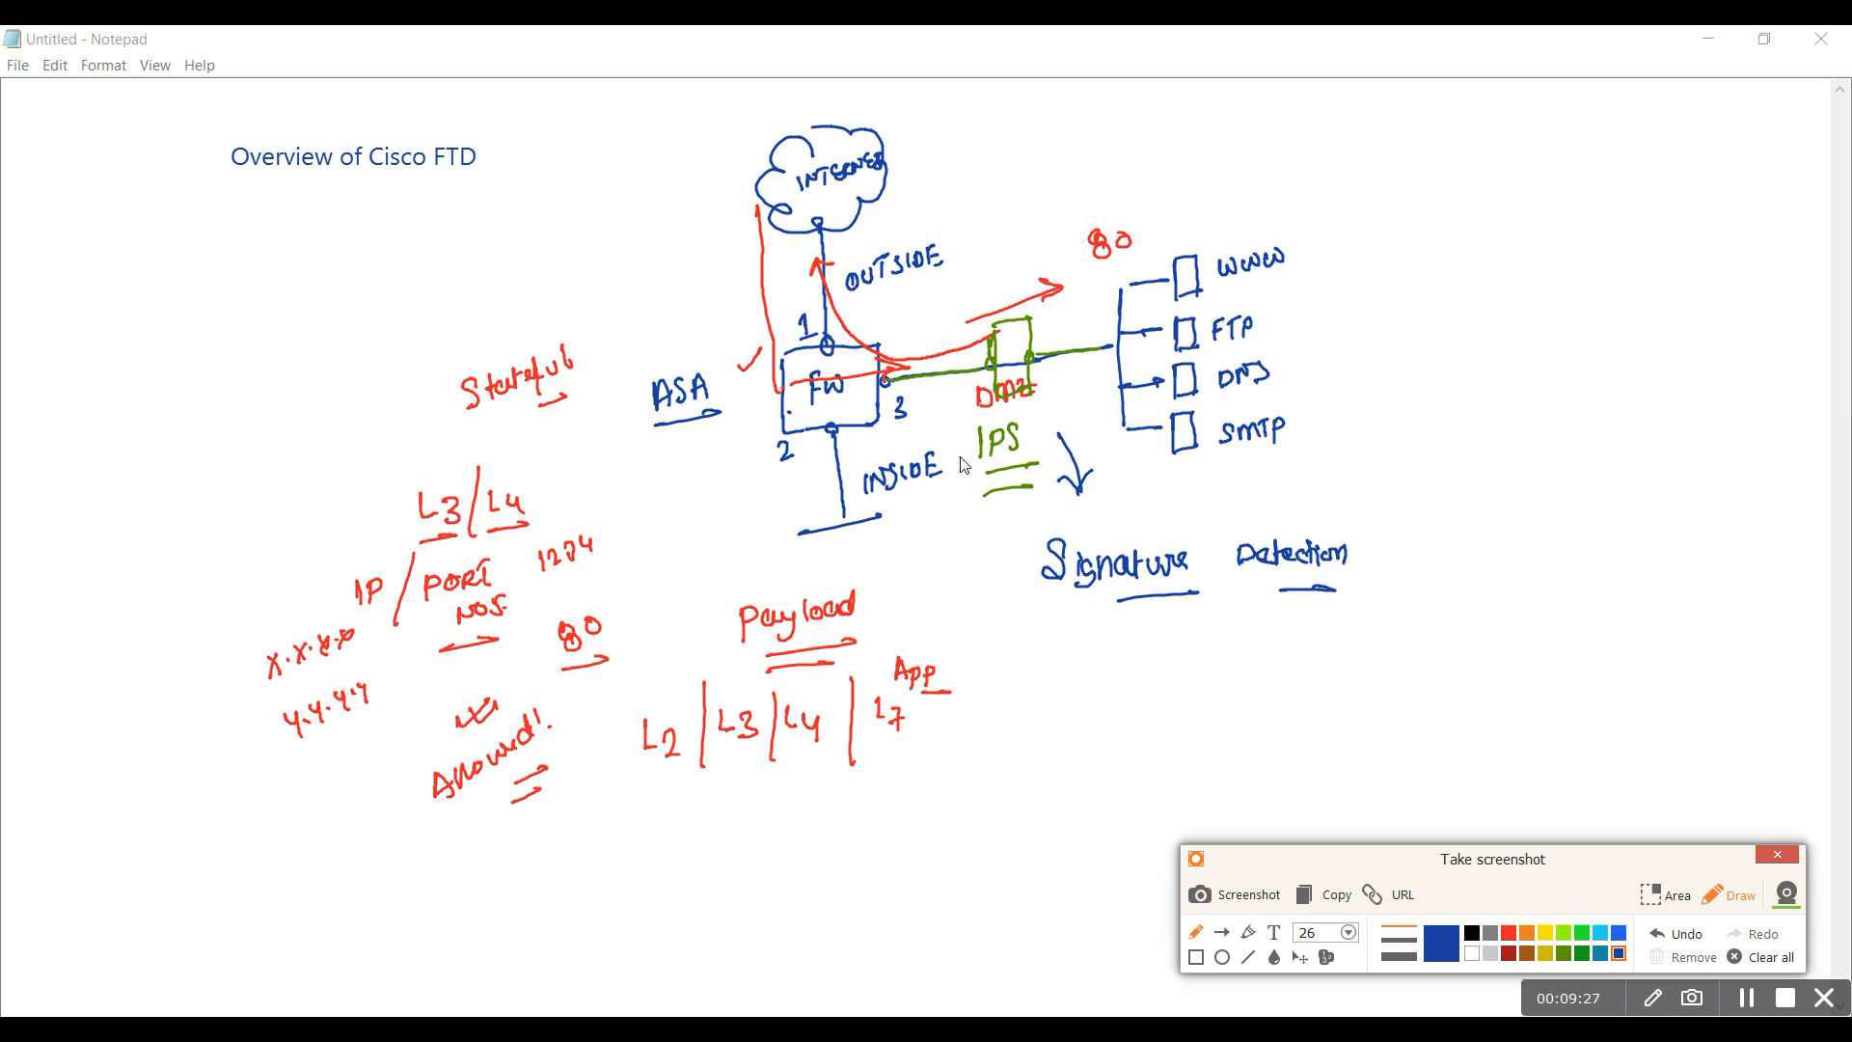
mouse_move(932, 494)
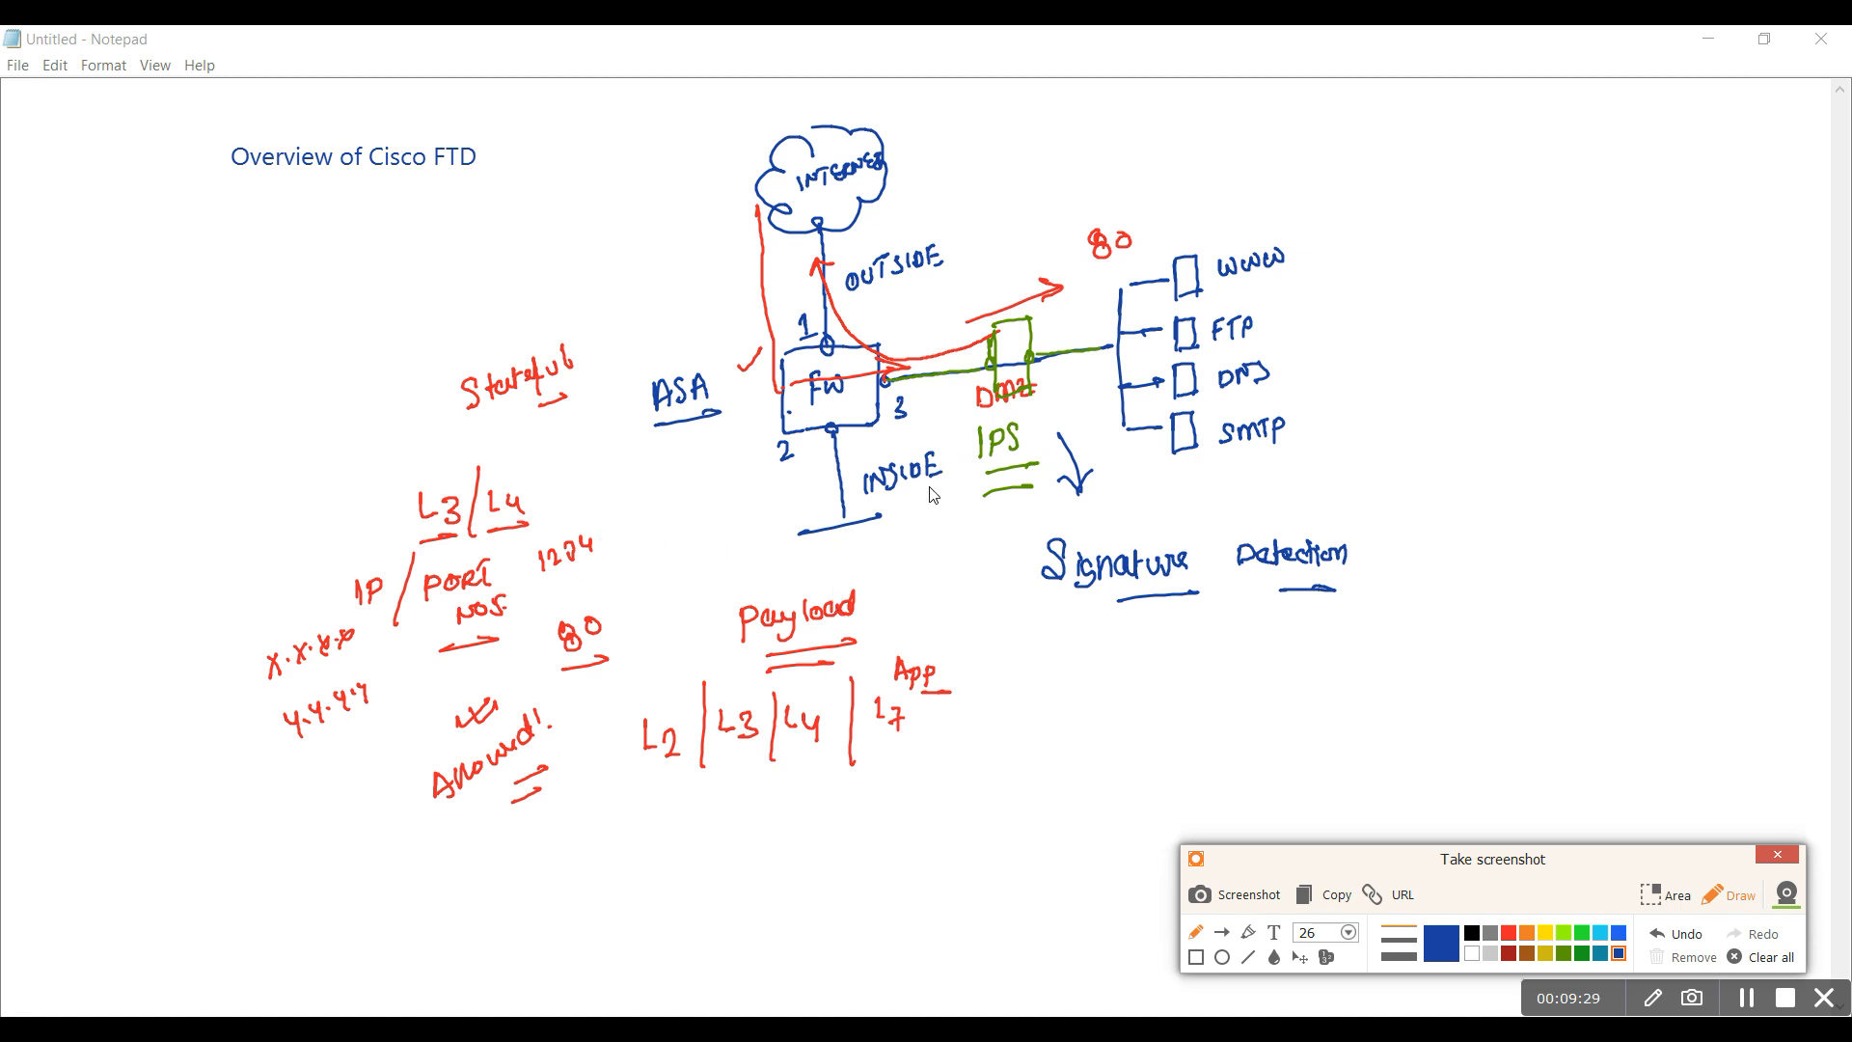
mouse_move(1204, 282)
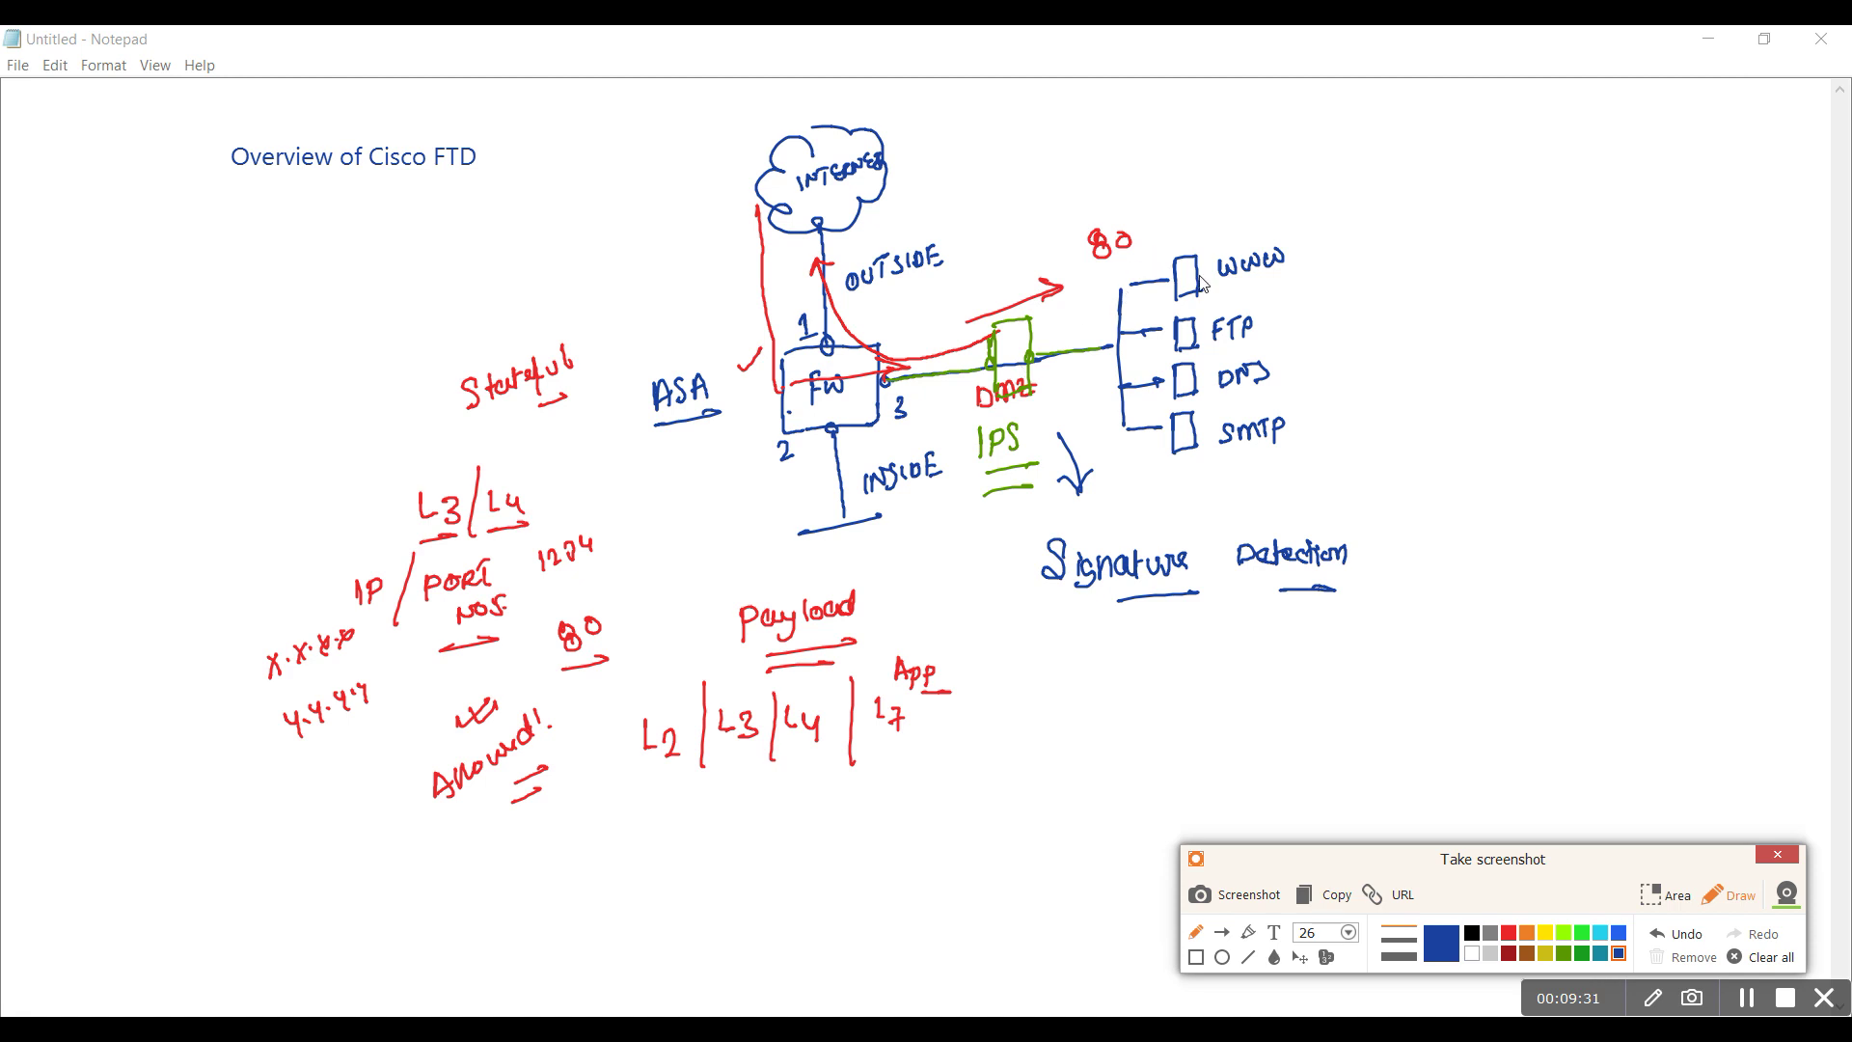
mouse_move(949, 679)
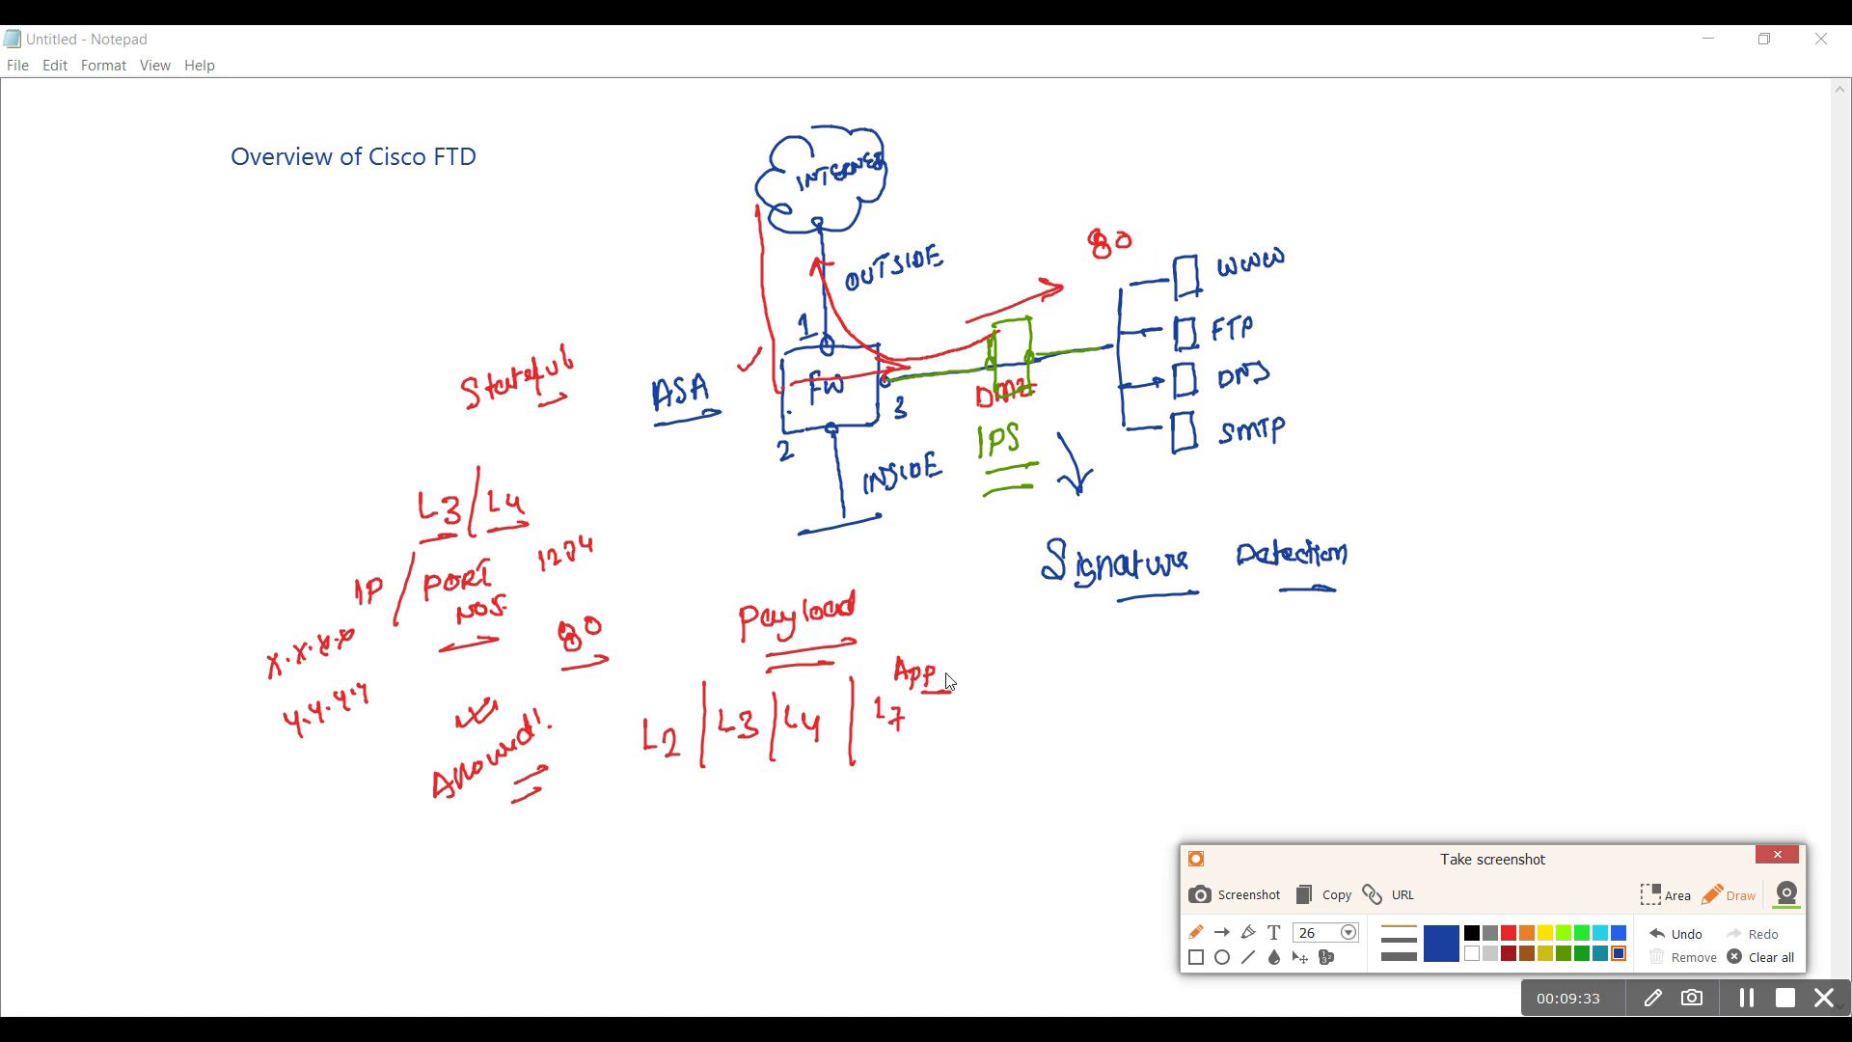
mouse_move(961, 735)
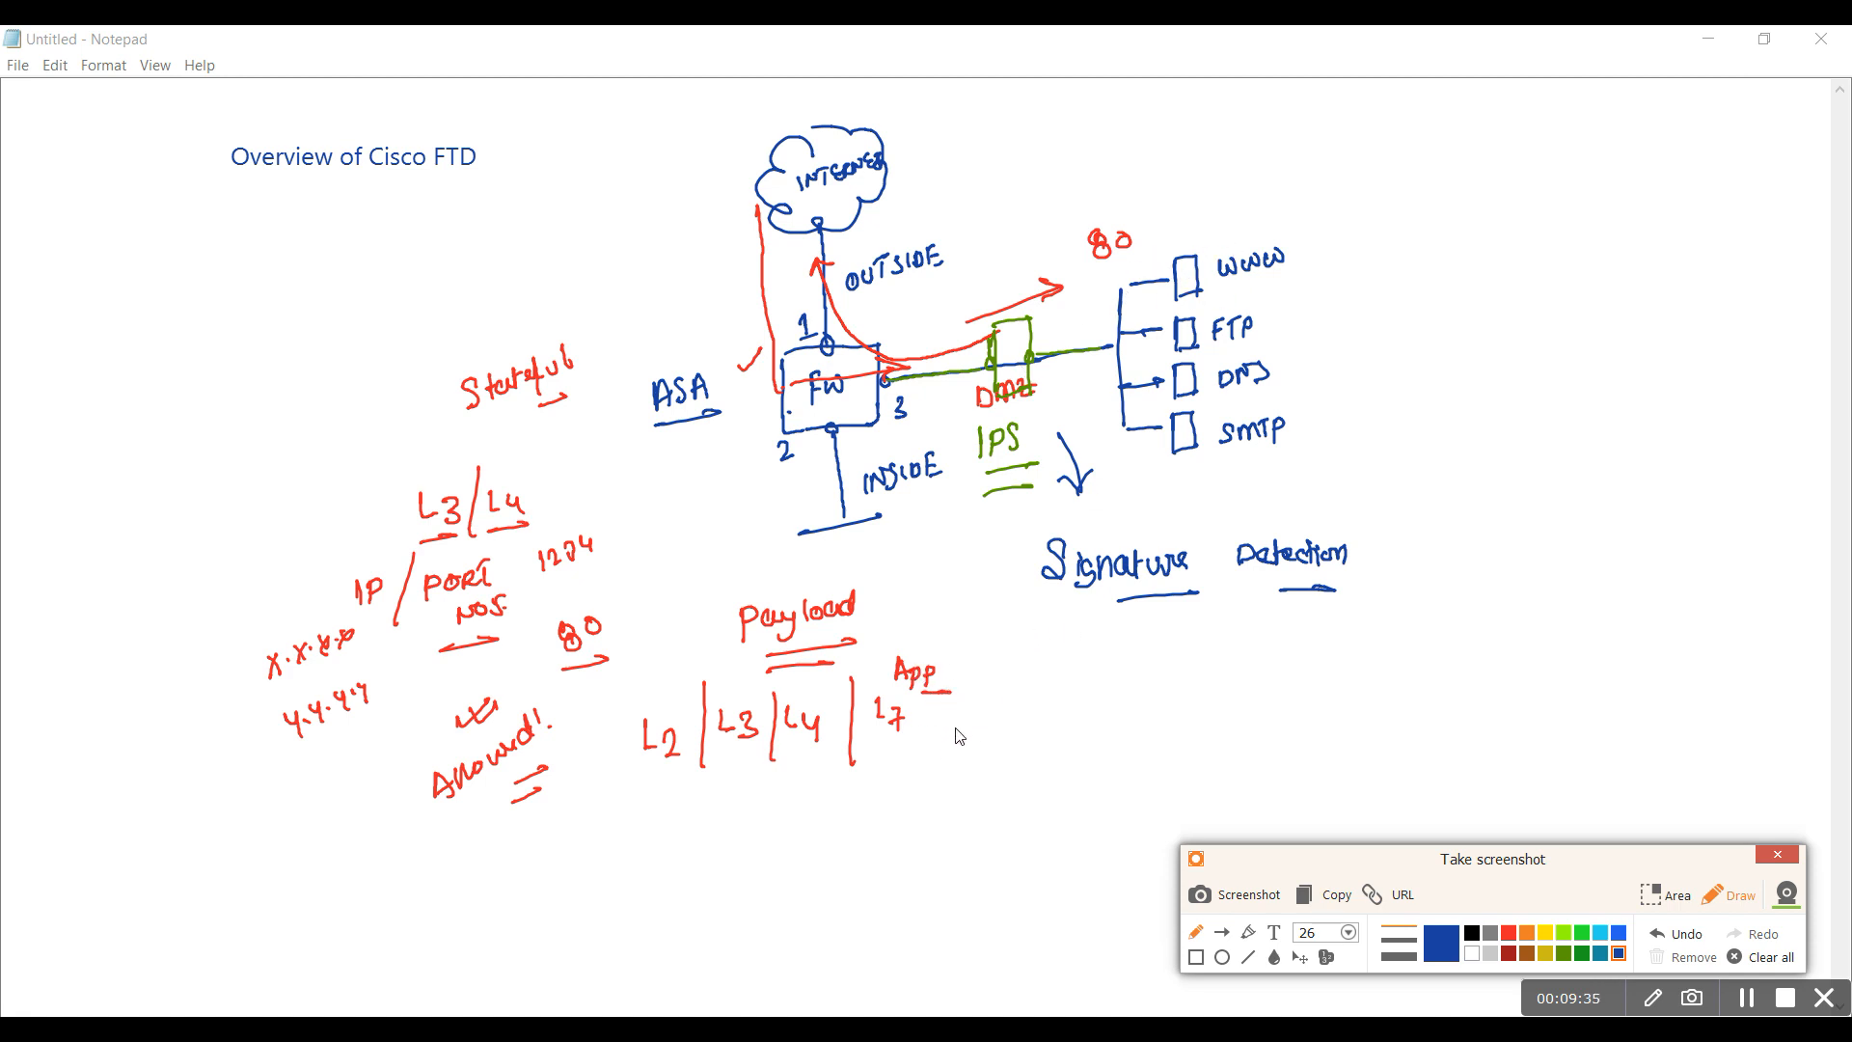
Write and underline 'HTTP' beside the L7 label
drag(928, 728, 957, 727)
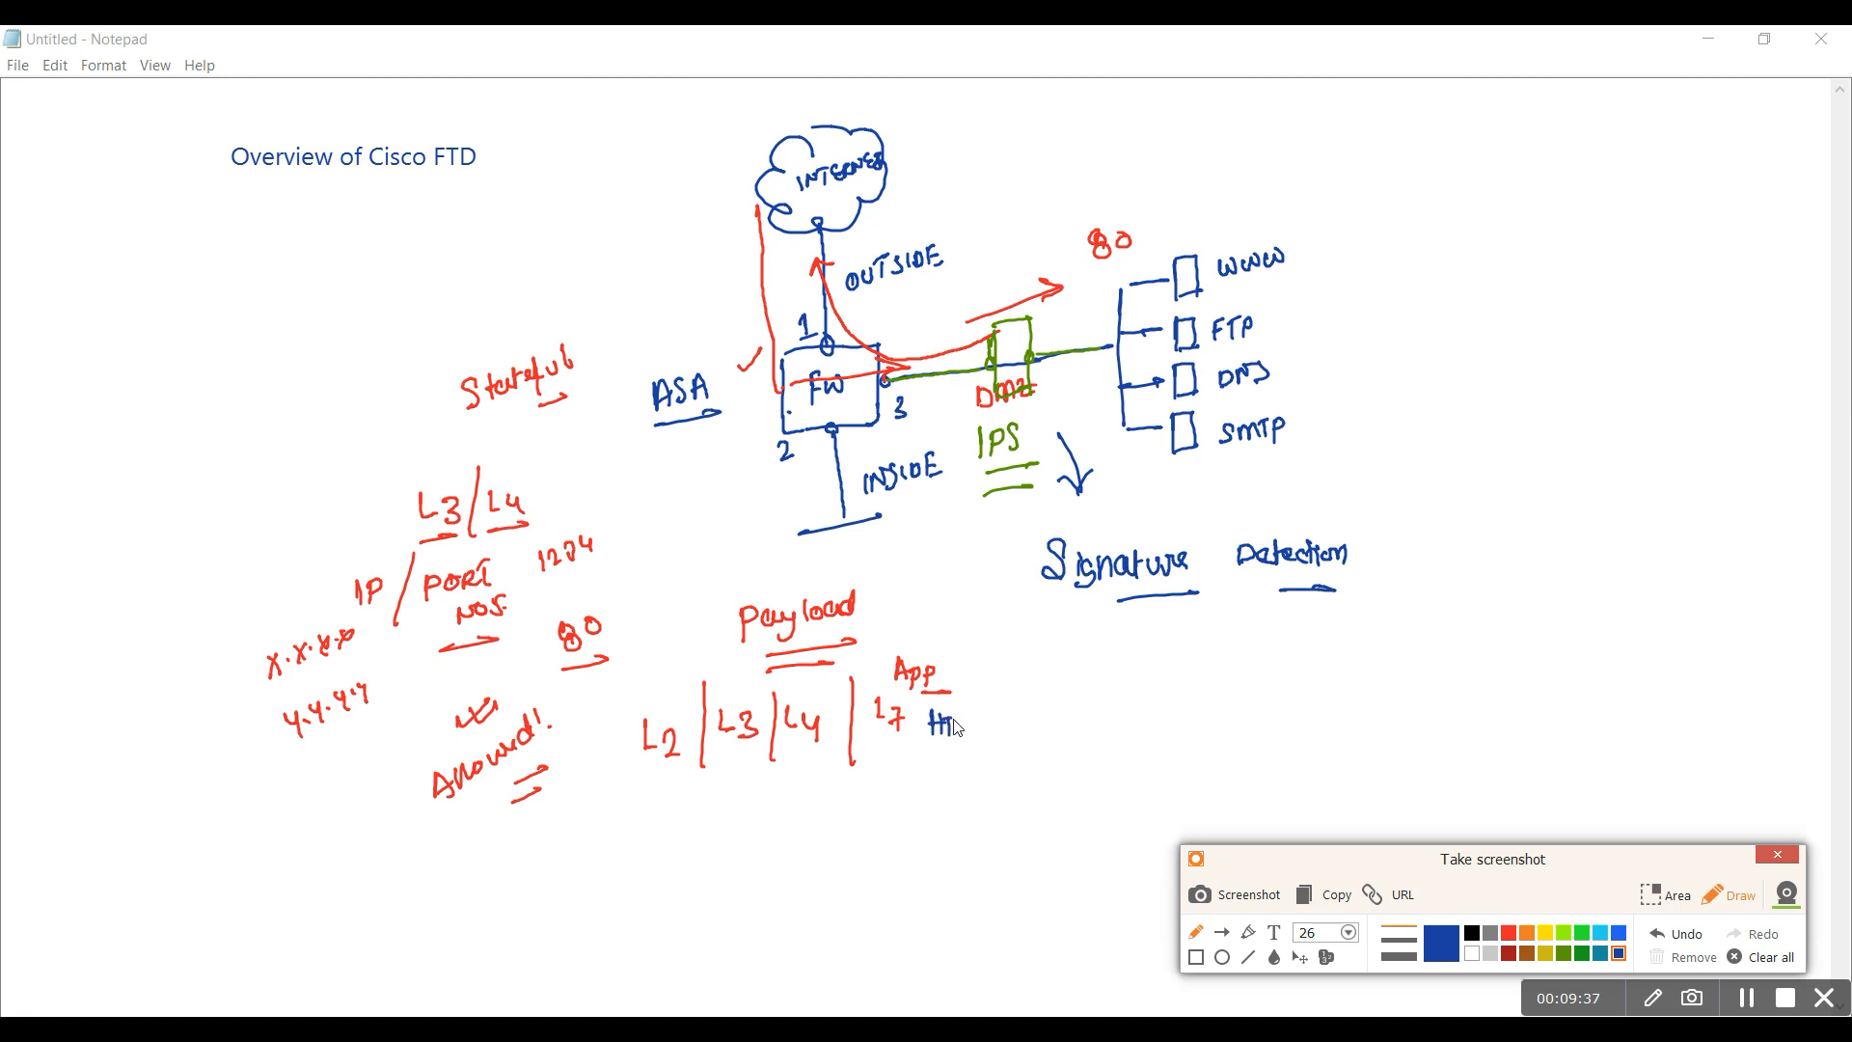
drag(924, 727, 980, 768)
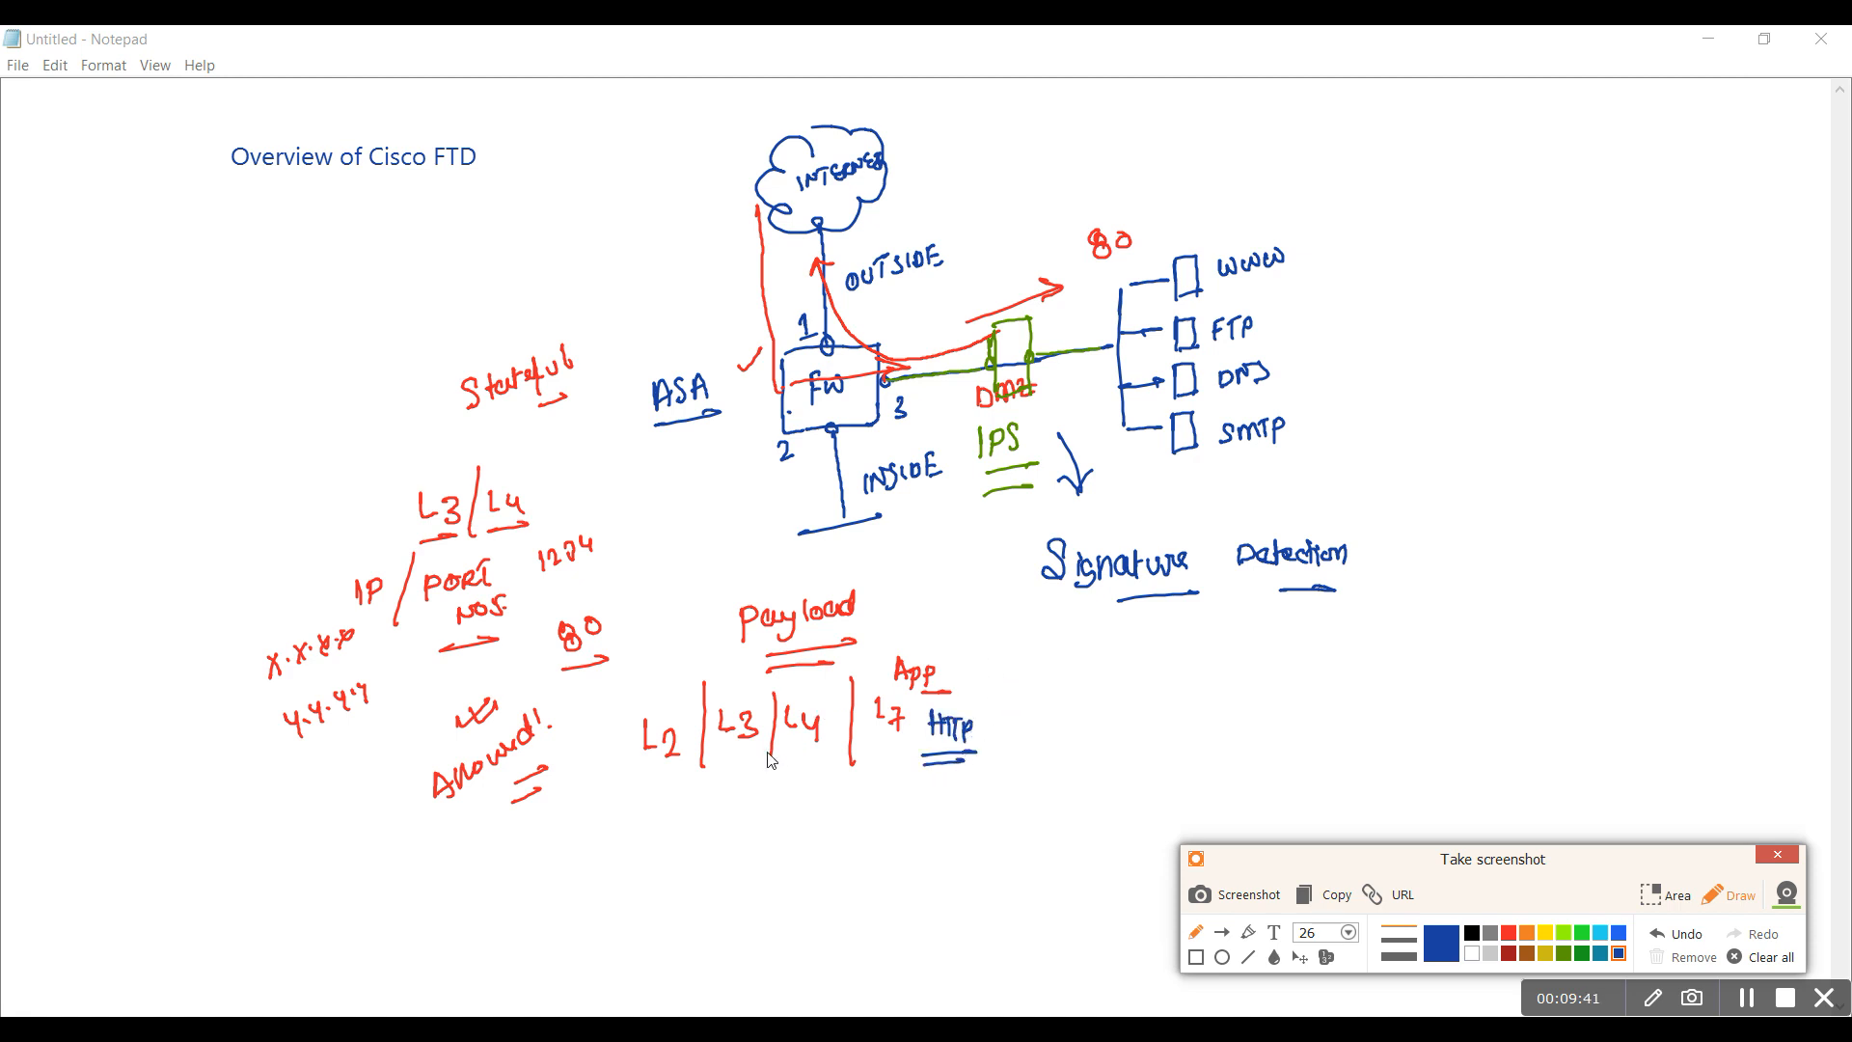
mouse_move(791, 778)
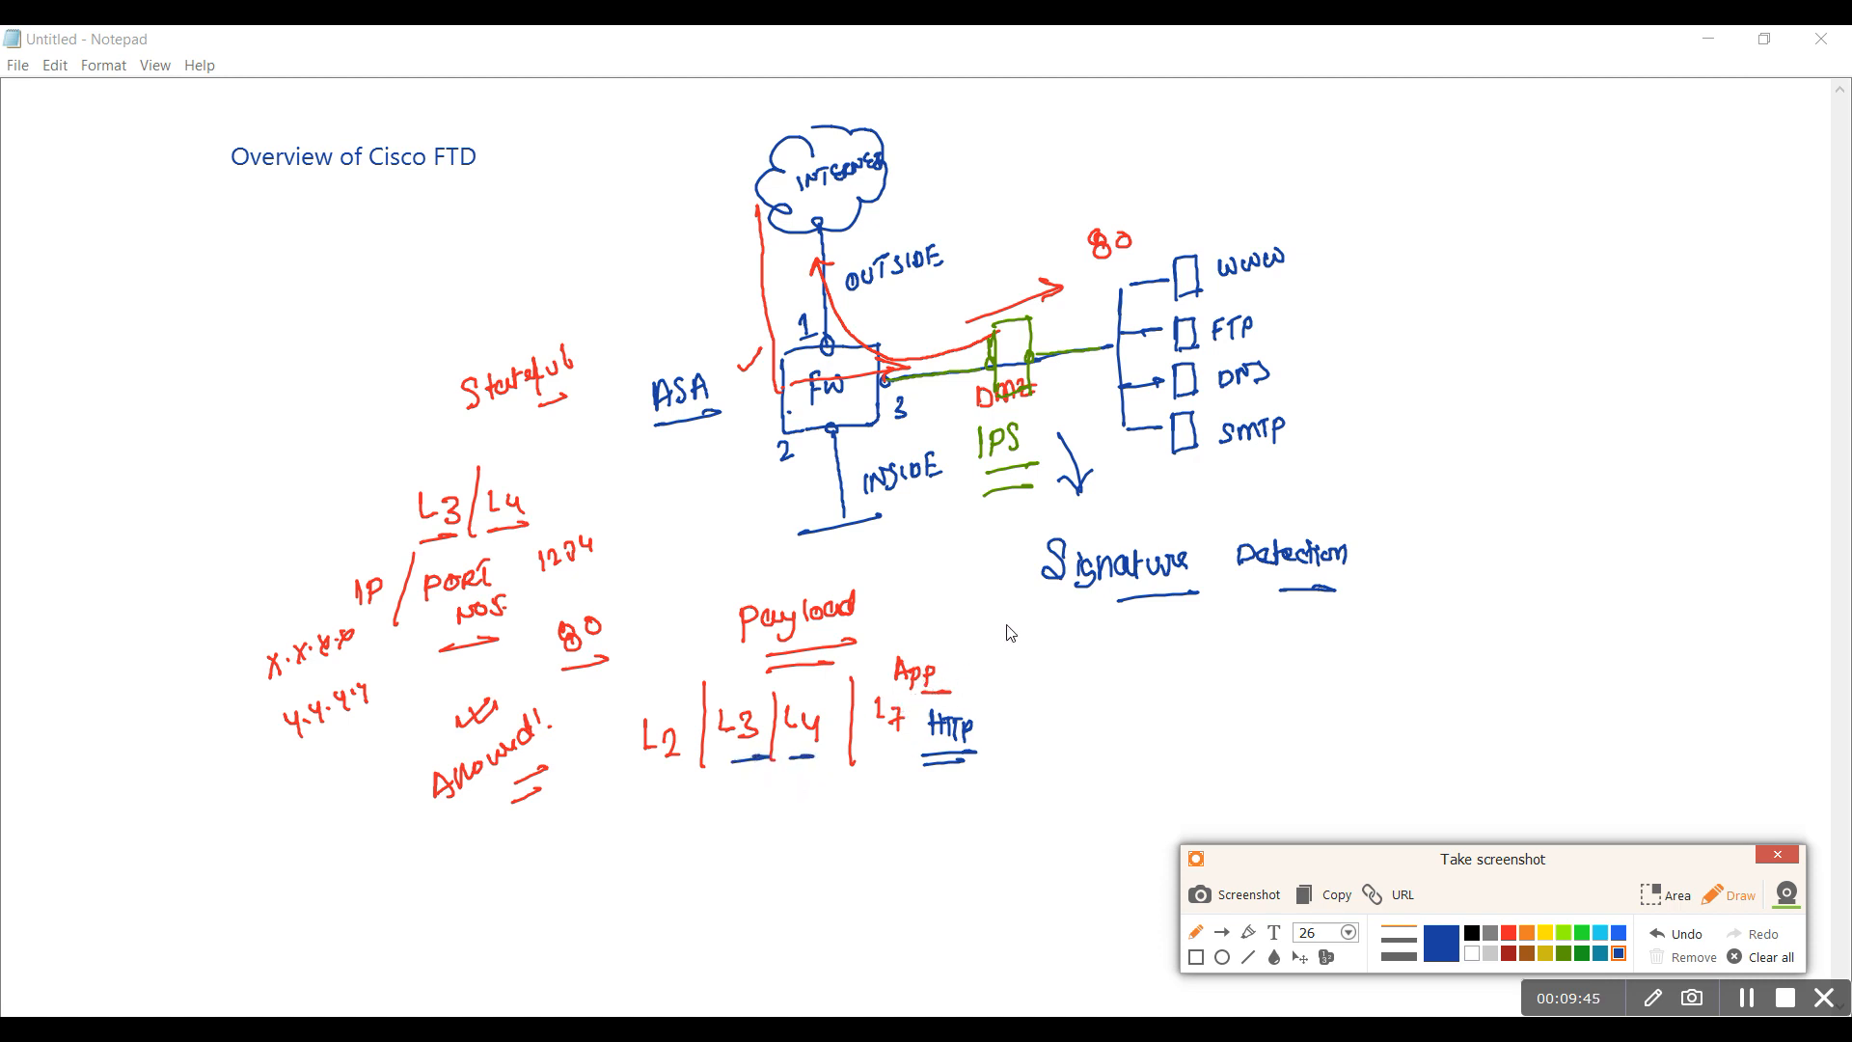
mouse_move(988, 737)
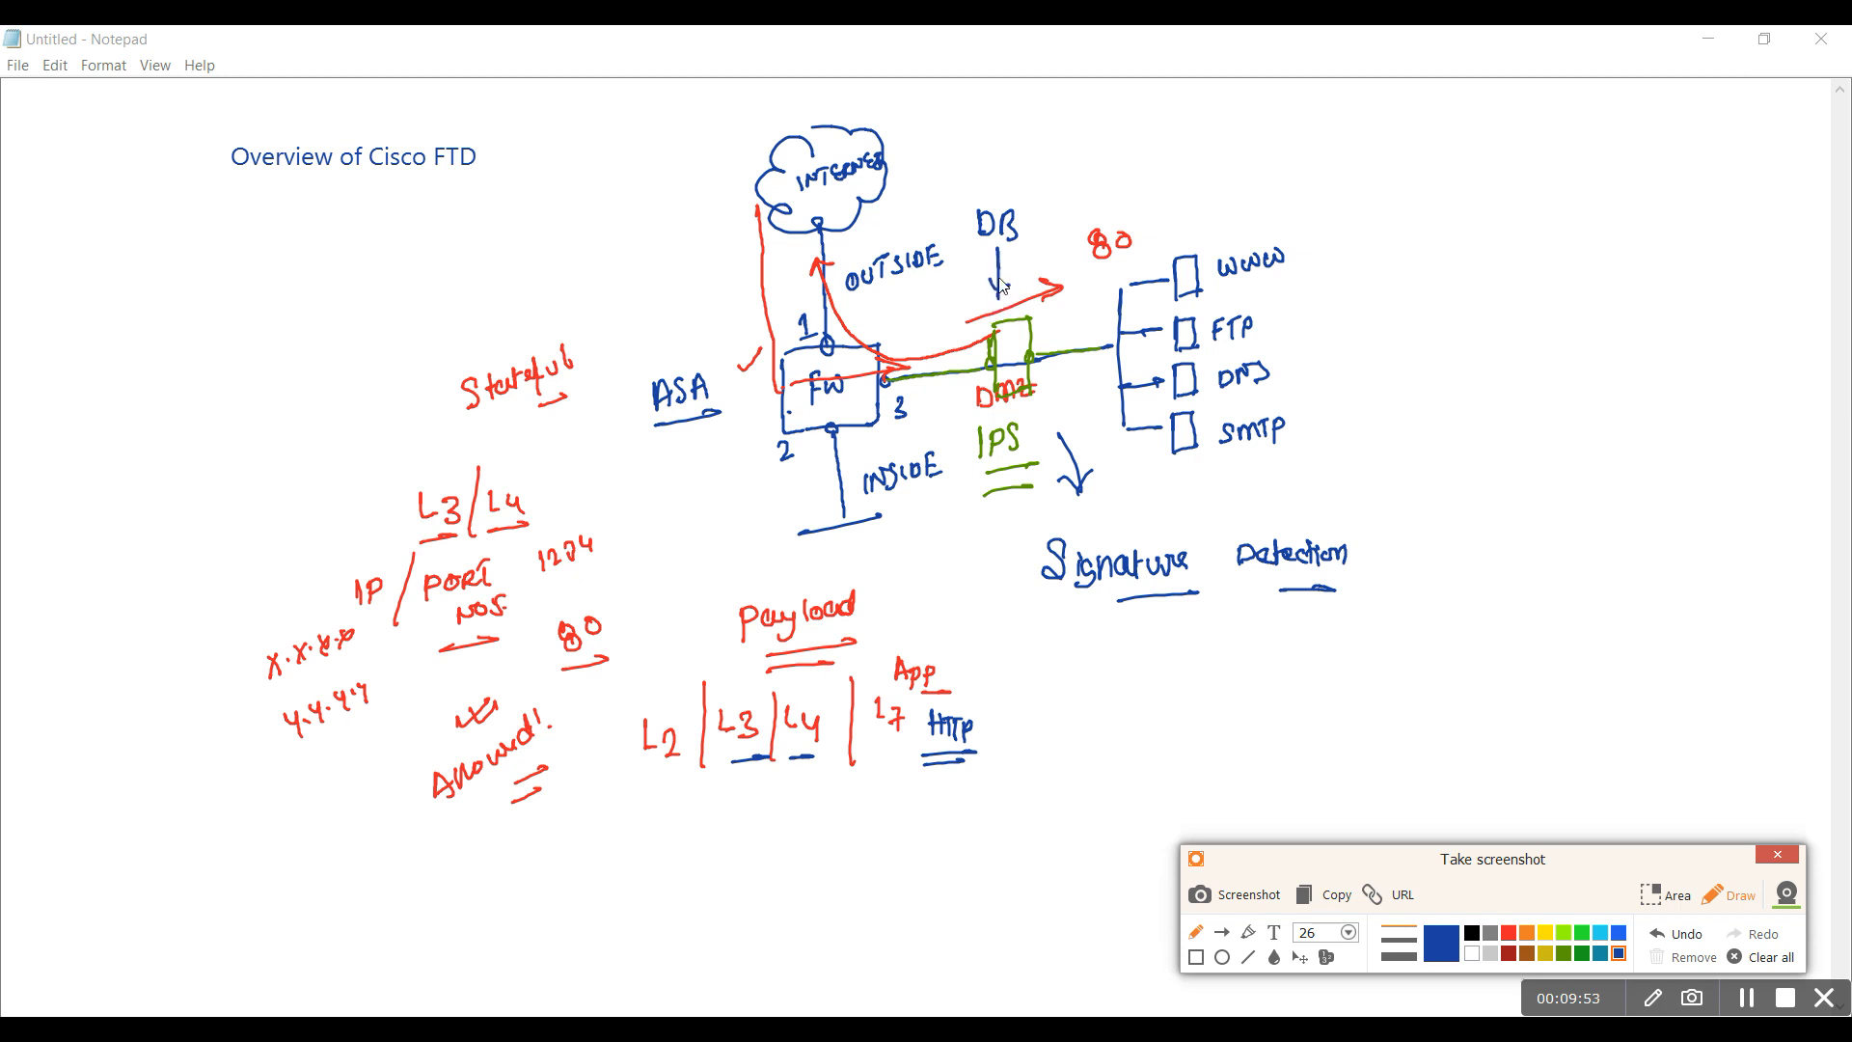
mouse_move(965, 504)
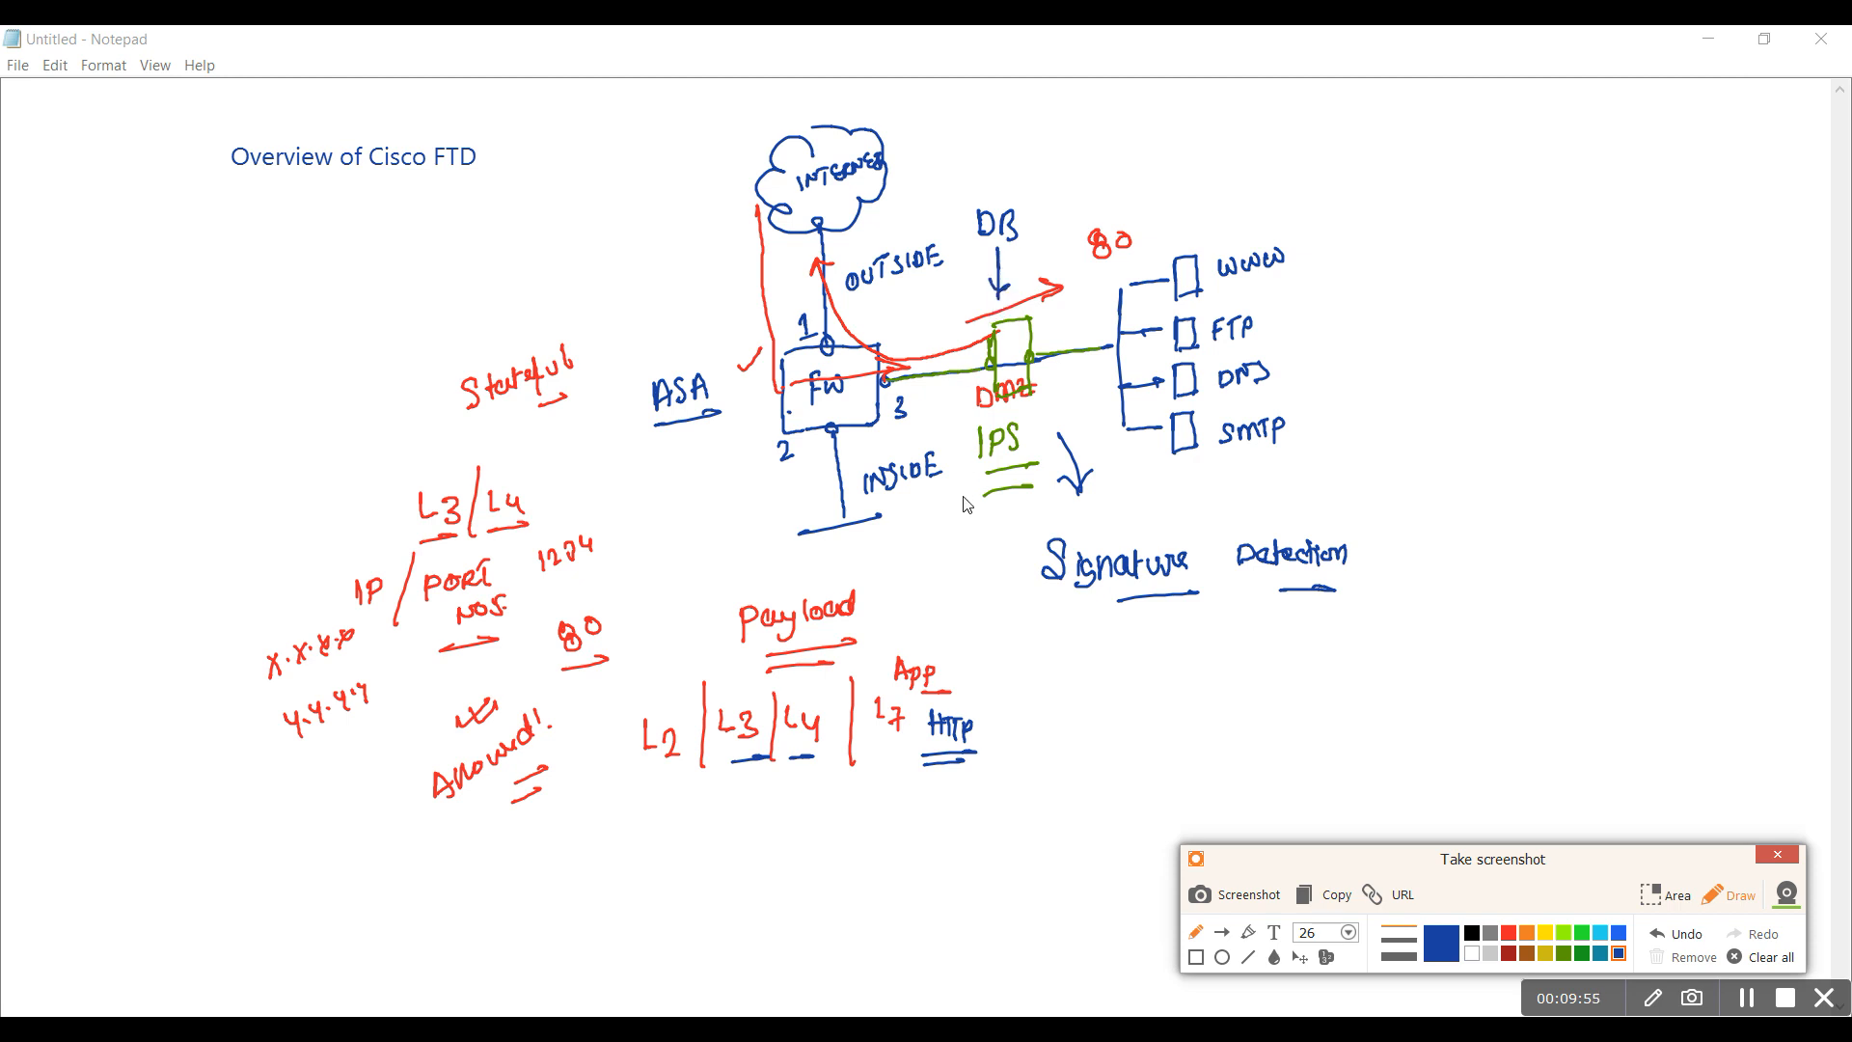
mouse_move(1061, 570)
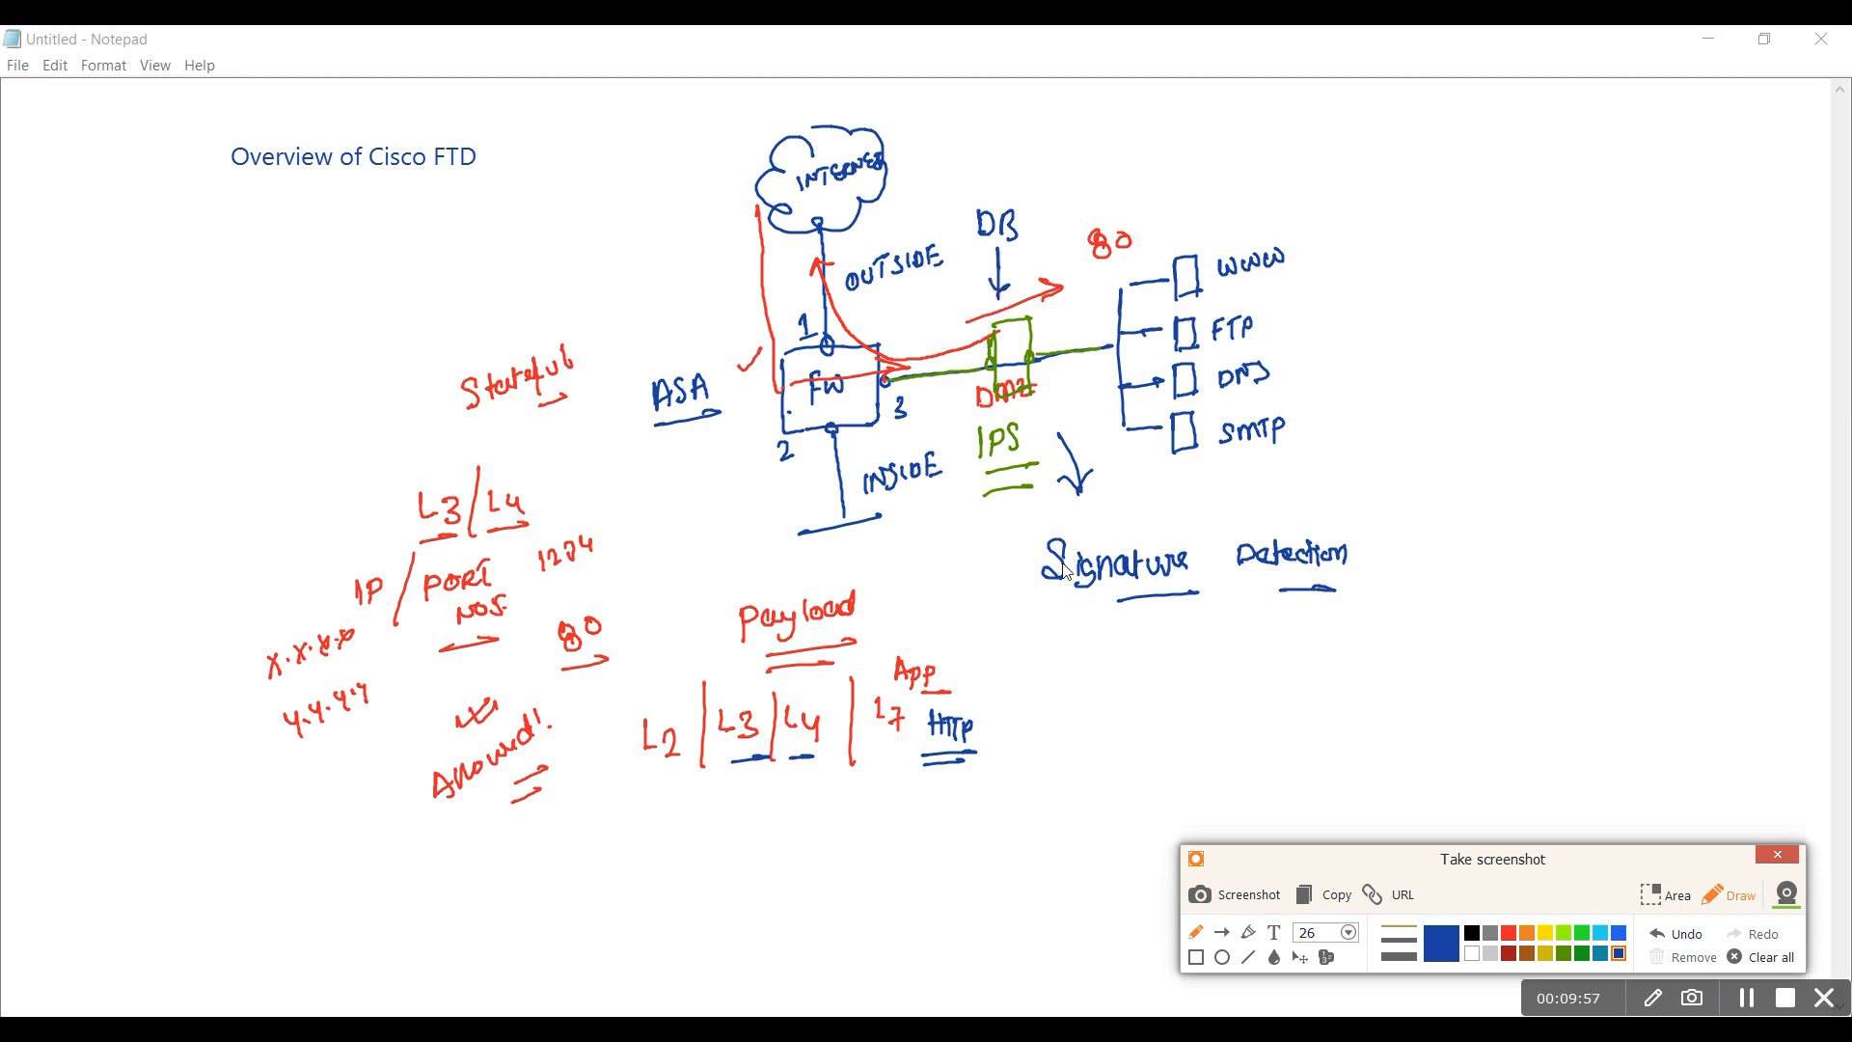
mouse_move(975, 733)
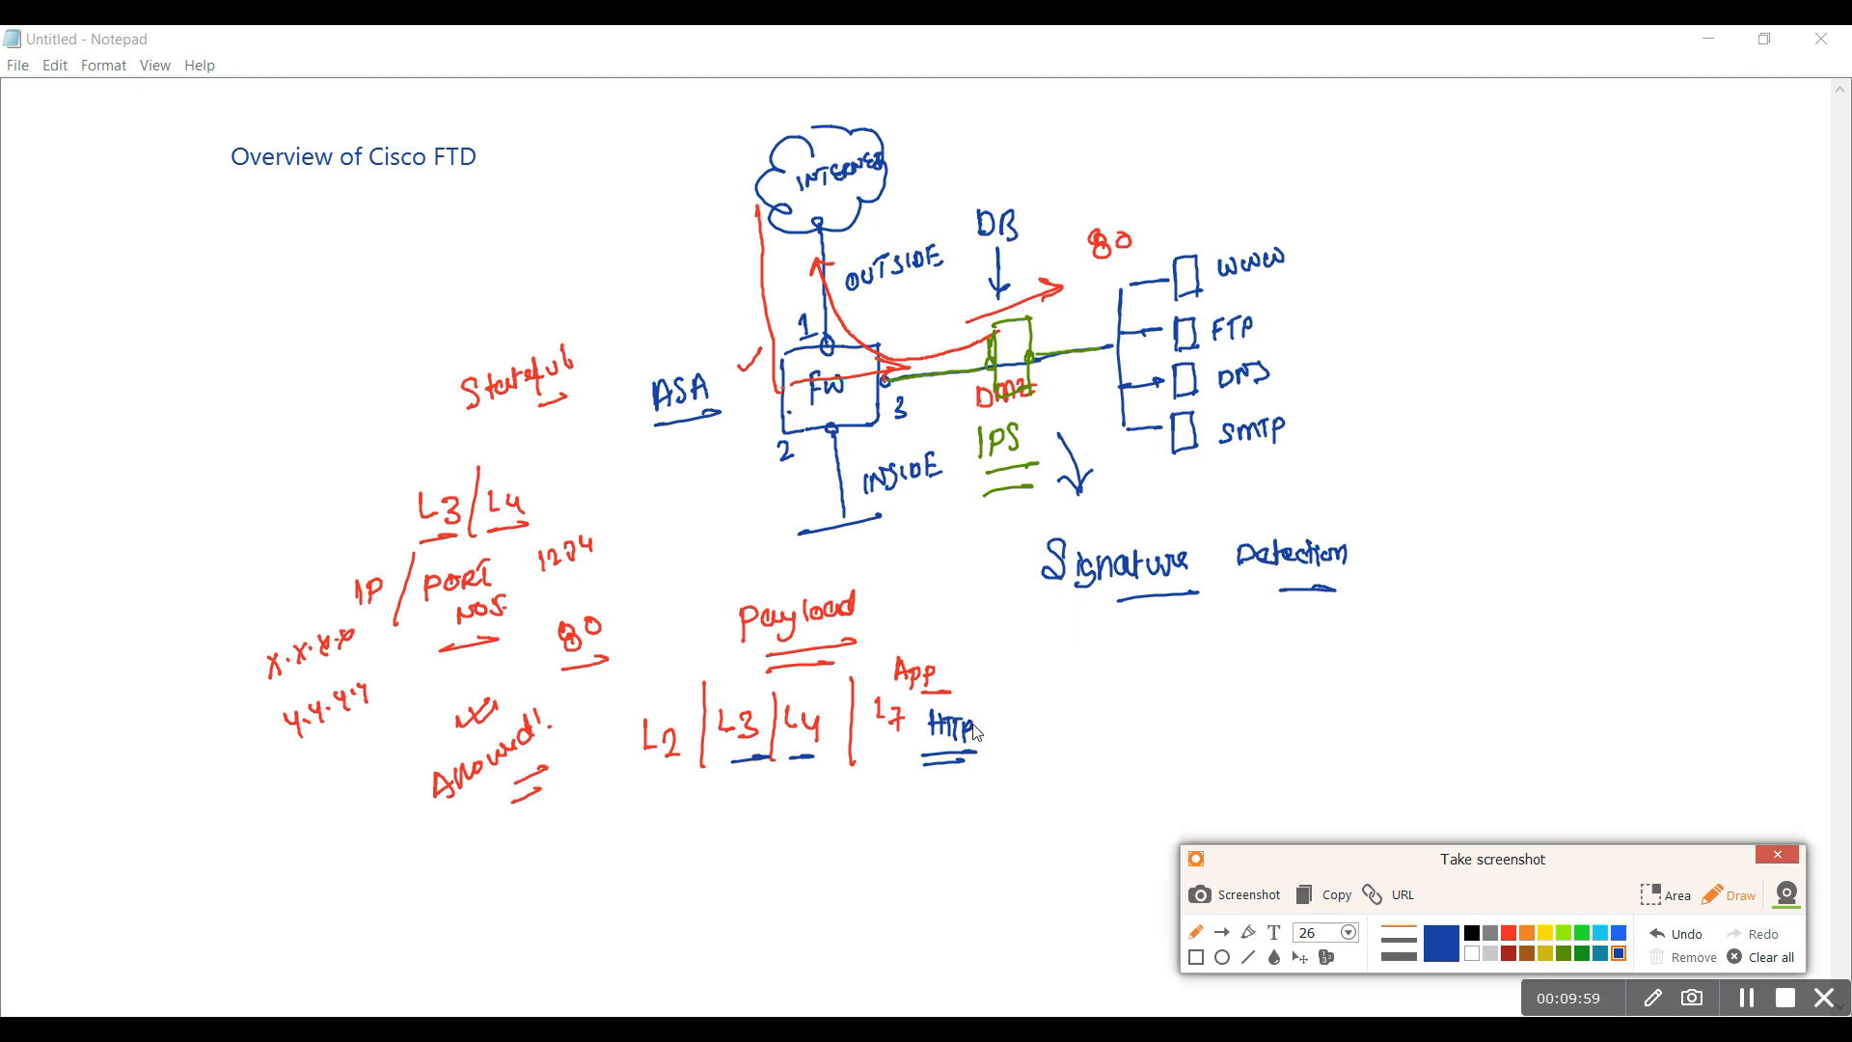
Write 'Valid Pattern' in blue under Signature Detection and underline it
drag(1092, 633, 1135, 656)
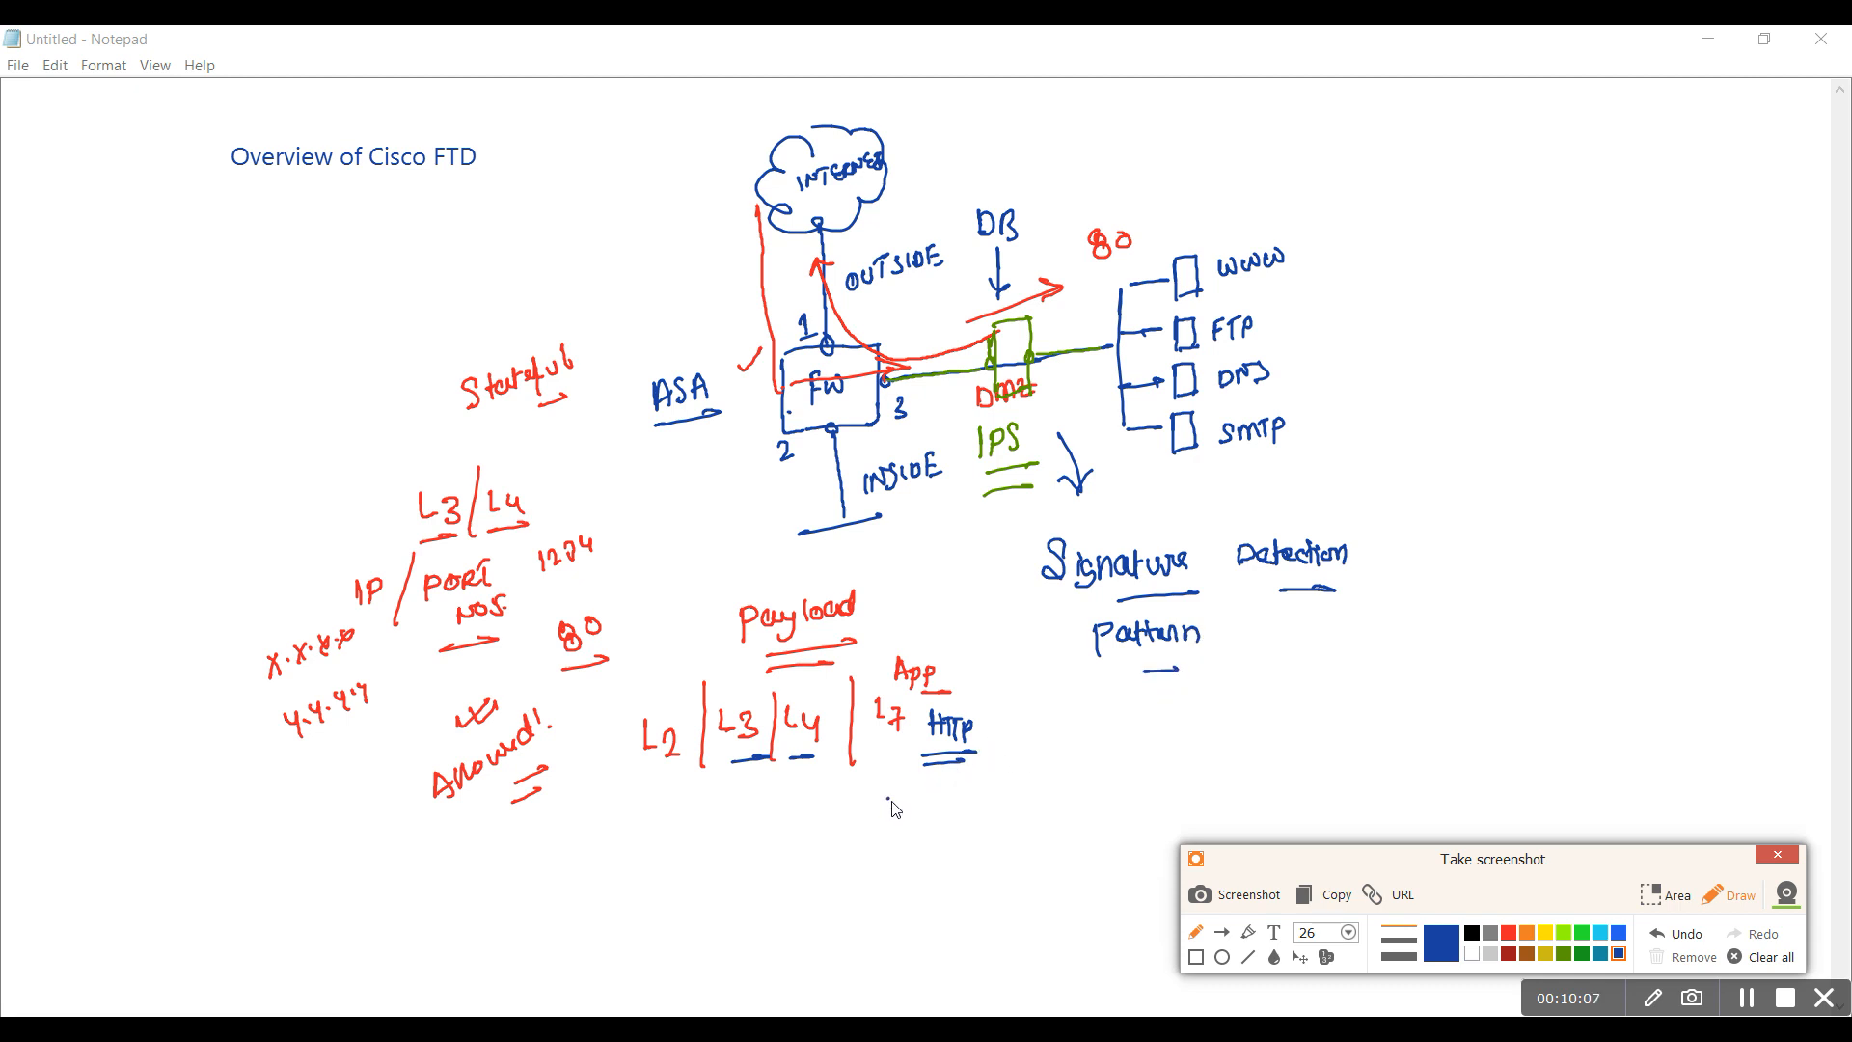
drag(986, 635, 1013, 635)
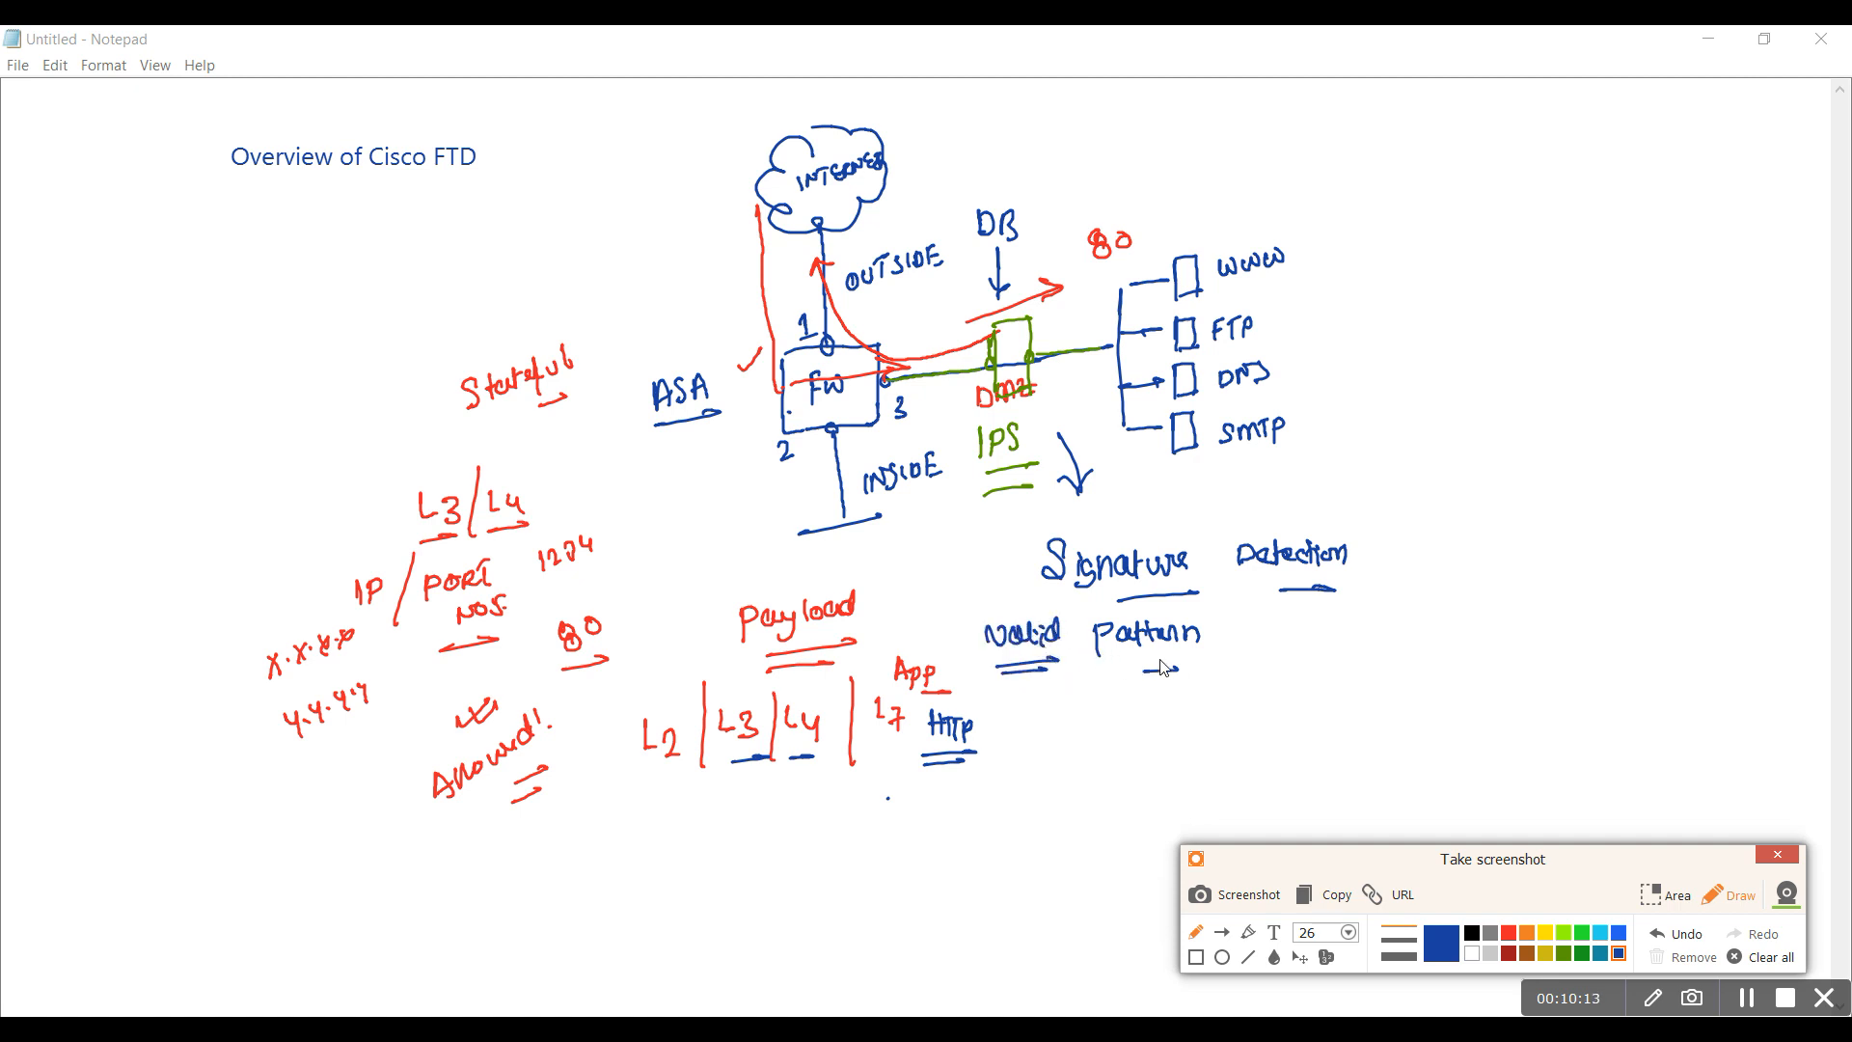
drag(1118, 667, 1192, 672)
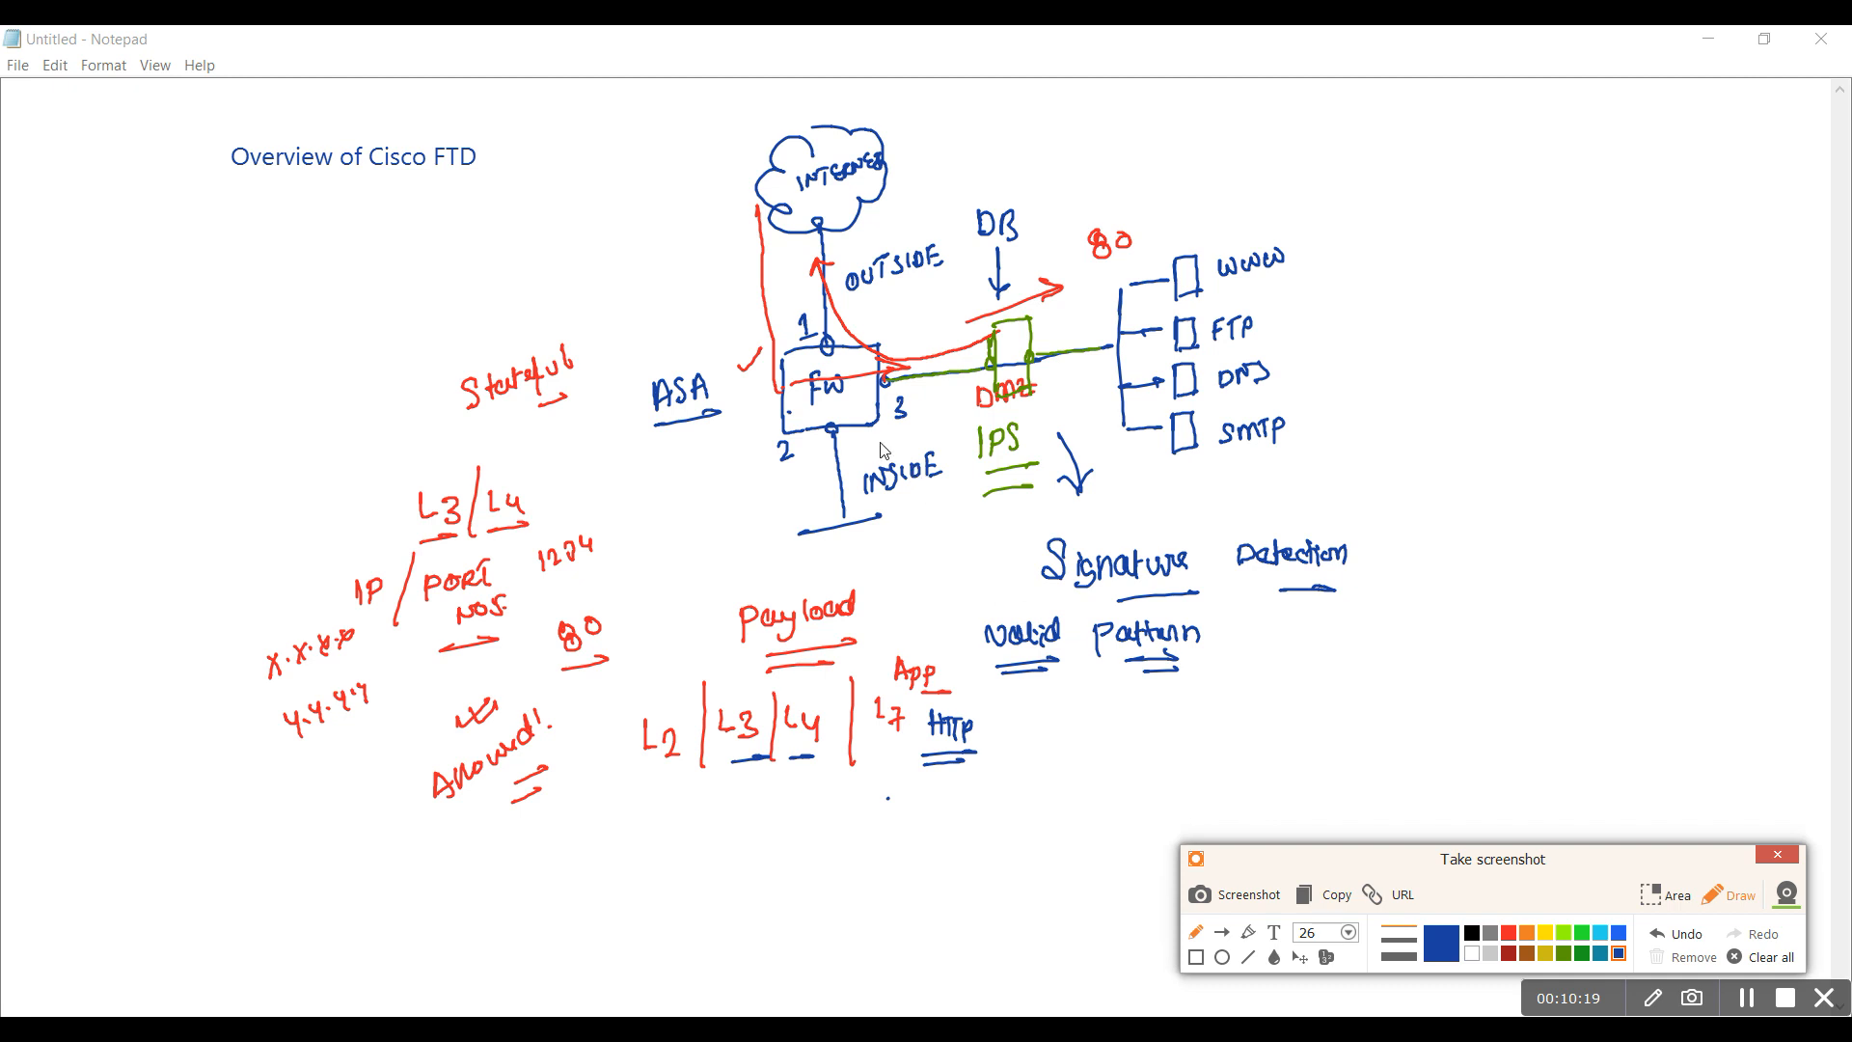
mouse_move(861, 451)
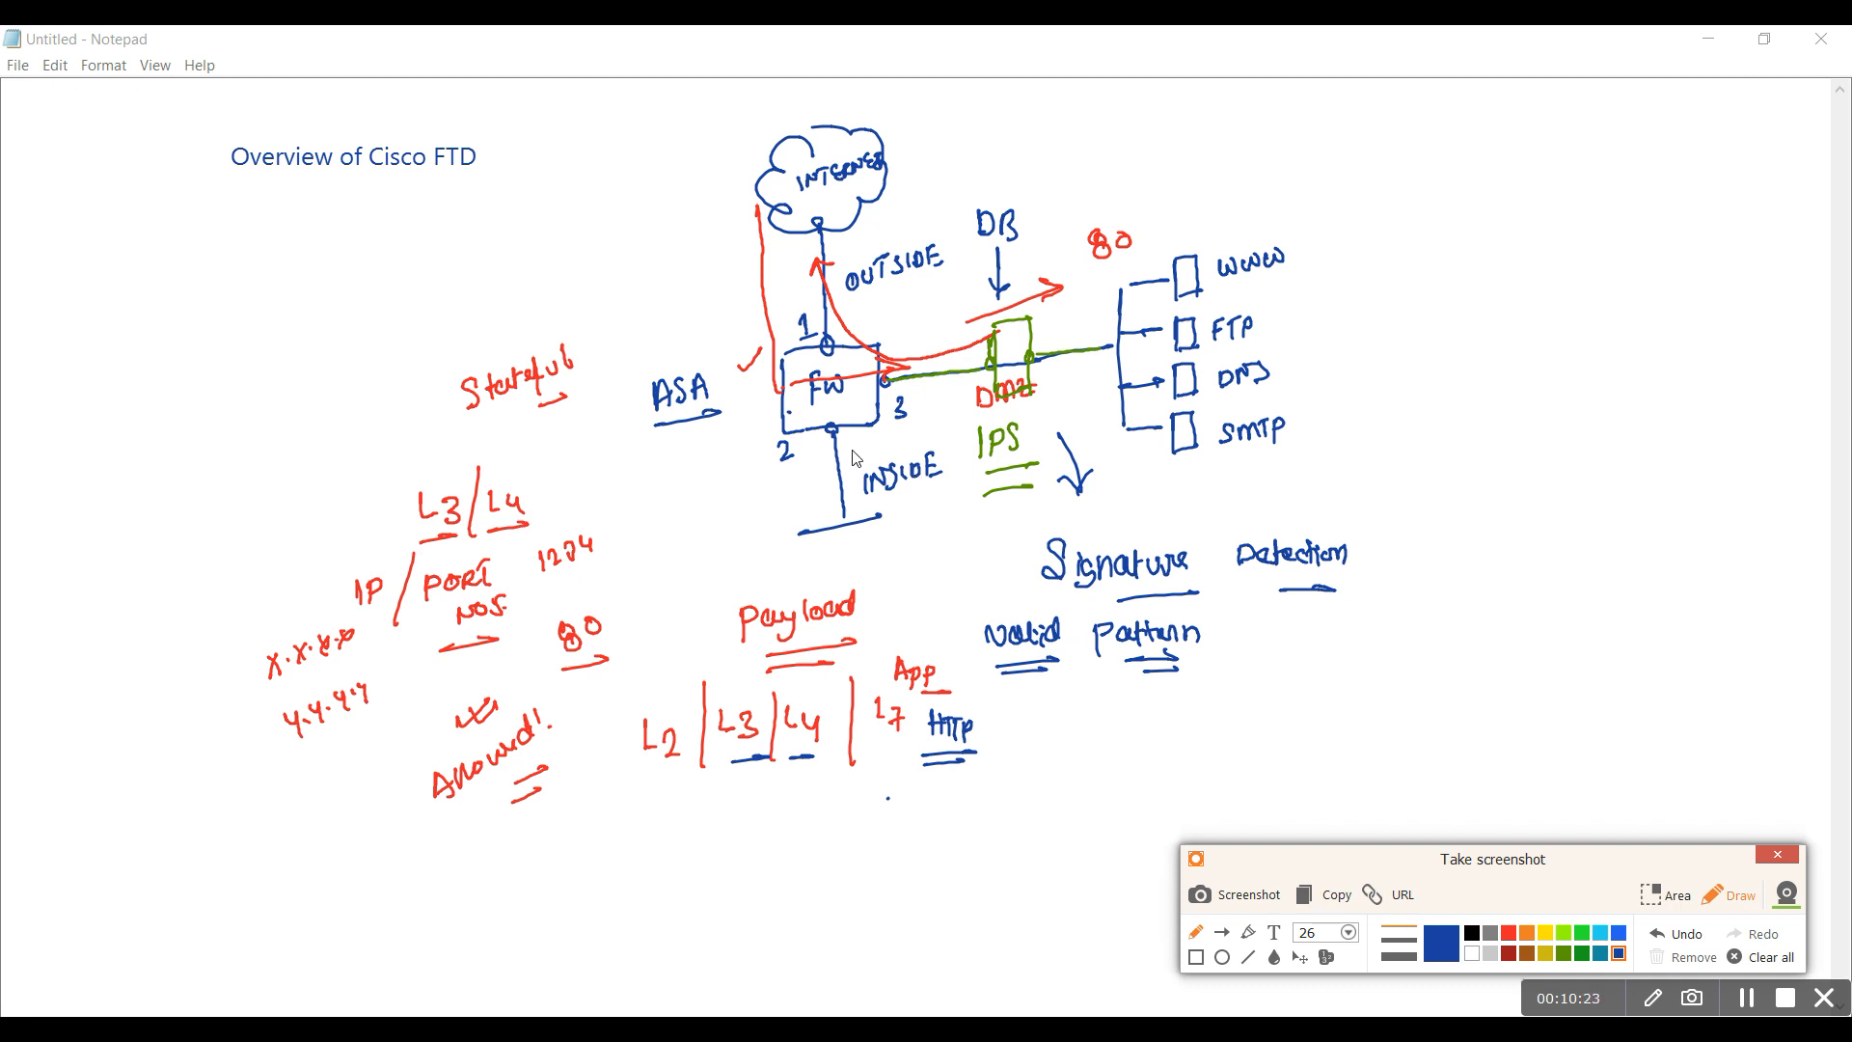
mouse_move(1106, 340)
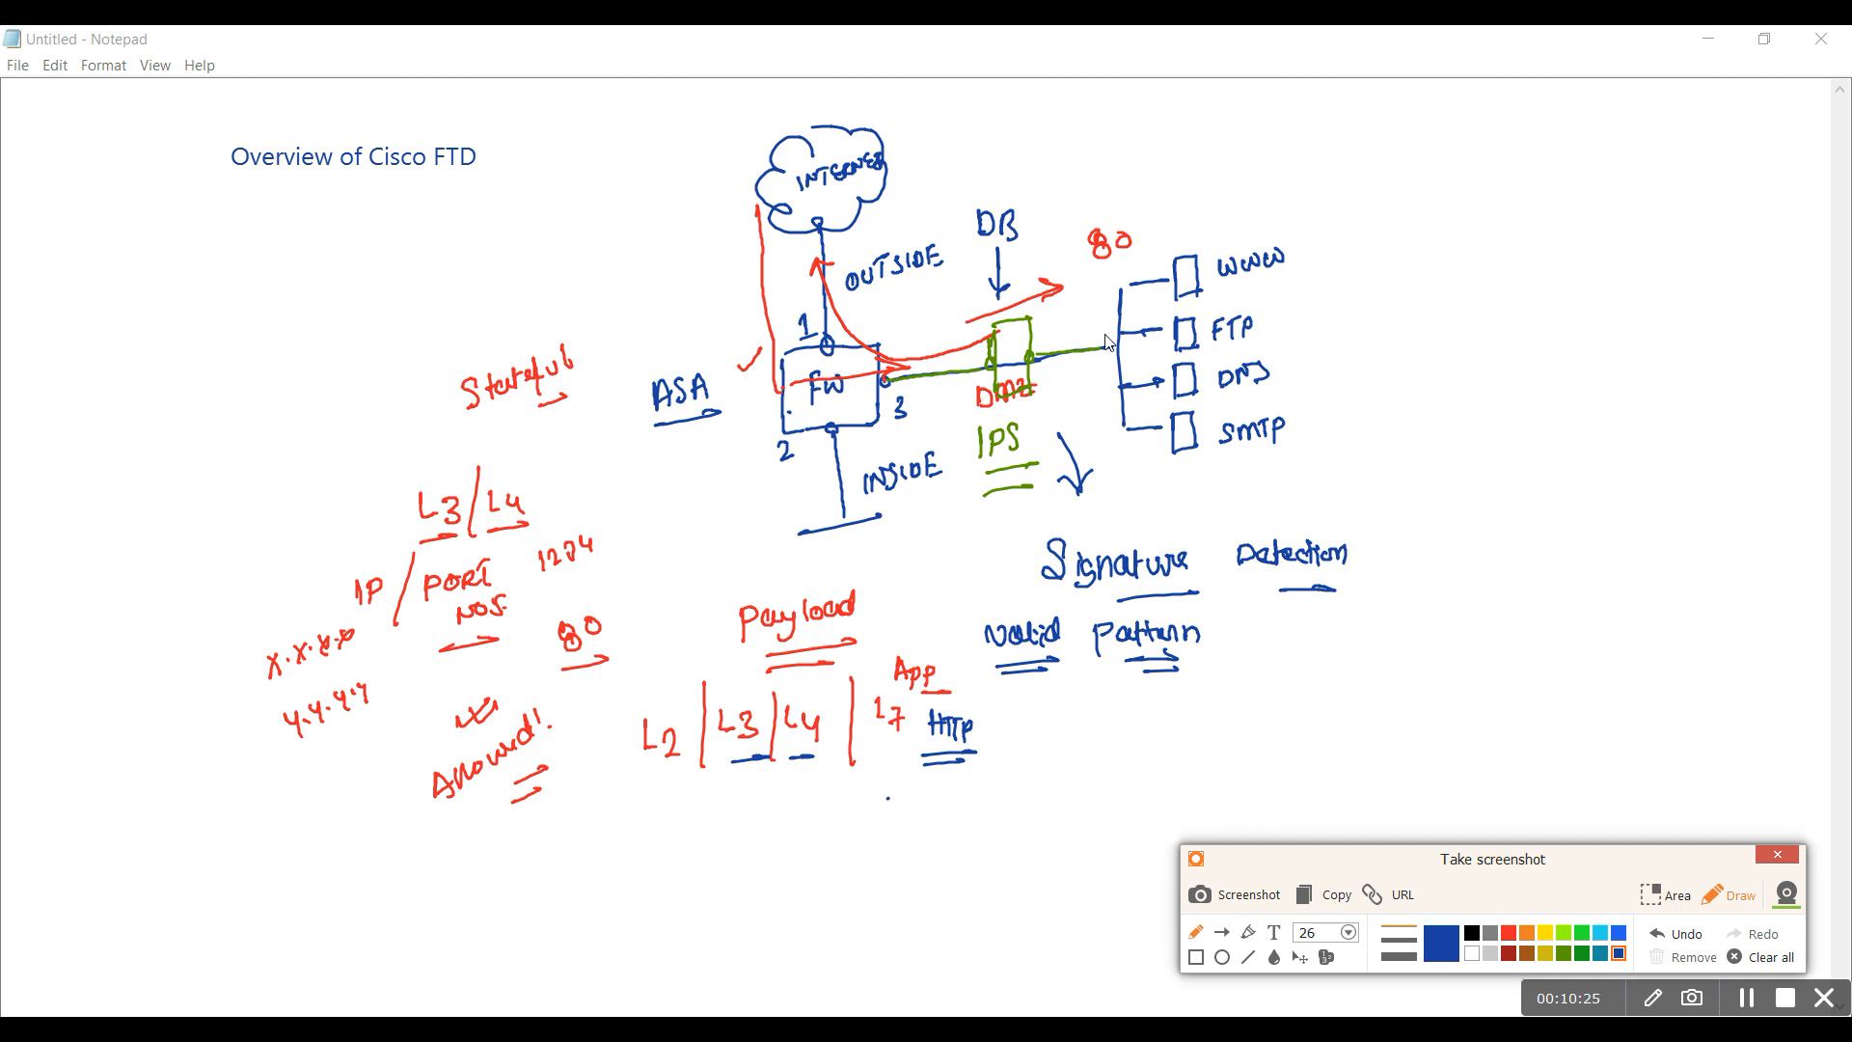
mouse_move(1021, 706)
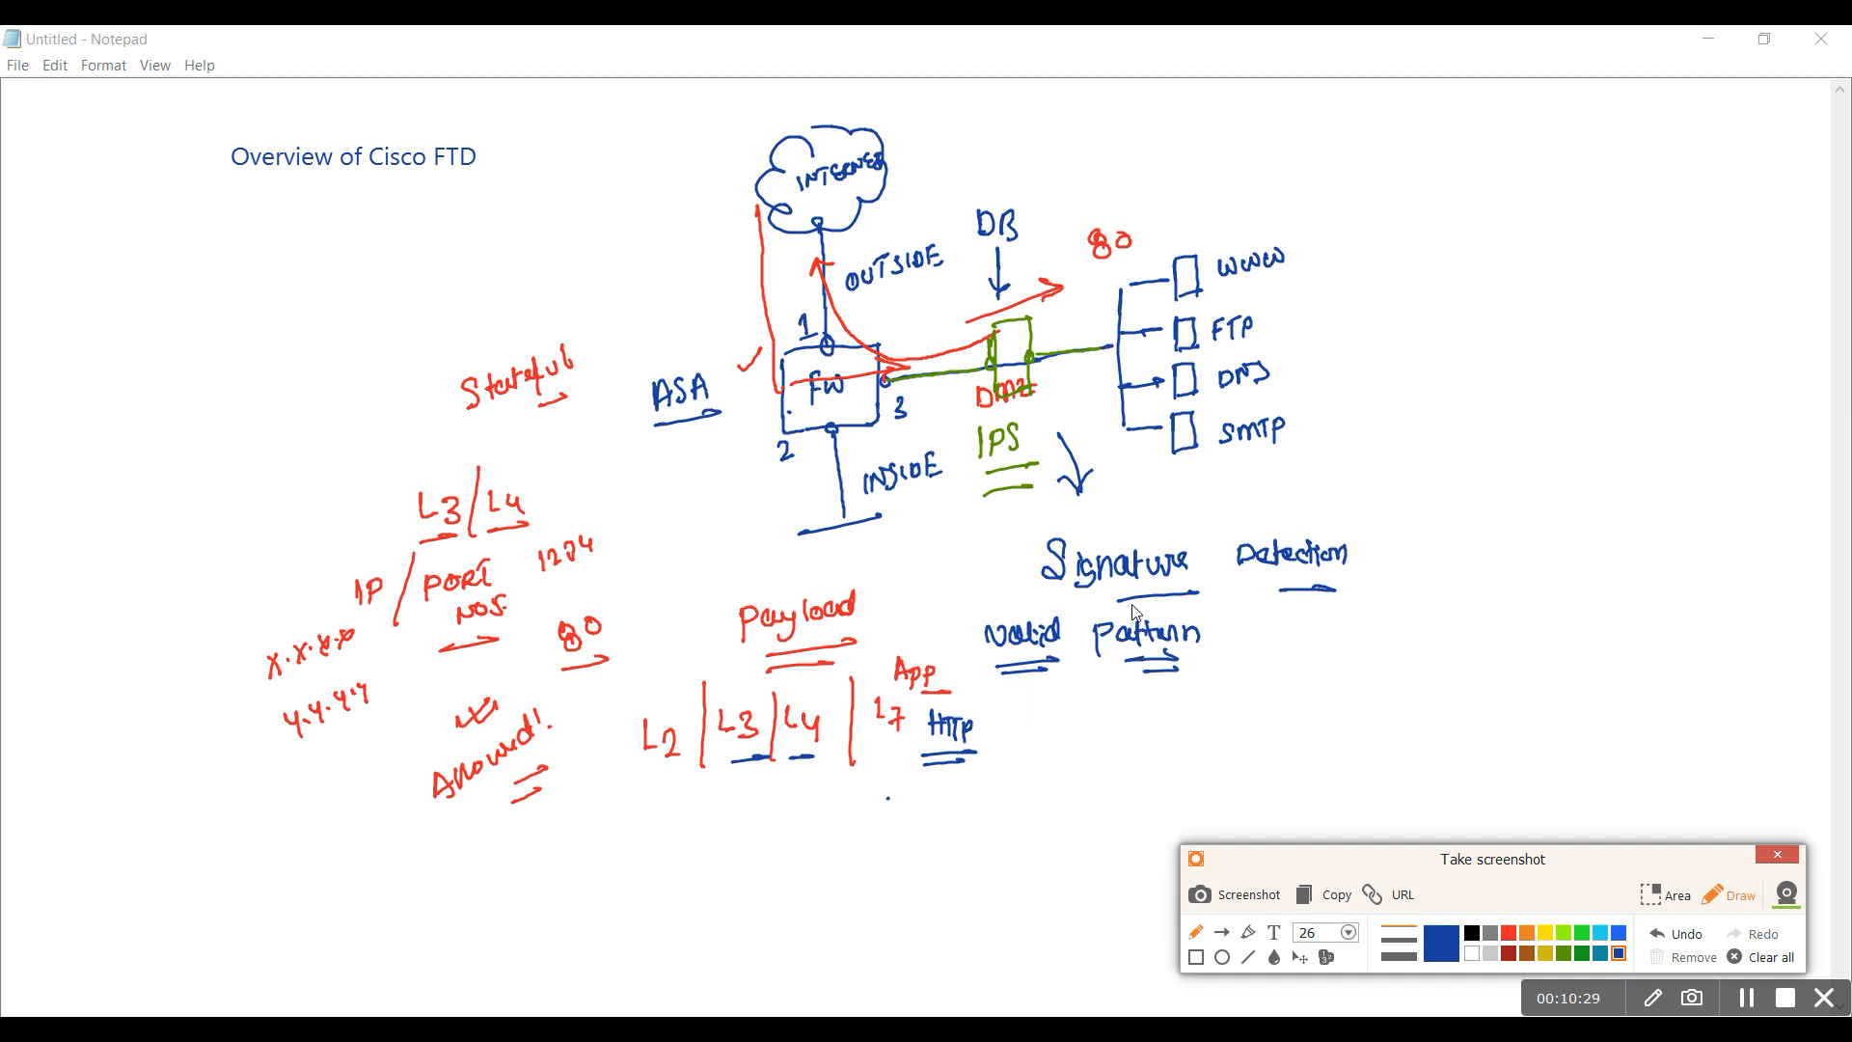
mouse_move(1080, 427)
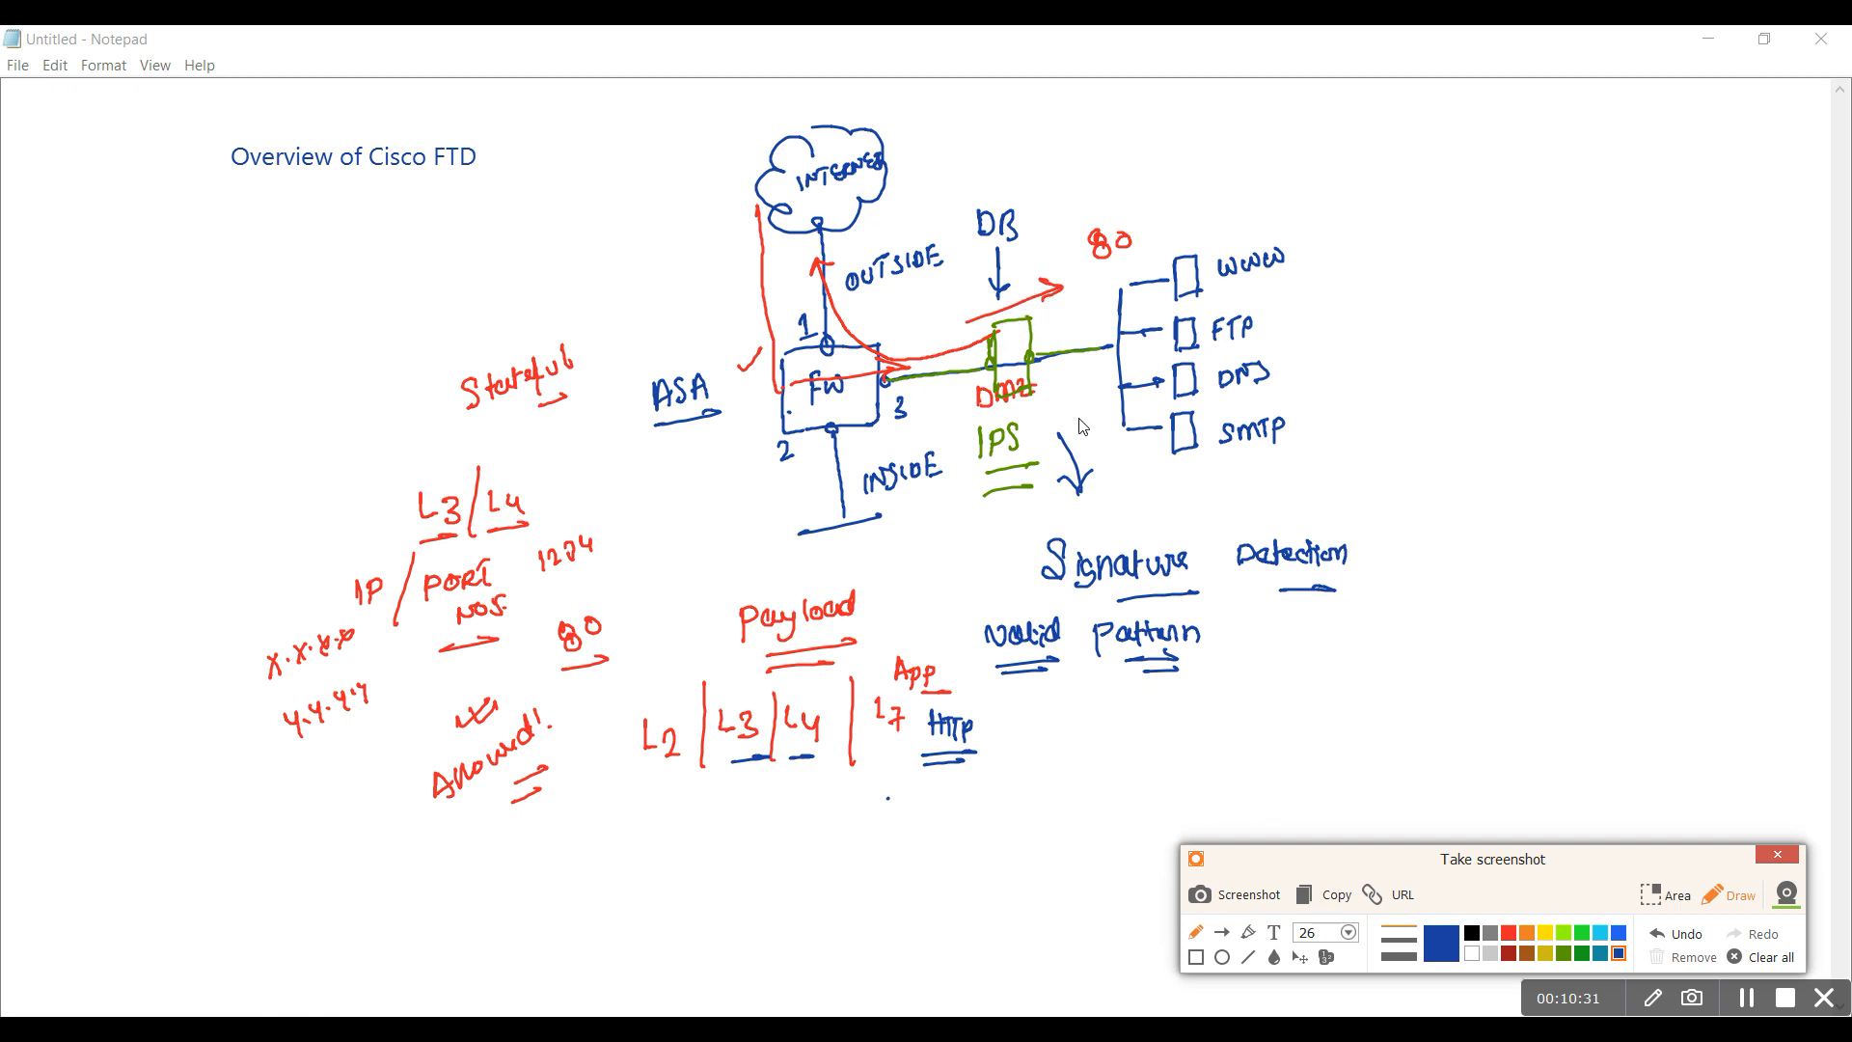
mouse_move(1087, 654)
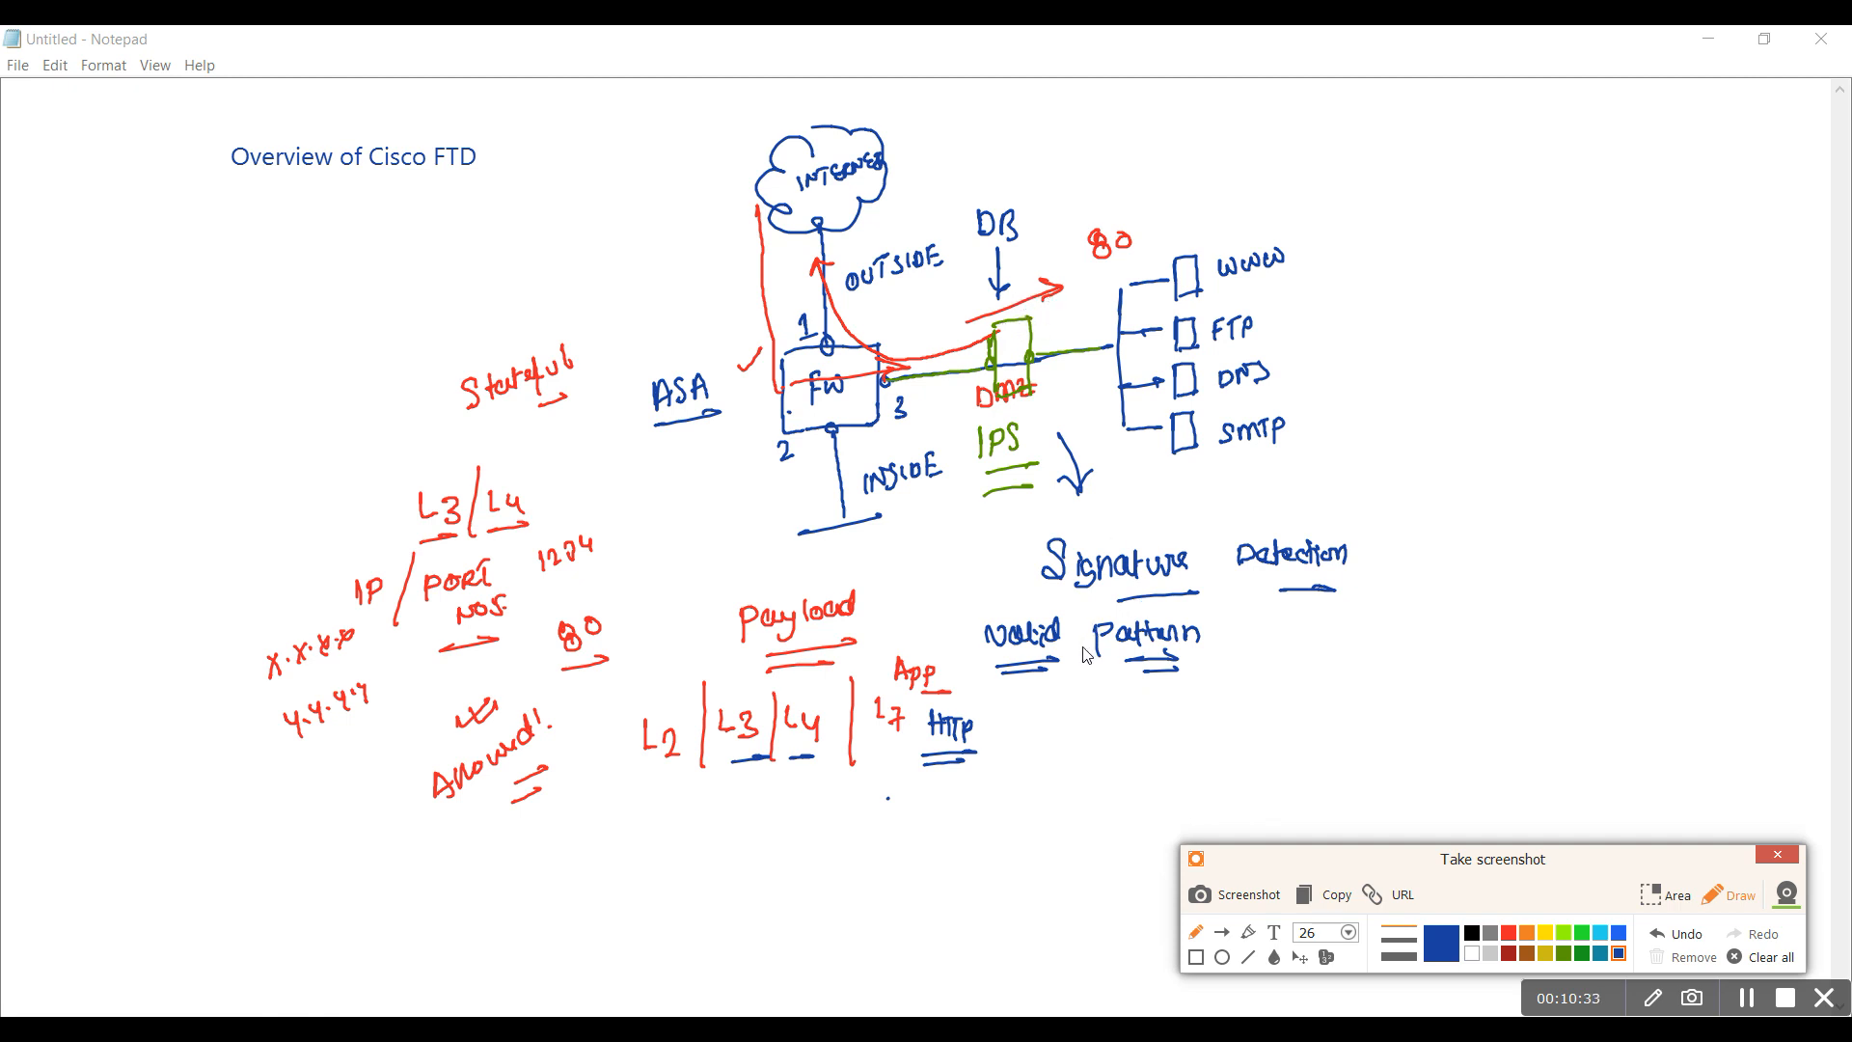
mouse_move(1073, 668)
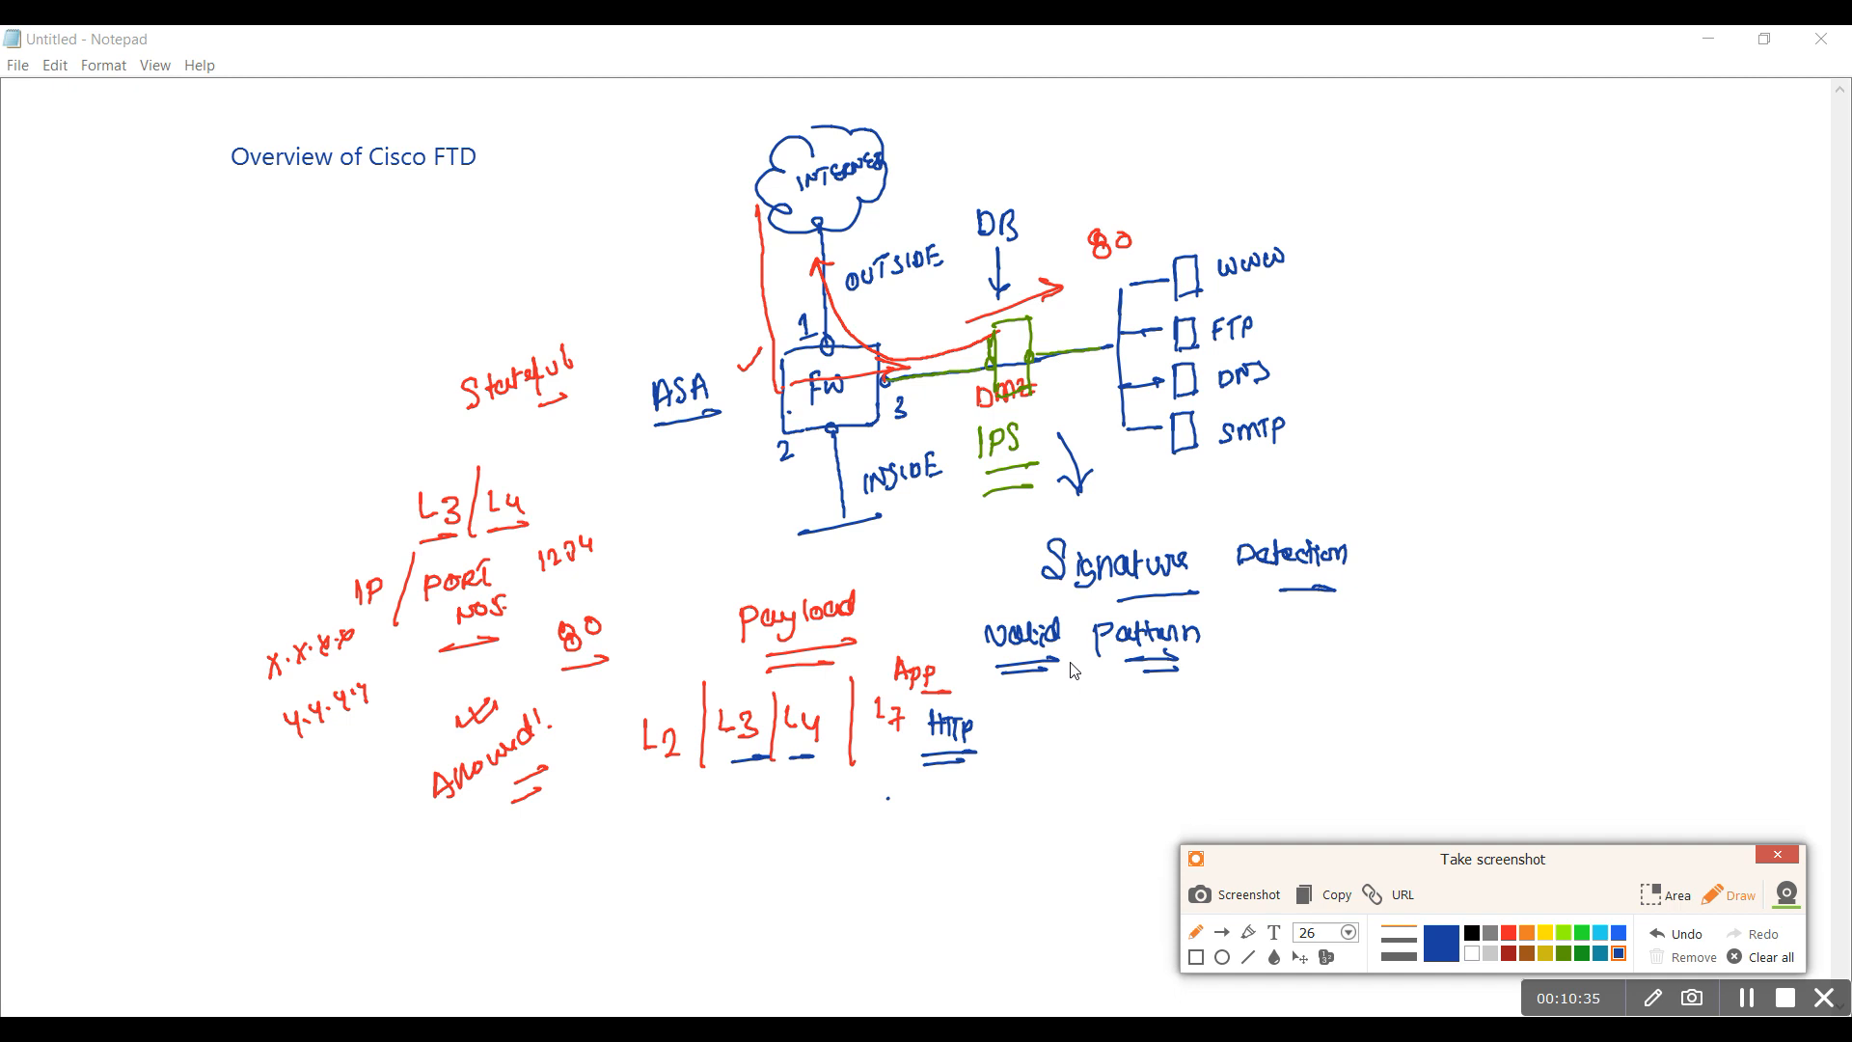
mouse_move(1023, 170)
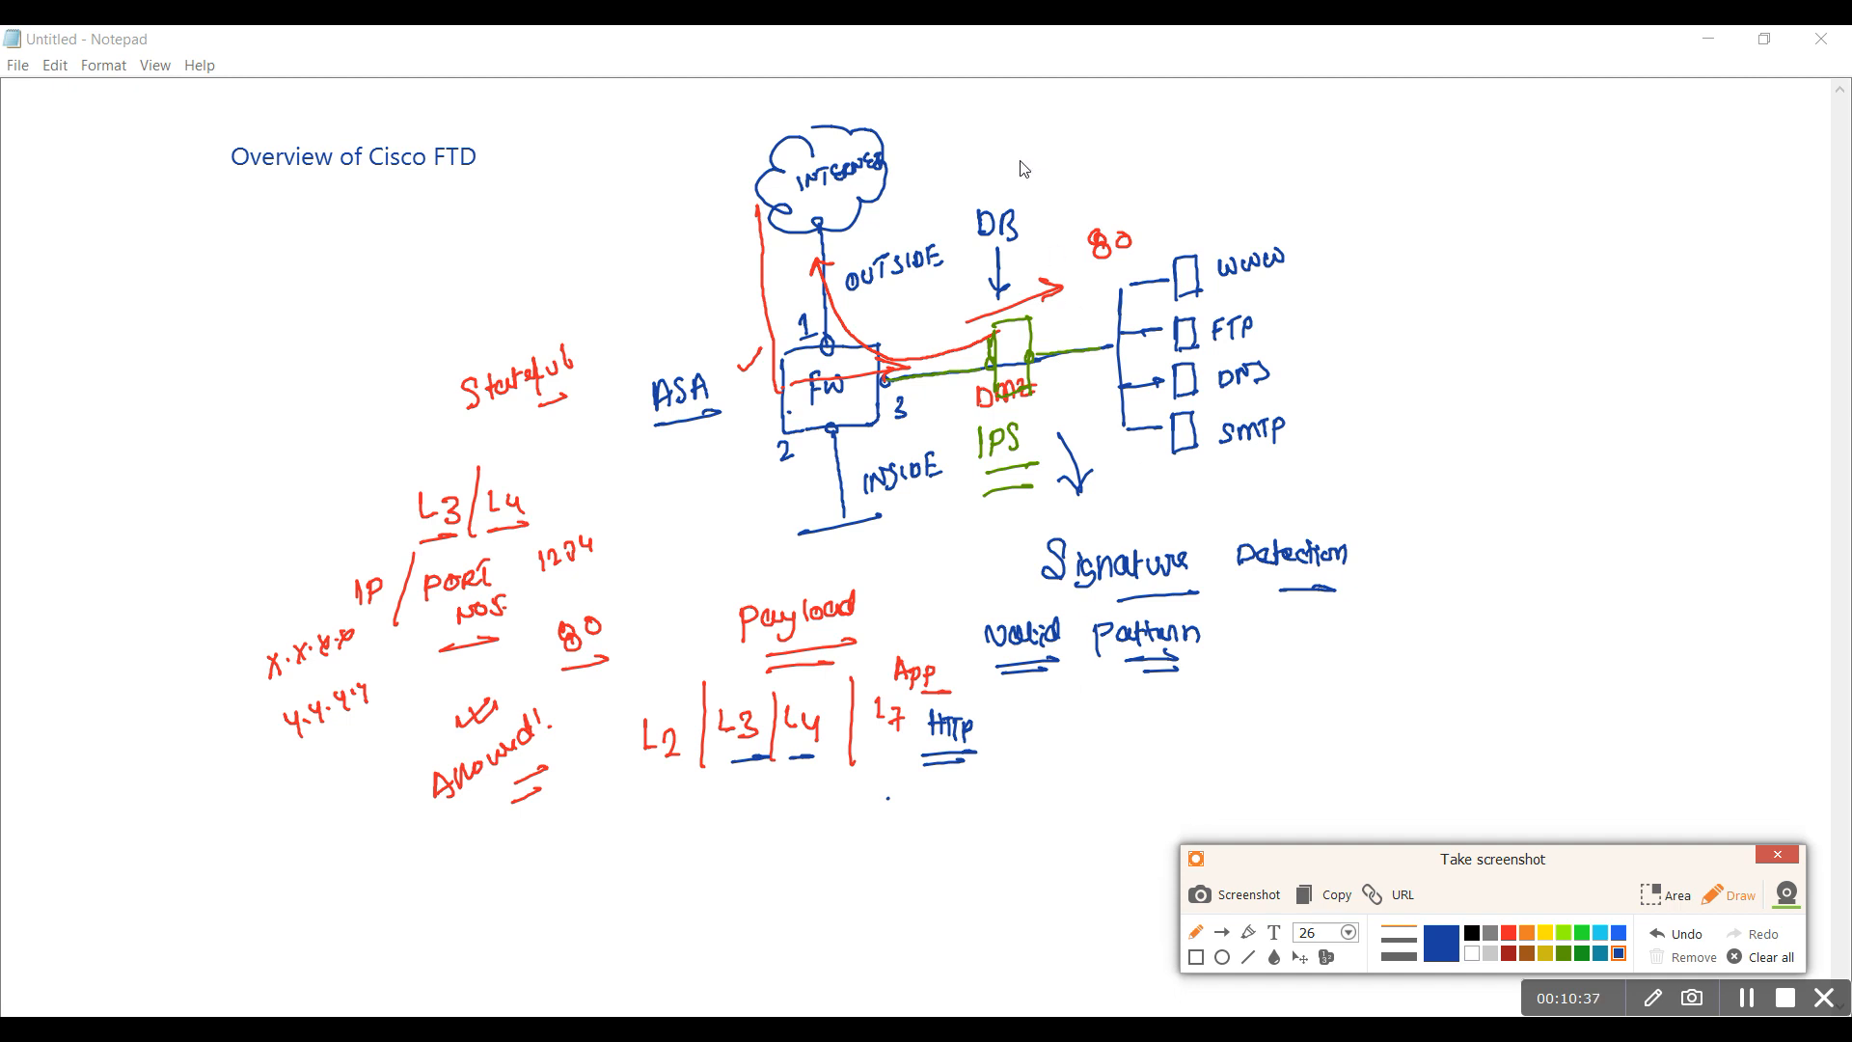
mouse_move(1083, 196)
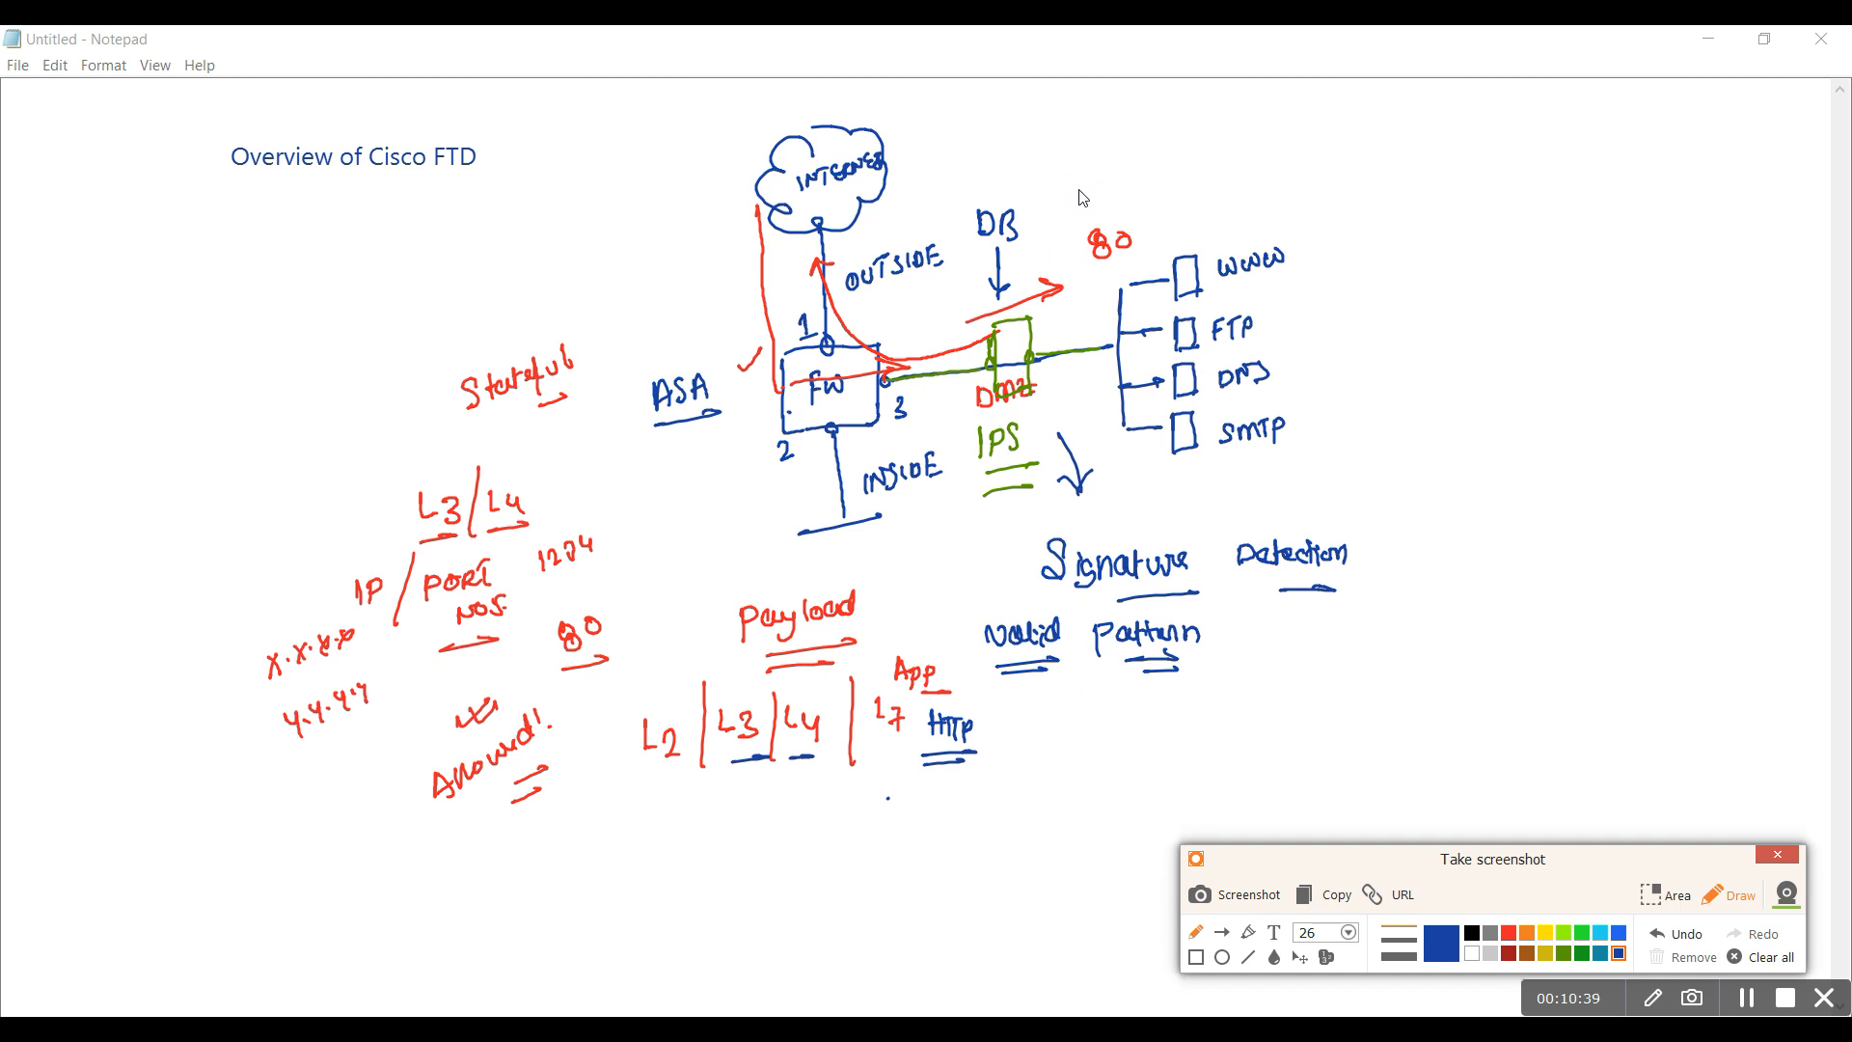
mouse_move(1069, 183)
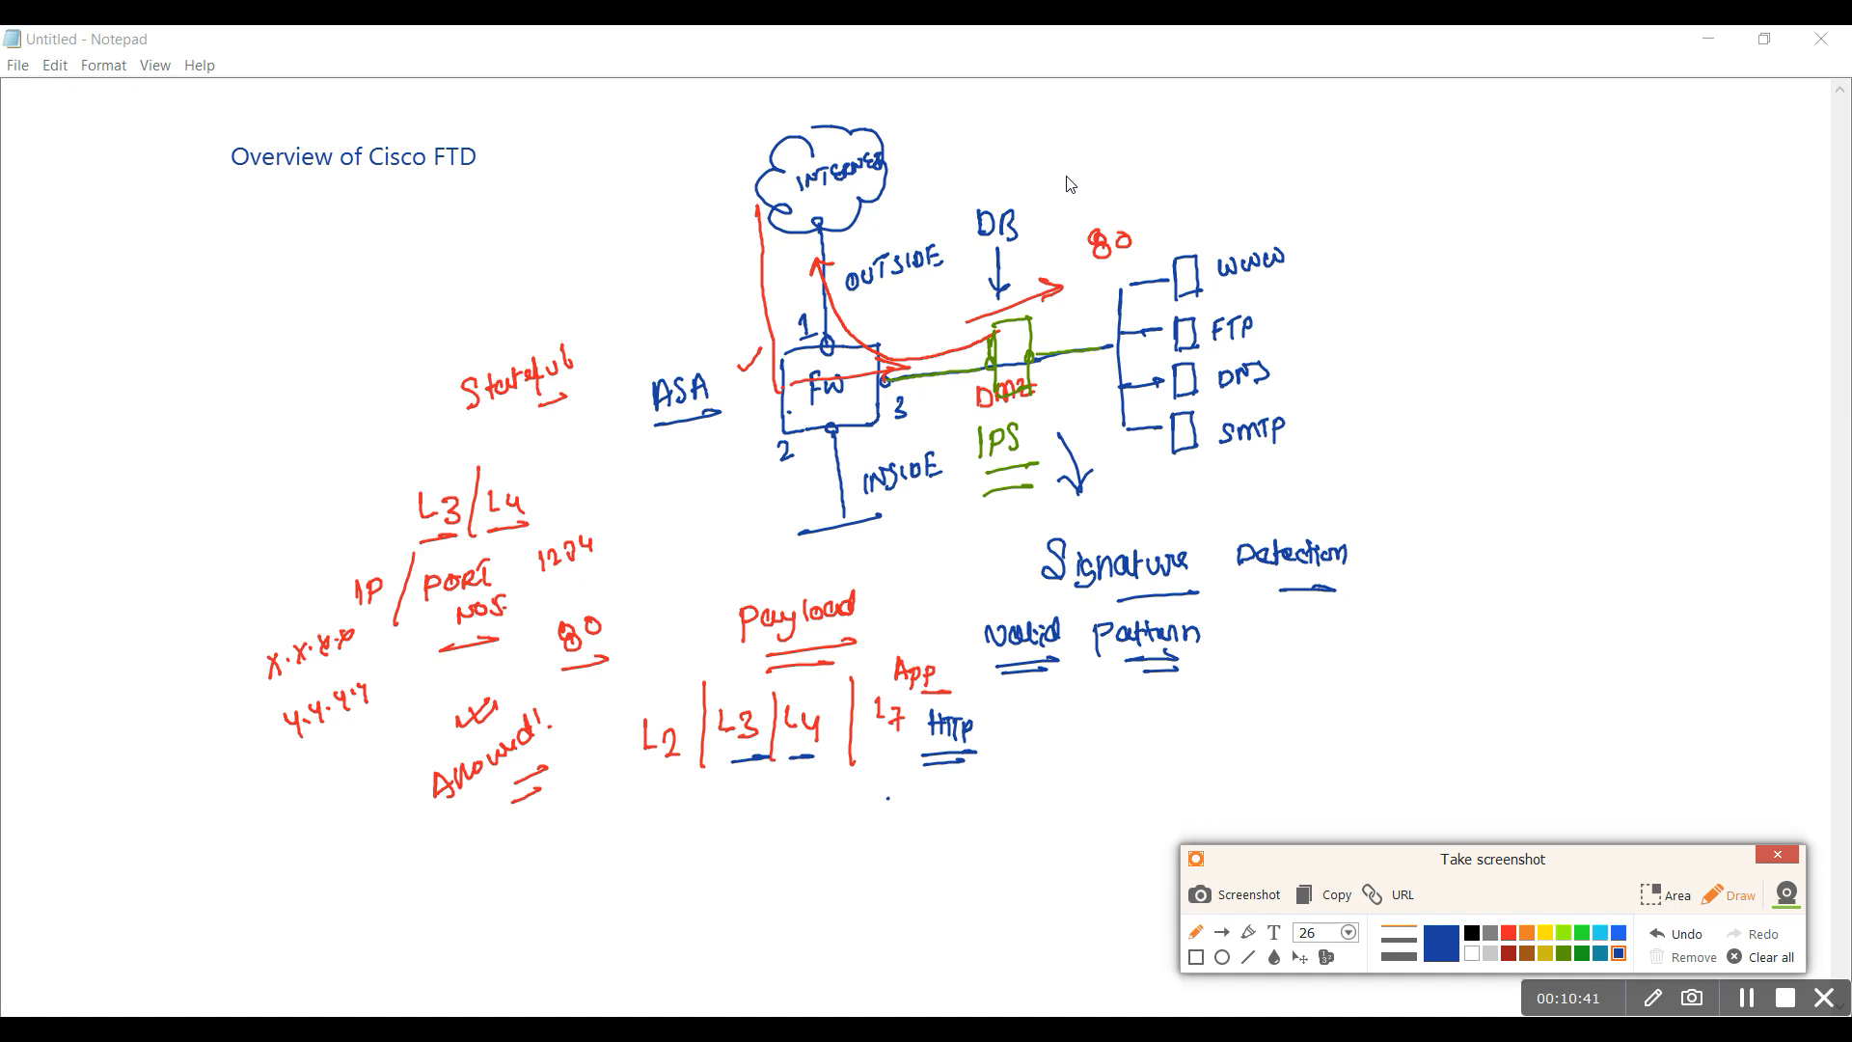
mouse_move(1061, 166)
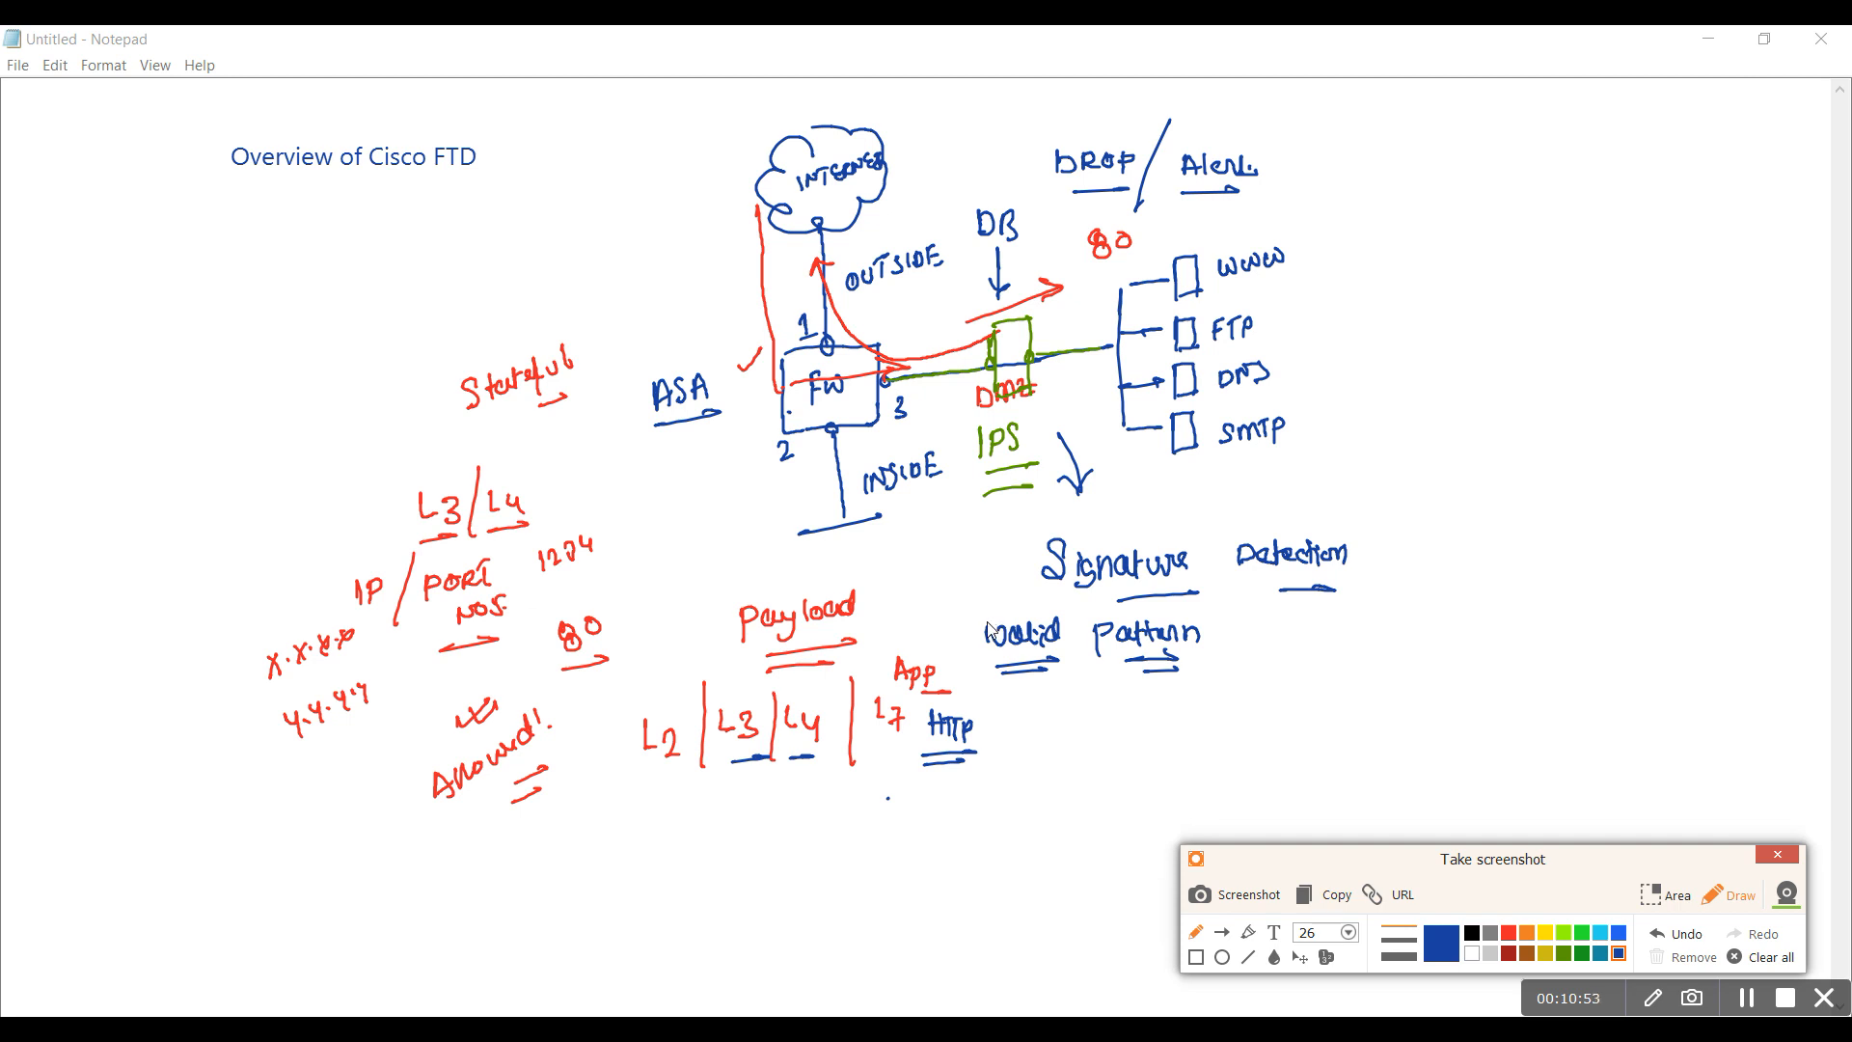
mouse_move(990, 629)
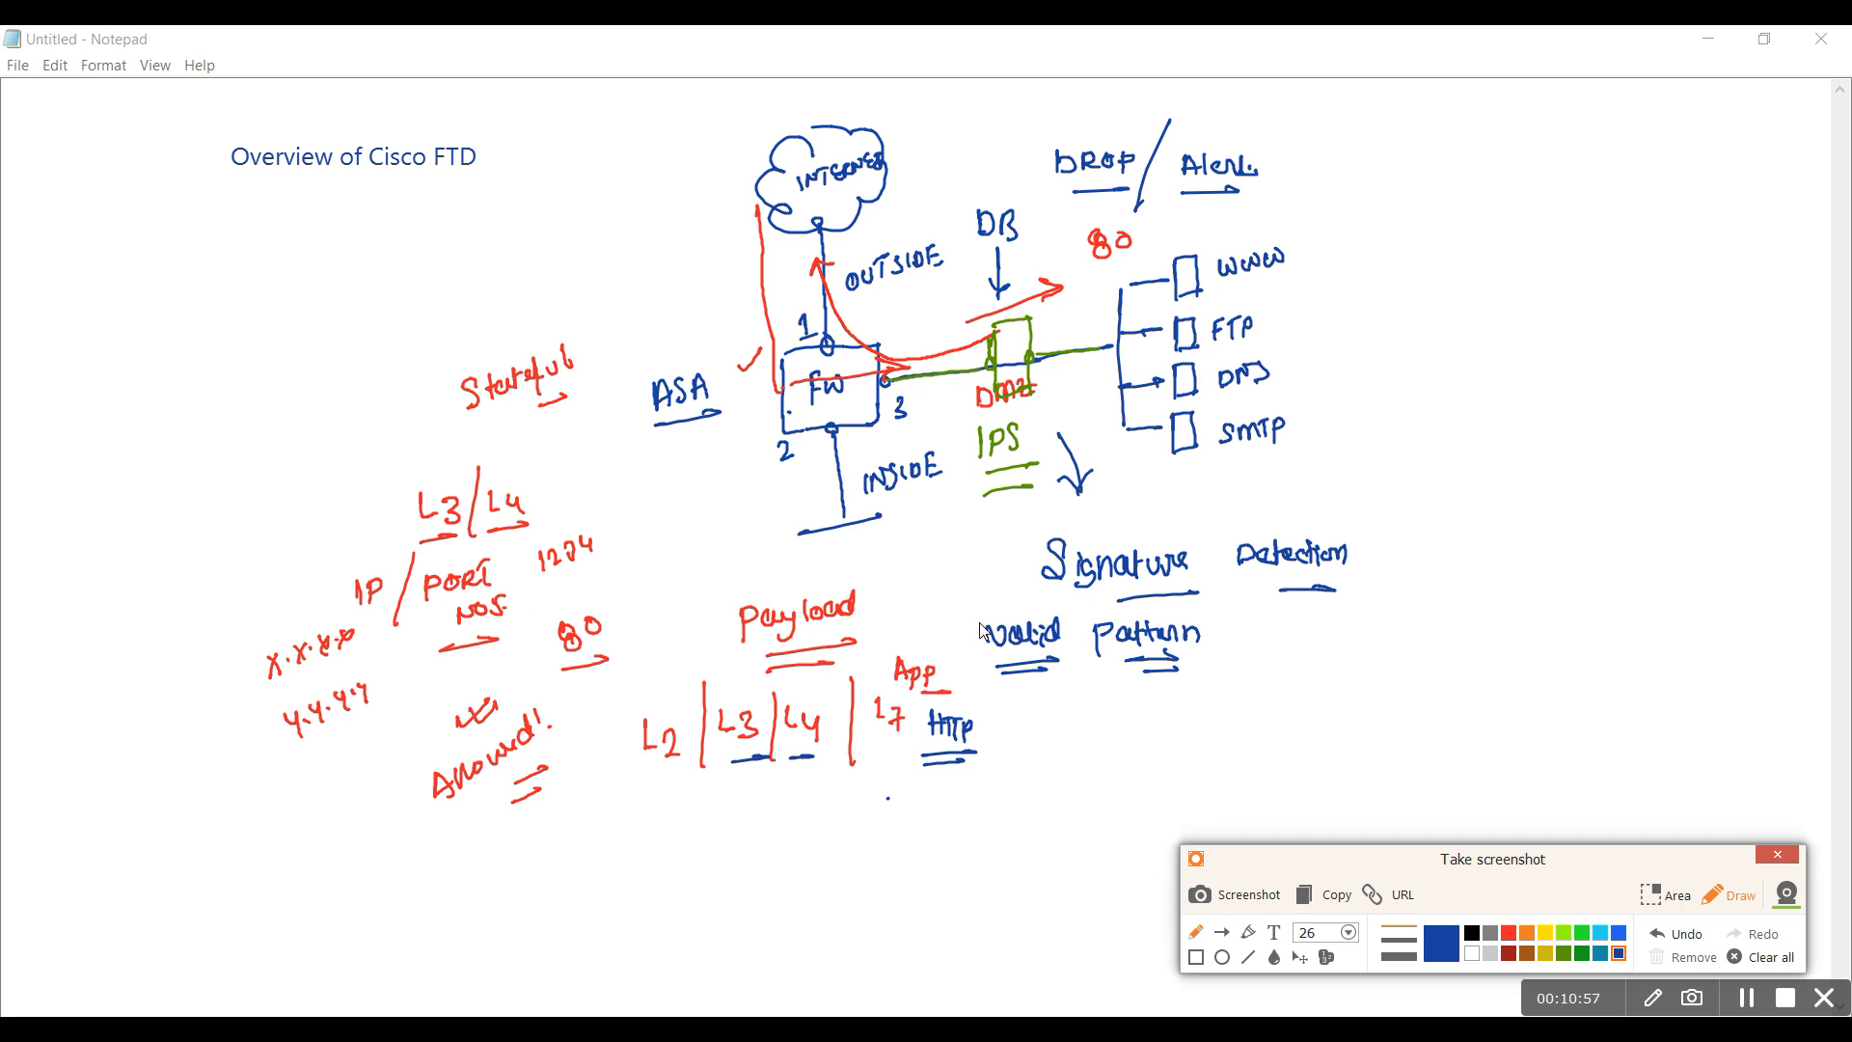
mouse_move(837, 822)
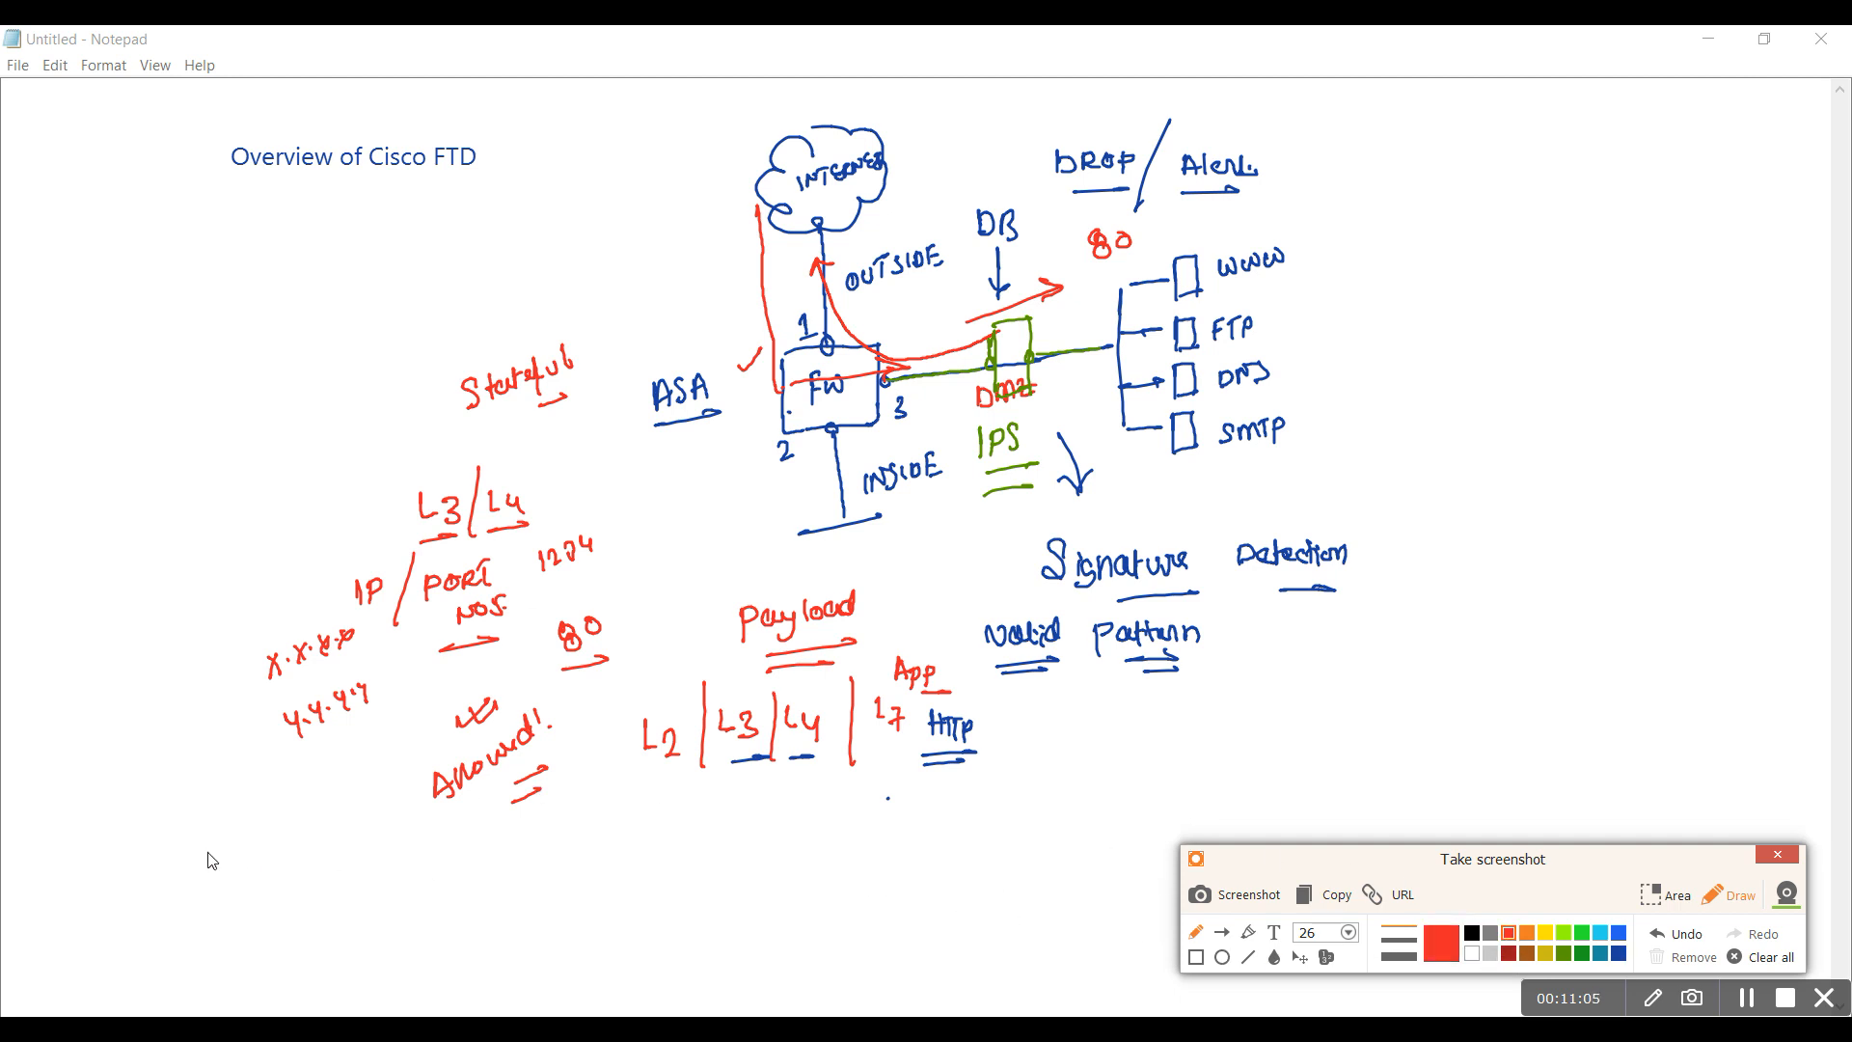
Write 'Ping', a boxed 'Recon' and an arrowed, bracketed 'ICMP' in red at the bottom left
drag(172, 851, 235, 863)
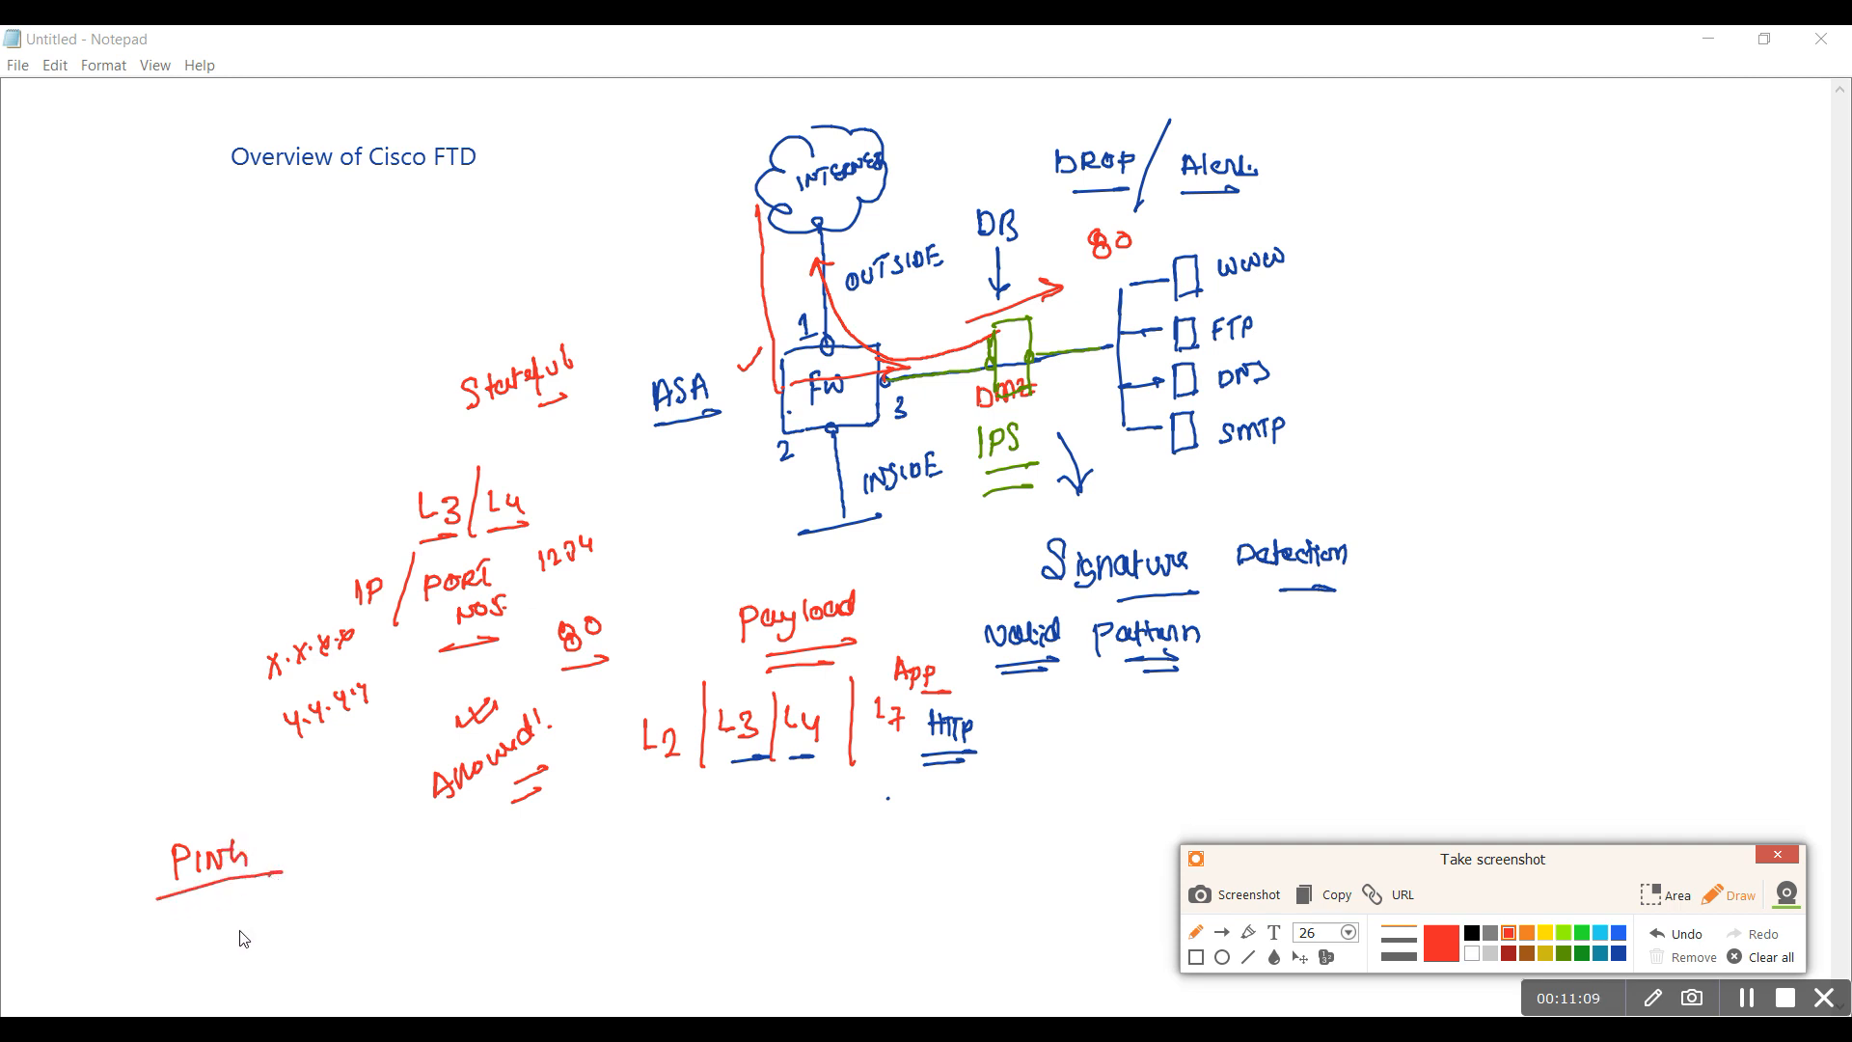
drag(172, 922, 235, 933)
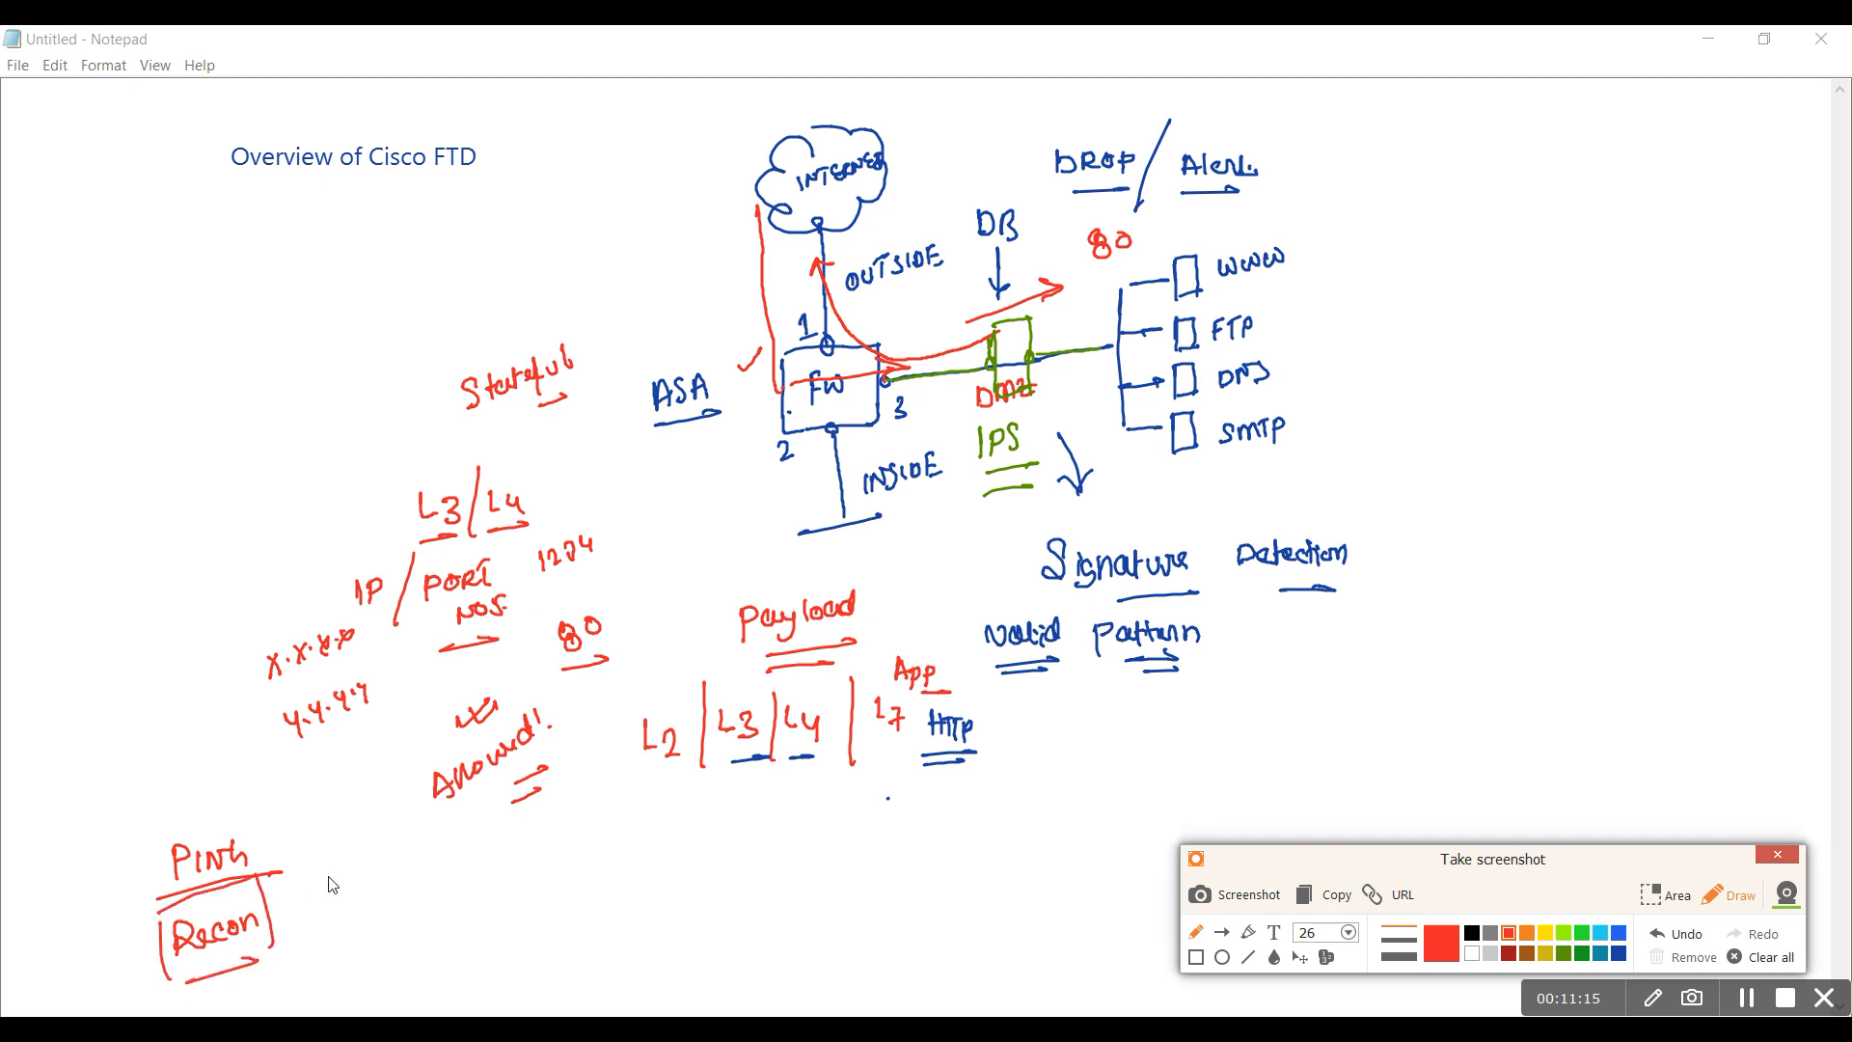
mouse_move(337, 891)
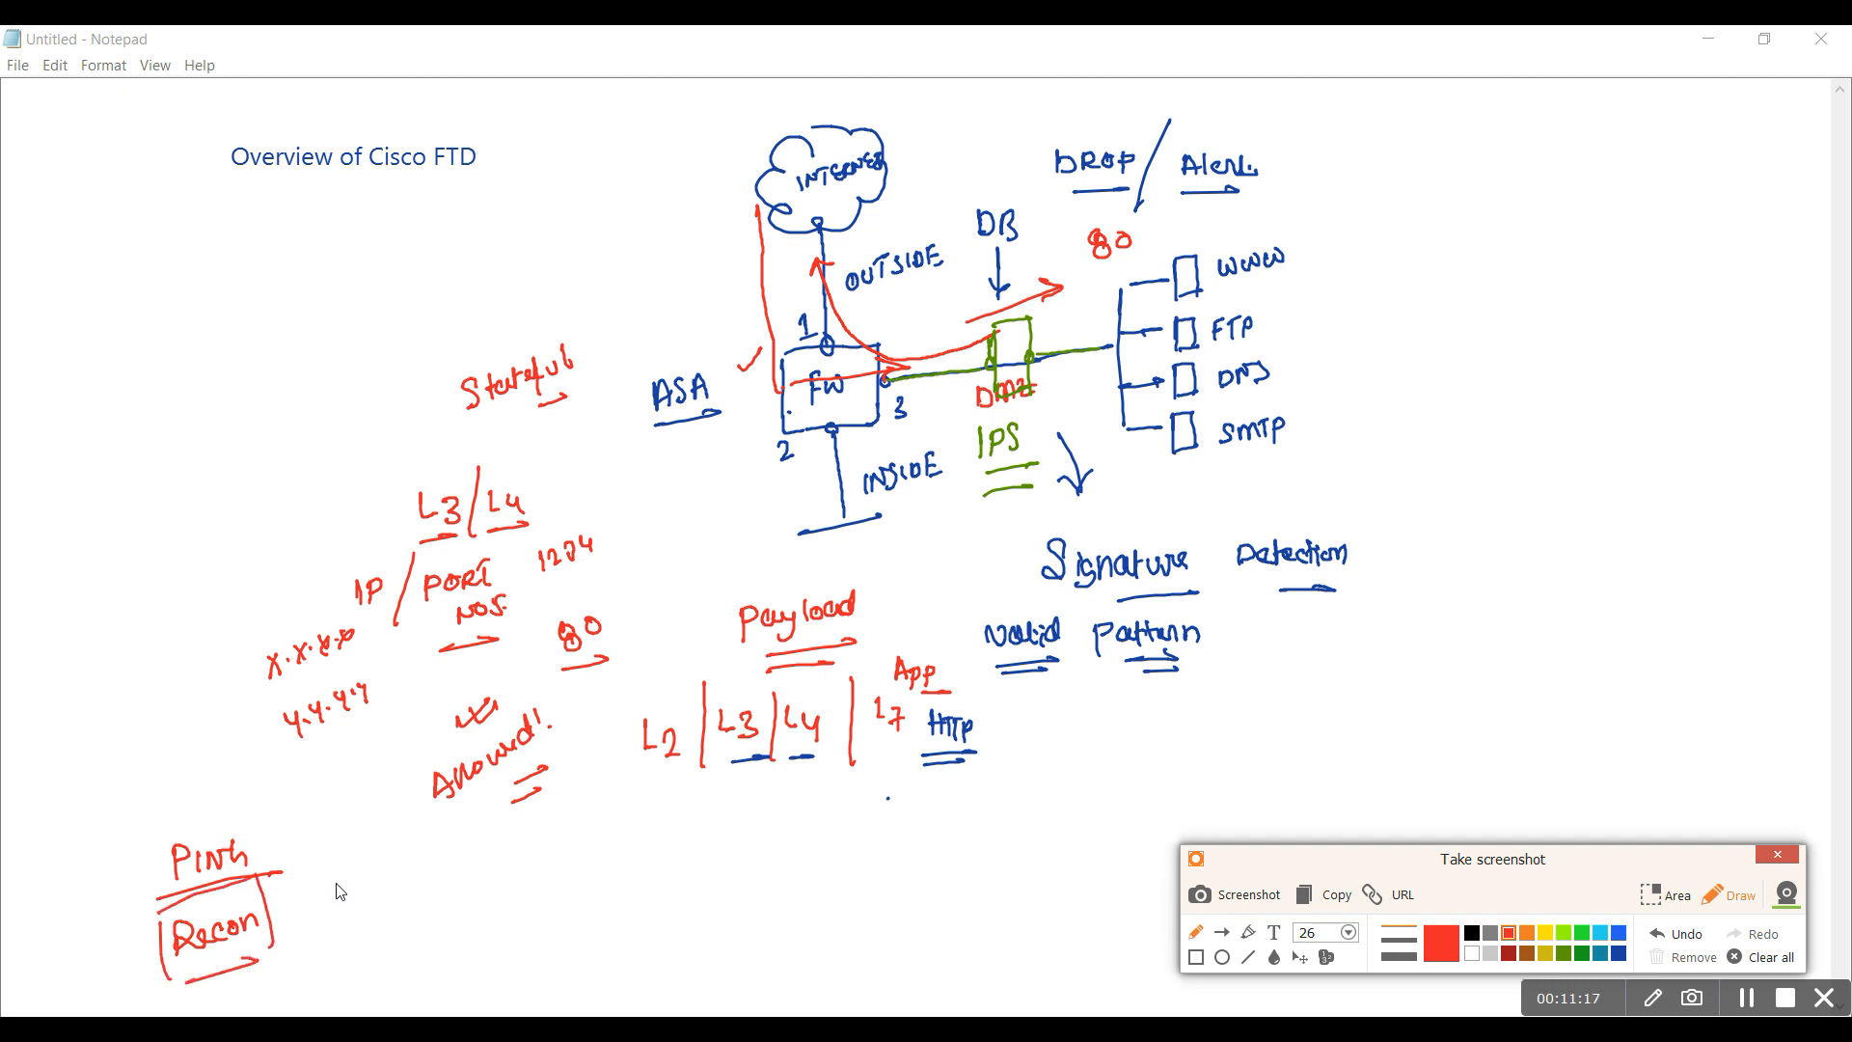
mouse_move(306, 906)
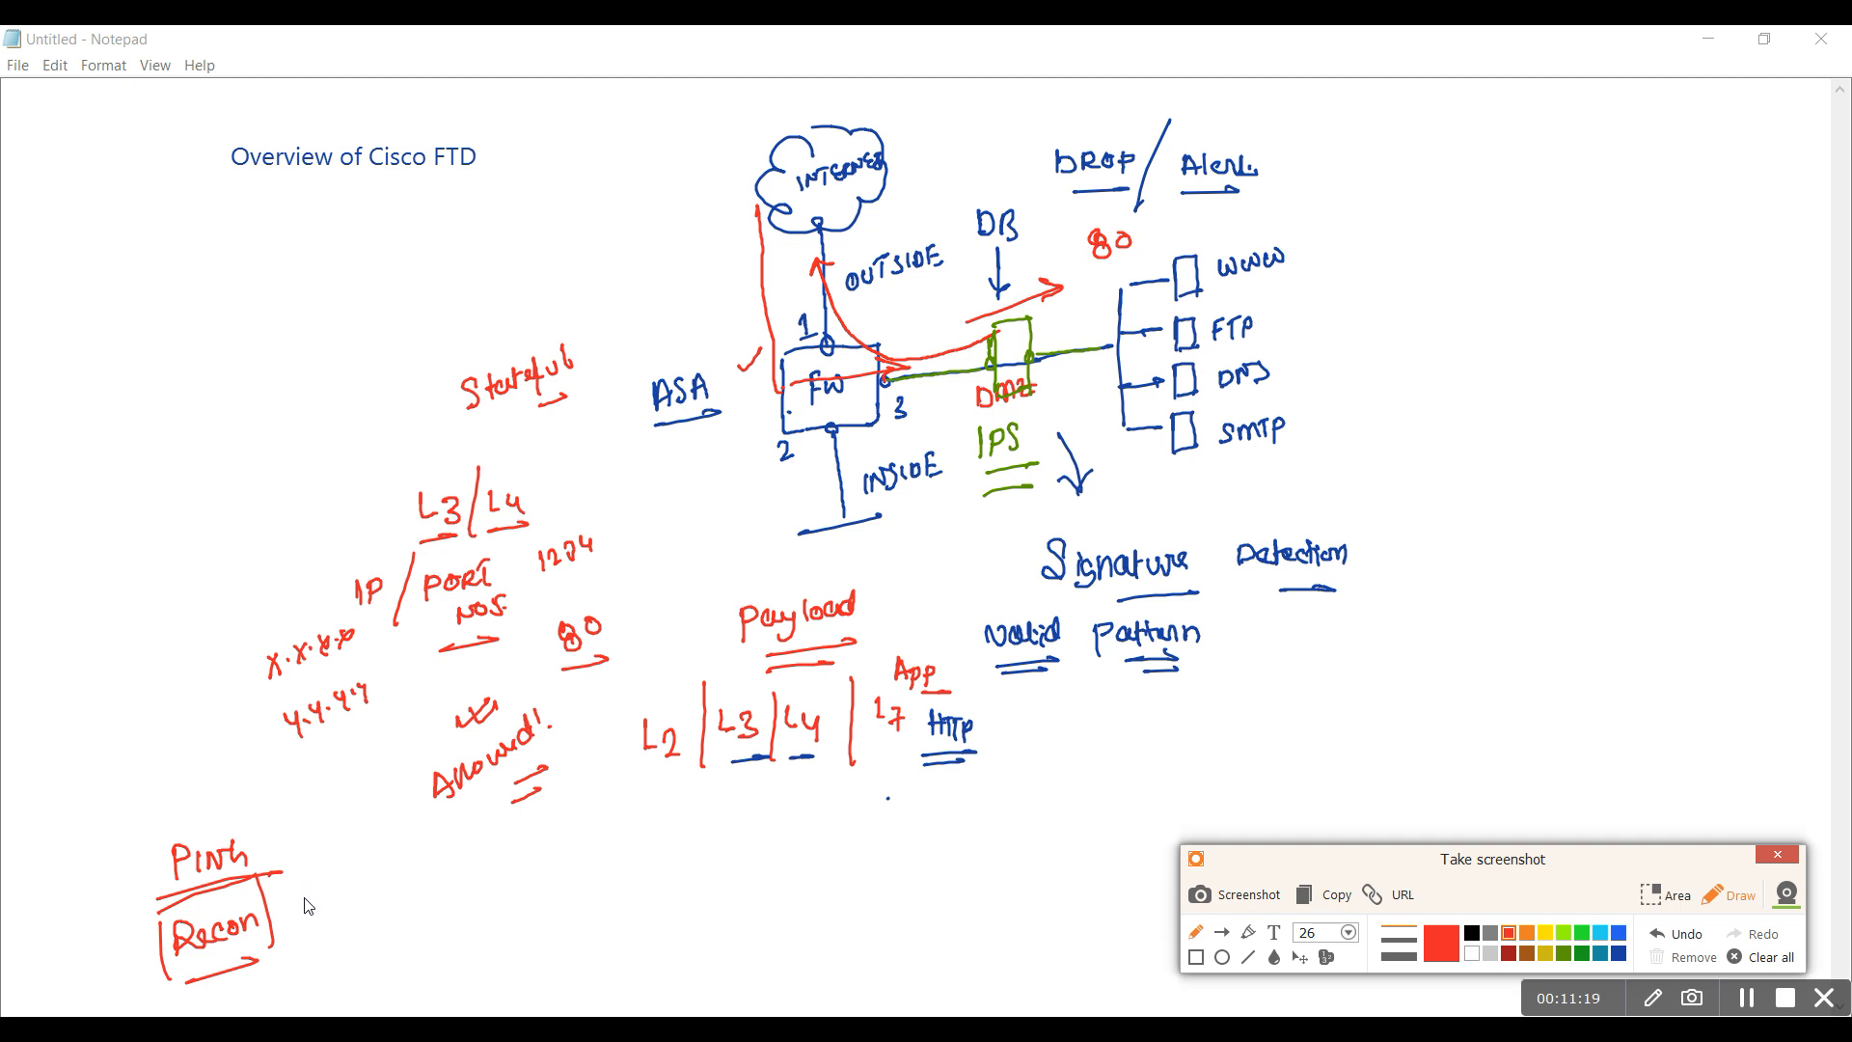
drag(295, 880, 366, 891)
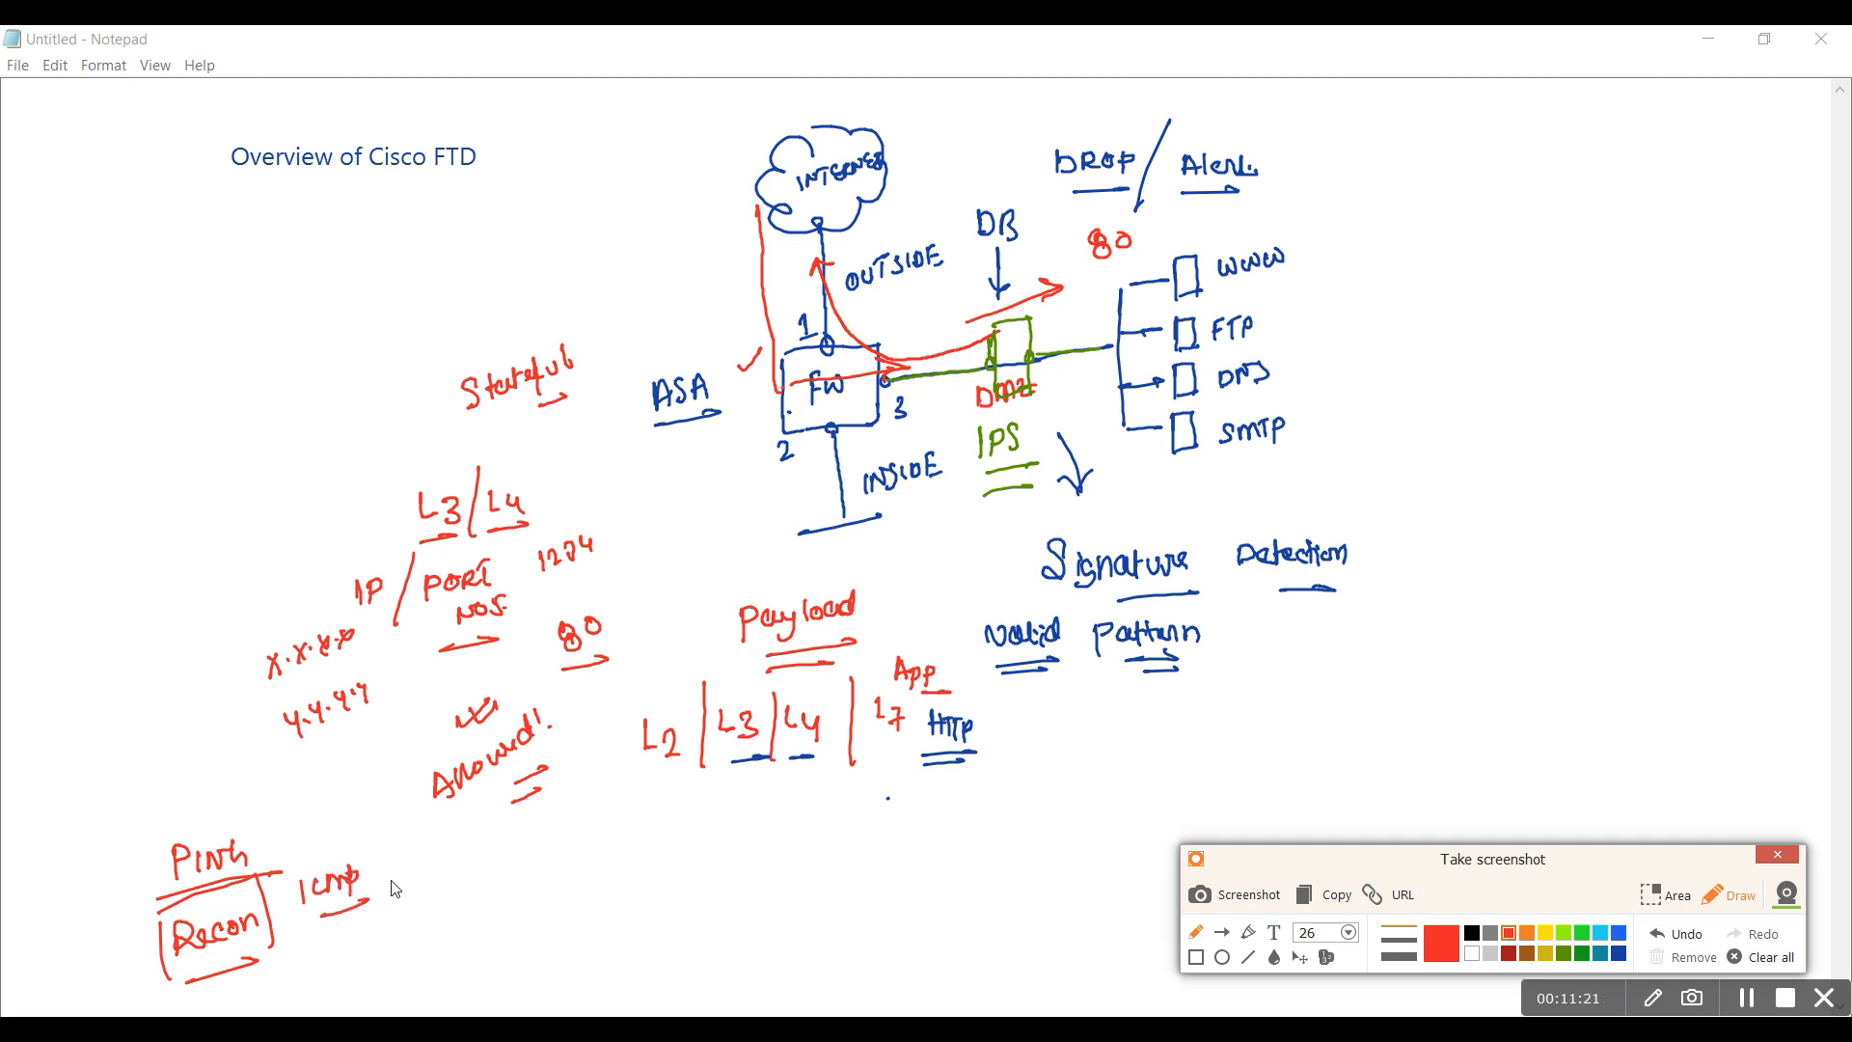
mouse_move(492, 892)
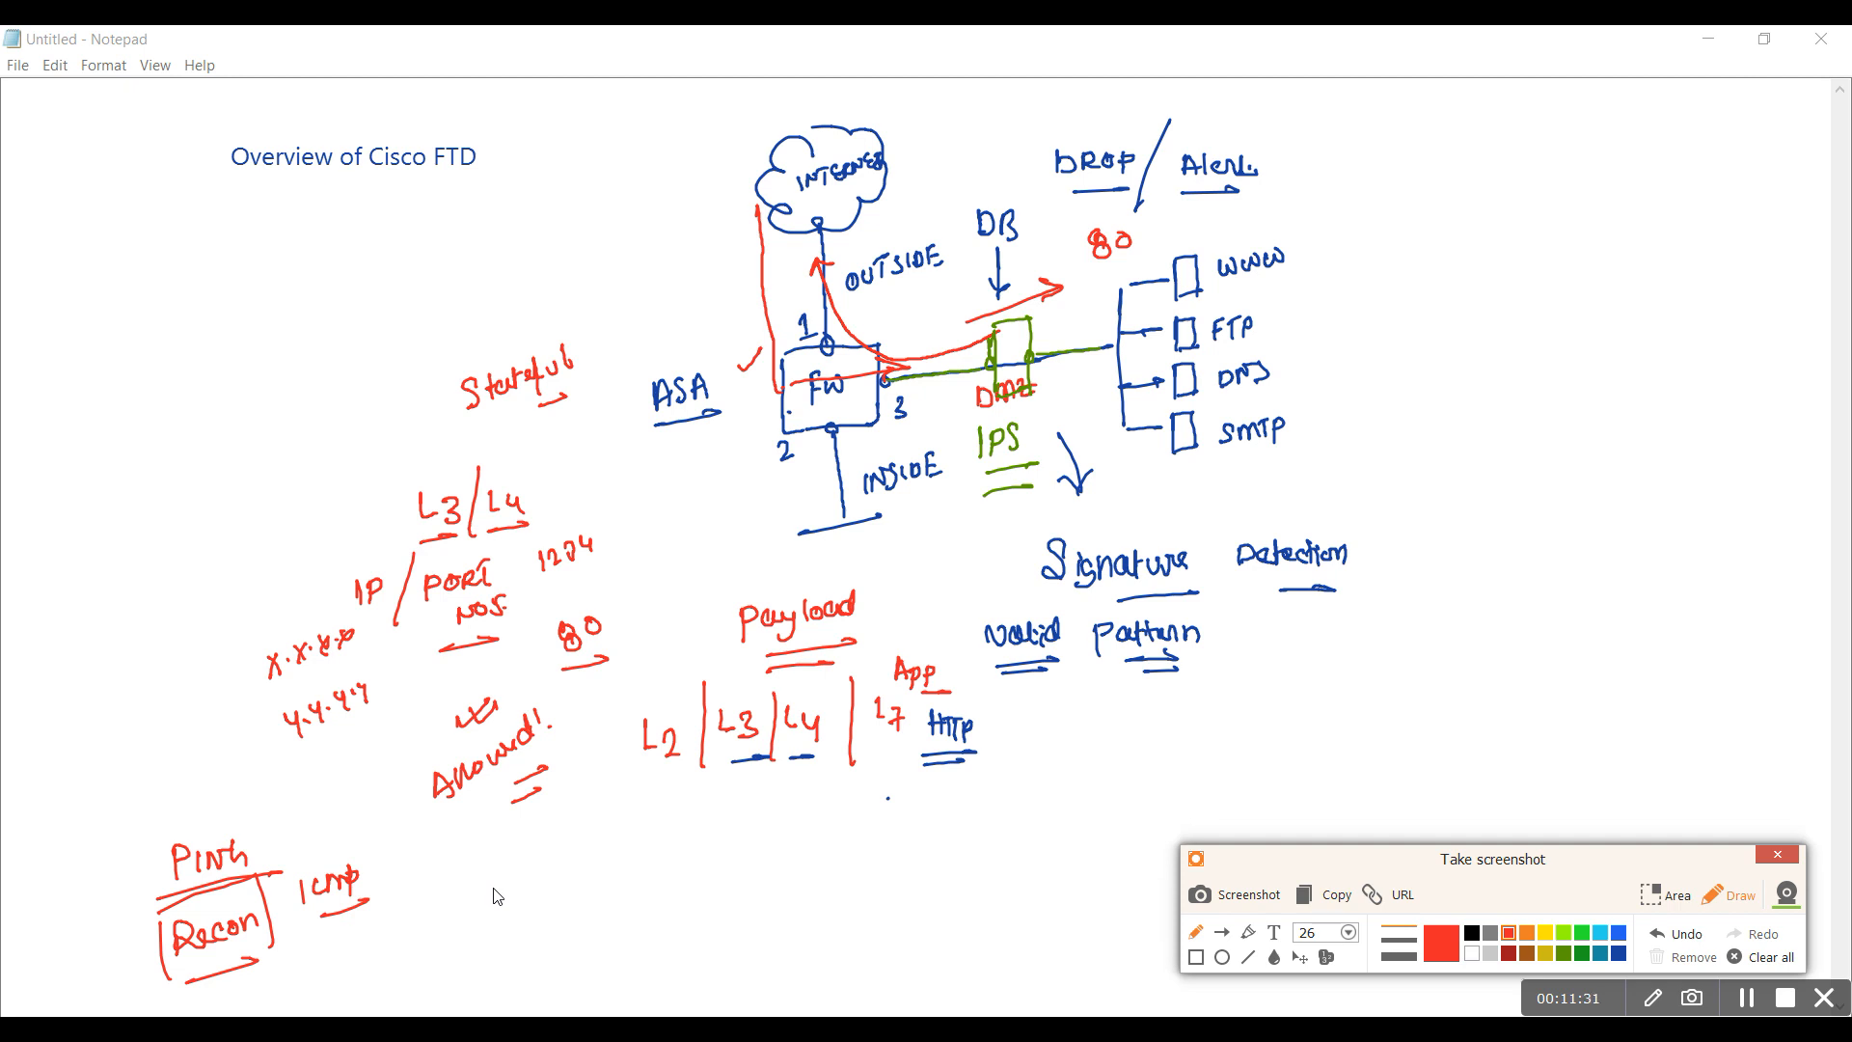
mouse_move(523, 880)
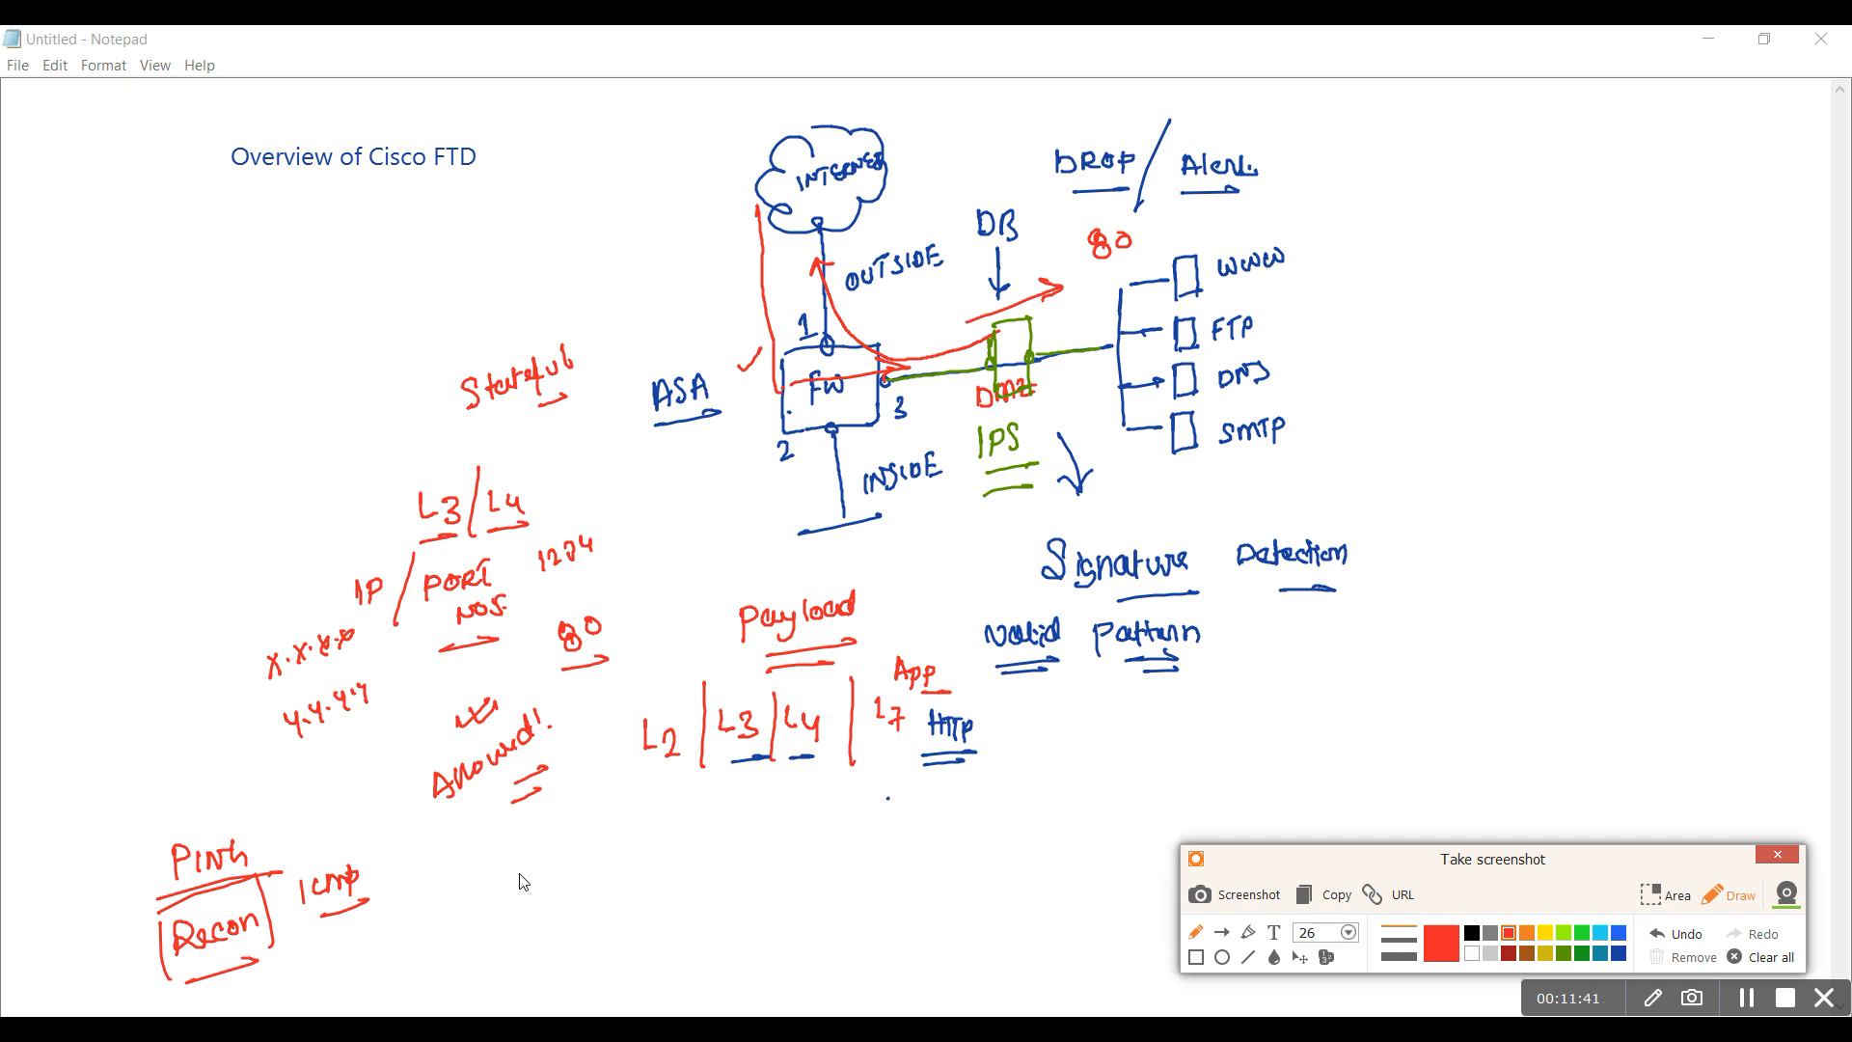
mouse_move(428, 910)
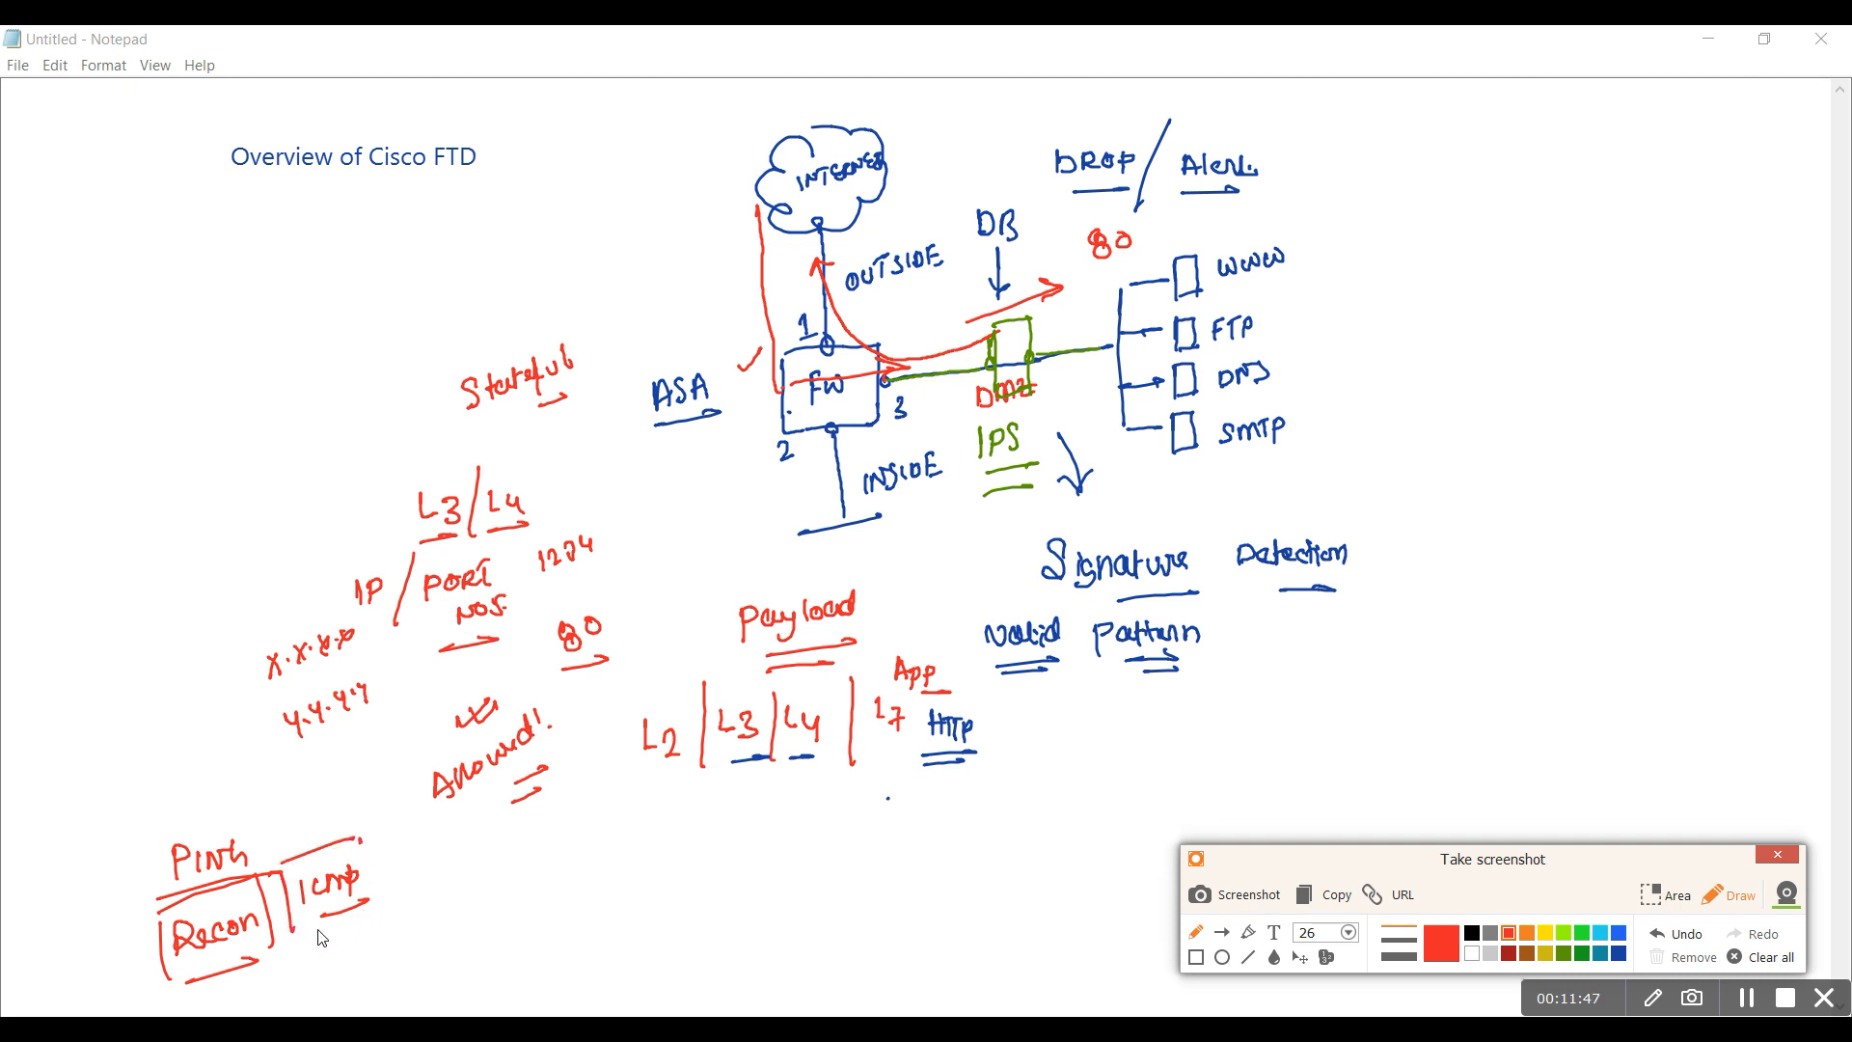
drag(306, 934, 395, 827)
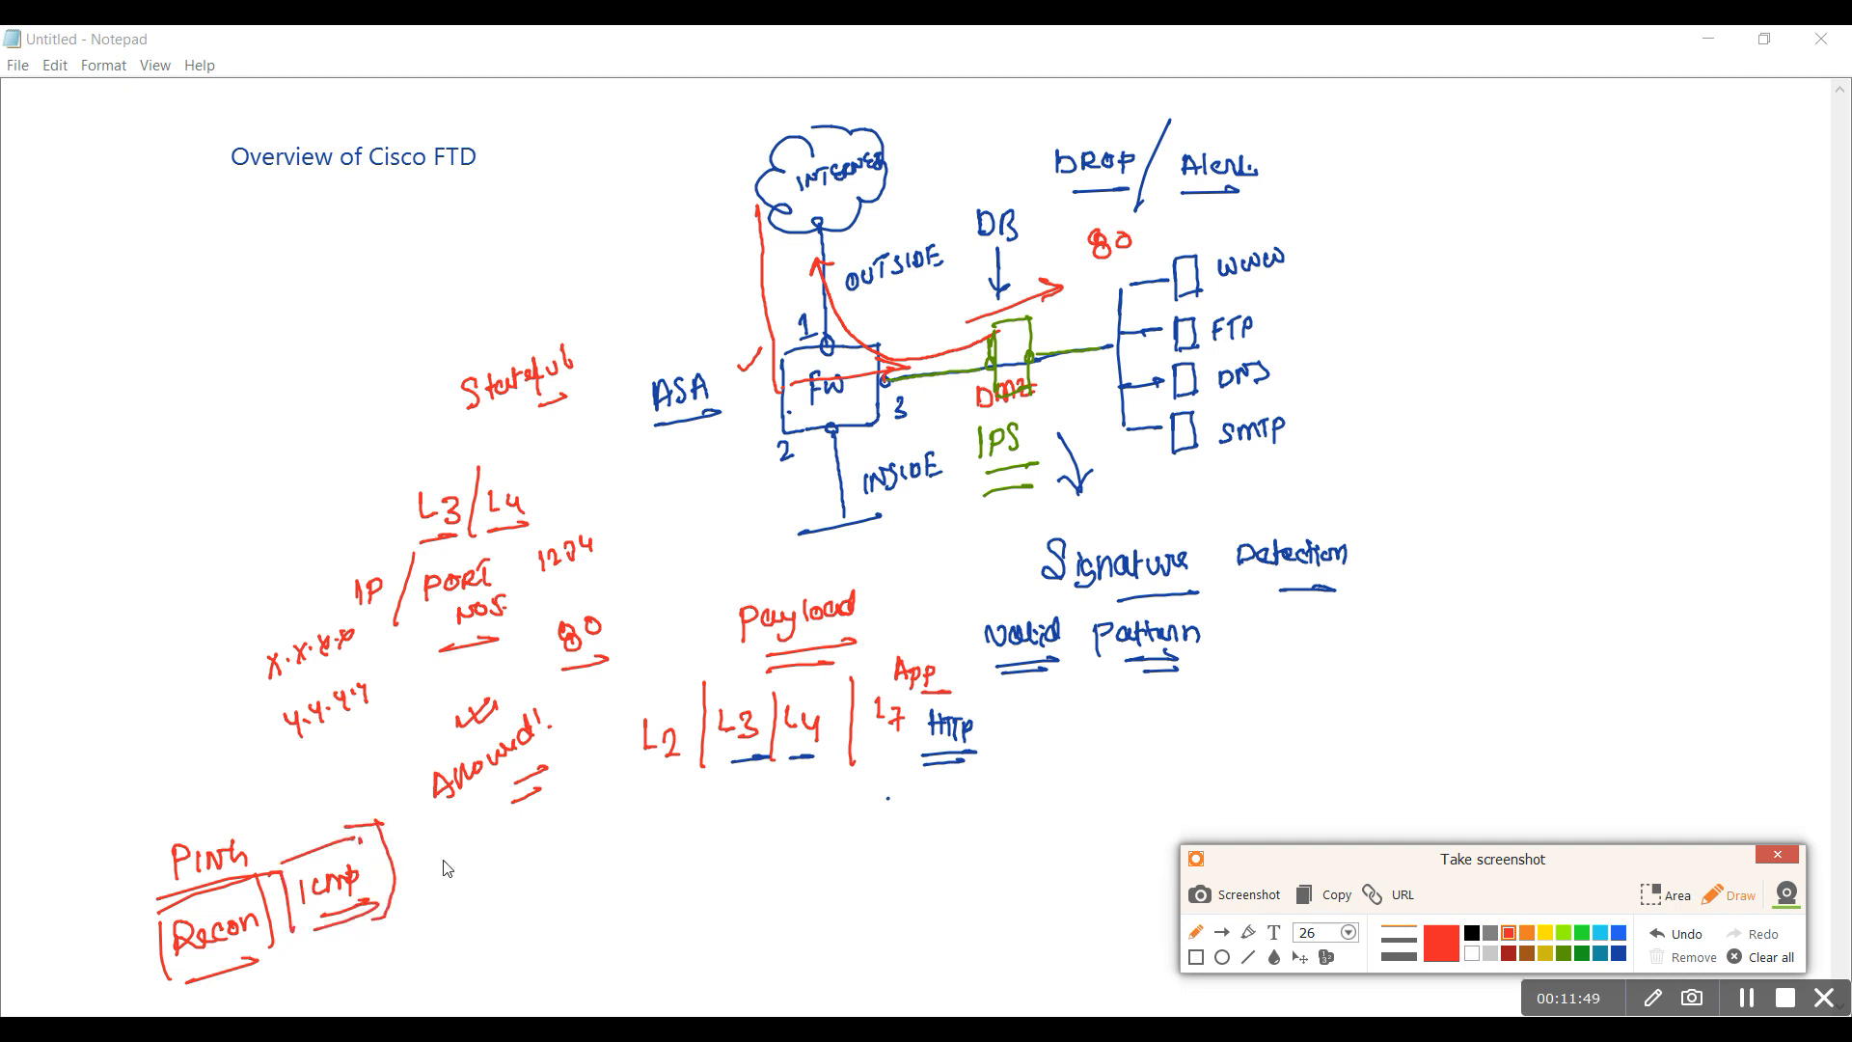
mouse_move(563, 882)
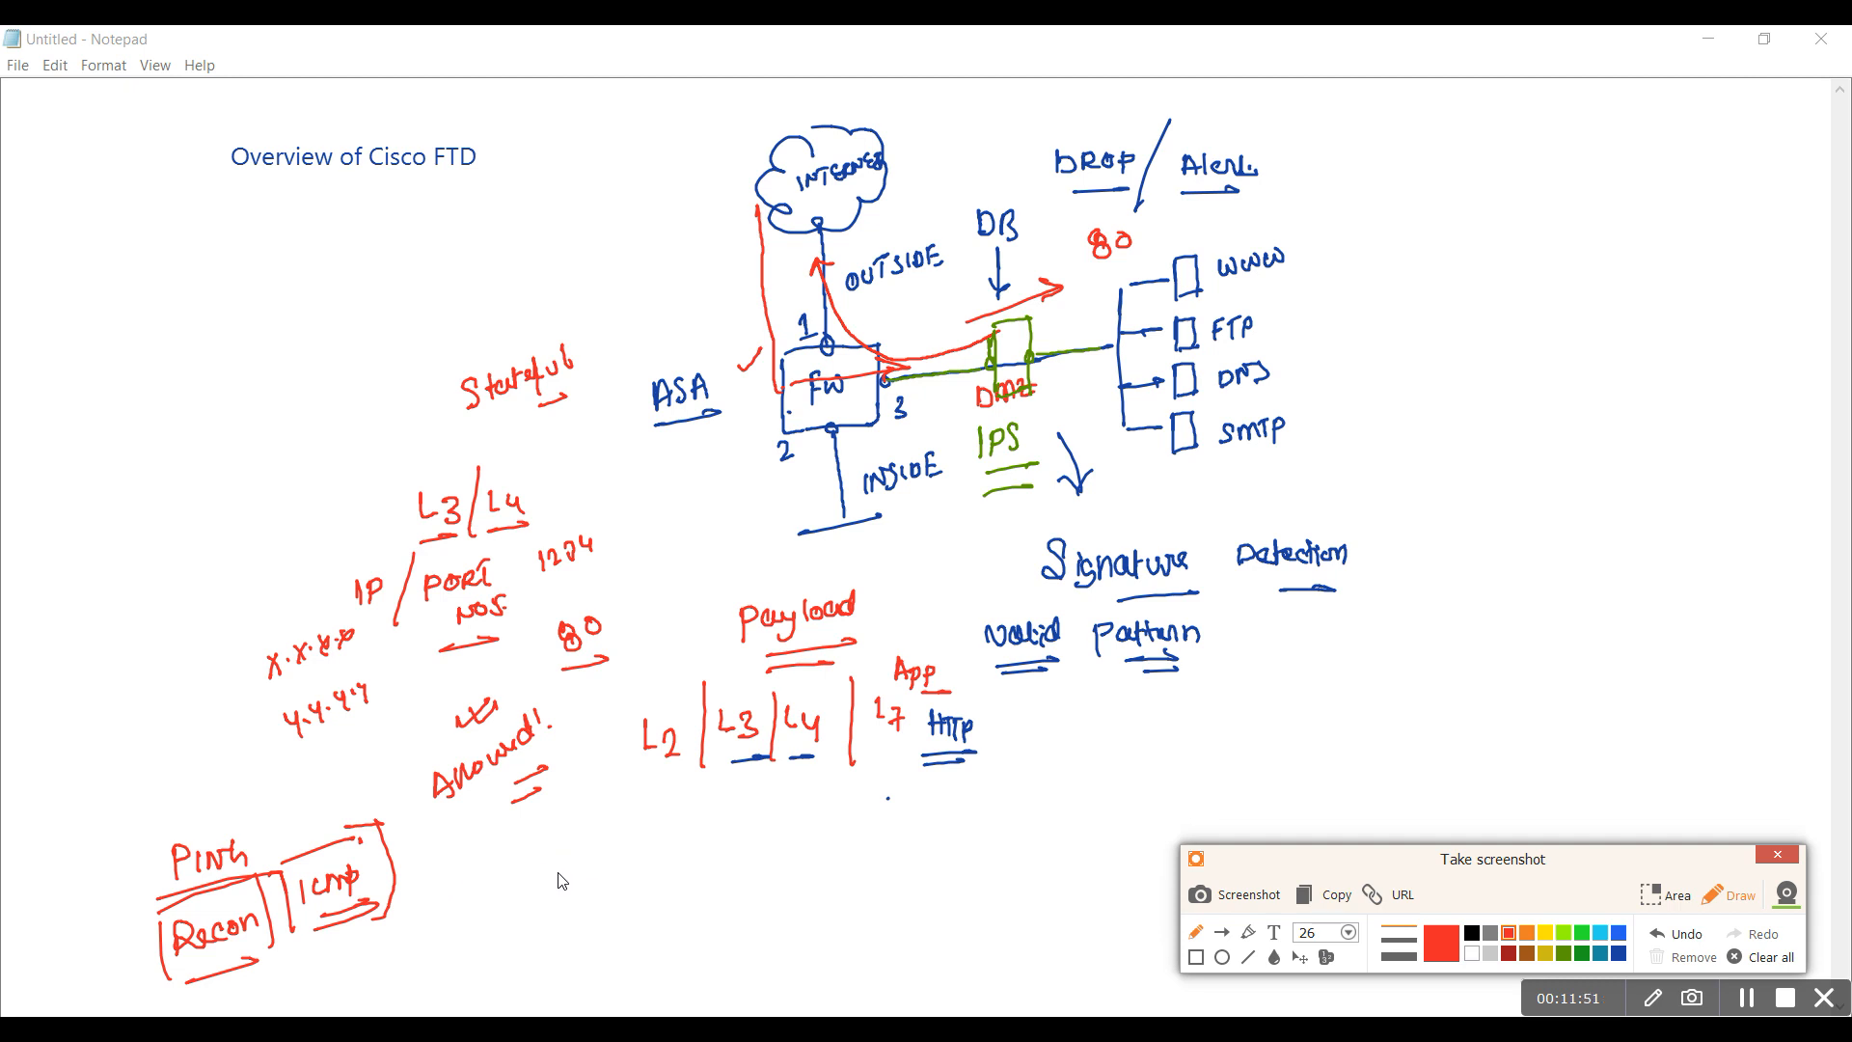
mouse_move(505, 911)
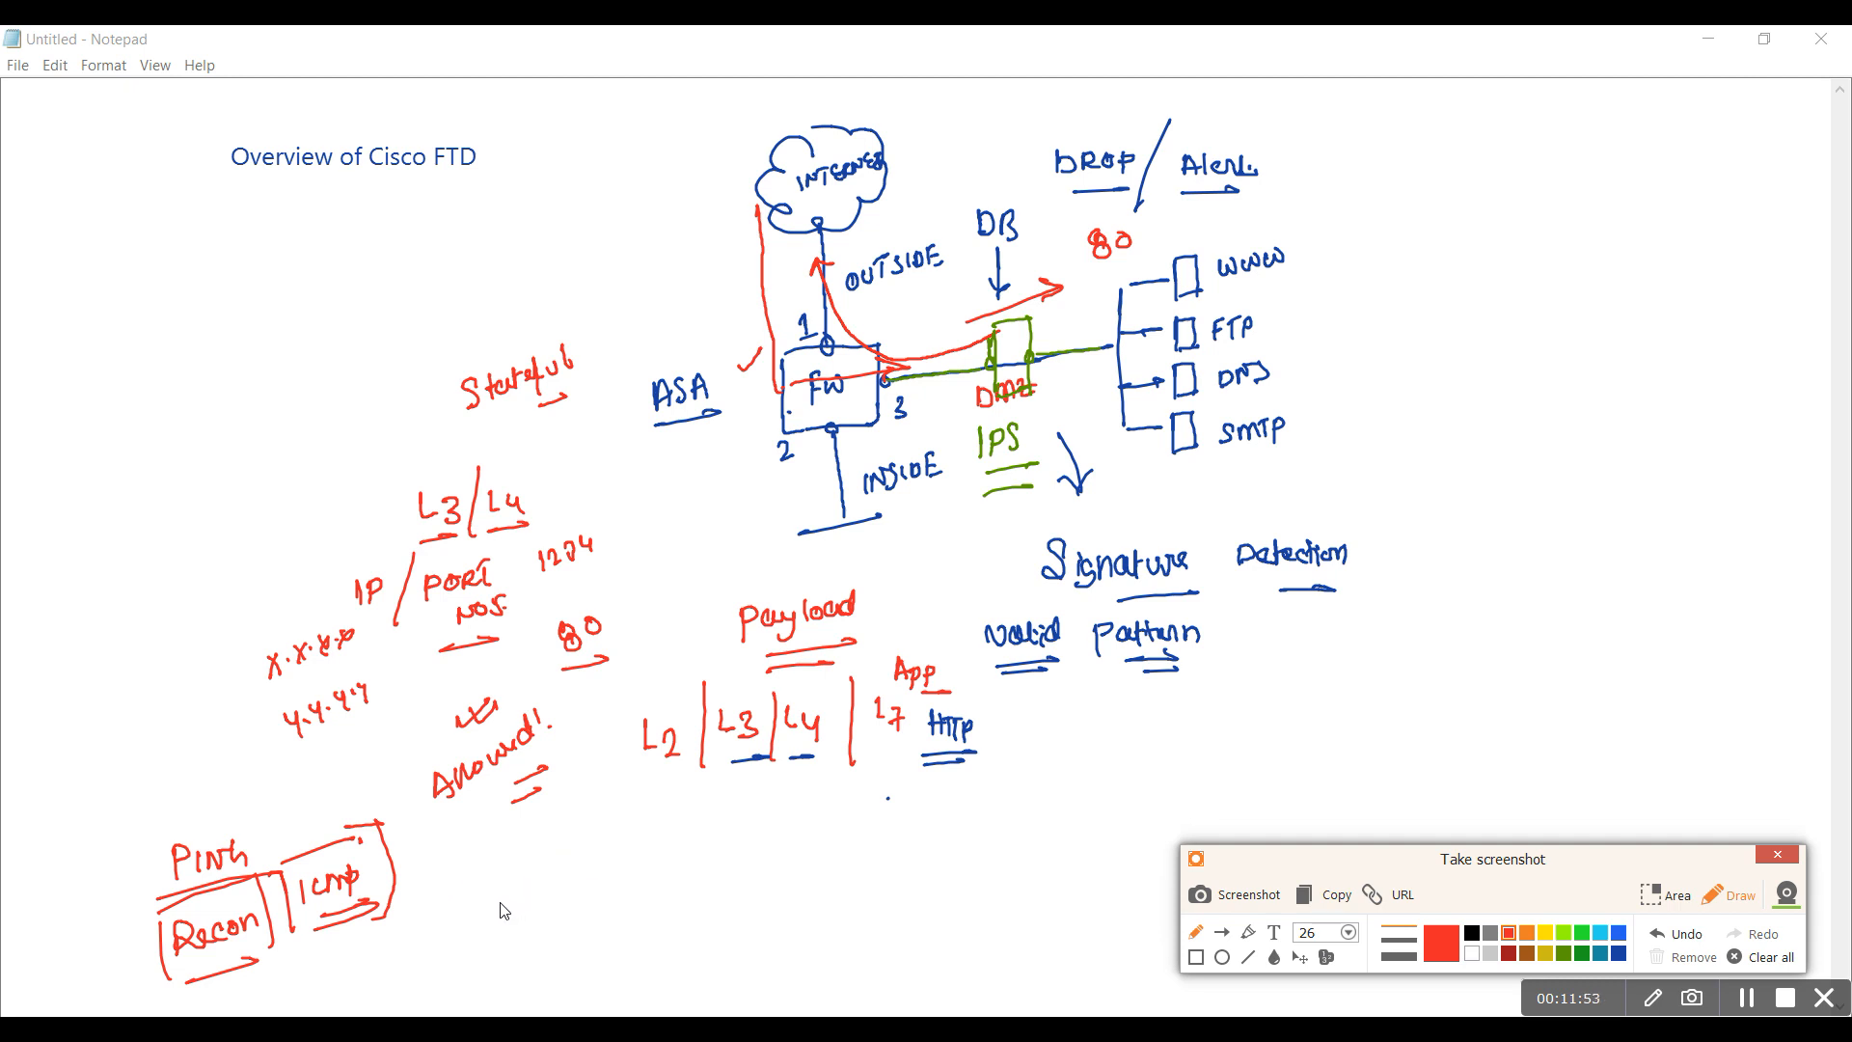
Write 'FRAGMENTED' with an underline arrow and a boxed '1500' beneath it
drag(490, 880, 544, 879)
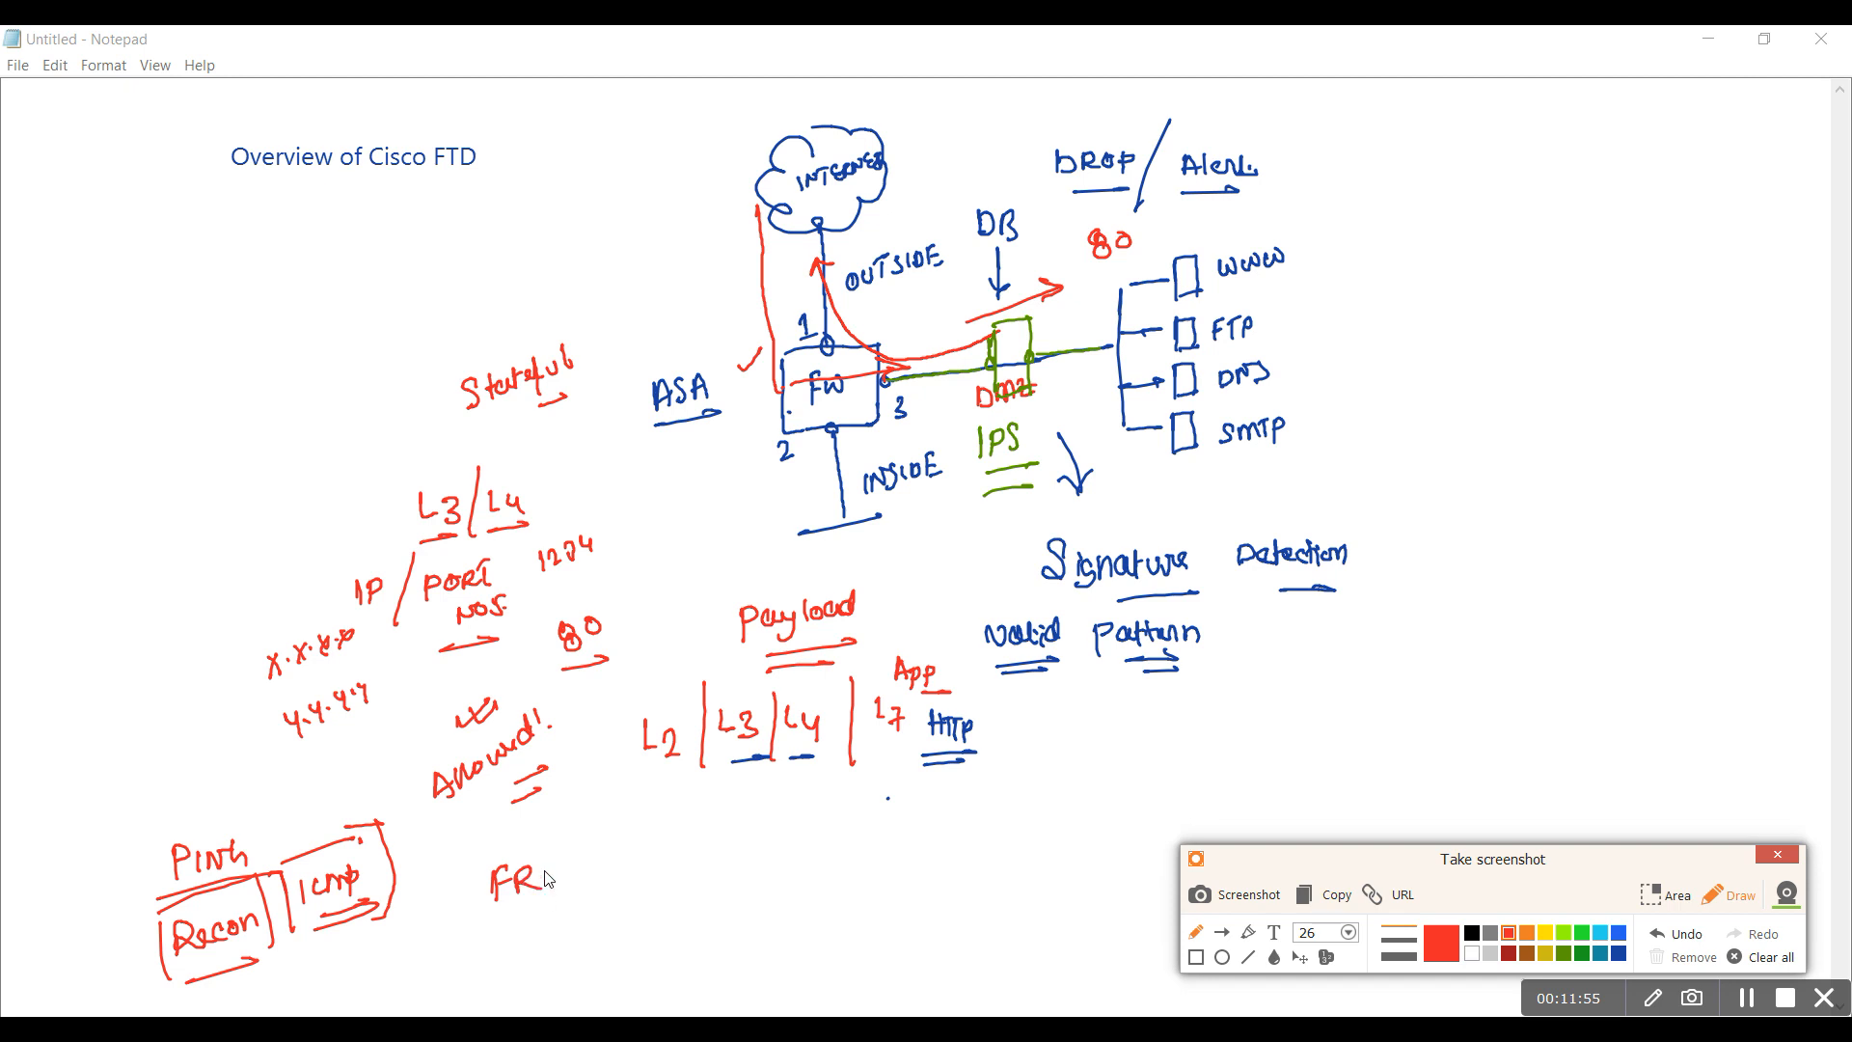
drag(533, 874, 645, 868)
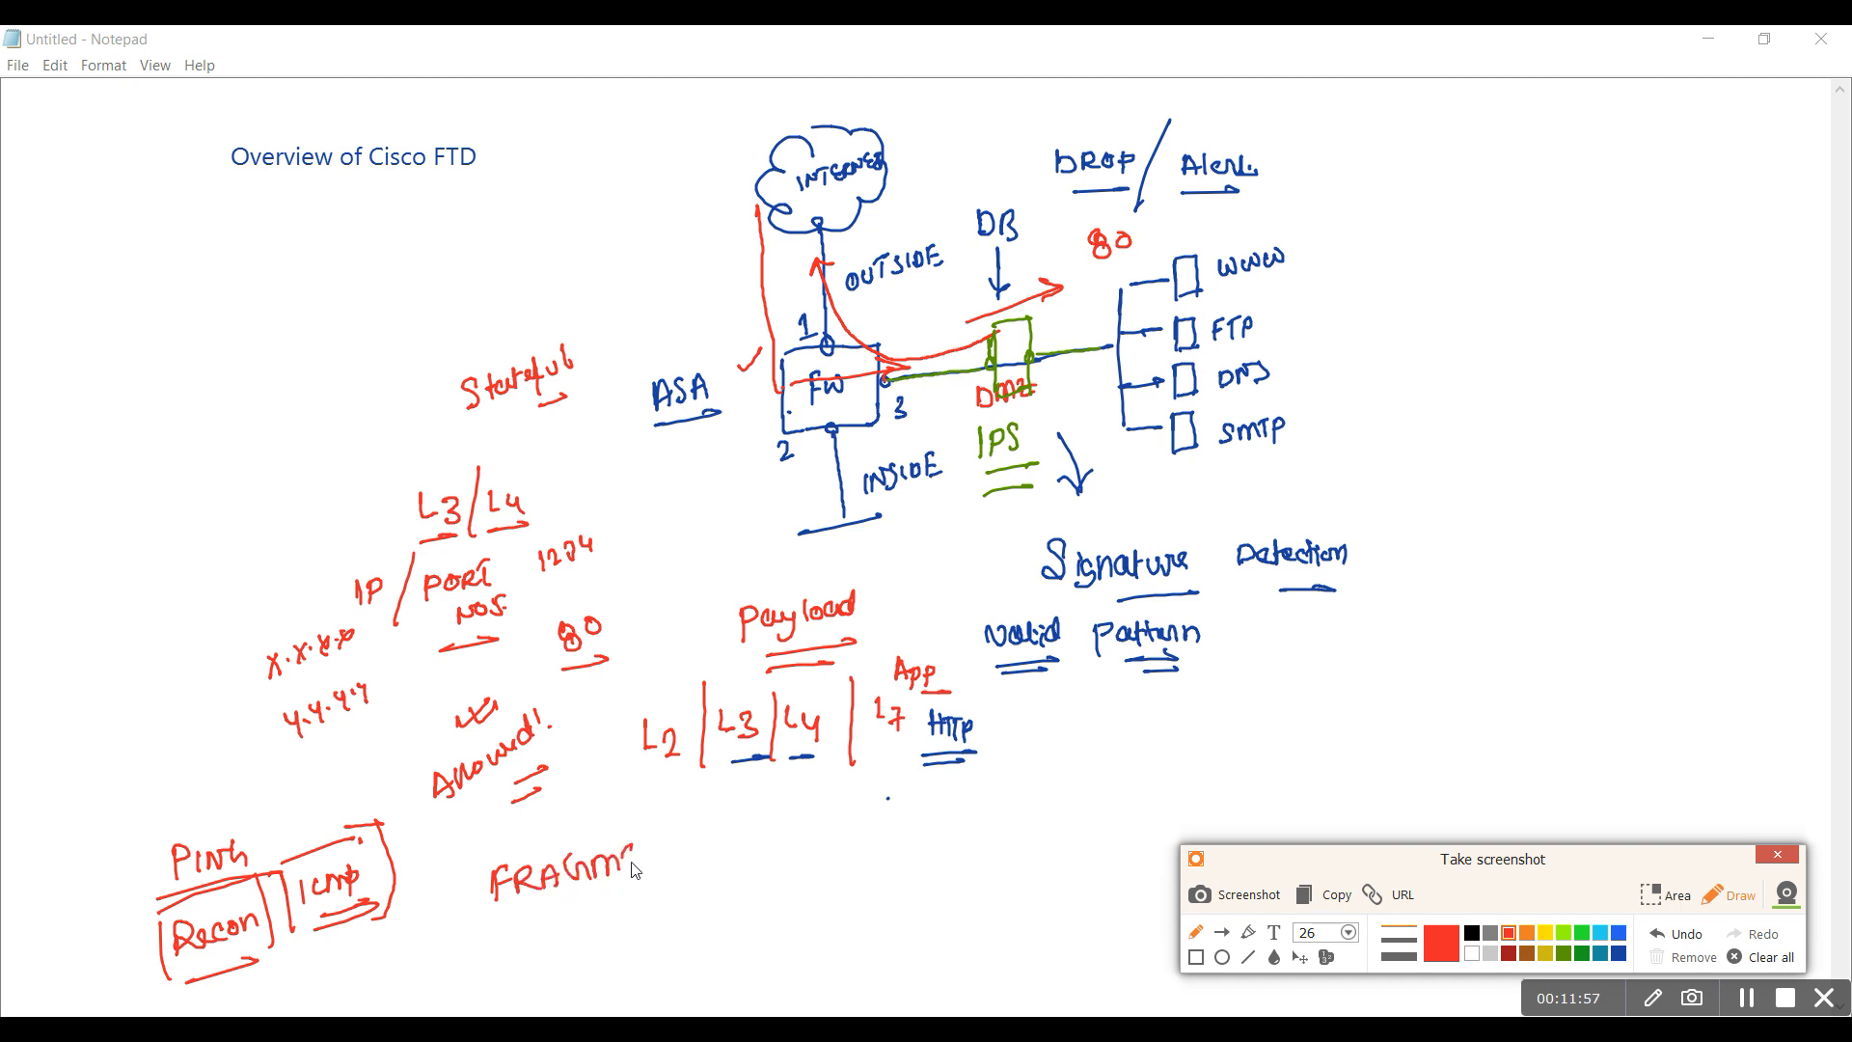
drag(644, 856, 708, 857)
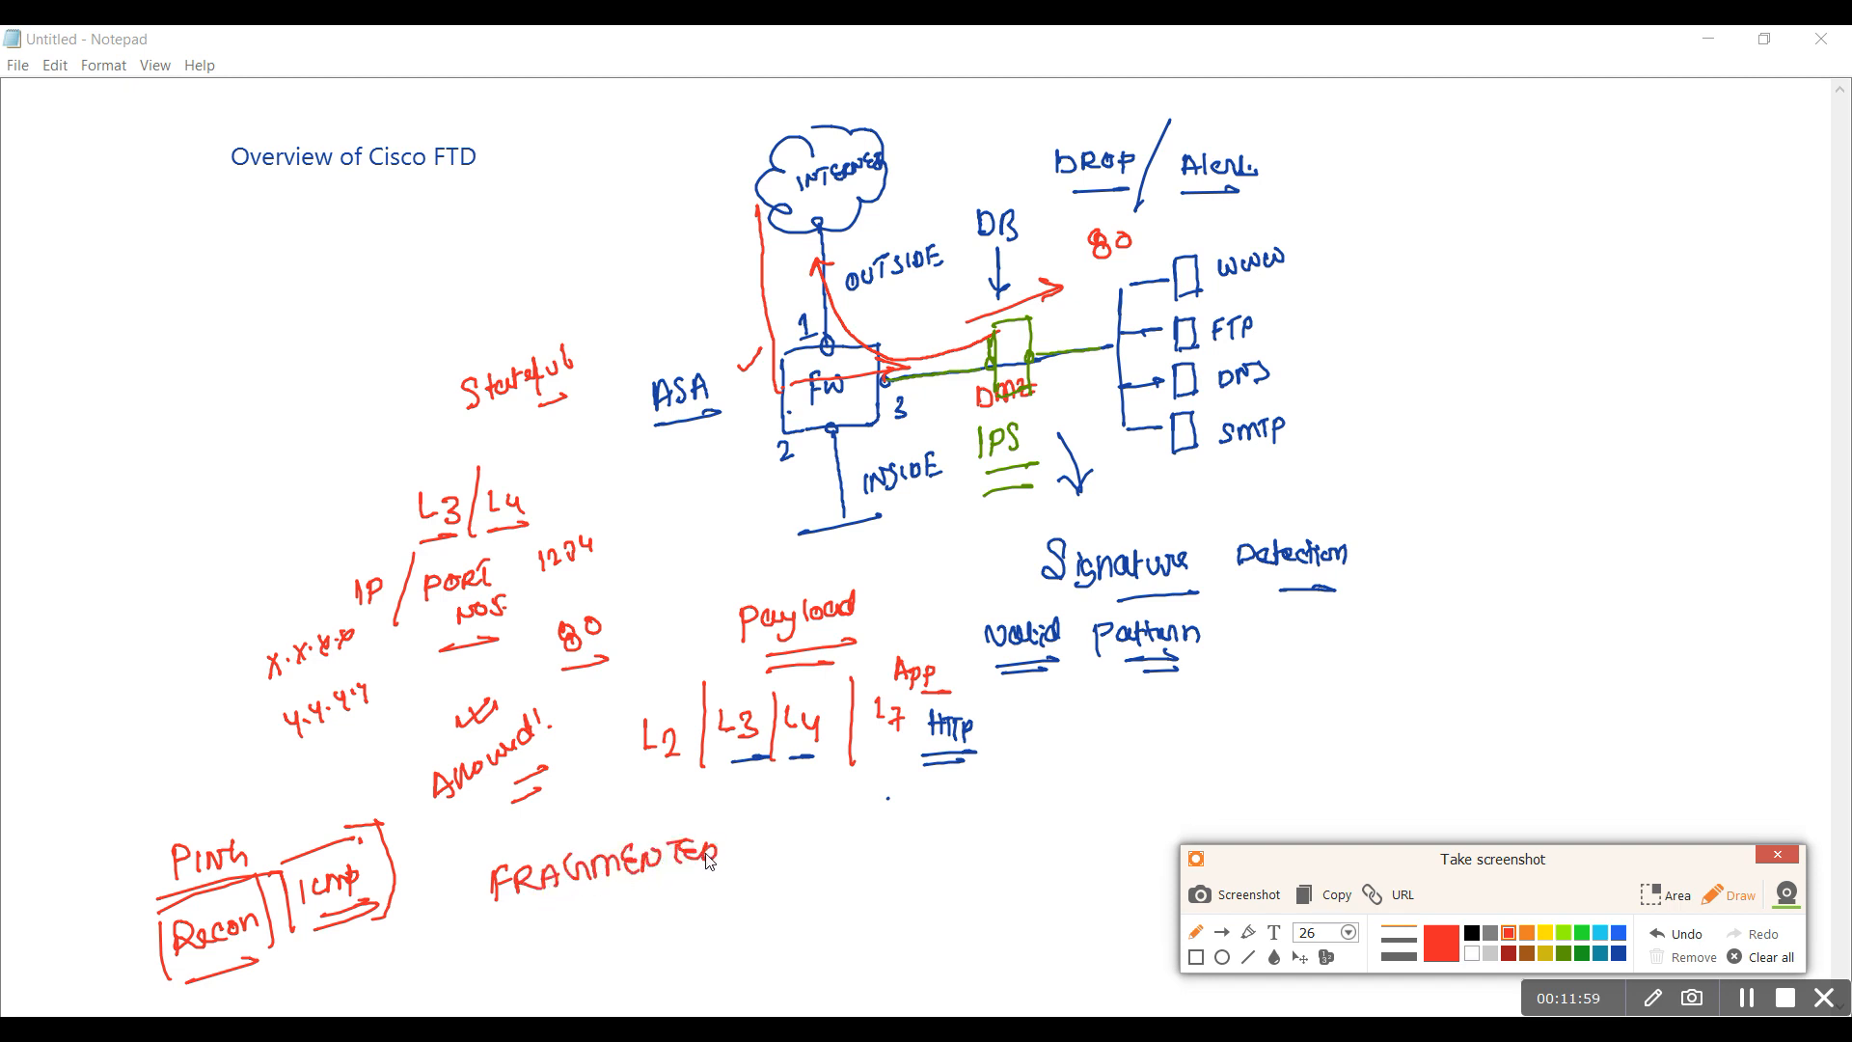
drag(496, 897, 685, 909)
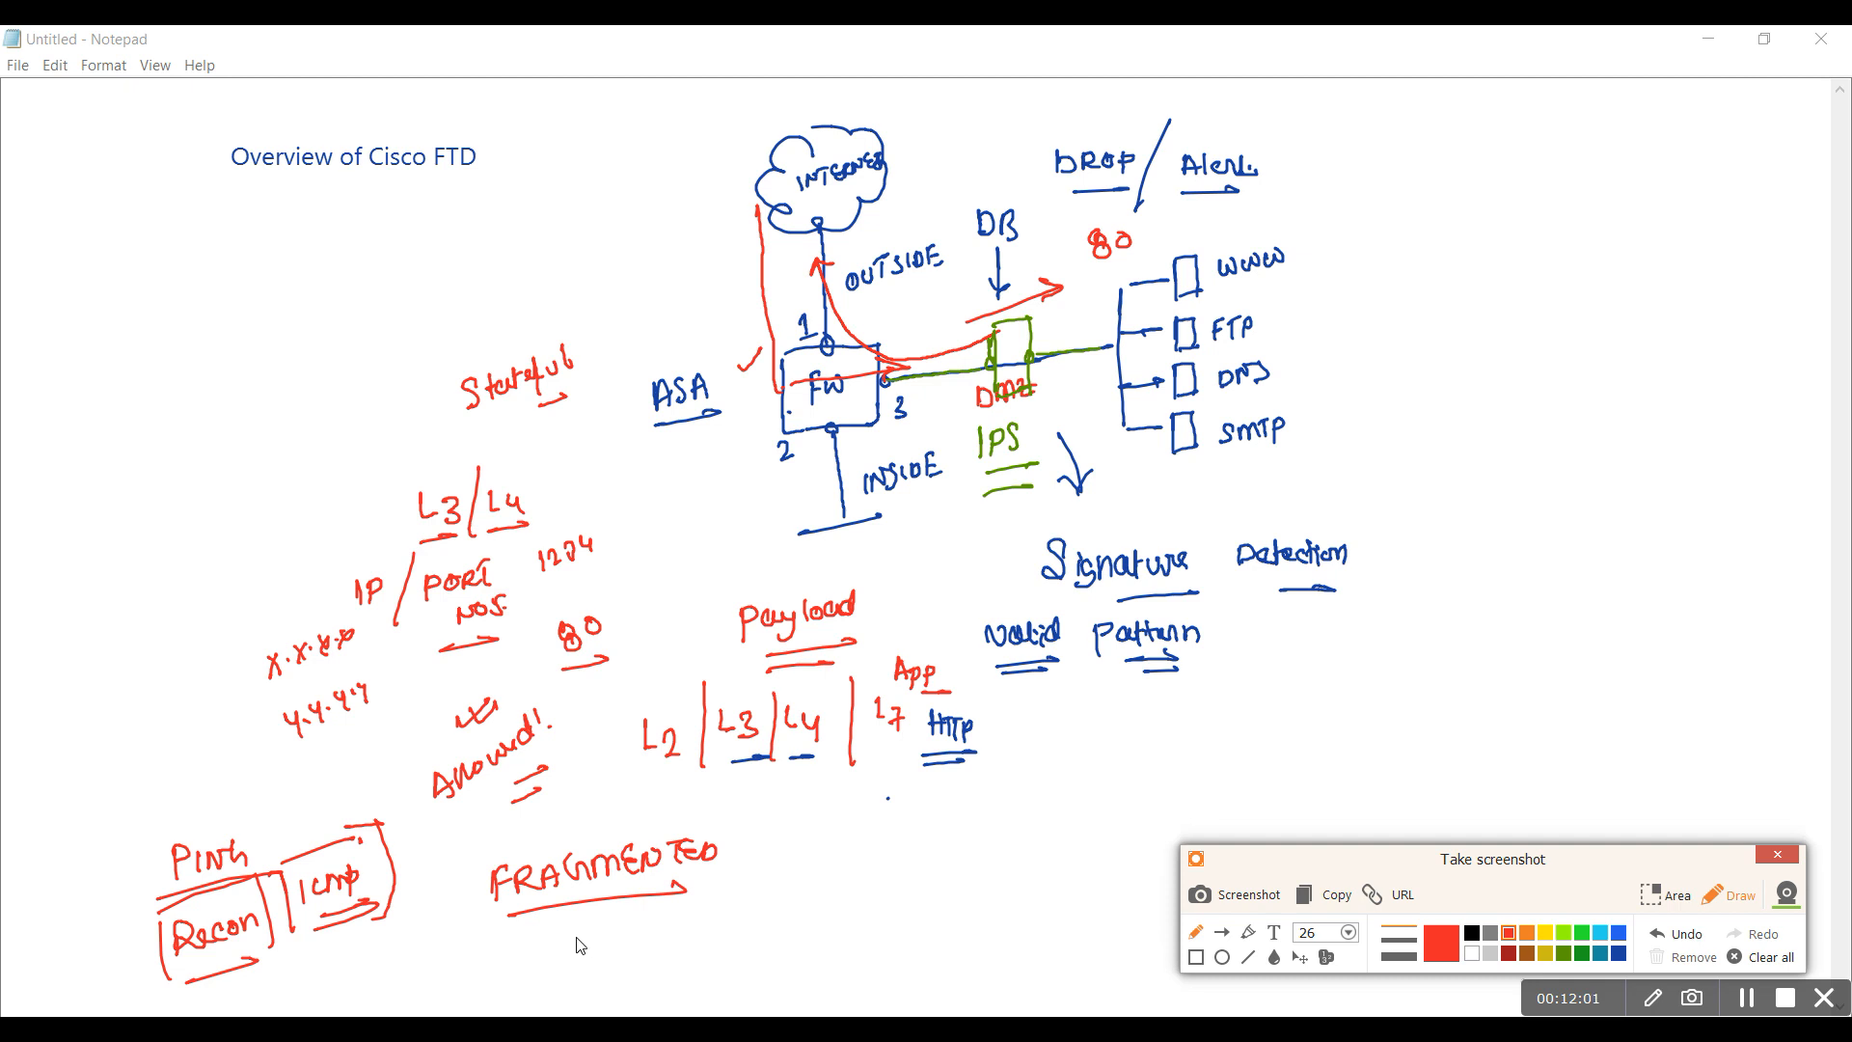
mouse_move(391, 948)
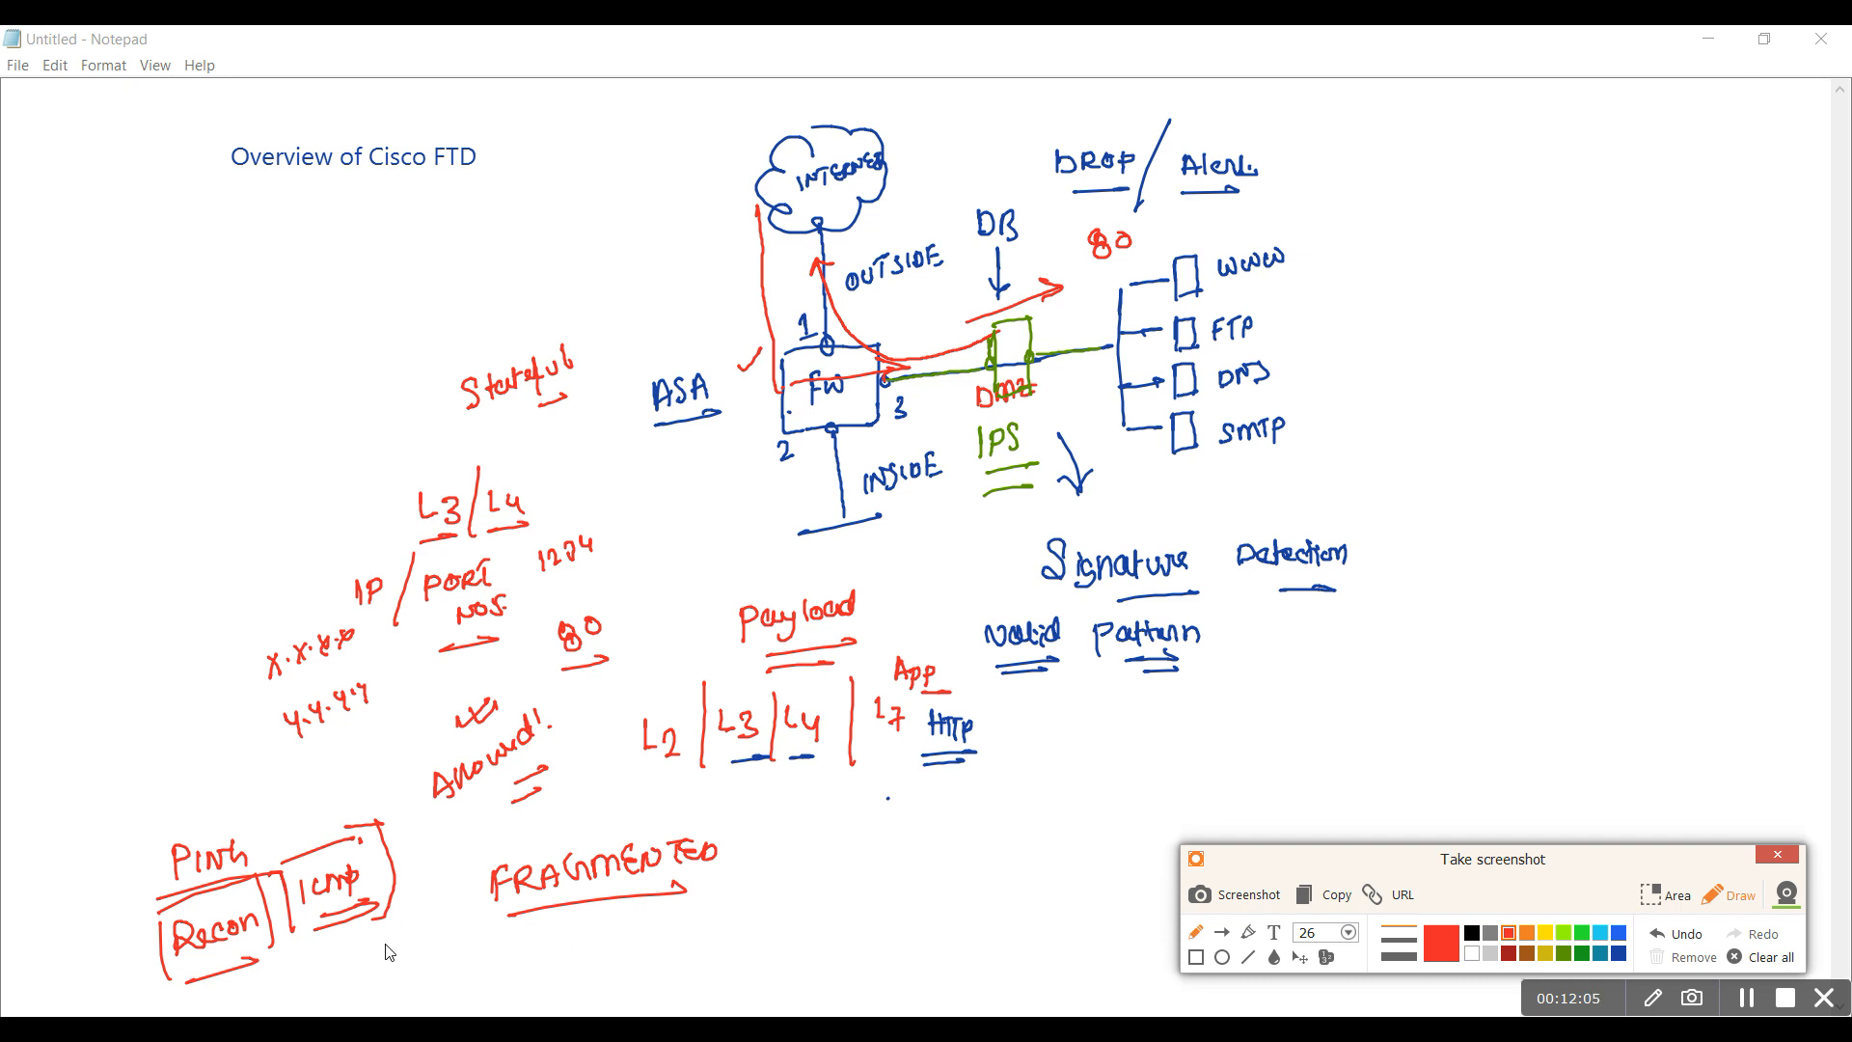
mouse_move(424, 934)
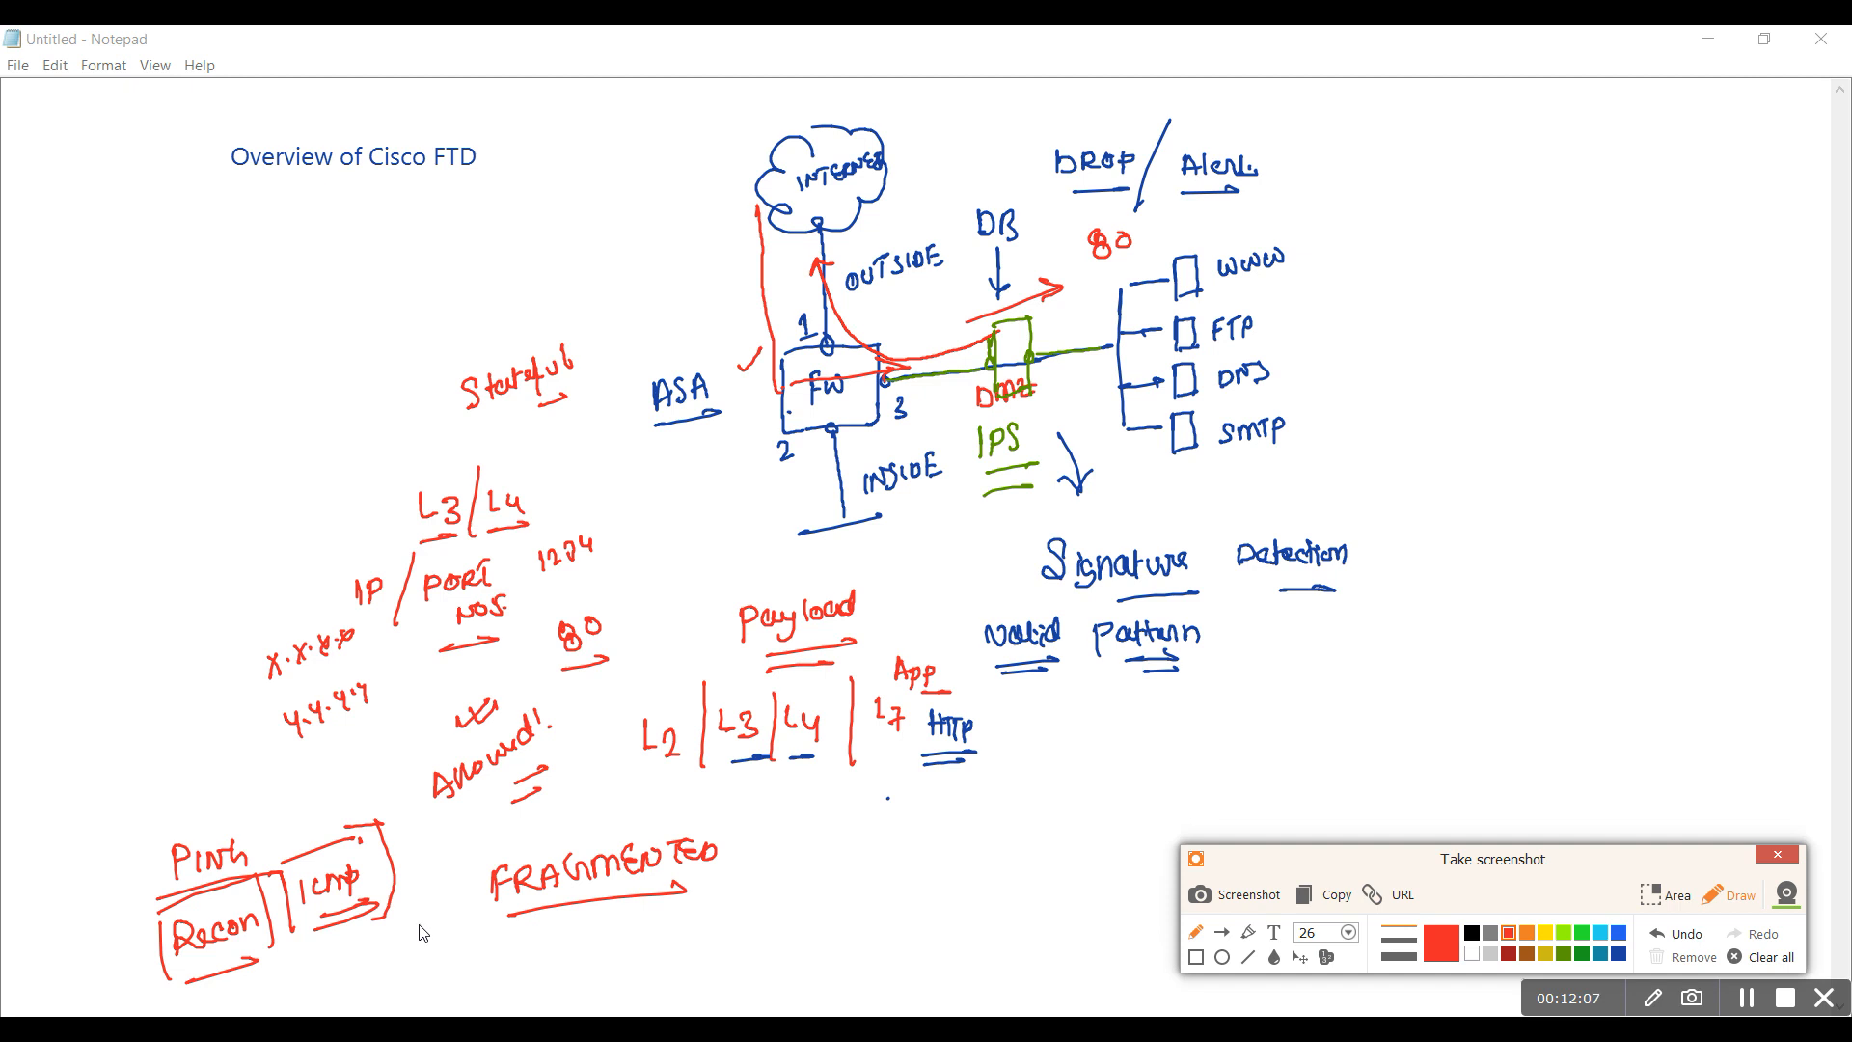
drag(519, 945, 573, 945)
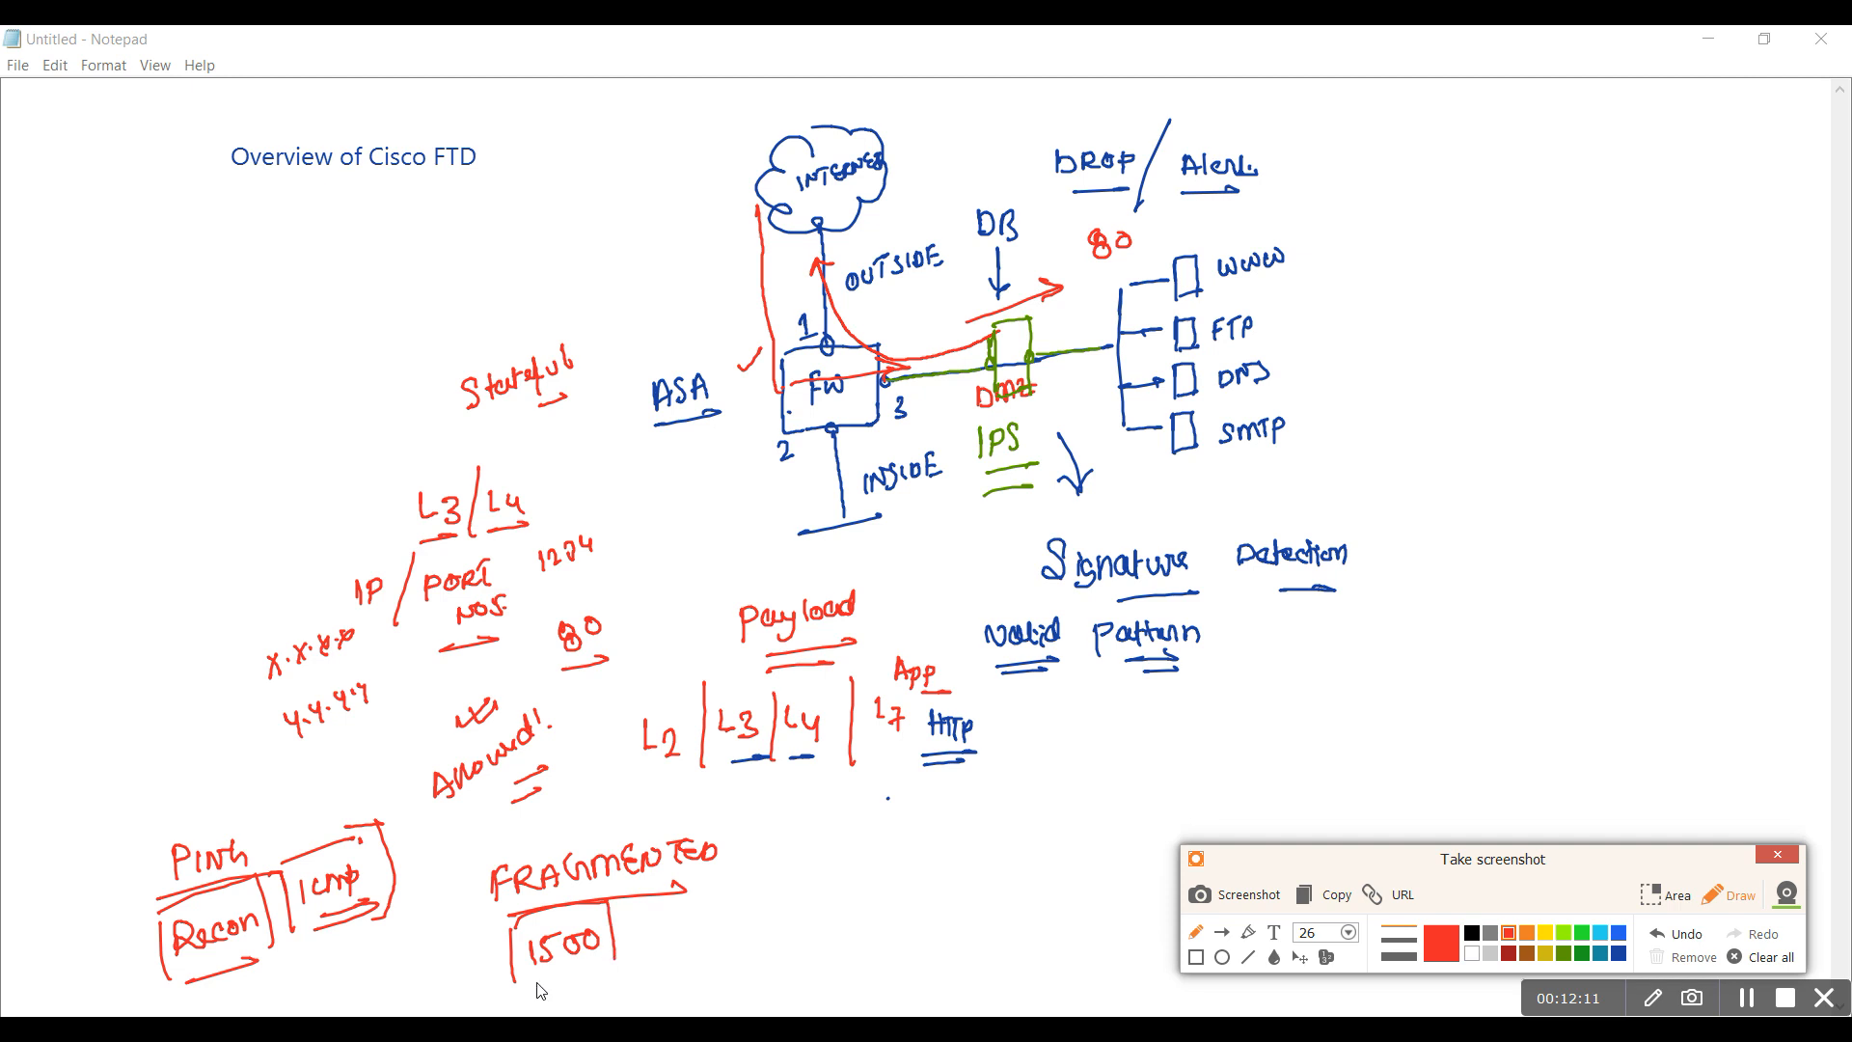
mouse_move(648, 939)
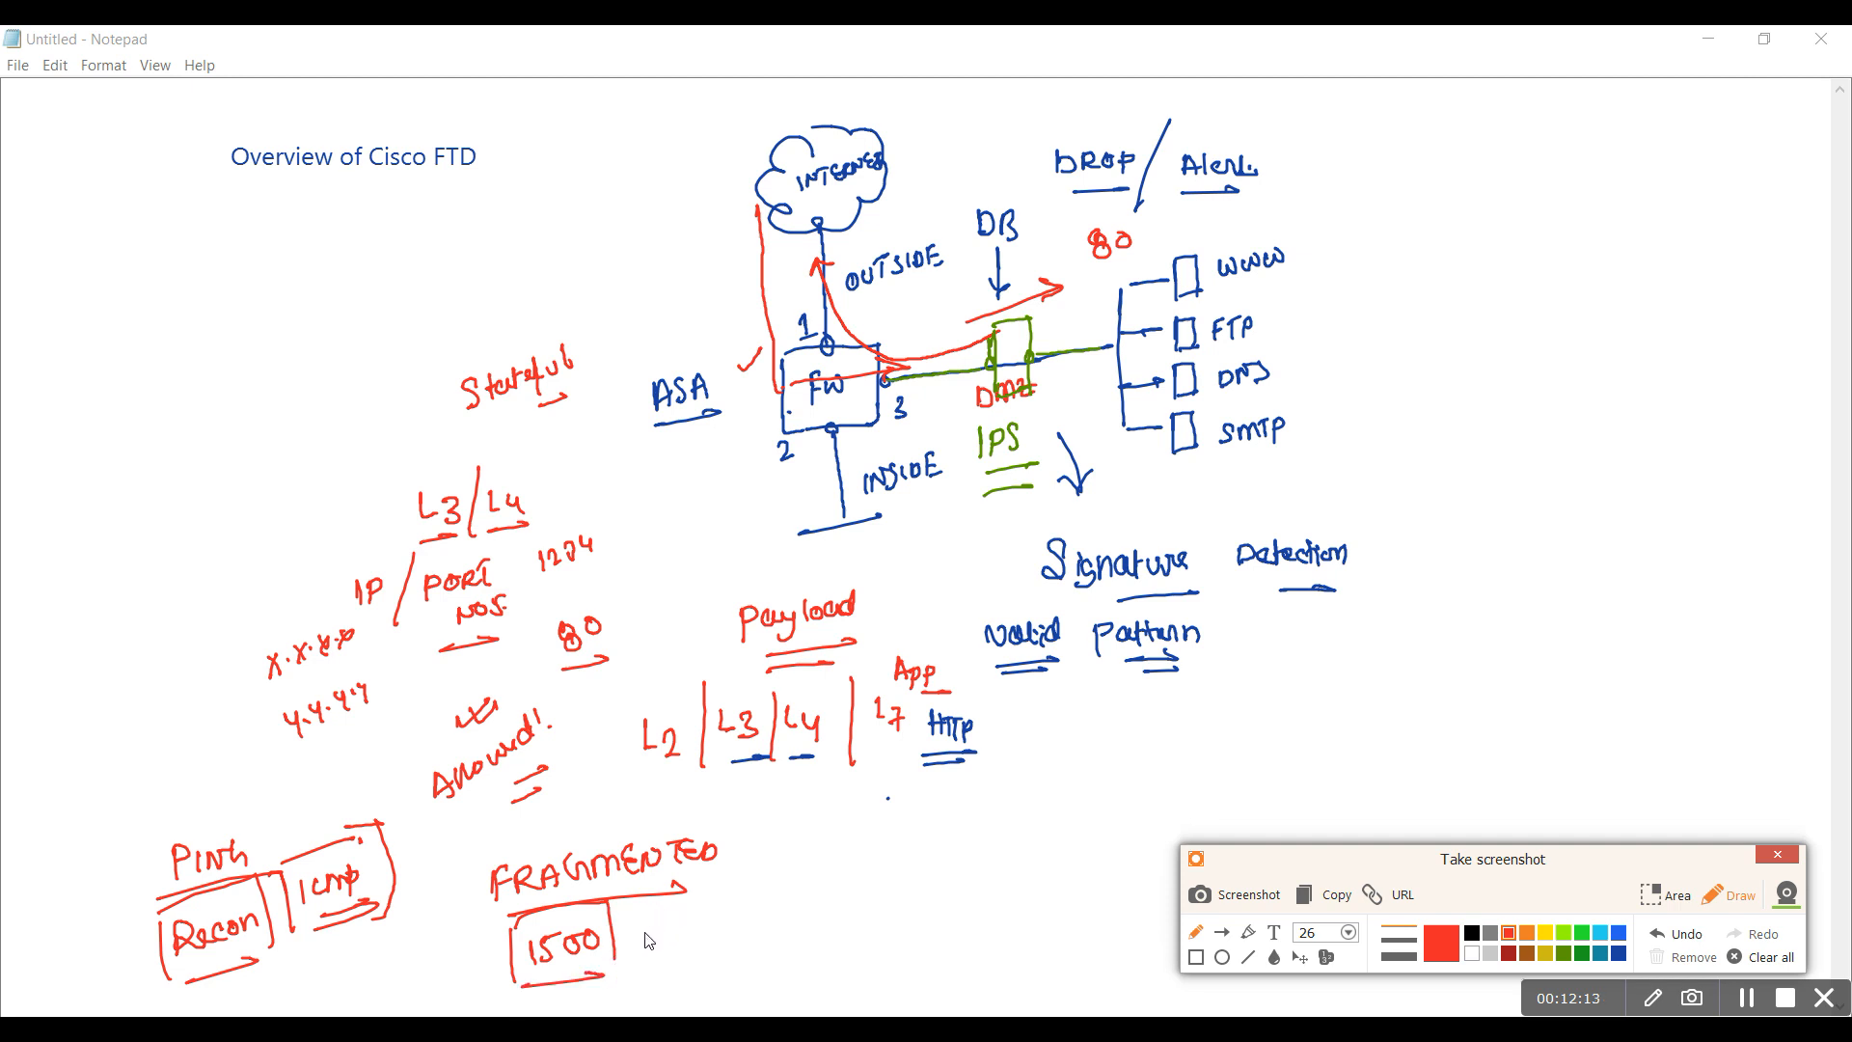
mouse_move(656, 849)
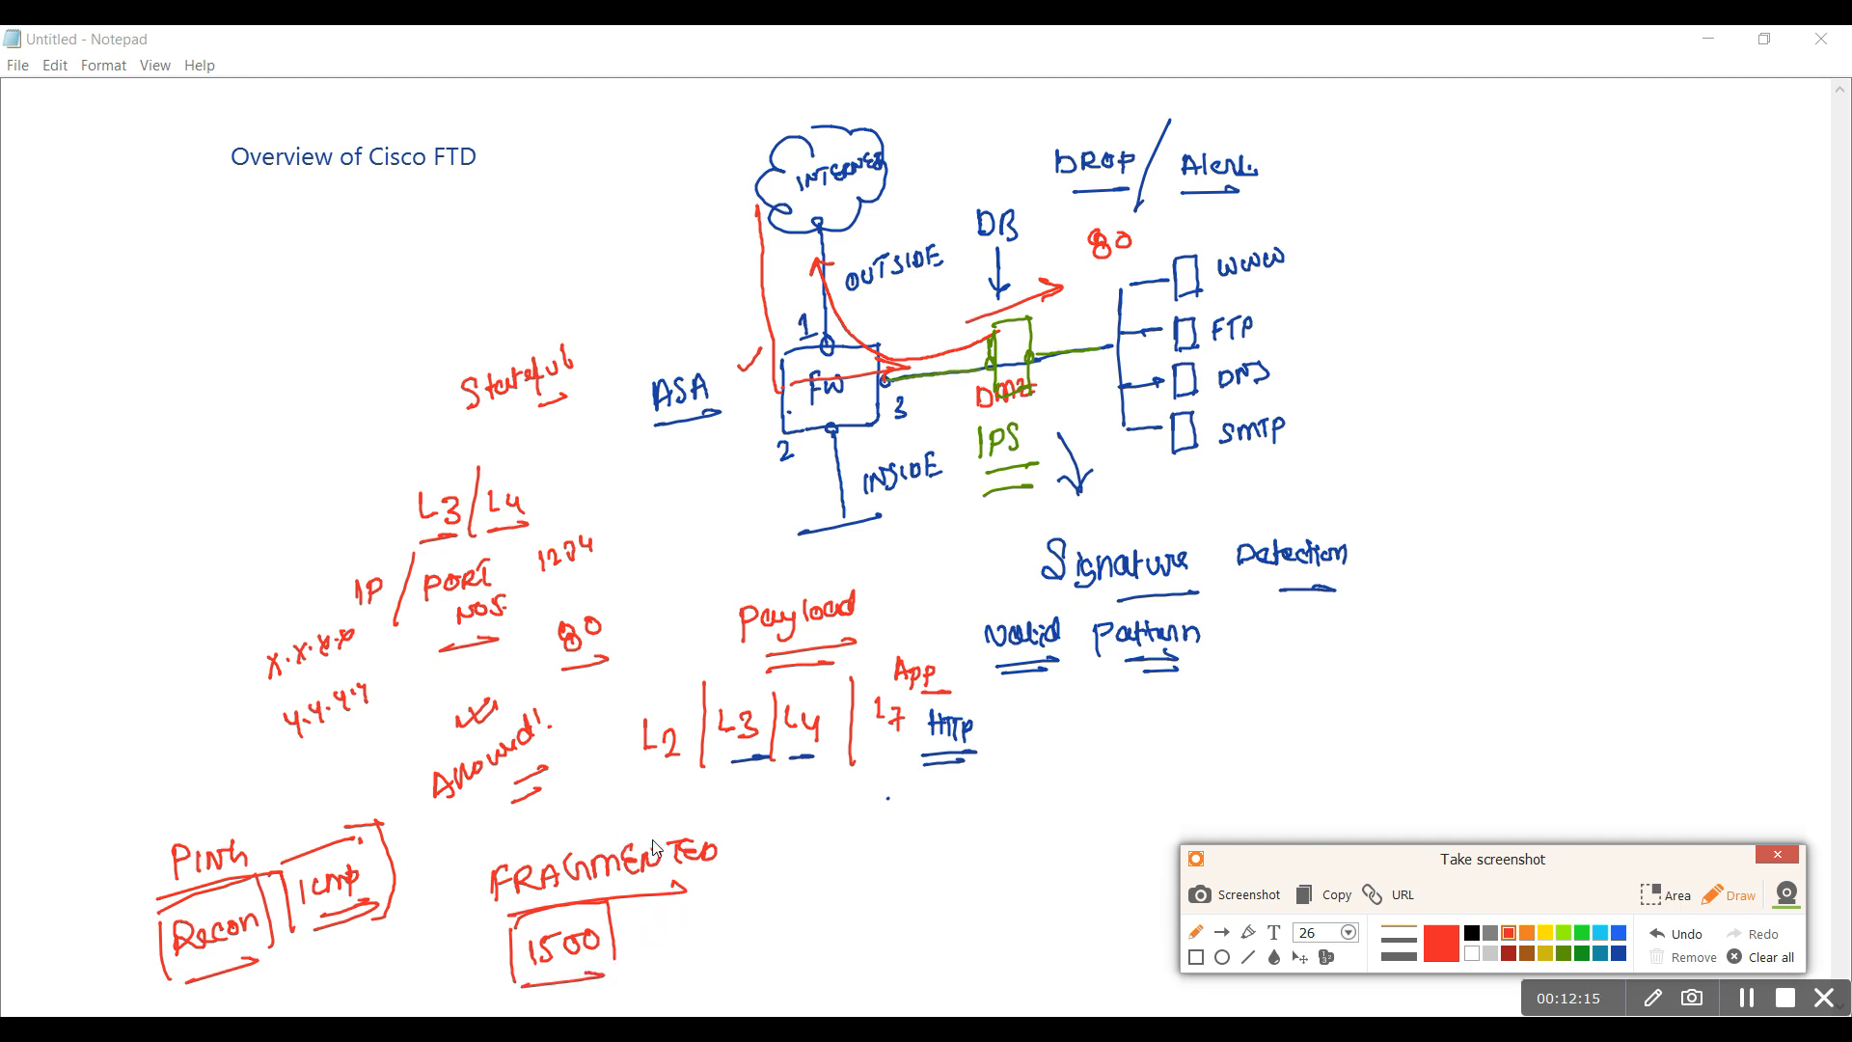
mouse_move(629, 874)
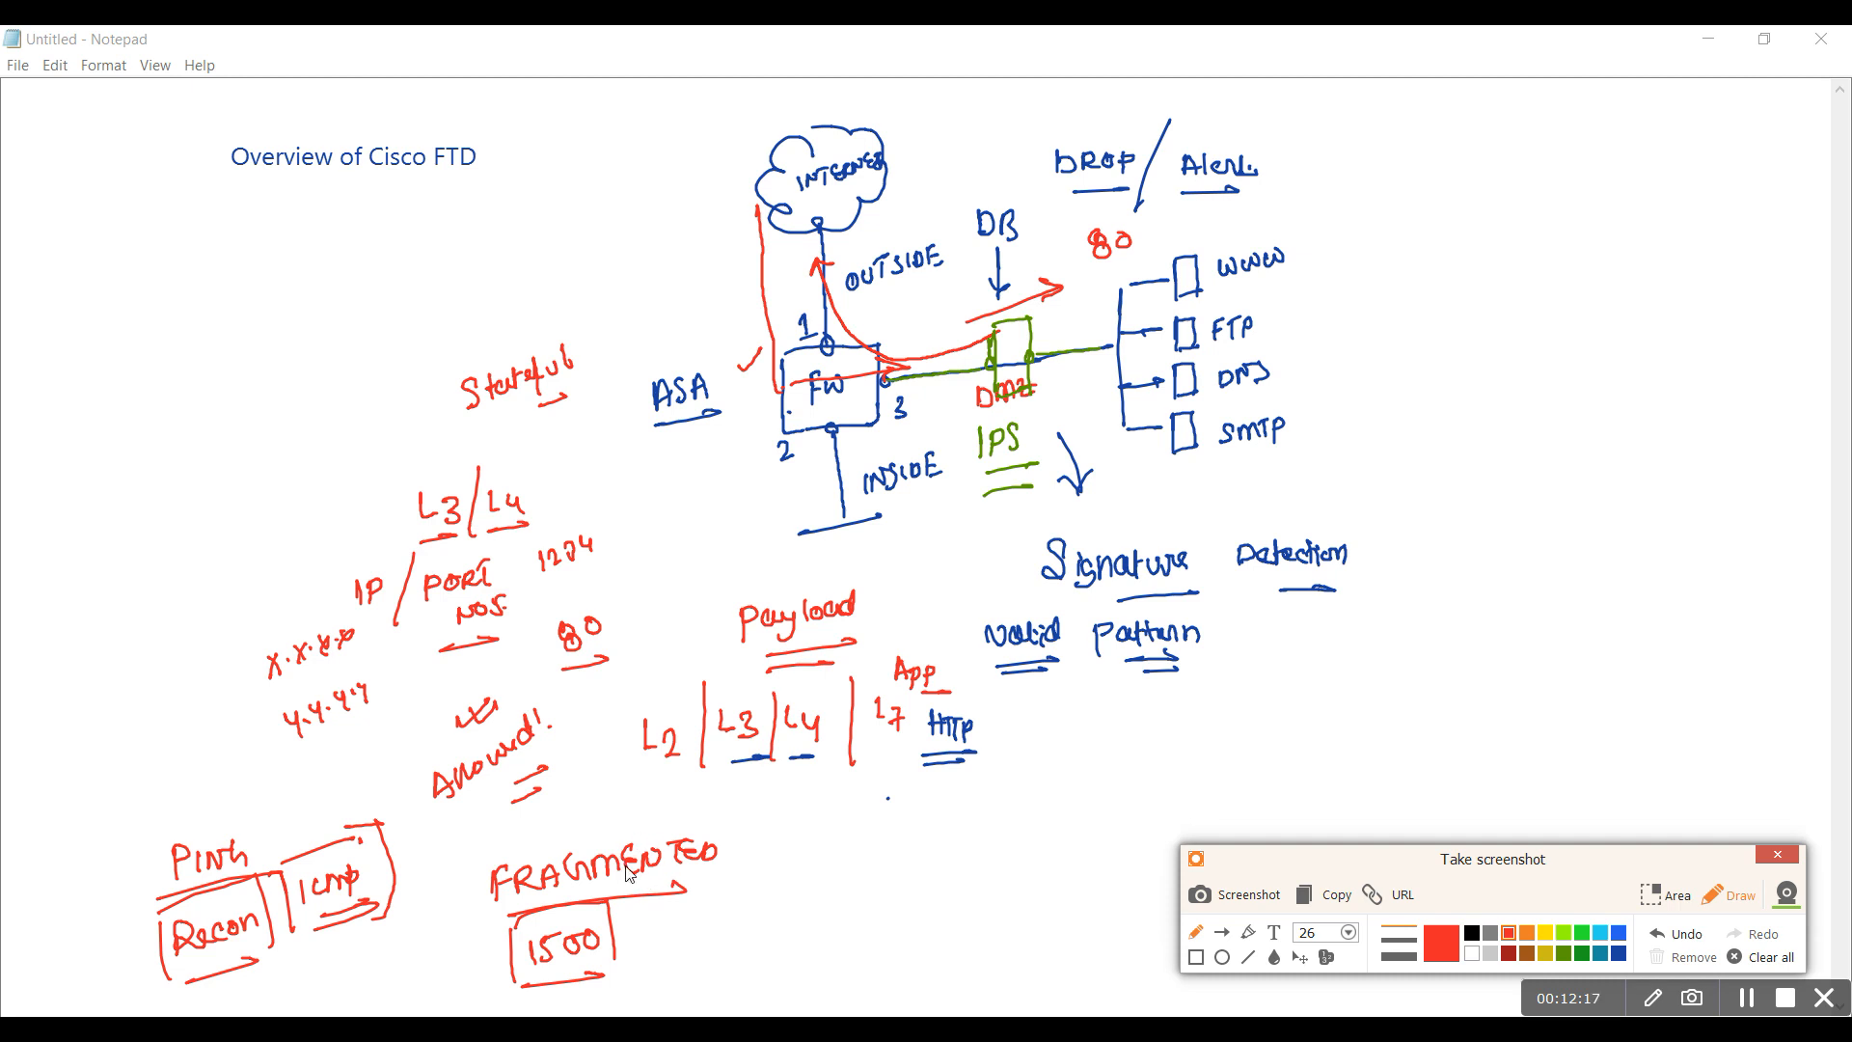
mouse_move(772, 876)
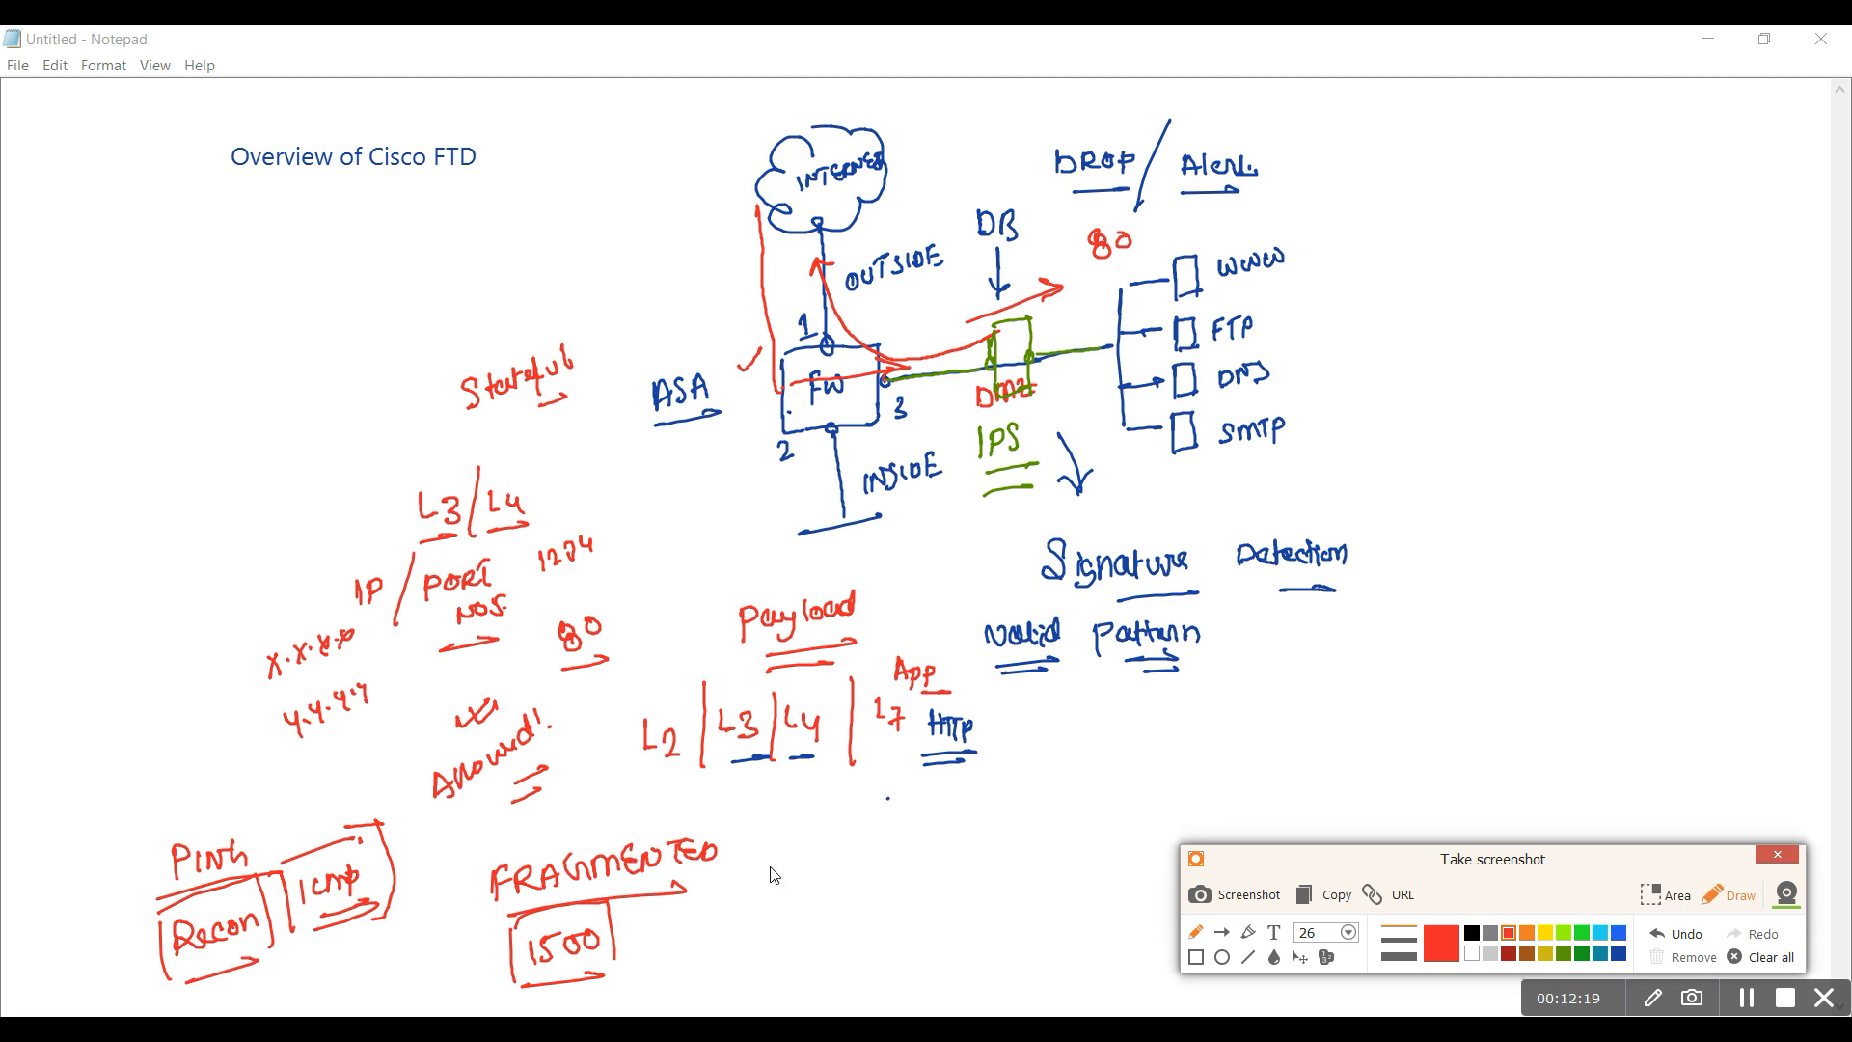
mouse_move(998, 359)
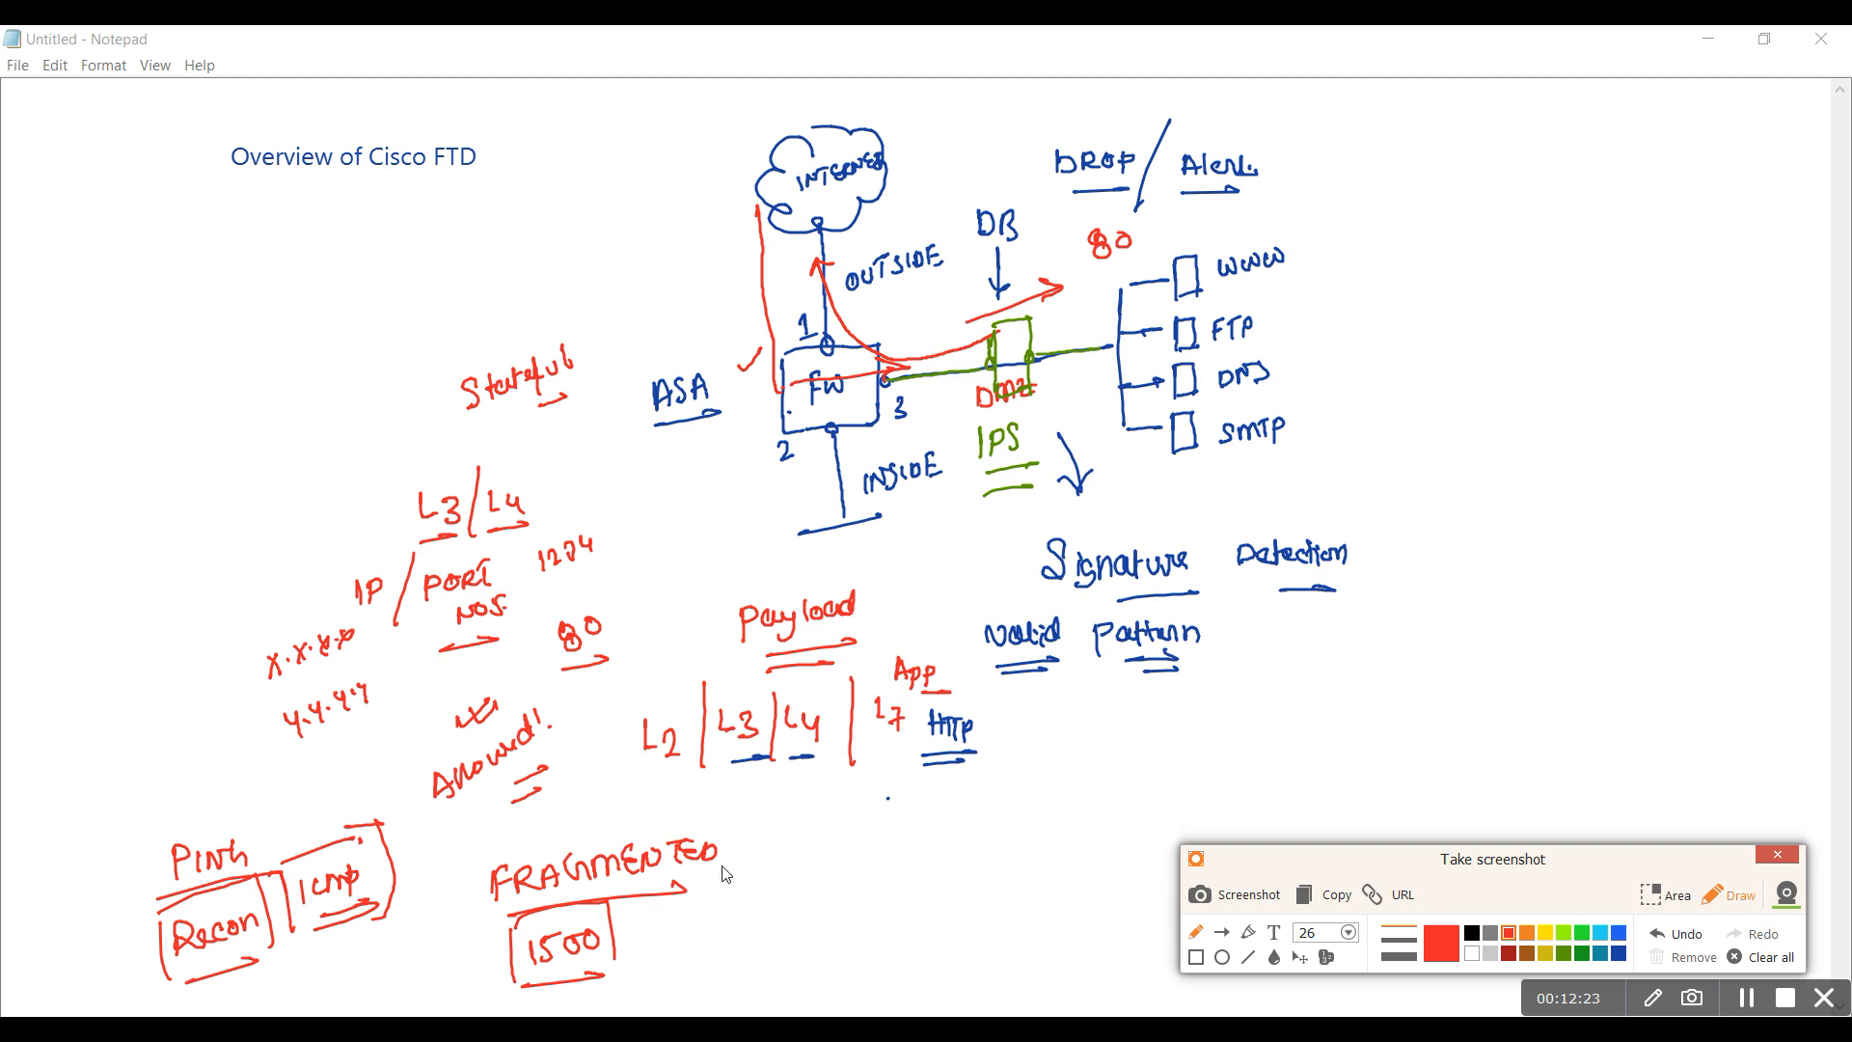
mouse_move(687, 919)
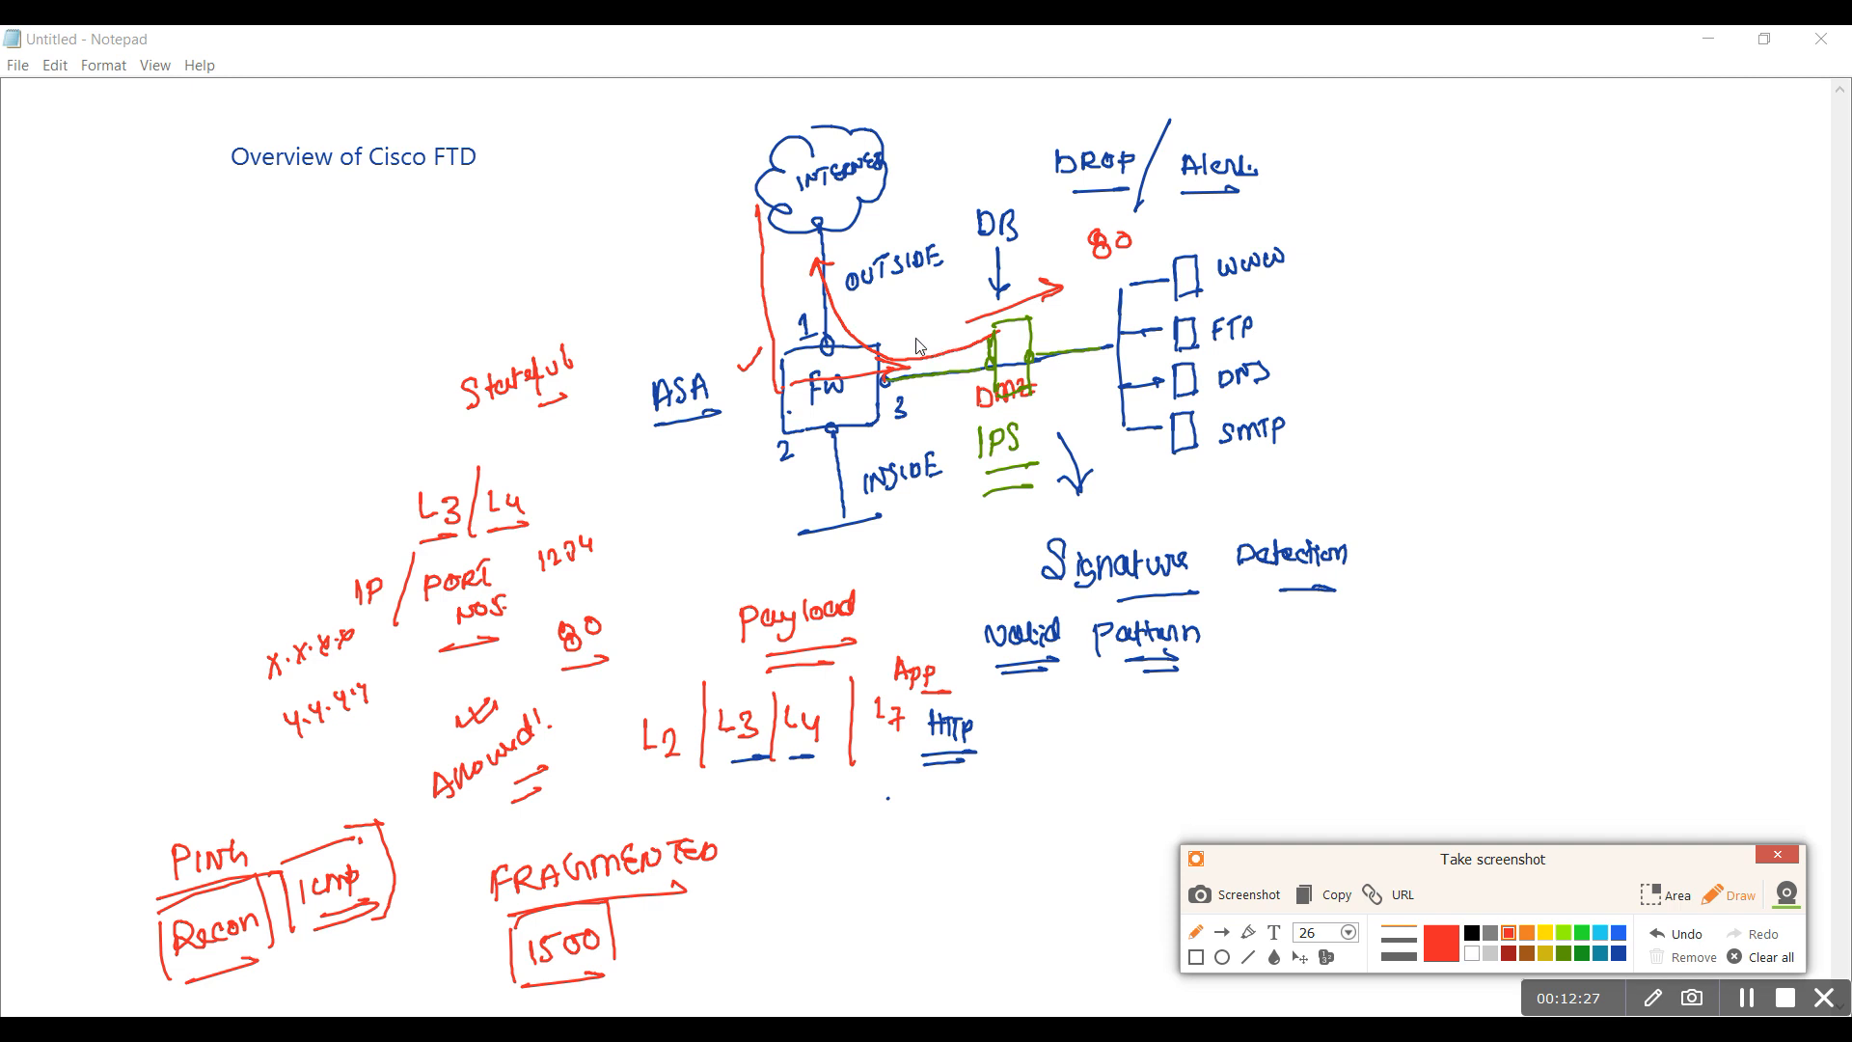
mouse_move(837, 876)
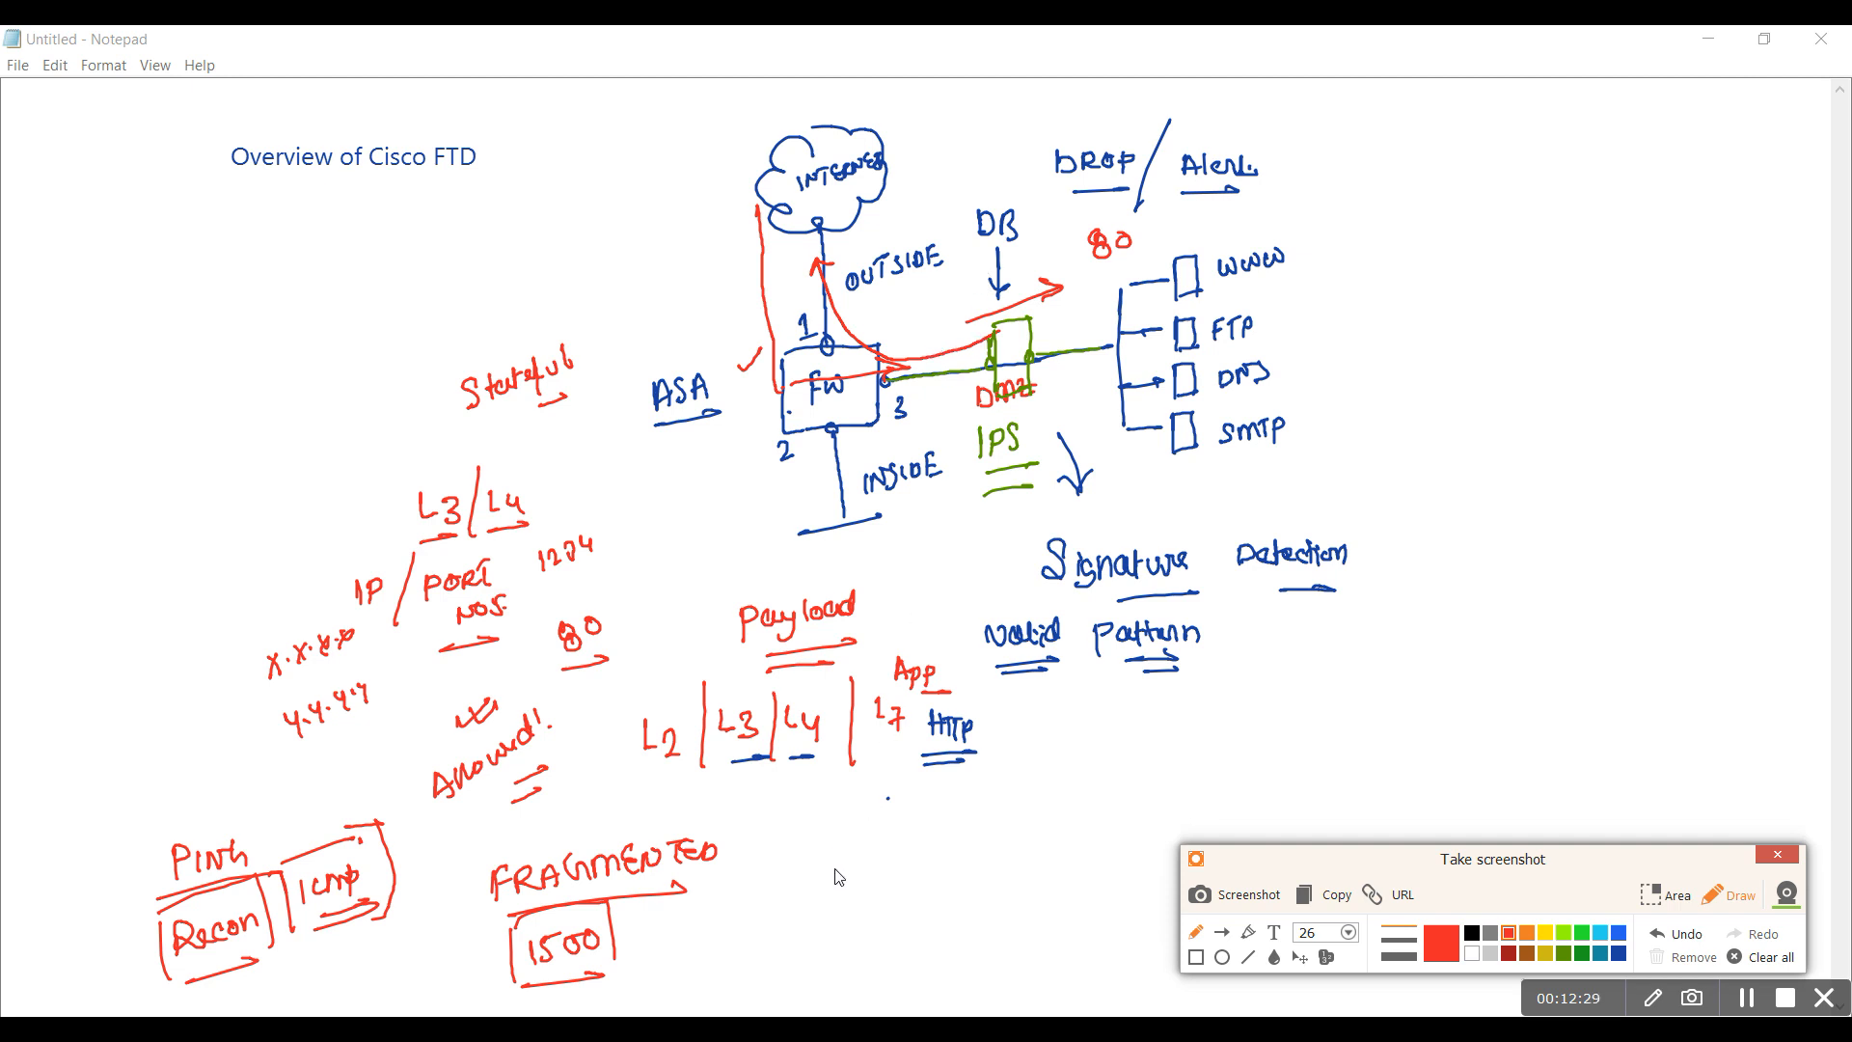
mouse_move(830, 876)
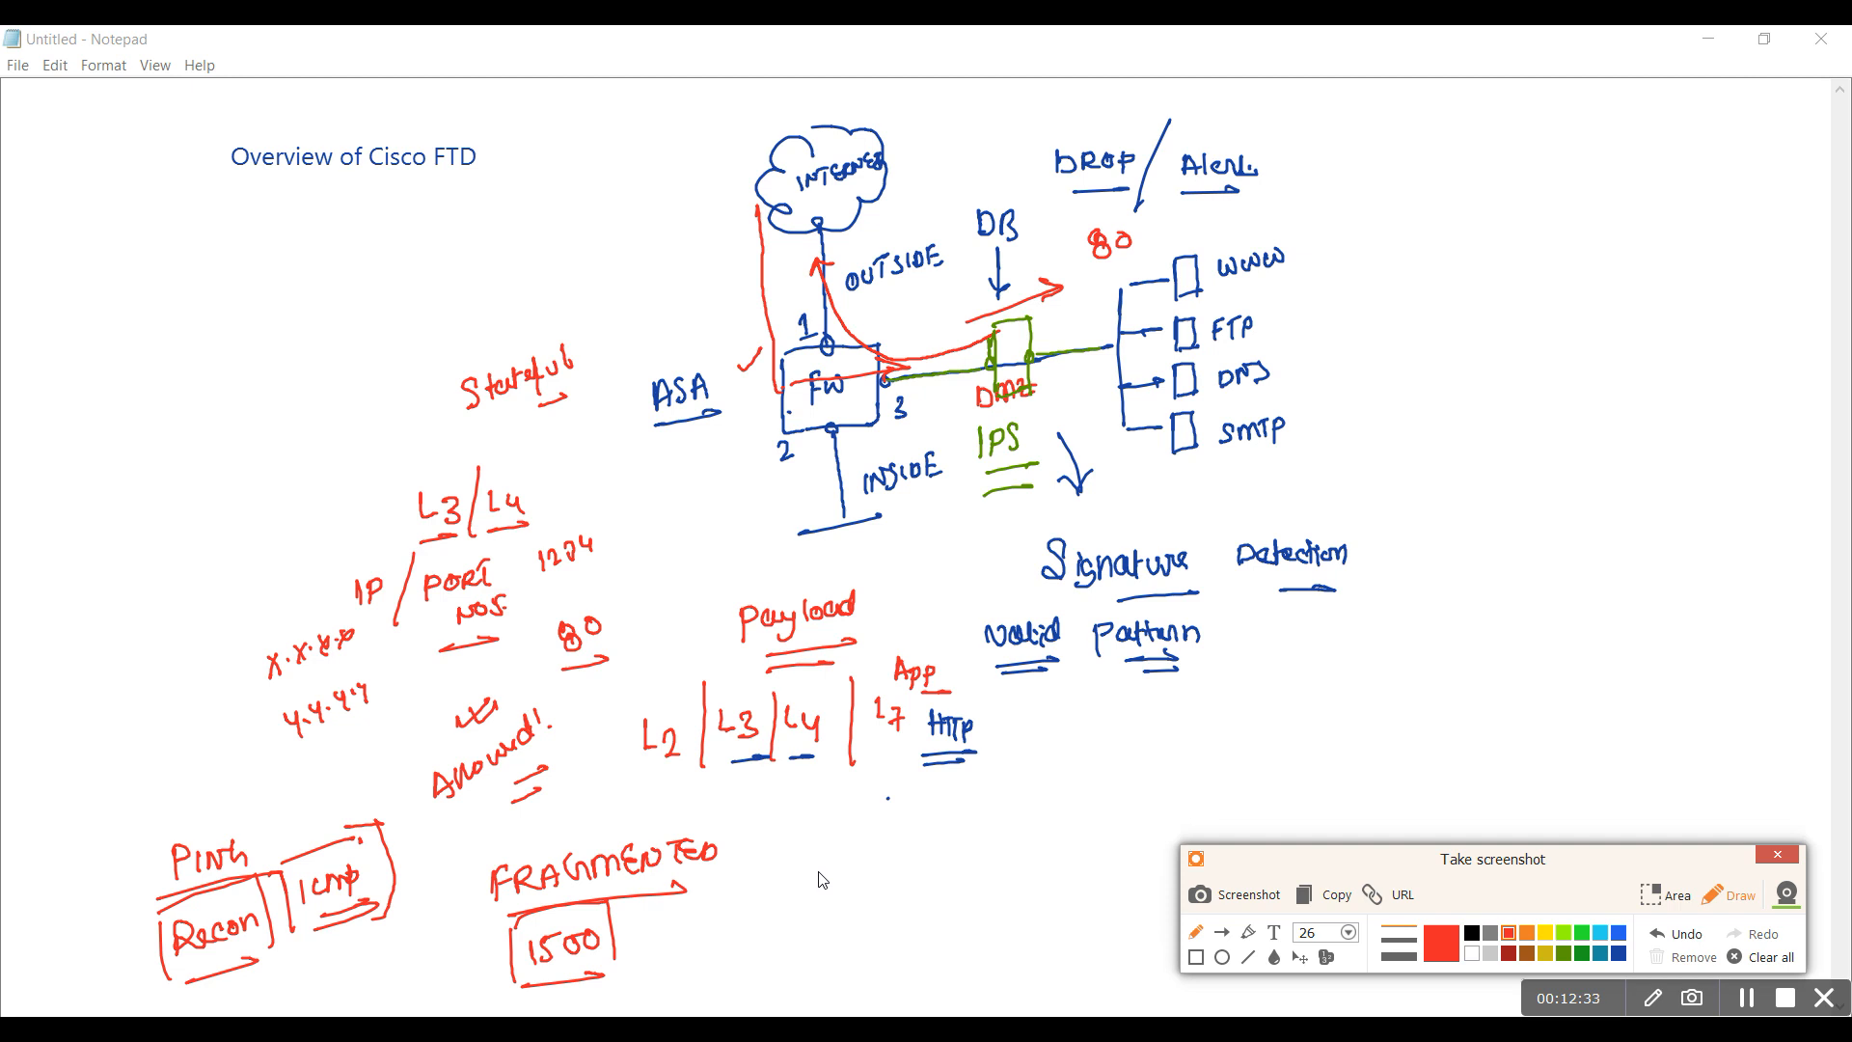
mouse_move(710, 928)
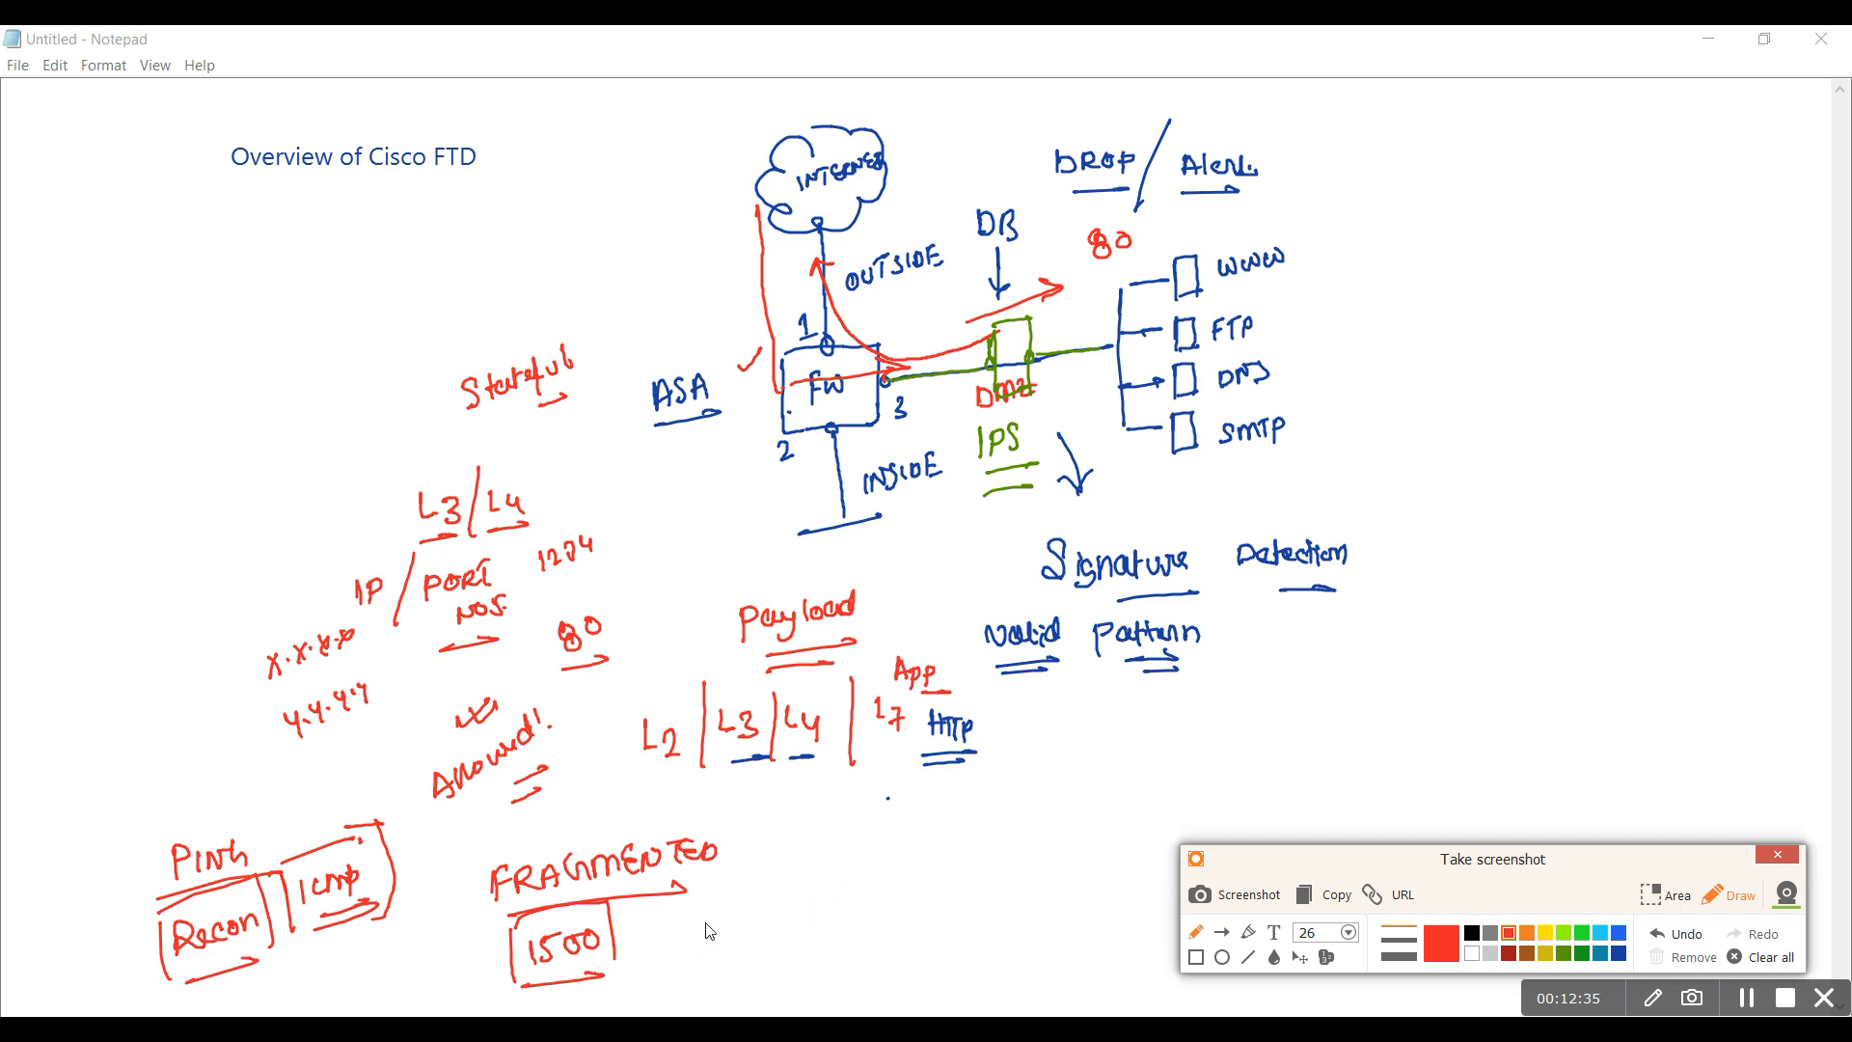
mouse_move(814, 884)
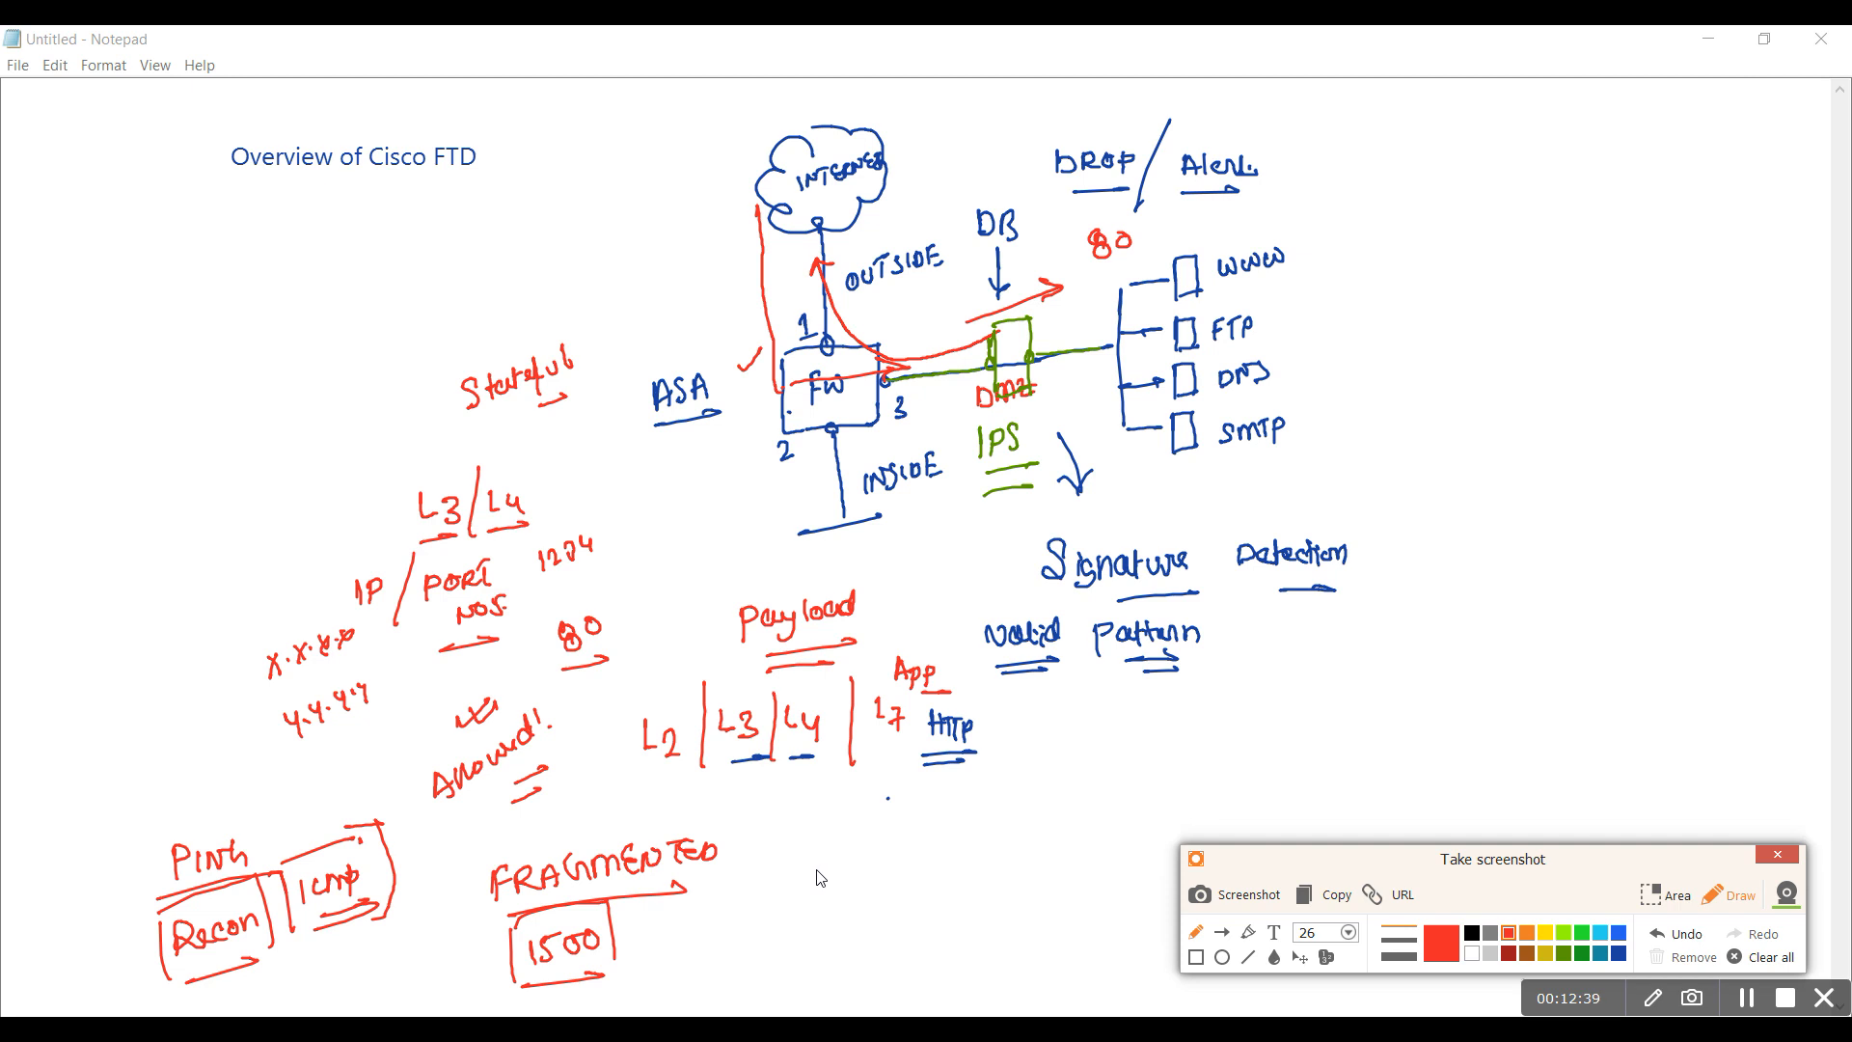
Handwrite the red note 'Pattern of a well known attack!' right of FRAGMENTED
drag(824, 851, 833, 874)
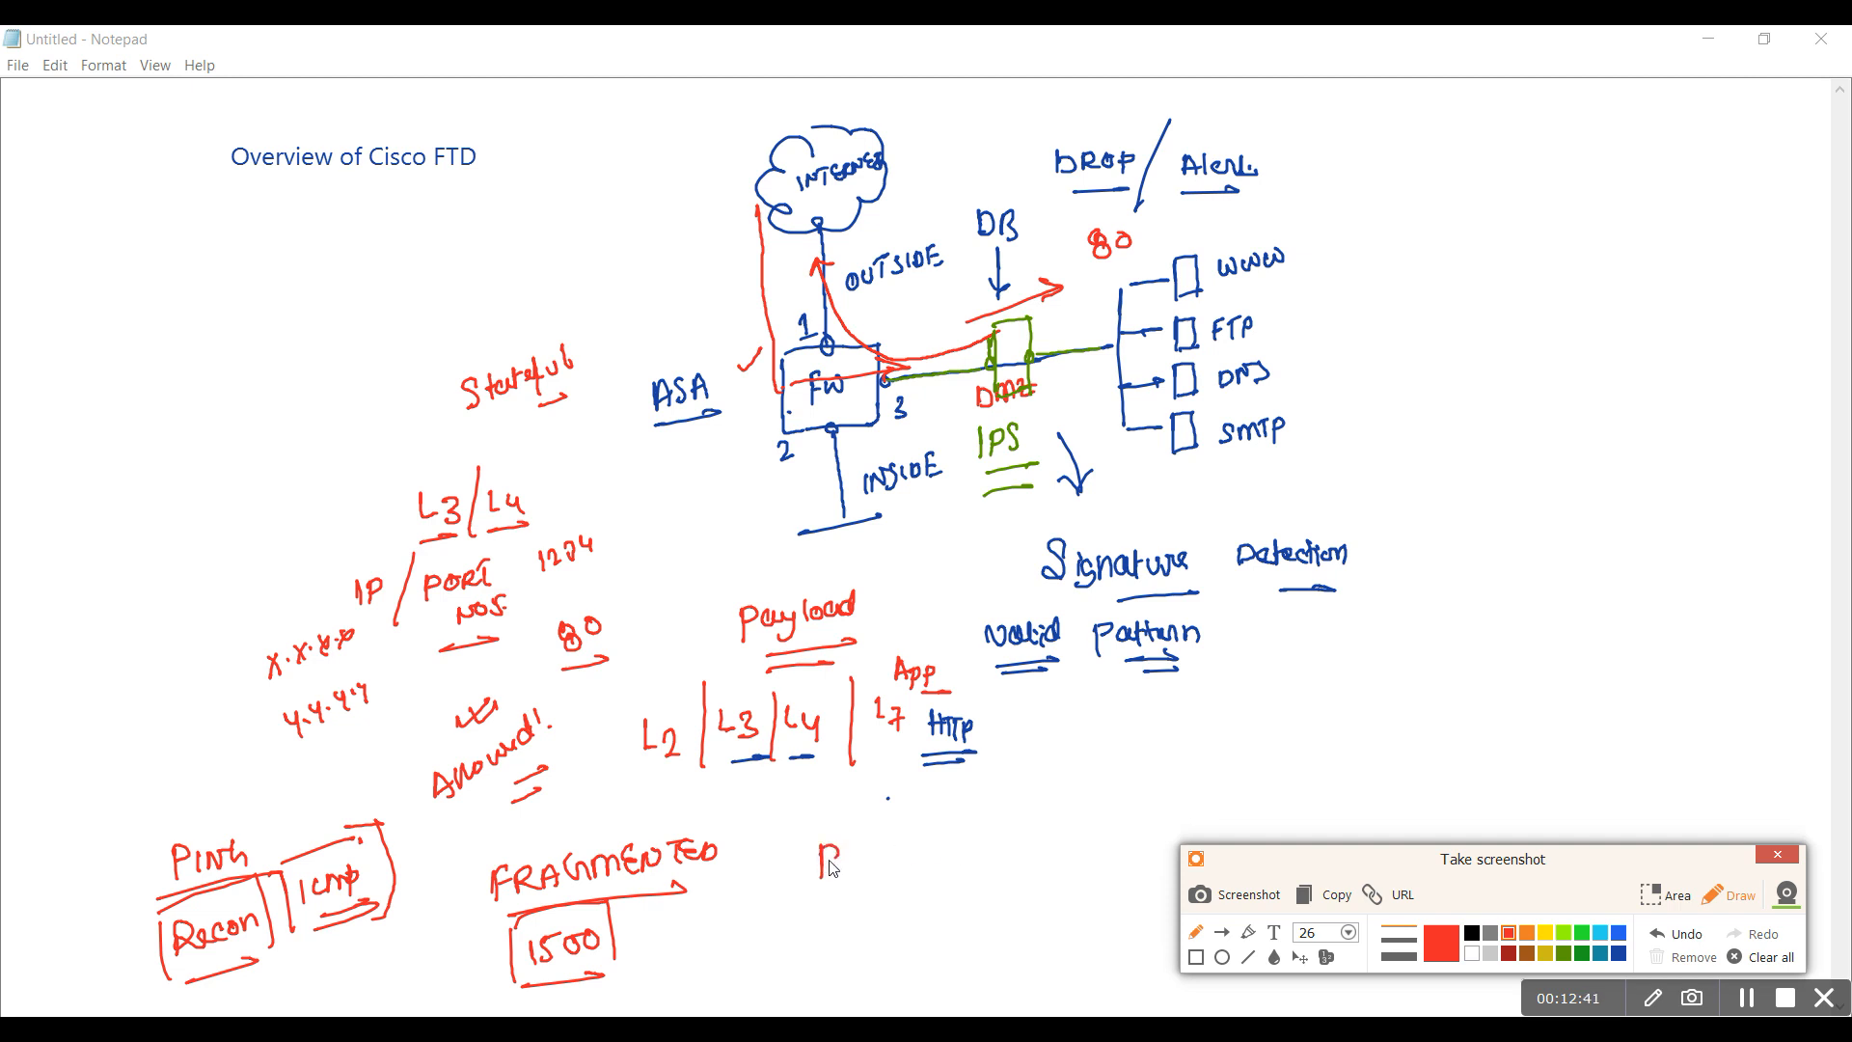
drag(828, 856, 928, 851)
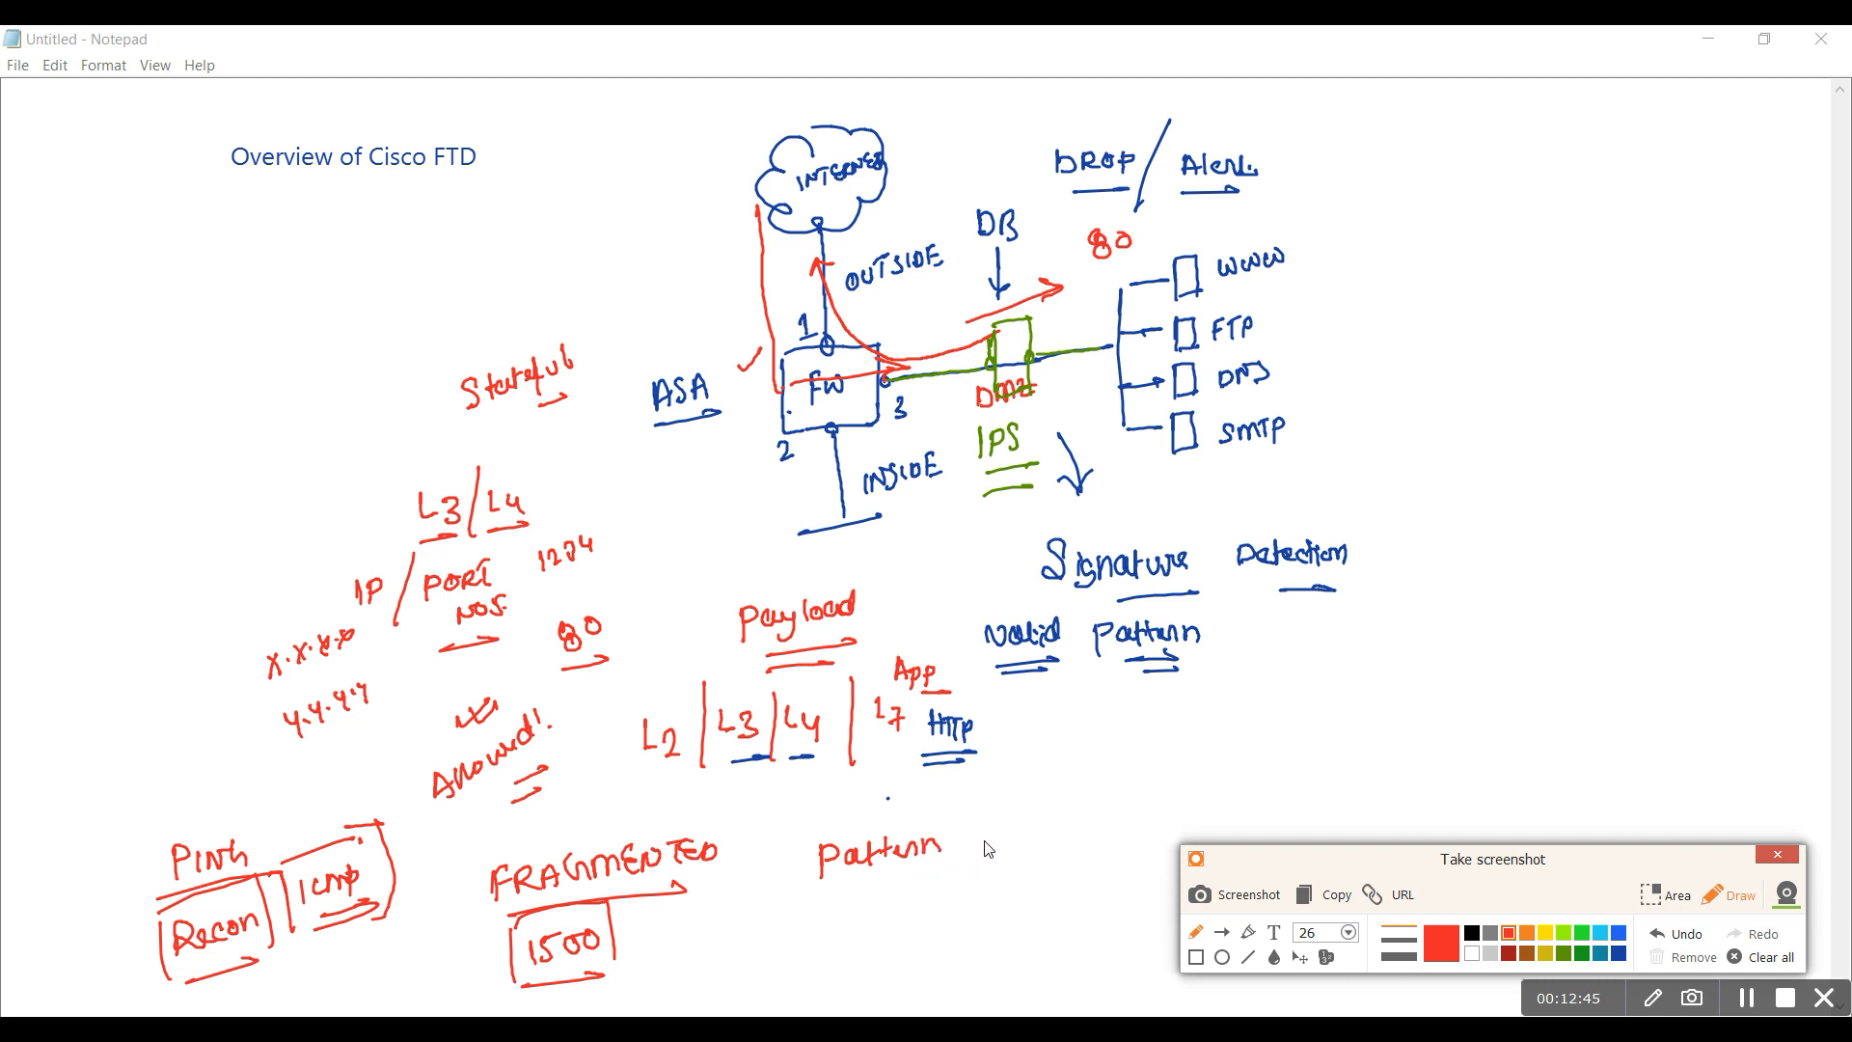
drag(974, 822, 1009, 833)
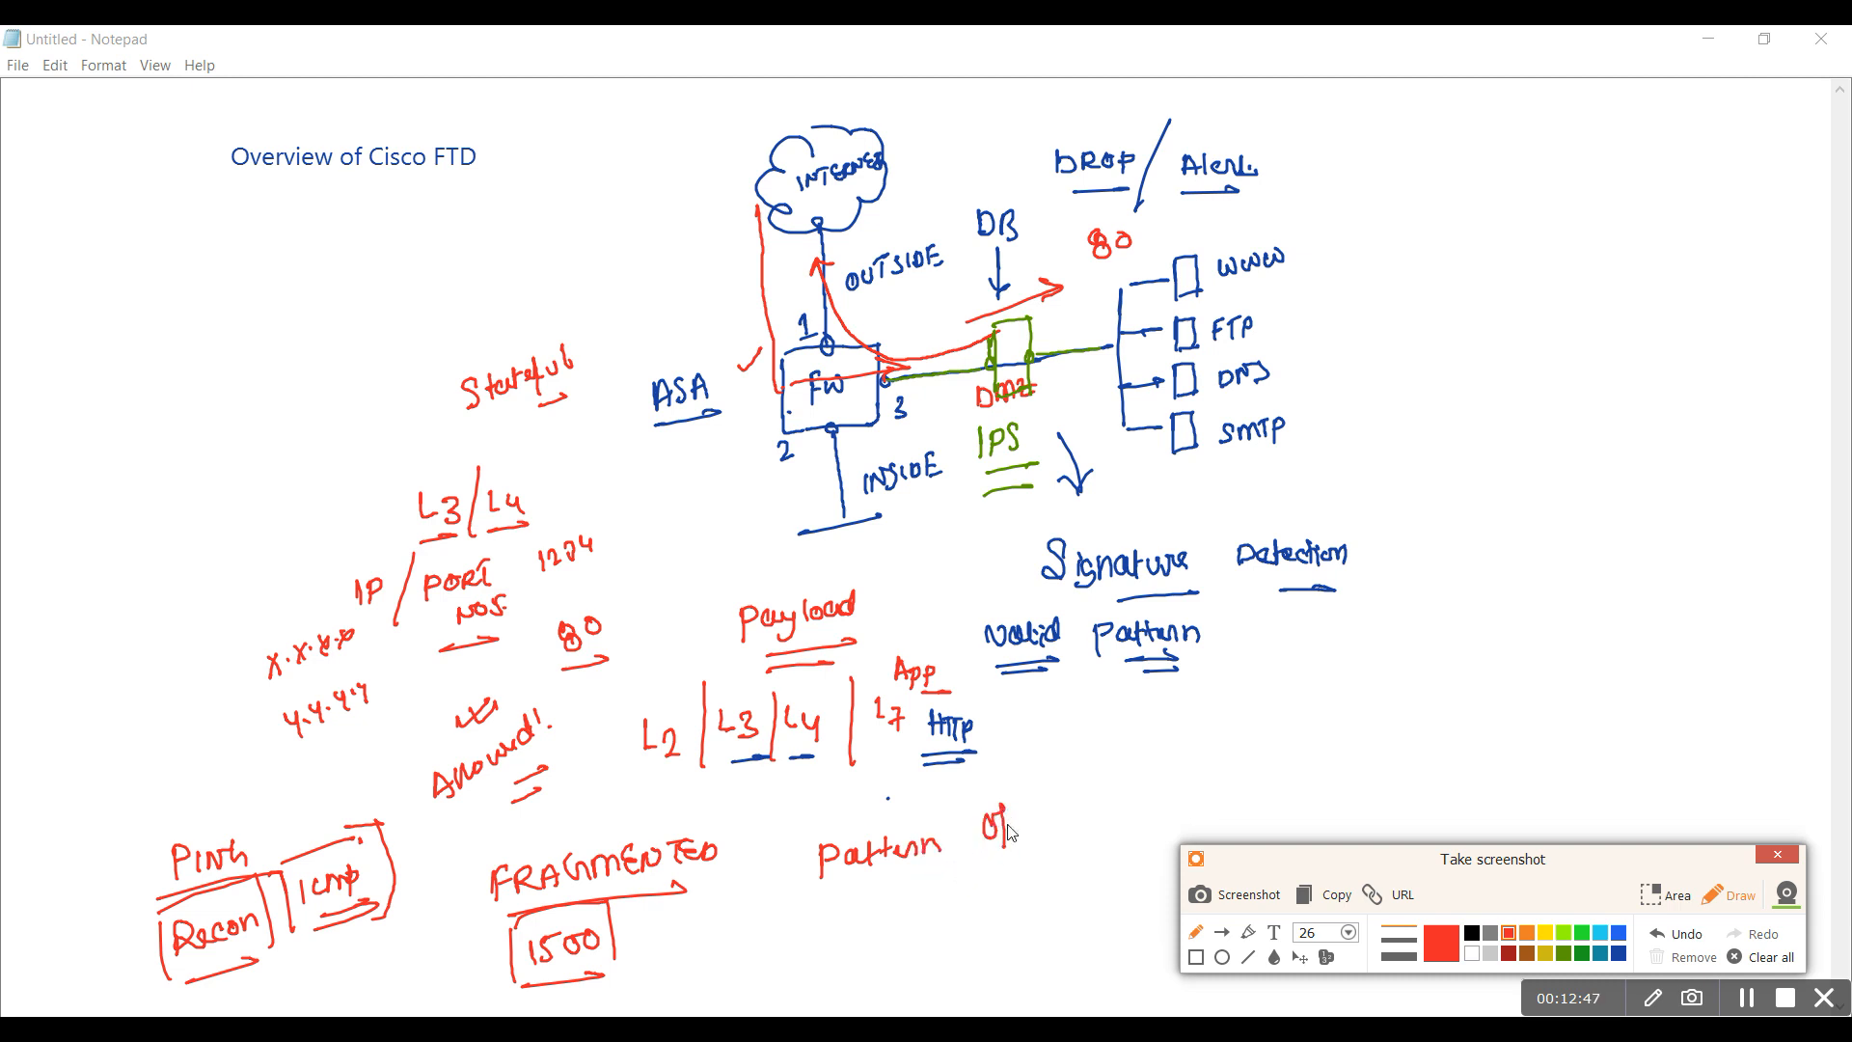
drag(1017, 814, 874, 897)
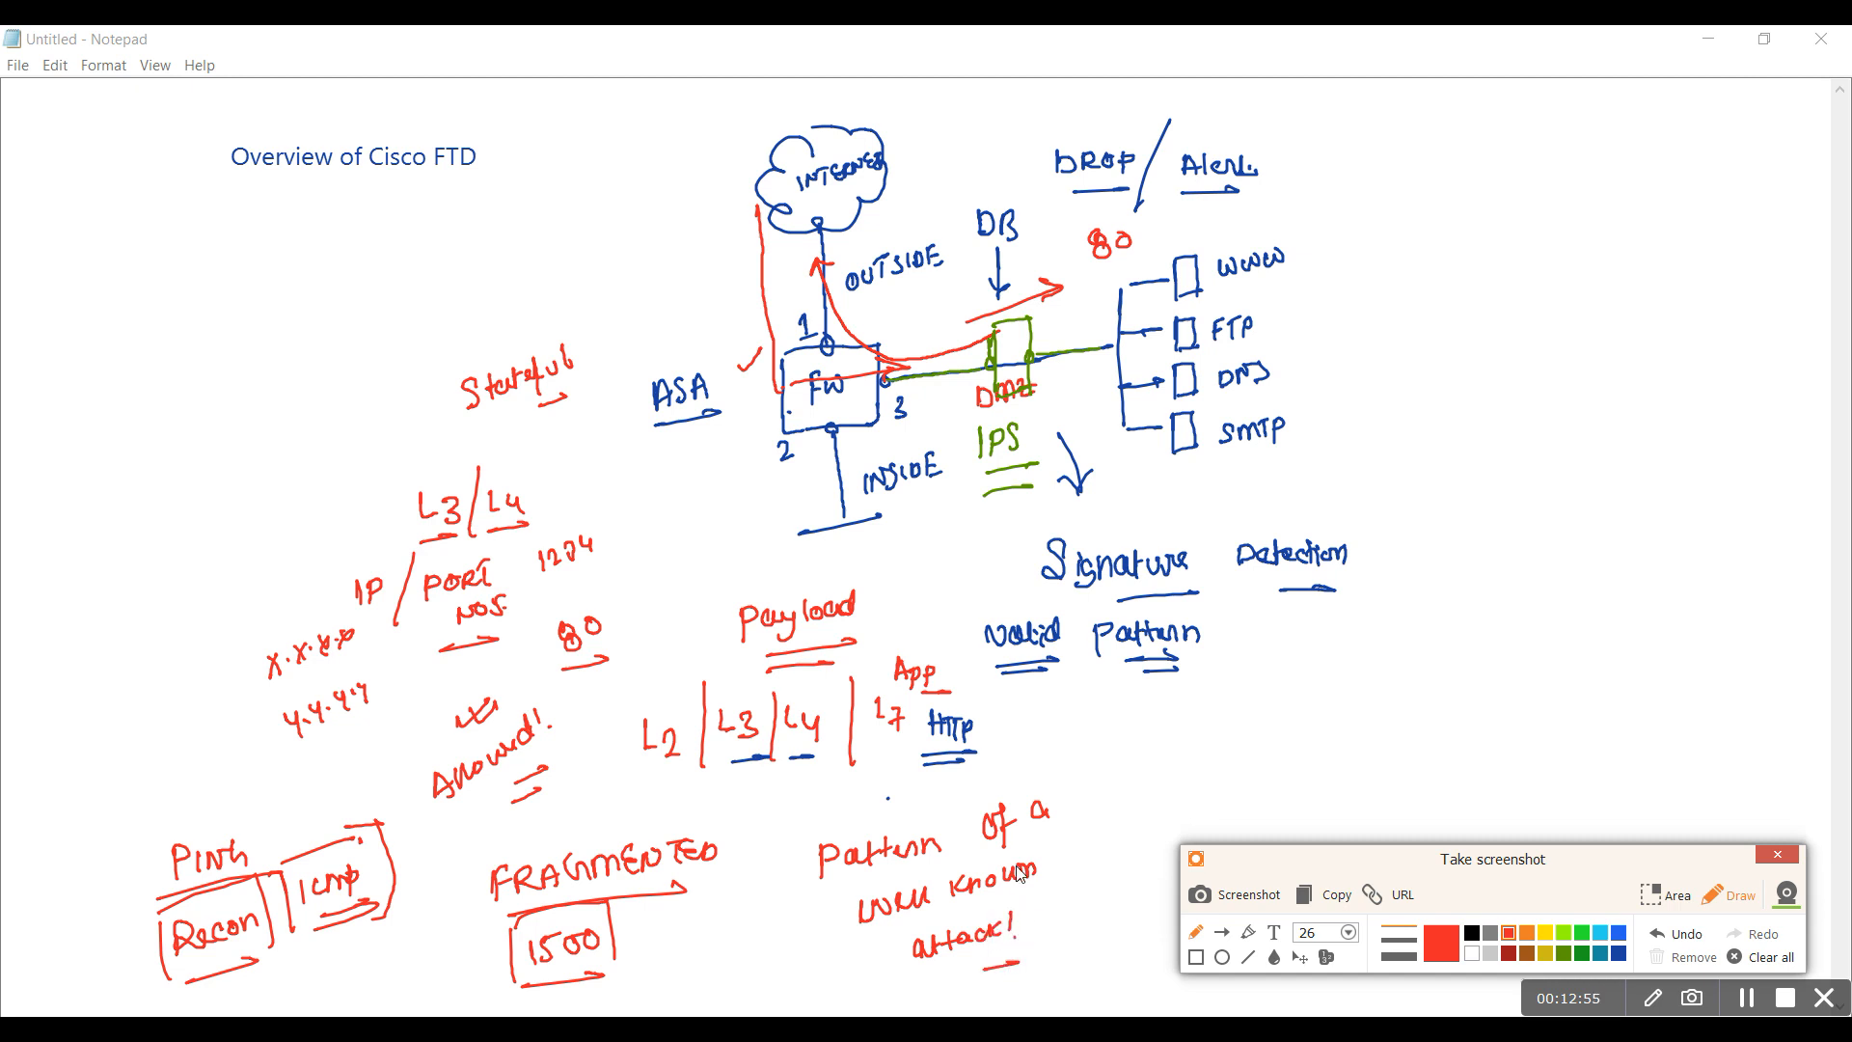
mouse_move(970, 799)
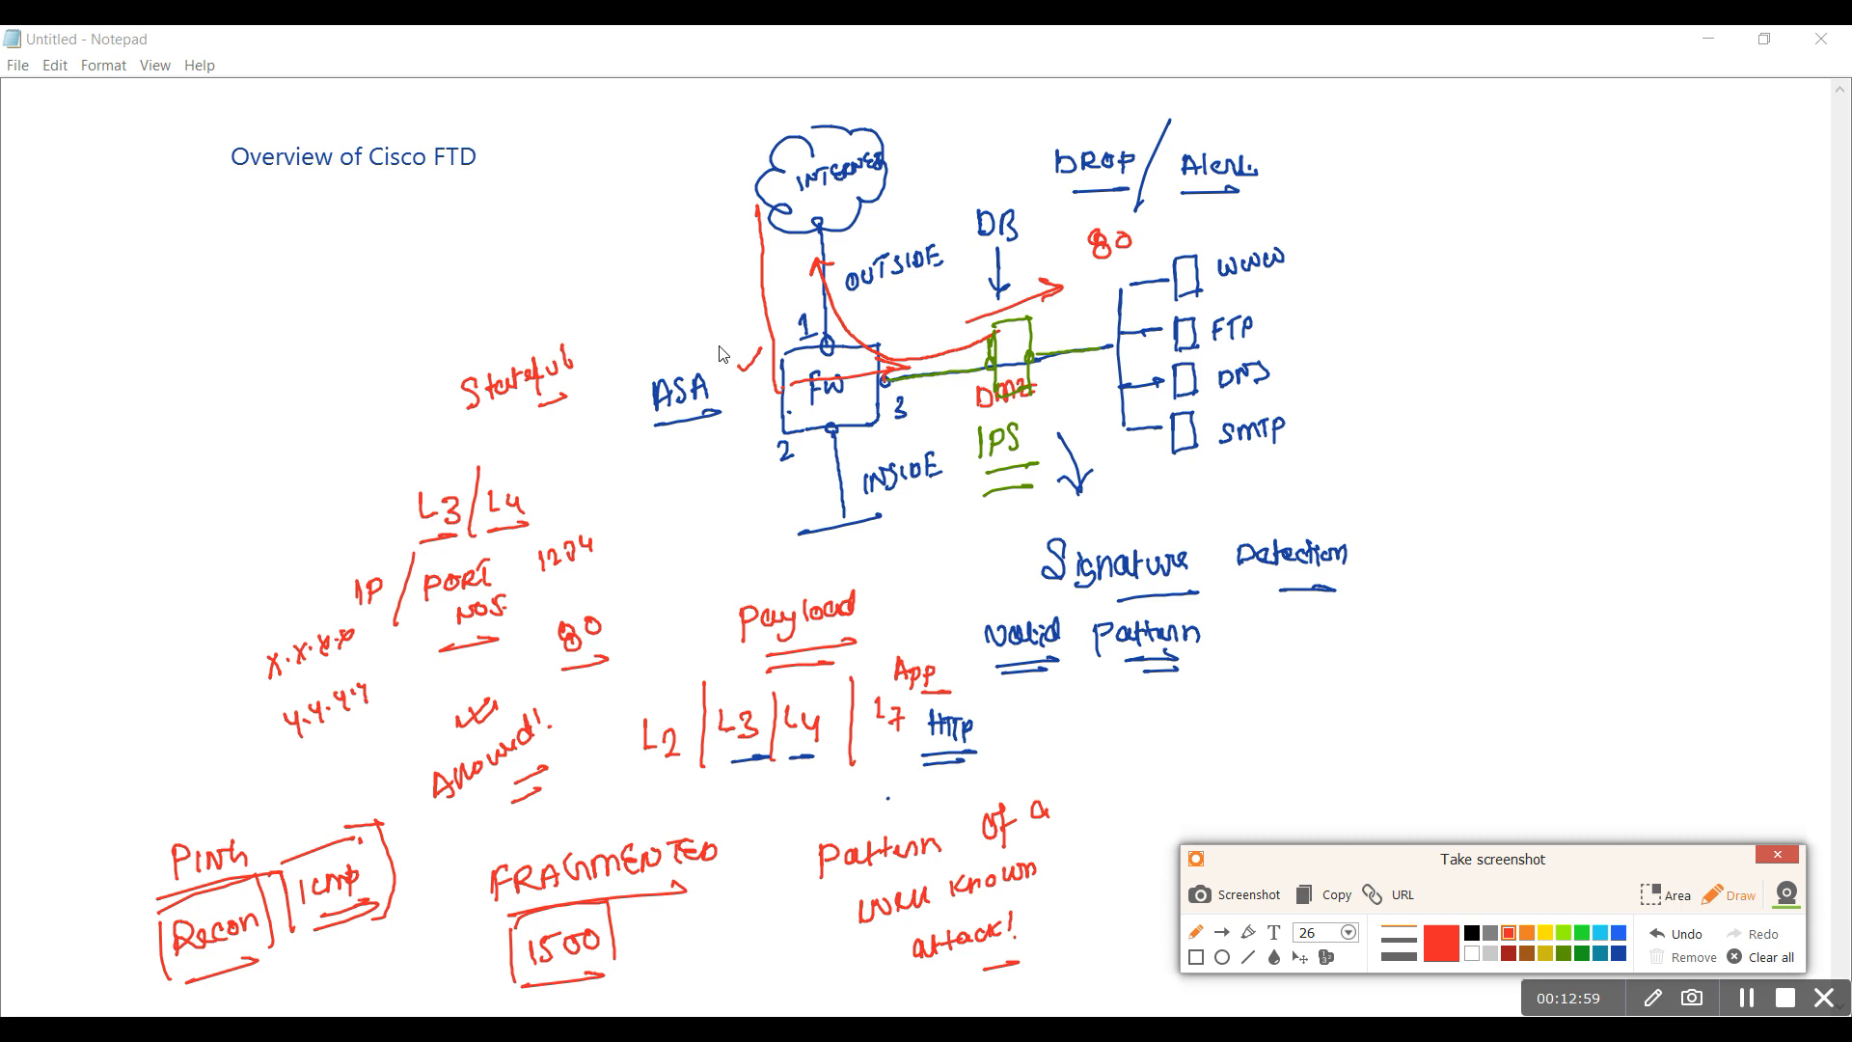
mouse_move(402, 506)
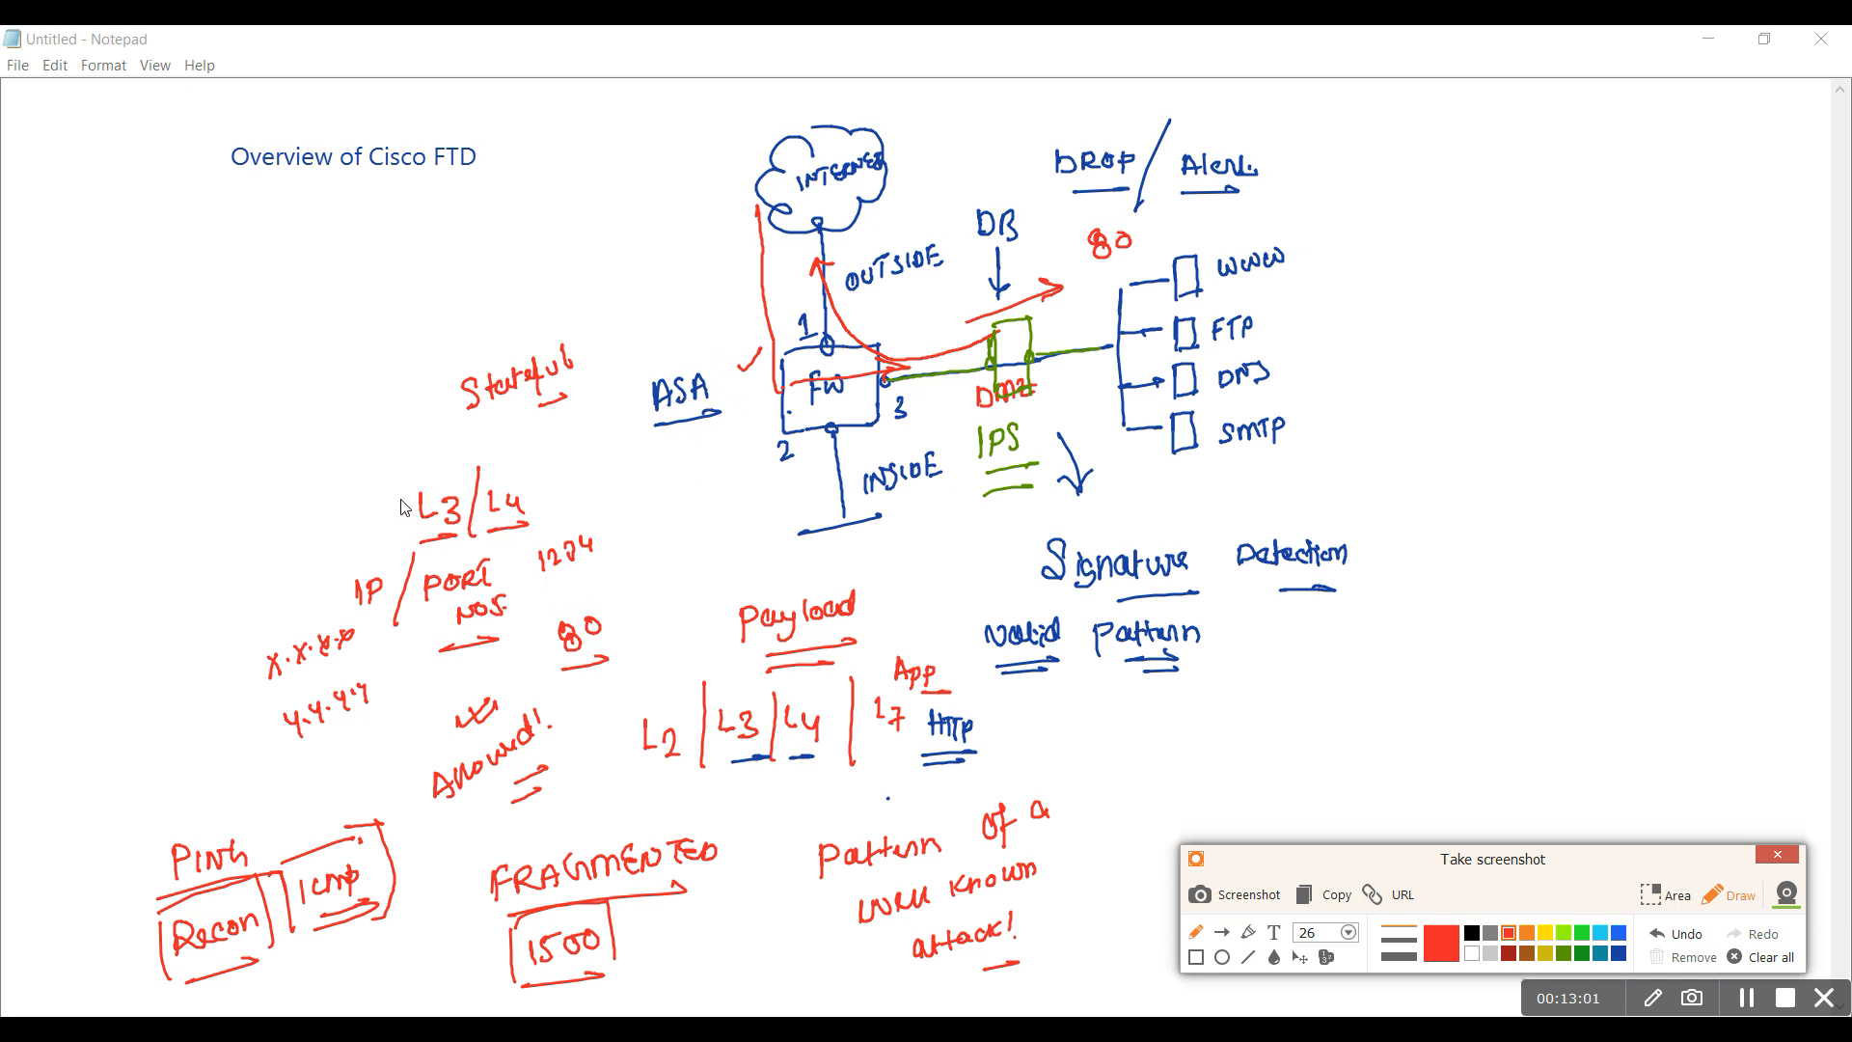
Draw red boxes around the L3/L4 label and the port 80 note
drag(401, 450, 519, 545)
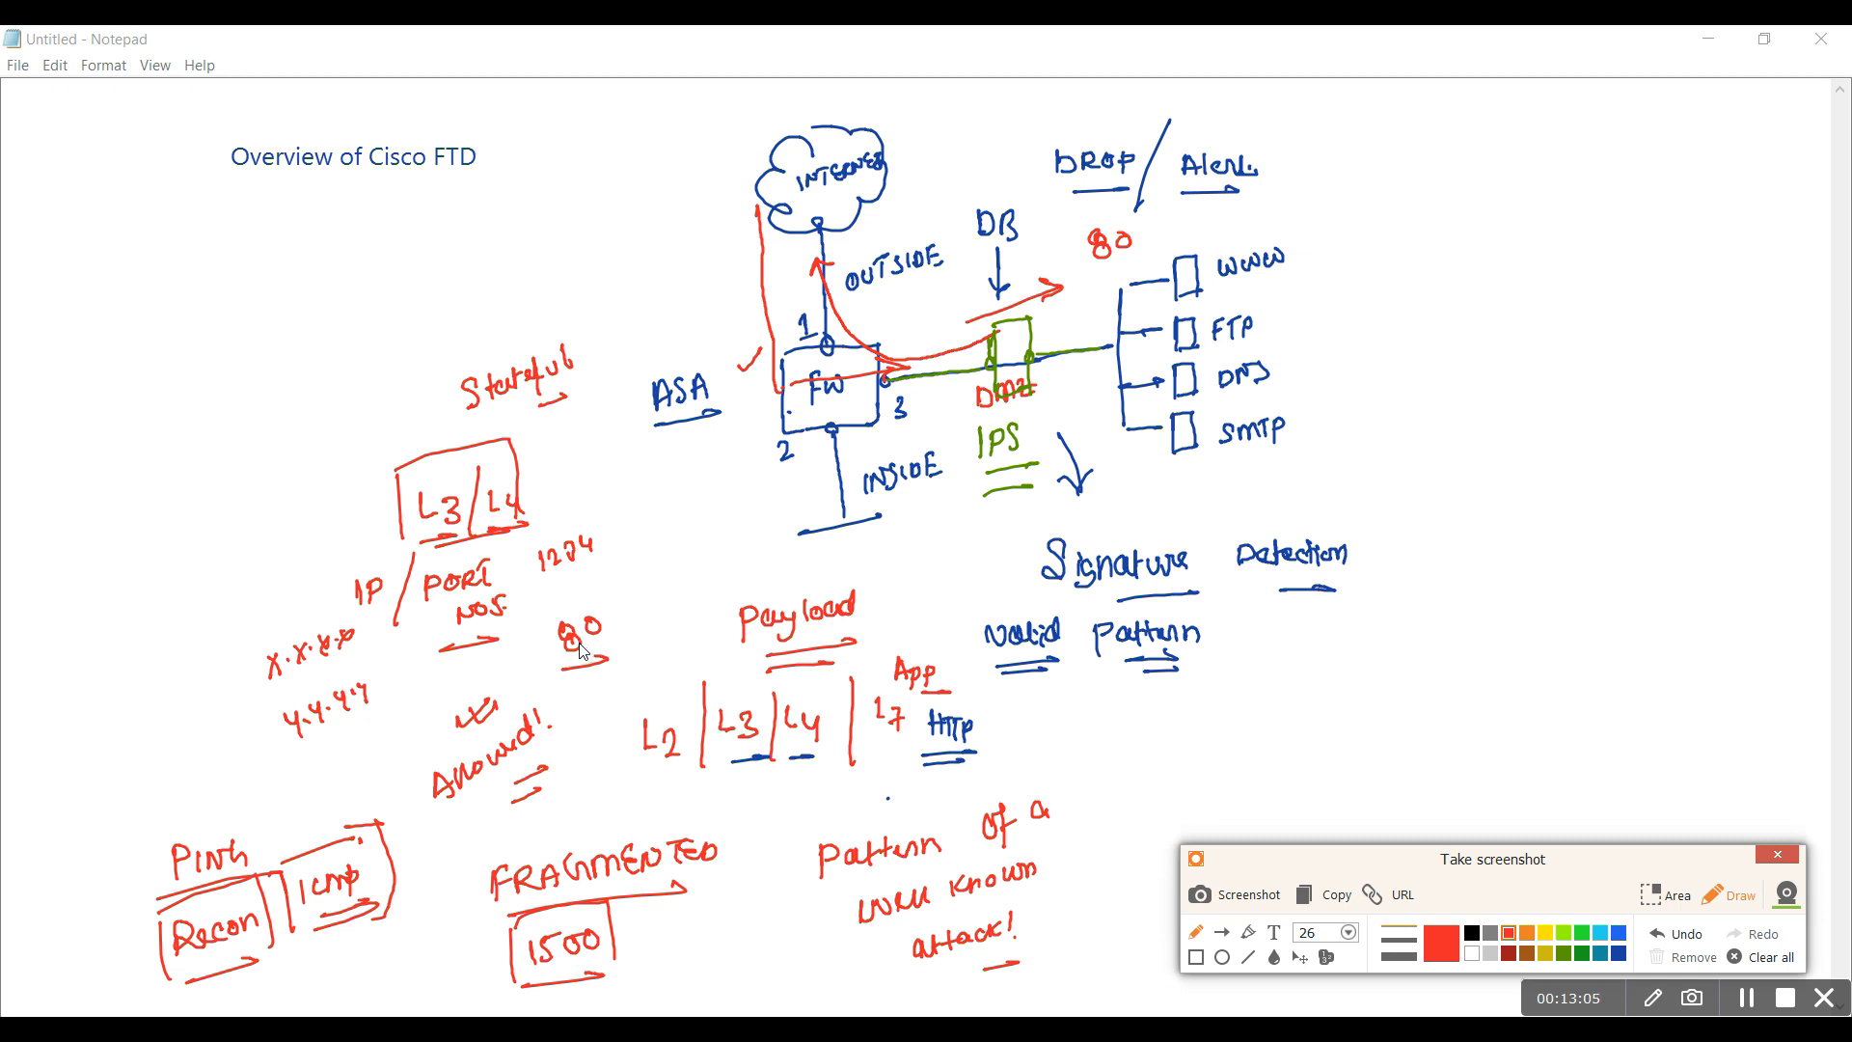
mouse_move(547, 649)
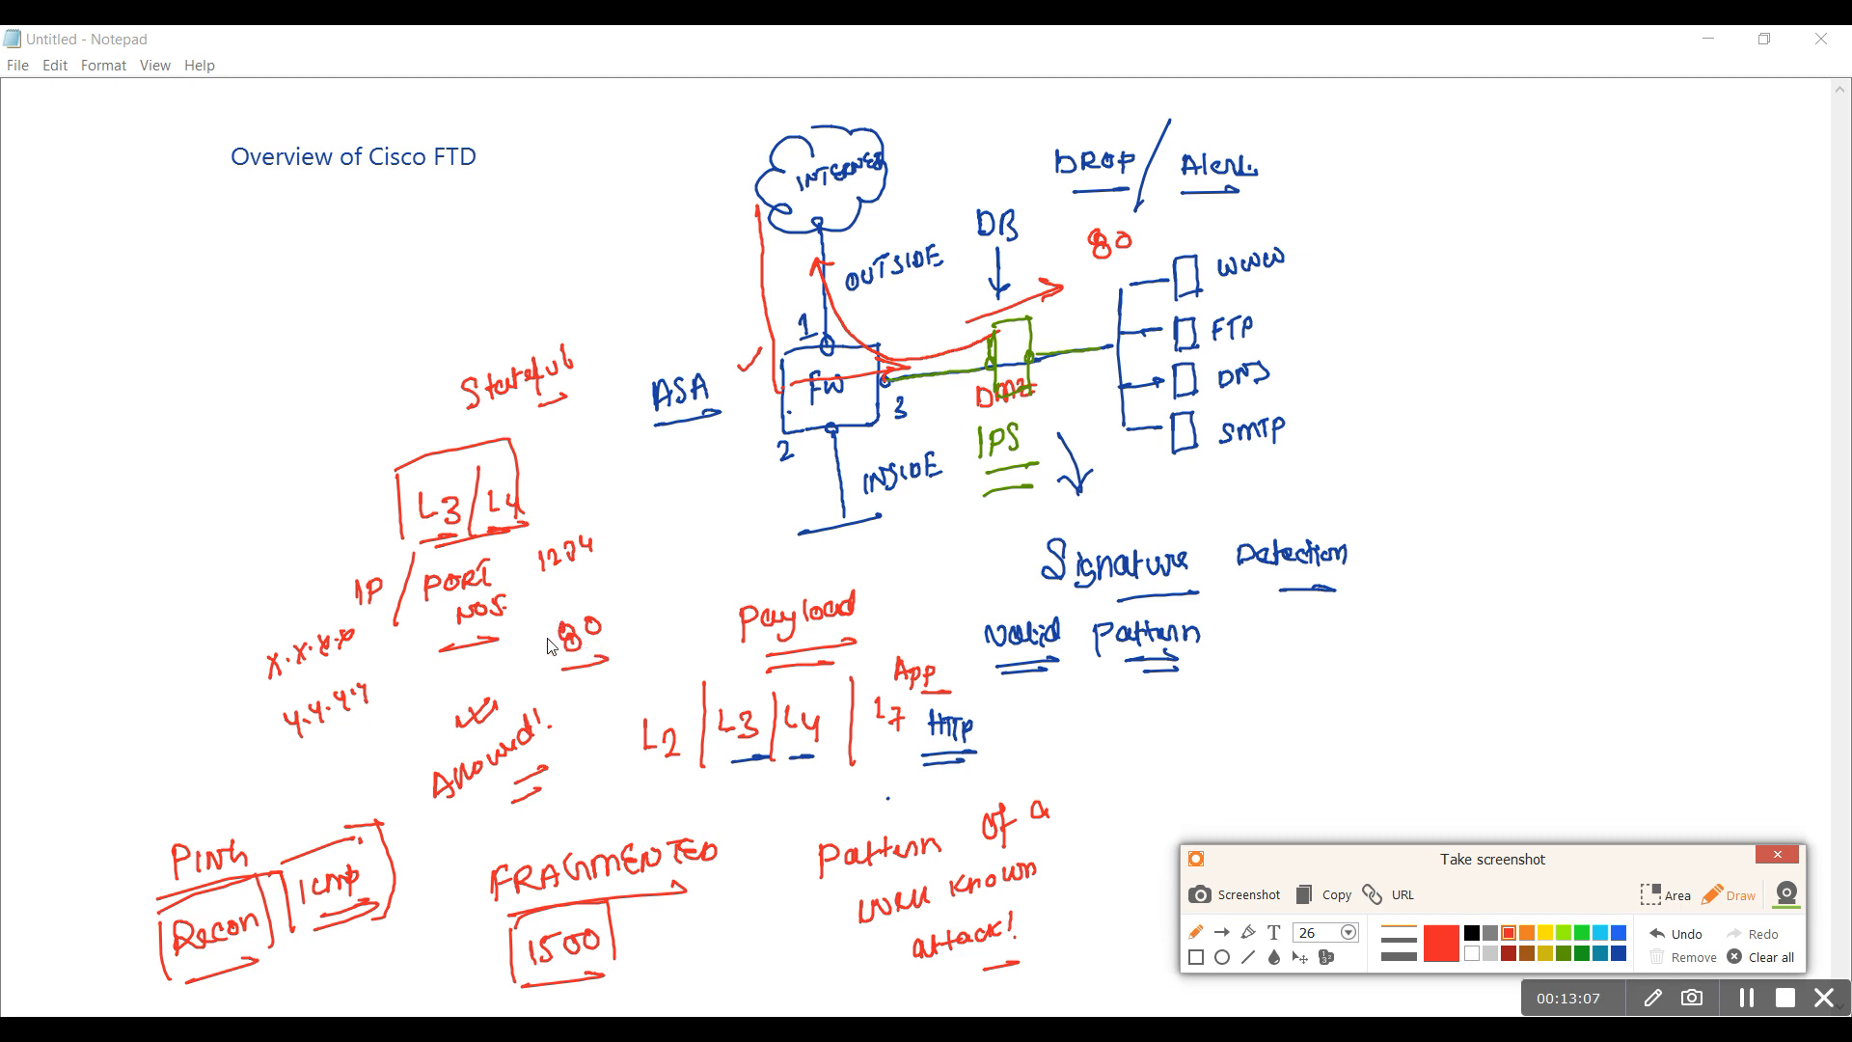
drag(538, 597, 613, 661)
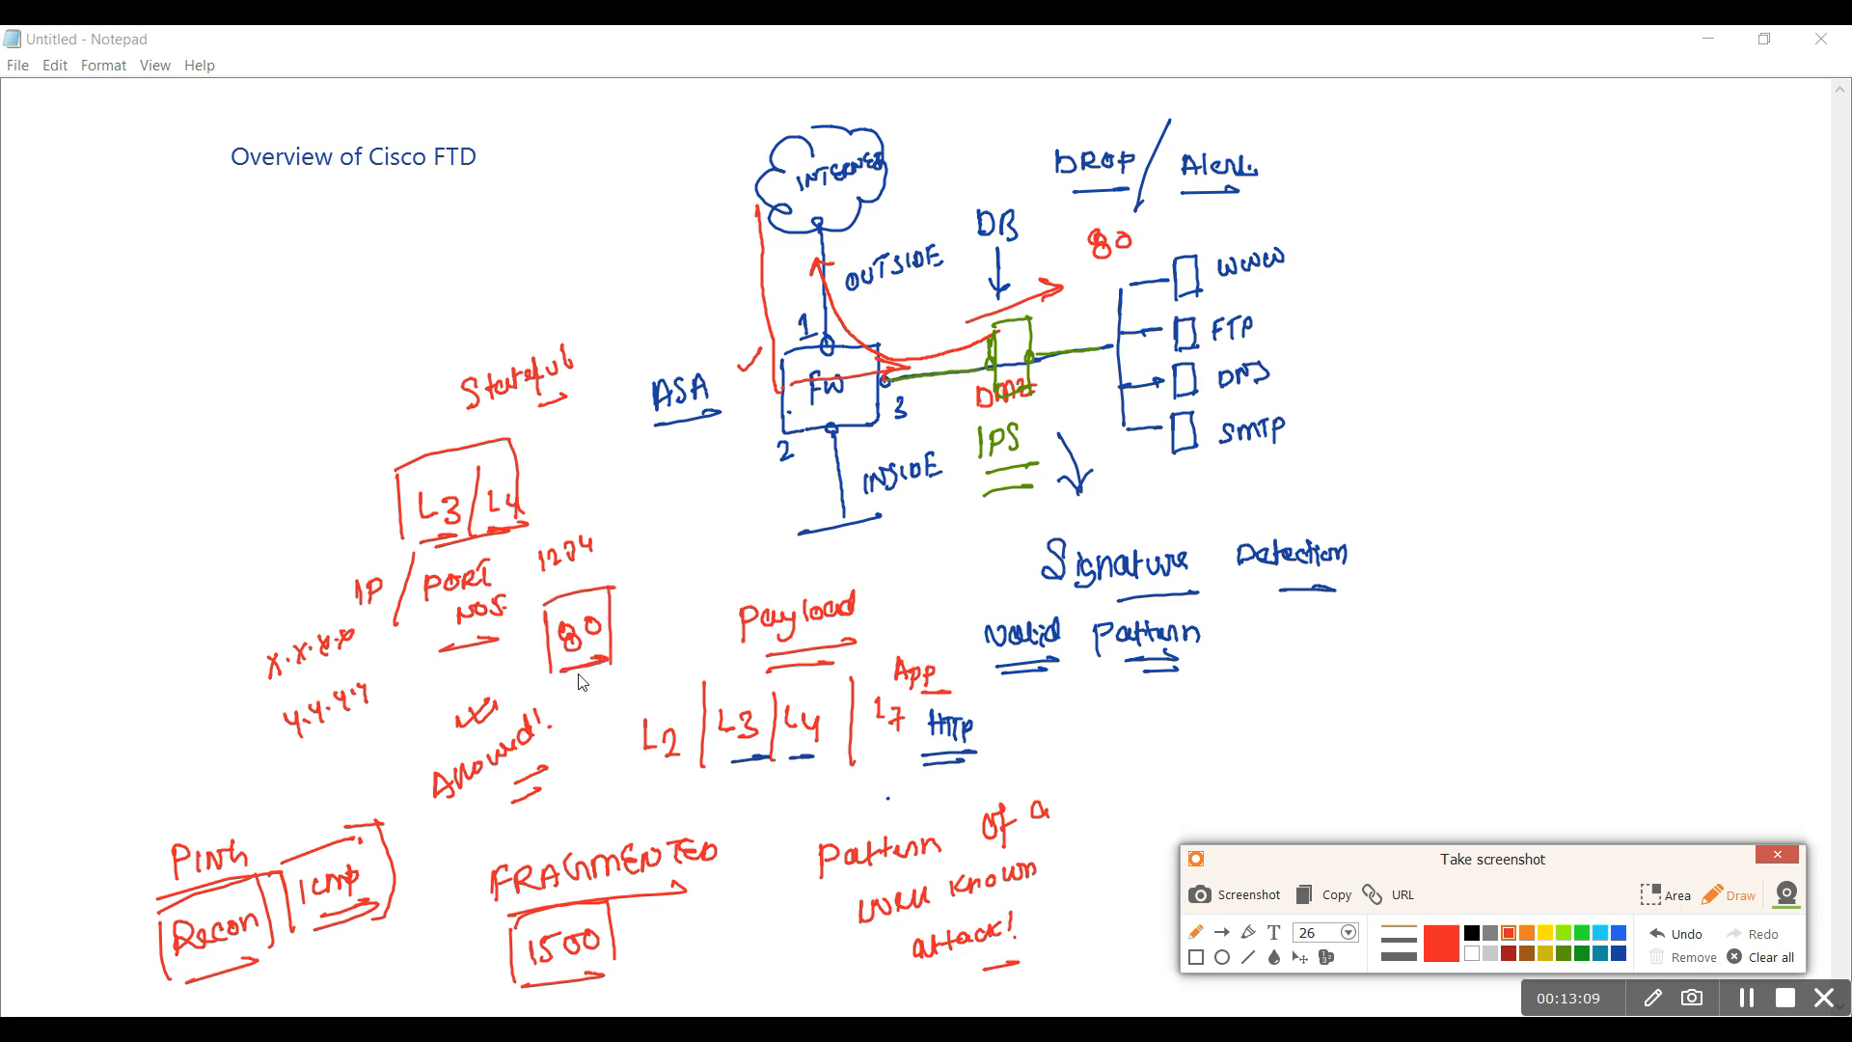
mouse_move(560, 631)
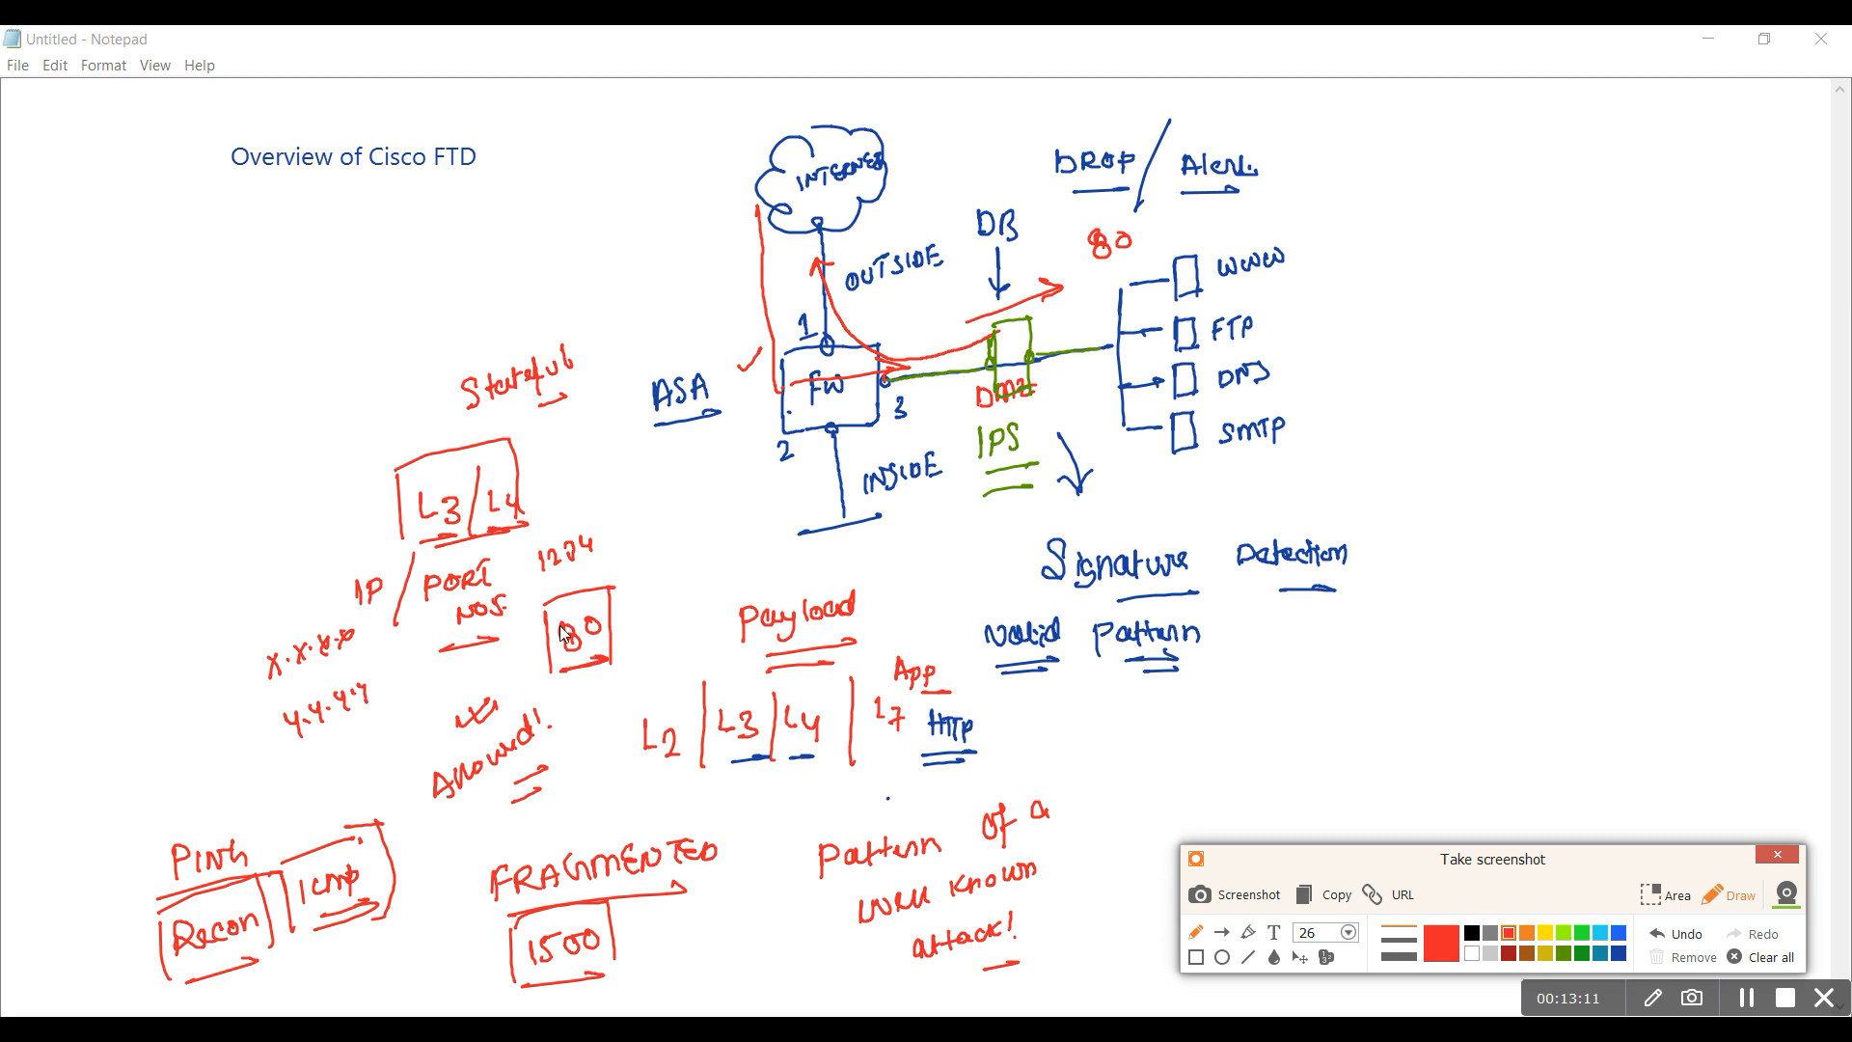
mouse_move(581, 645)
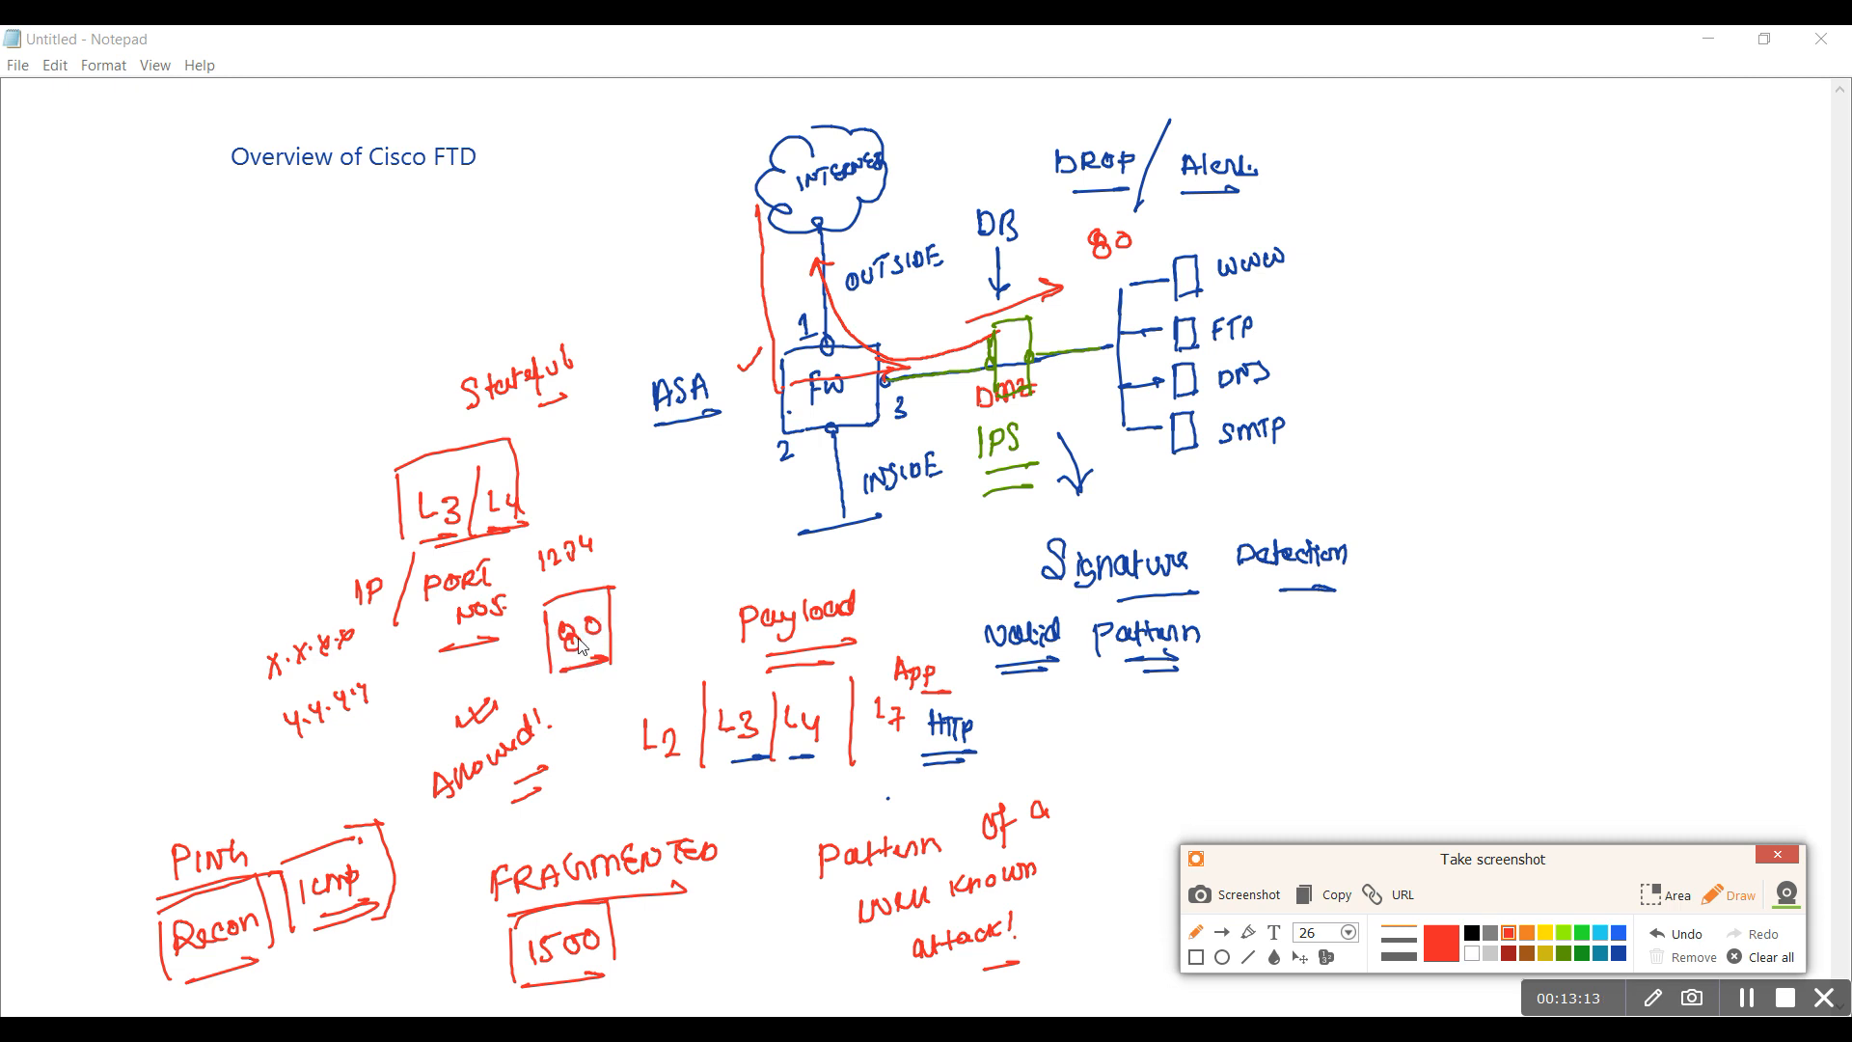
mouse_move(637, 608)
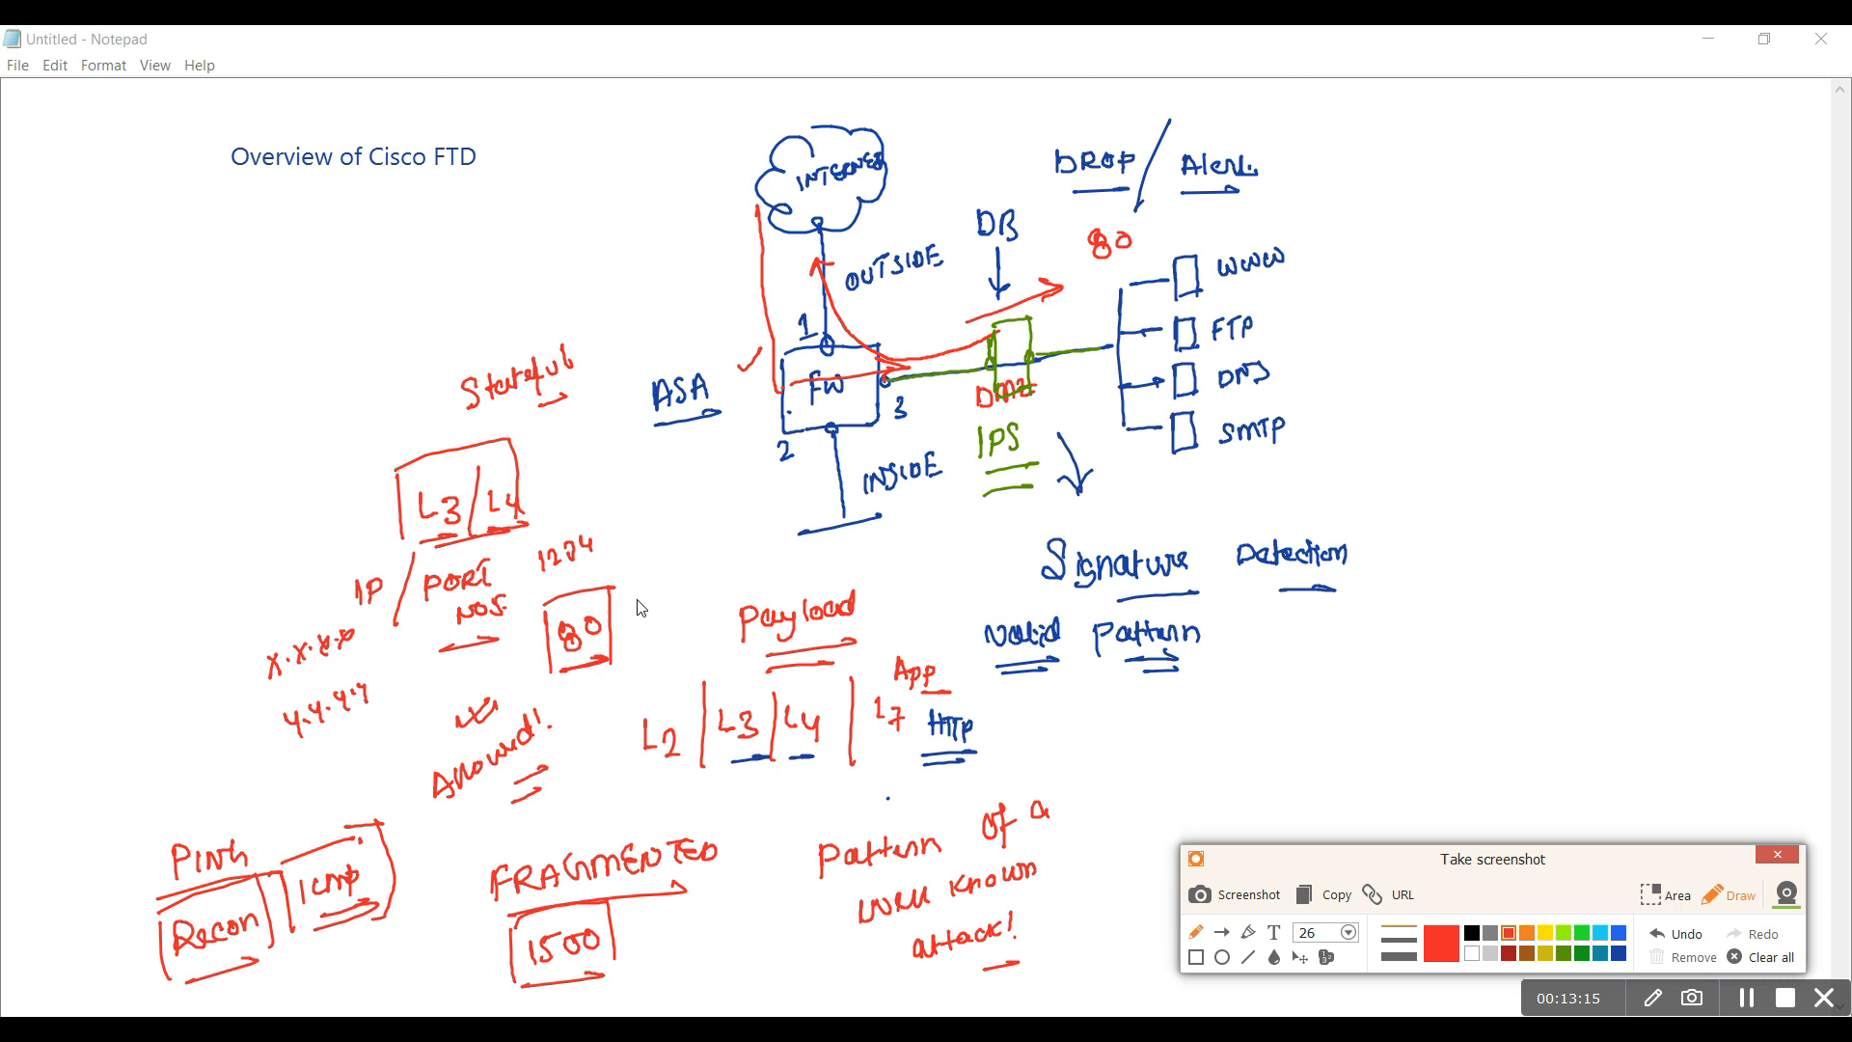
mouse_move(587, 644)
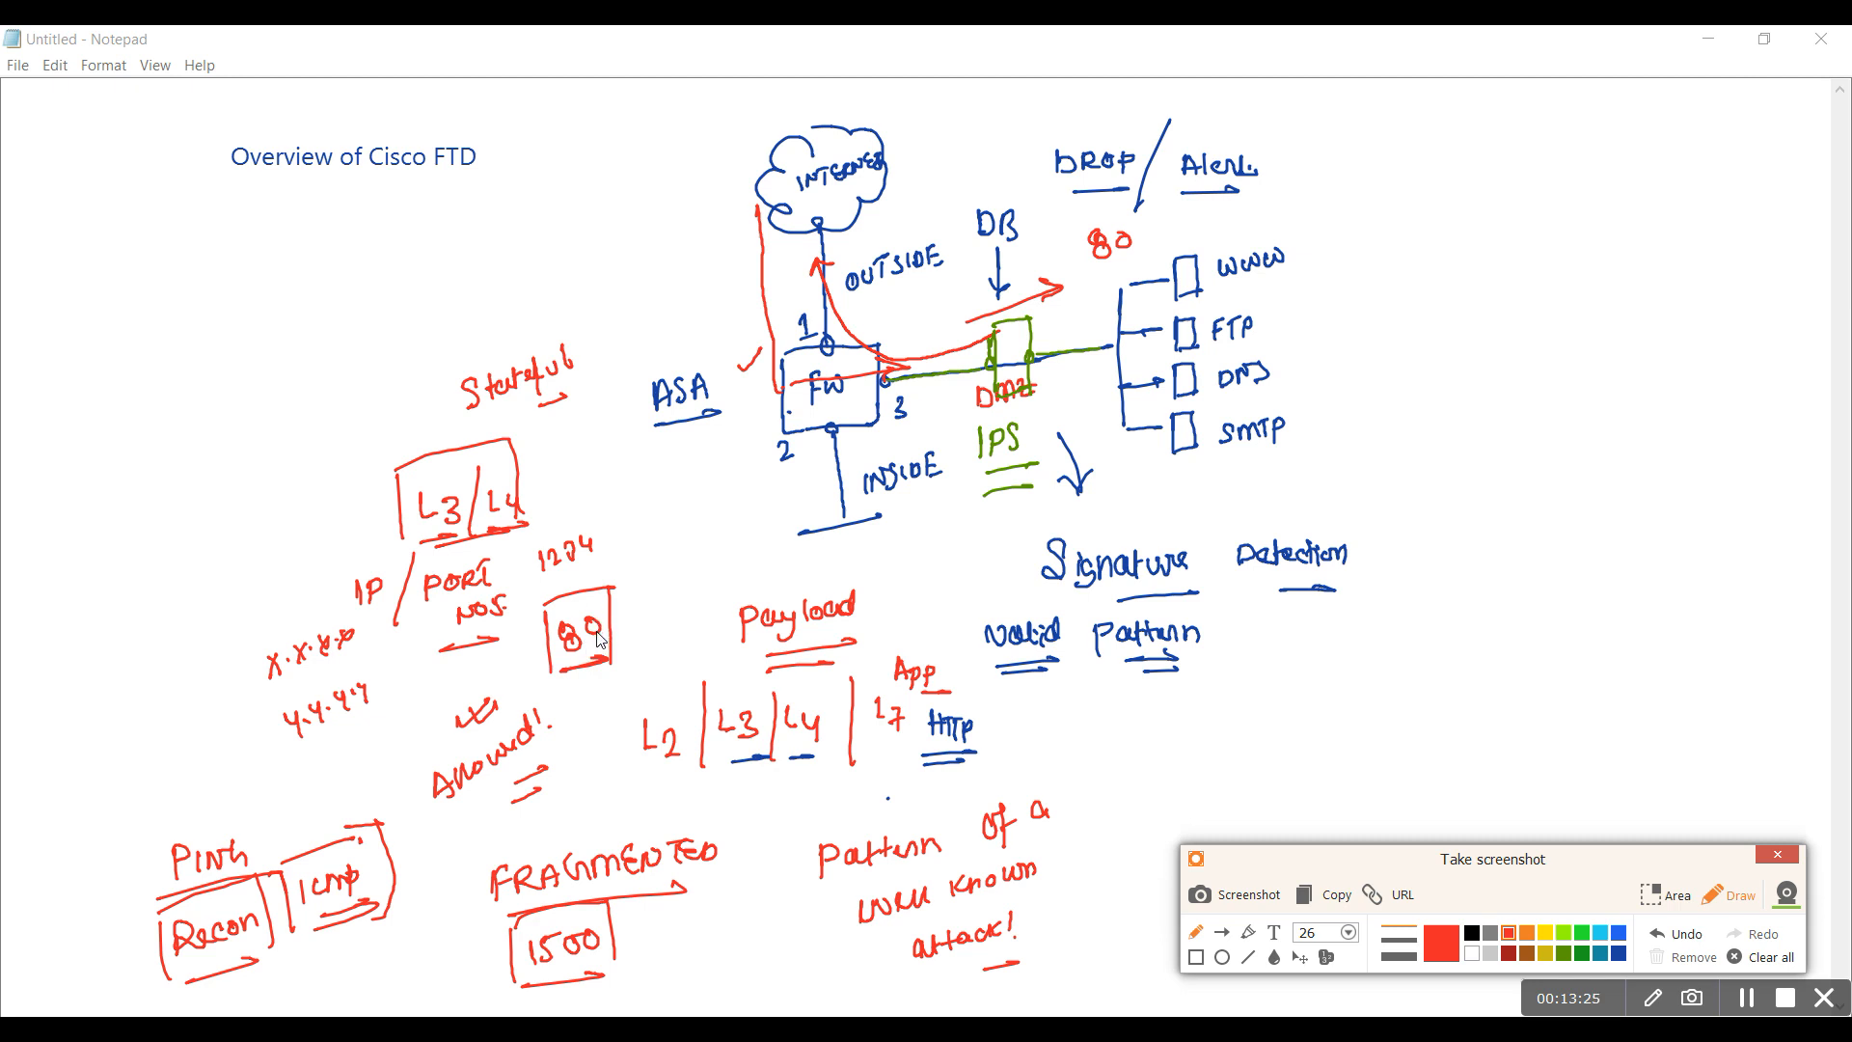
mouse_move(618, 637)
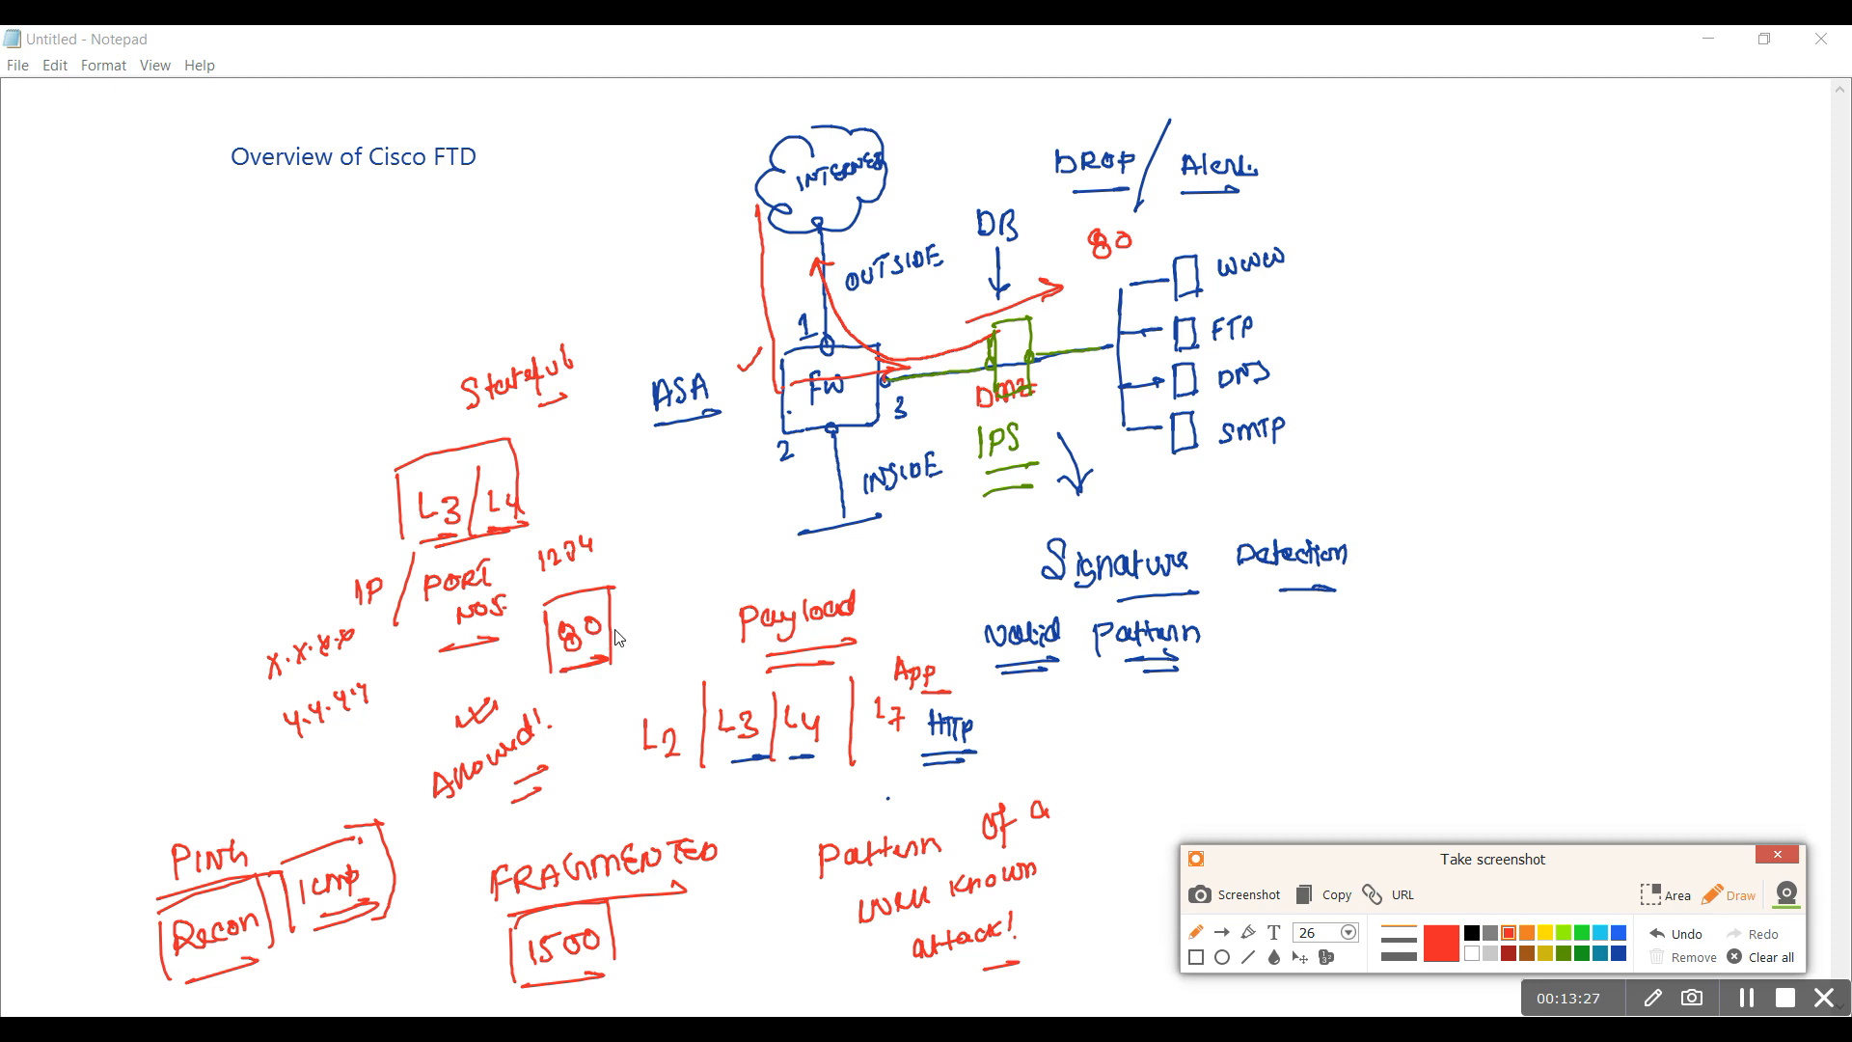
mouse_move(1050, 434)
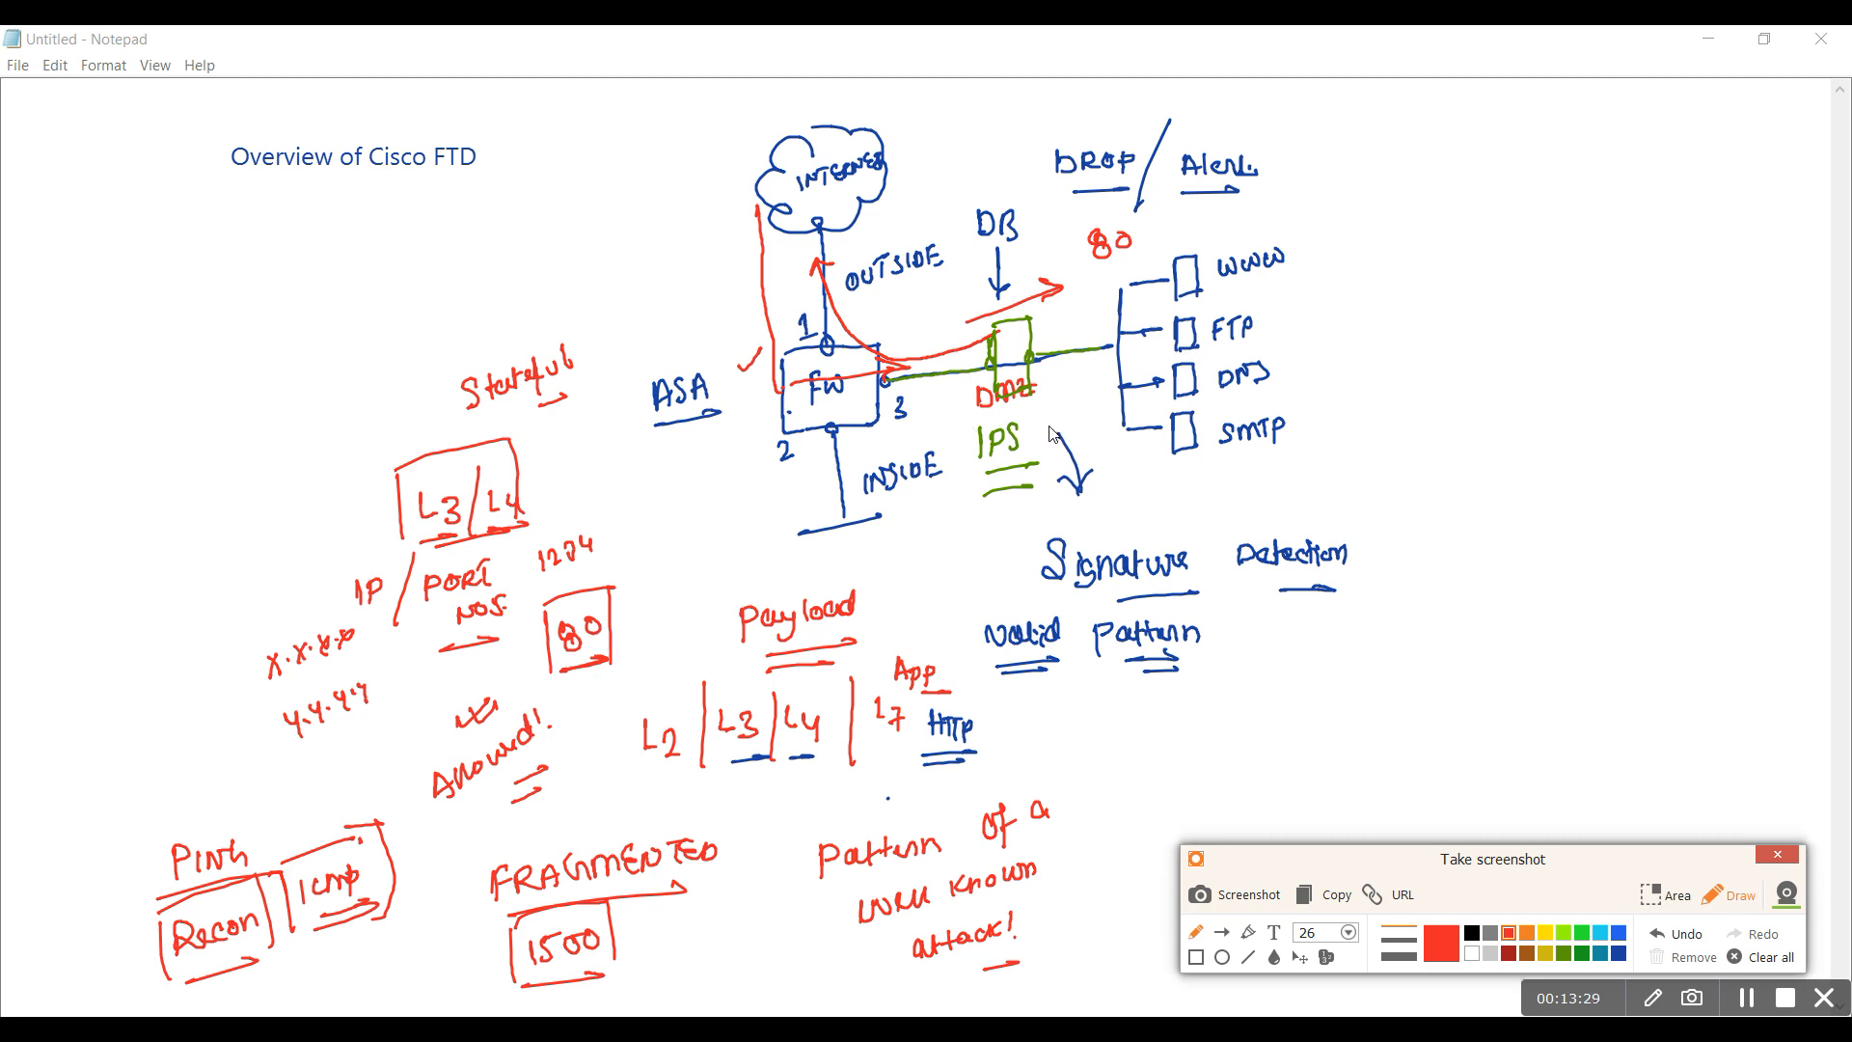